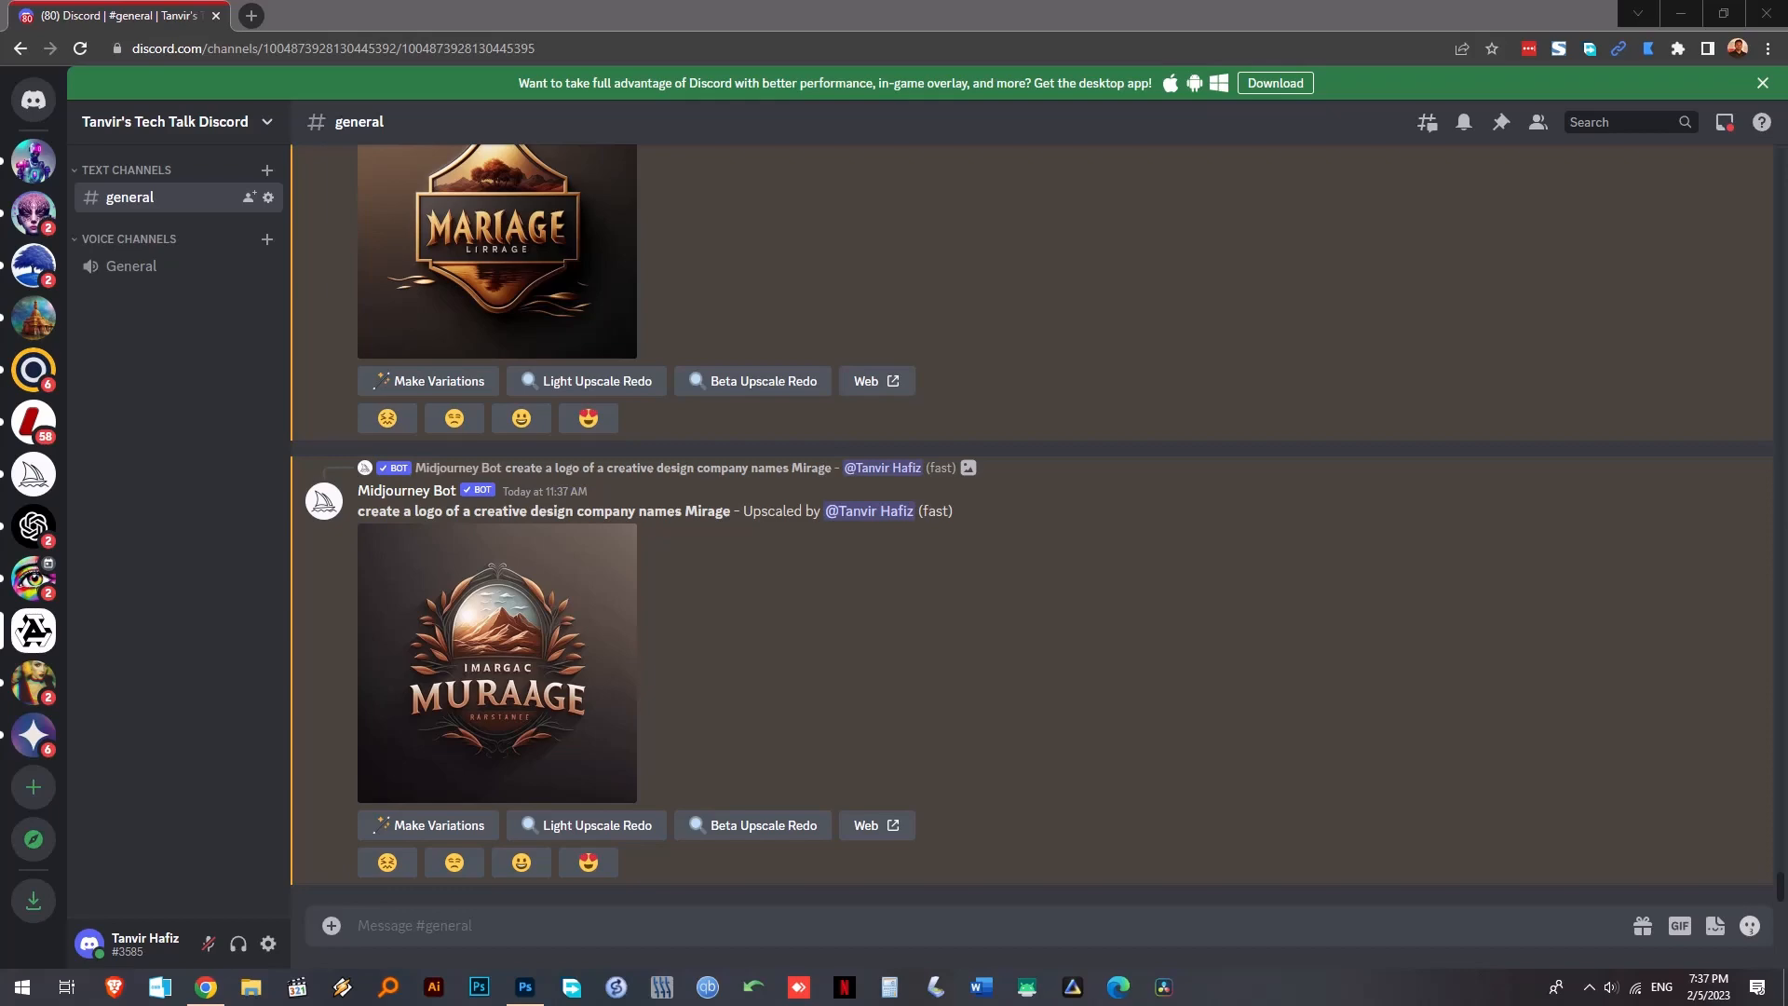
mouse_move(1089, 708)
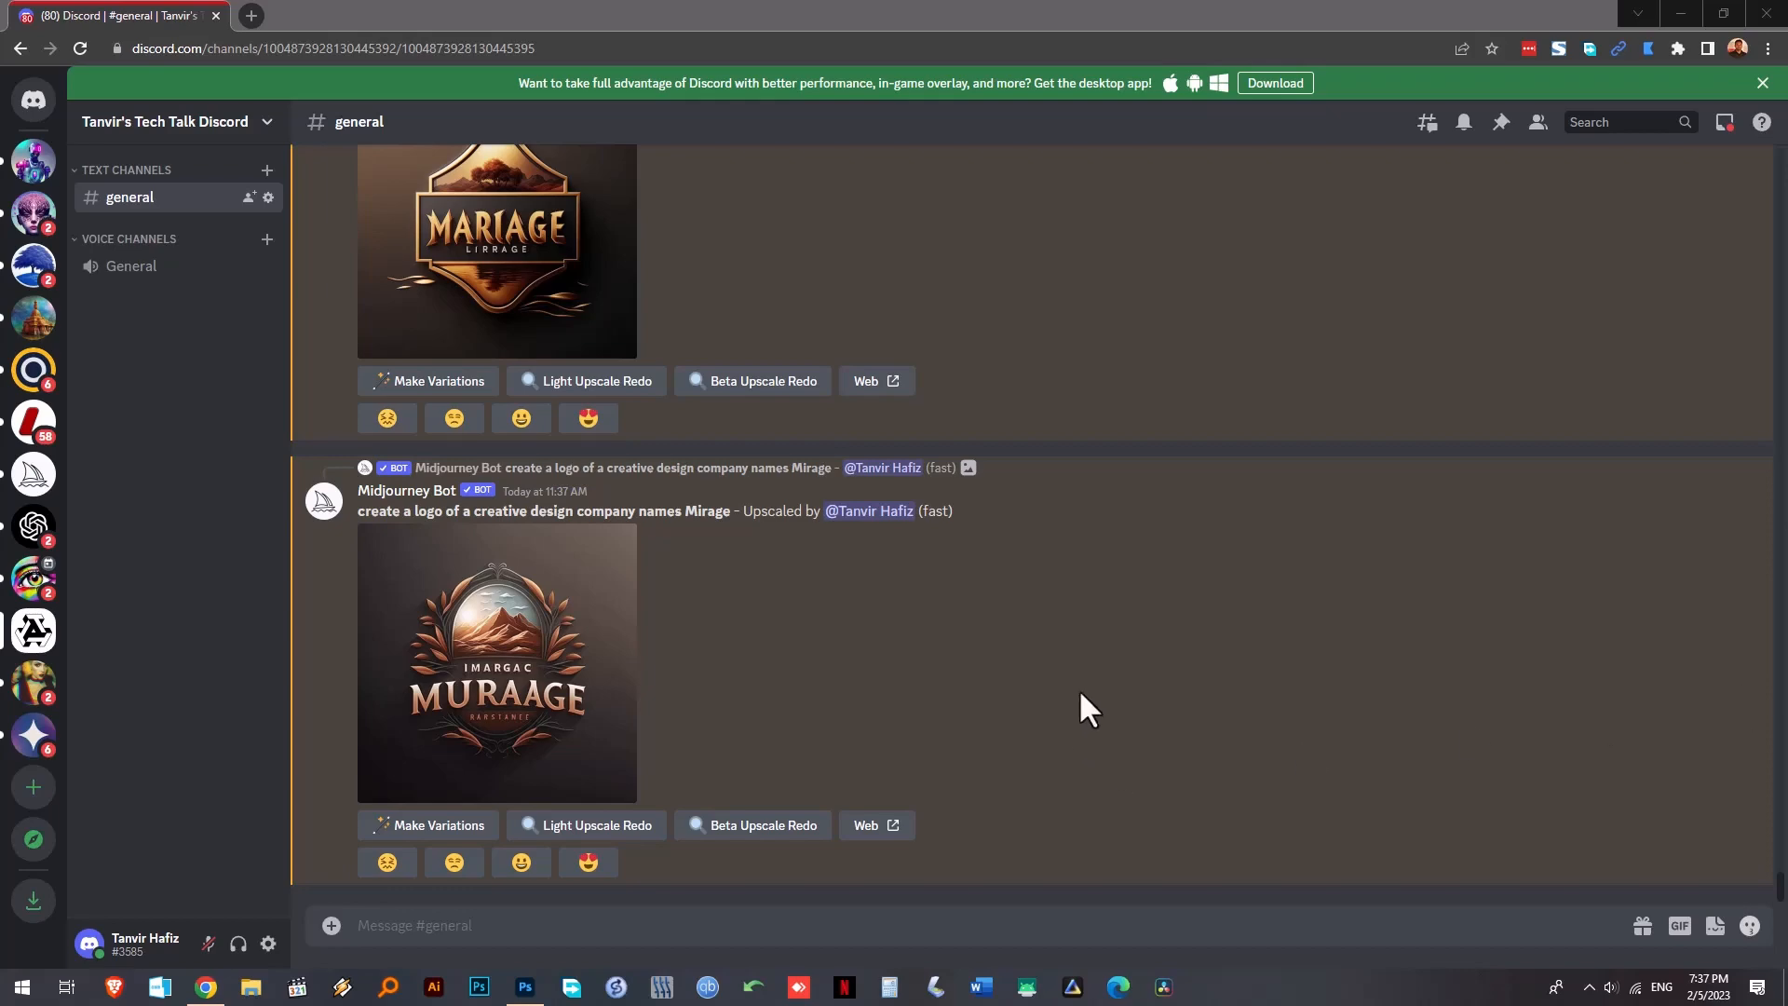
- View the upscaled Midjourney logo full size in Discord and bring it into Photoshop
click(496, 665)
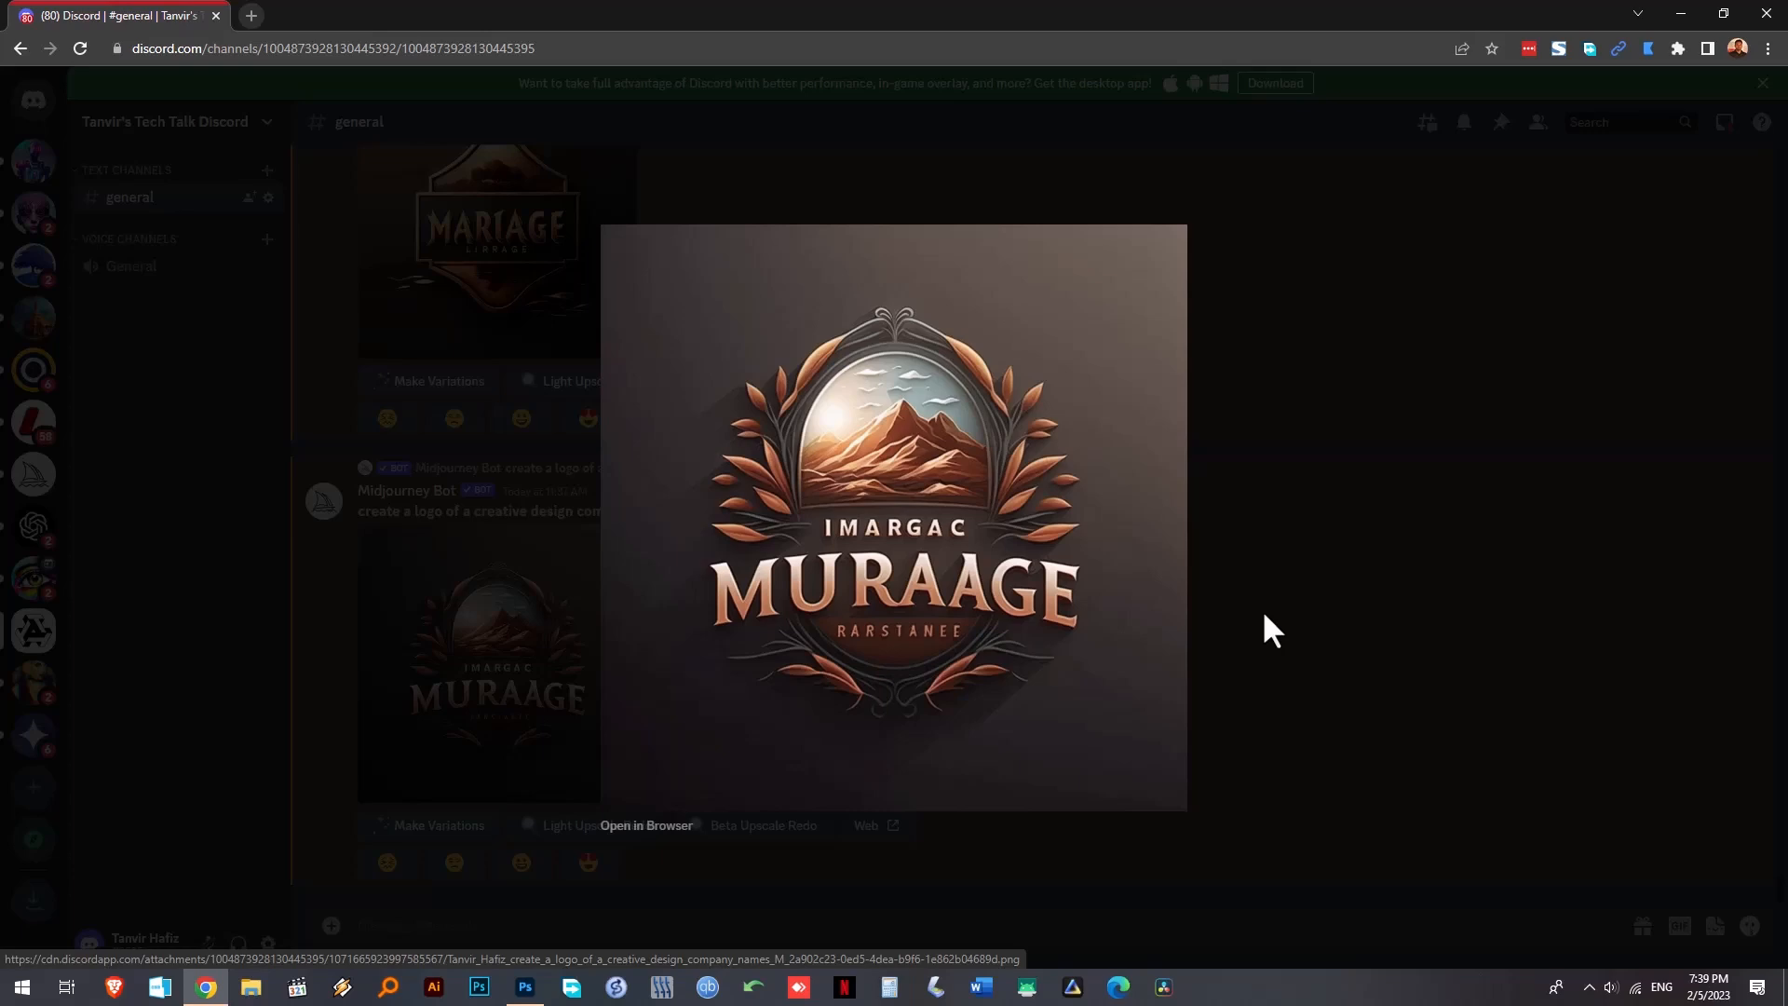
mouse_move(825, 639)
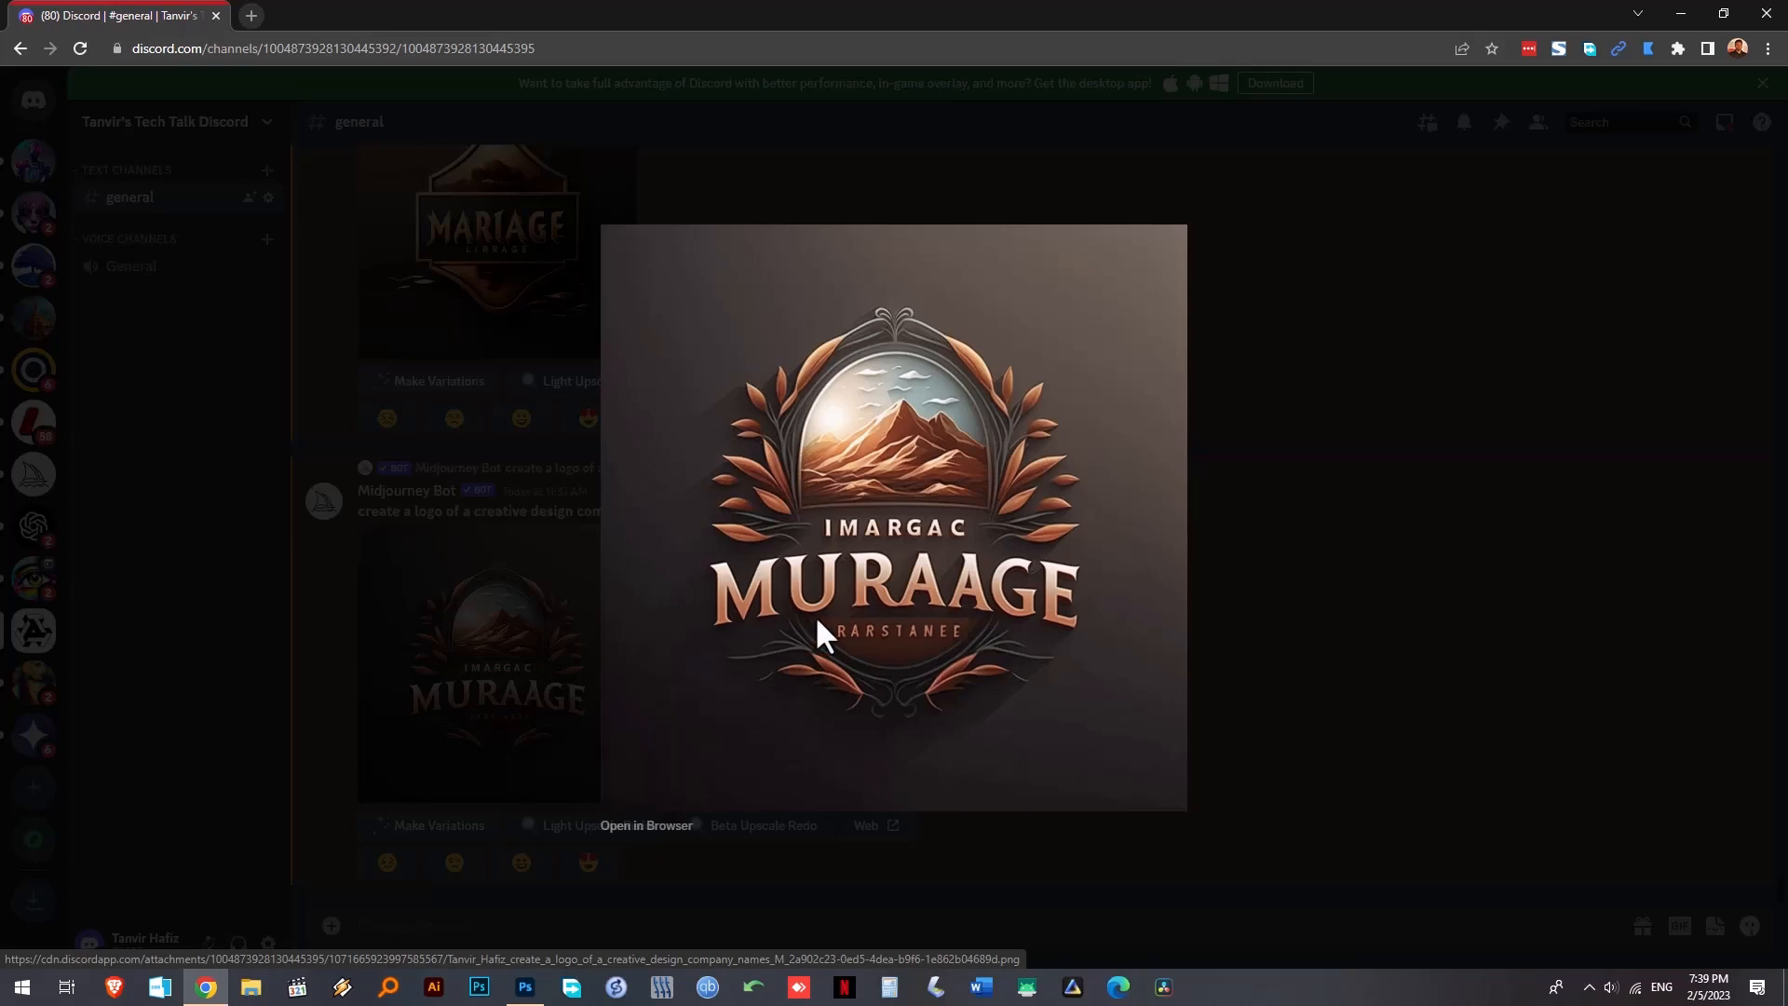
mouse_move(811, 639)
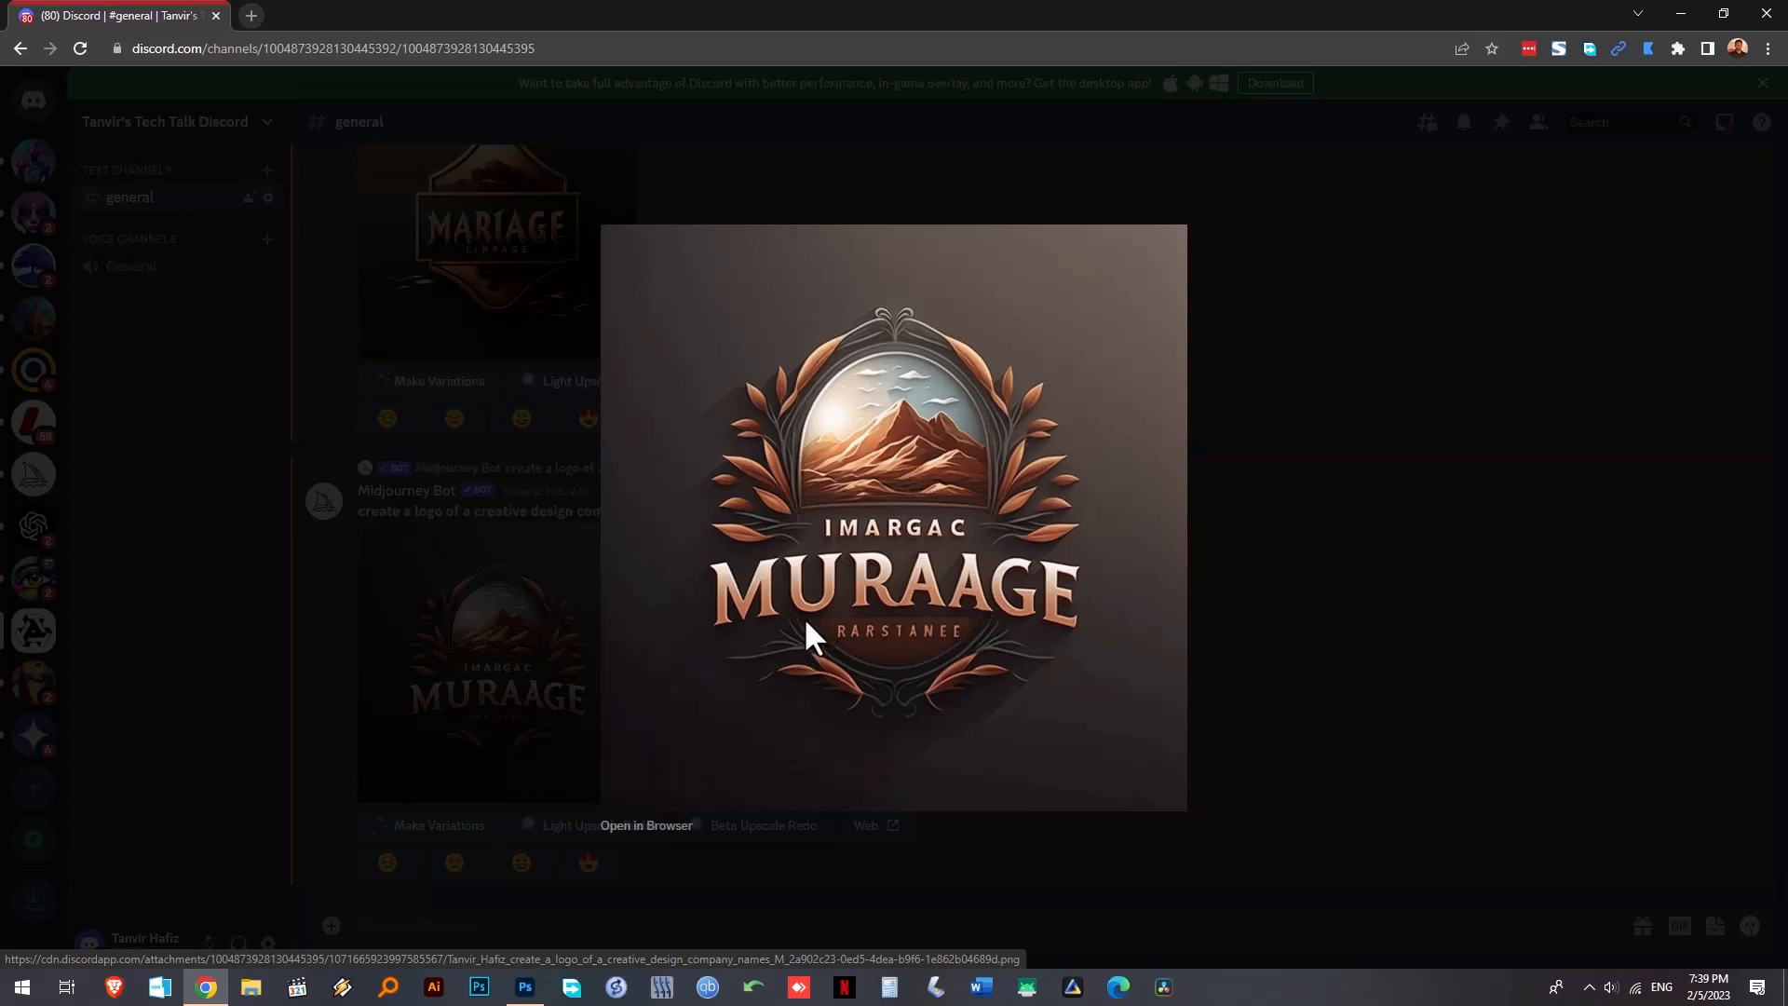
mouse_move(572, 919)
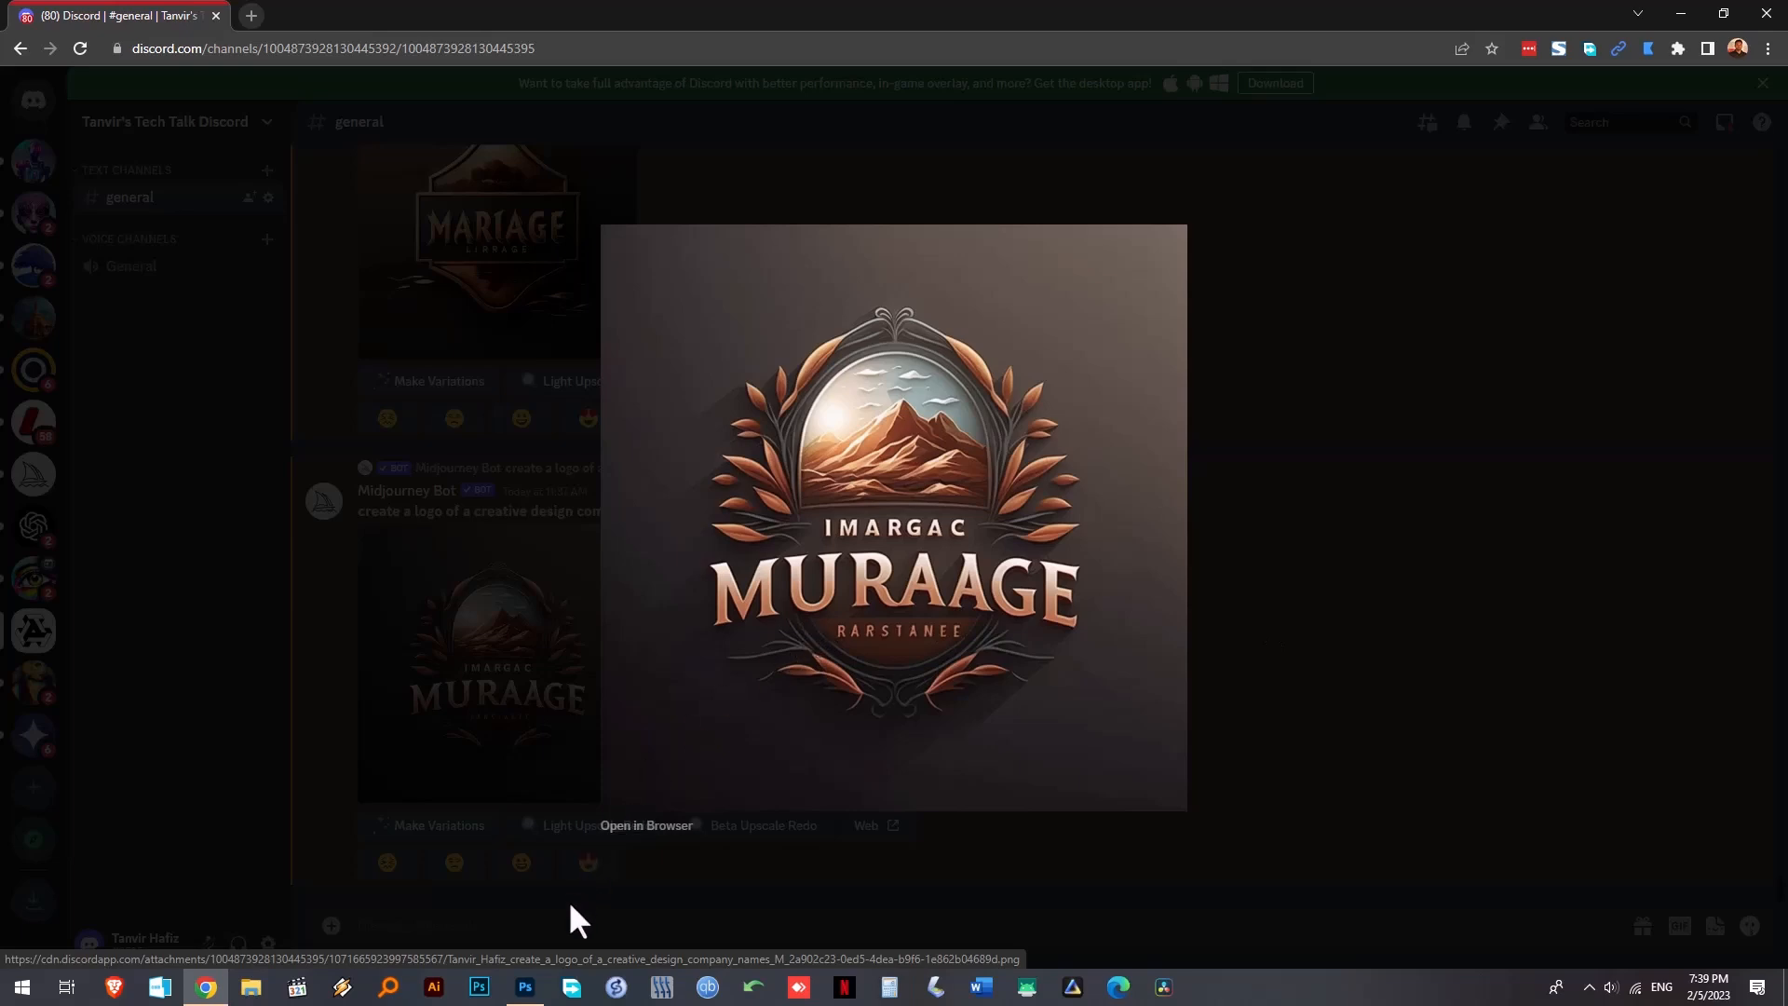
click(524, 987)
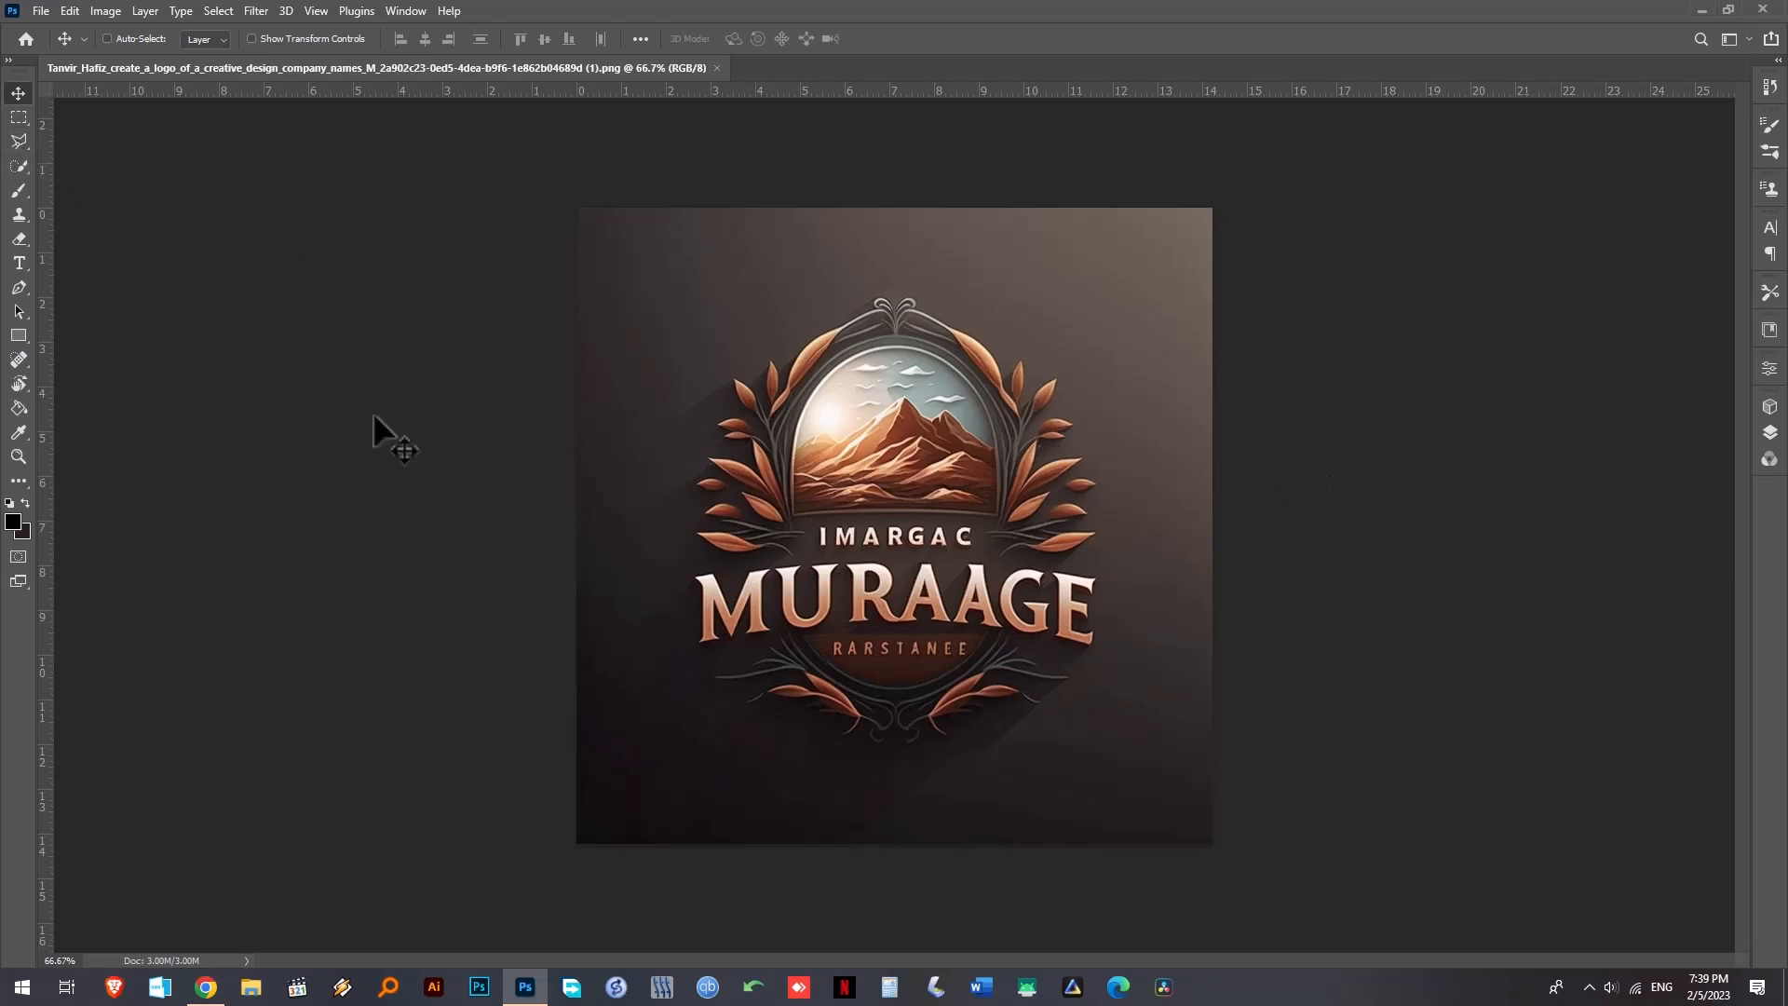
mouse_move(695, 587)
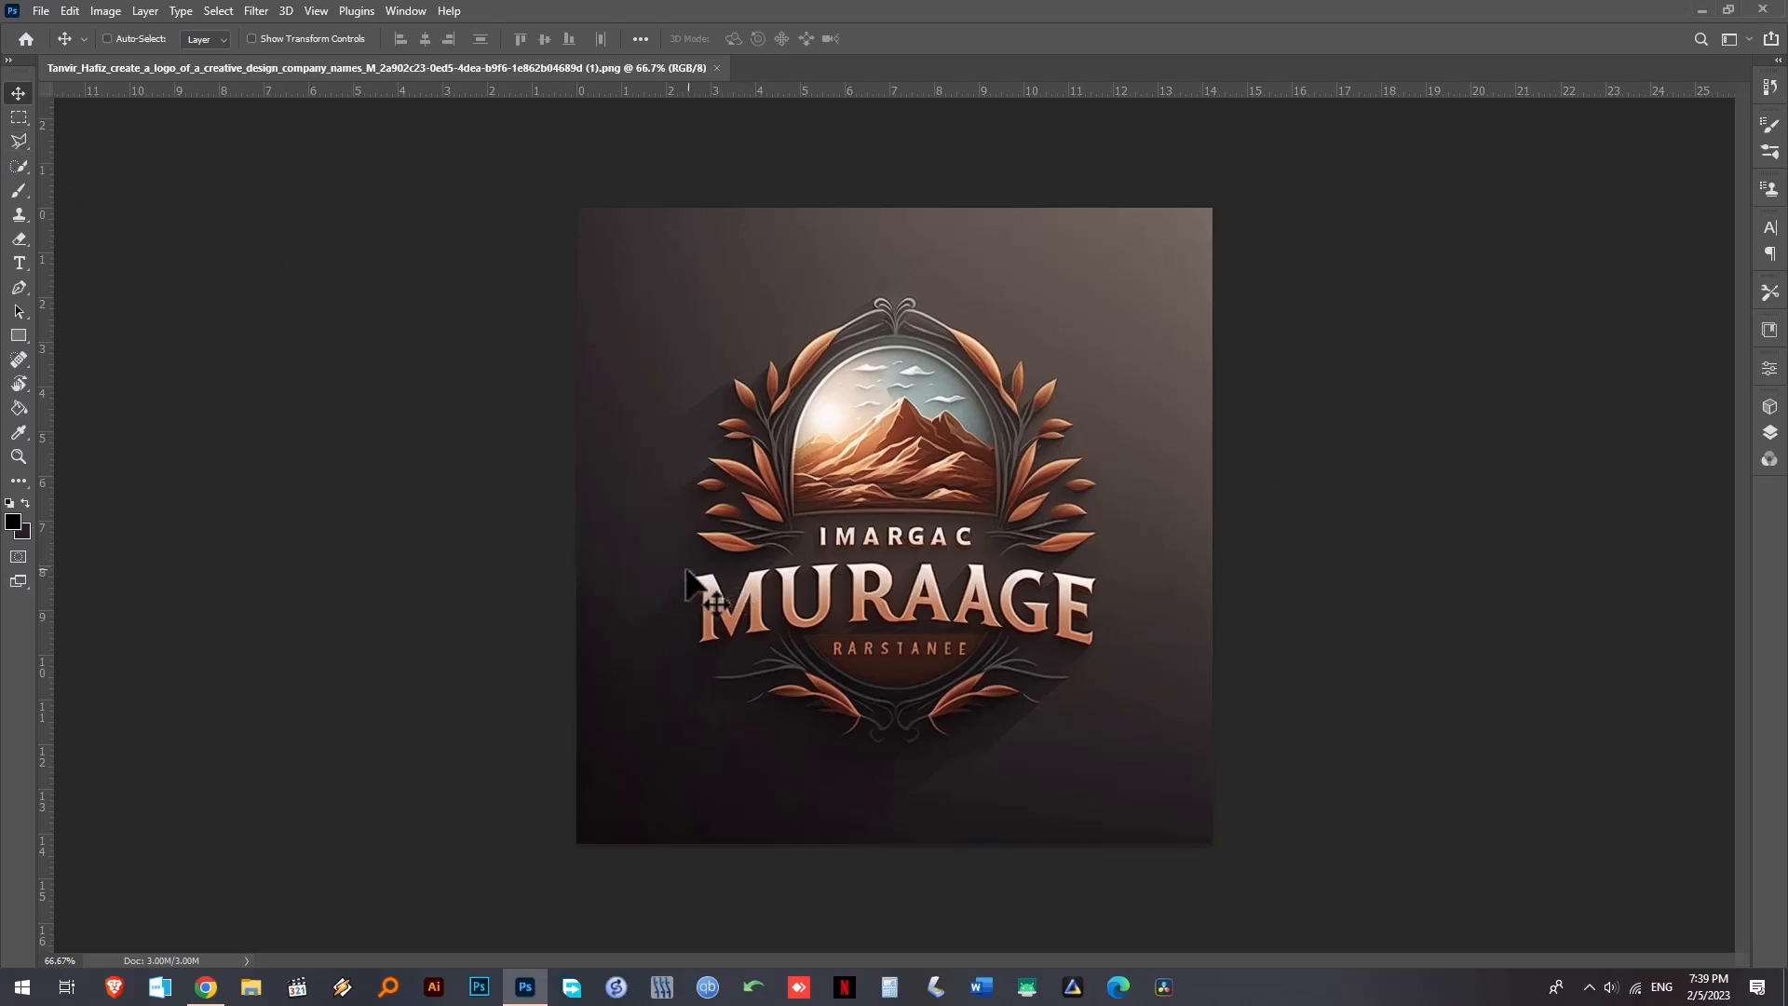
- Preview a Content-Aware Fill that removes the MURAAGE title, panning the preview around the badge
click(18, 141)
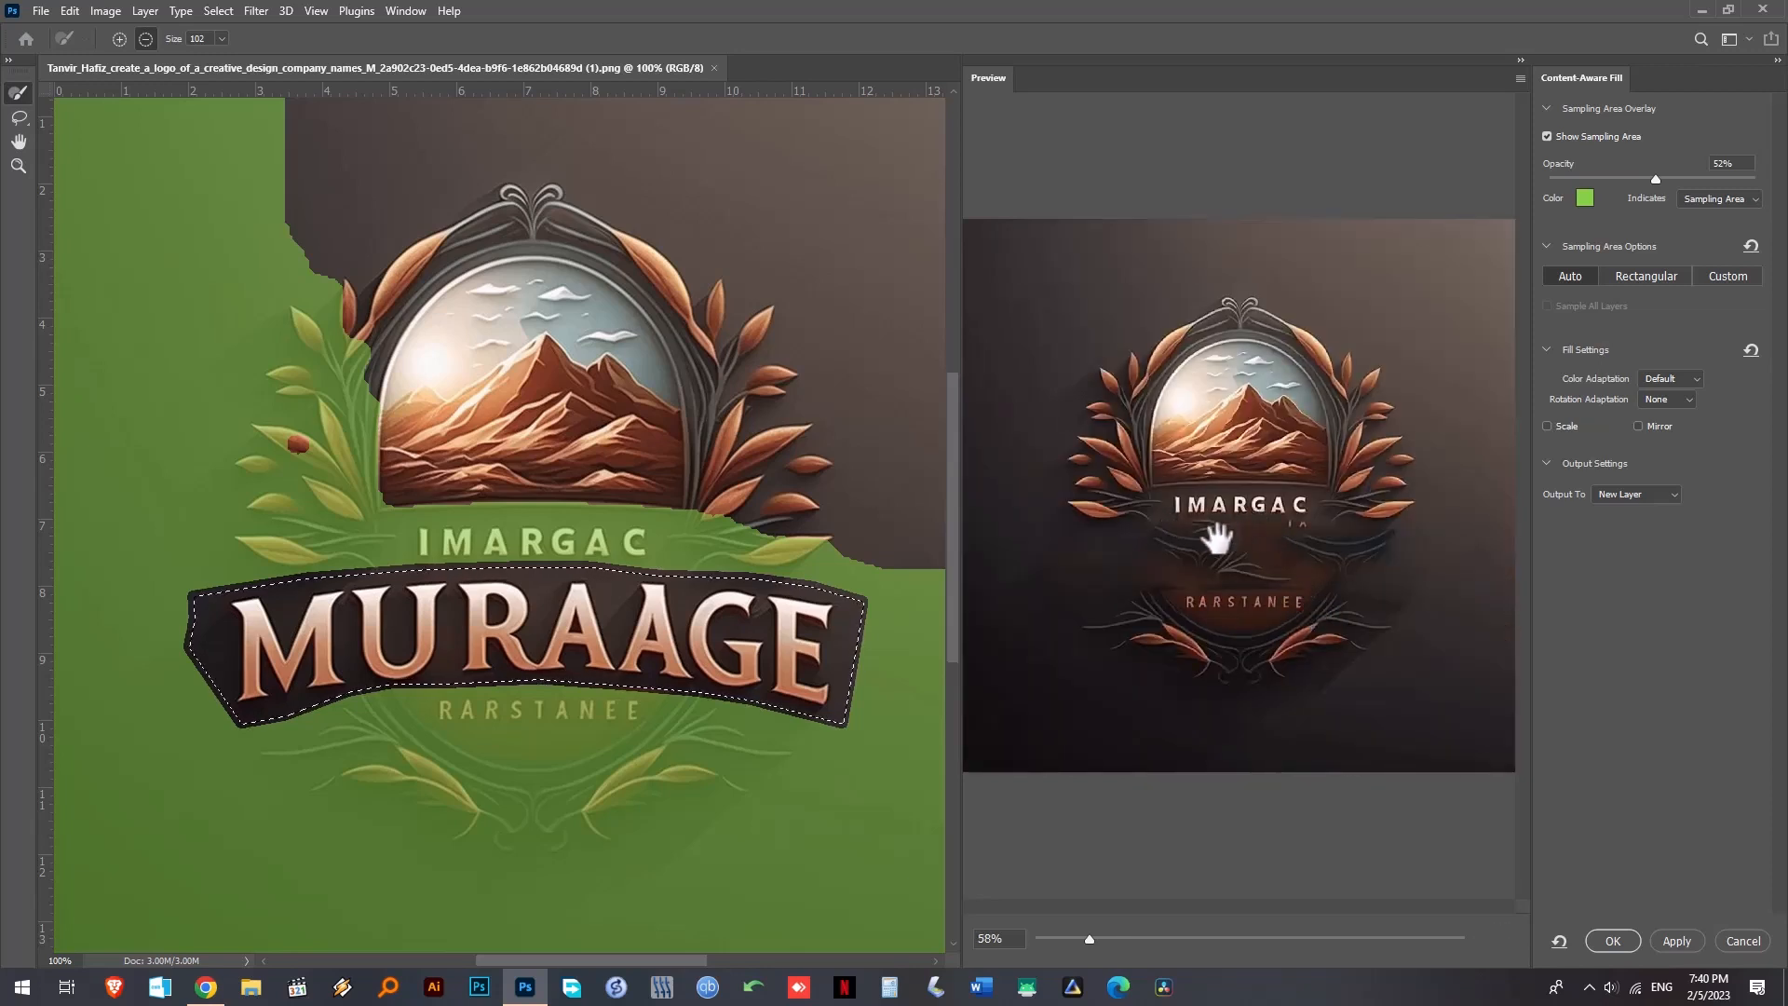
drag(1088, 939, 1080, 939)
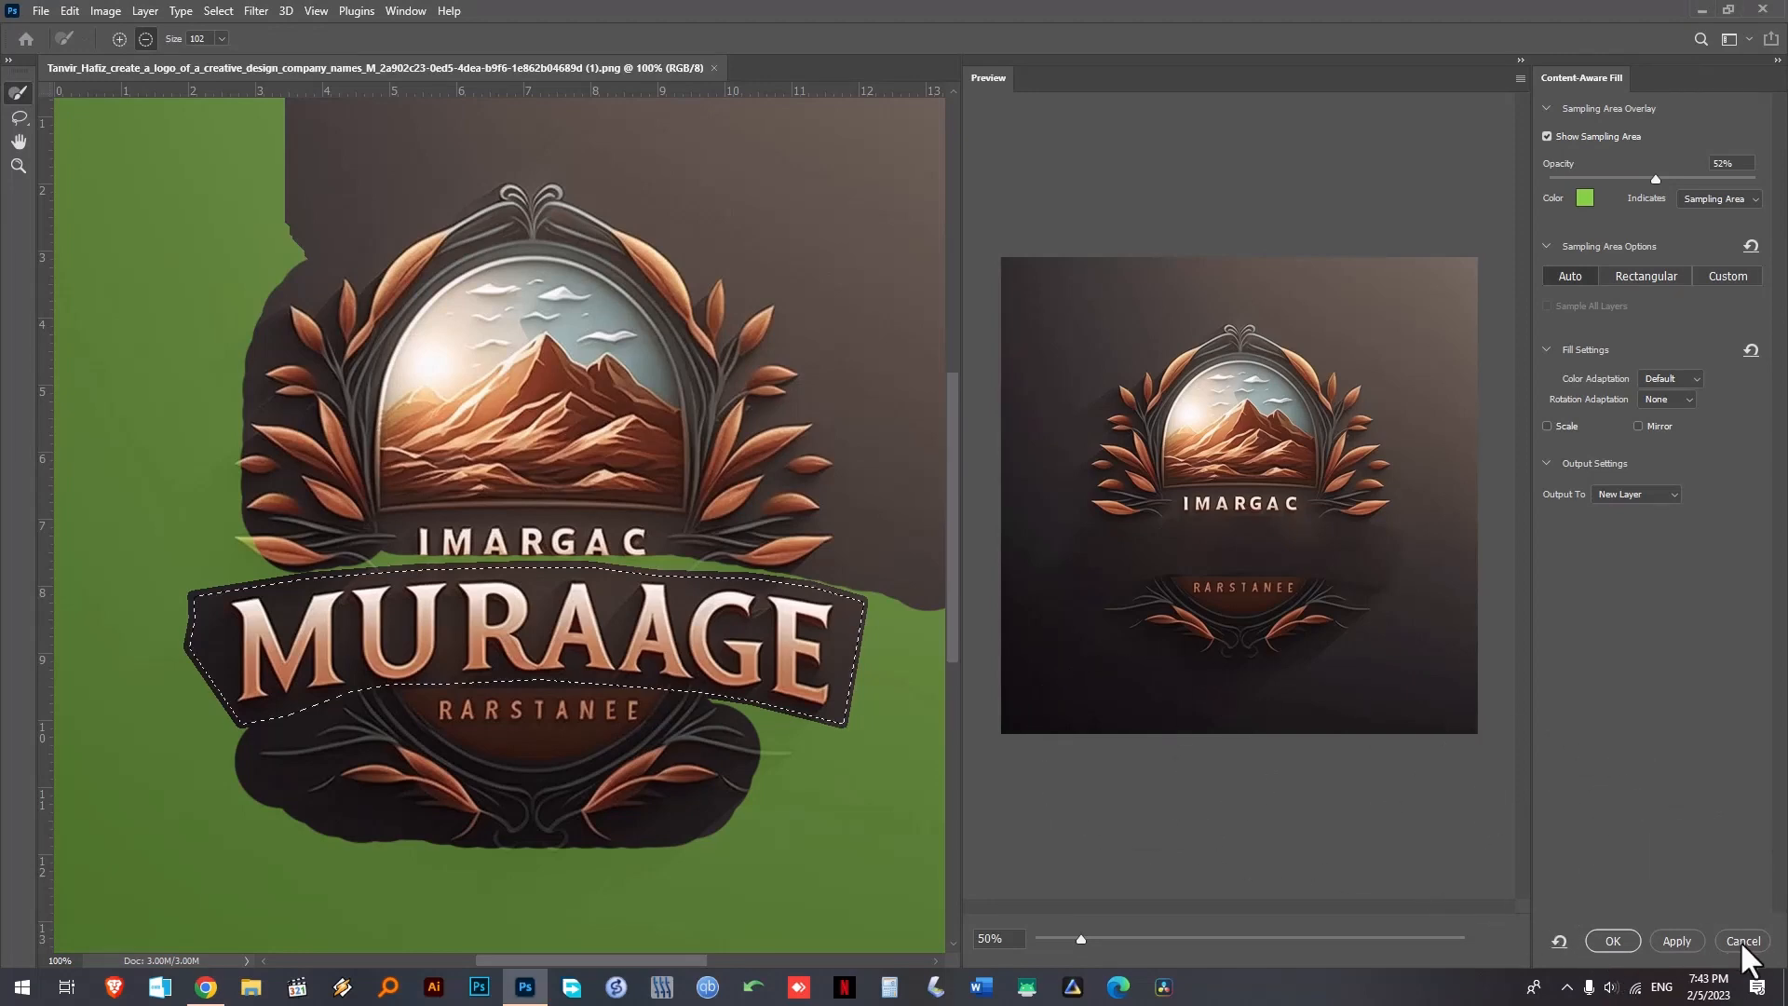
- Discard the Content-Aware Fill and add an empty Layer 1 above the background
click(1744, 941)
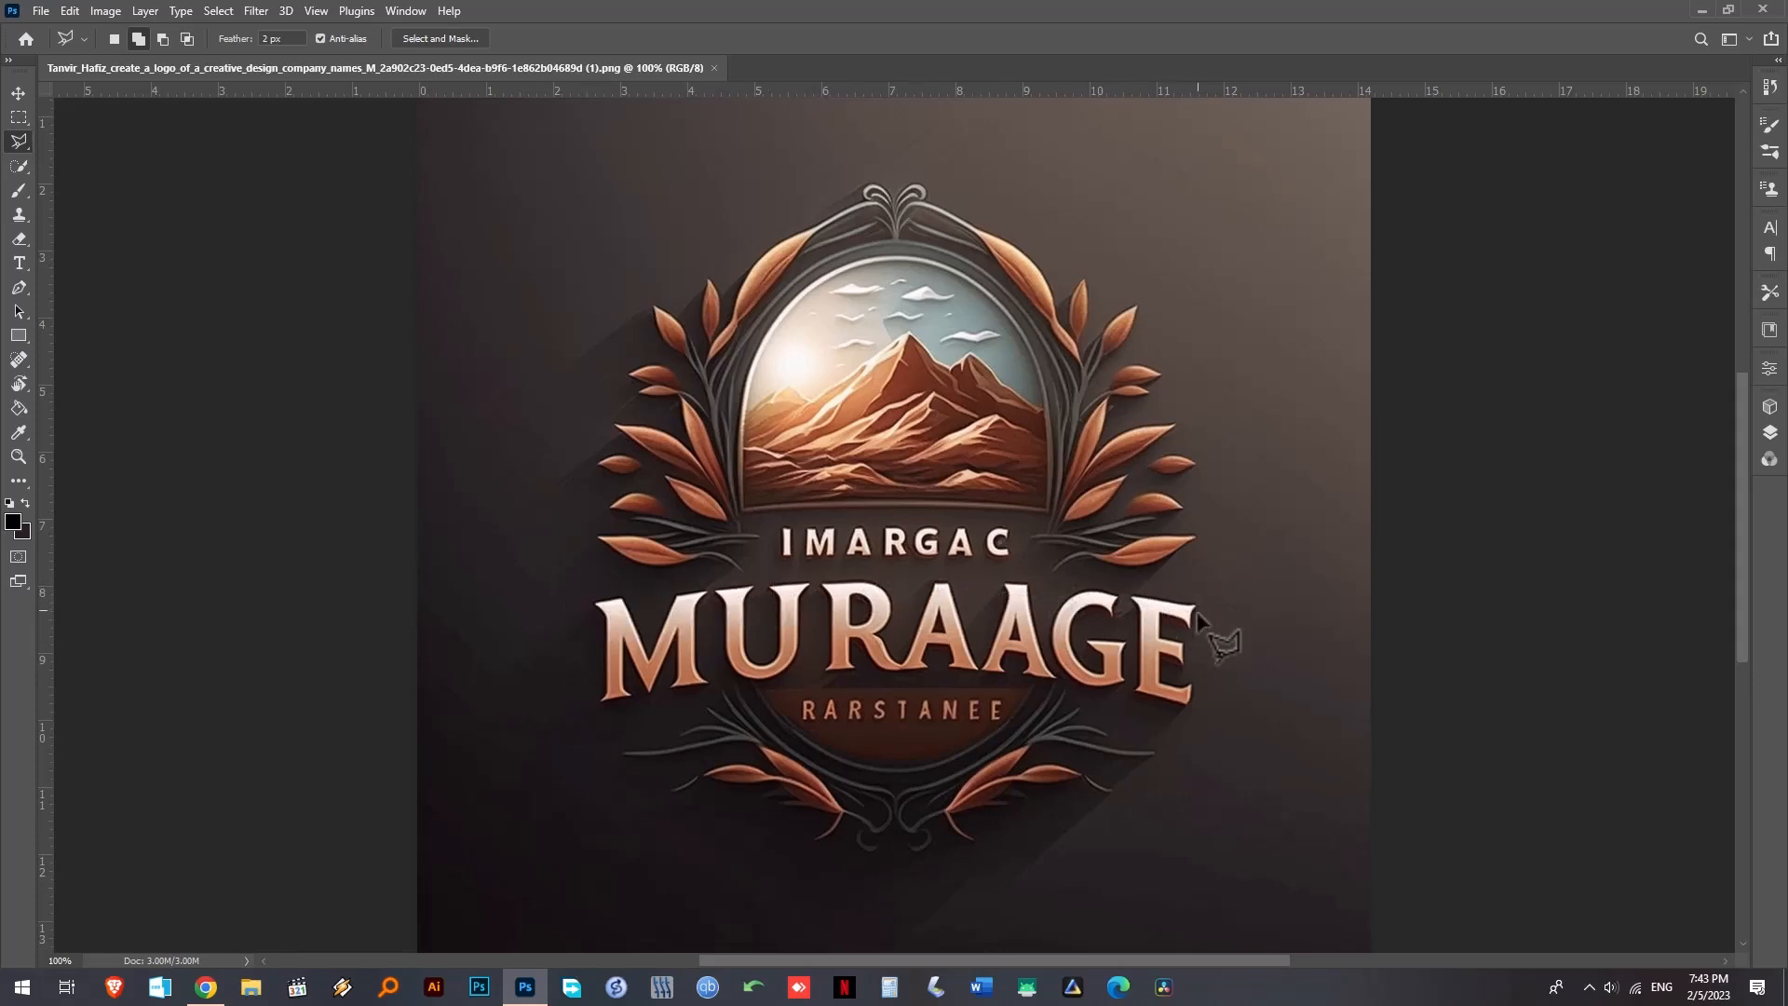
mouse_move(1197, 730)
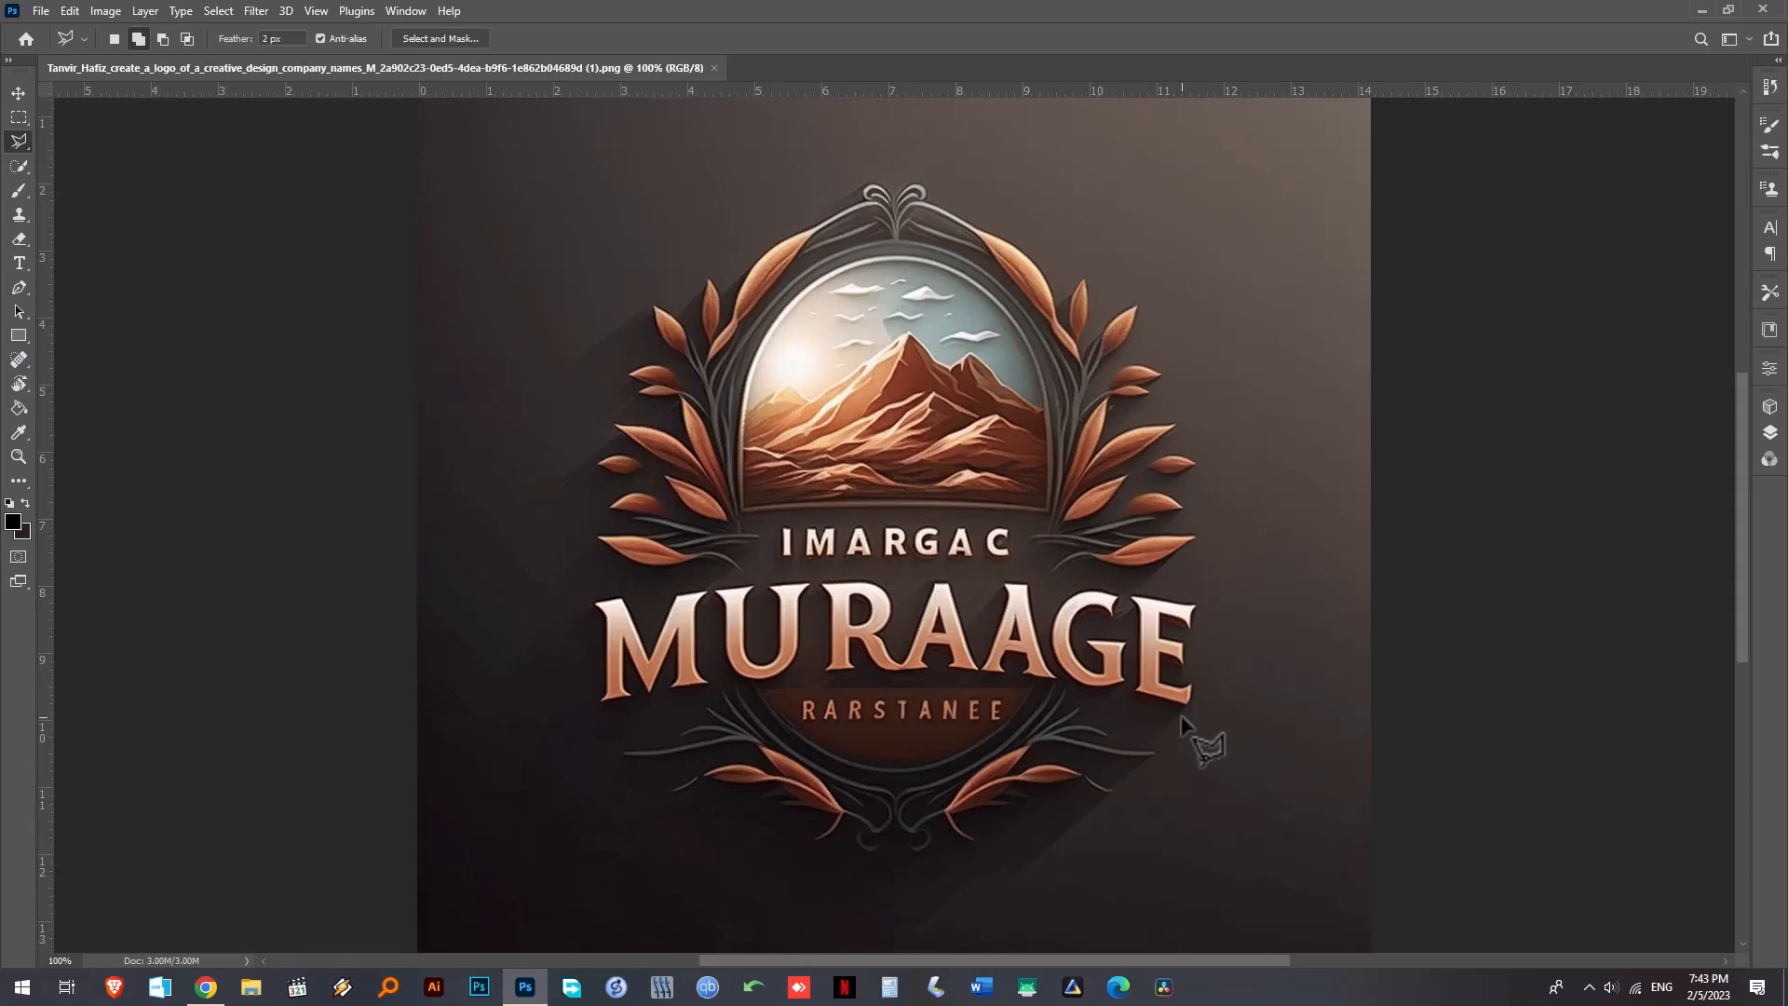
click(19, 119)
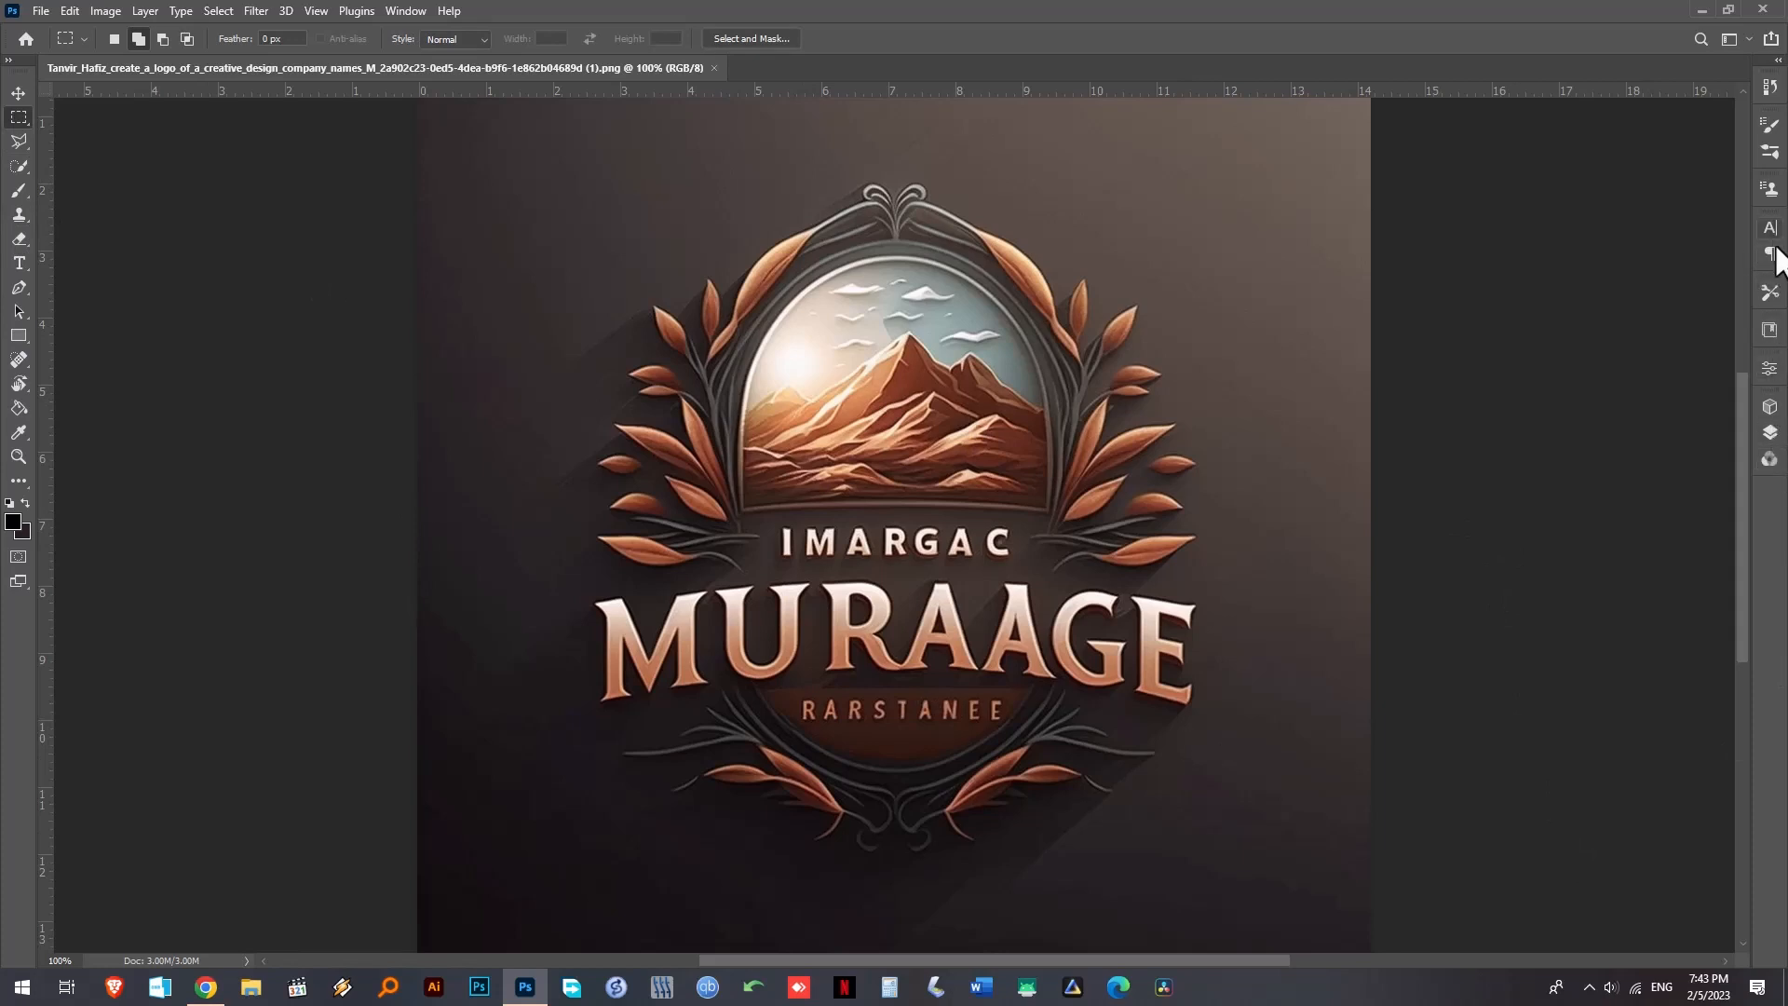
click(1769, 253)
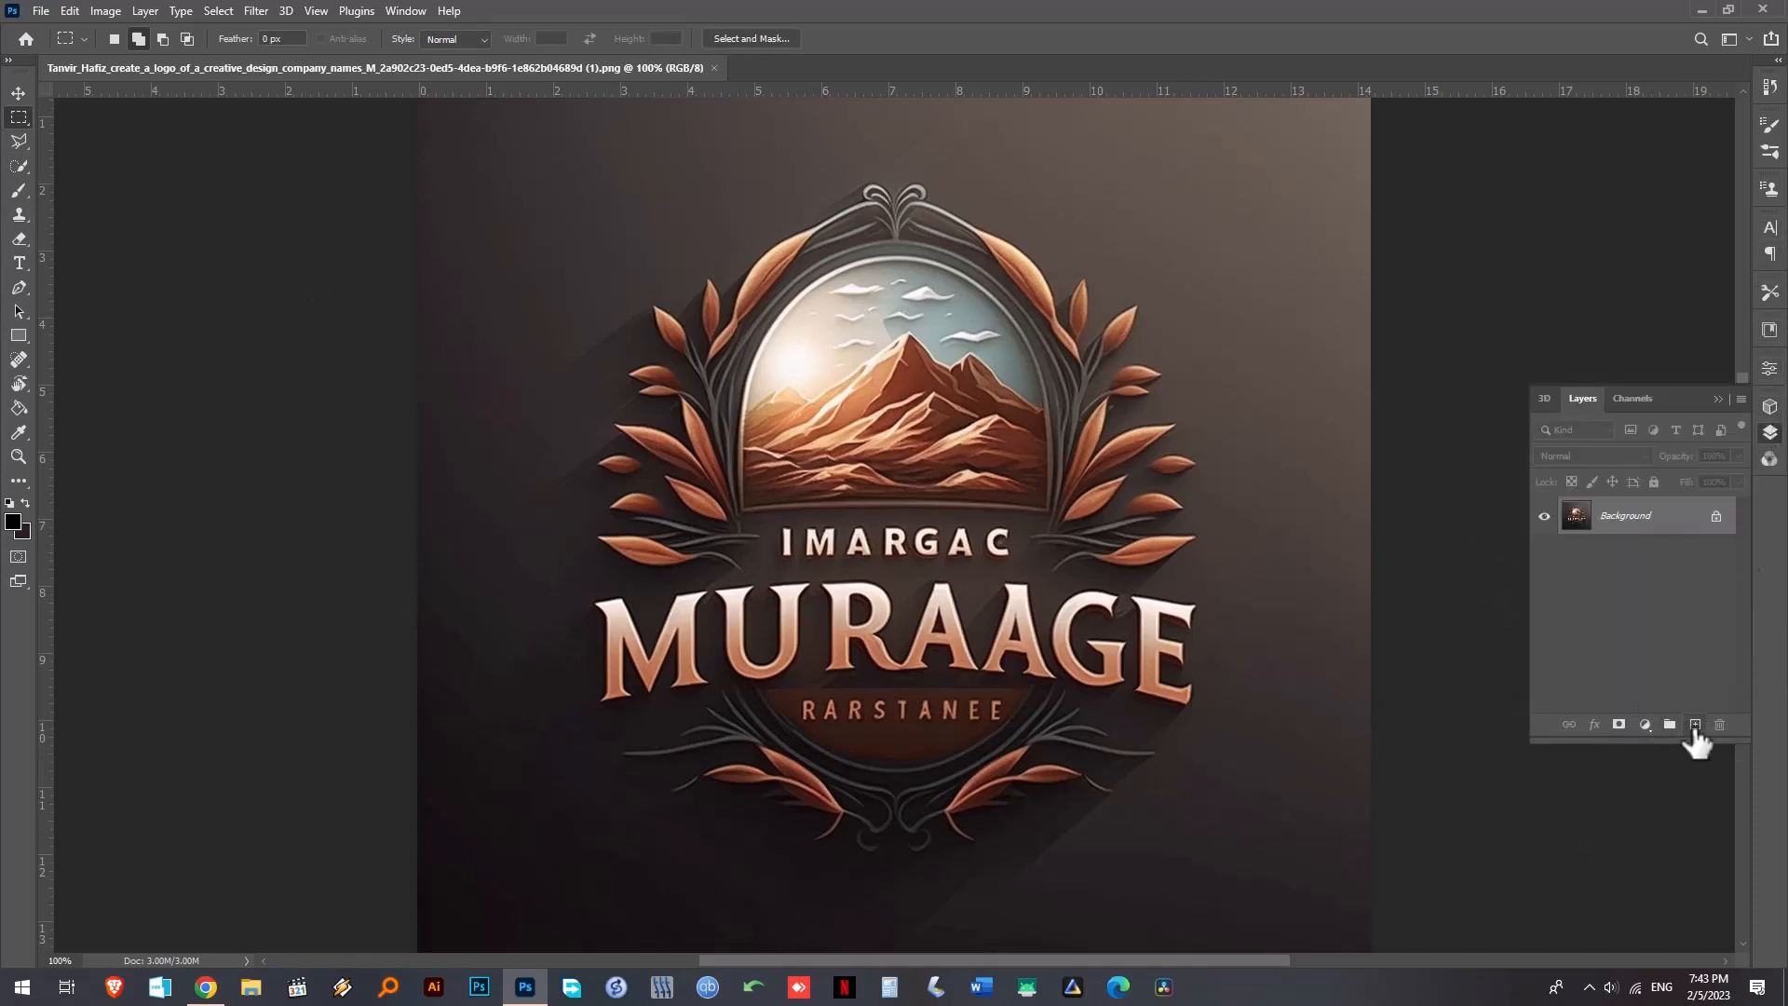
click(1695, 725)
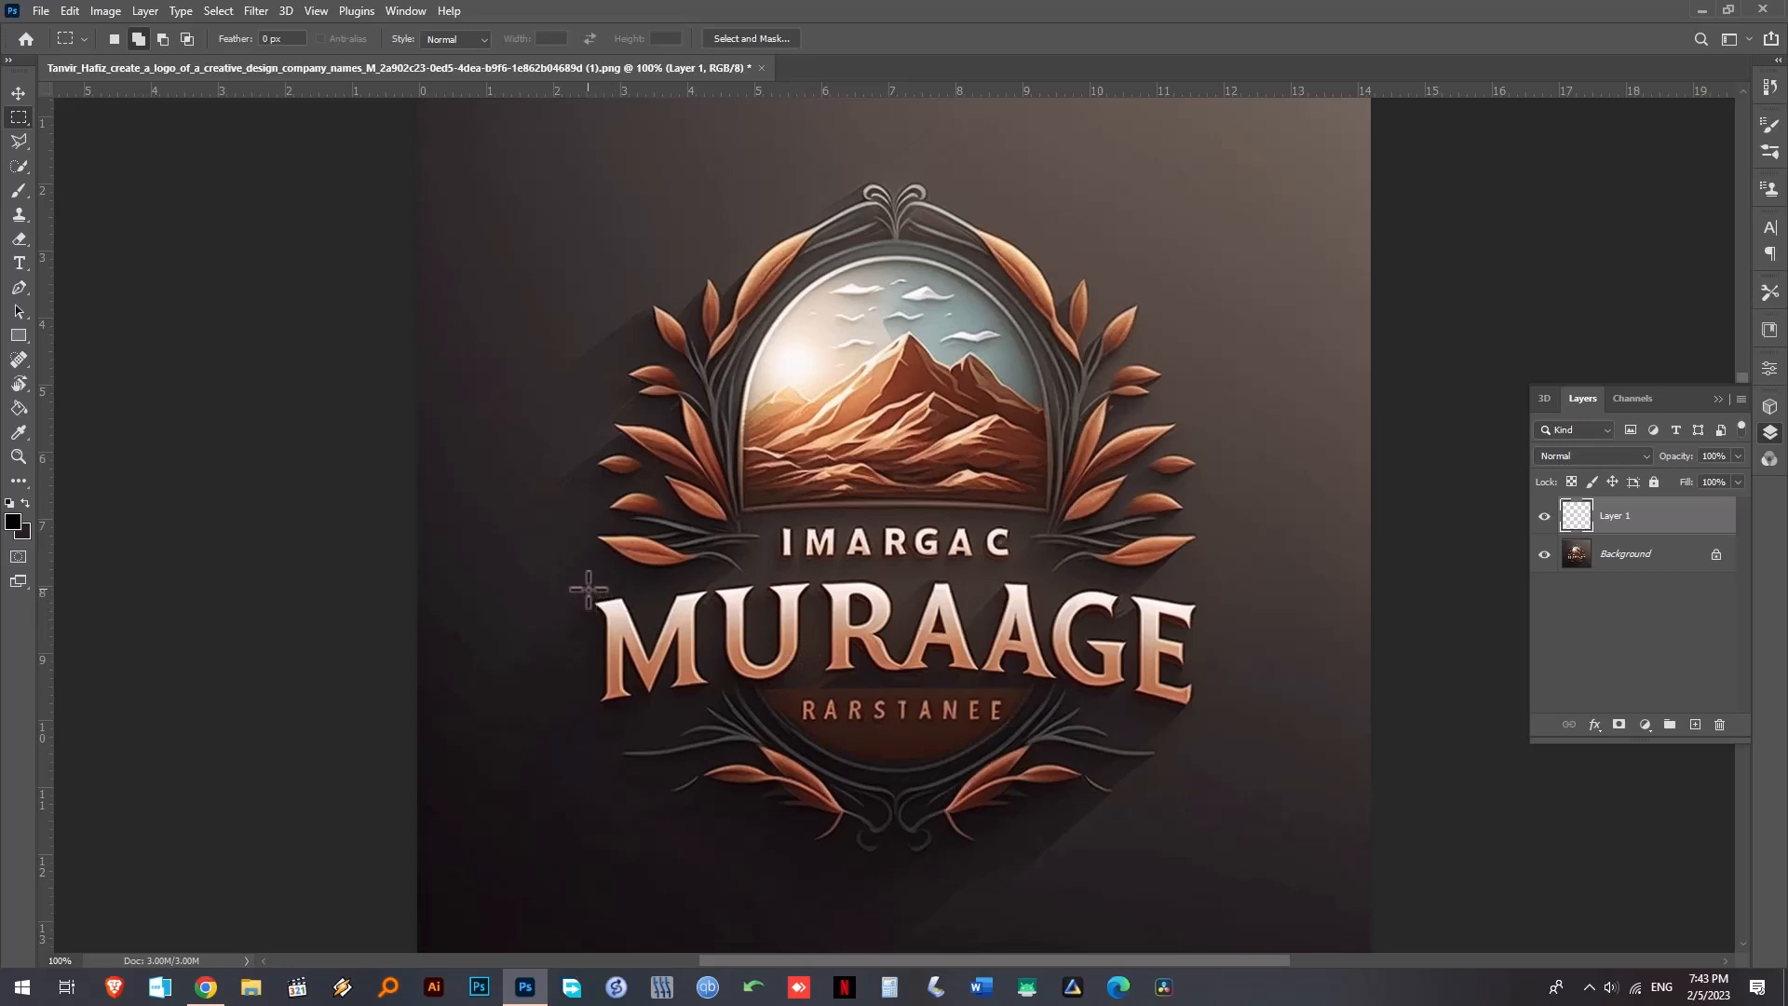
- Select a rectangle enclosing the whole MURAAGE title and the line below it
drag(587, 587, 770, 699)
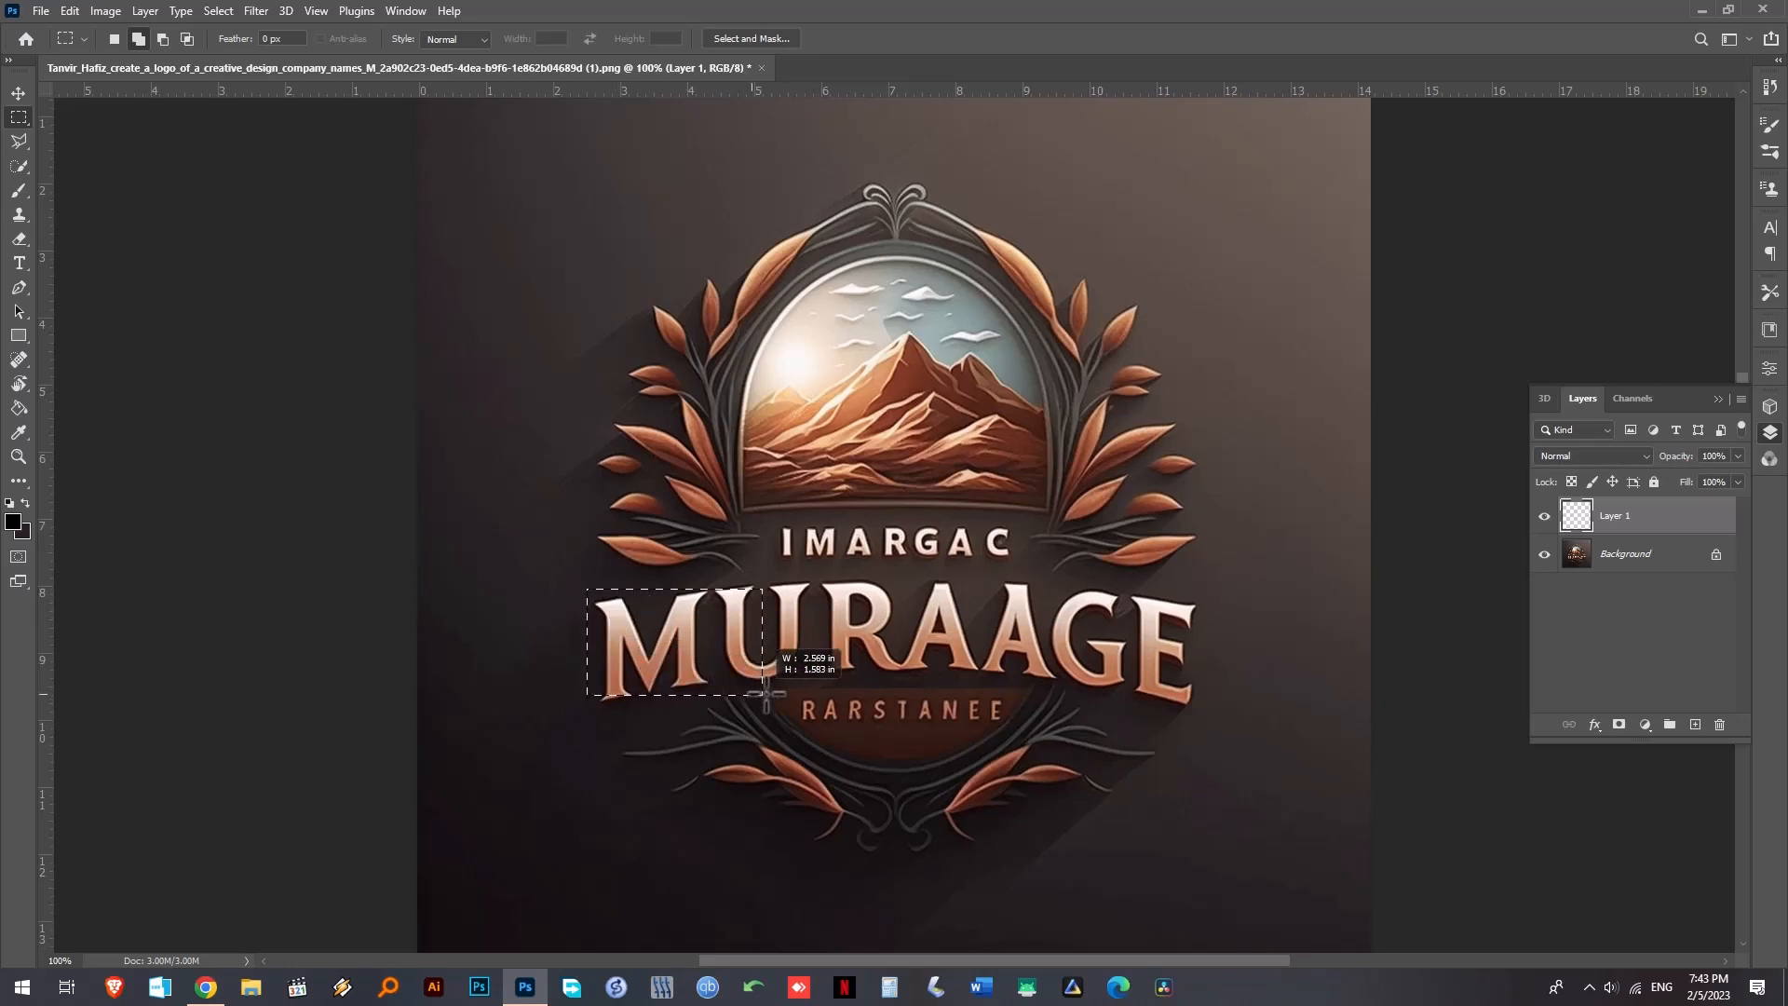
drag(764, 695, 1198, 710)
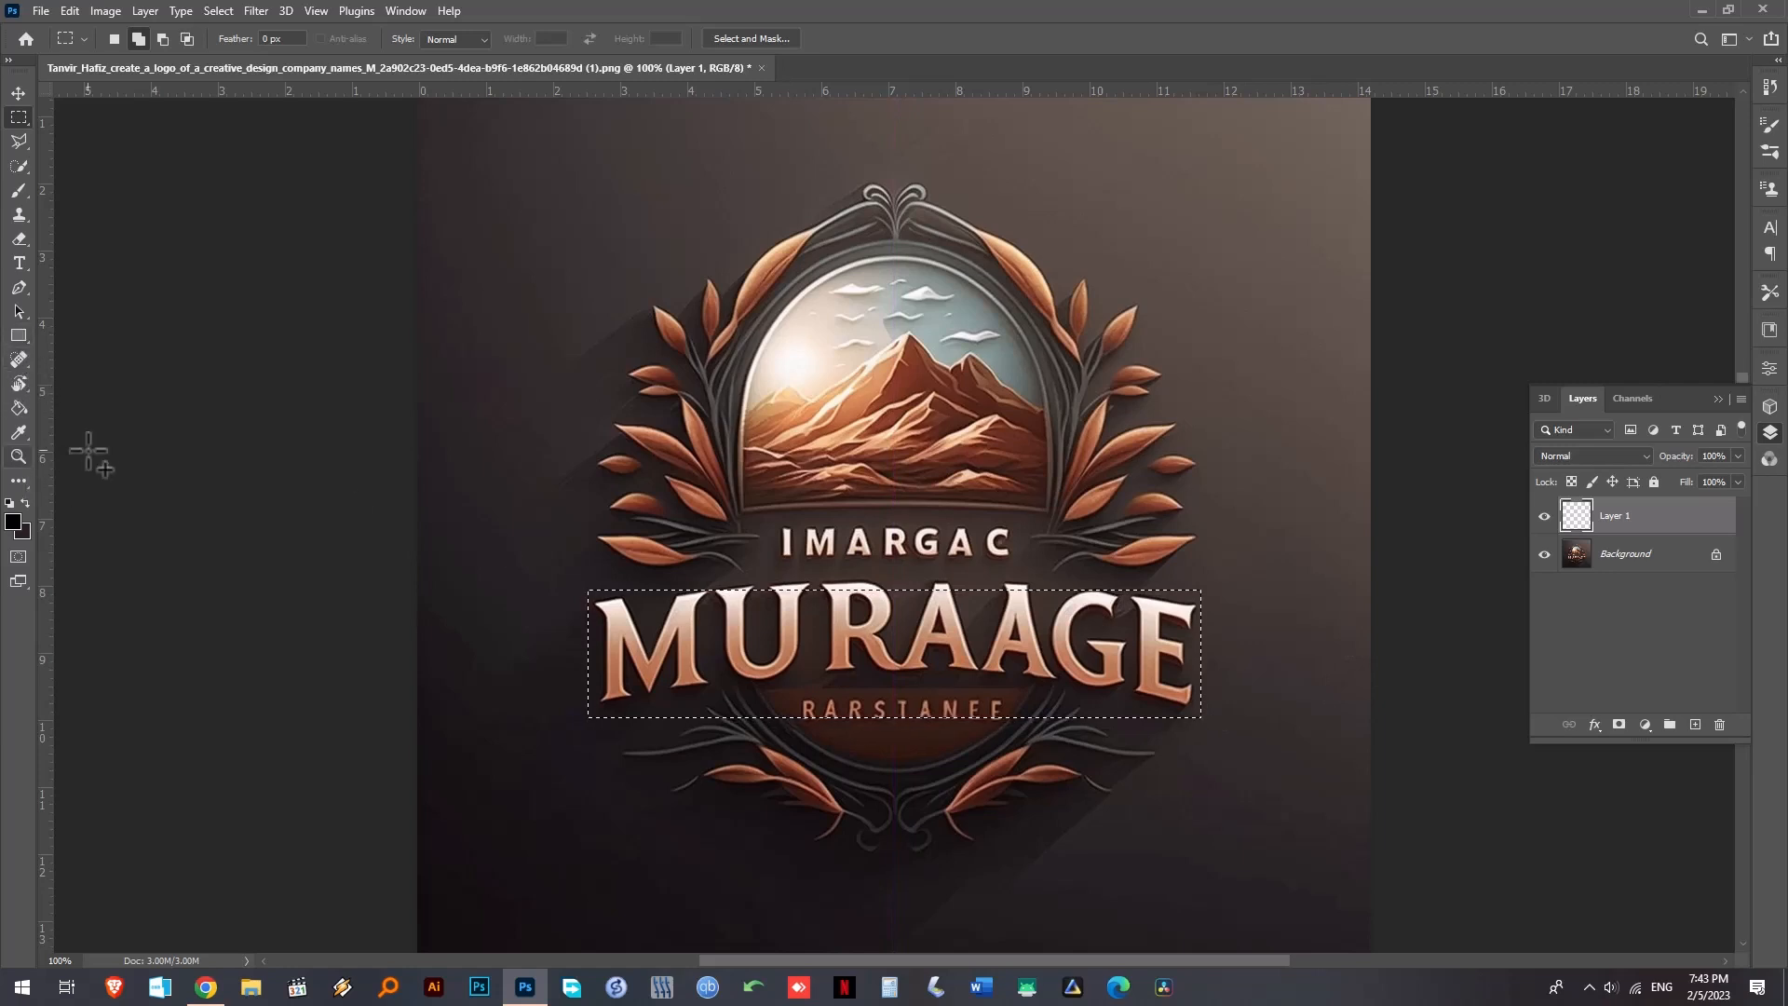
mouse_move(752, 570)
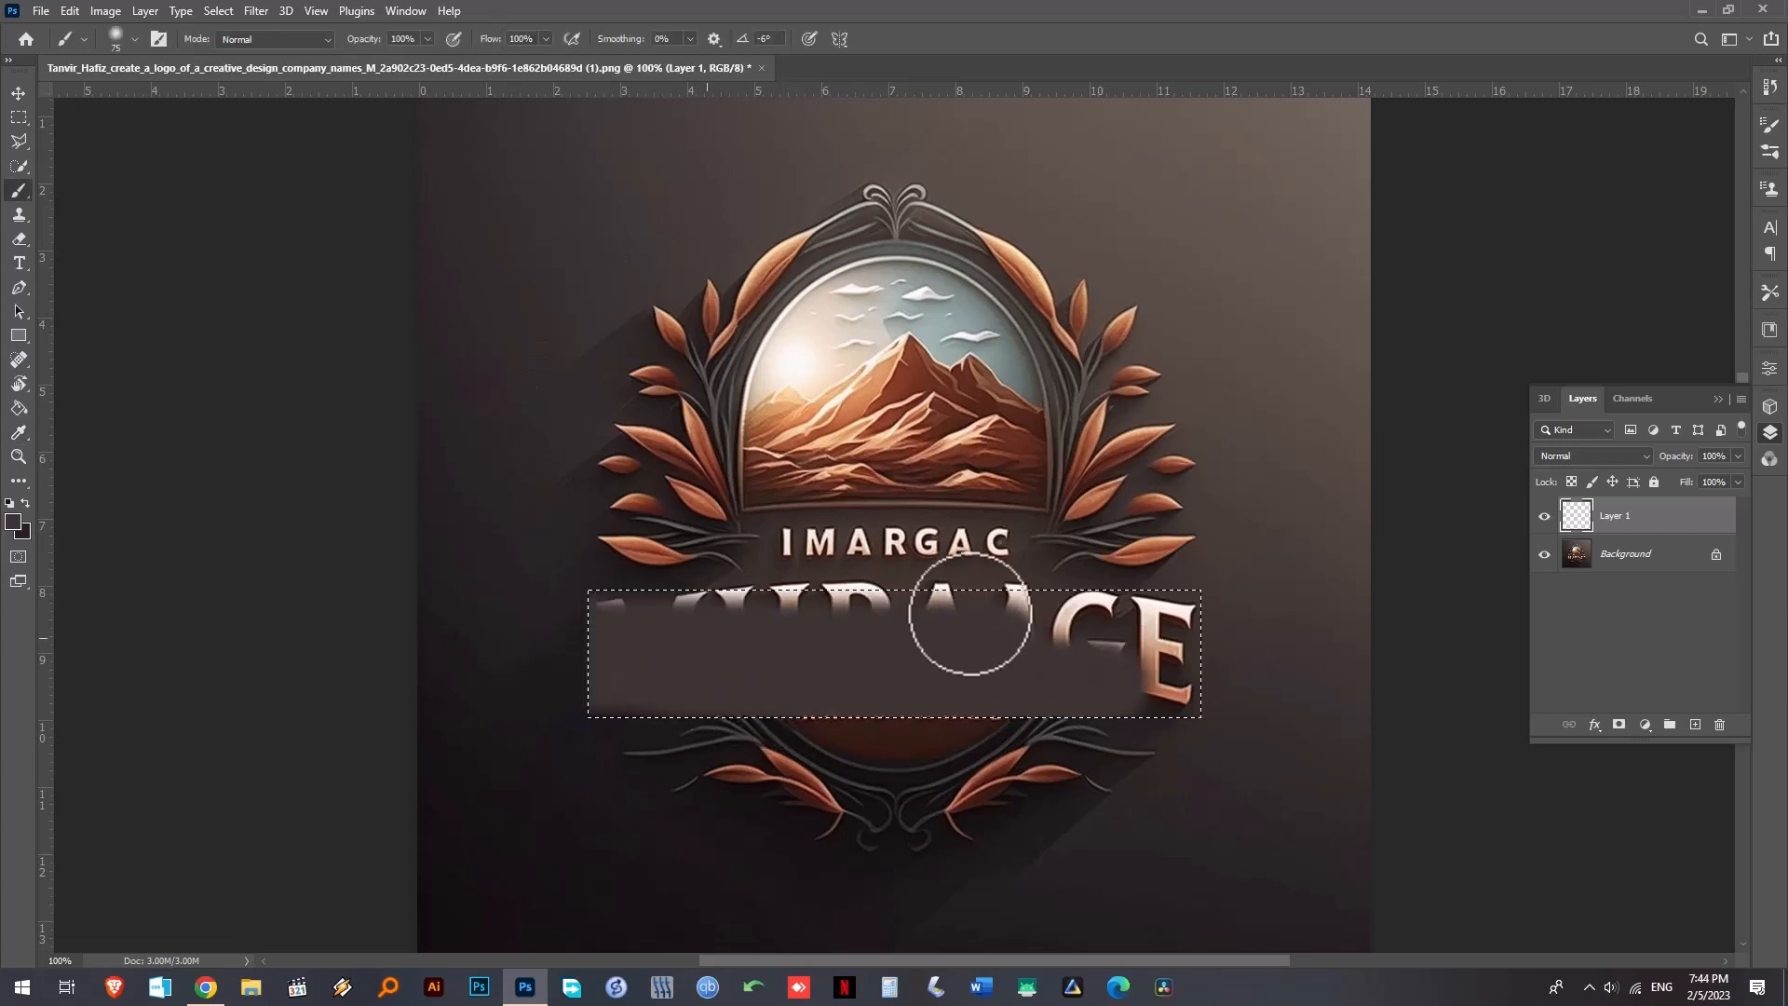
- Paint a solid brown band over the title inside the selection on Layer 1
drag(969, 617, 623, 650)
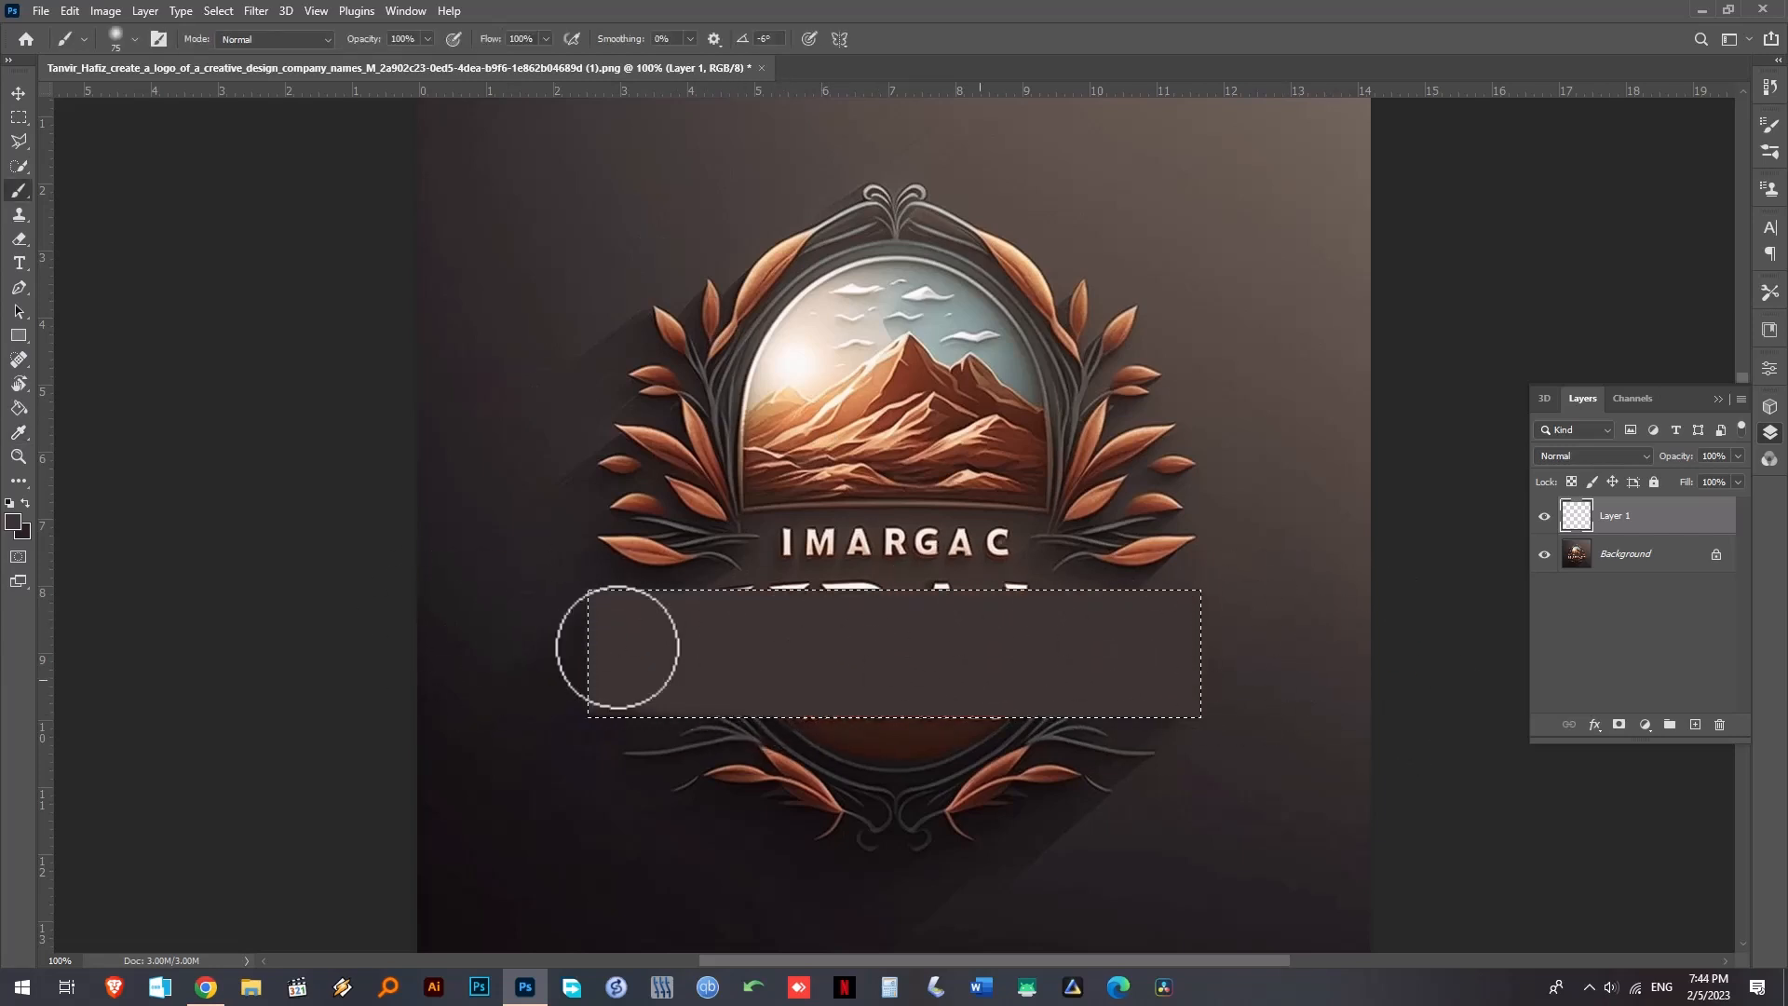
drag(619, 648, 848, 715)
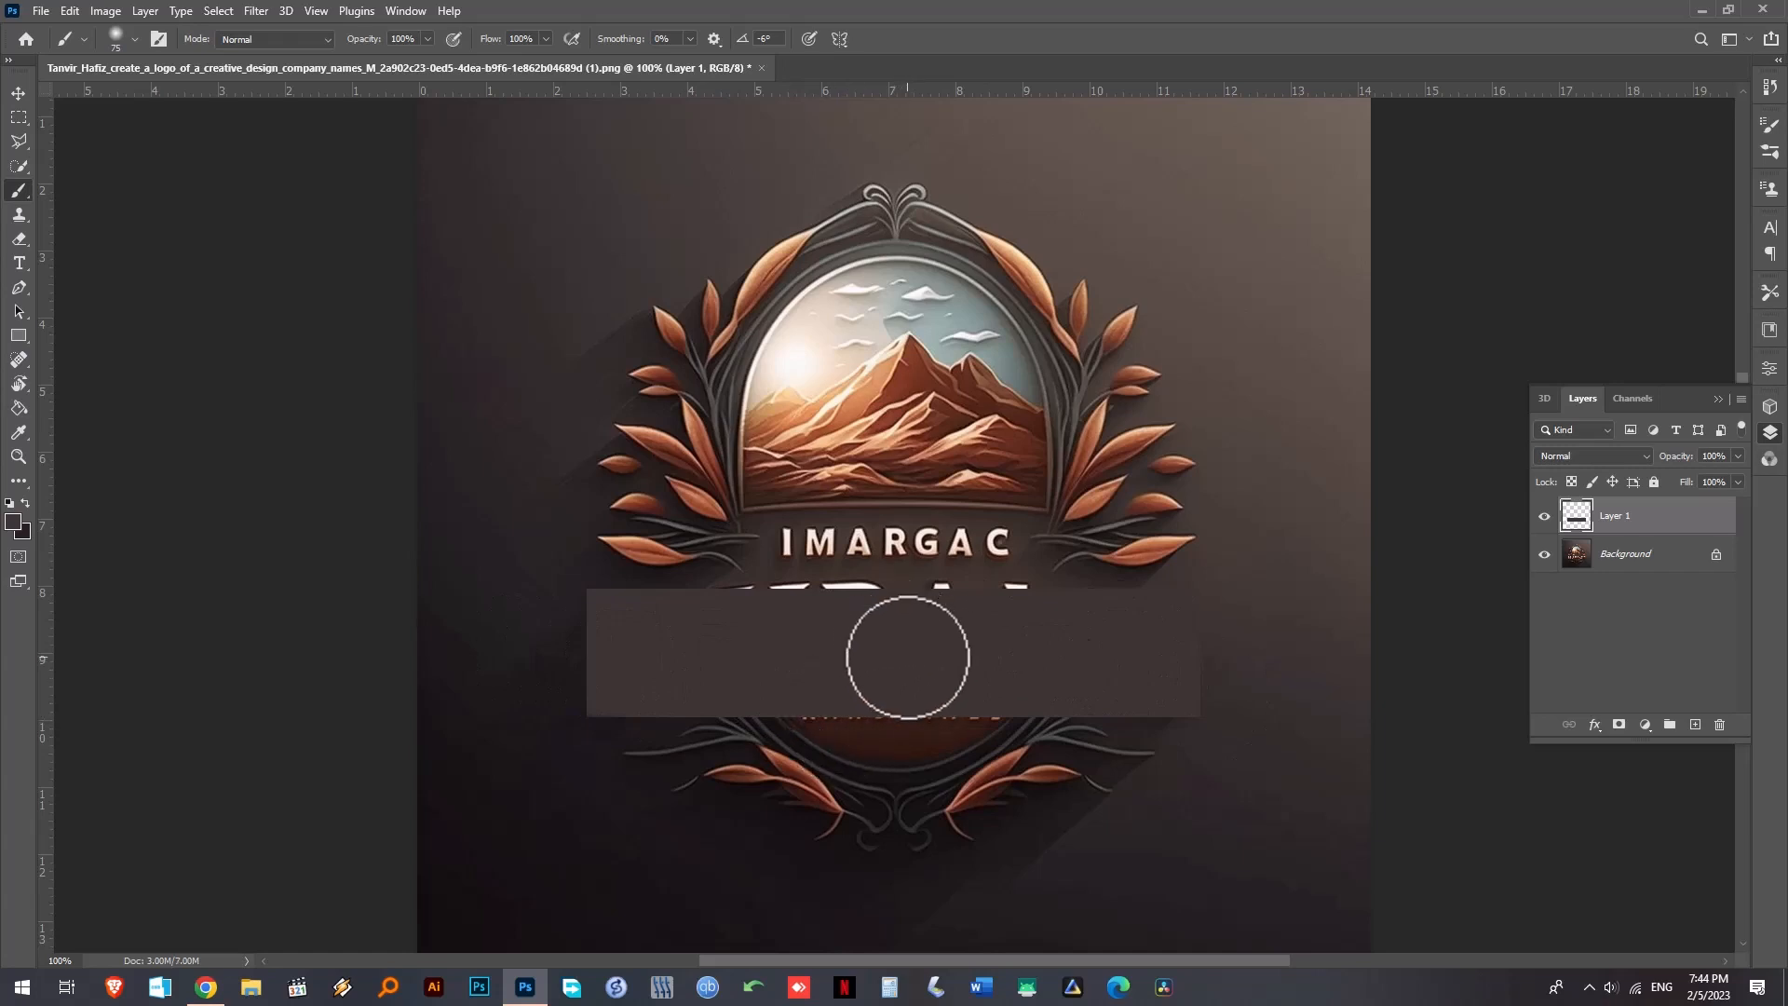
mouse_move(1146, 716)
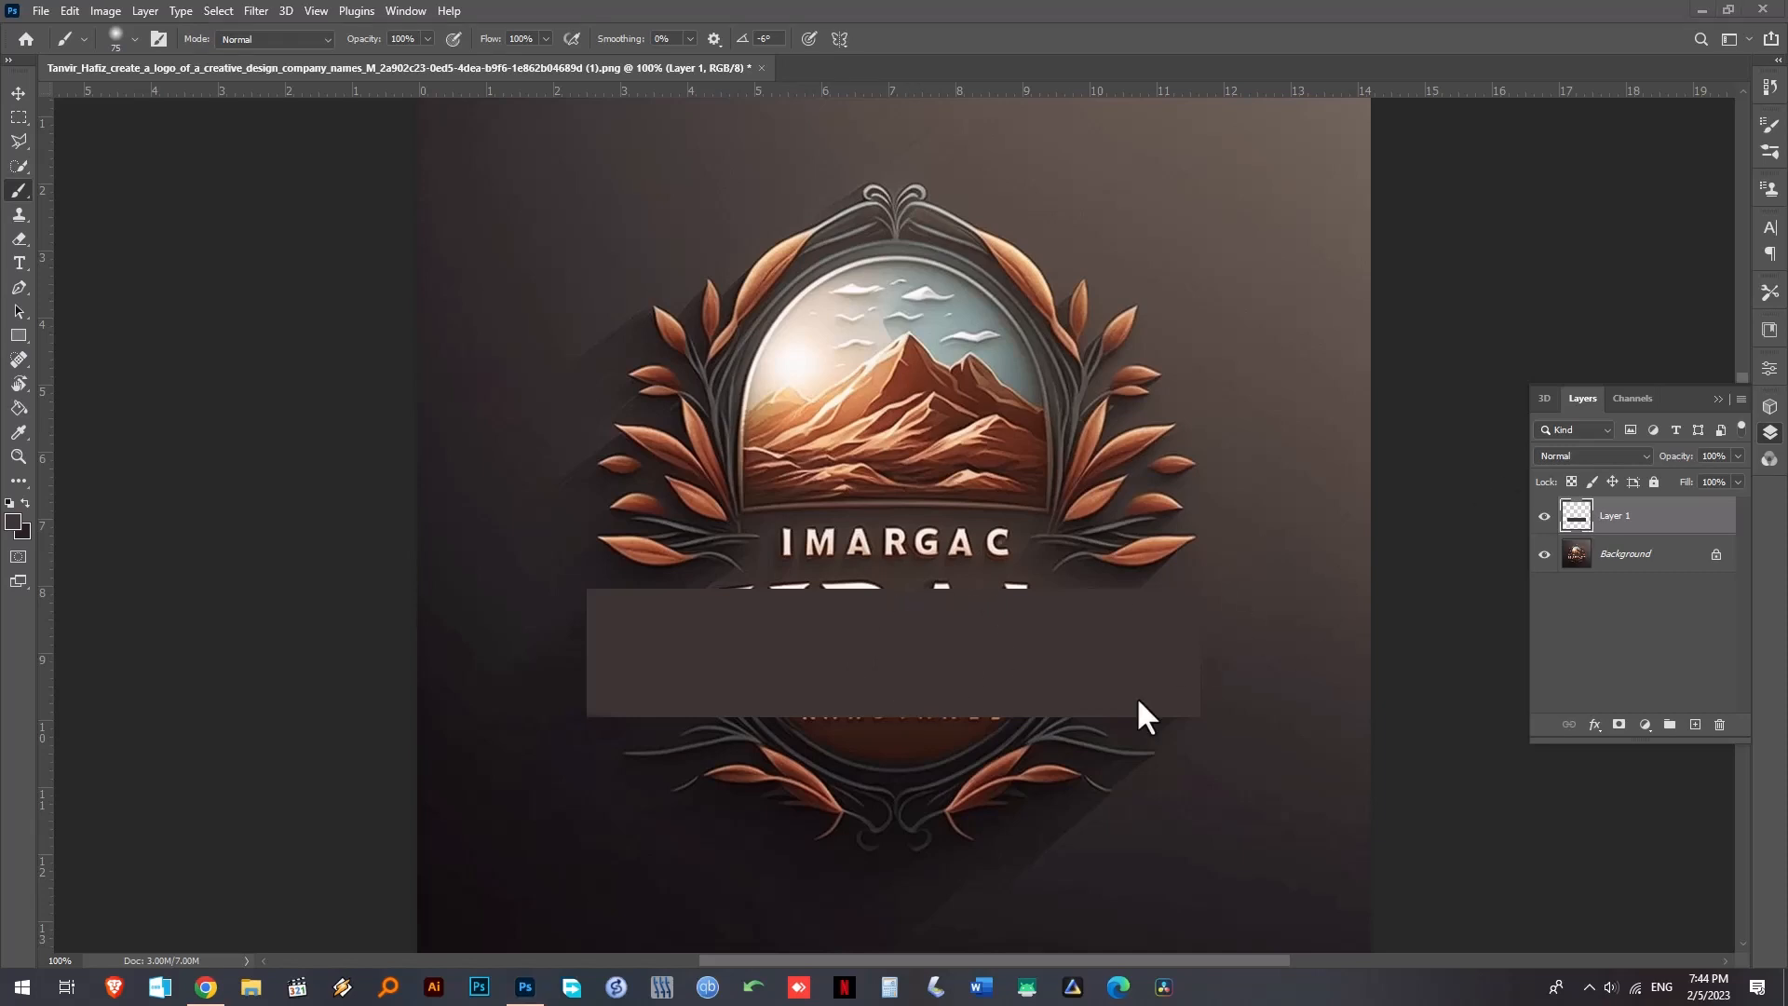
- Warp the painted band into an upward arc using the Arc style
click(69, 12)
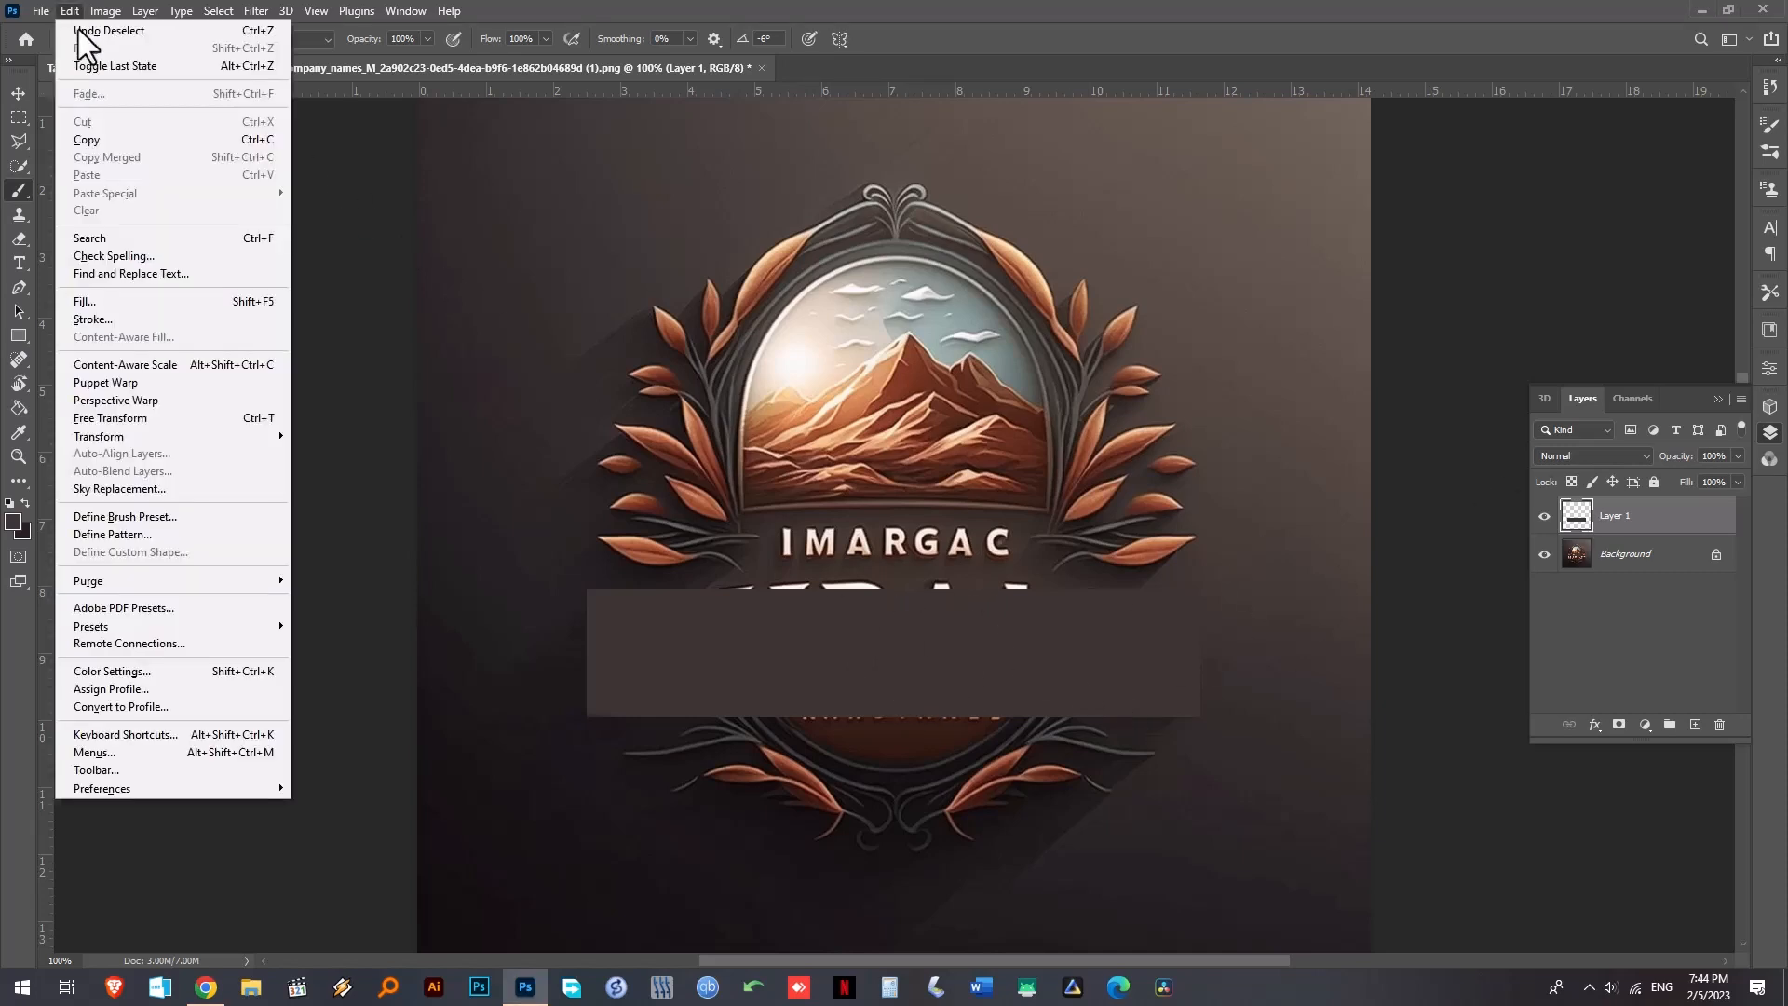
mouse_move(99, 436)
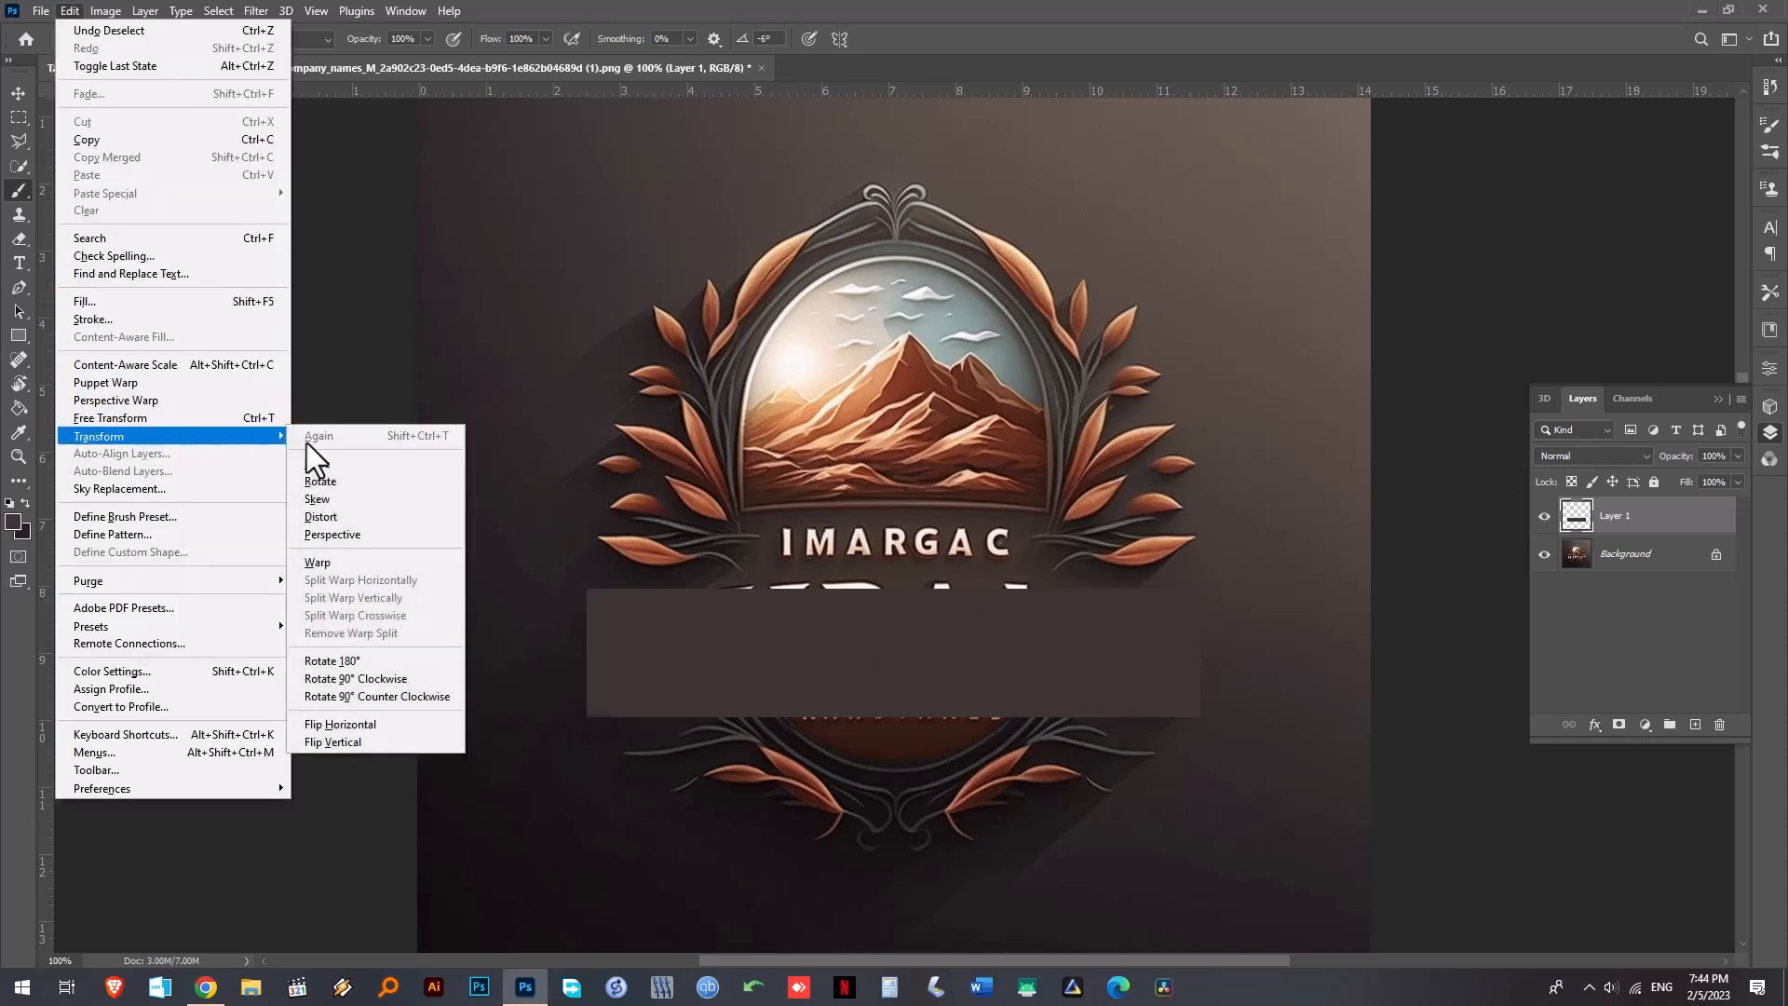
click(317, 560)
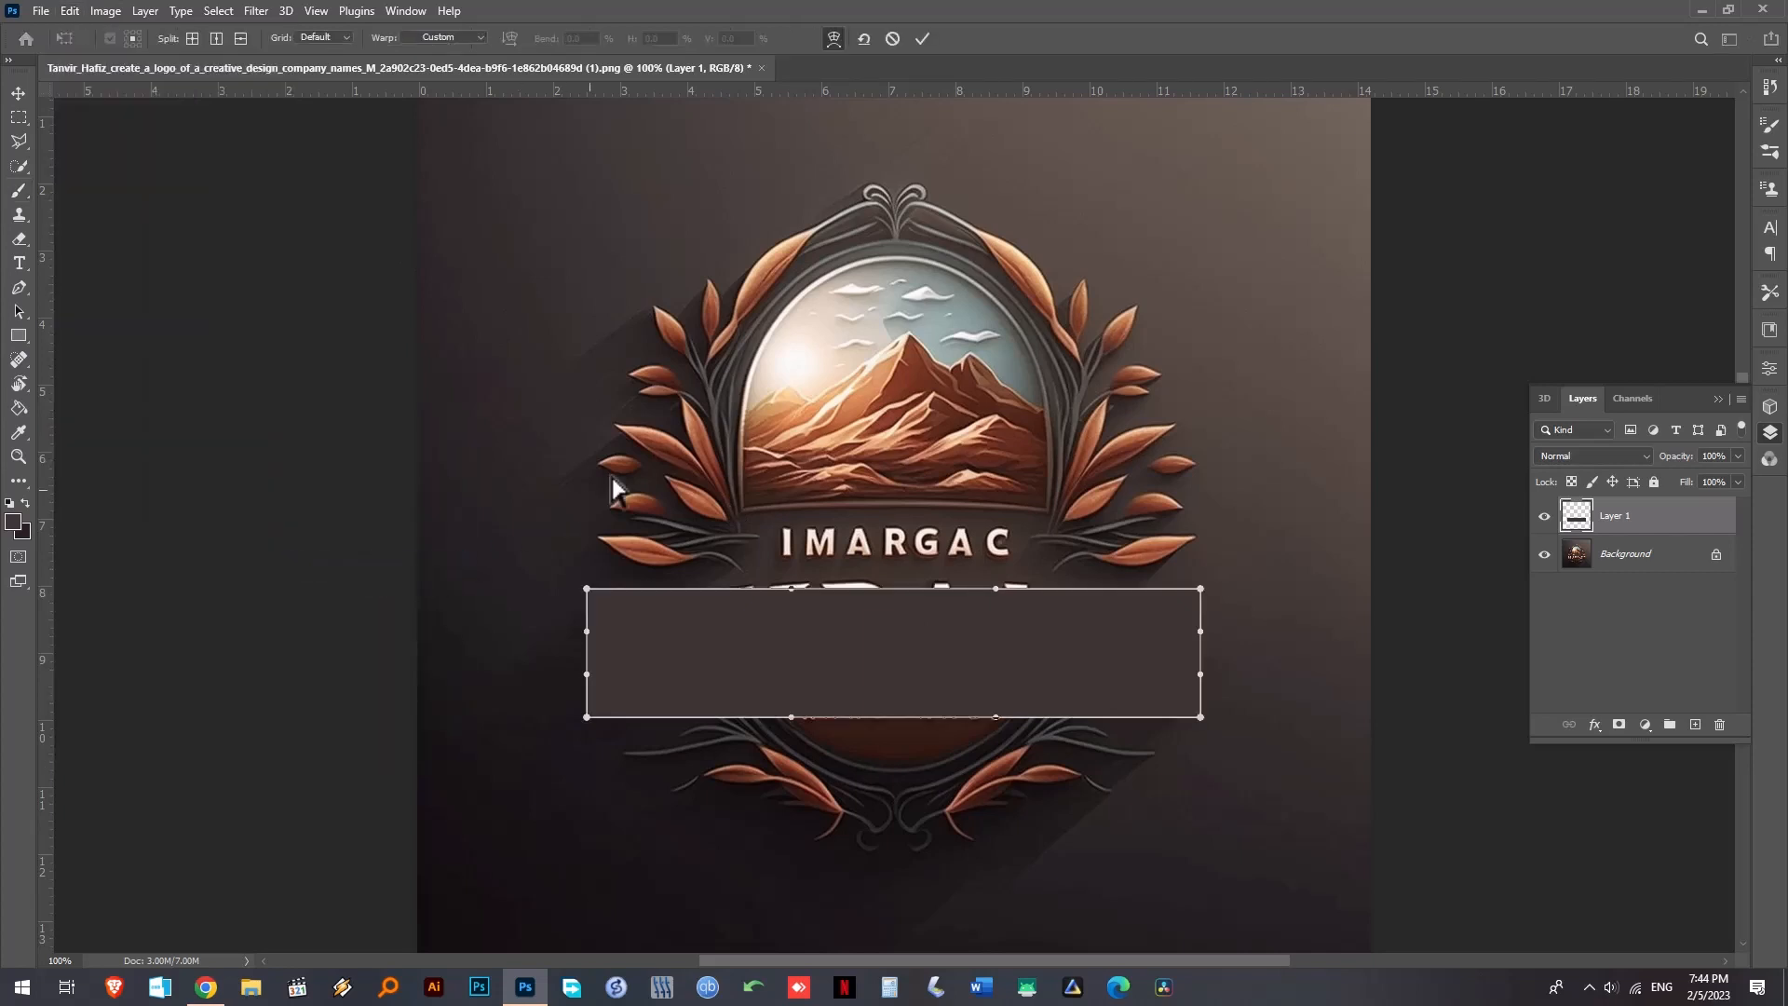
click(446, 38)
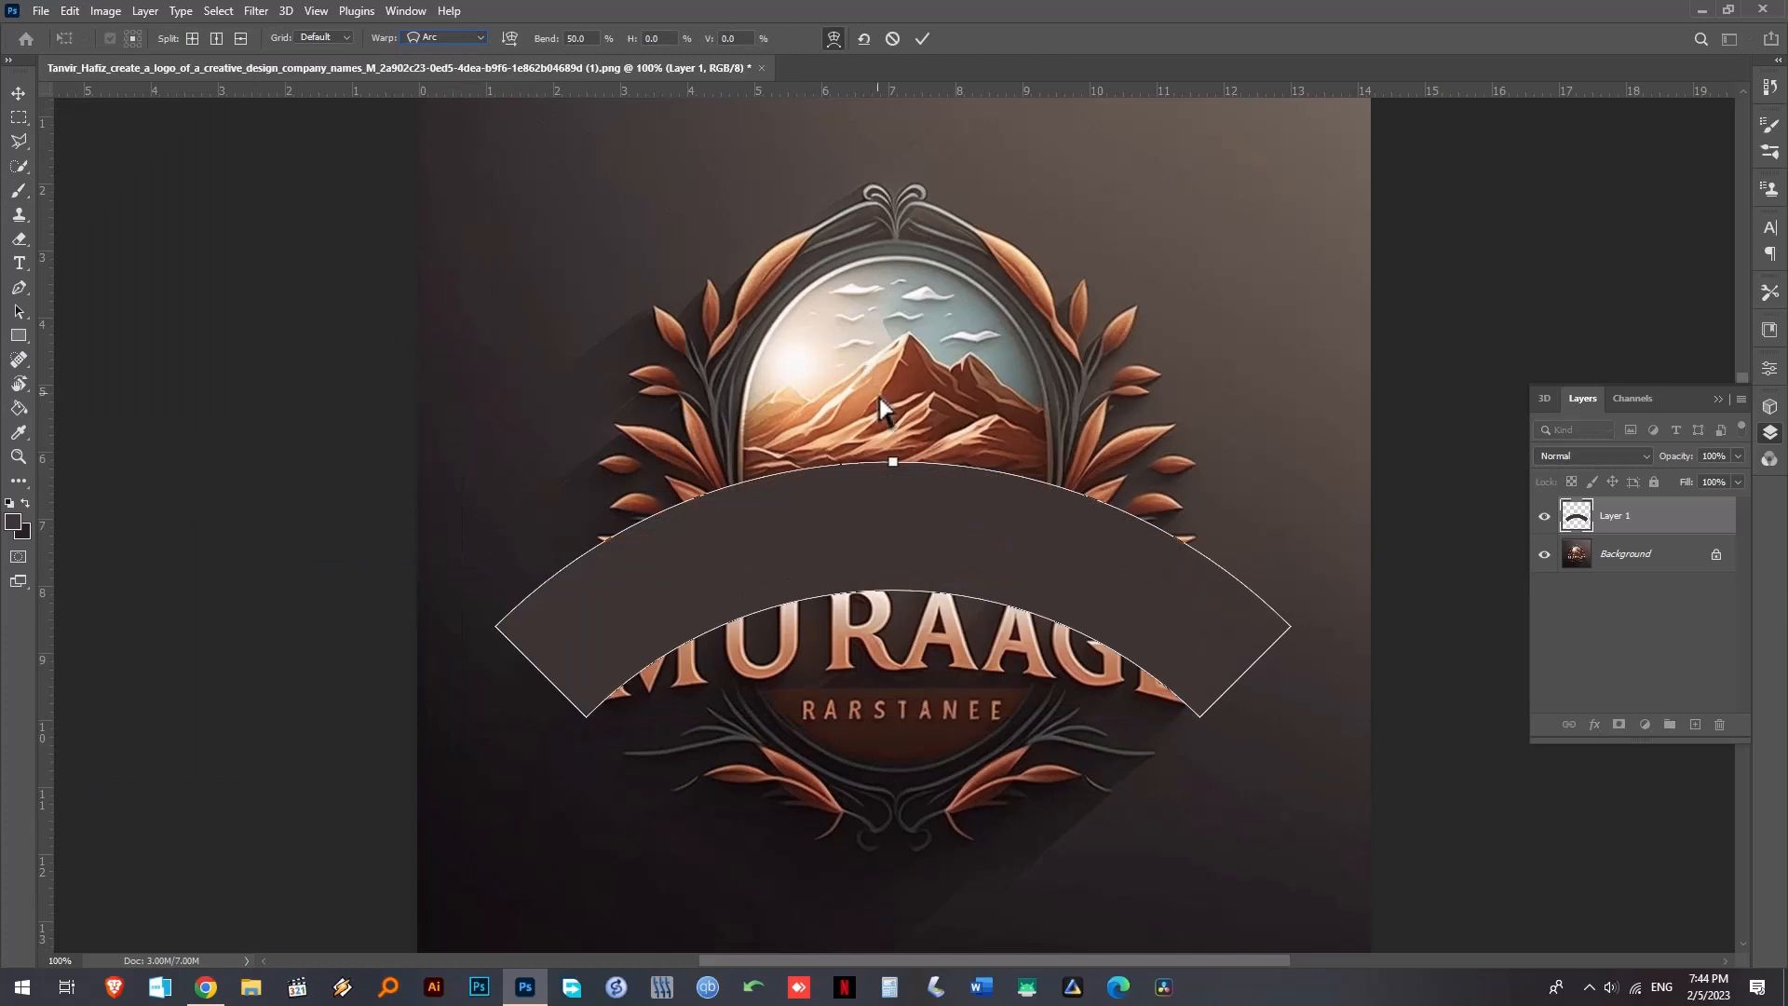
mouse_move(902, 479)
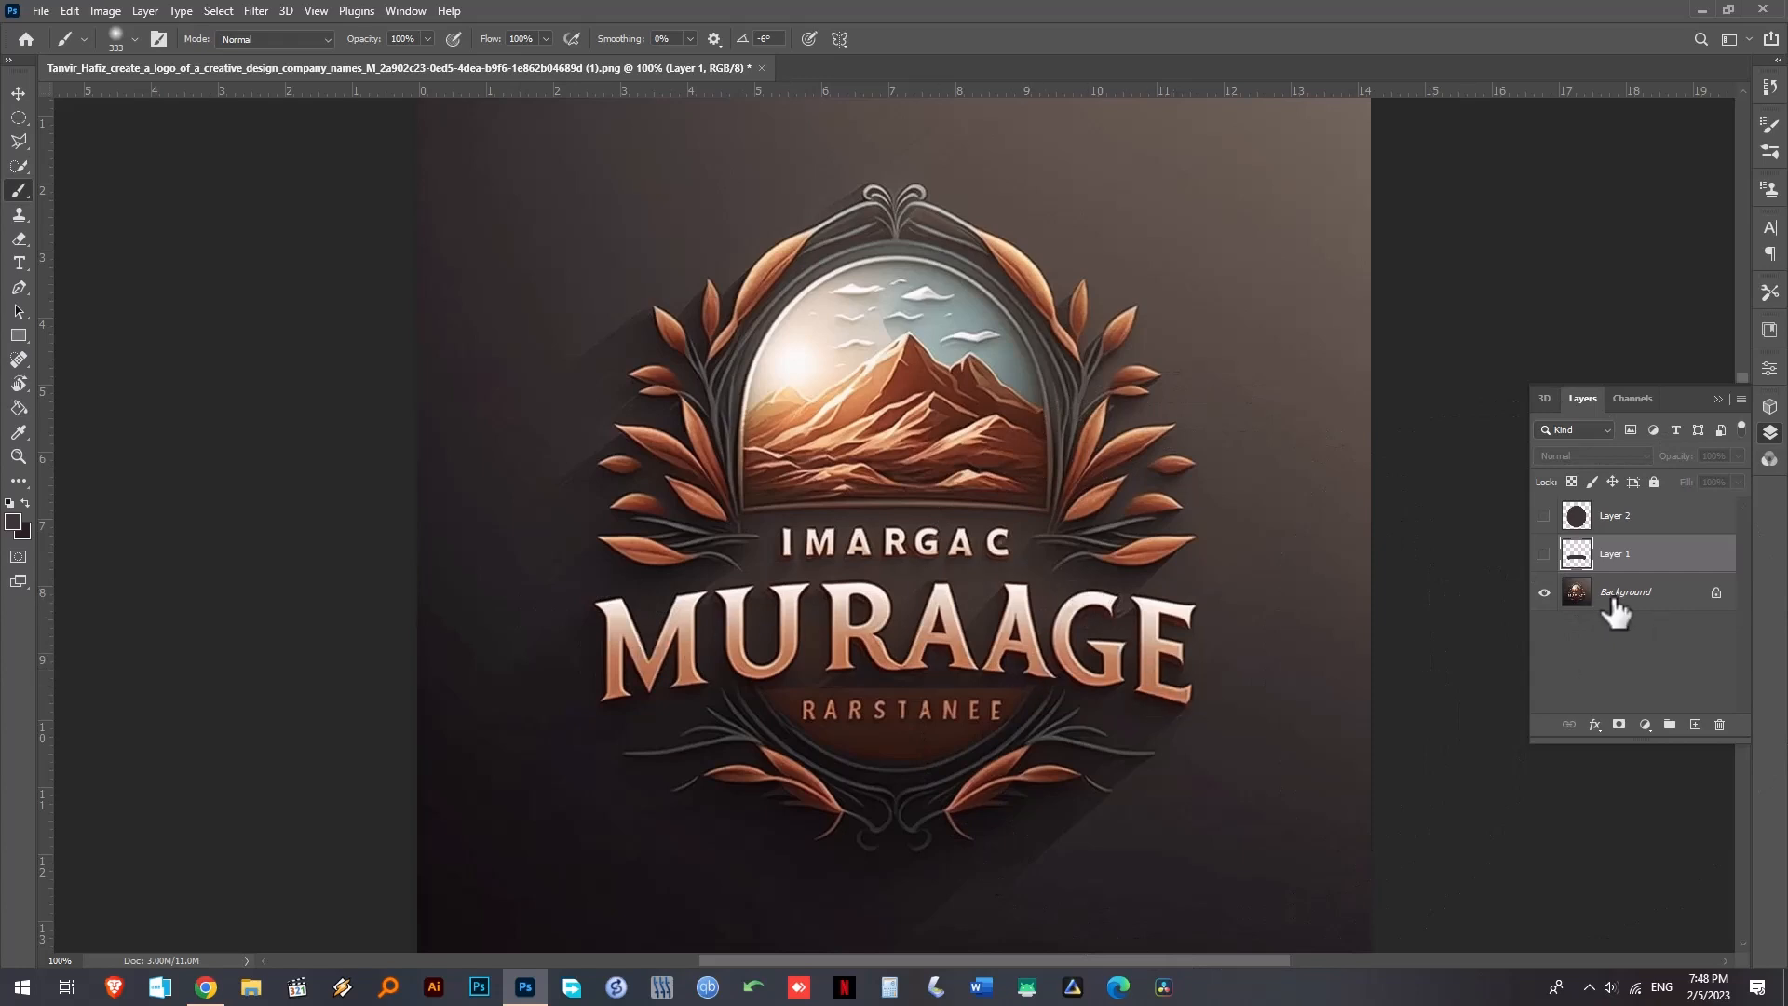
- Switch to the original image layer, converting the background into Layer 0, ready to fill the banner selection
click(1624, 591)
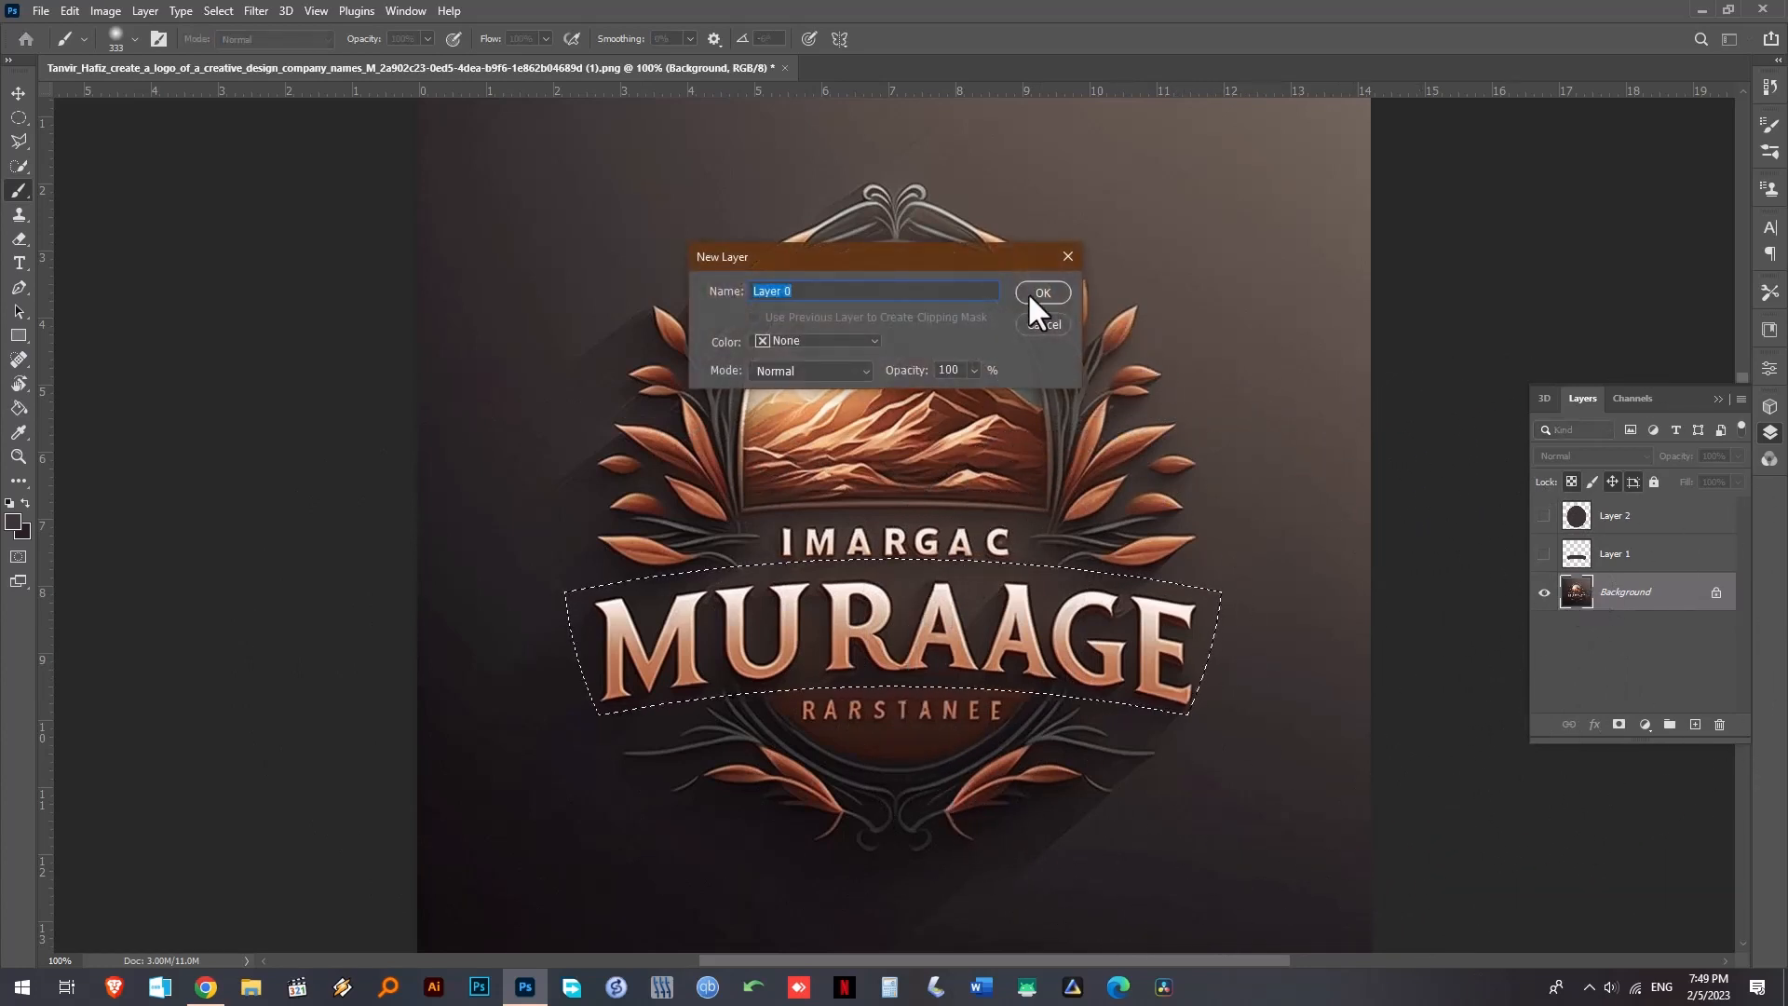
click(1040, 292)
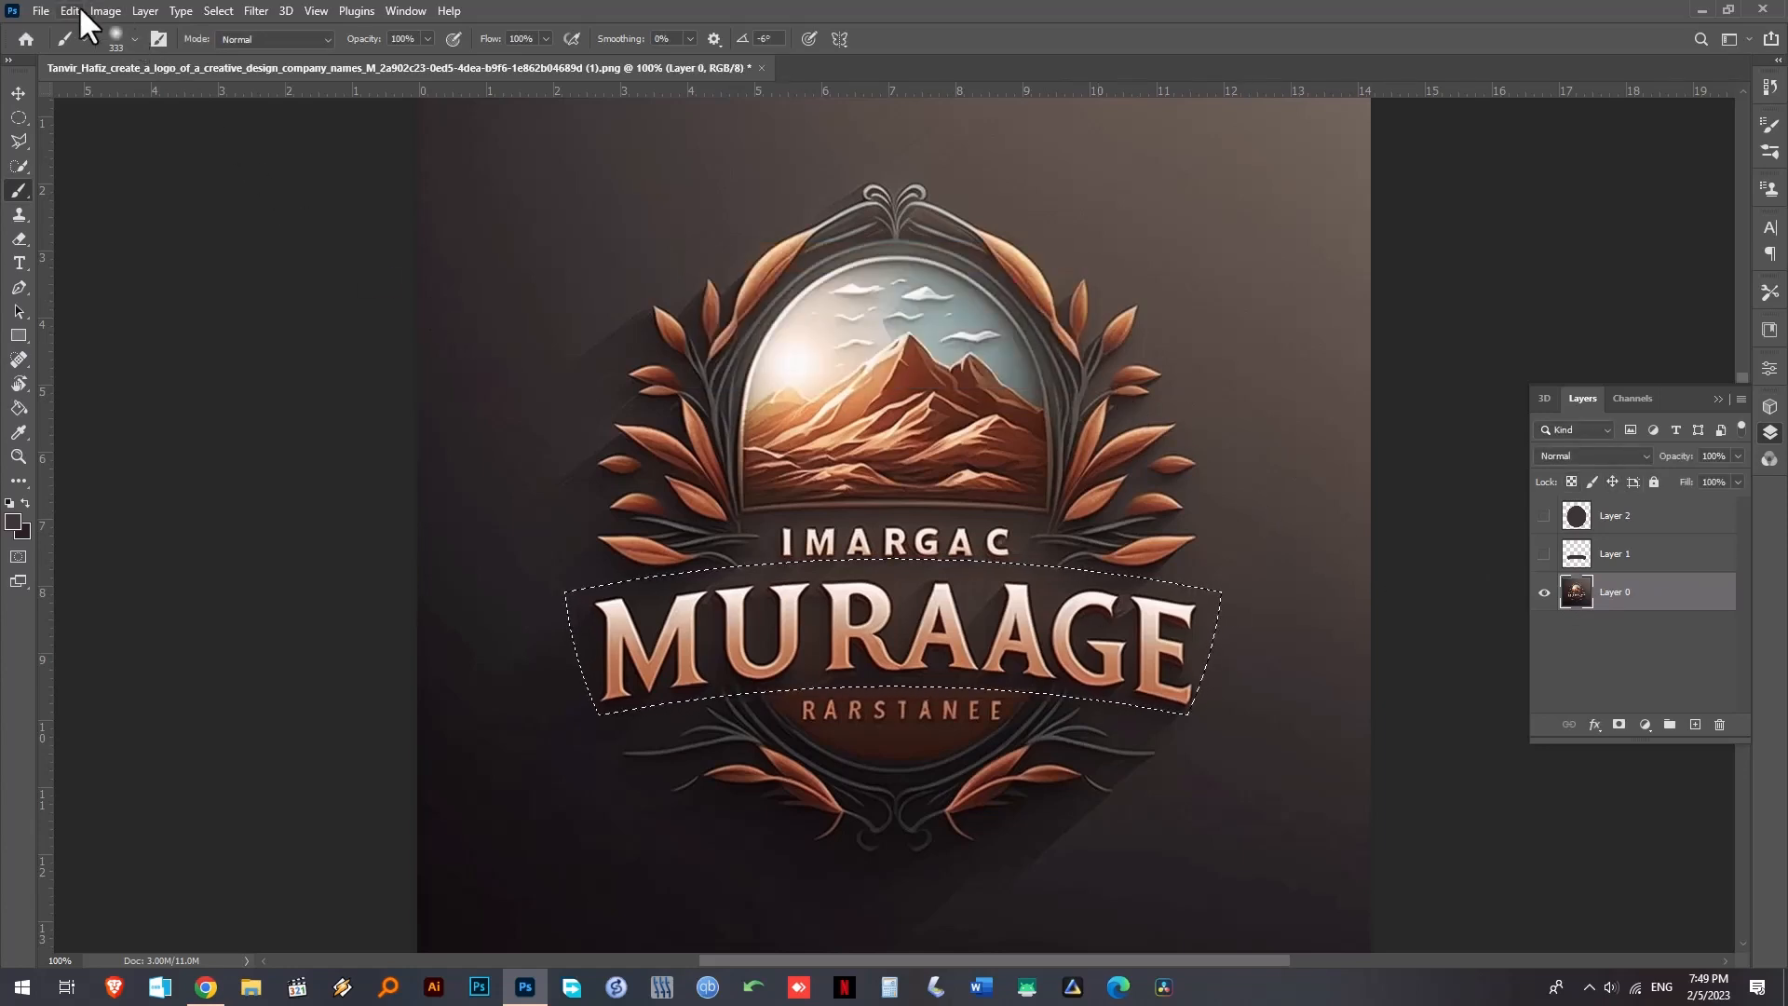
click(69, 11)
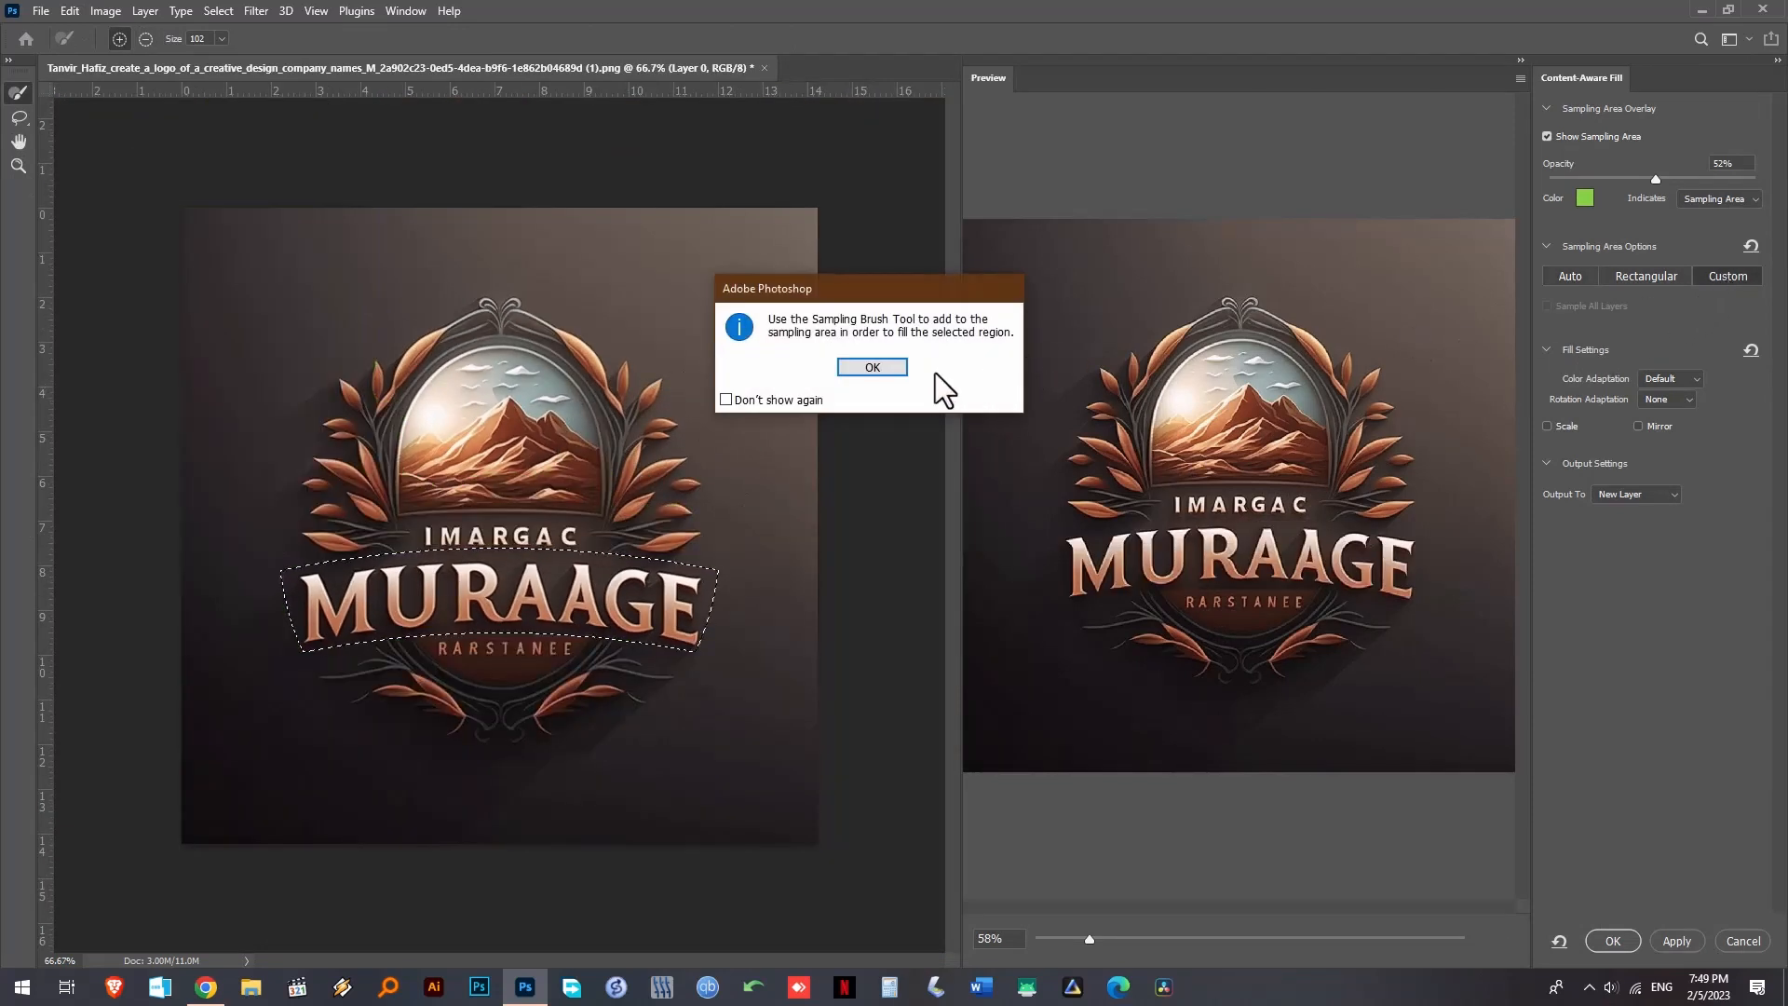
- Content-Aware Fill the MURAAGE banner onto a new layer, sampling the background left of it
click(872, 367)
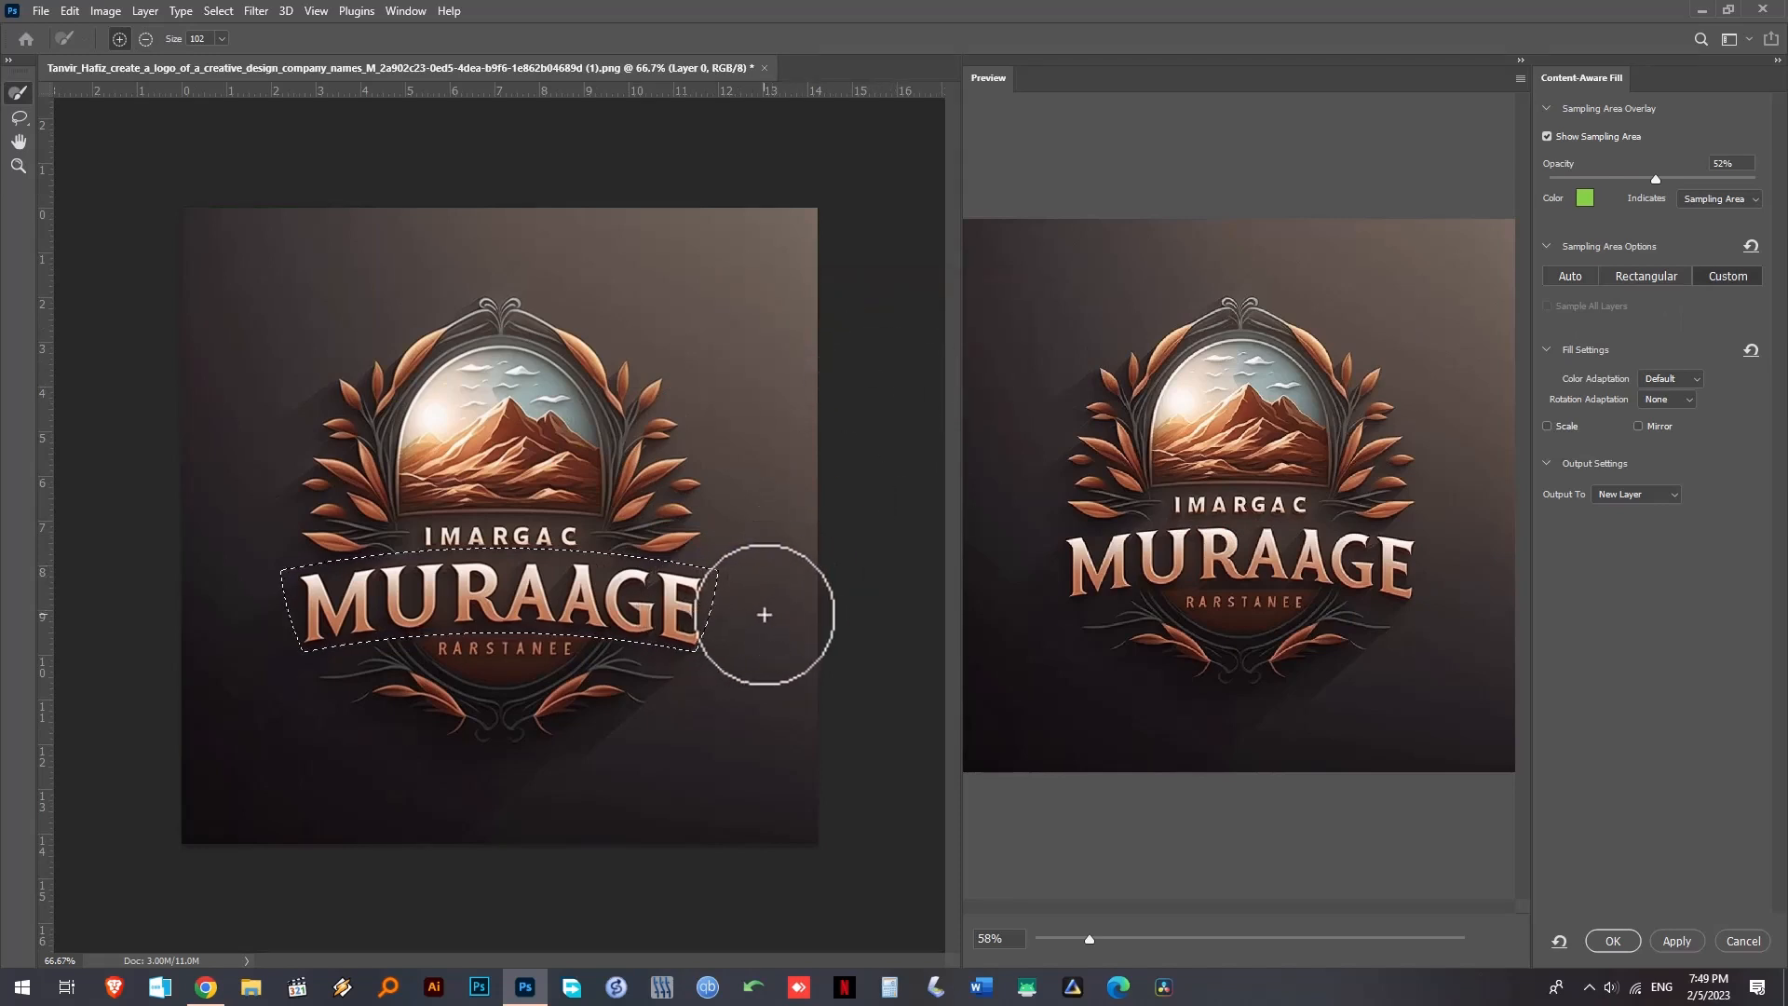
mouse_move(221, 628)
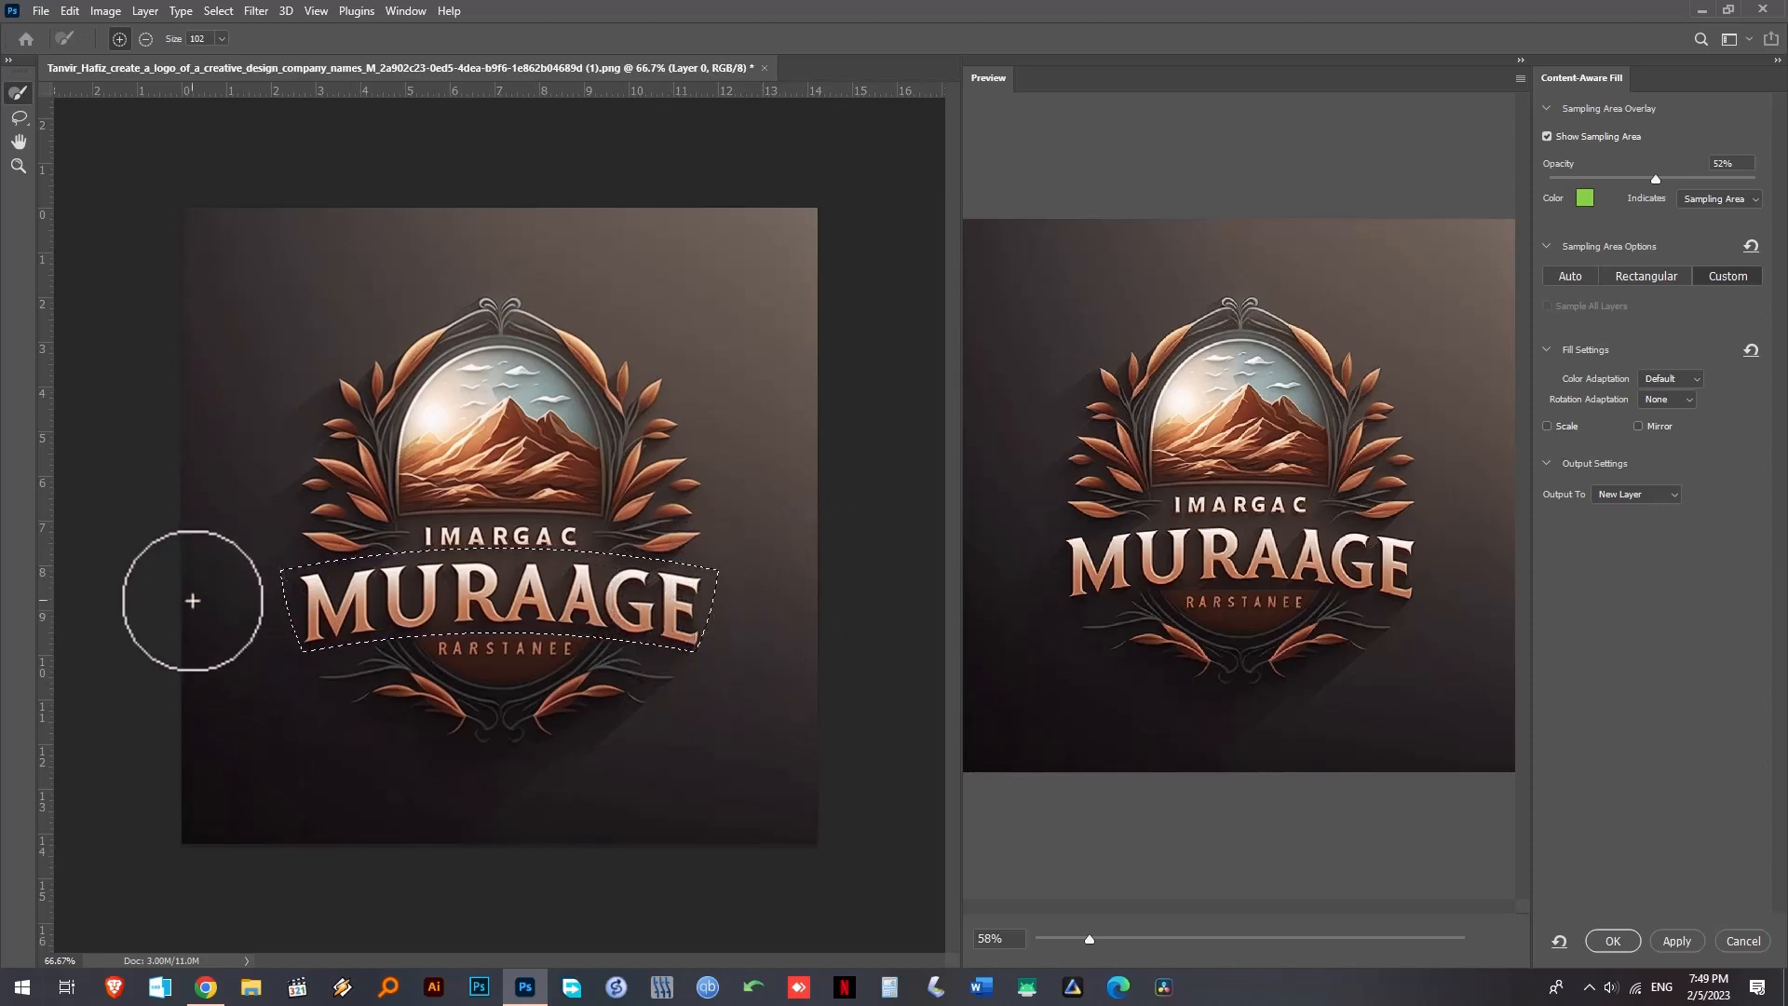
drag(192, 602, 745, 617)
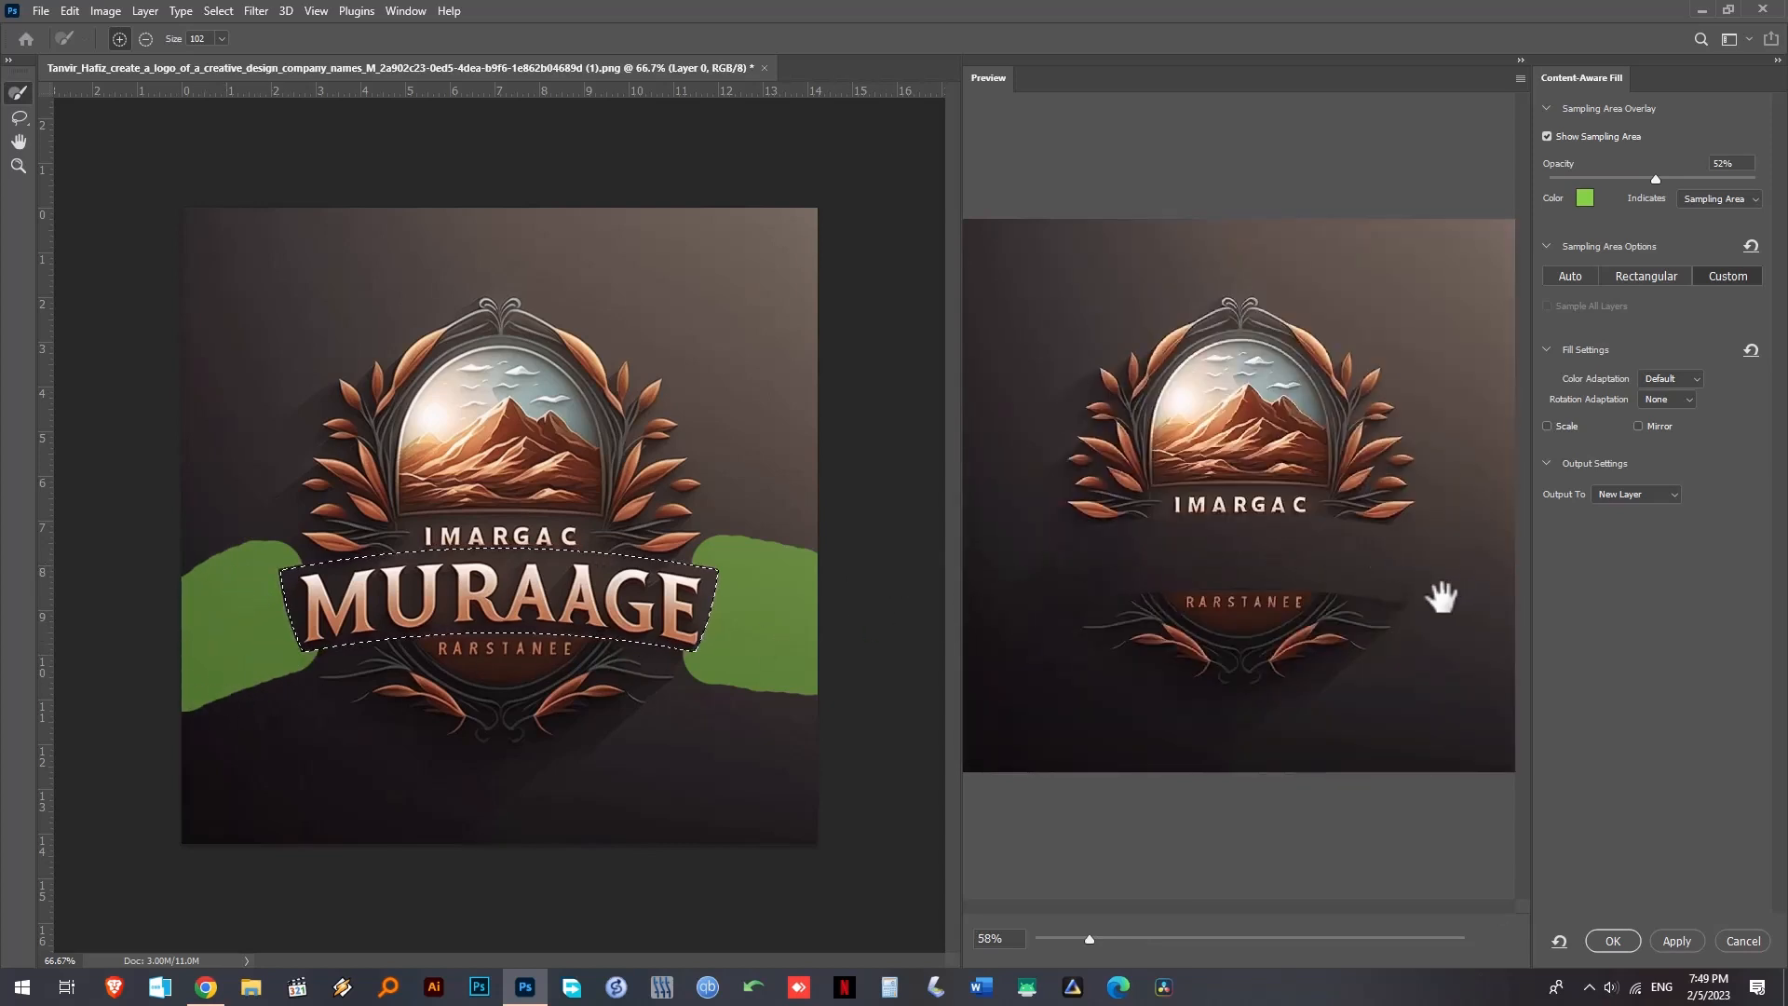
mouse_move(1041, 572)
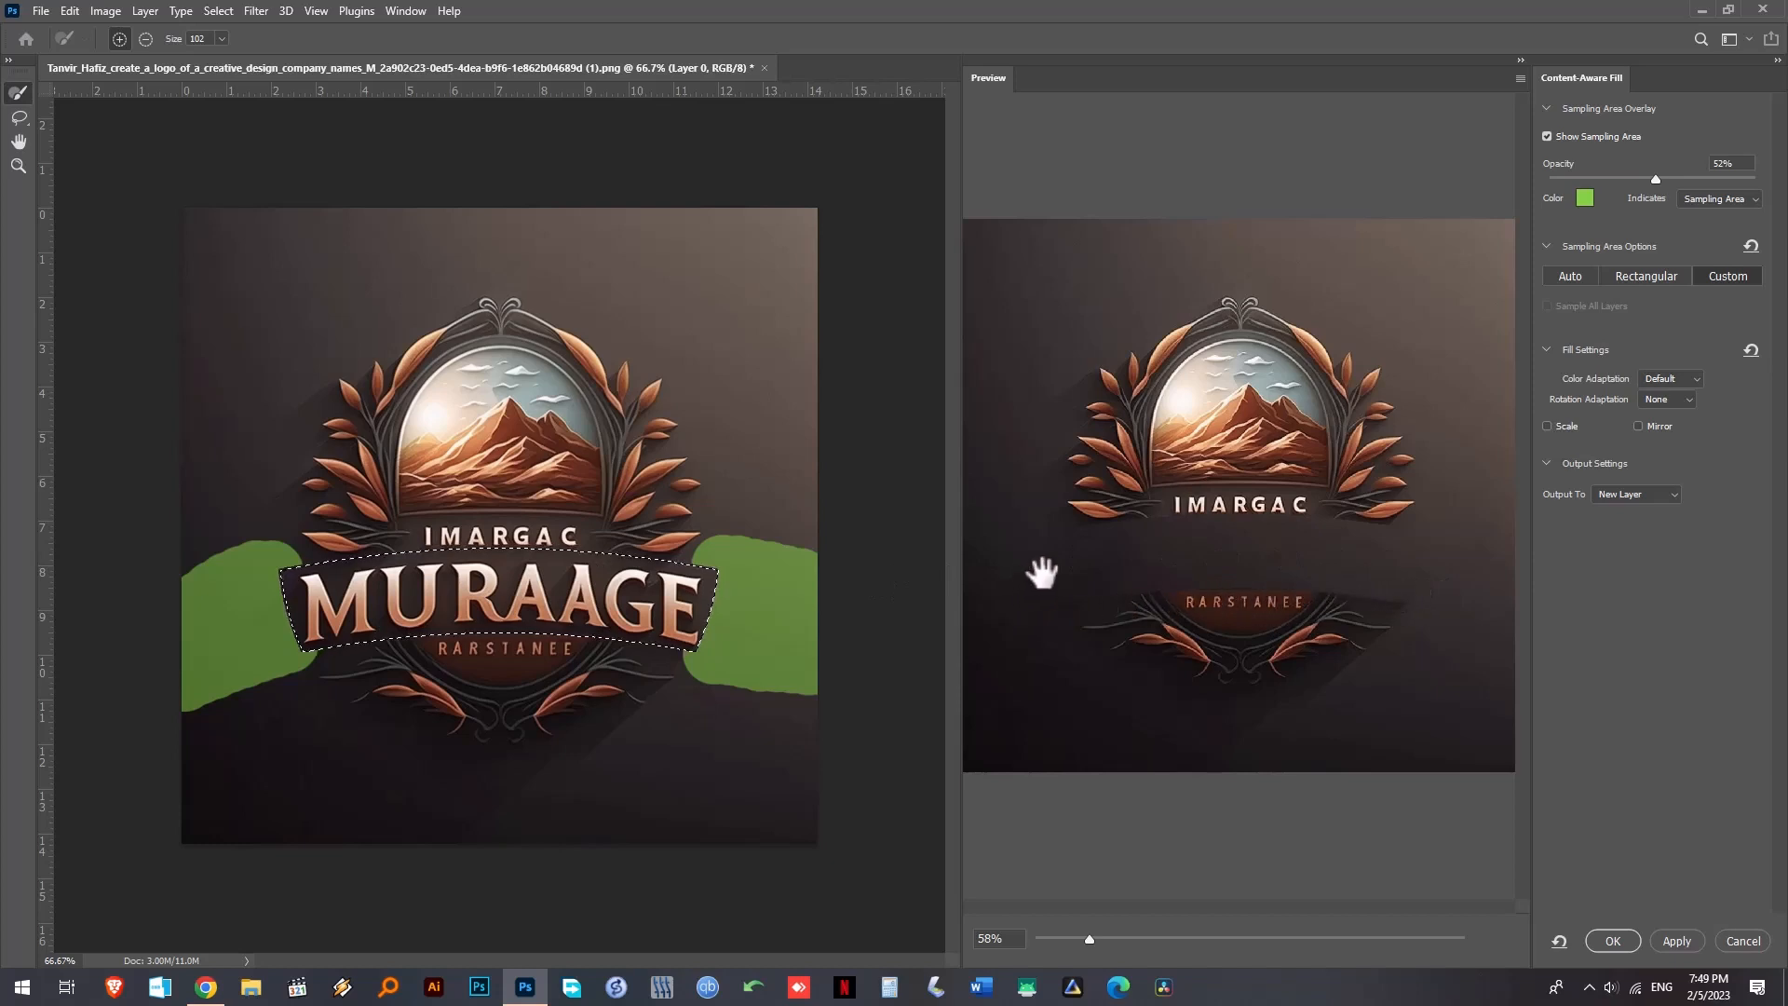
mouse_move(1332, 570)
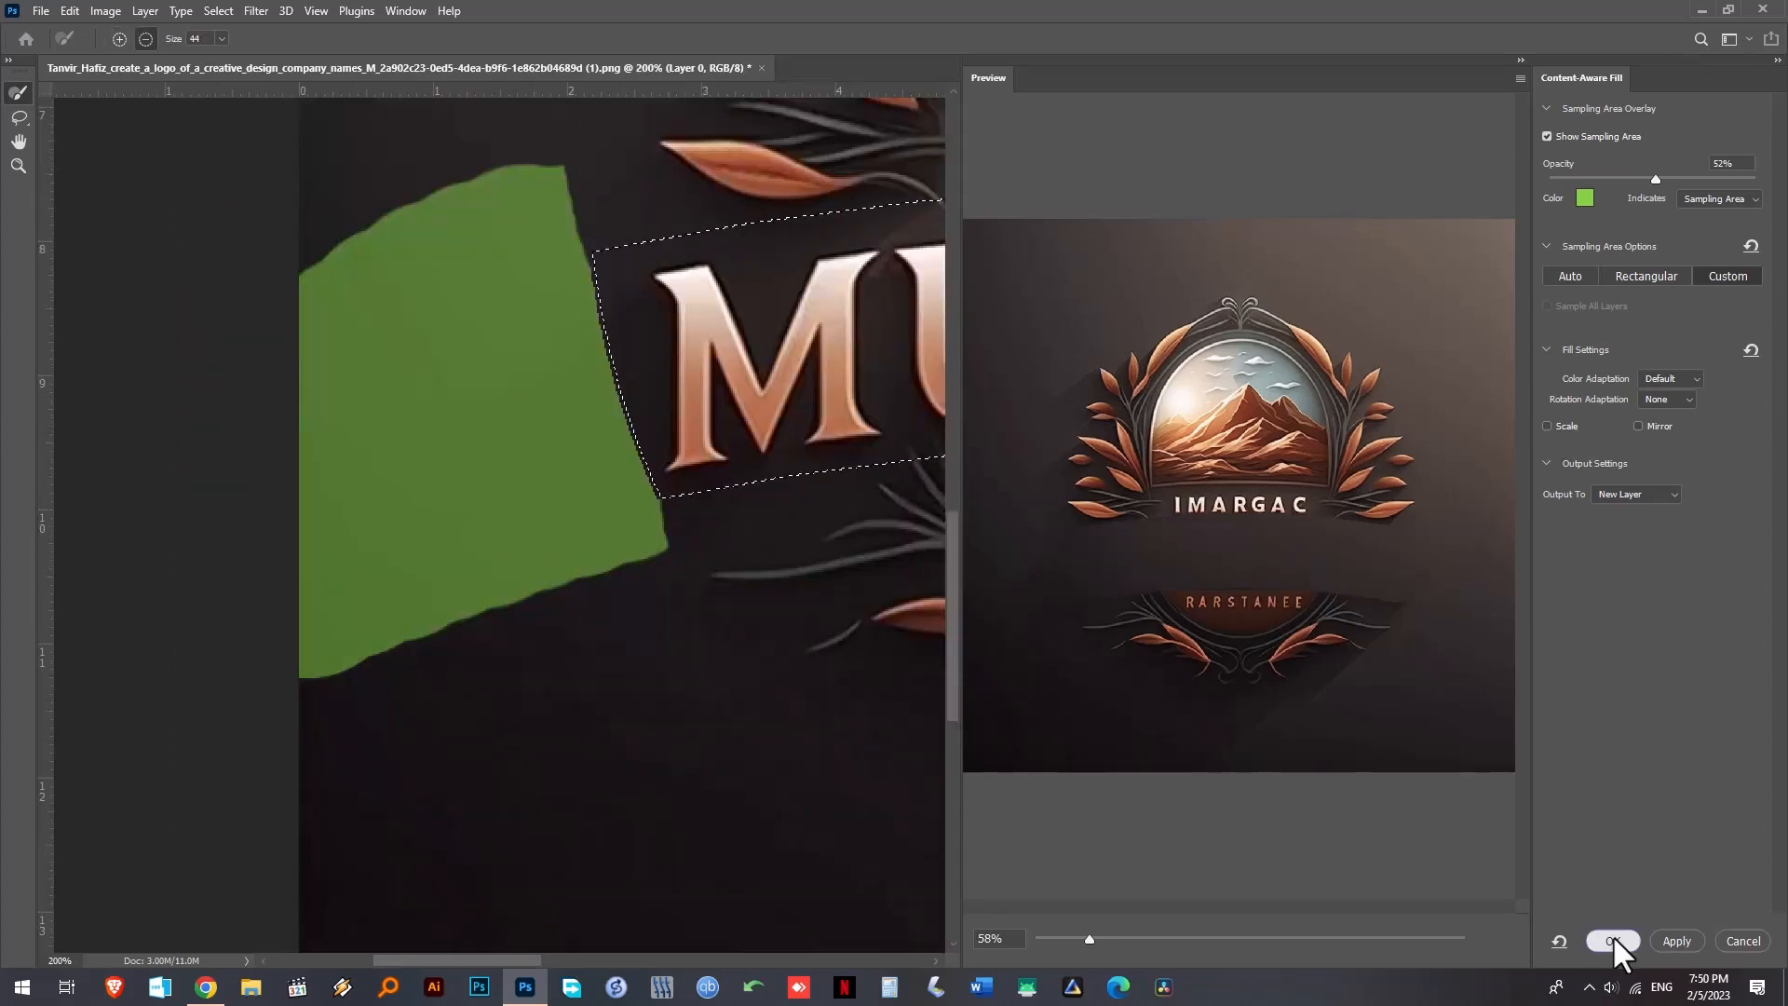
click(1613, 940)
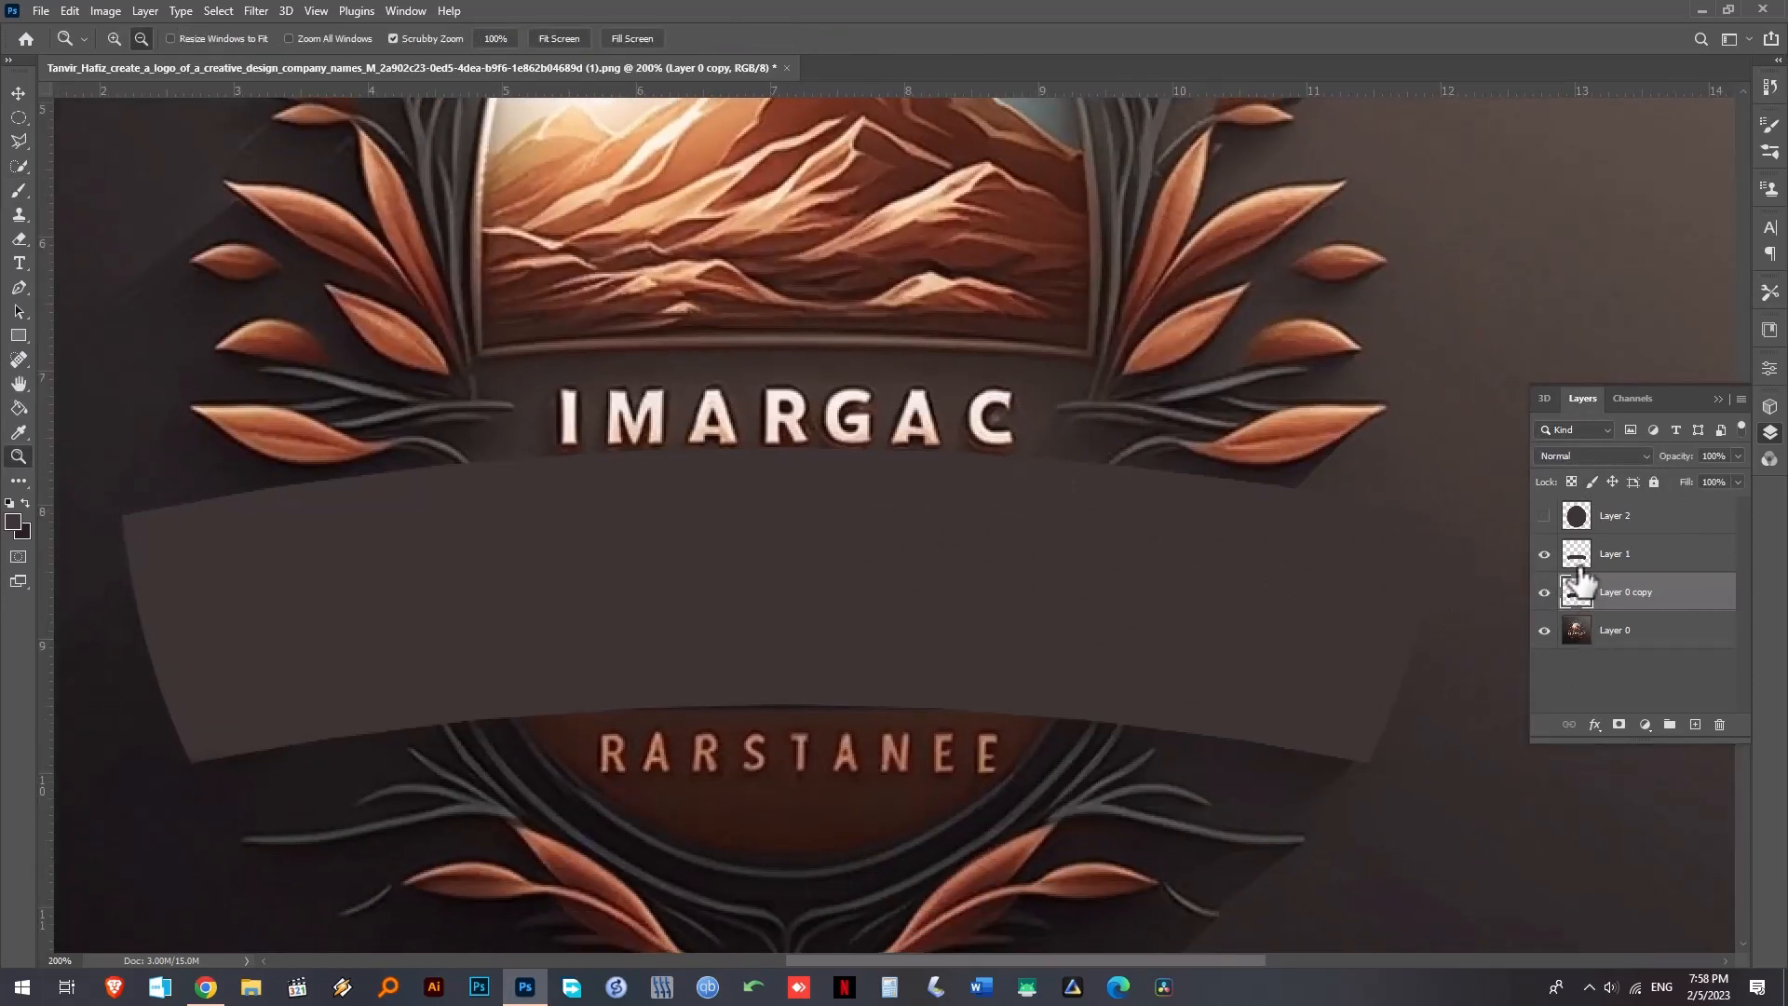
- Rename the banner shape layer to 'solid block bend'
click(1615, 553)
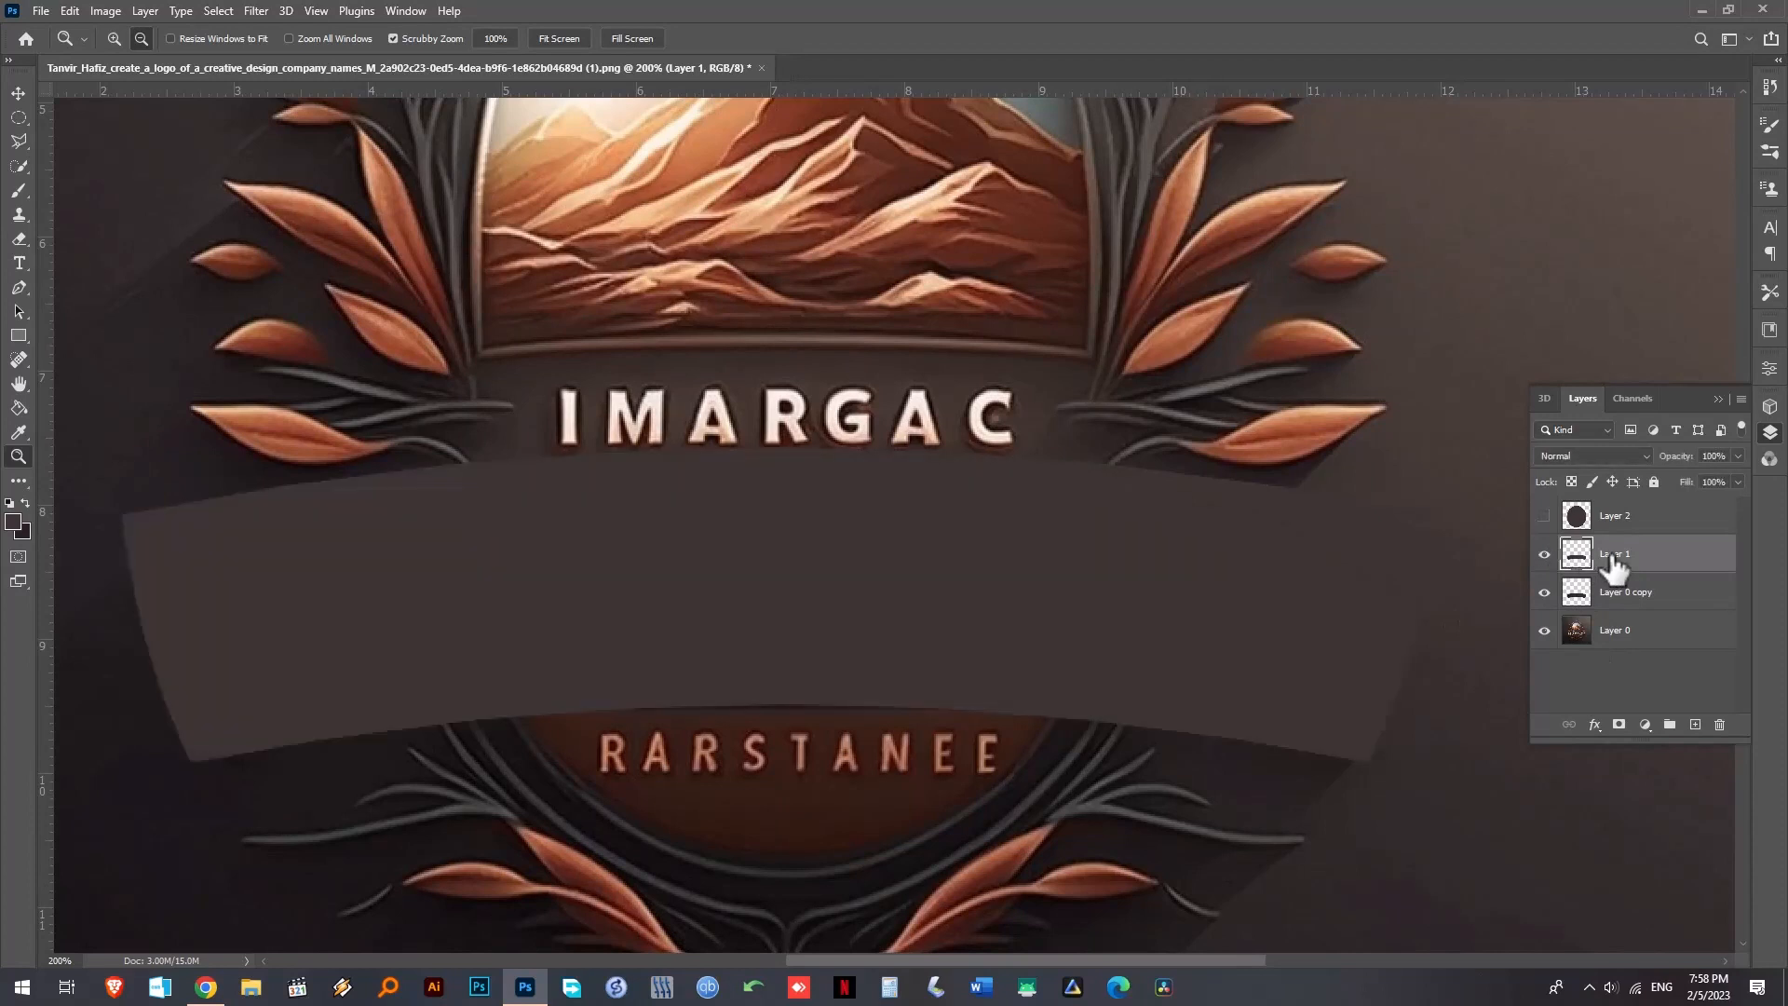
double_click(1617, 553)
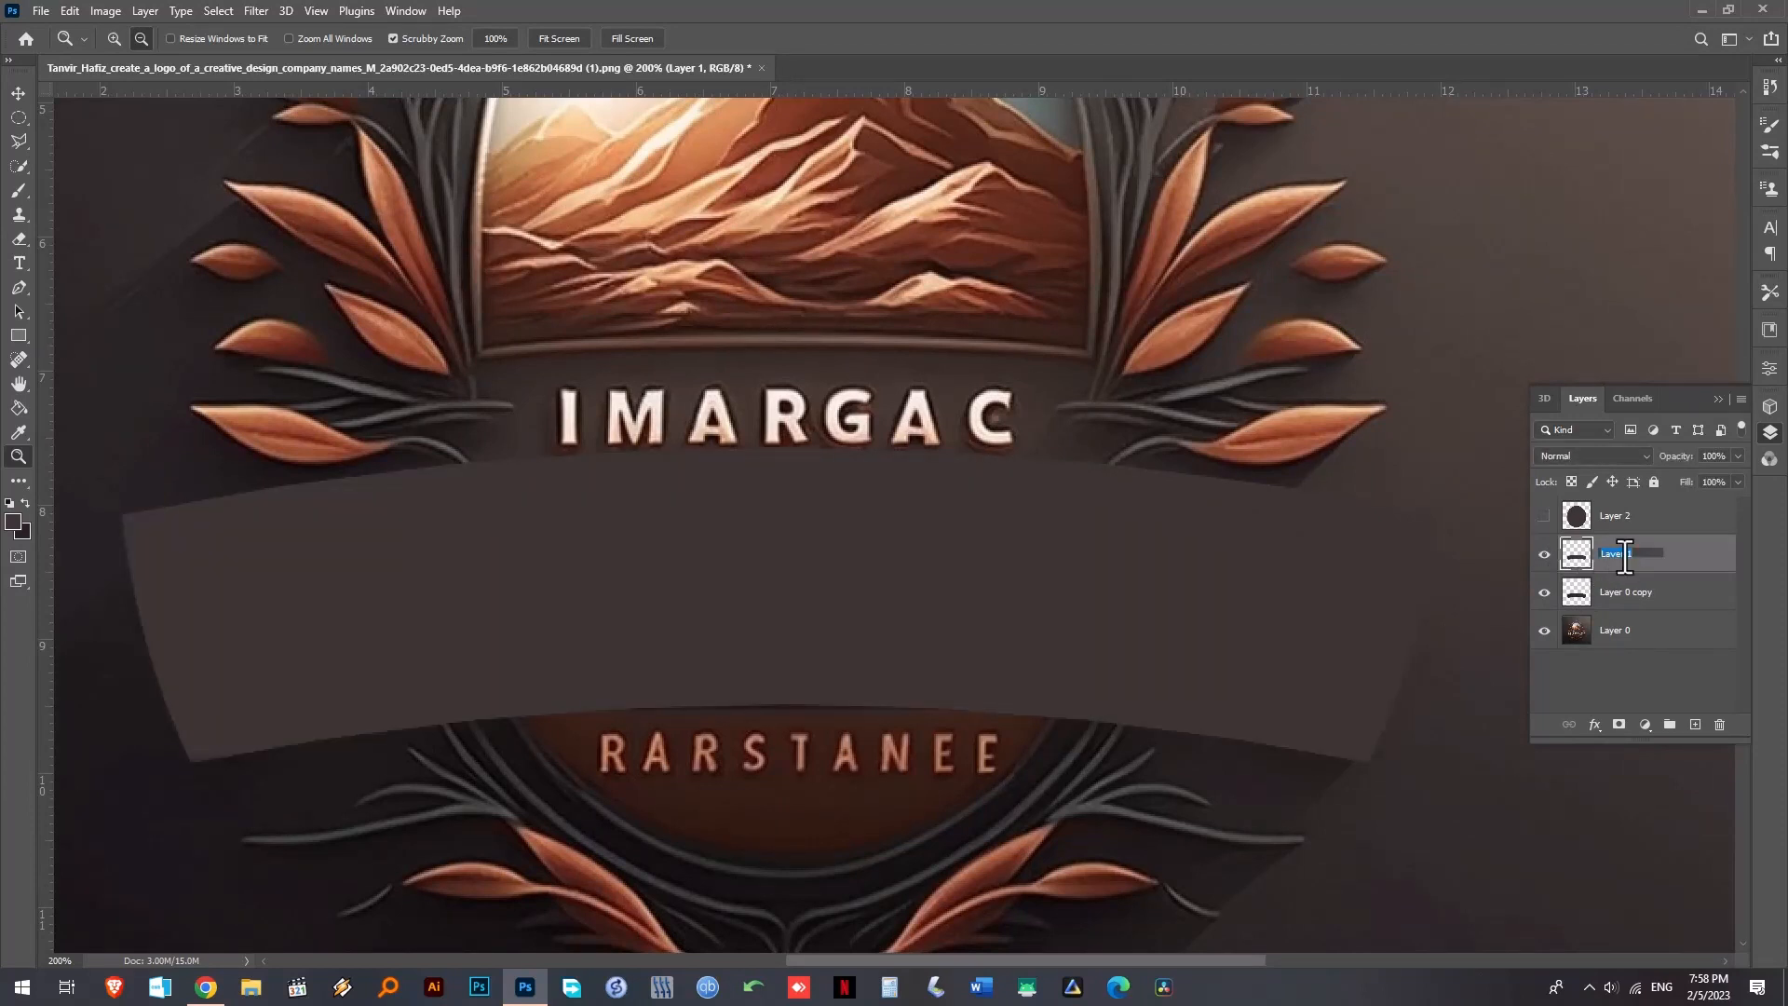
text(solid block bend)
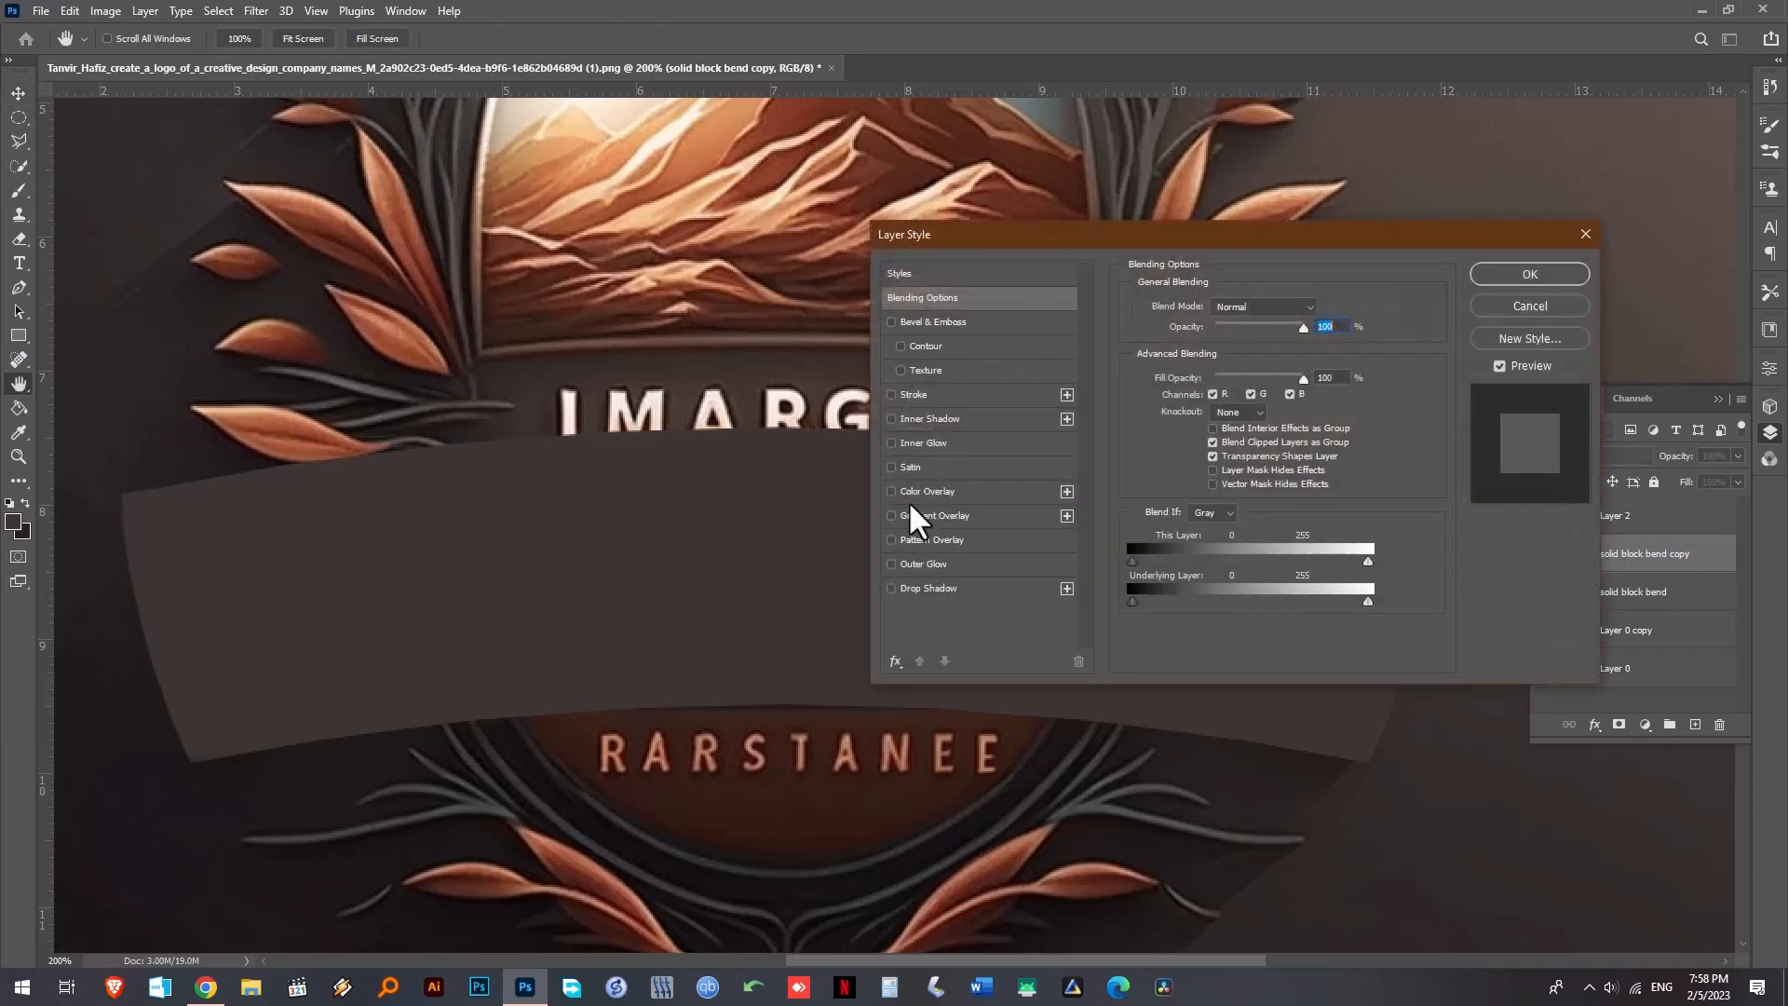
- Give the banner copy a gray Color Overlay, enlarge it with Free Transform and hide it
click(893, 490)
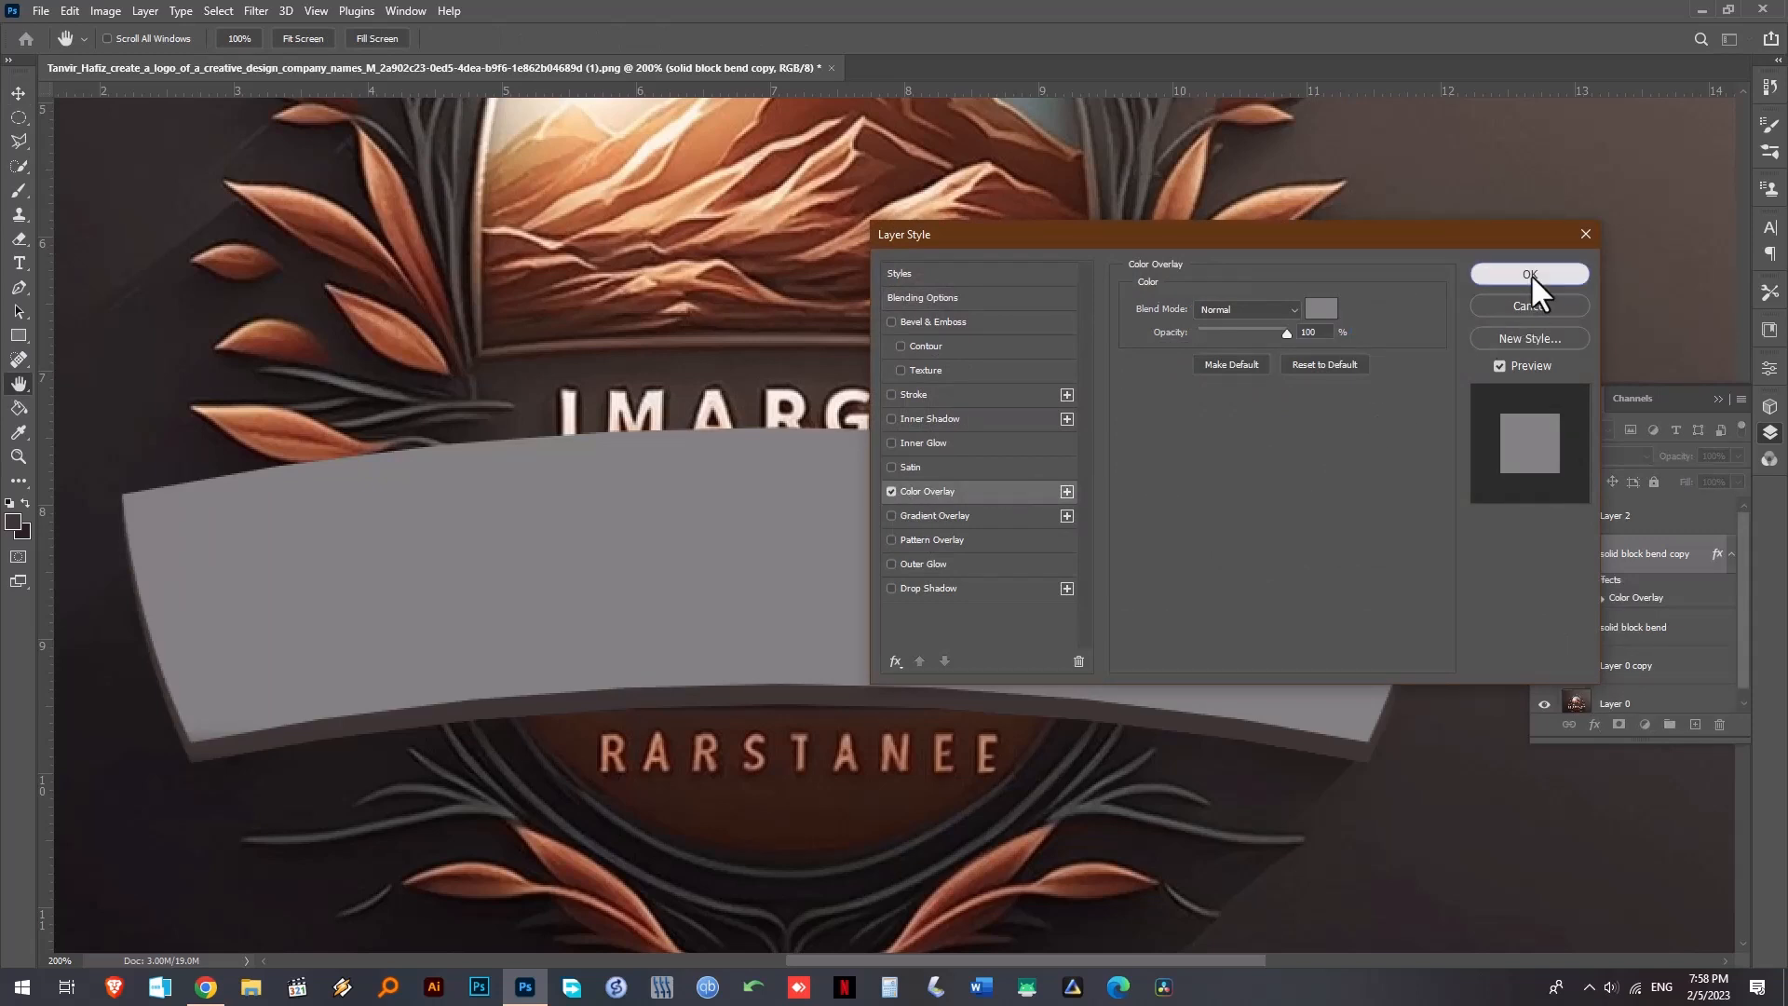
click(1530, 274)
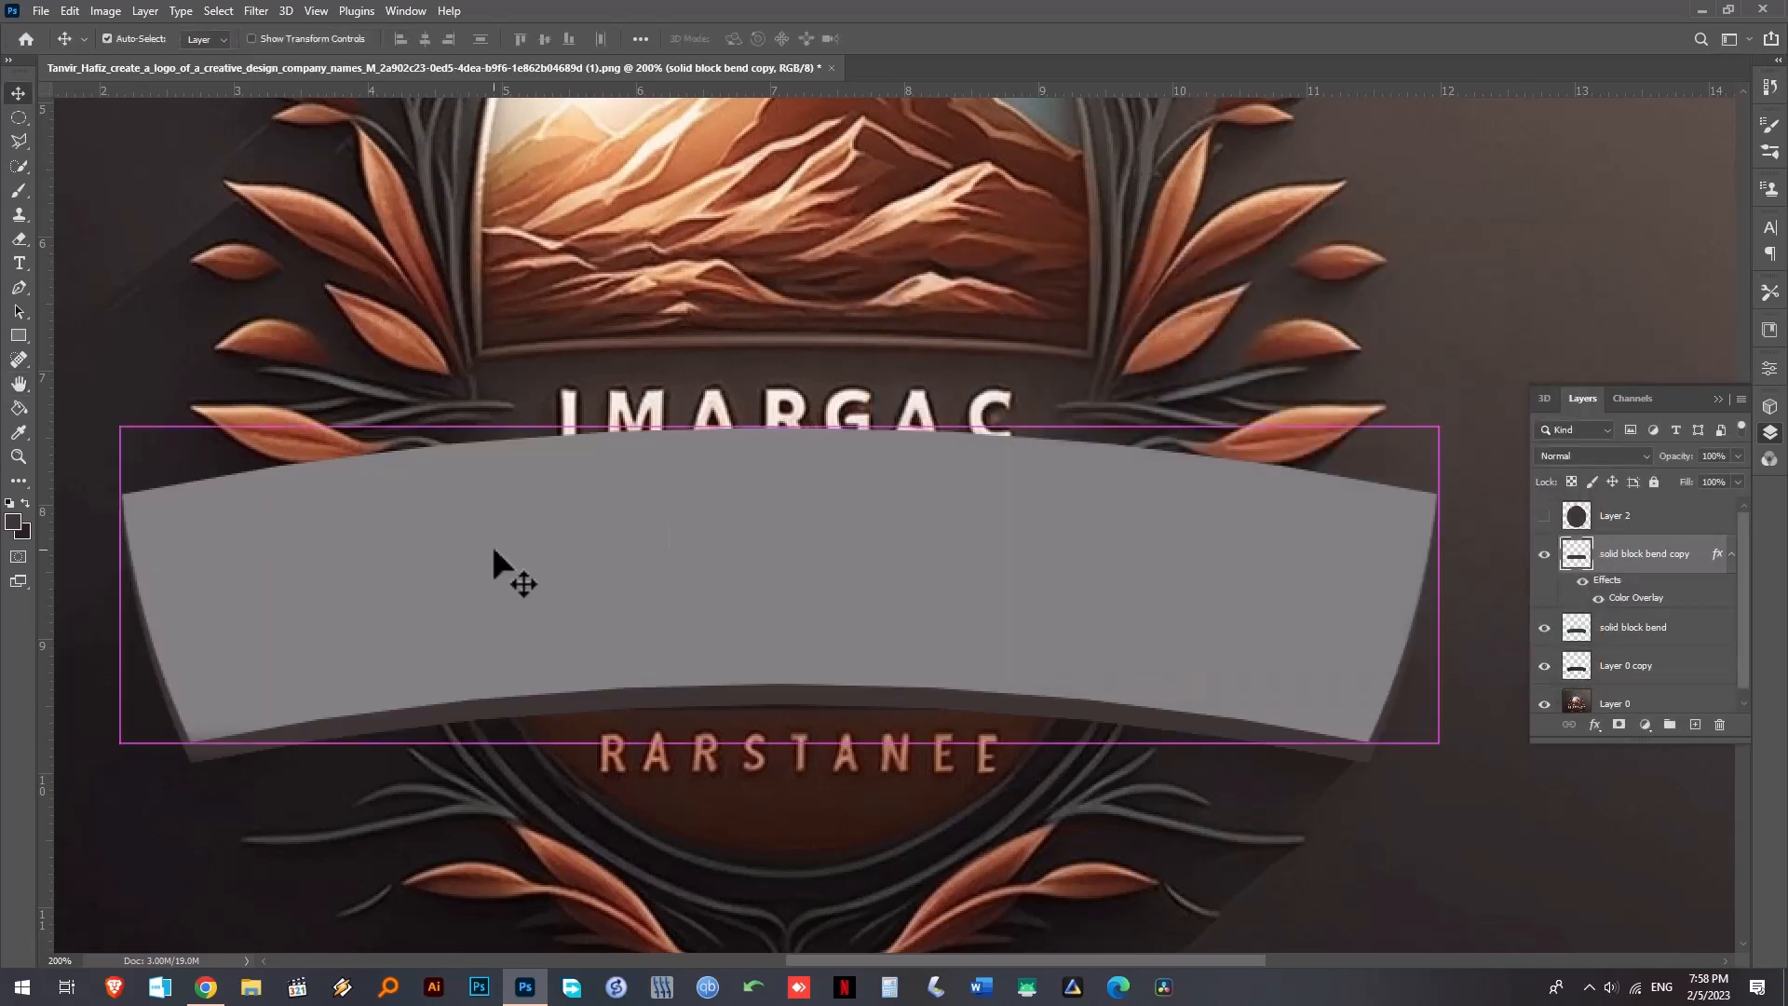
key(ctrl+t)
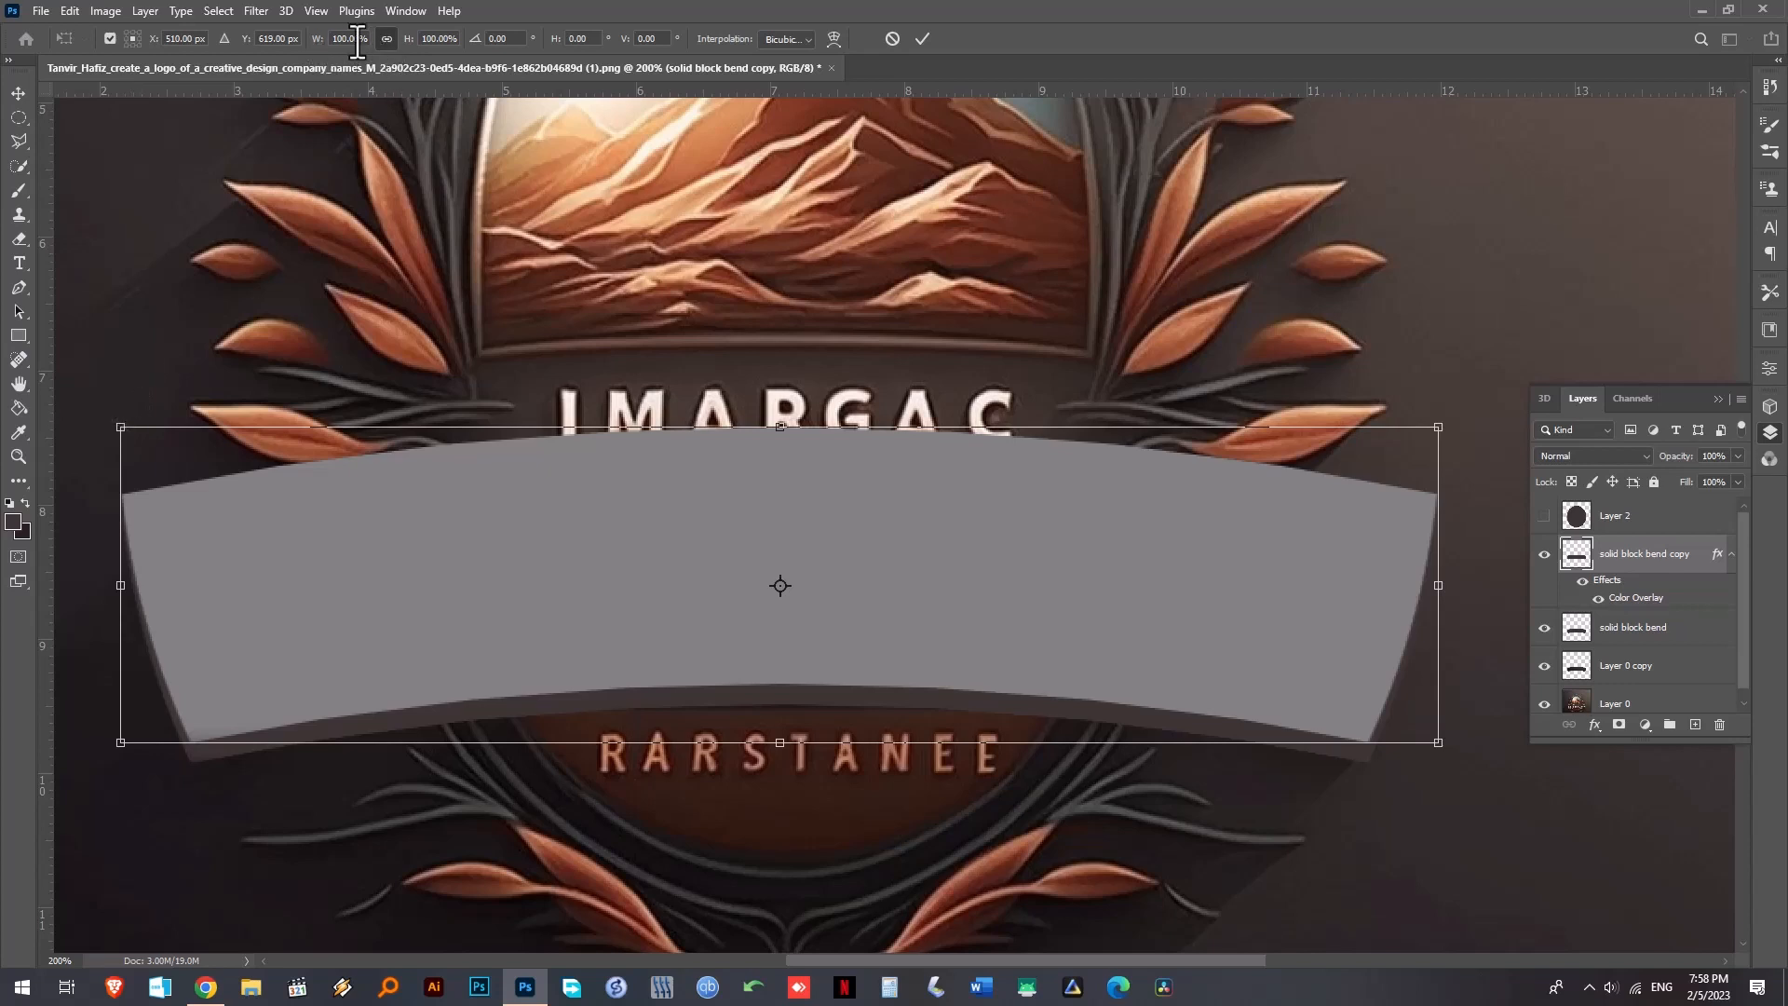
click(346, 37)
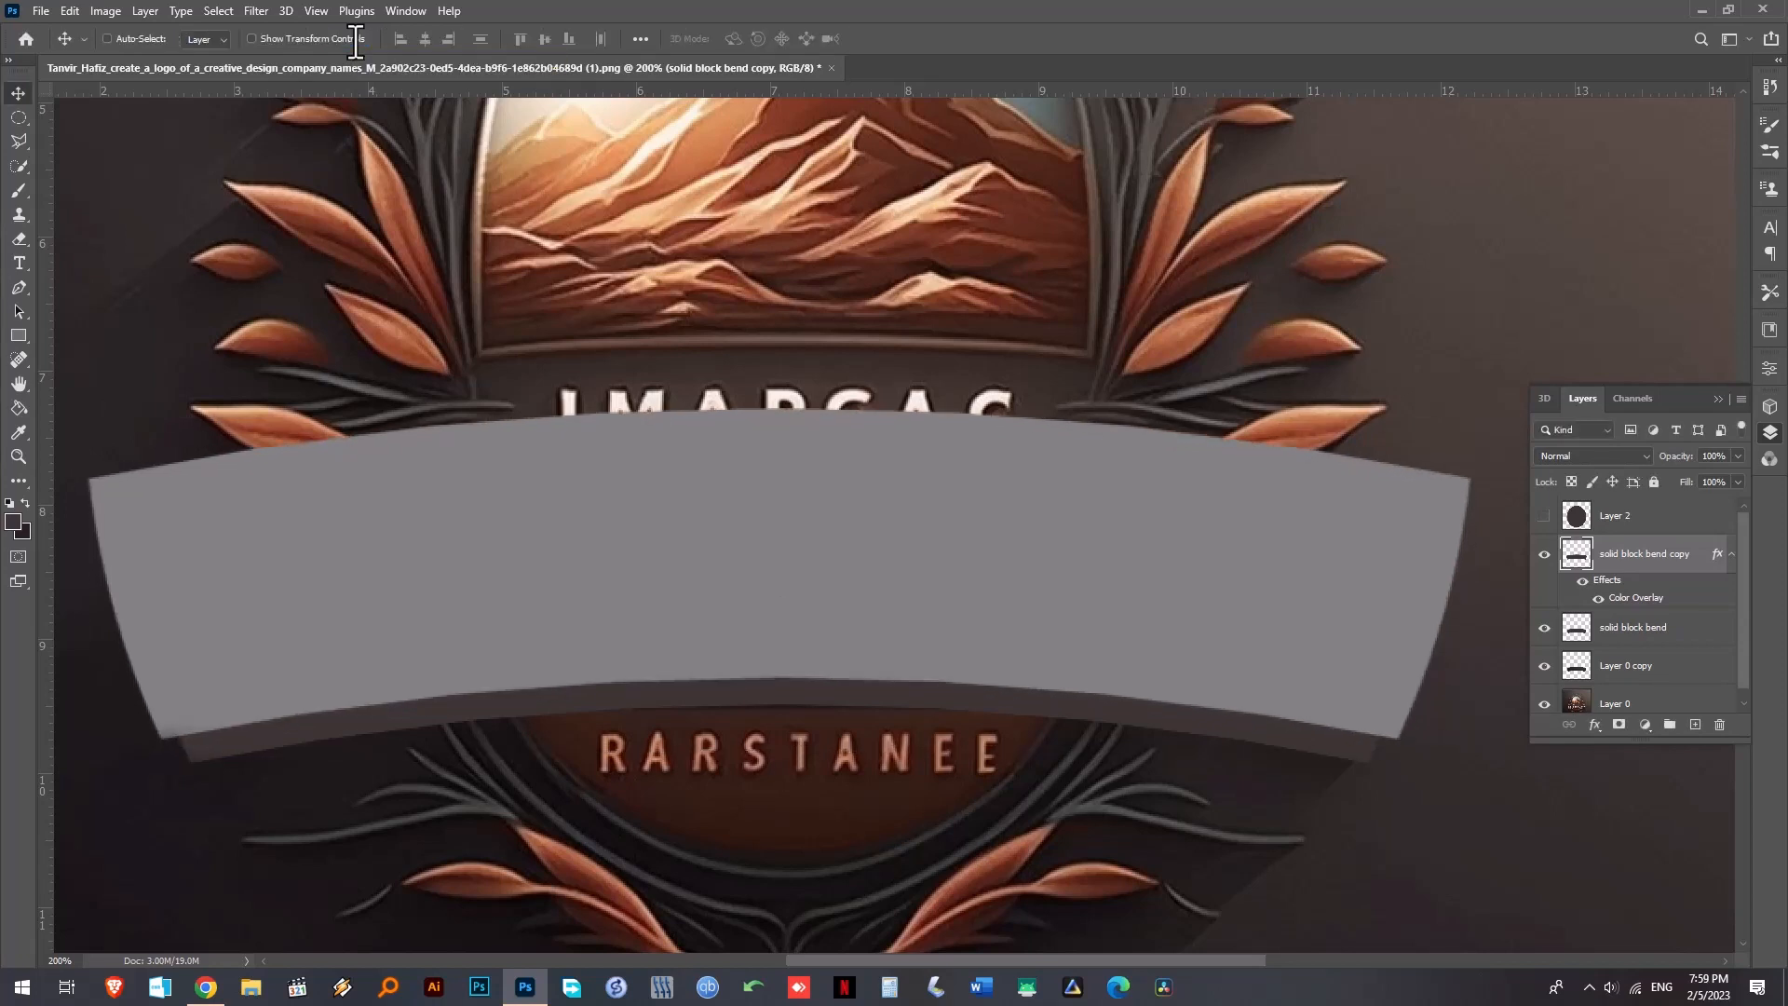
click(1634, 628)
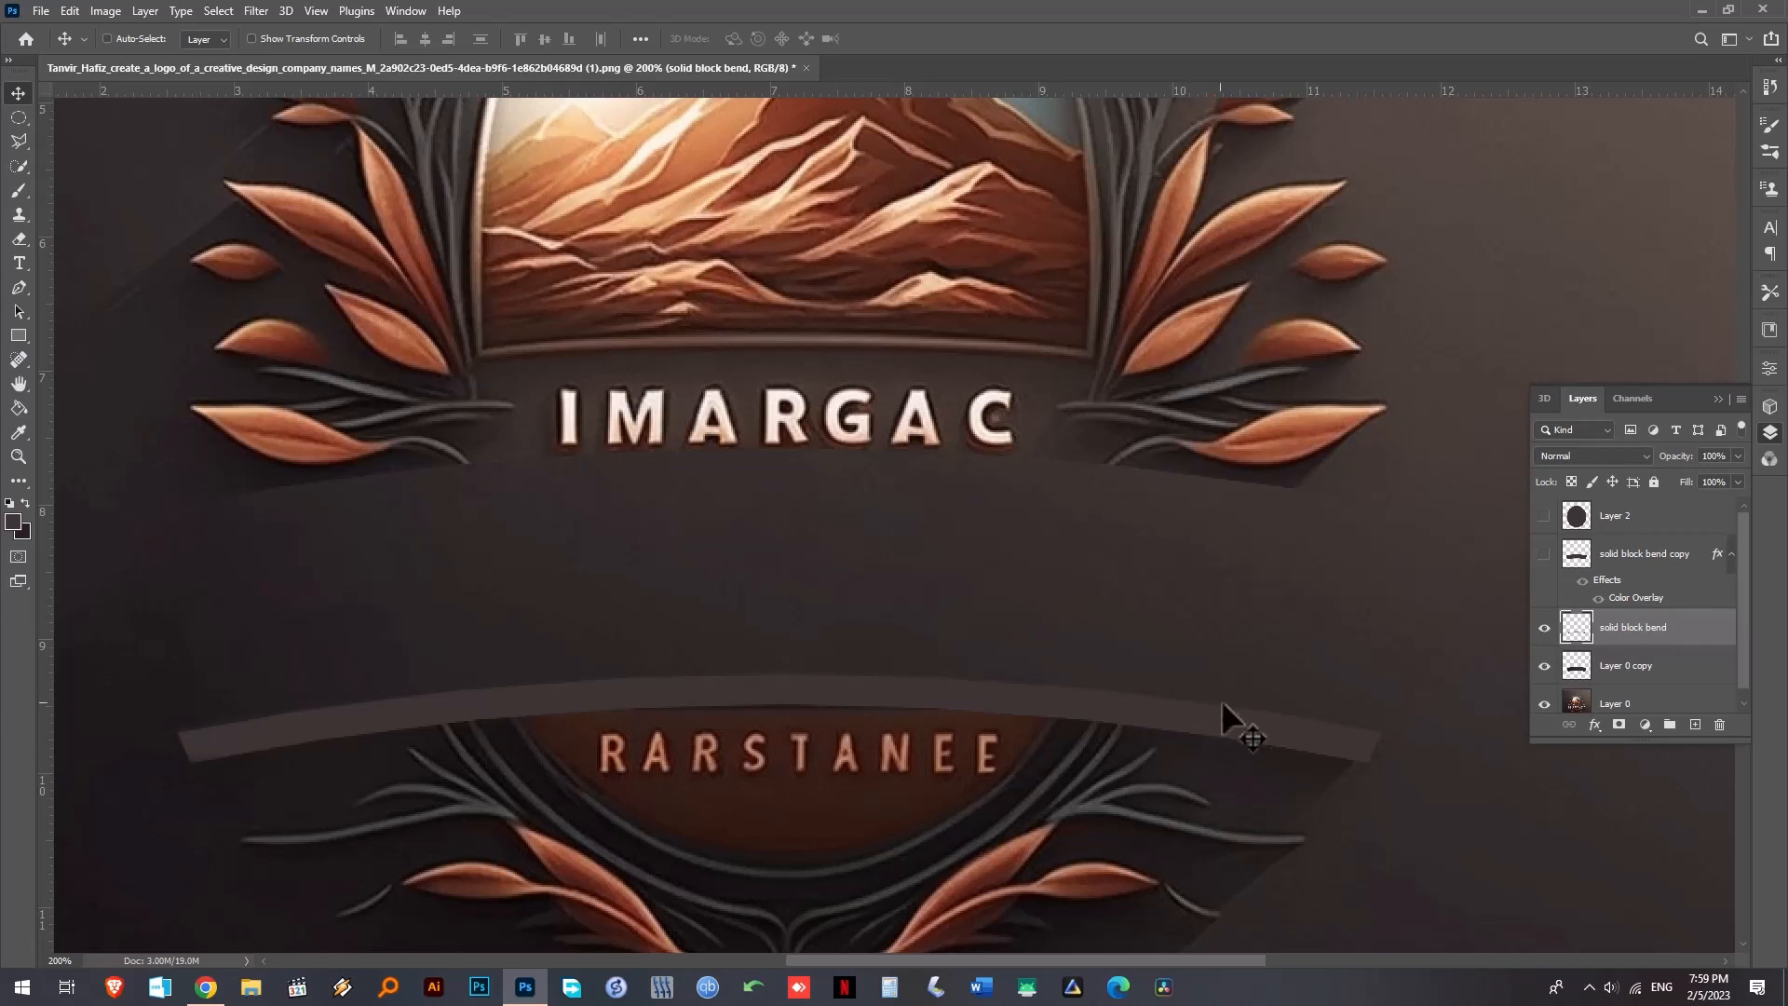
mouse_move(1354, 760)
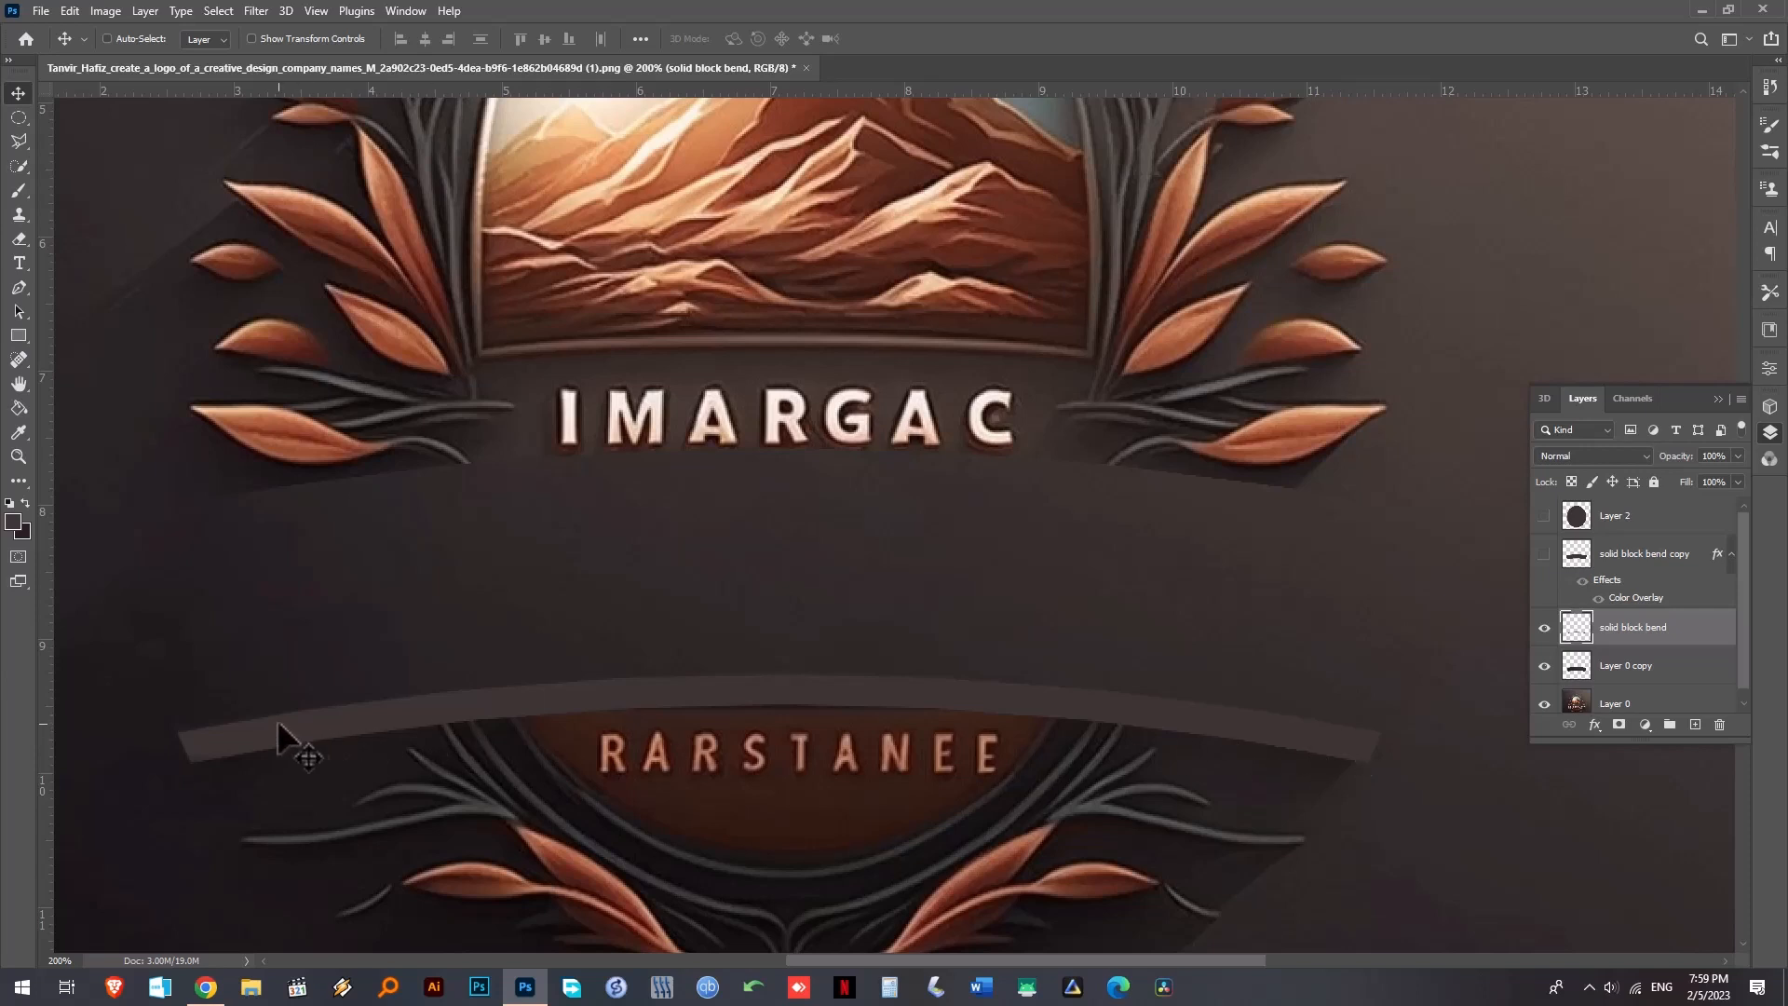
mouse_move(1218, 349)
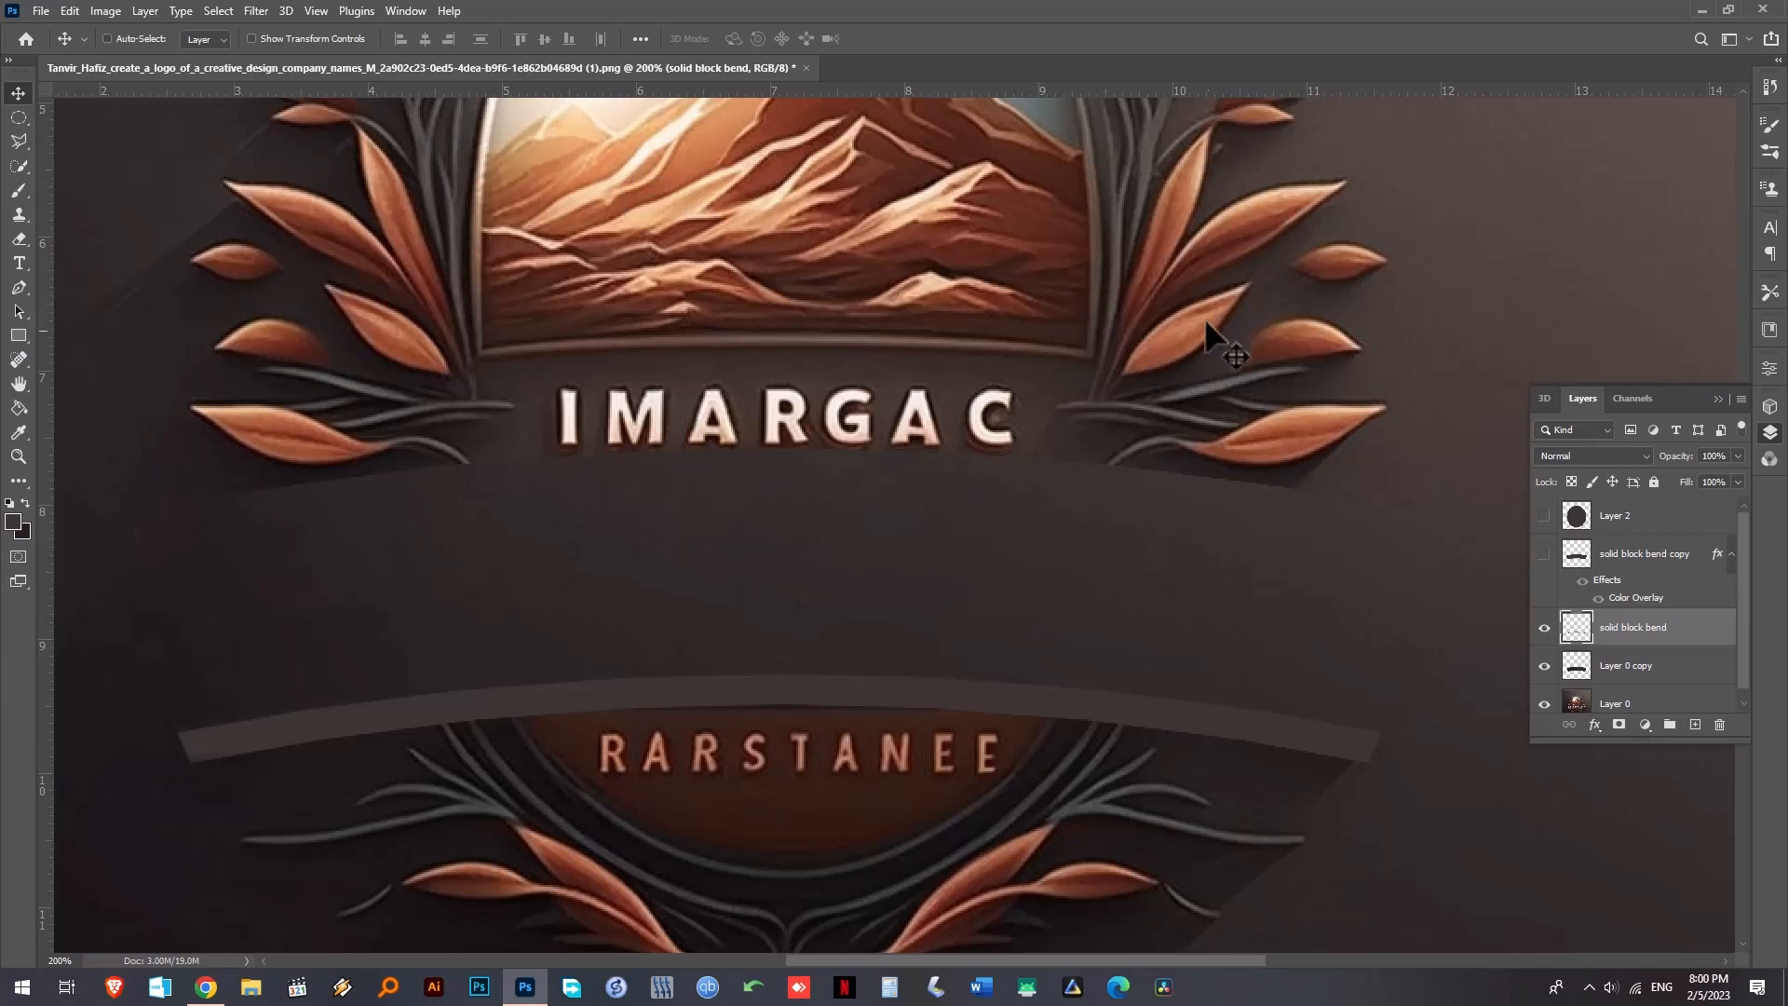
mouse_move(877, 403)
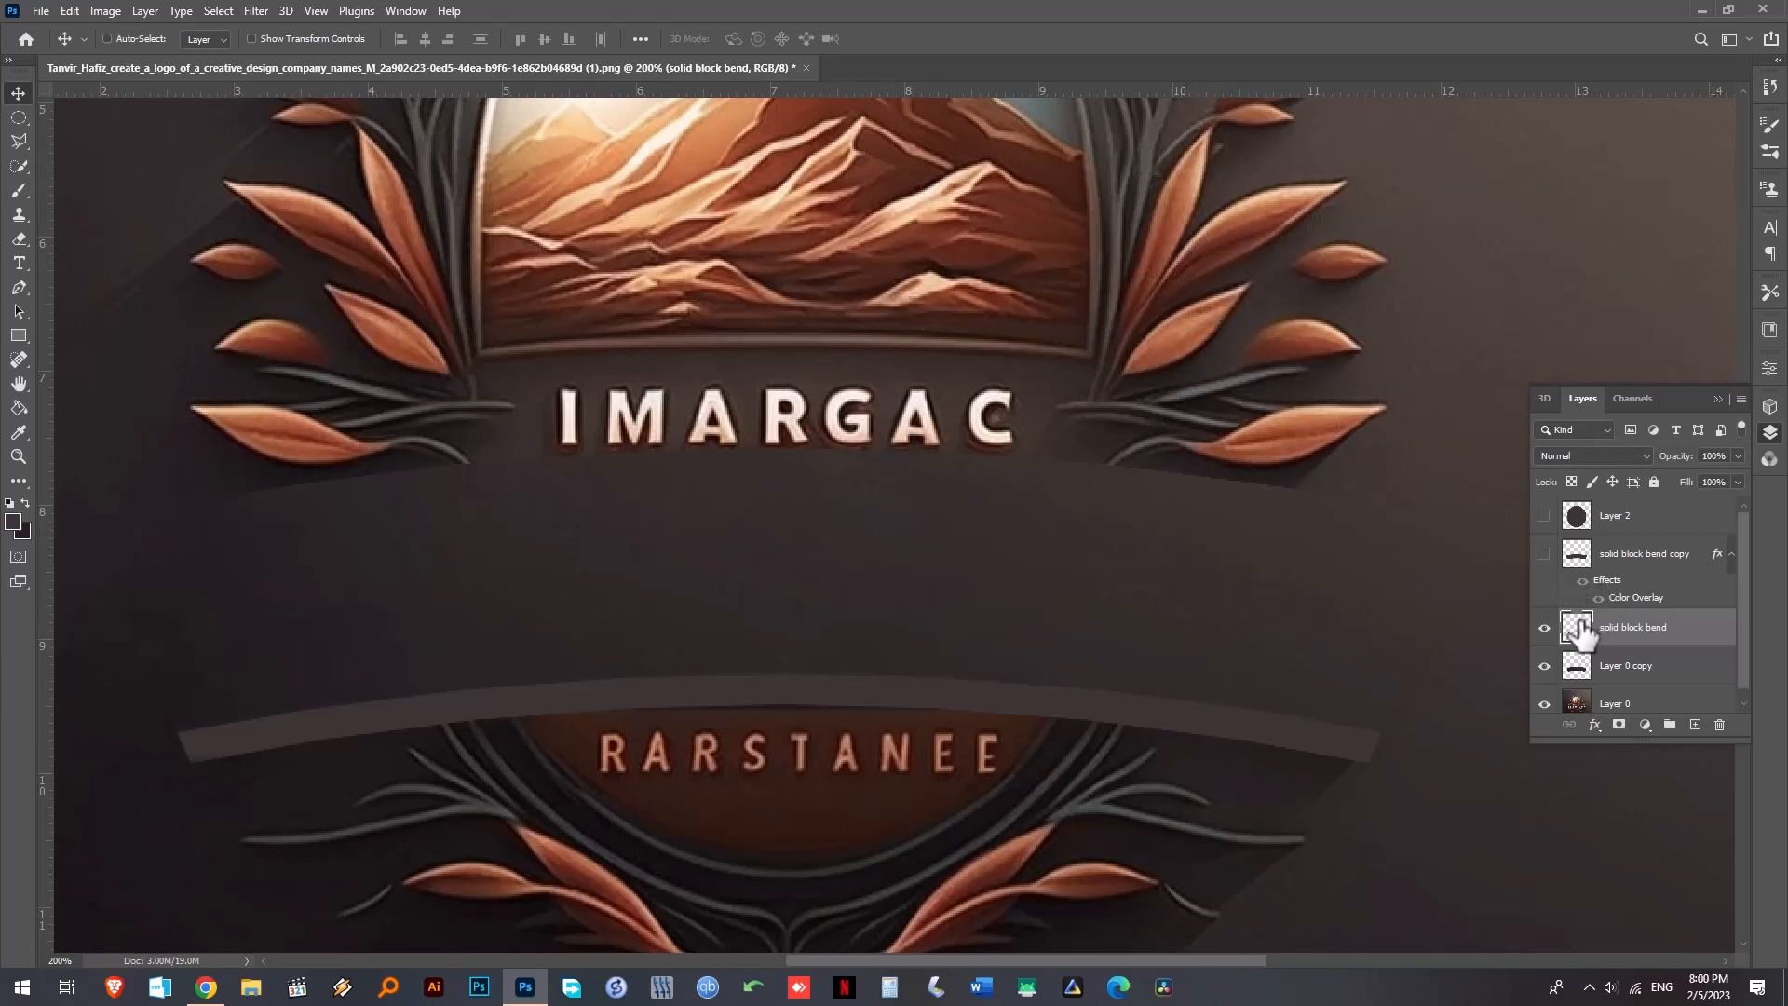
mouse_move(1577, 634)
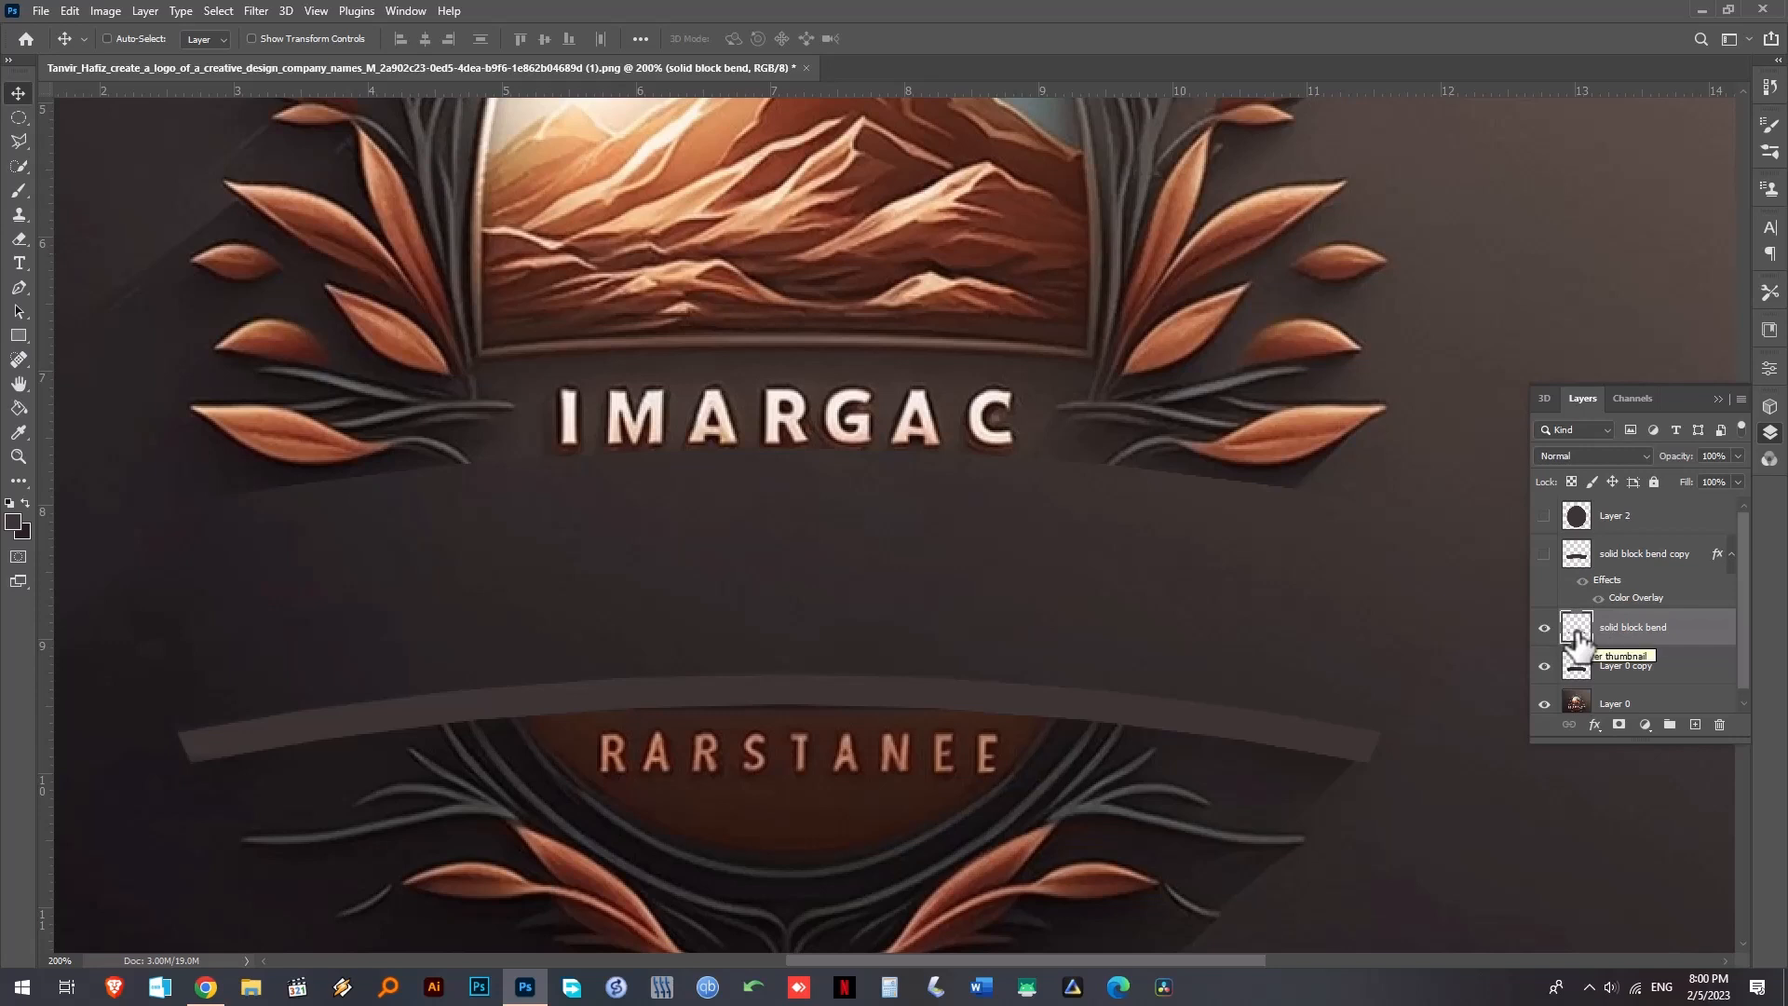
mouse_move(1574, 480)
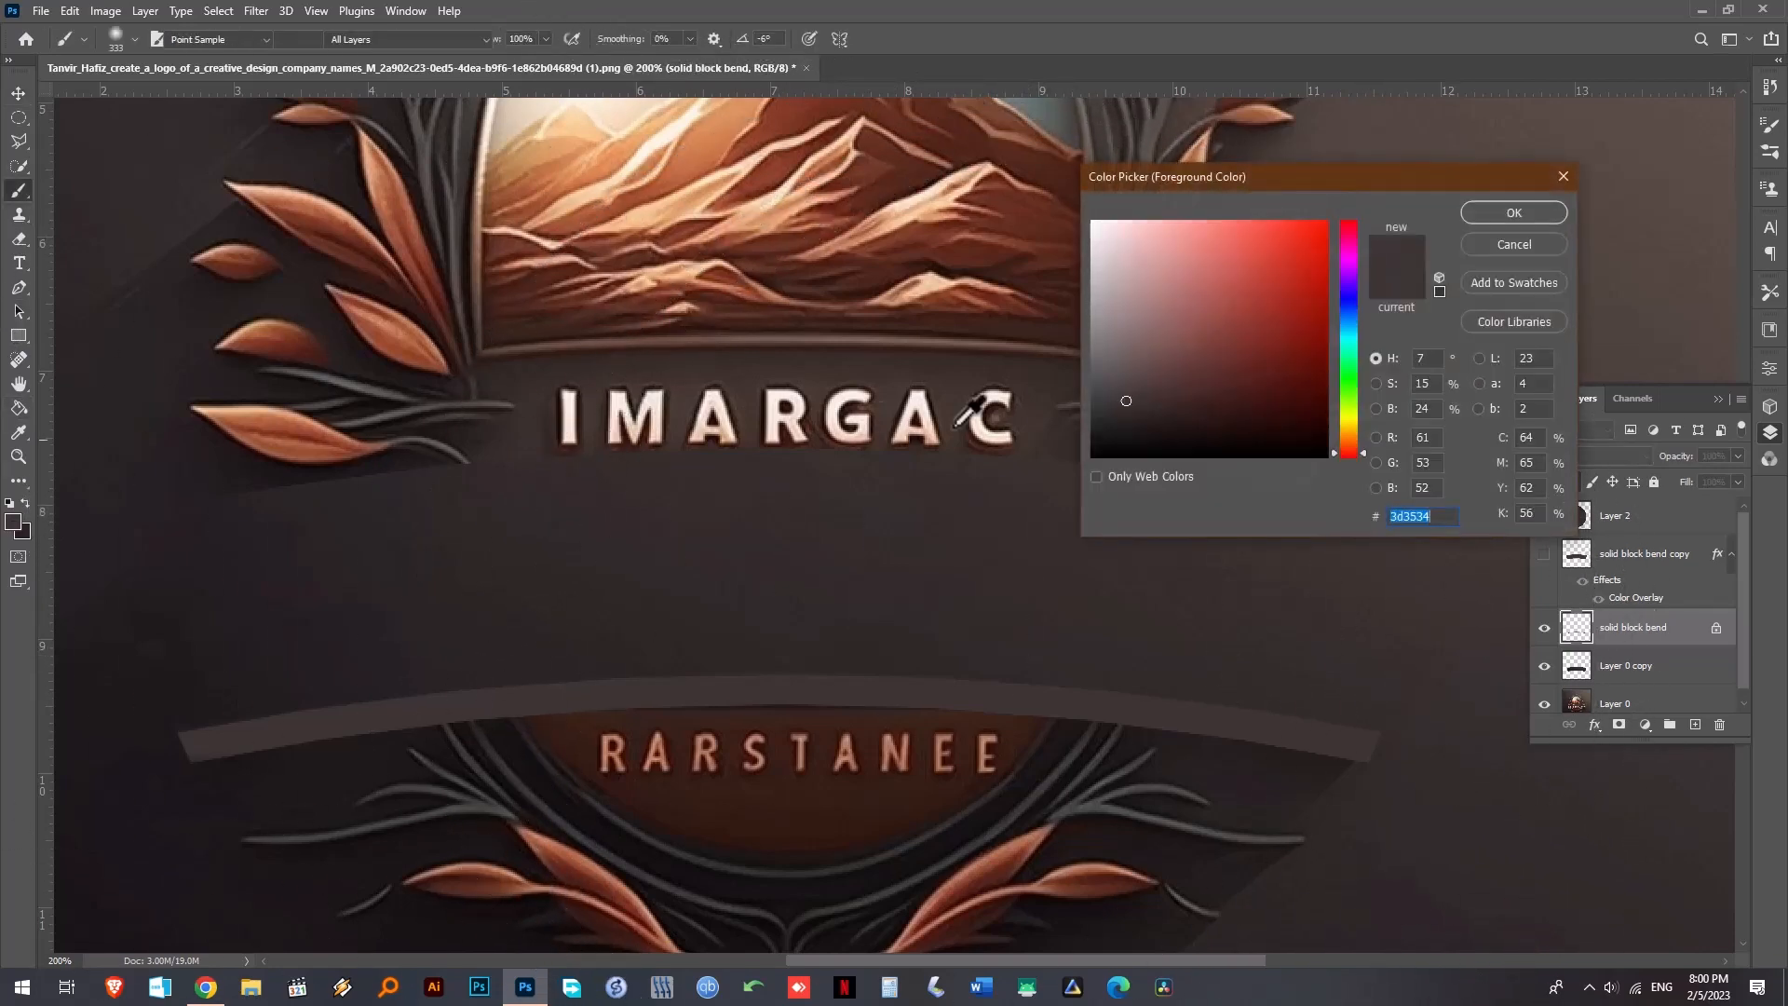
- Sample a copper tone from the leaves and paint the thin curved strip with adjusted brush settings
click(1513, 212)
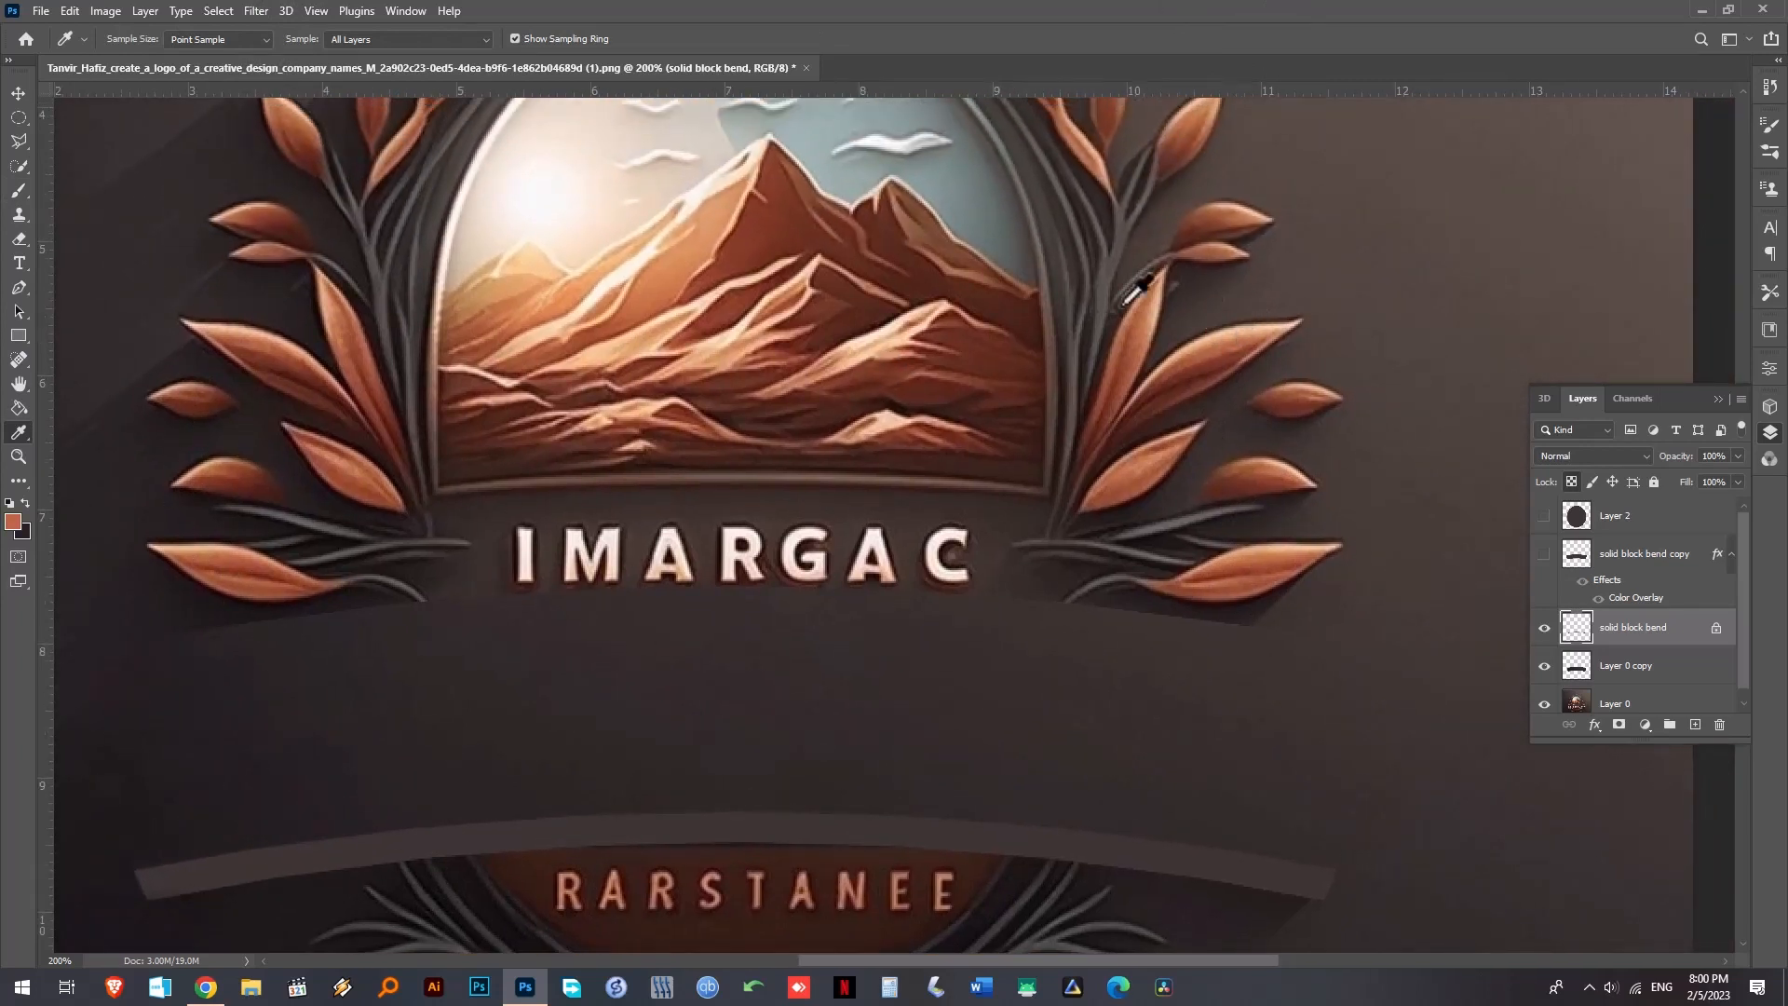
mouse_move(811, 522)
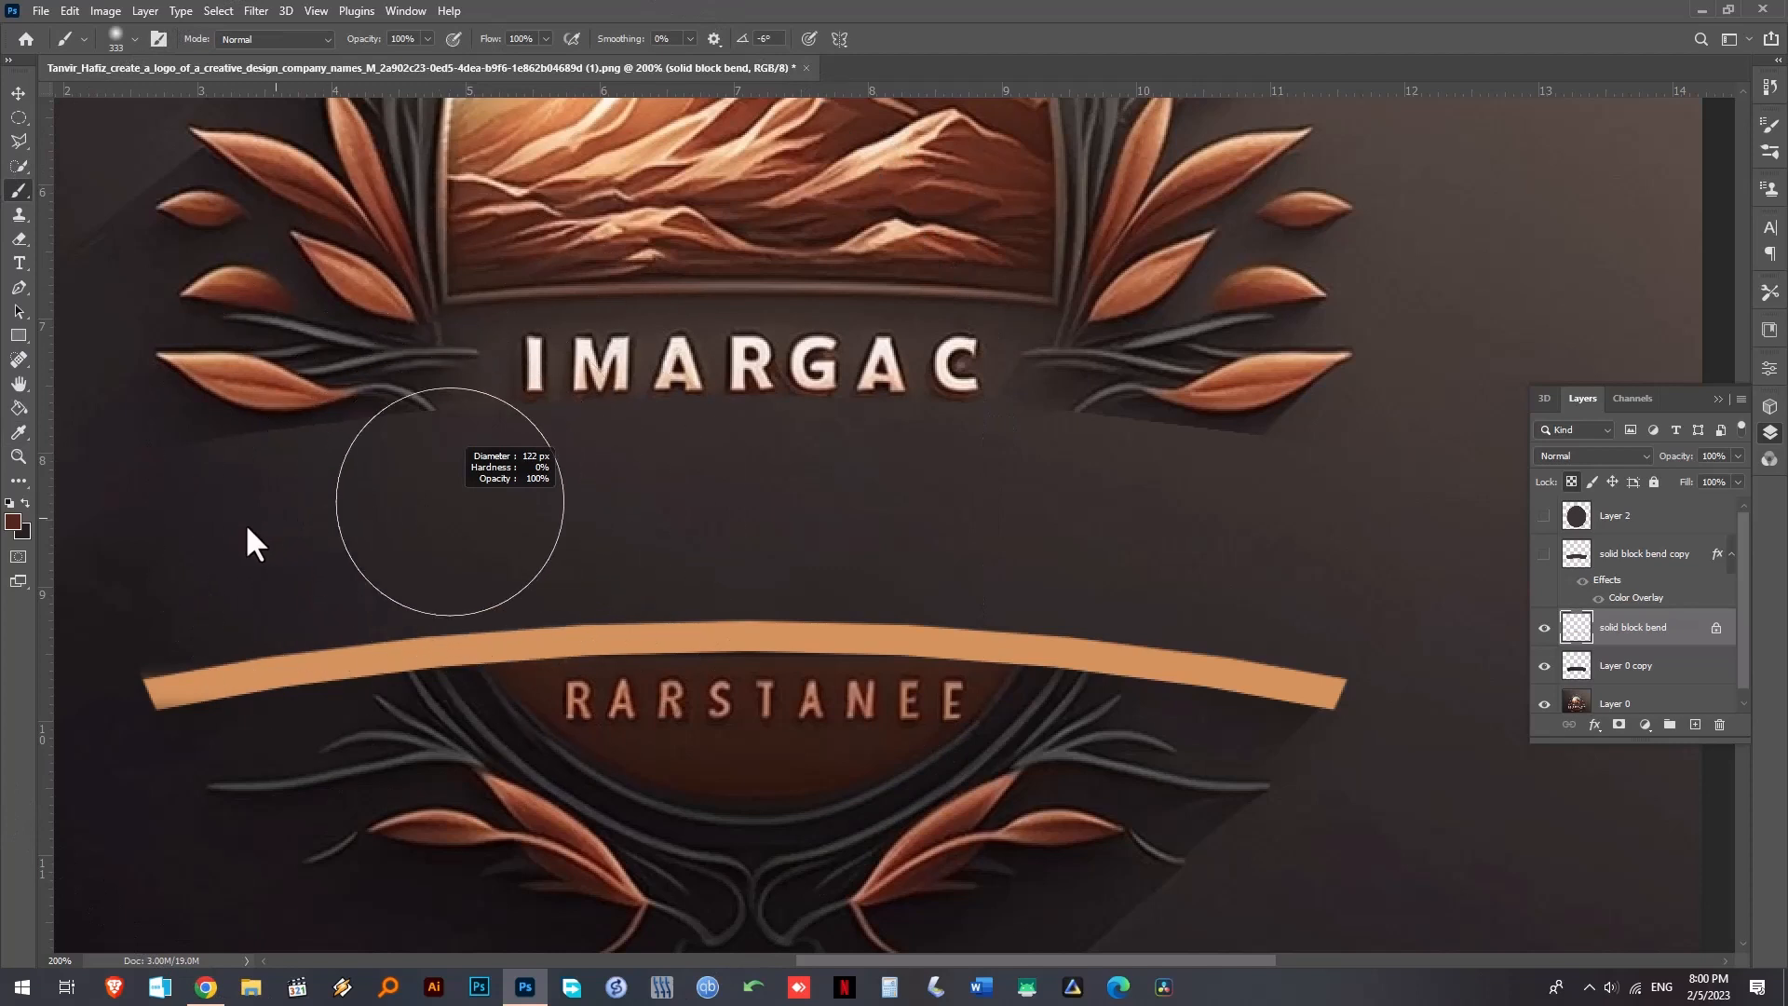
mouse_move(251, 86)
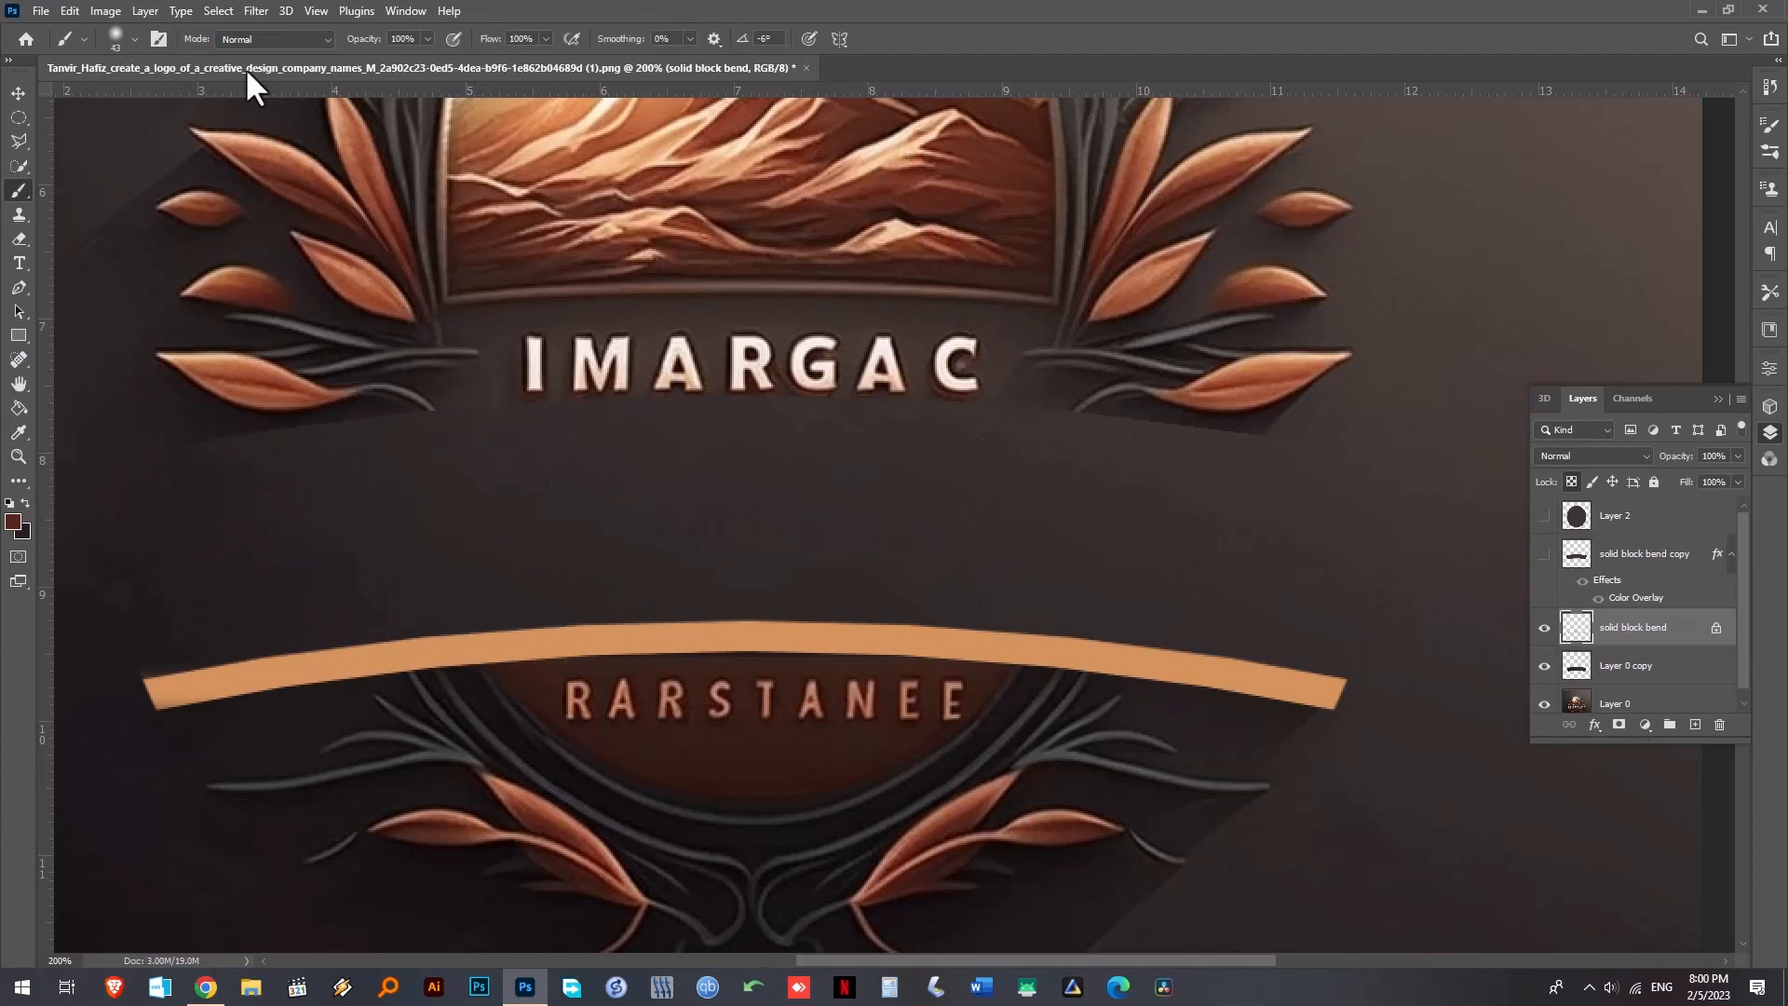
mouse_move(149, 52)
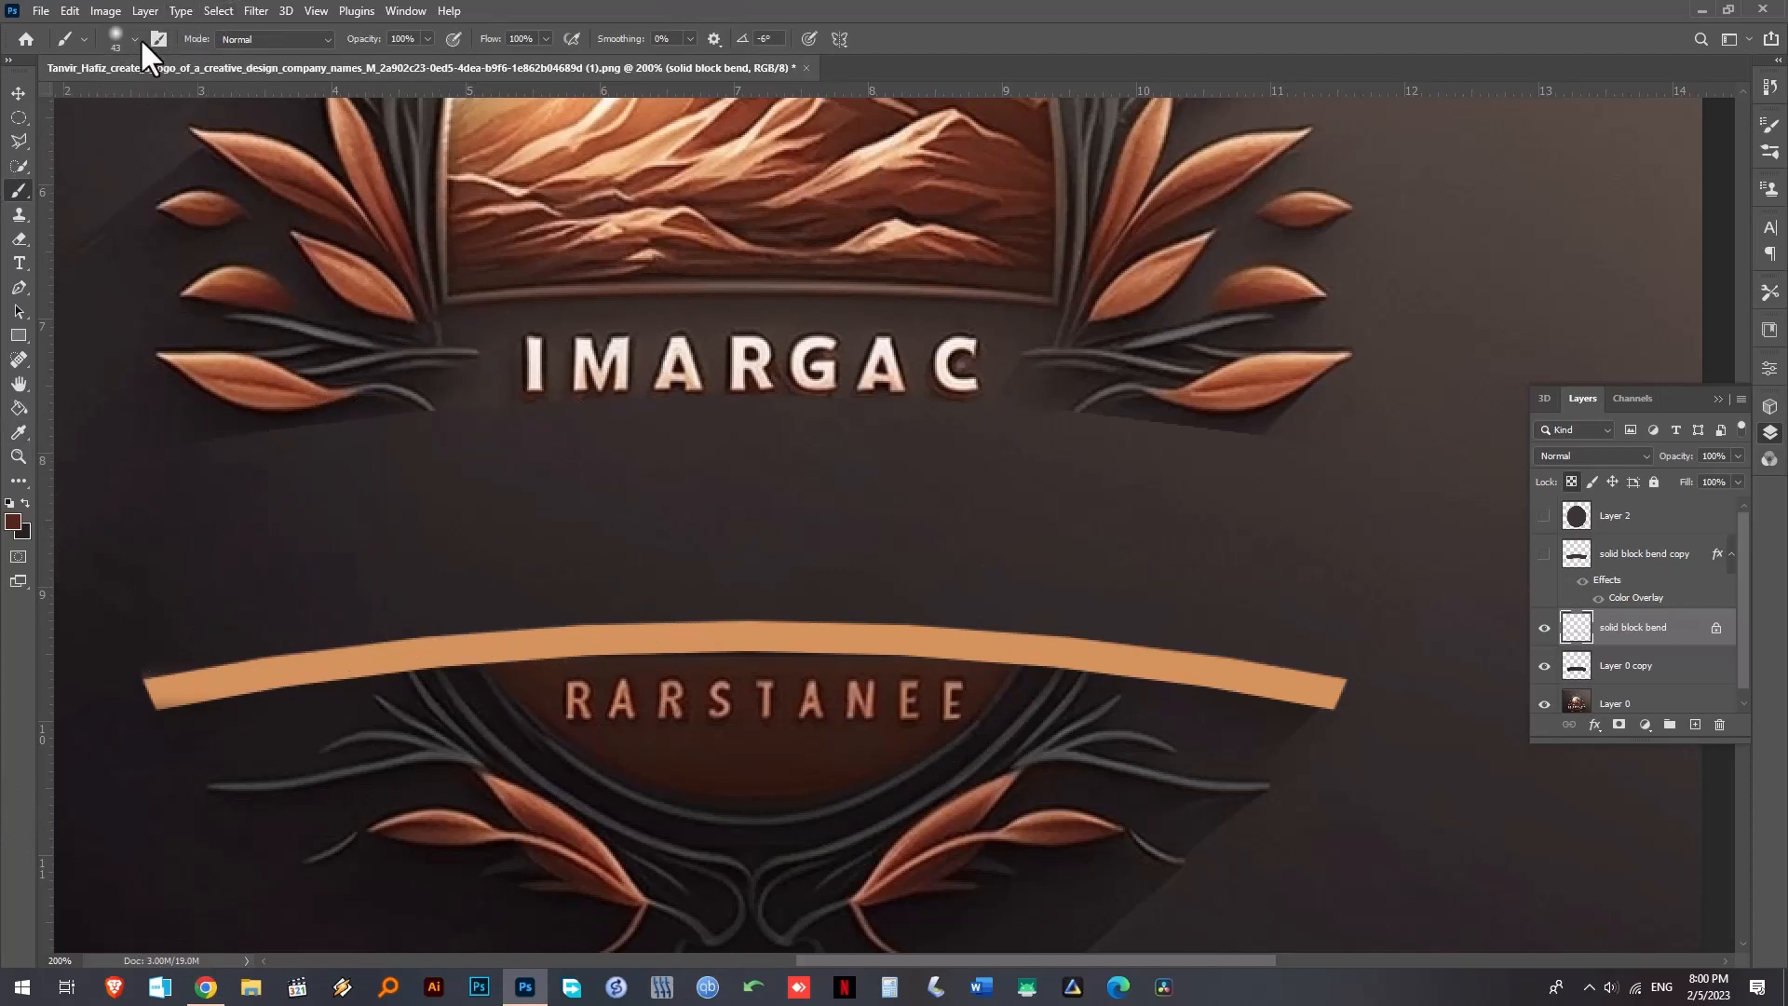
click(134, 39)
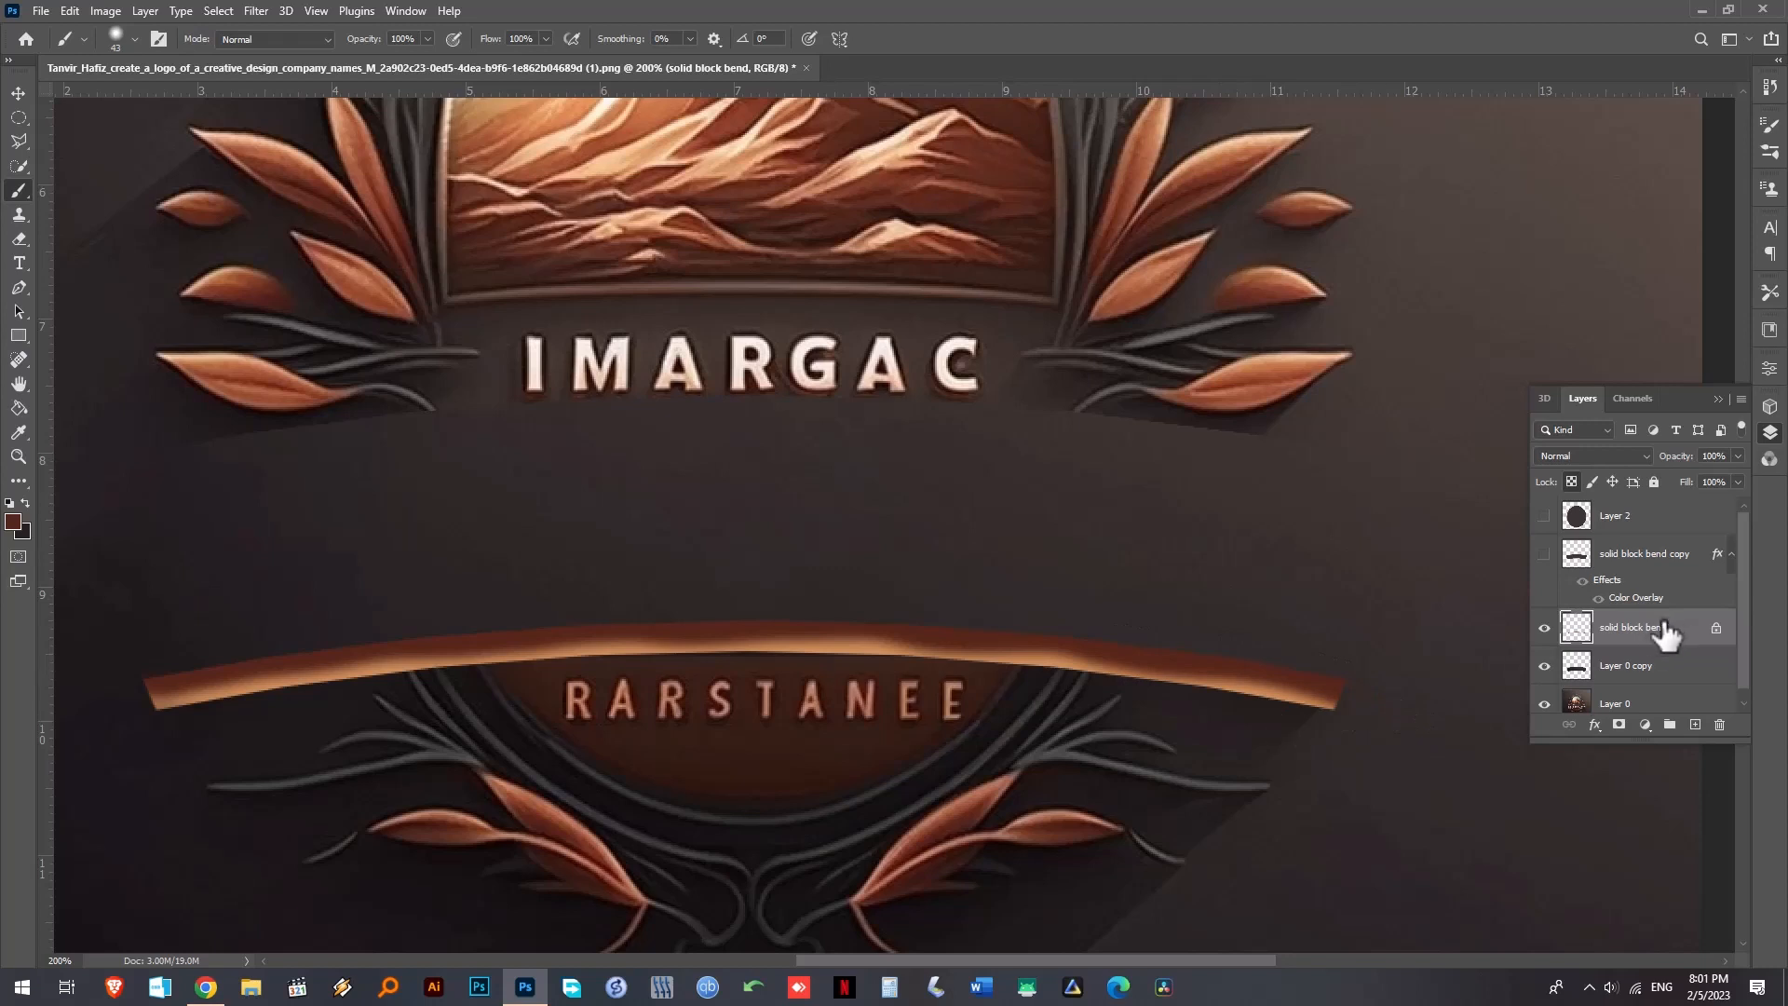
mouse_move(220, 22)
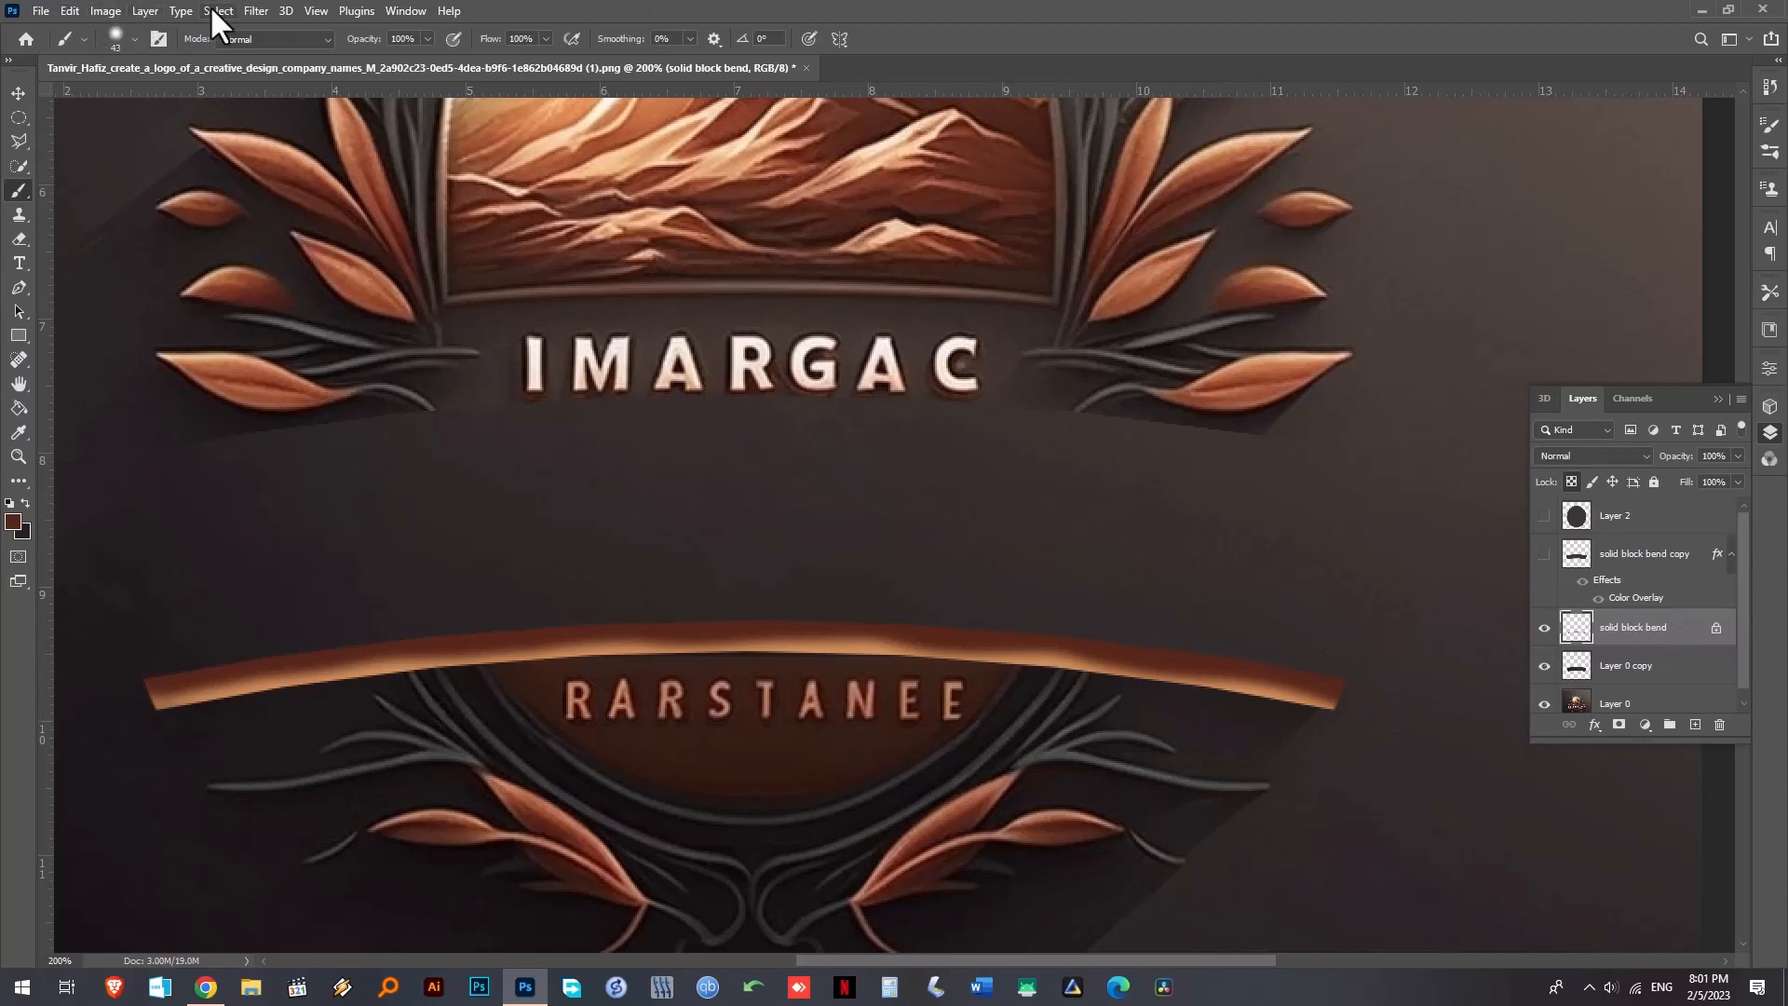
- Soften the copper banner layer with a Gaussian Blur of about 4.6 pixels
click(255, 11)
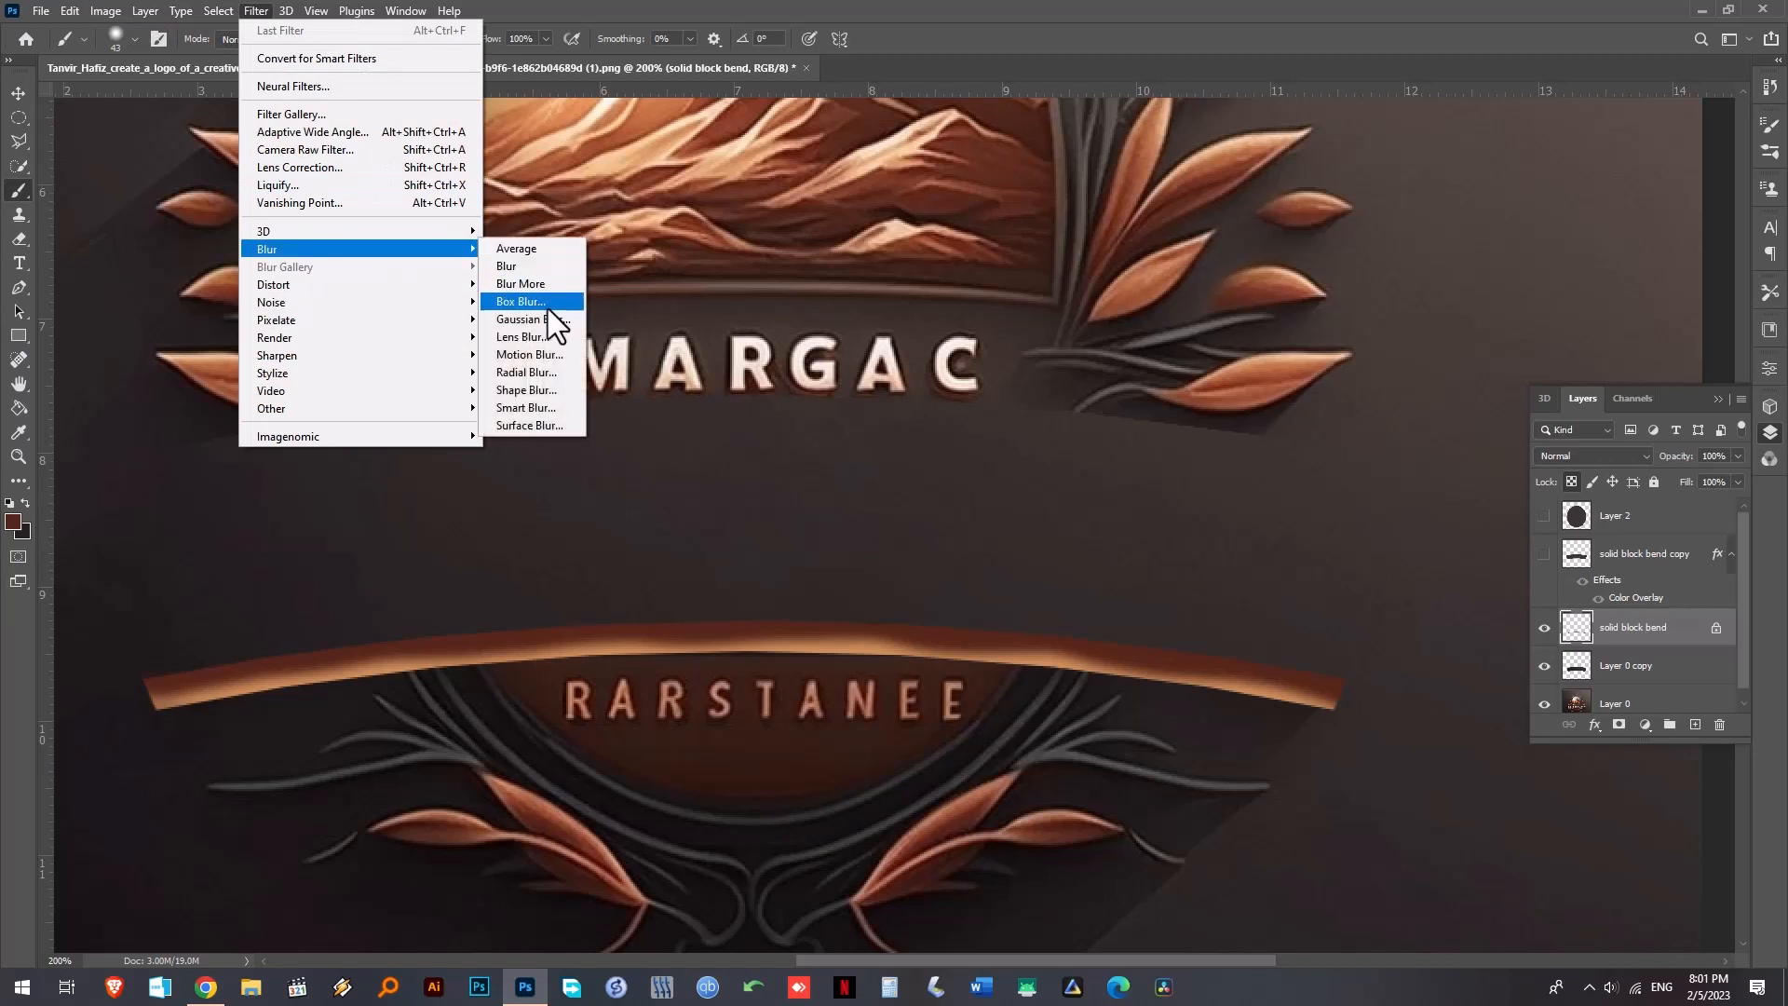
click(521, 318)
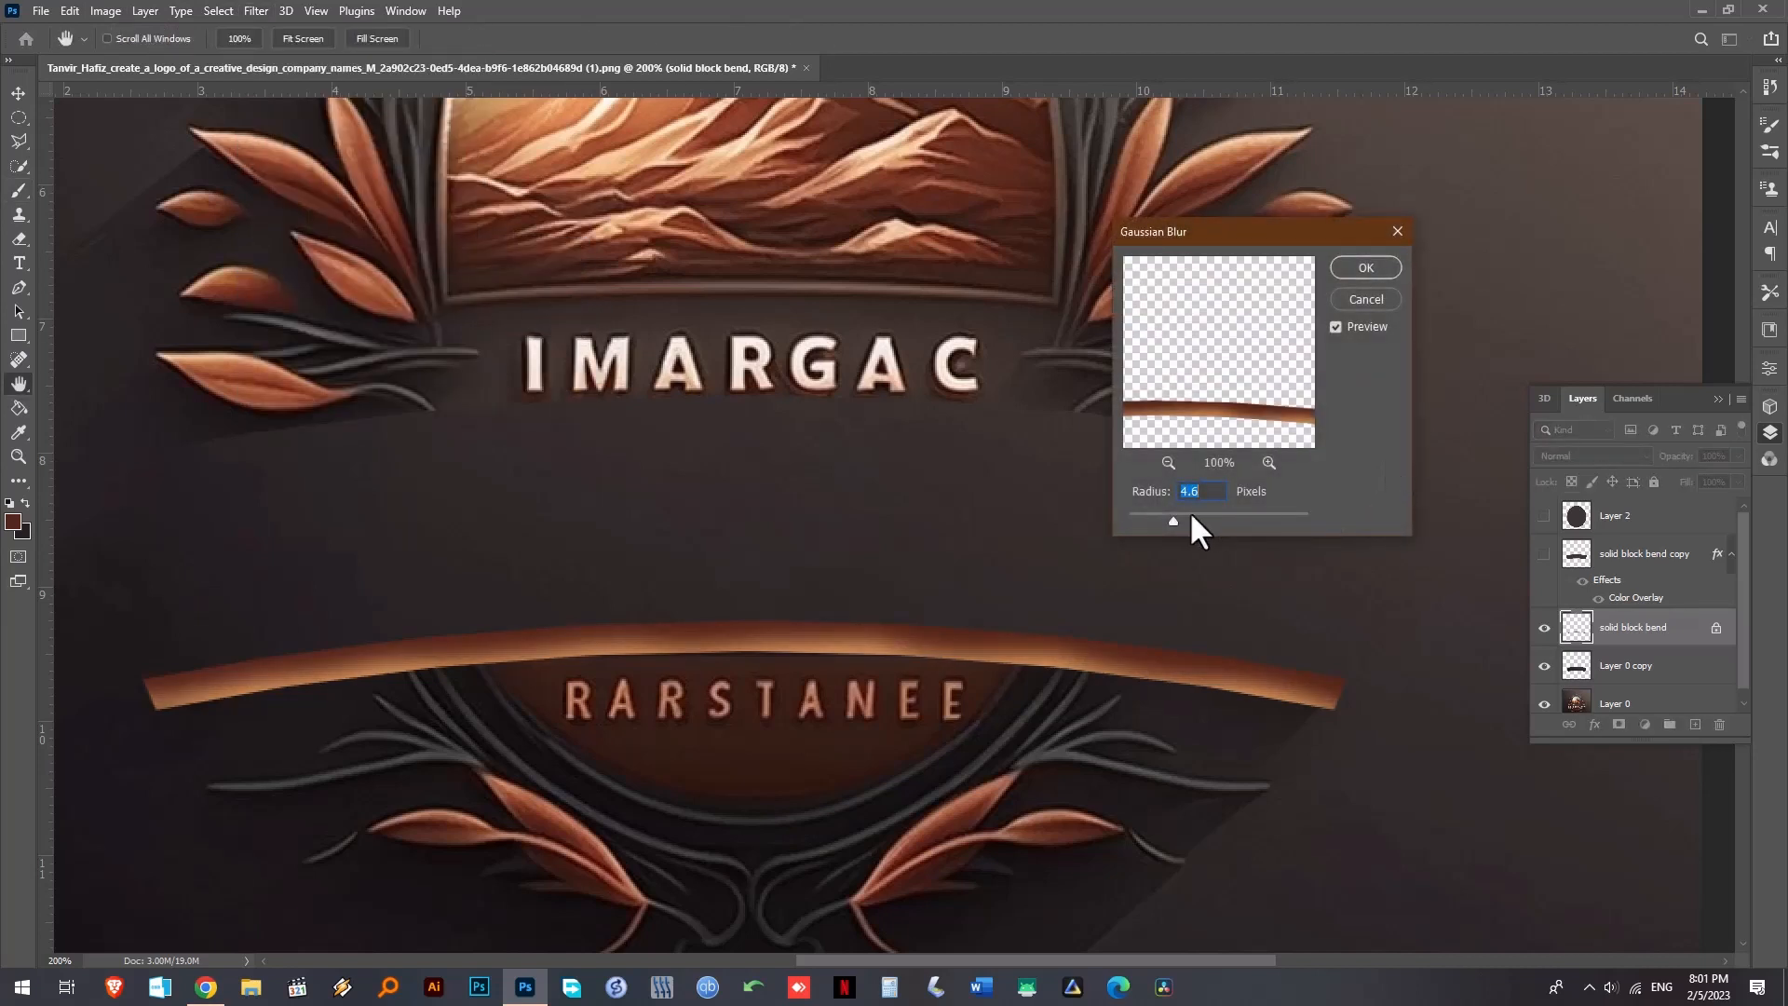
drag(1171, 521, 1197, 521)
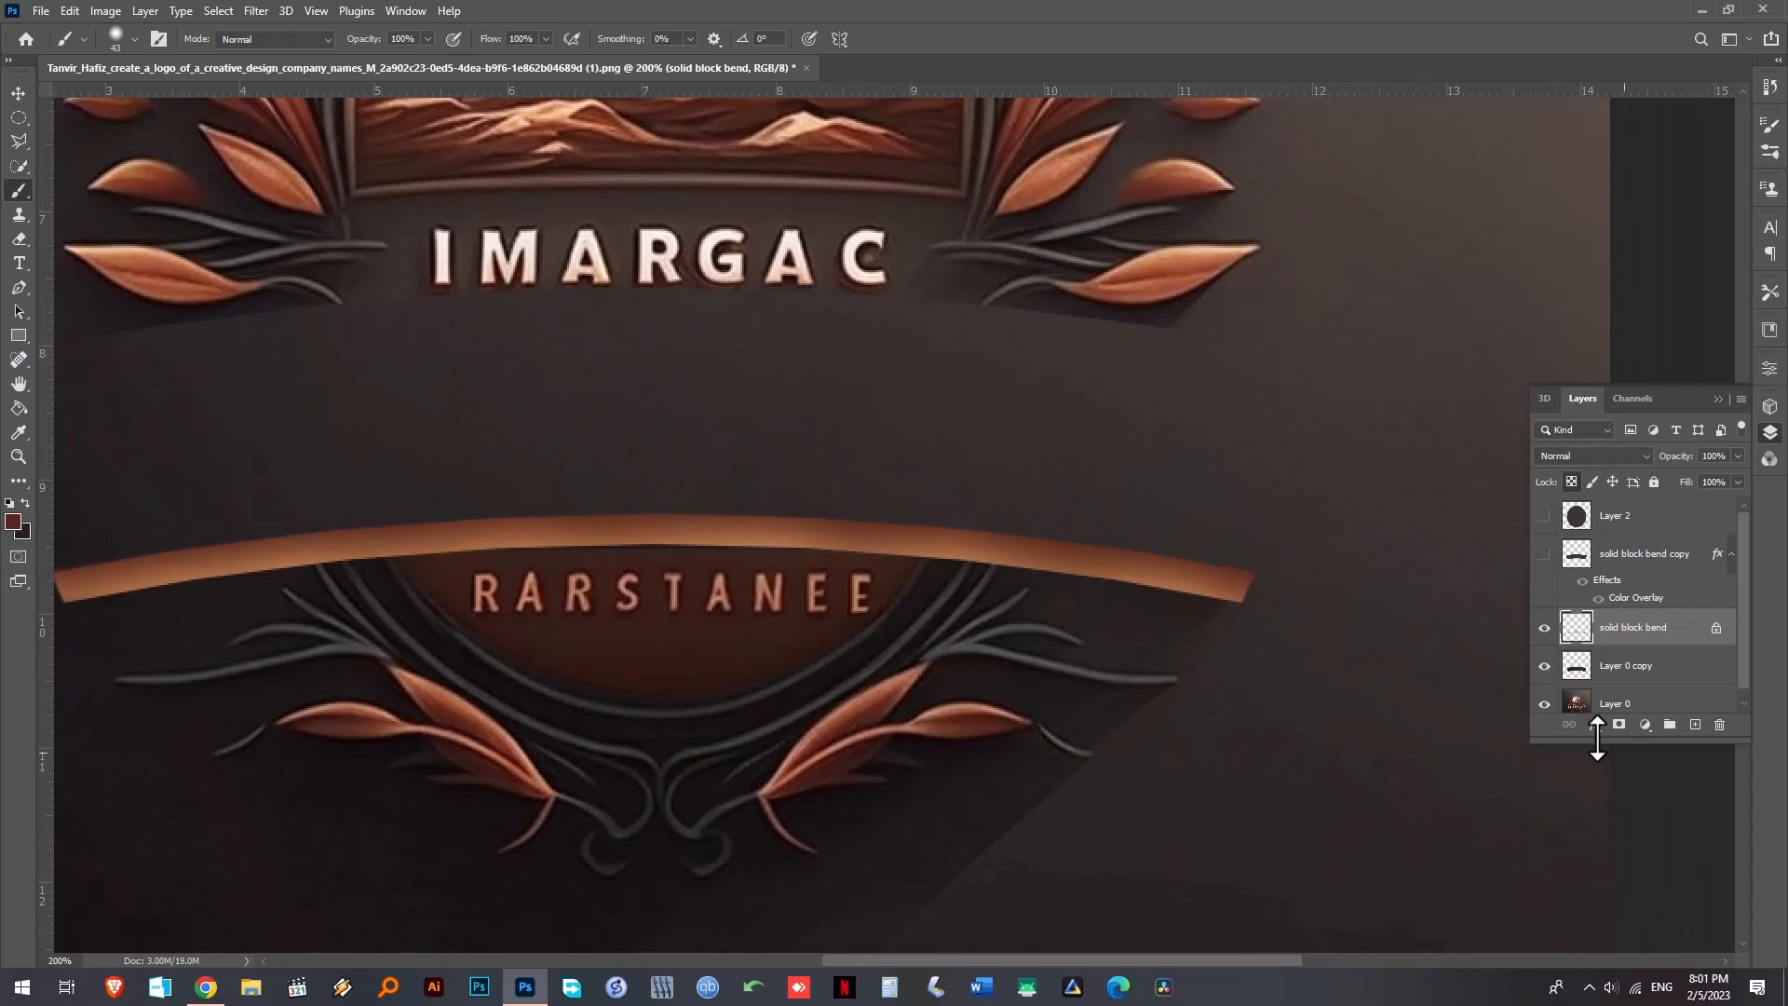
- Add a pale peach Inner Glow to the banner and settle on a contour shape after trying several
click(1595, 724)
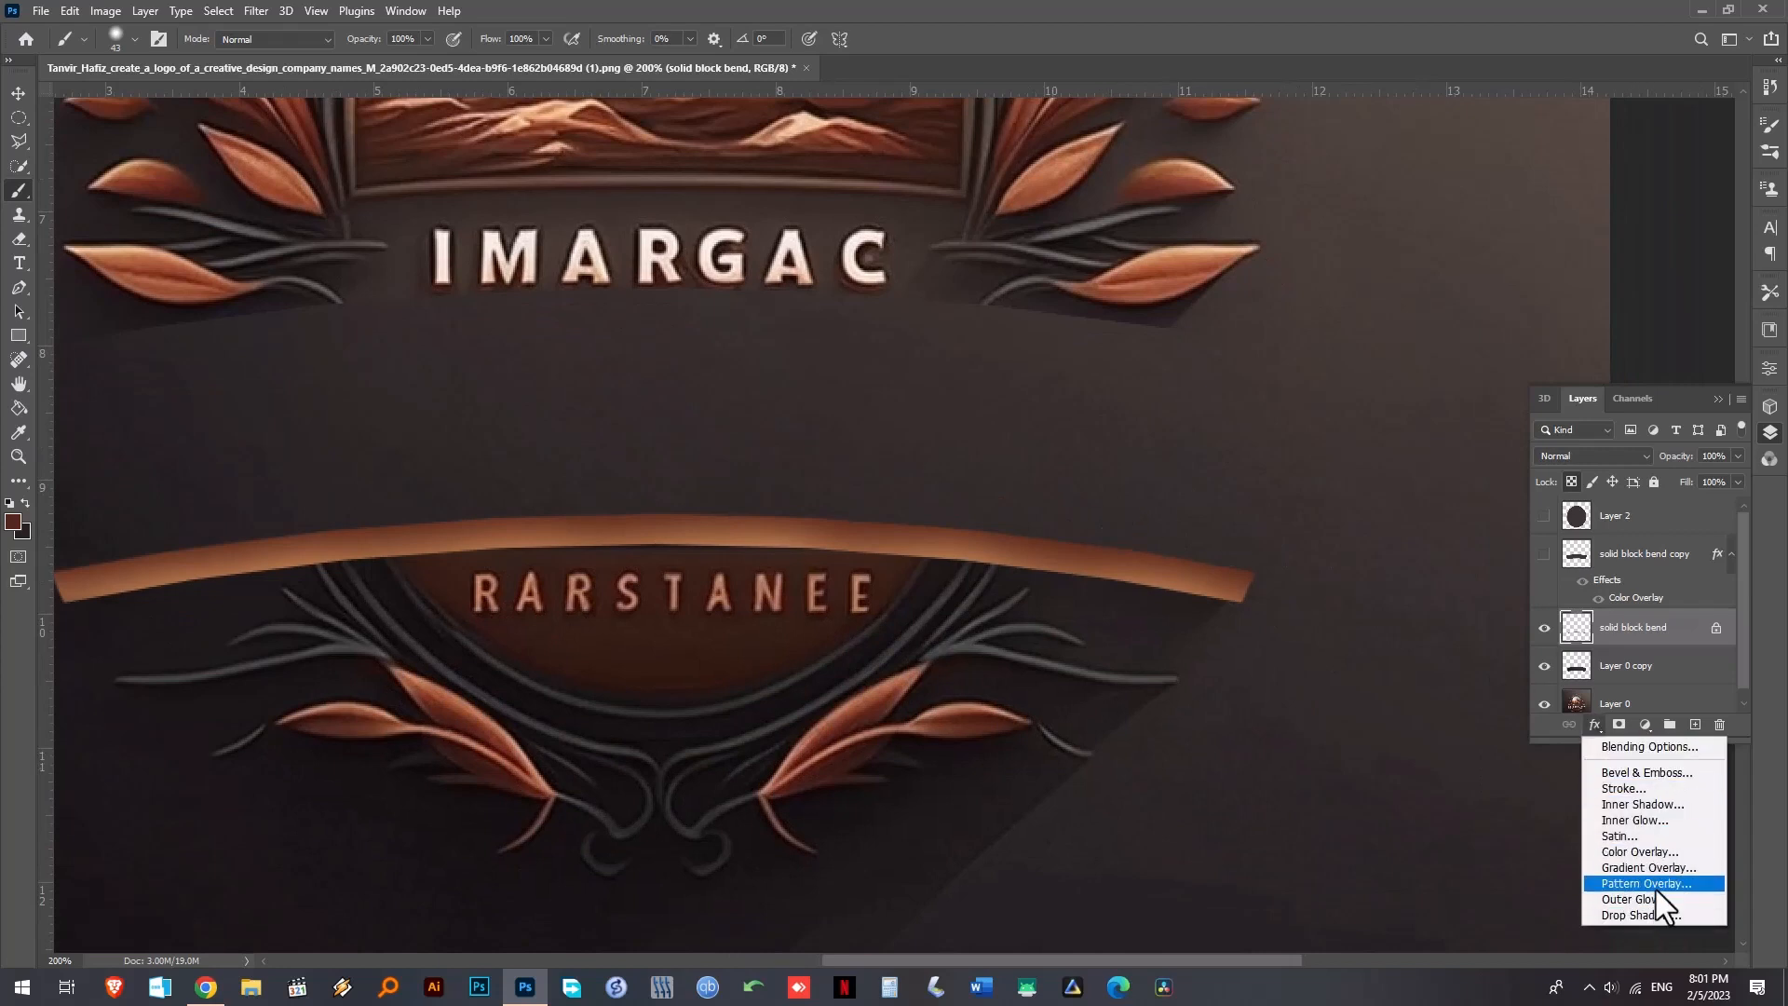
mouse_move(1634, 899)
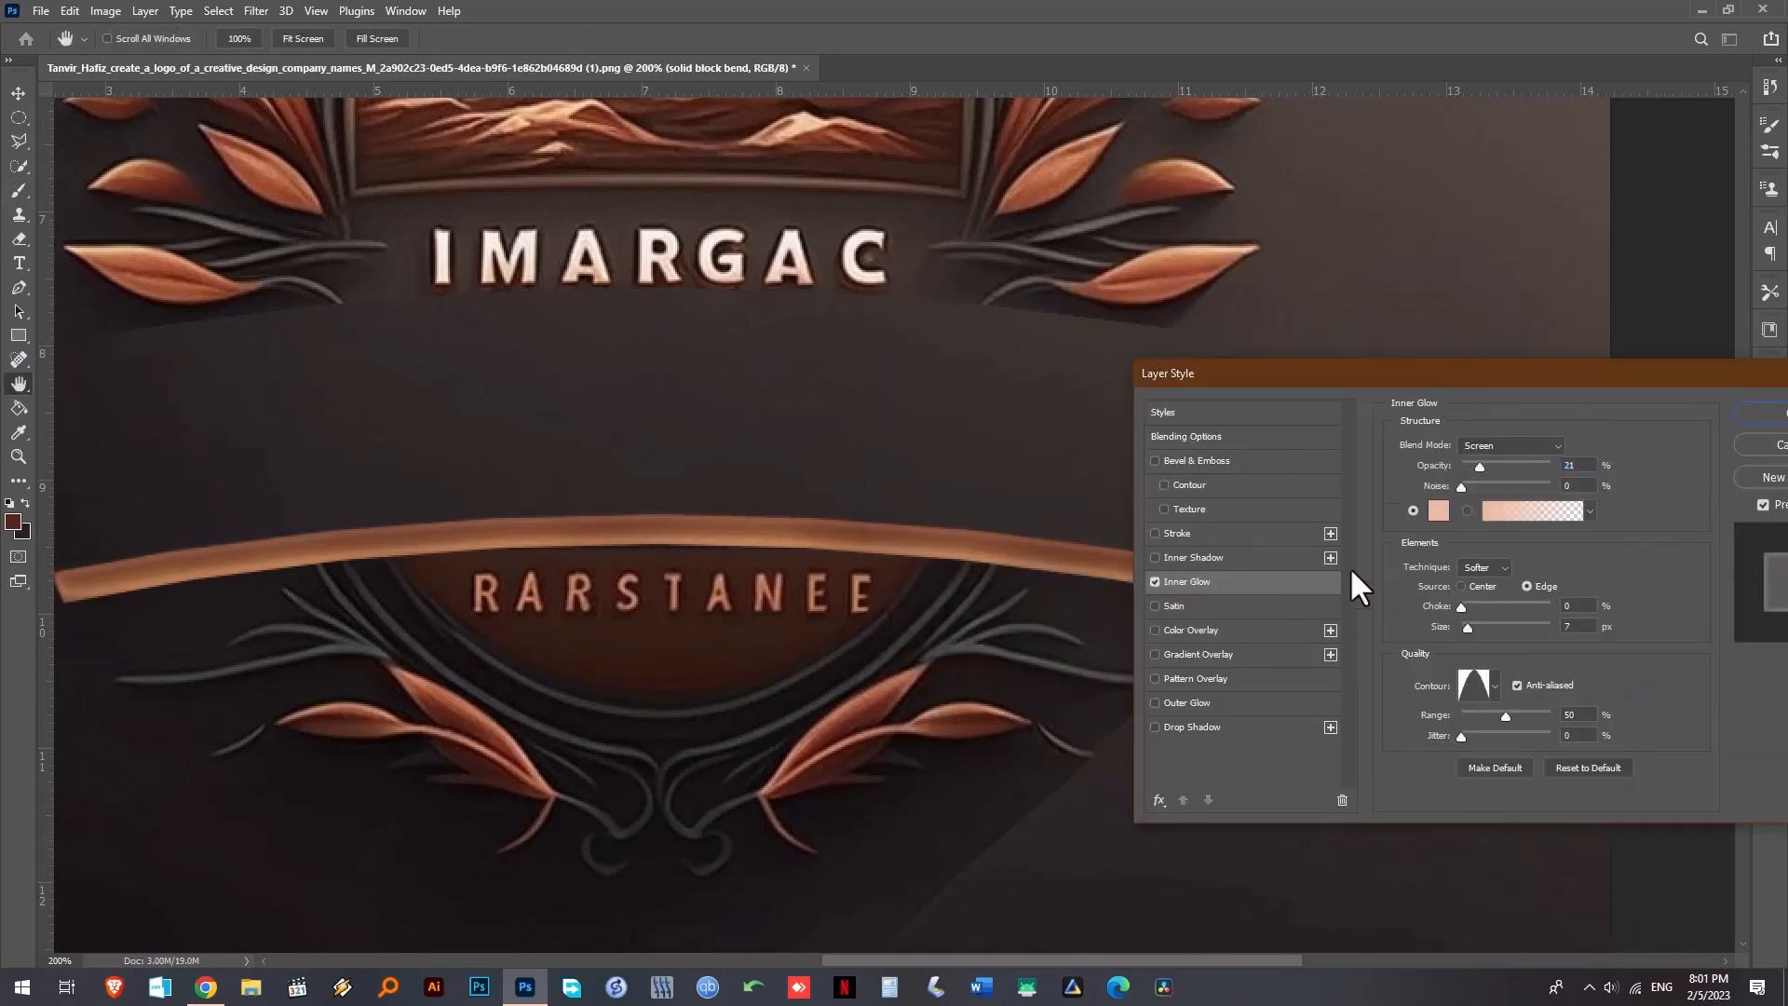
click(1438, 510)
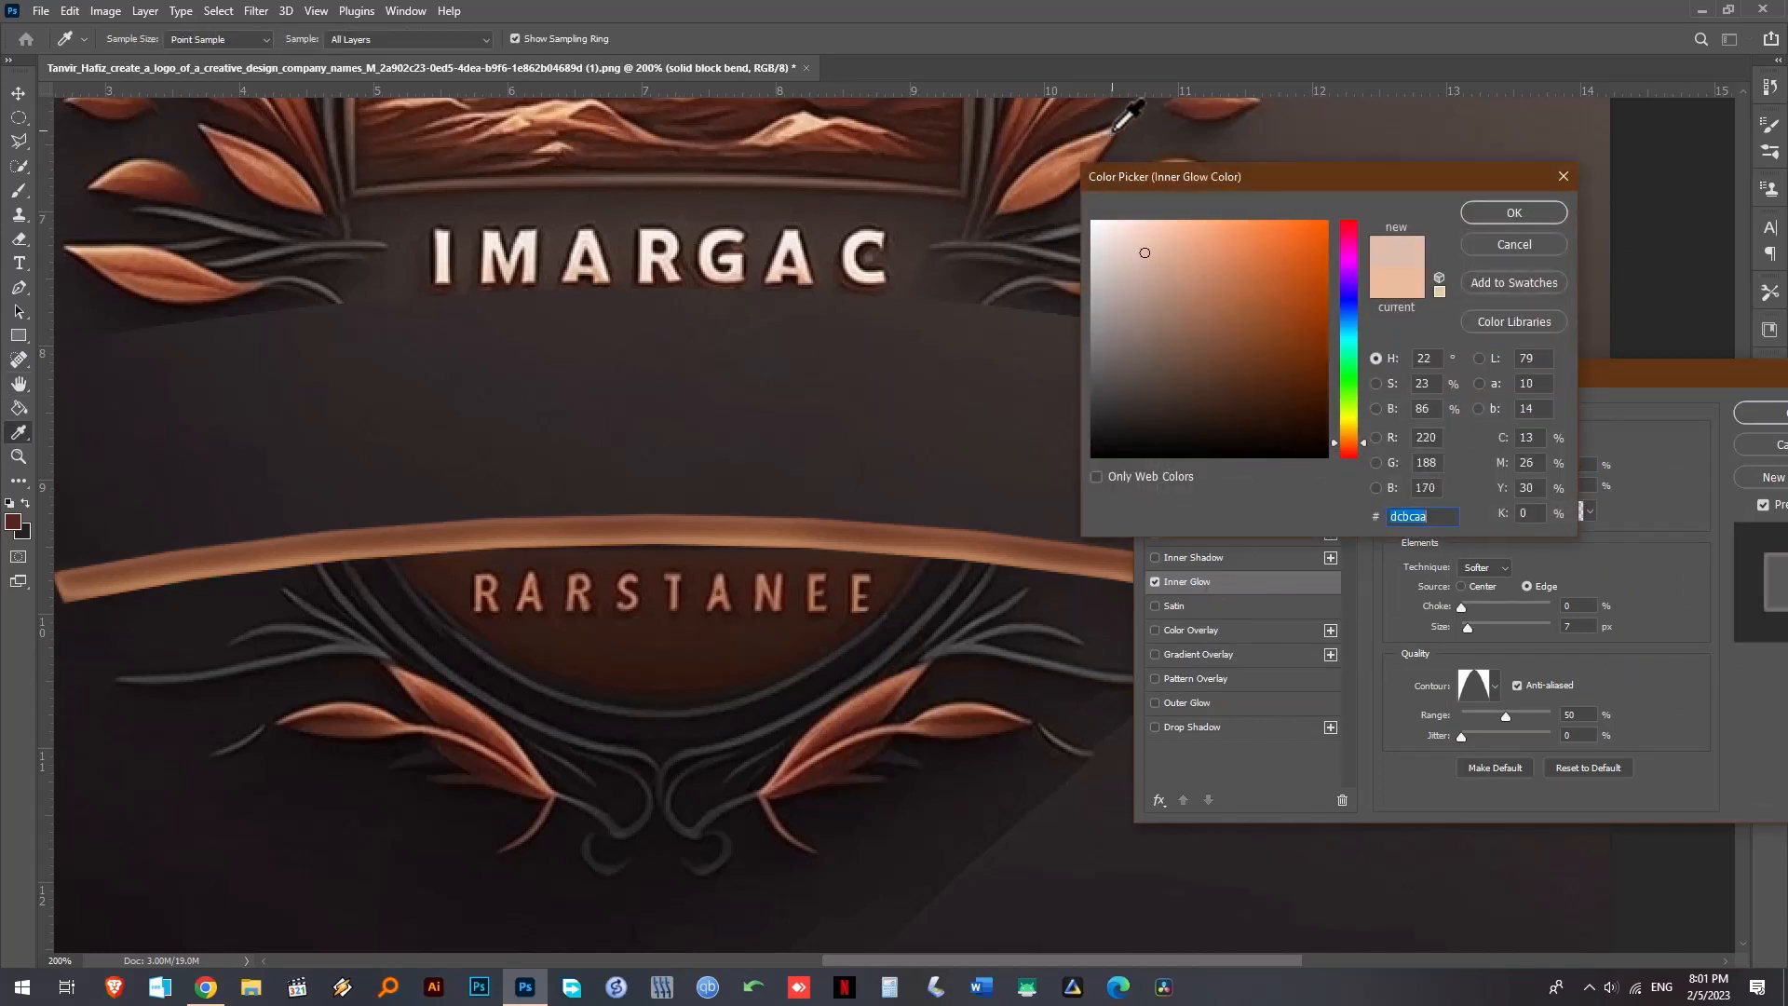
click(1513, 212)
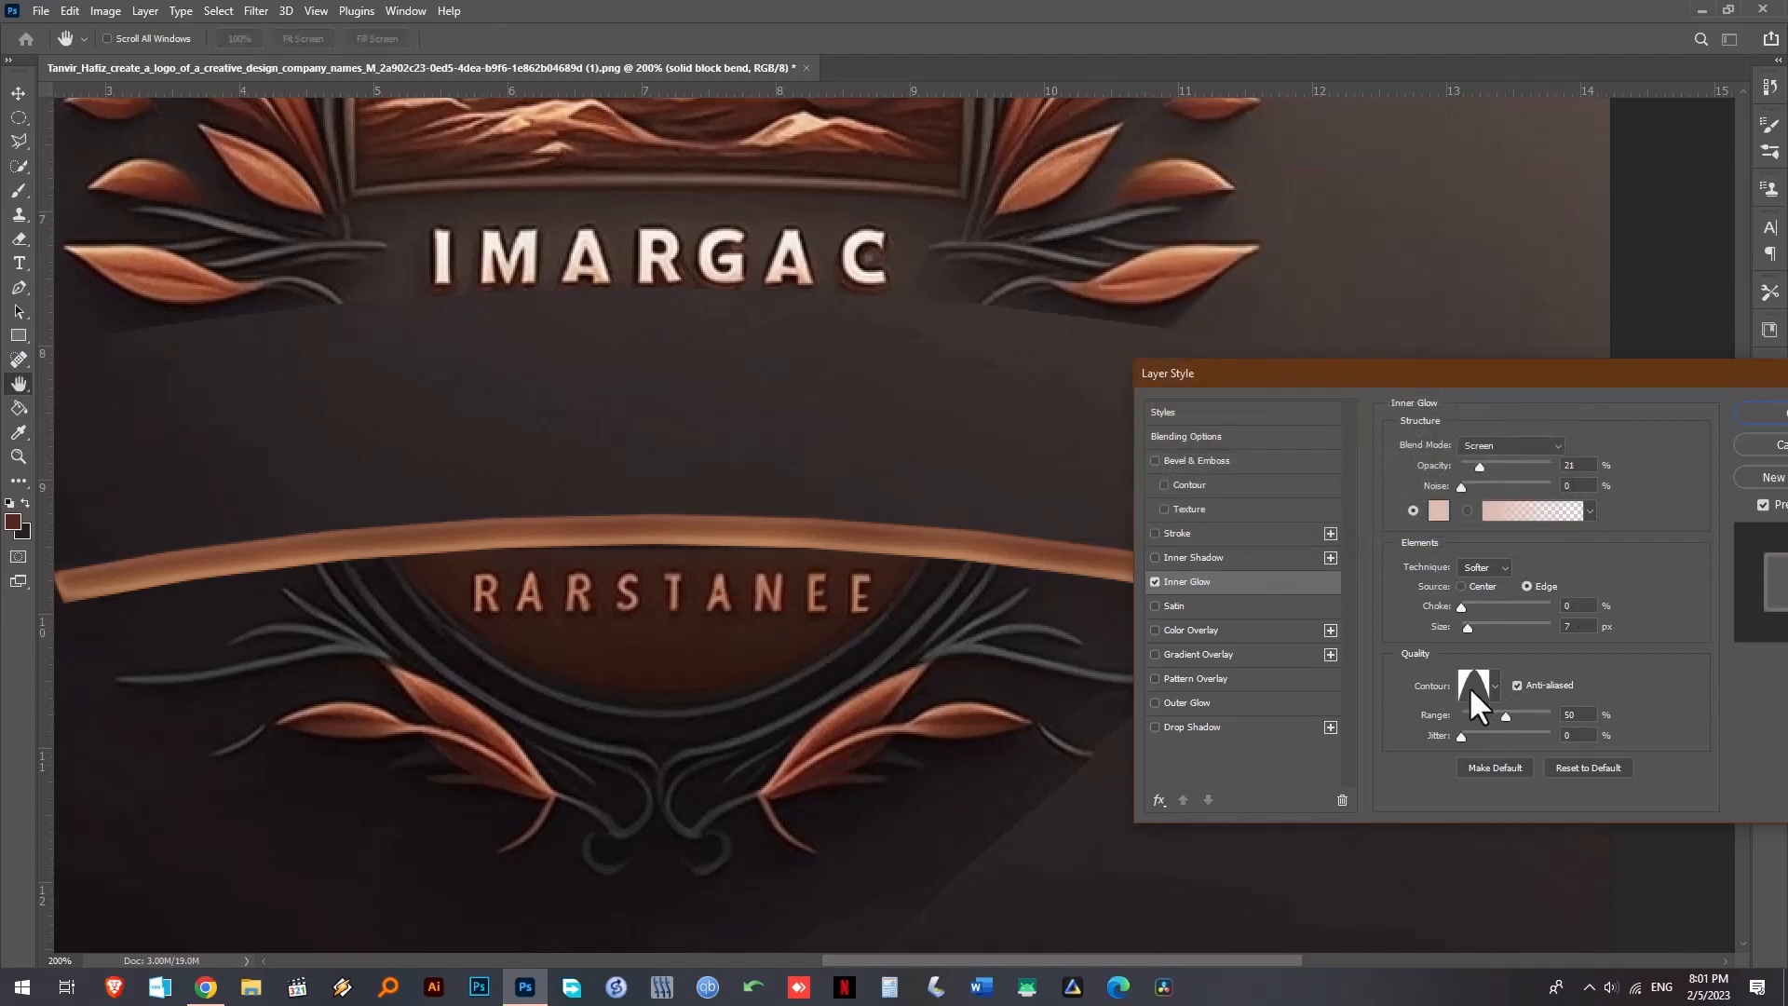
click(1472, 683)
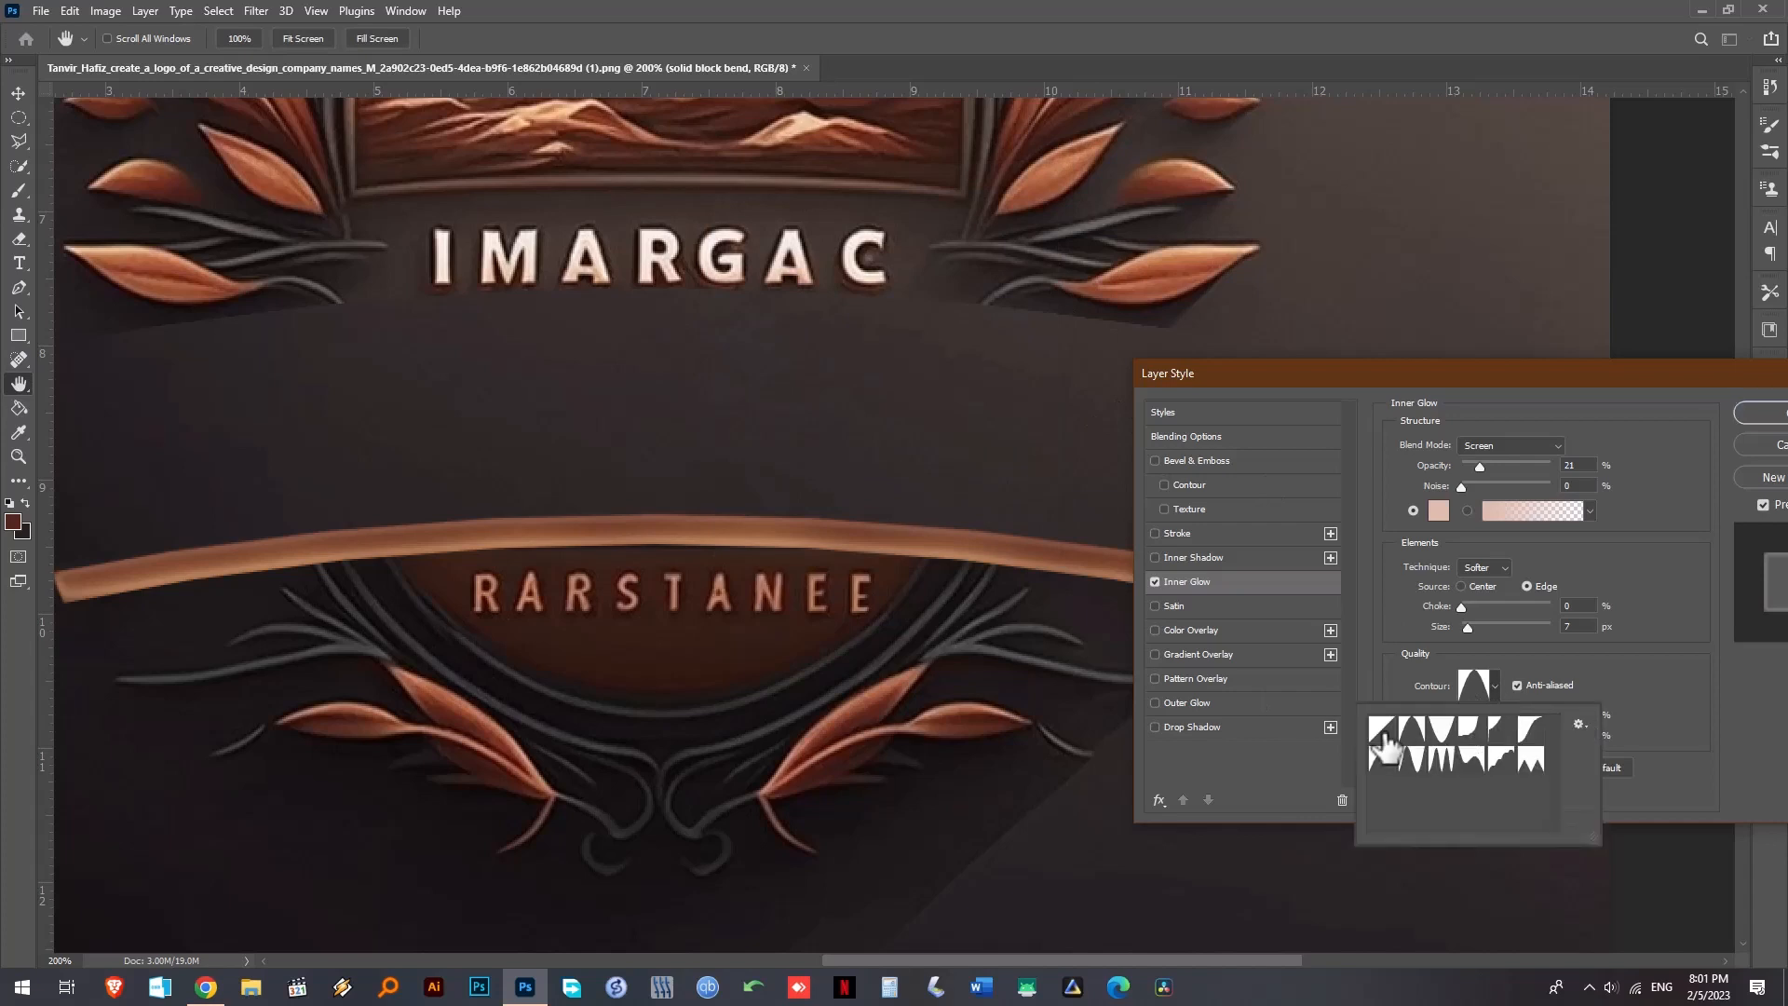
click(1410, 739)
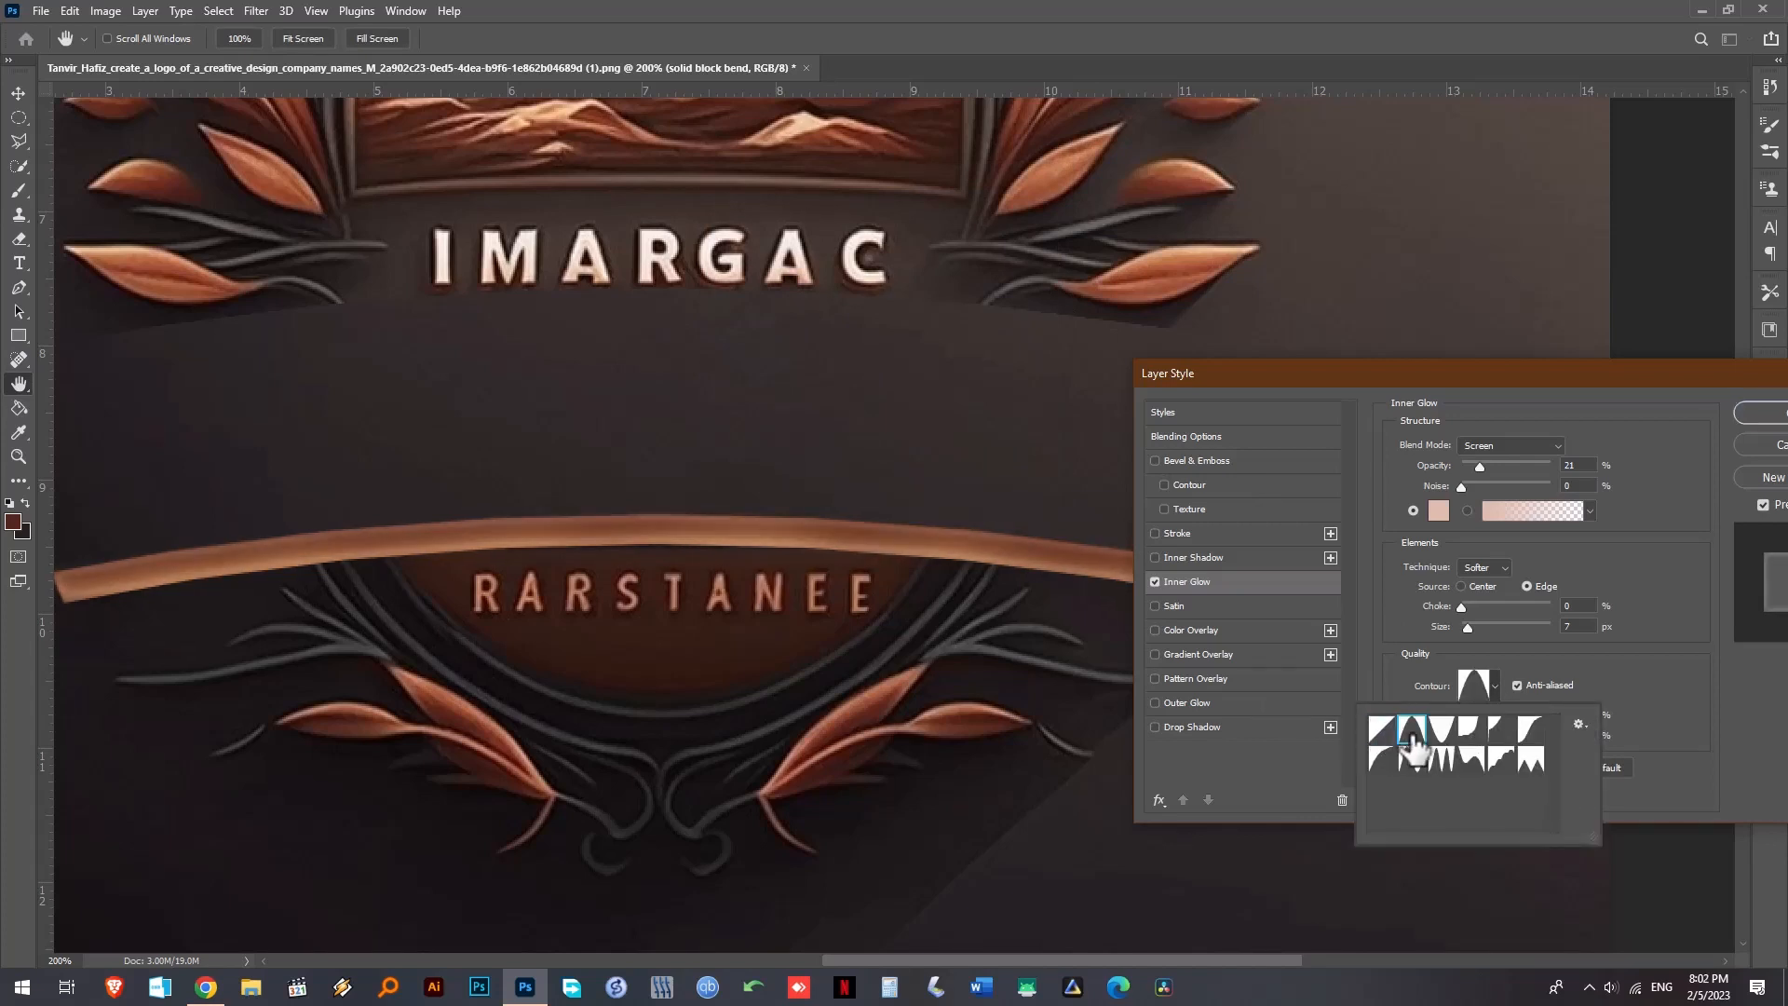
click(1440, 736)
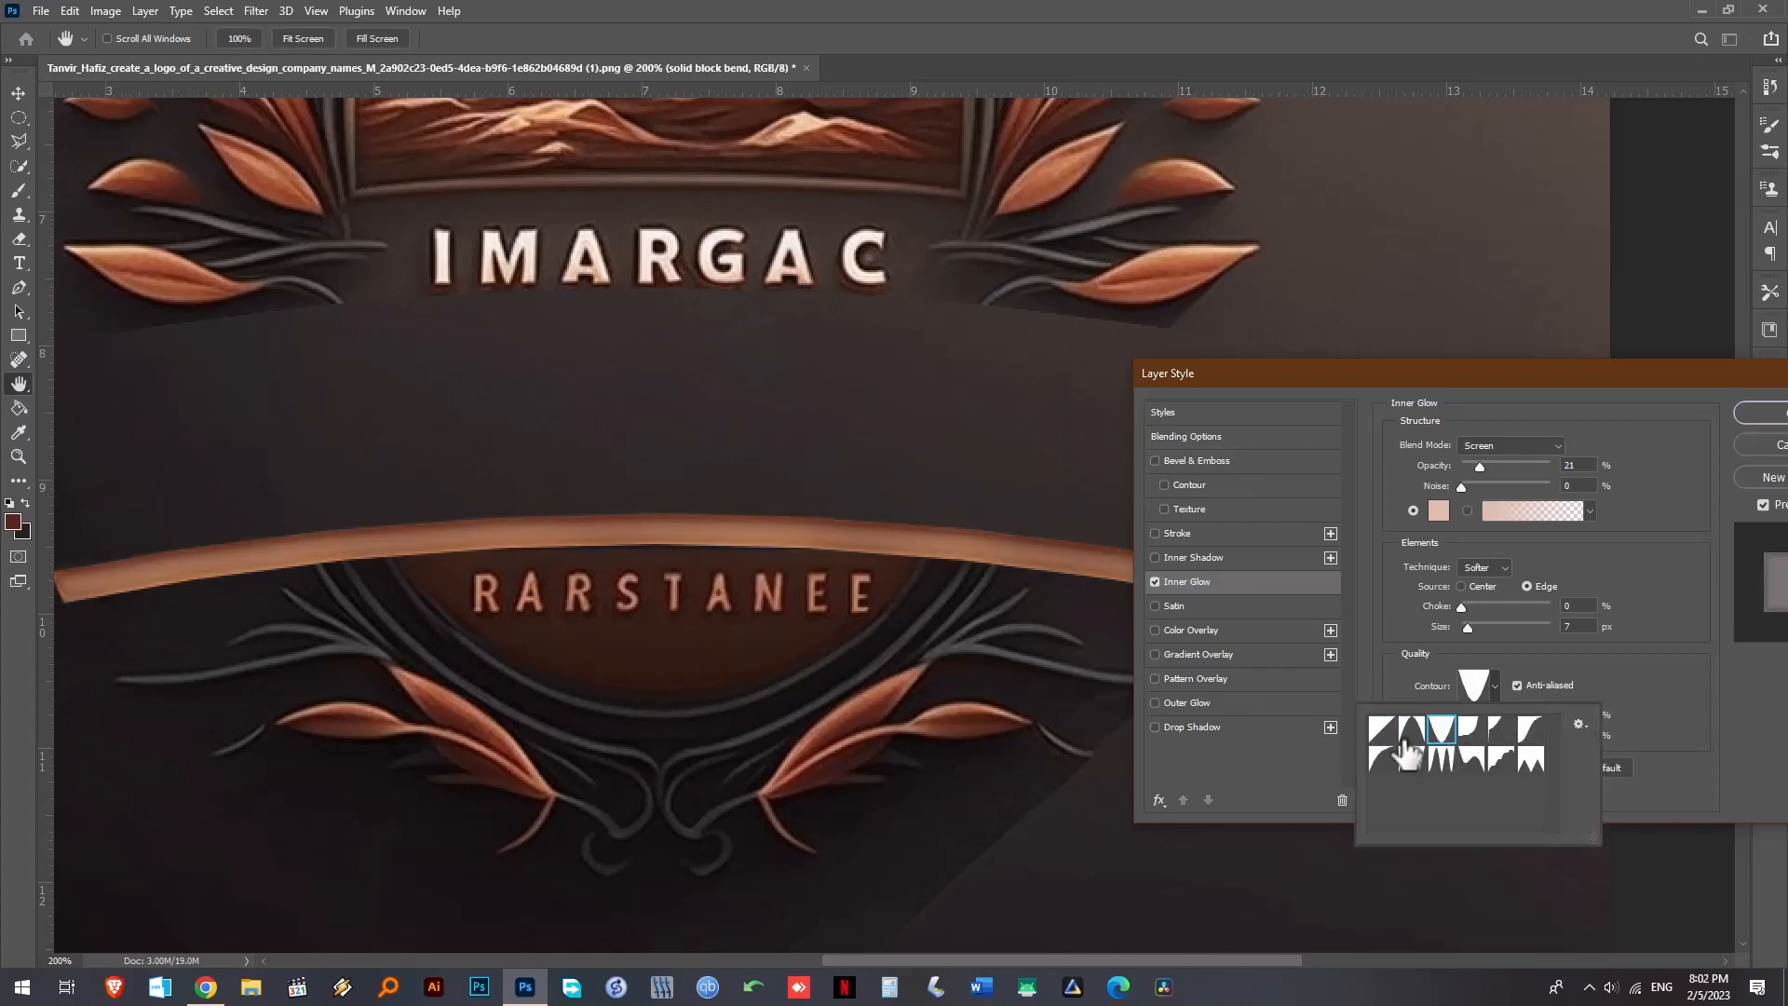
click(1410, 735)
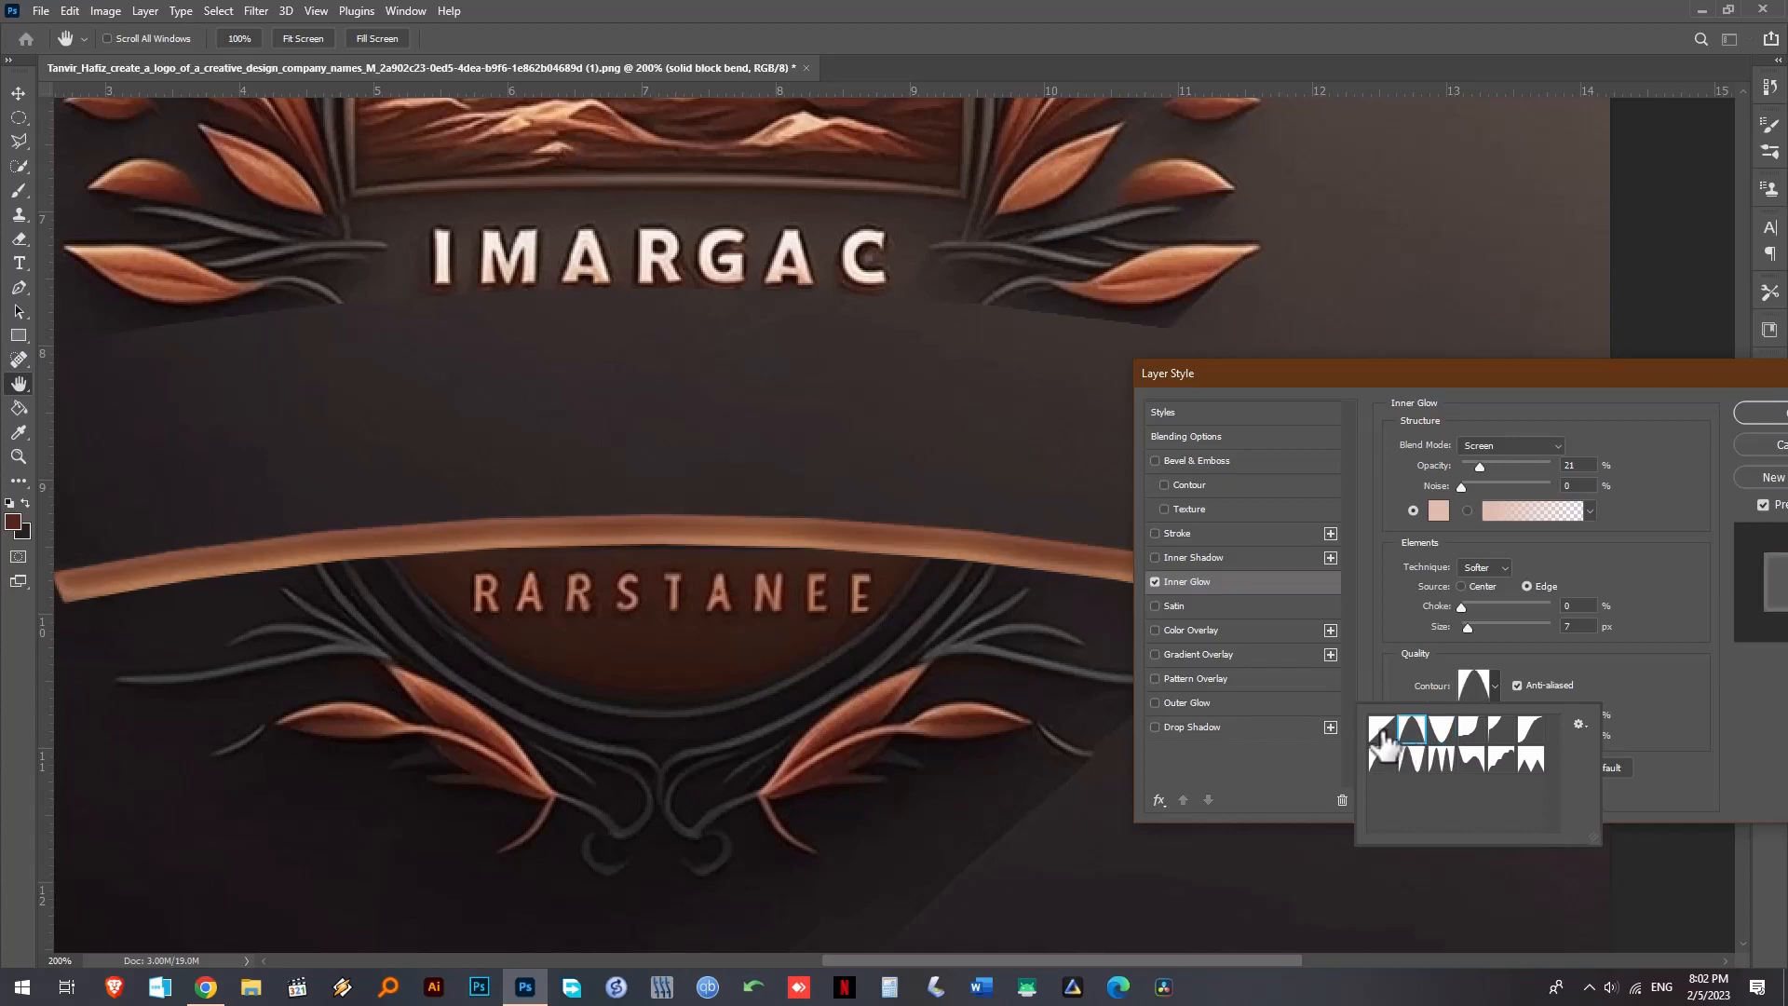
click(1384, 730)
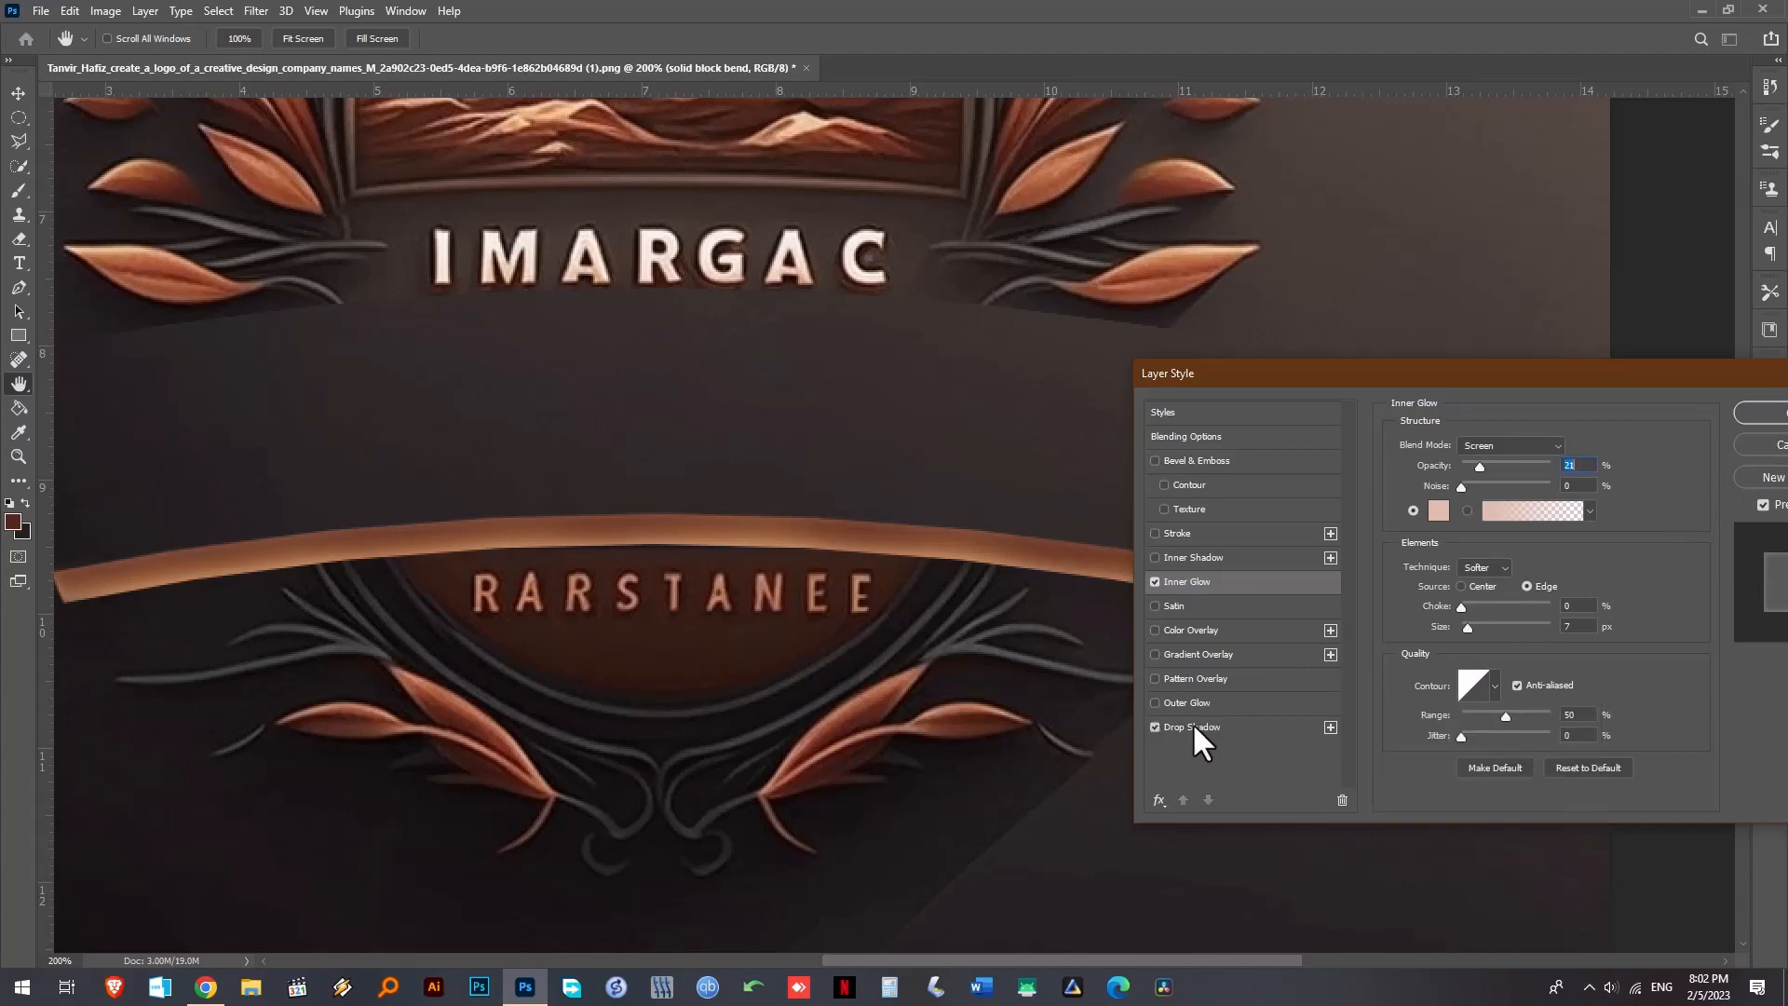
- Add a Drop Shadow to the banner with lowered opacity
click(1193, 727)
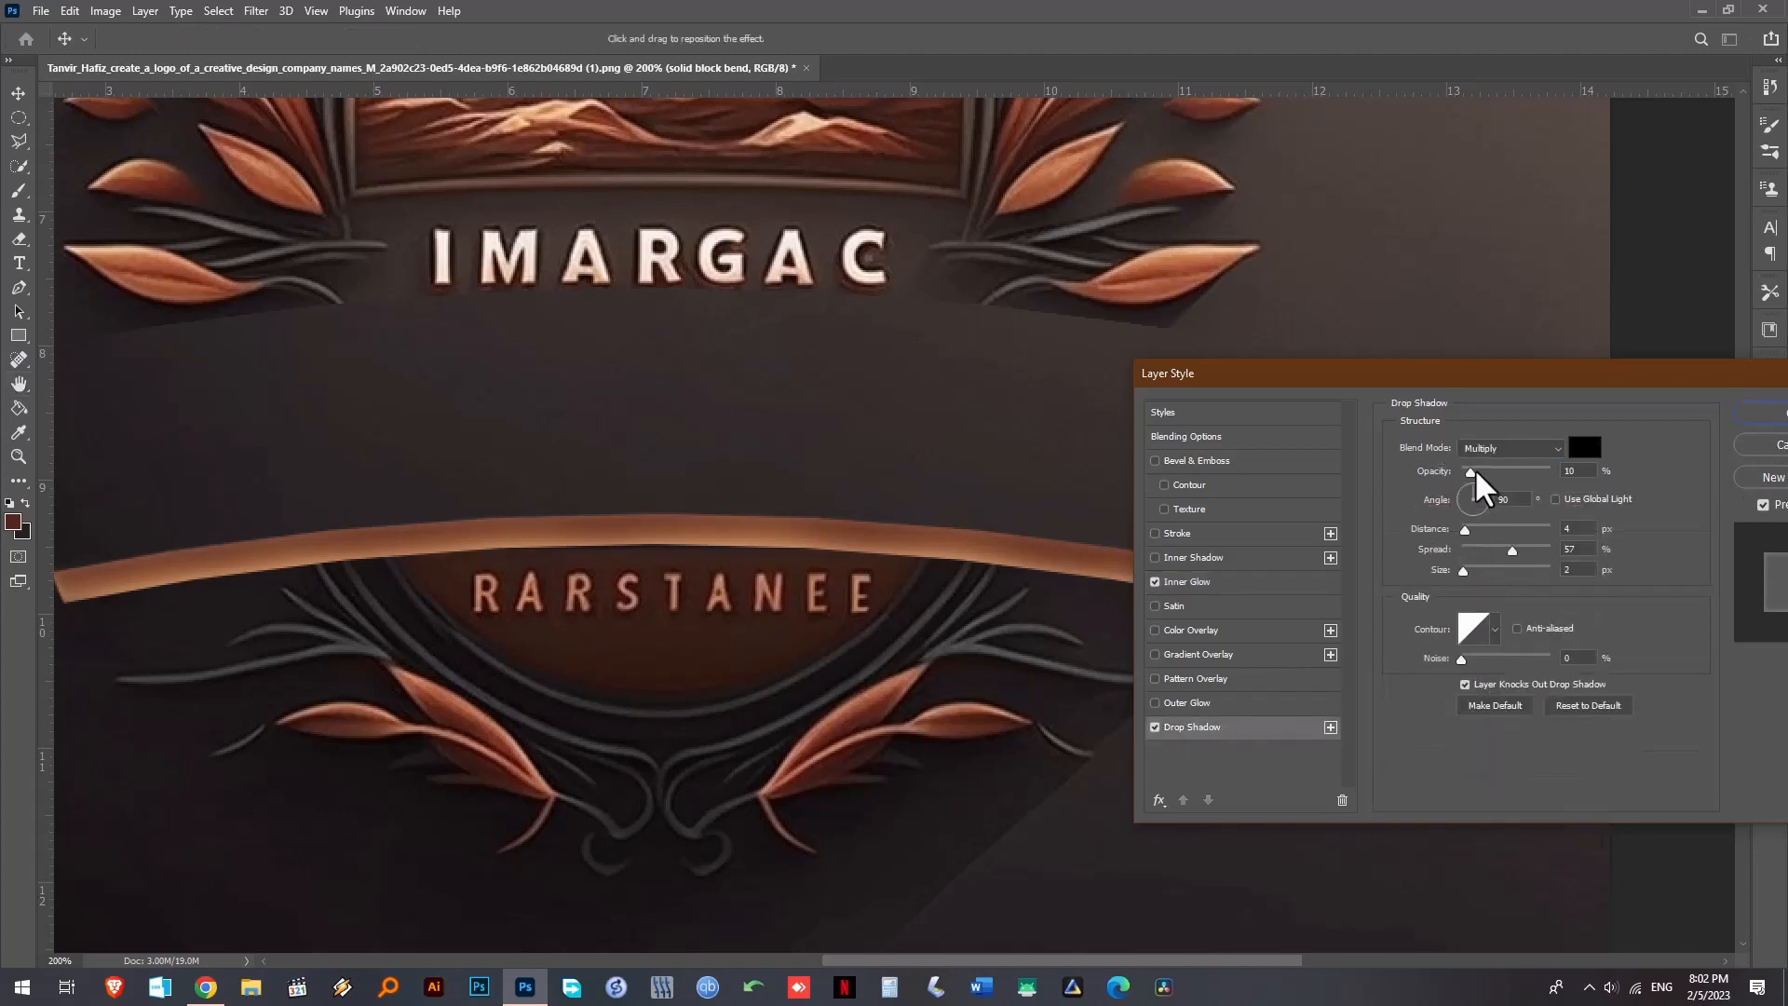
drag(1471, 471, 1494, 471)
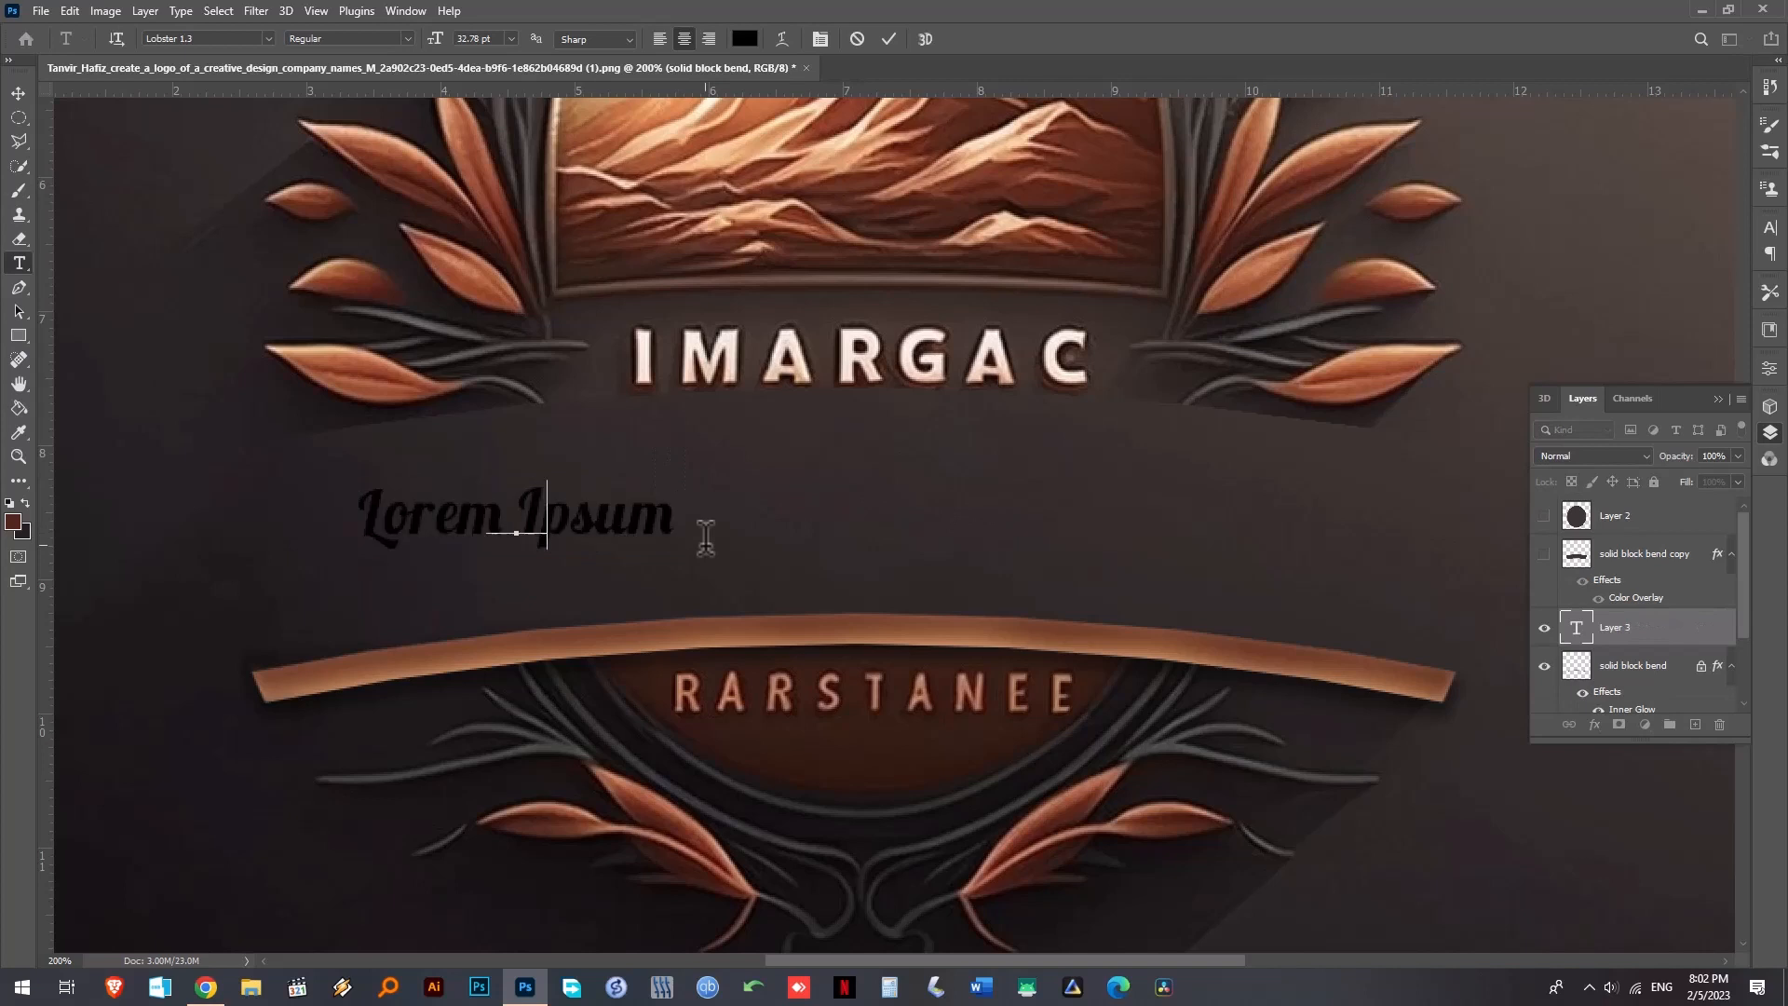
- Add the title 'Prohelica' in Lobster at 72 pt and scale it up across the badge centre
text(Prohelica)
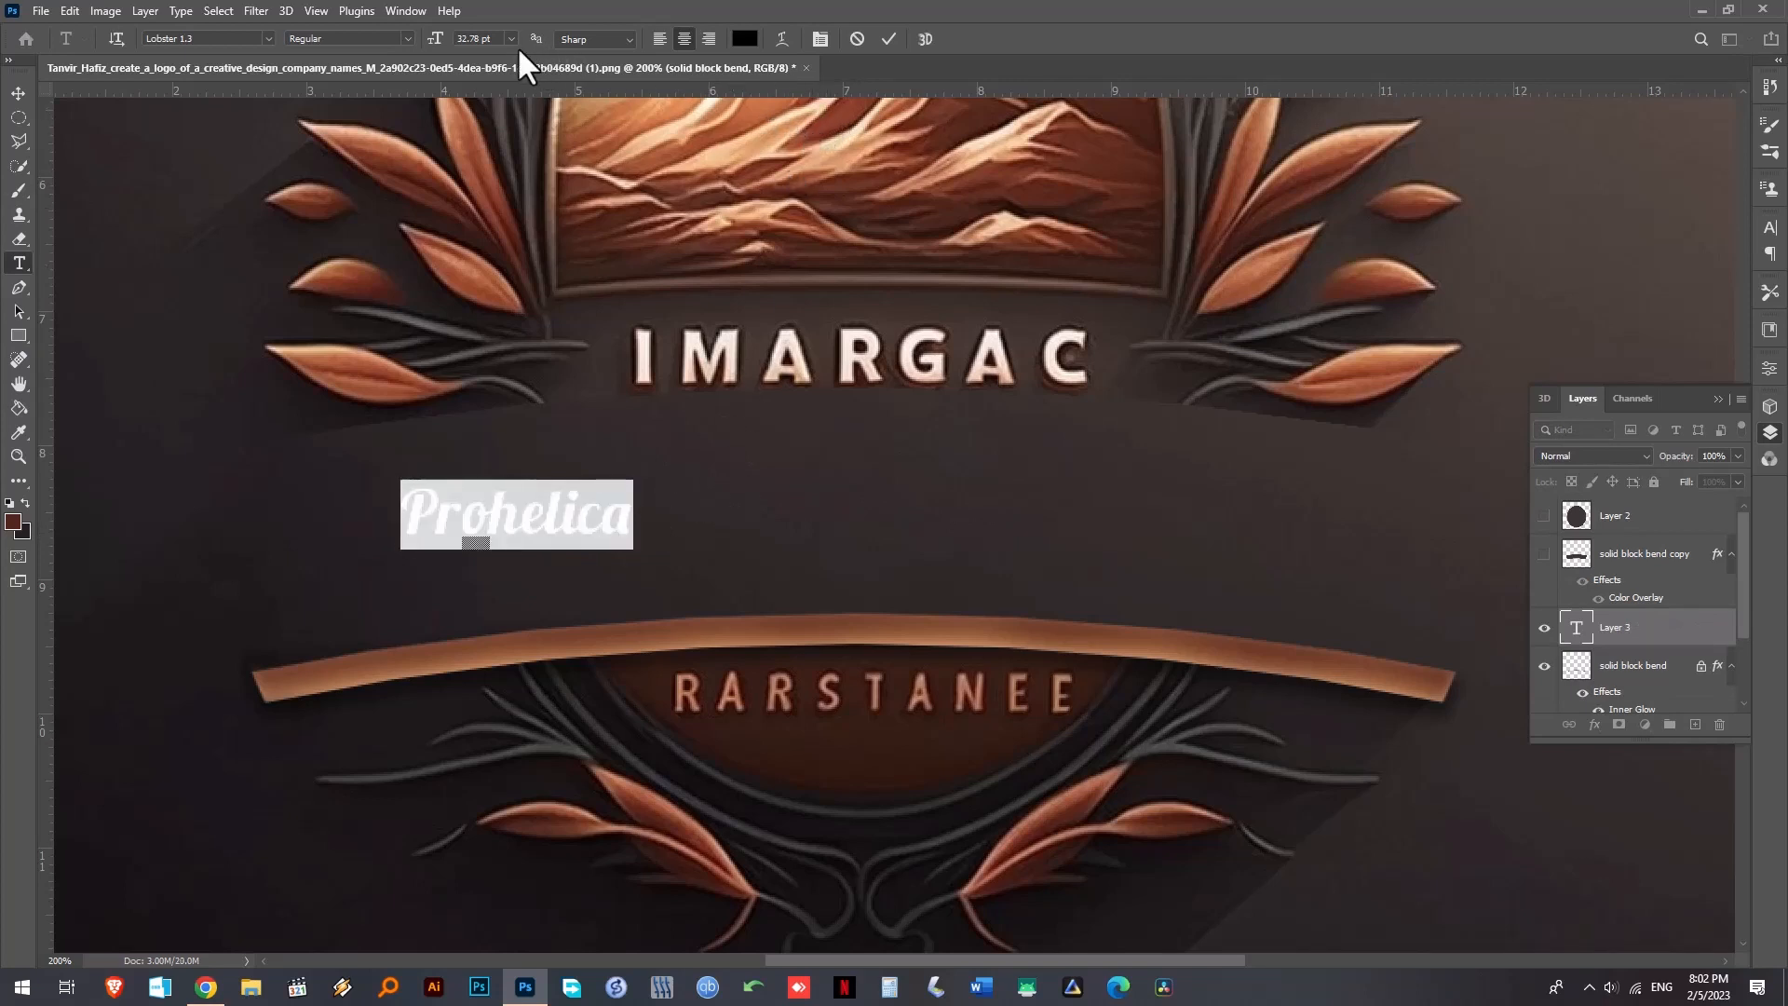
text(72)
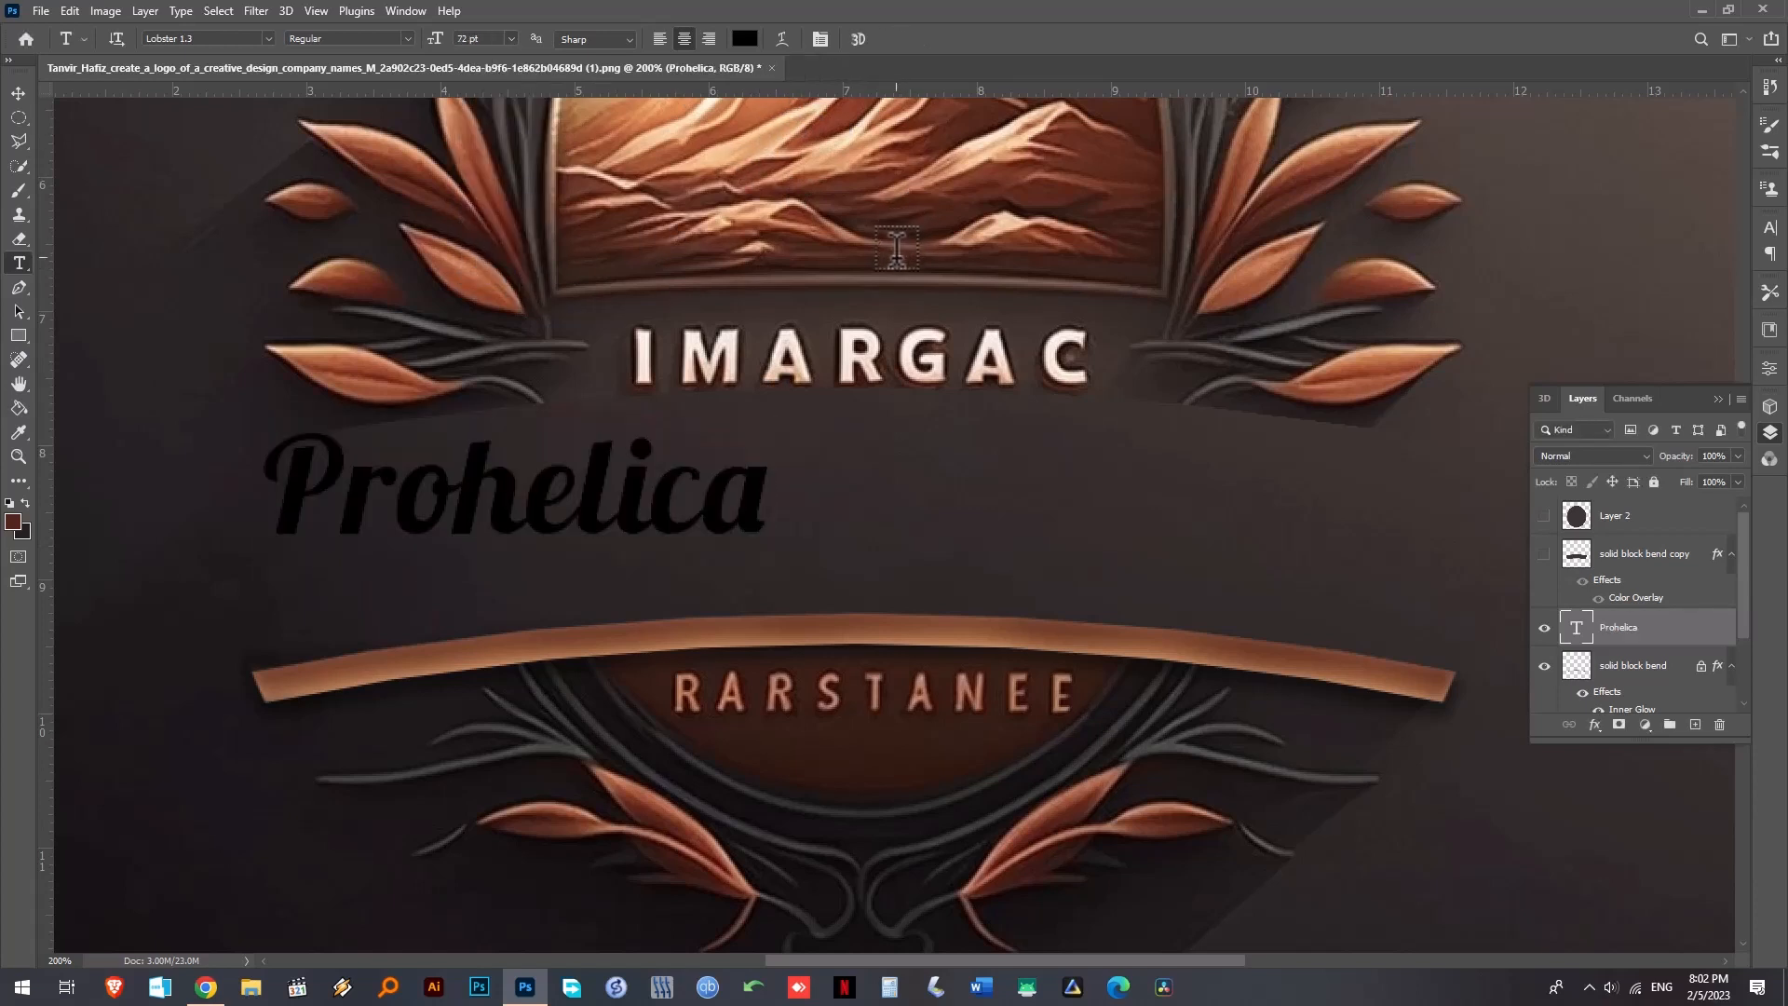
key(ctrl+t)
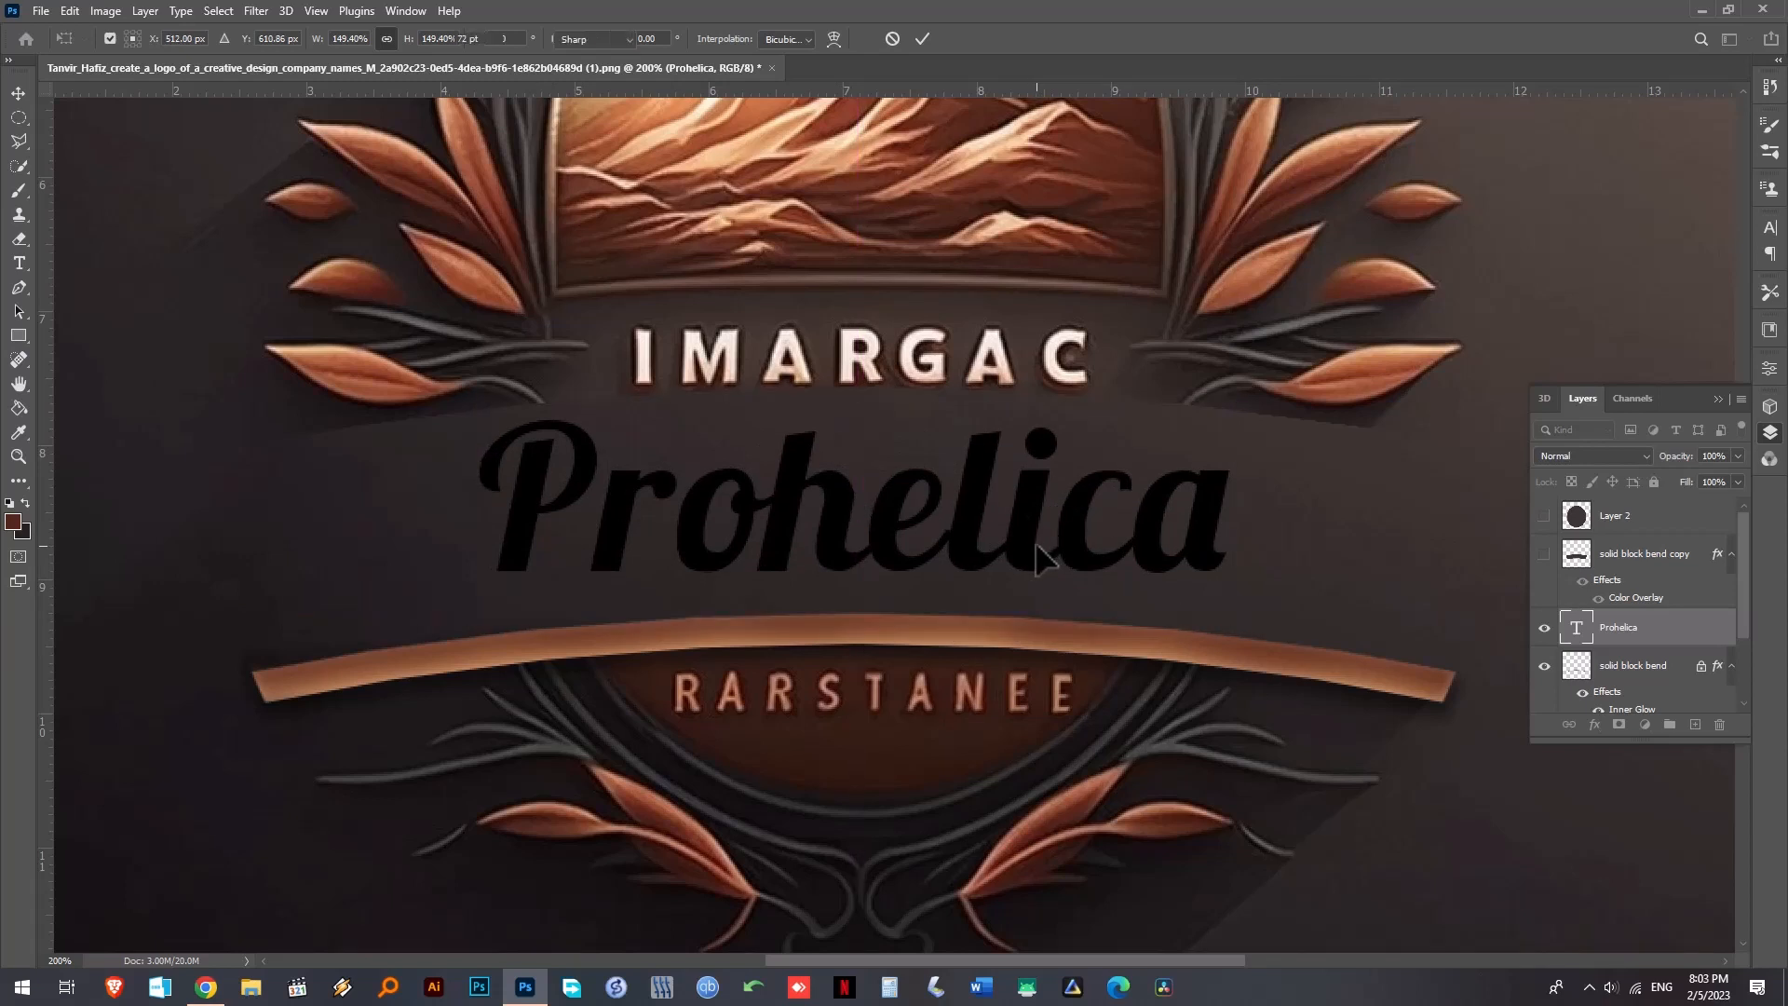
click(18, 263)
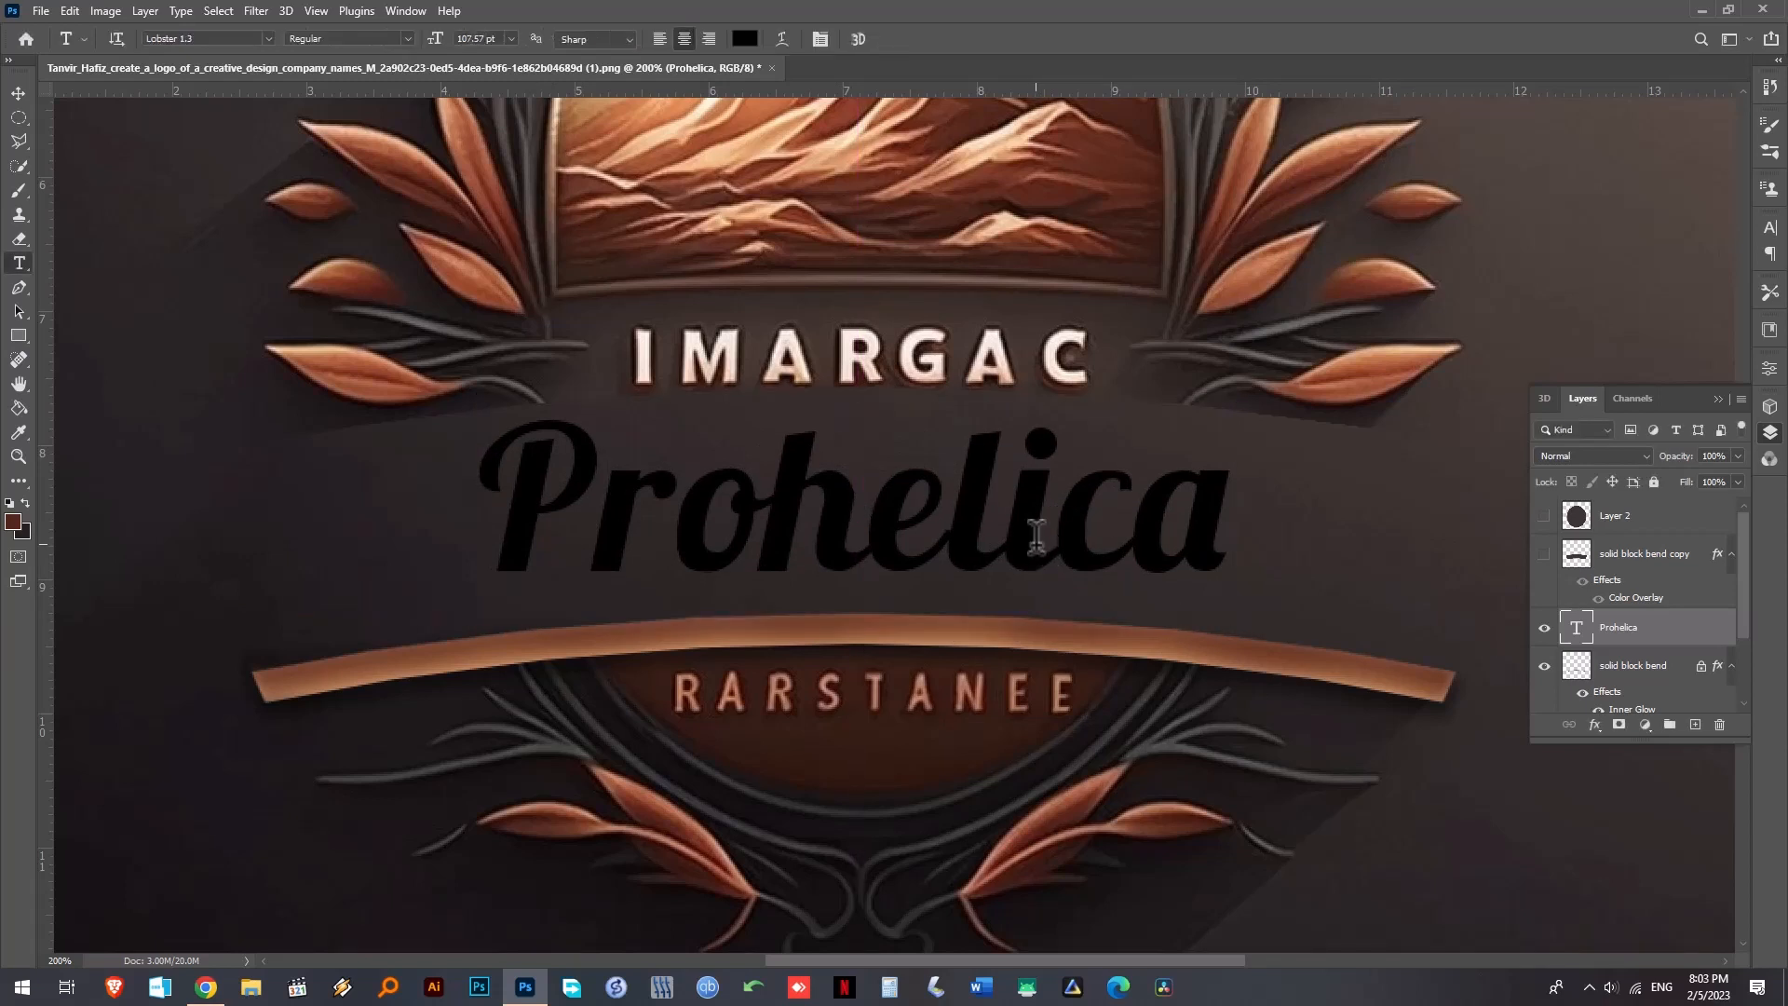
- Warp the Prohelica text with the Arc style into a gentle upward bend
click(69, 11)
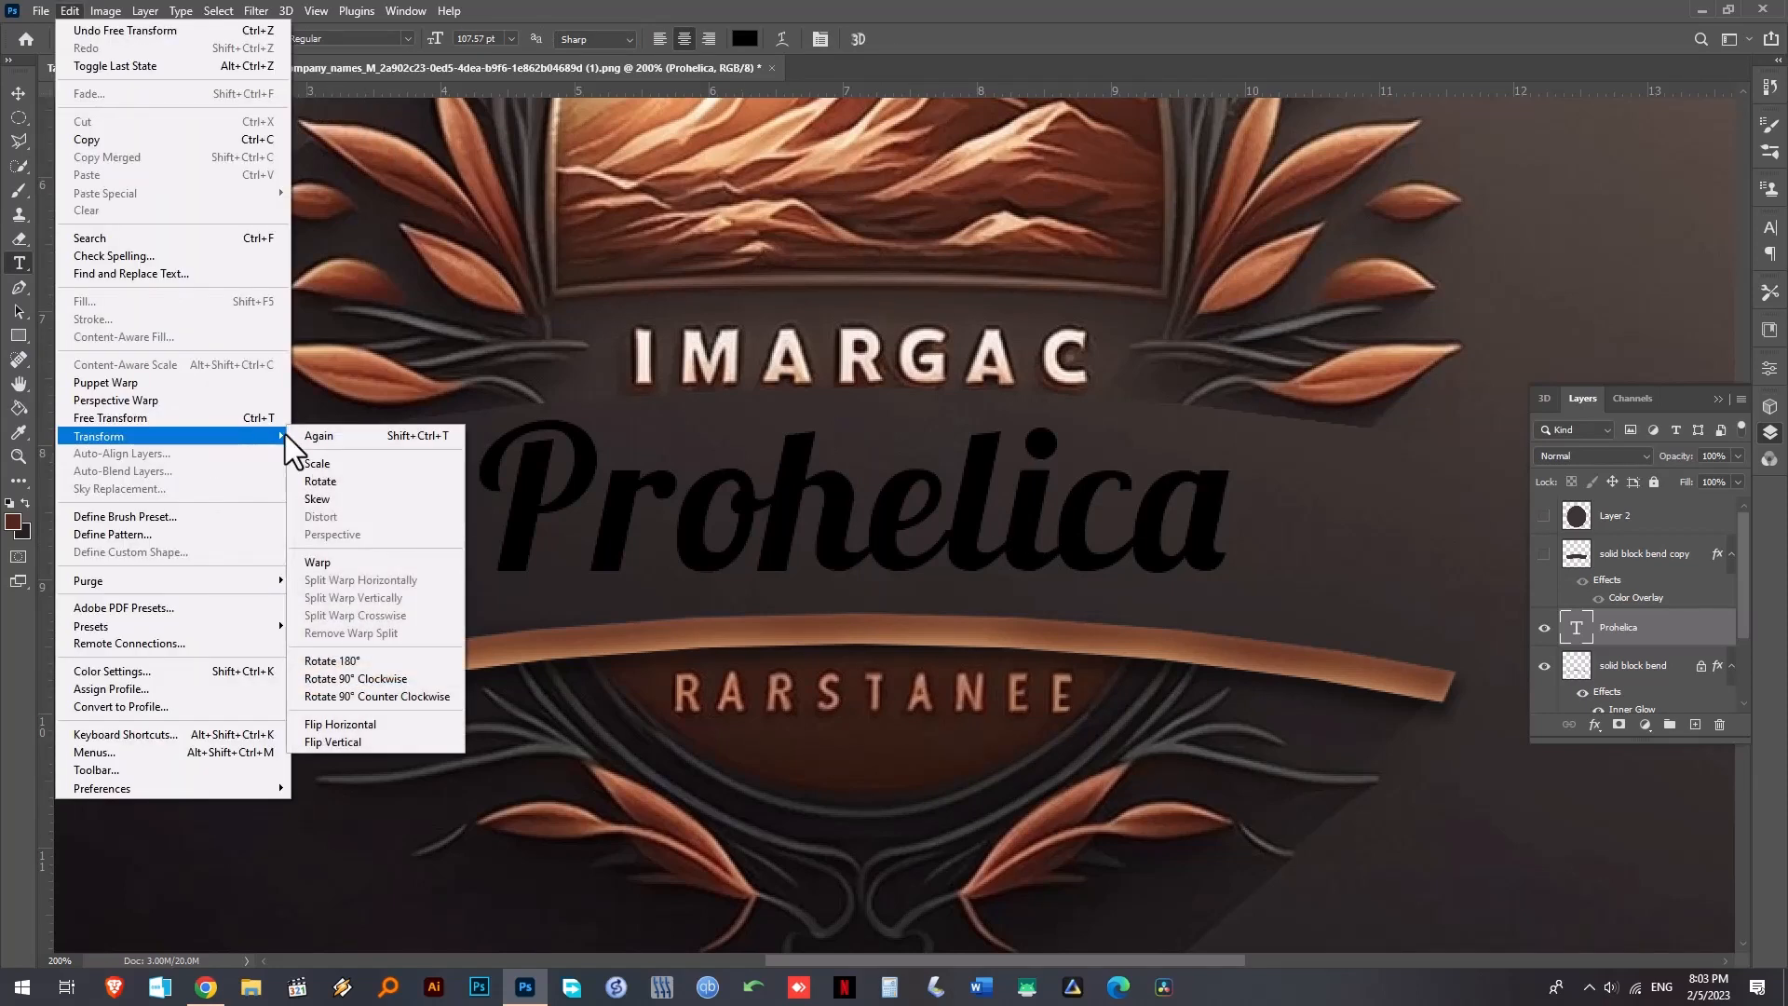
click(317, 561)
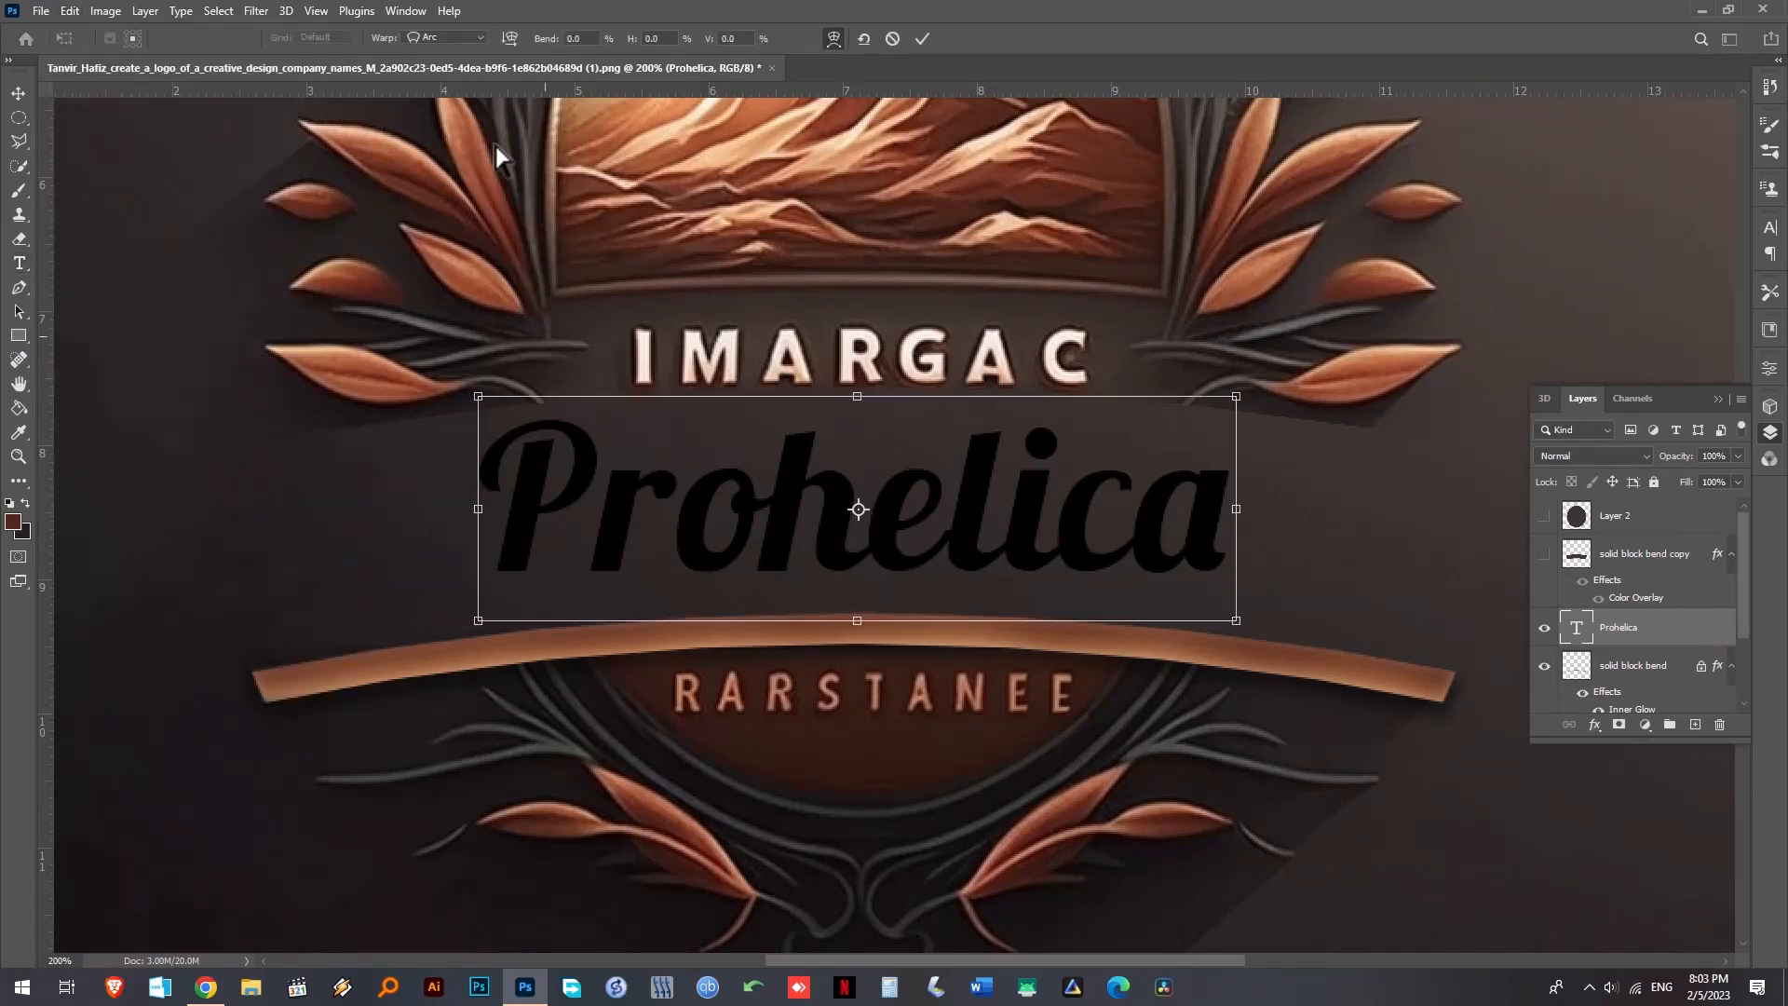
click(445, 38)
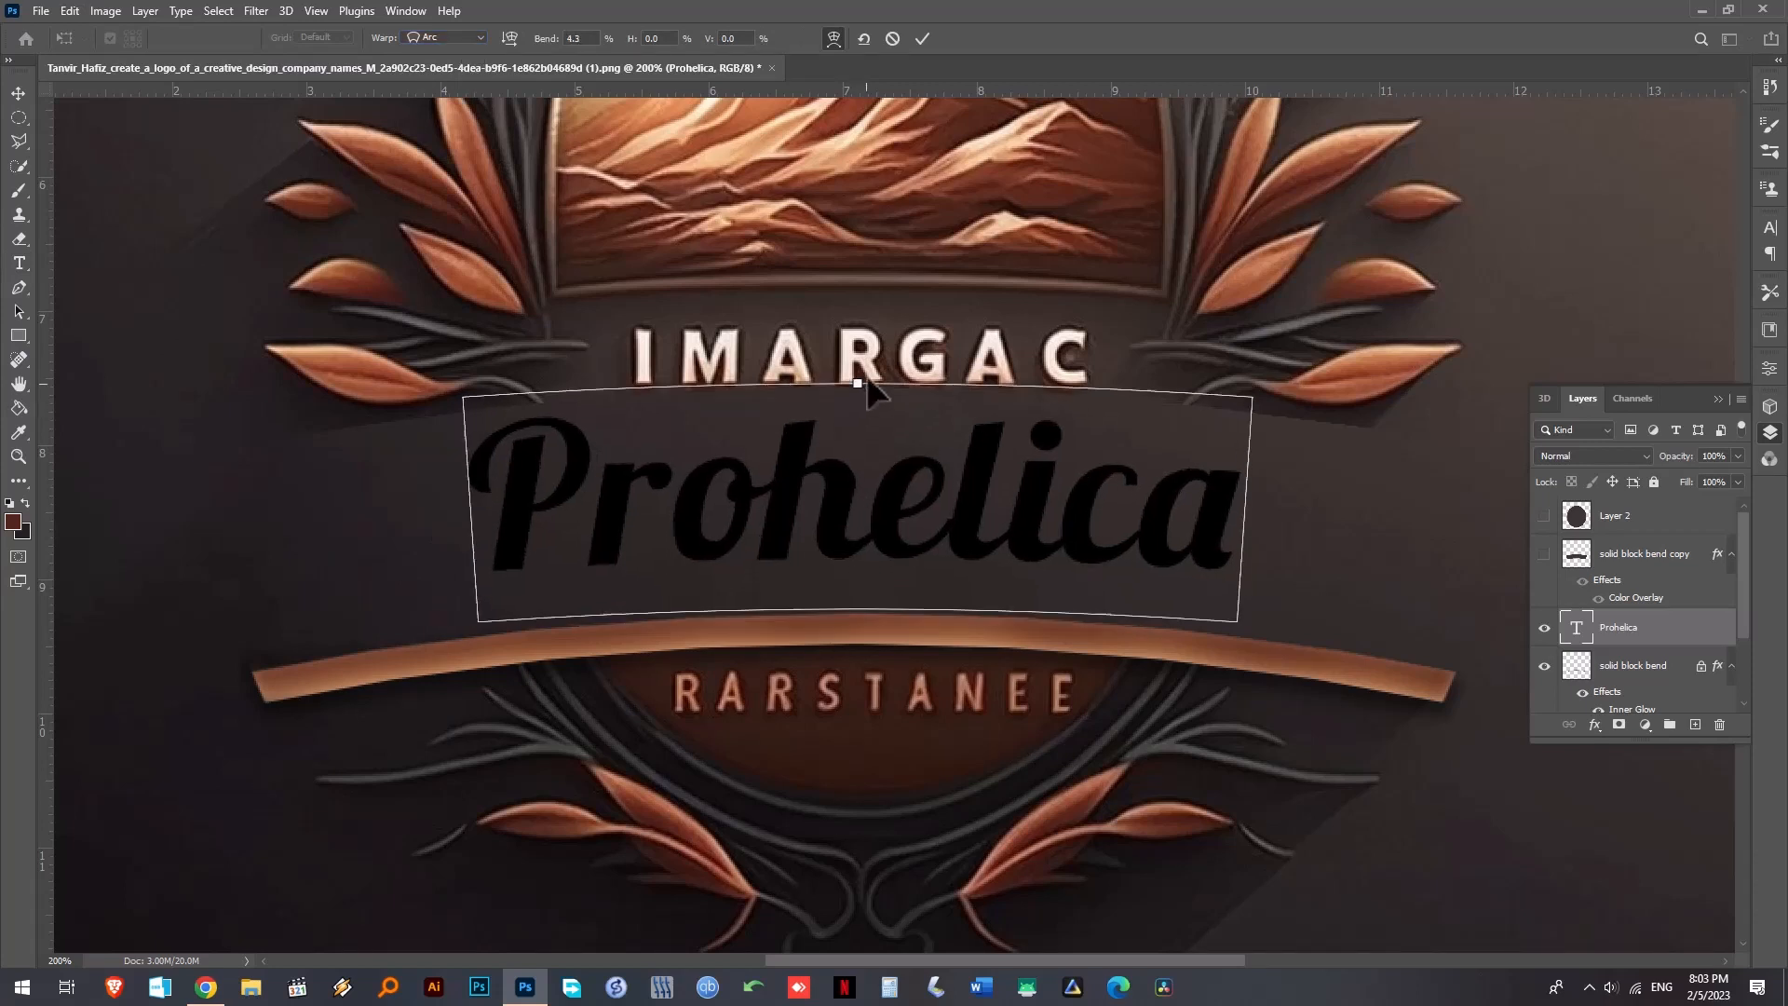
drag(857, 384, 857, 364)
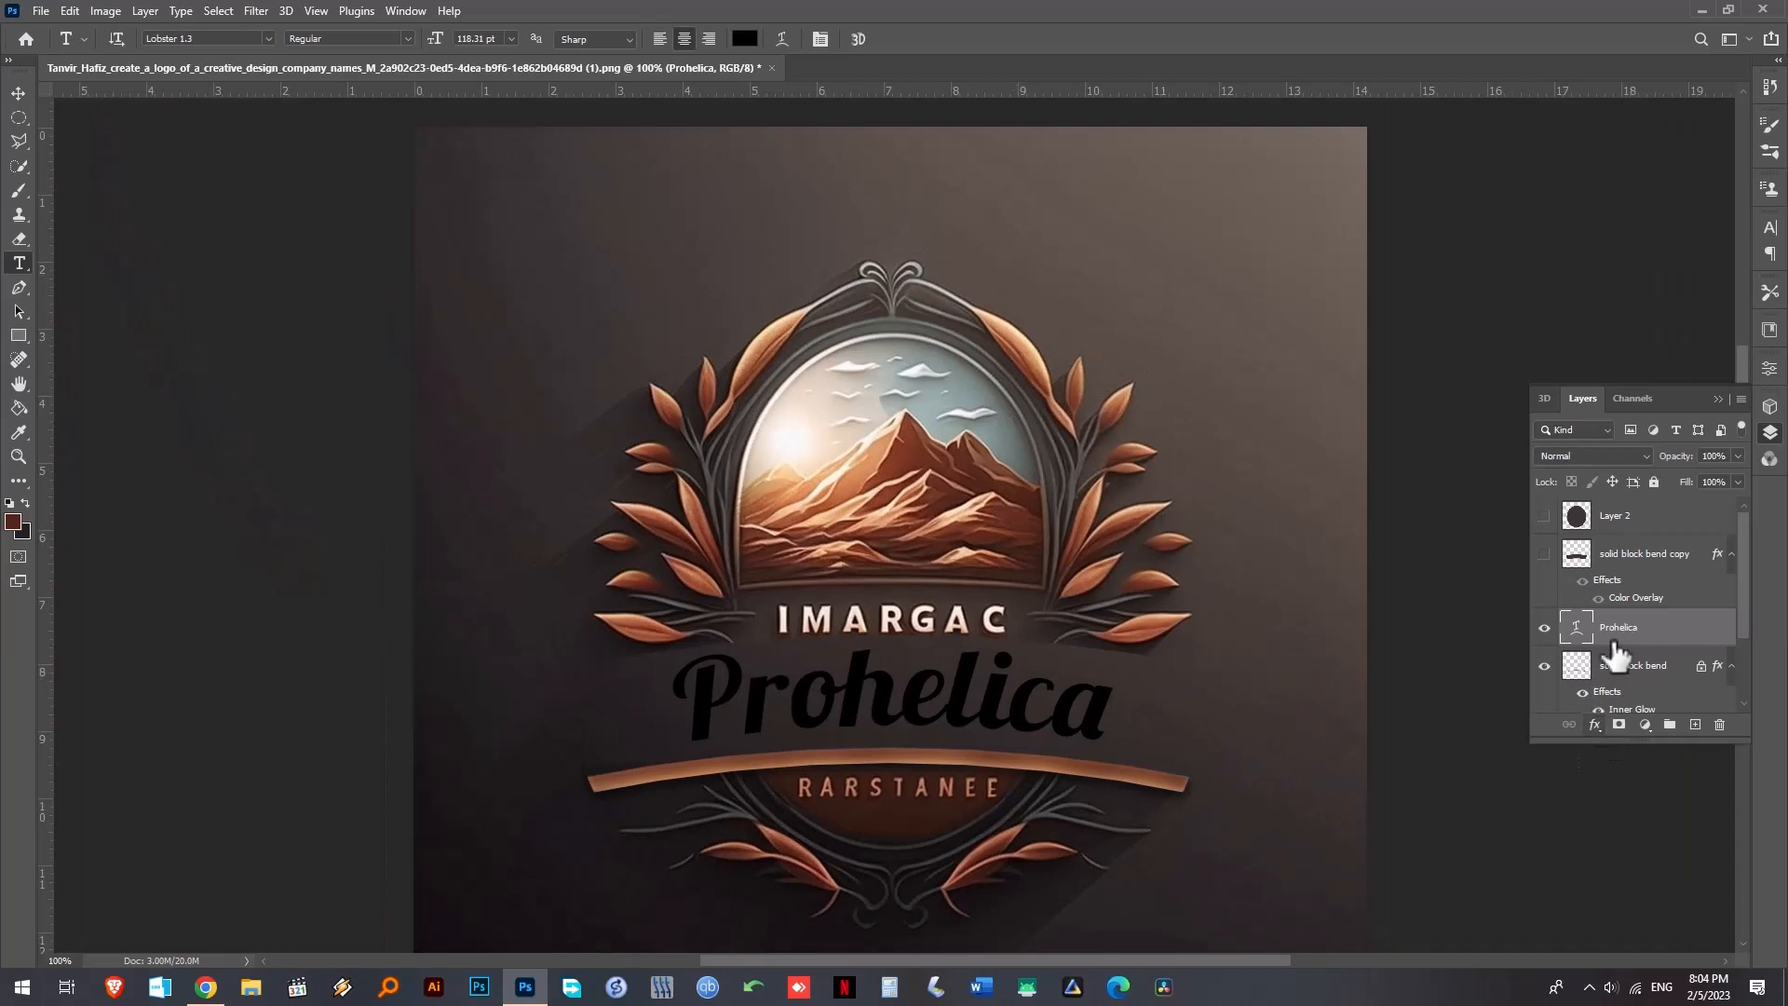
- Add a Gradient Overlay layer style to the Prohelica text layer
click(1594, 725)
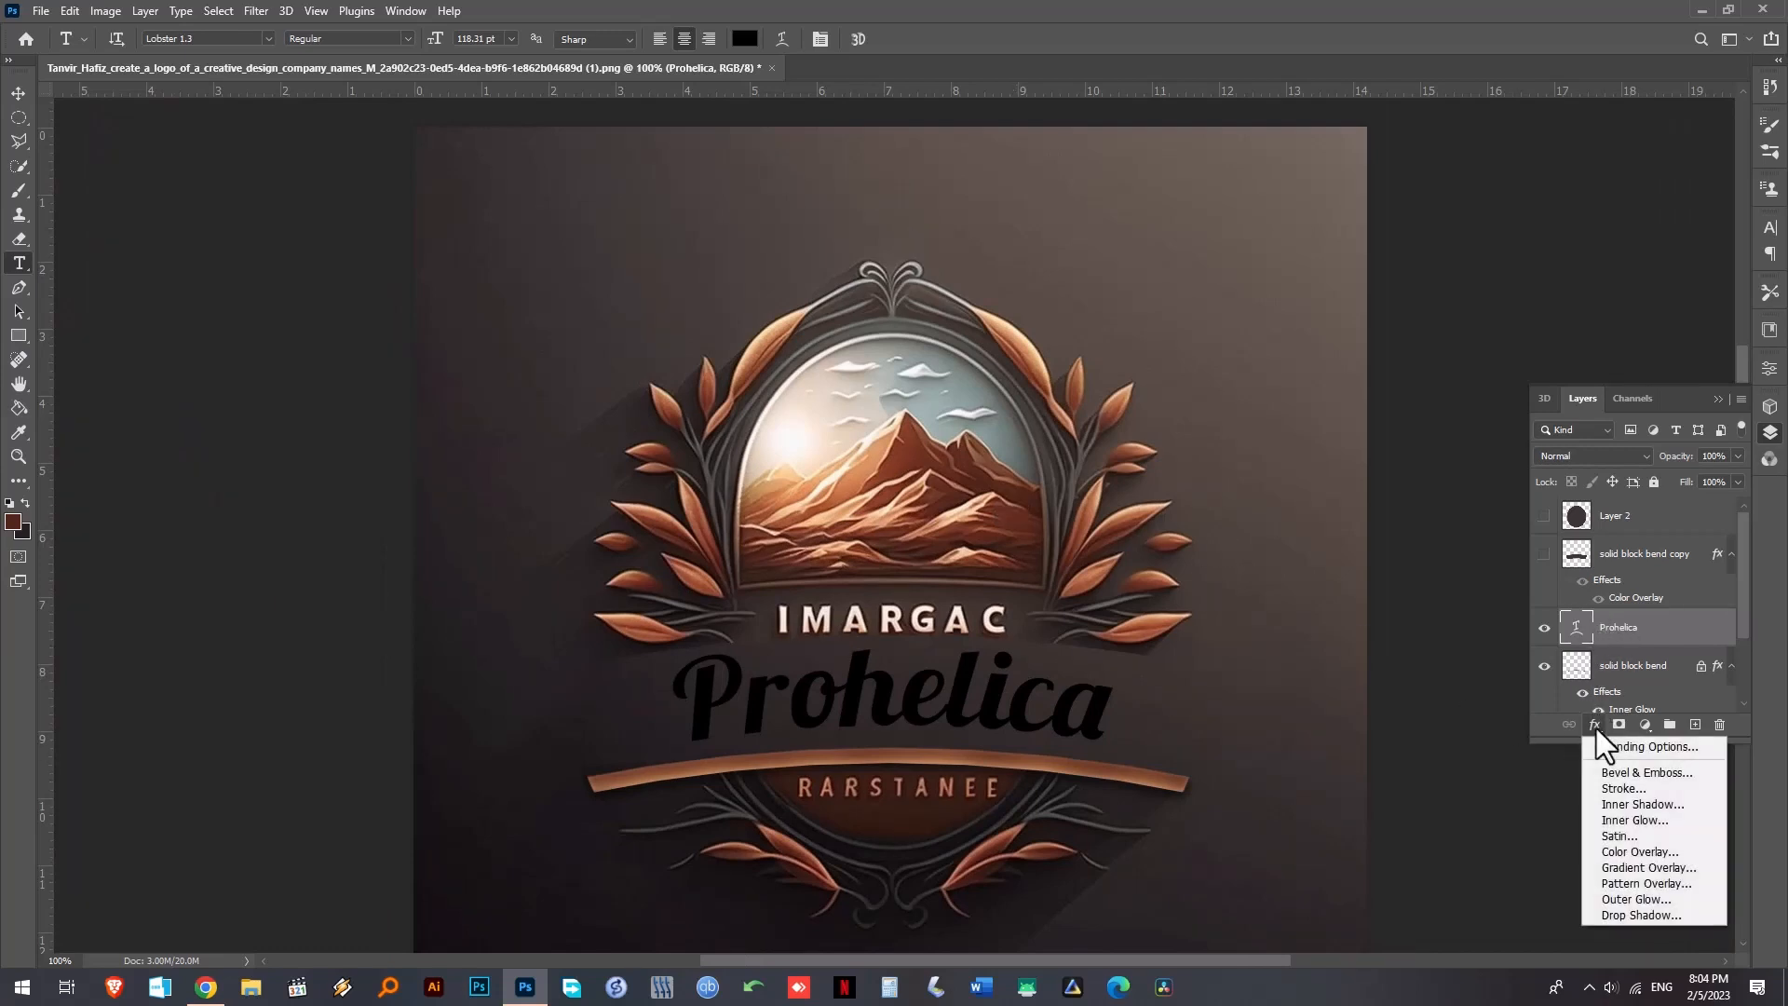
mouse_move(1653, 745)
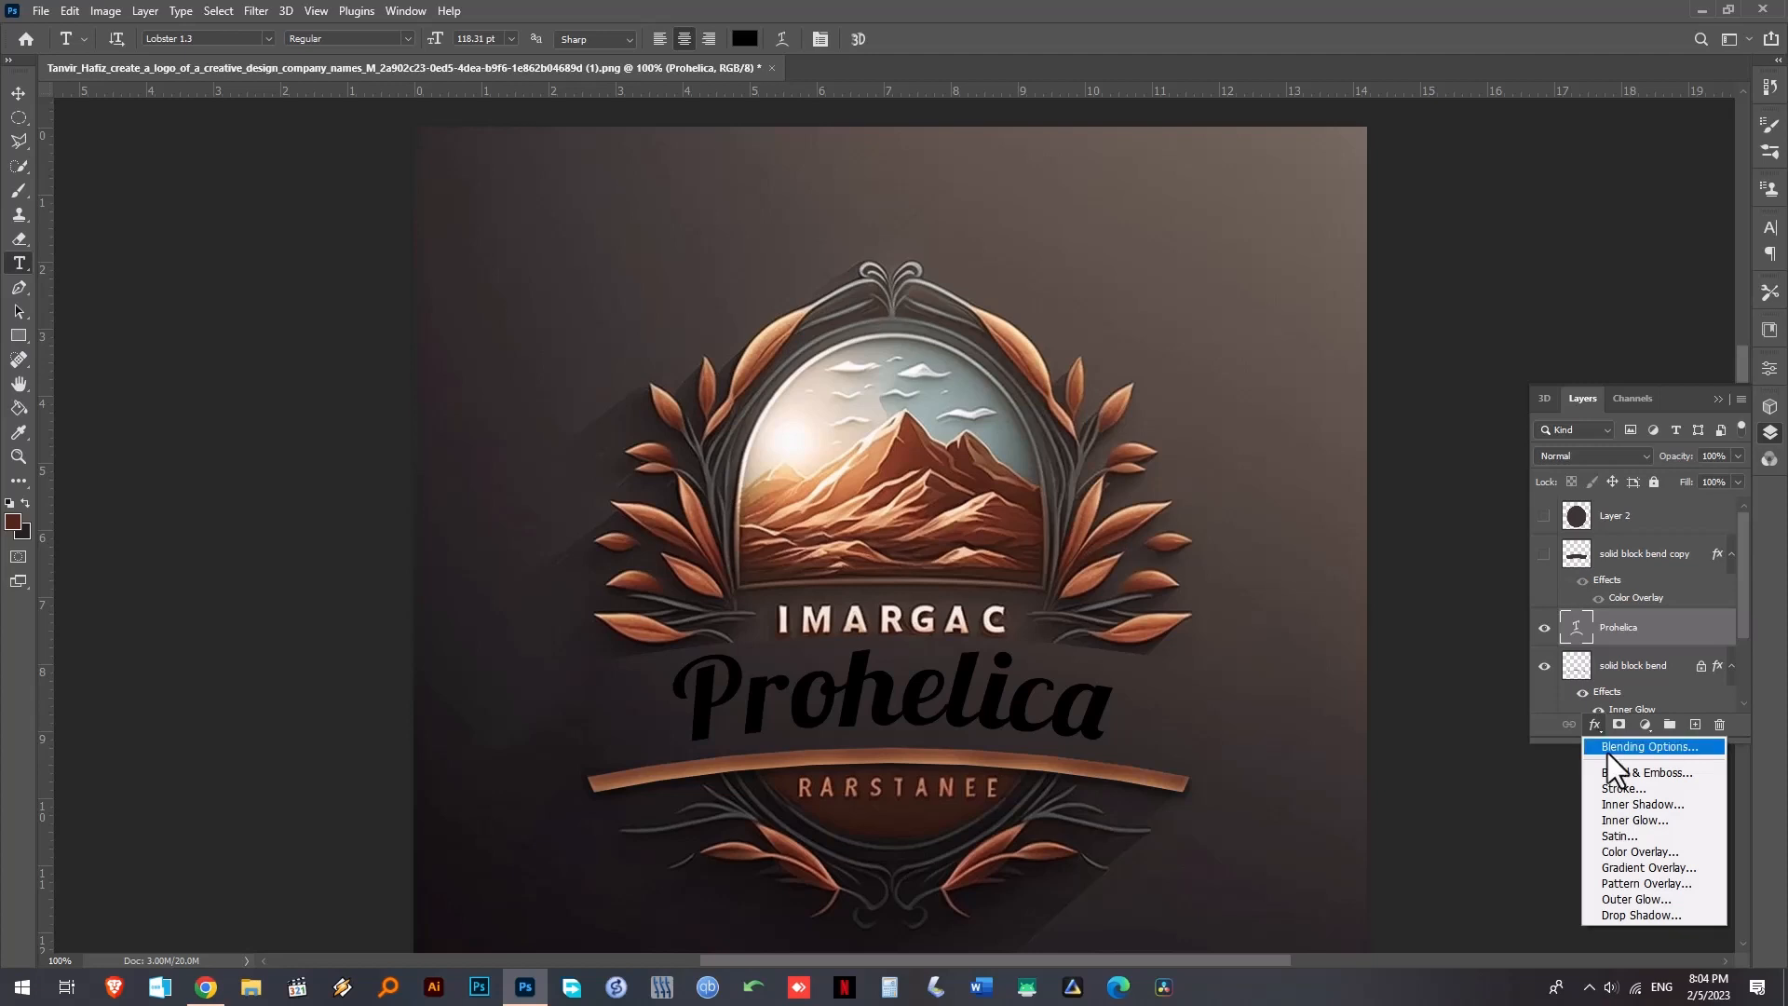
mouse_move(1655, 868)
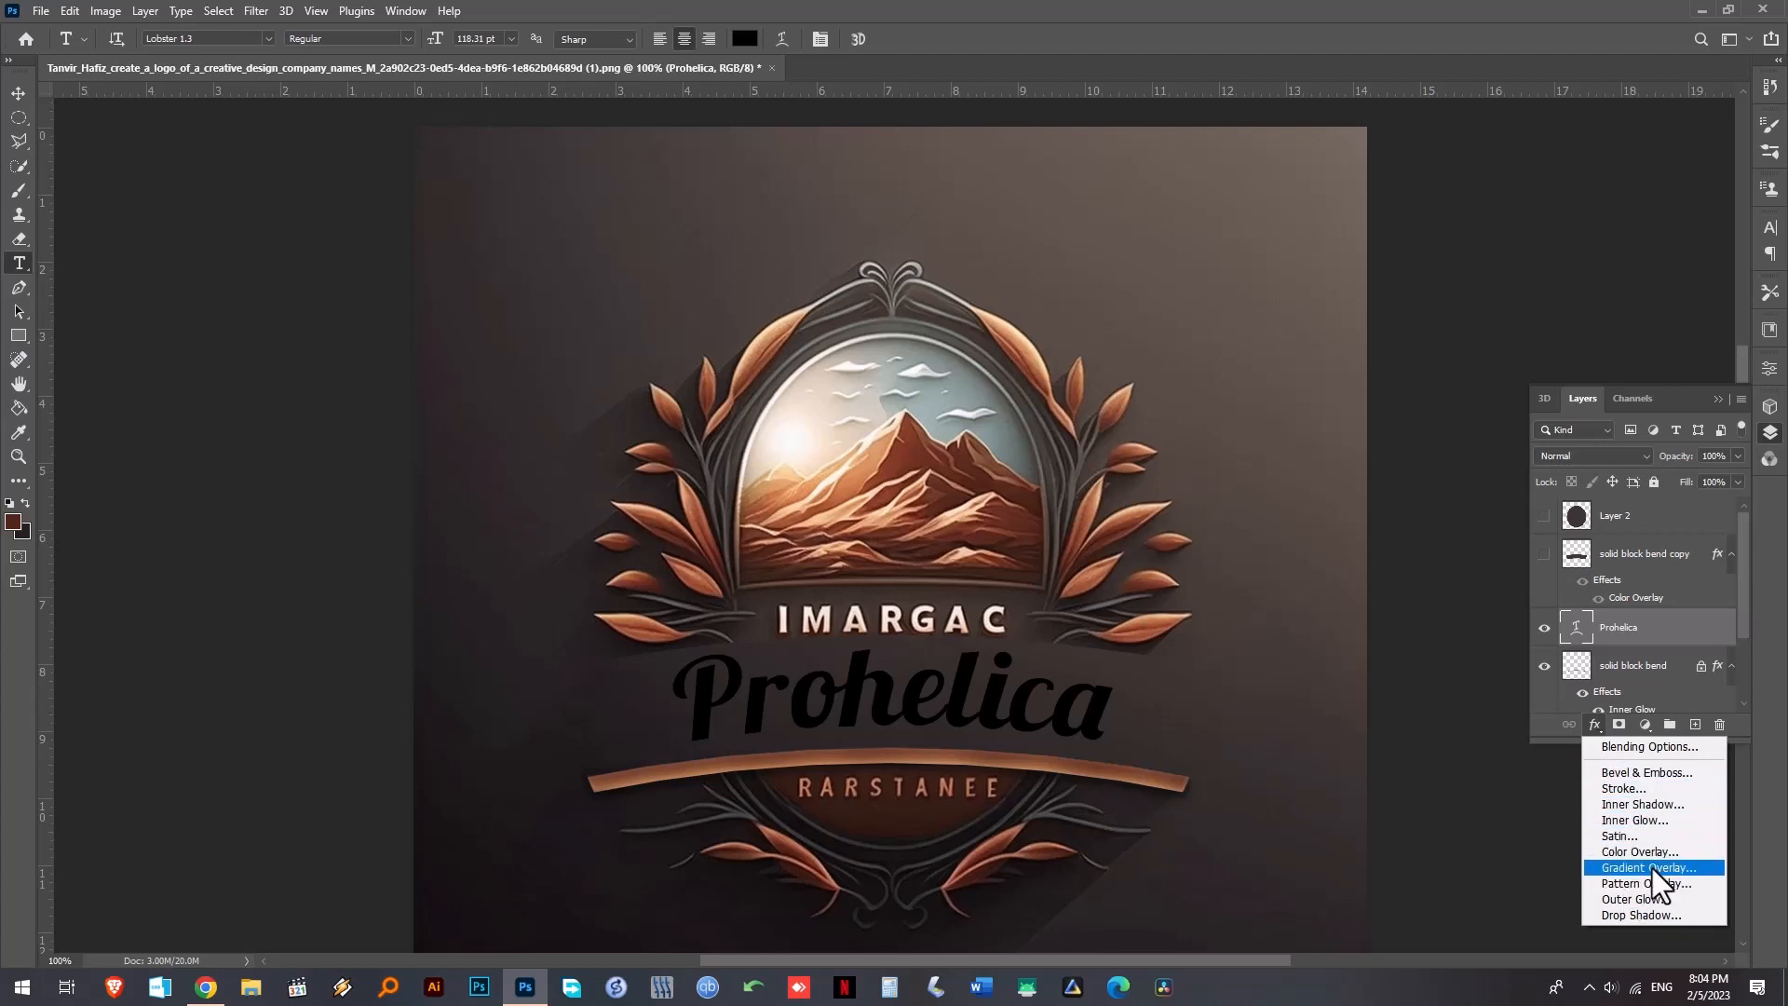
click(1643, 866)
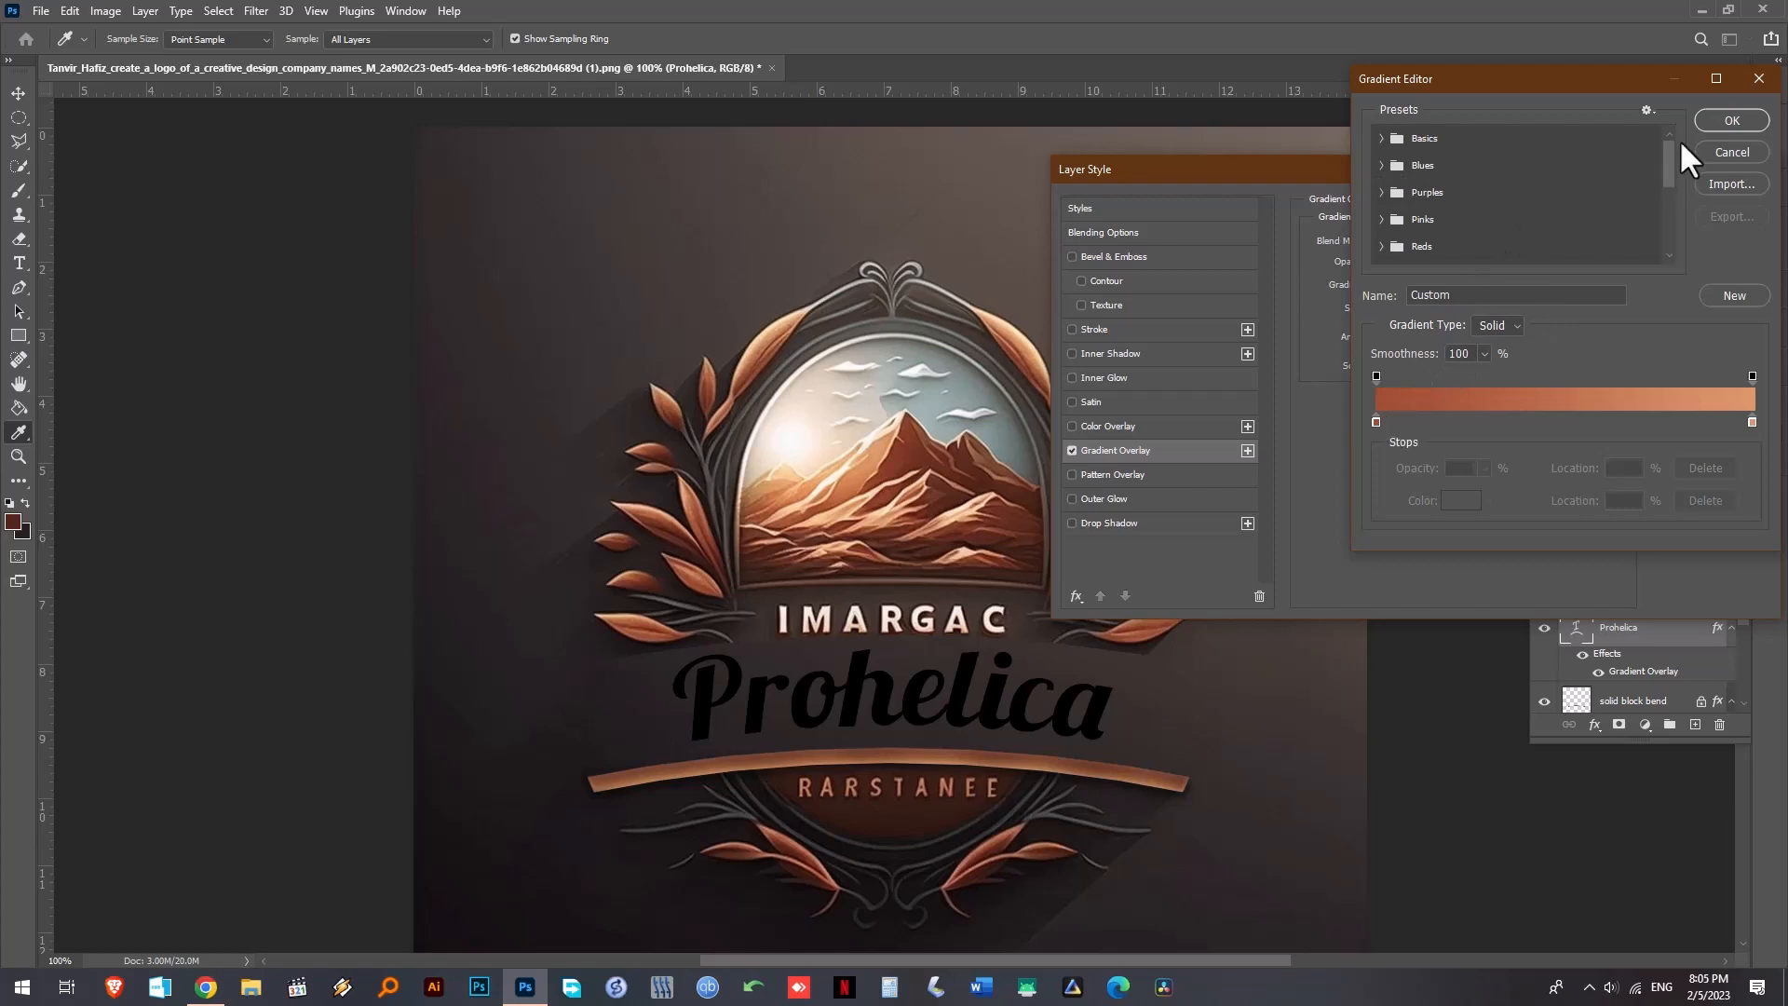
click(1429, 241)
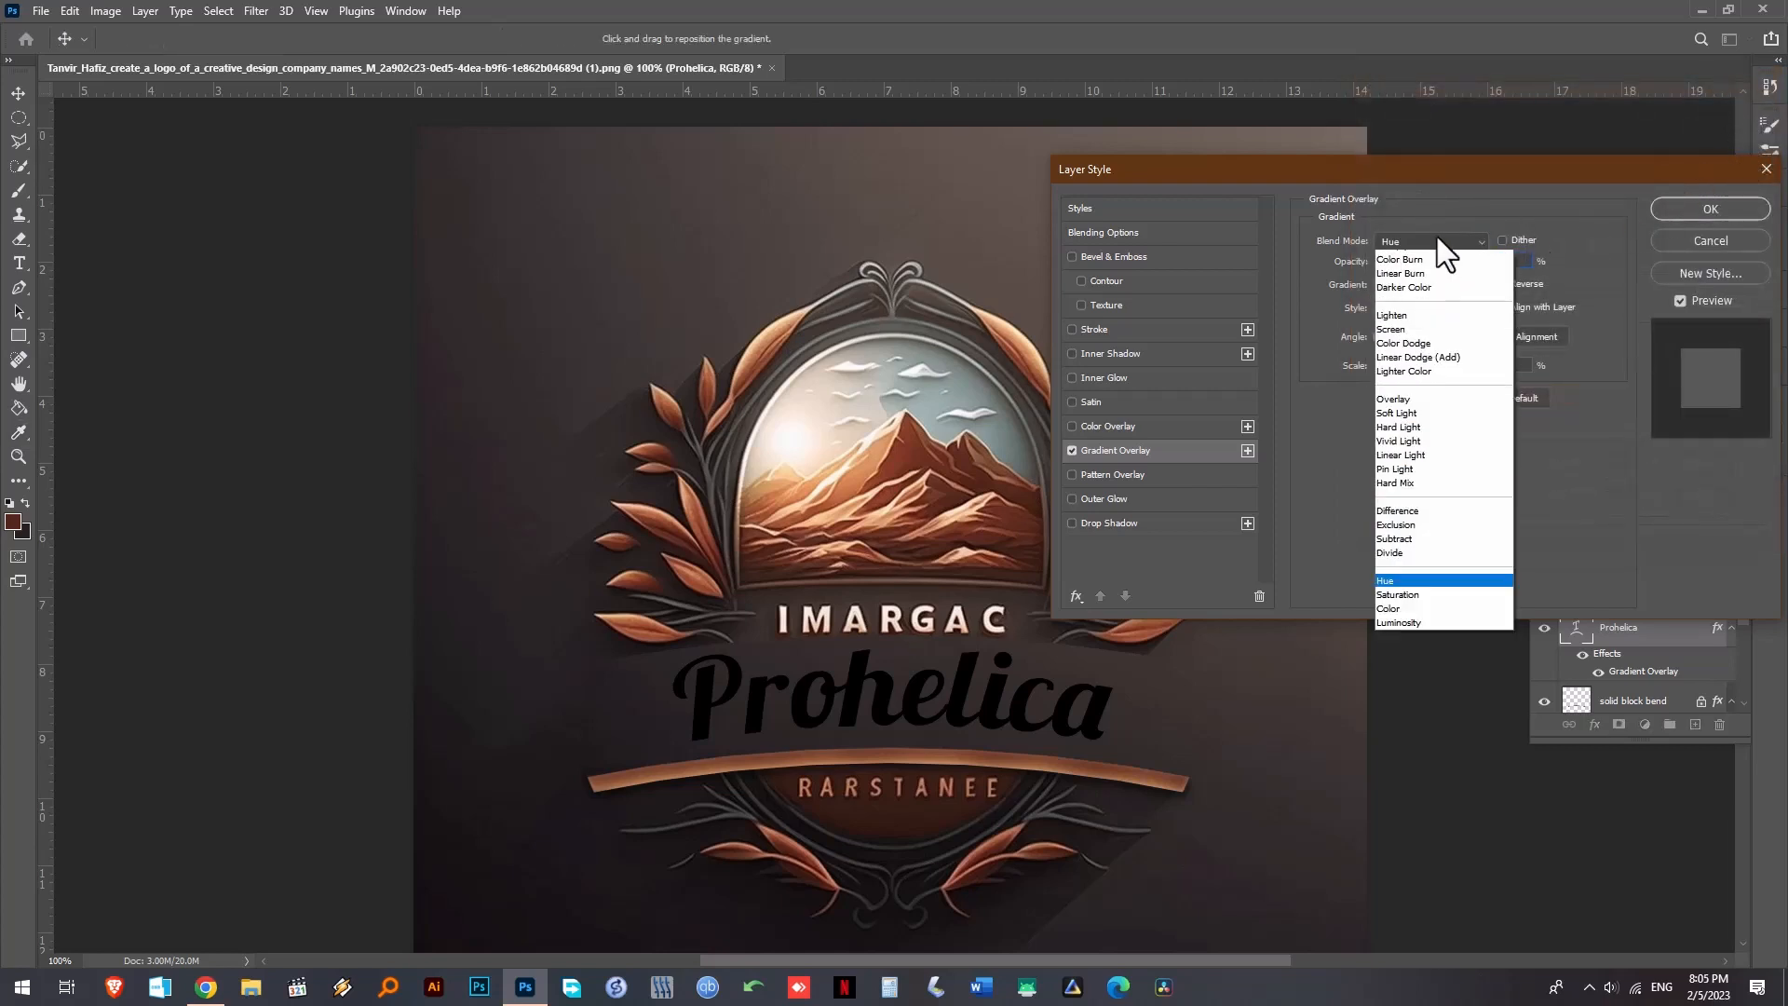
click(1425, 241)
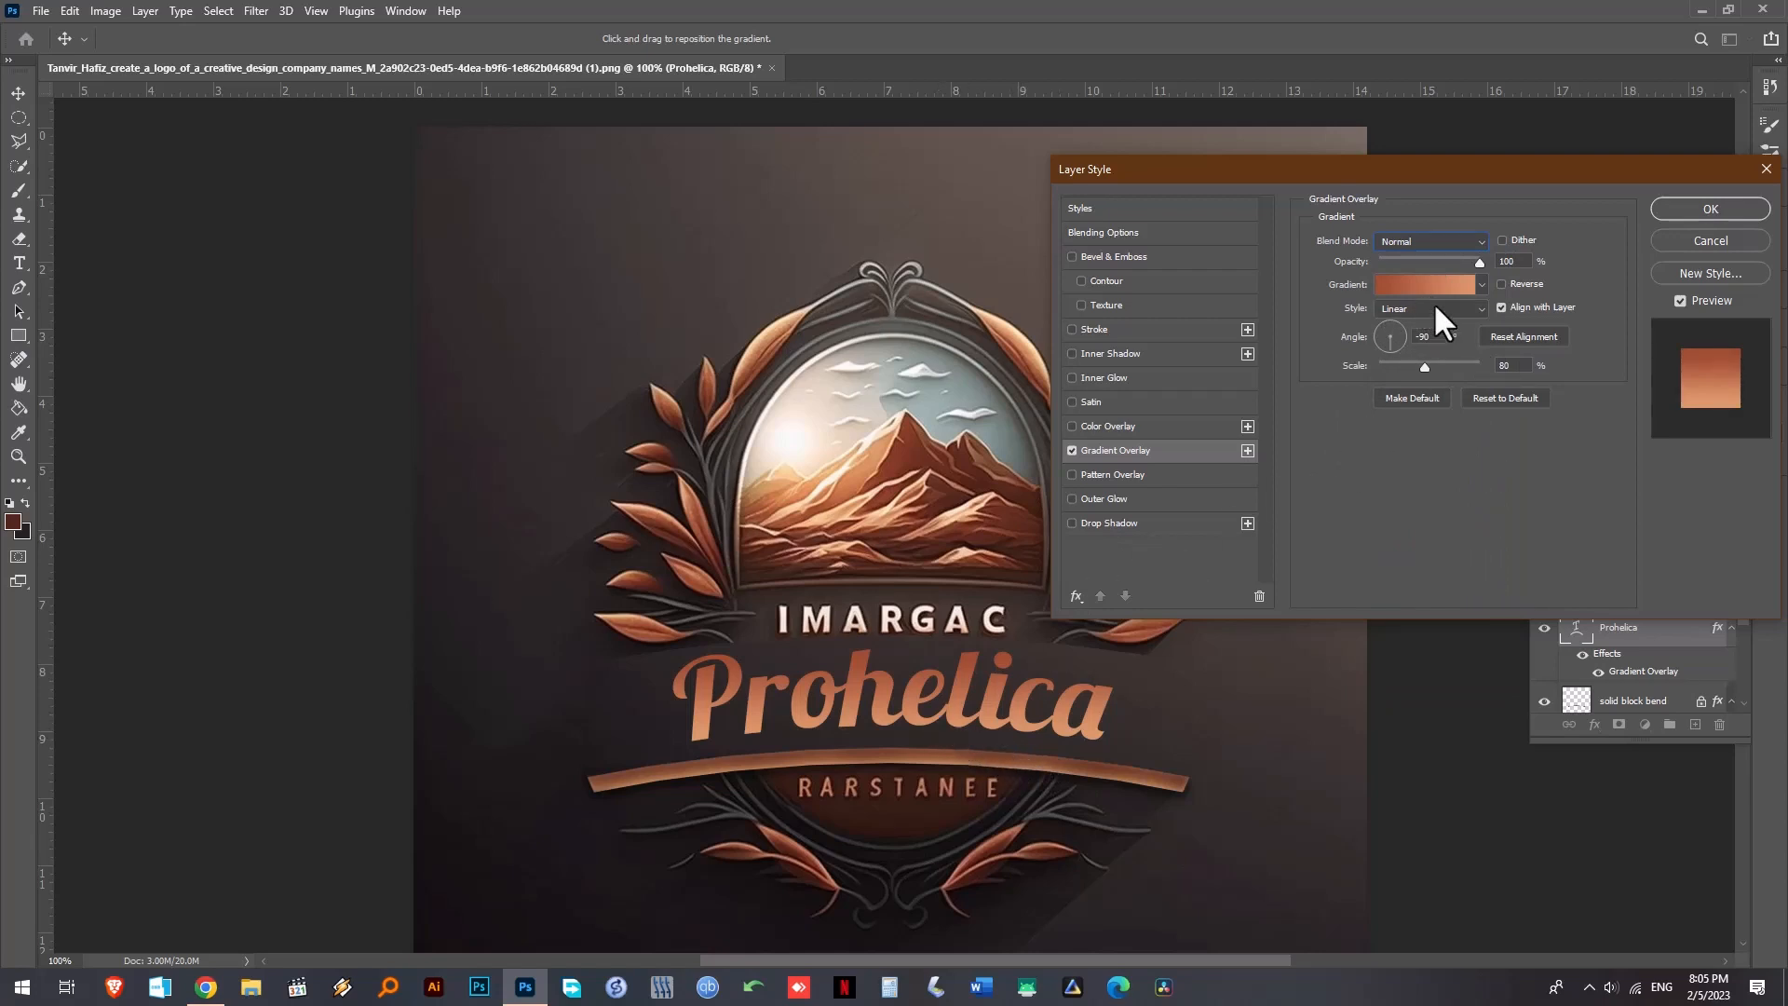
- Load the Black, White preset in the Gradient Editor and recolour its stops with sampled copper
click(1421, 283)
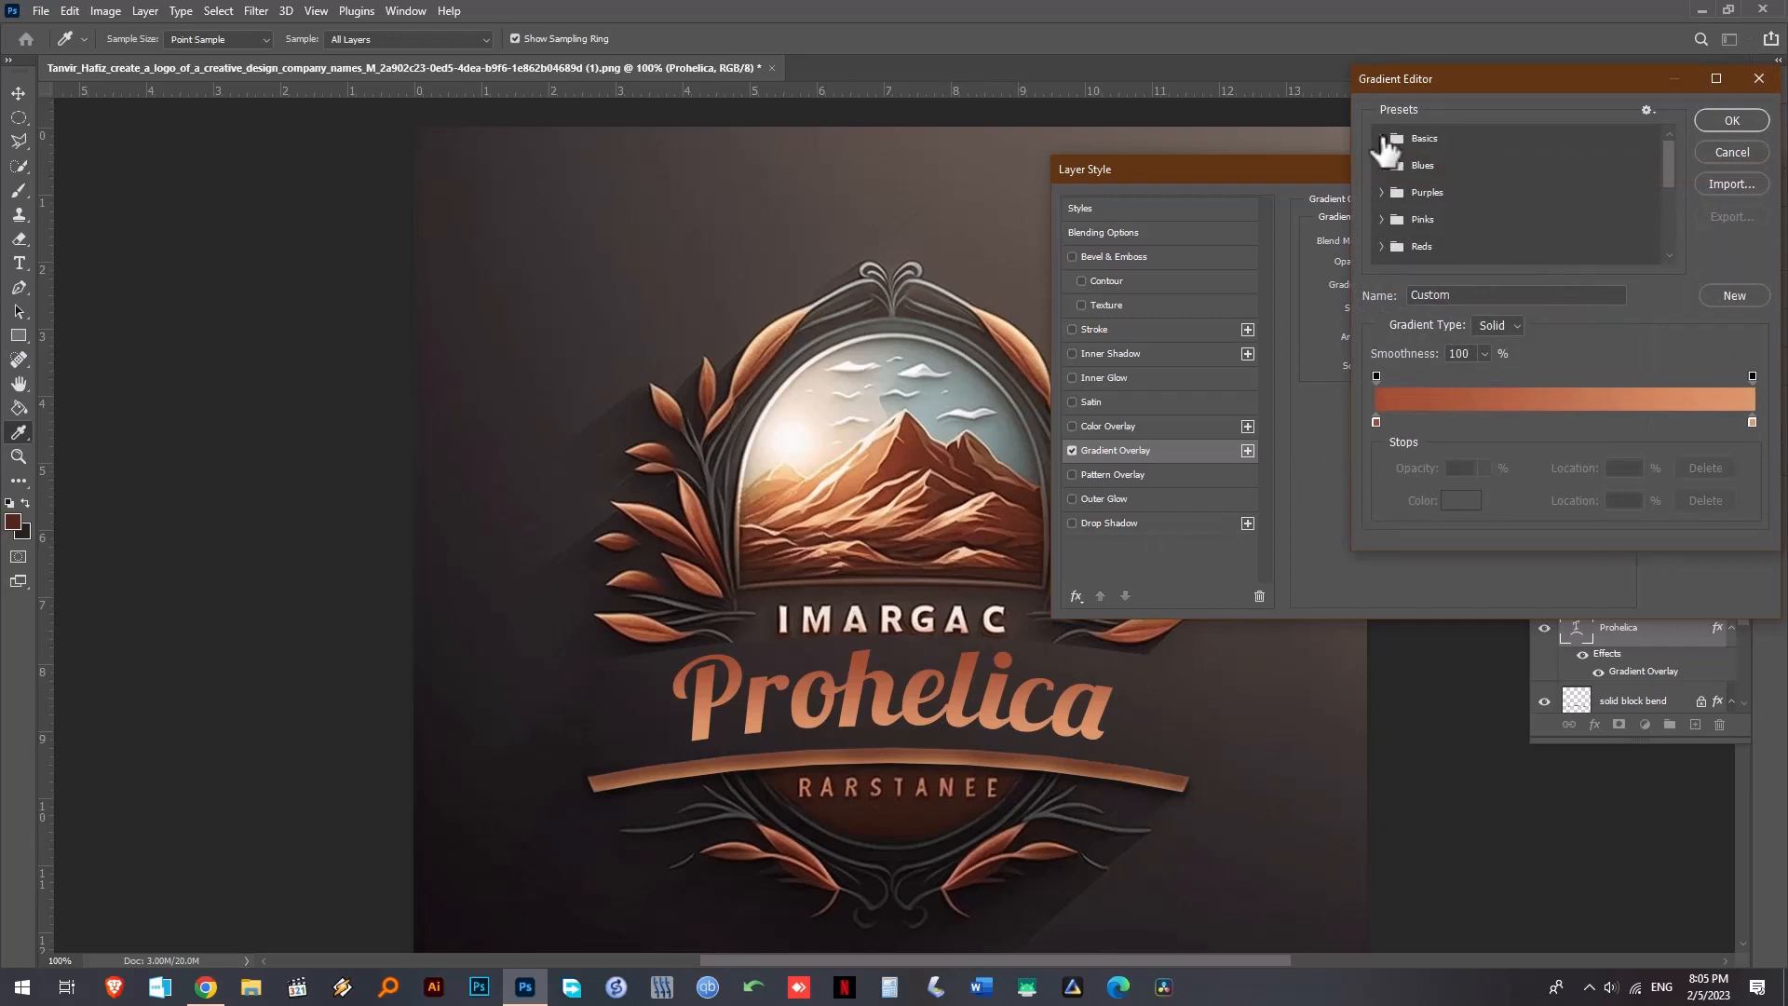
click(1395, 138)
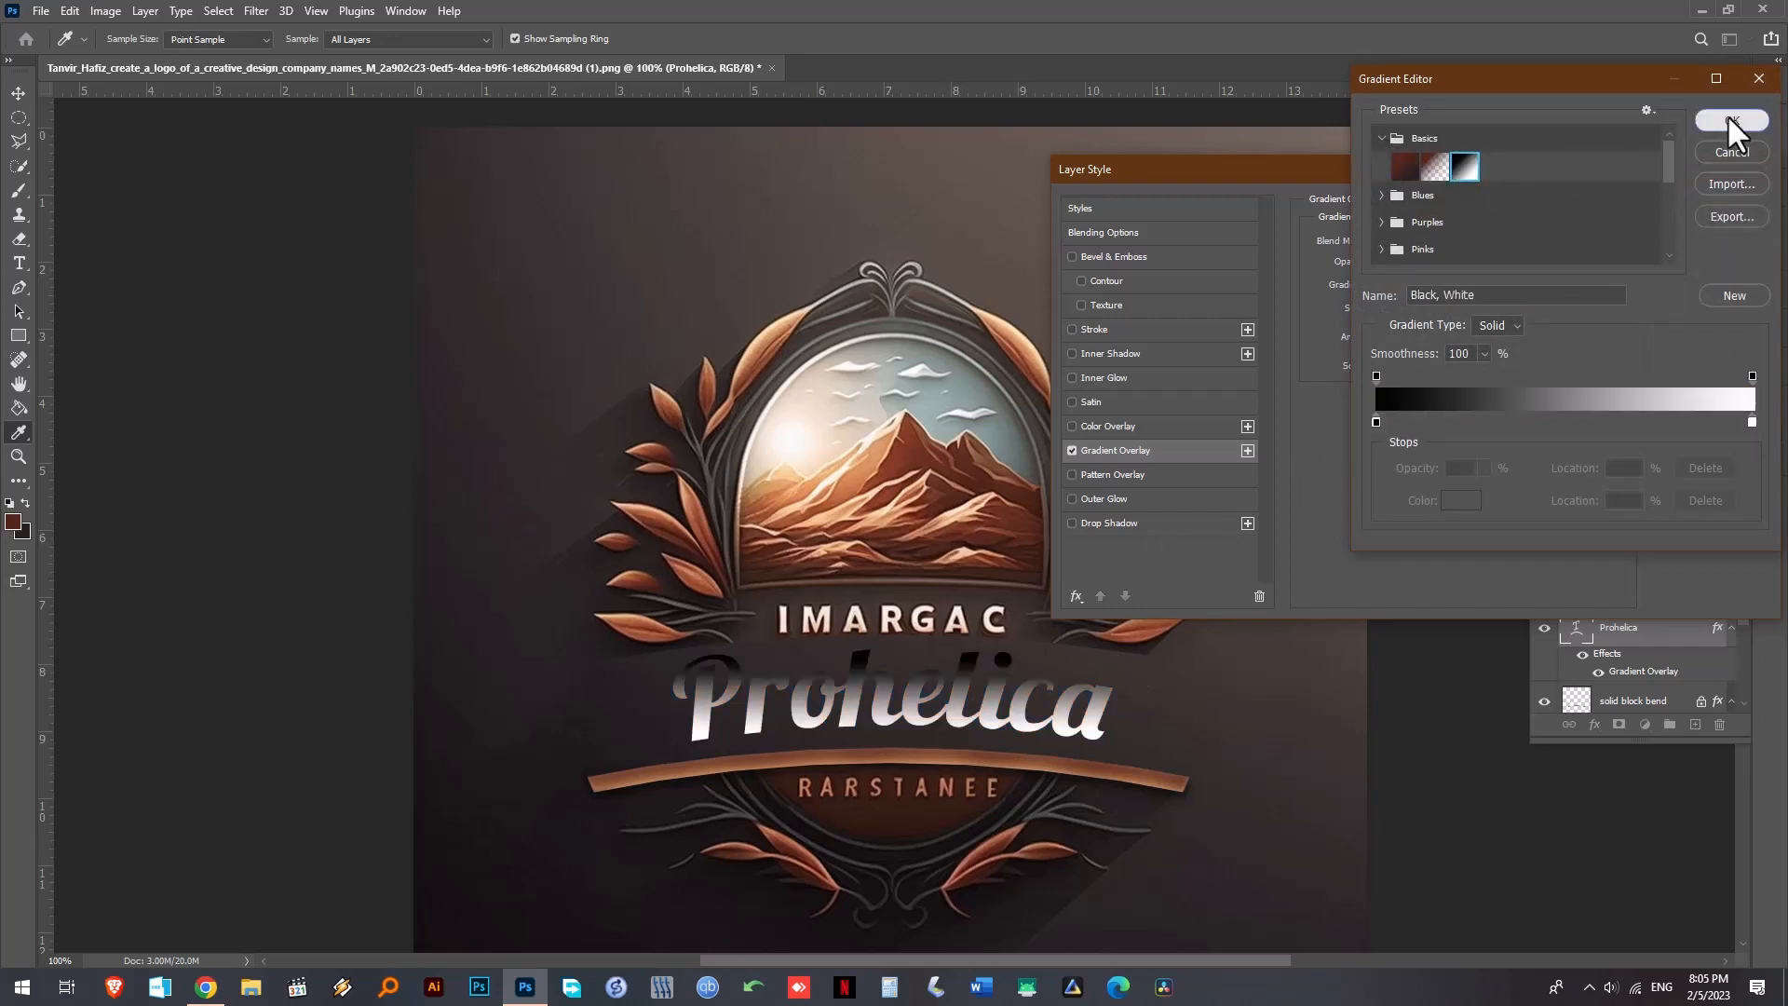
click(1730, 119)
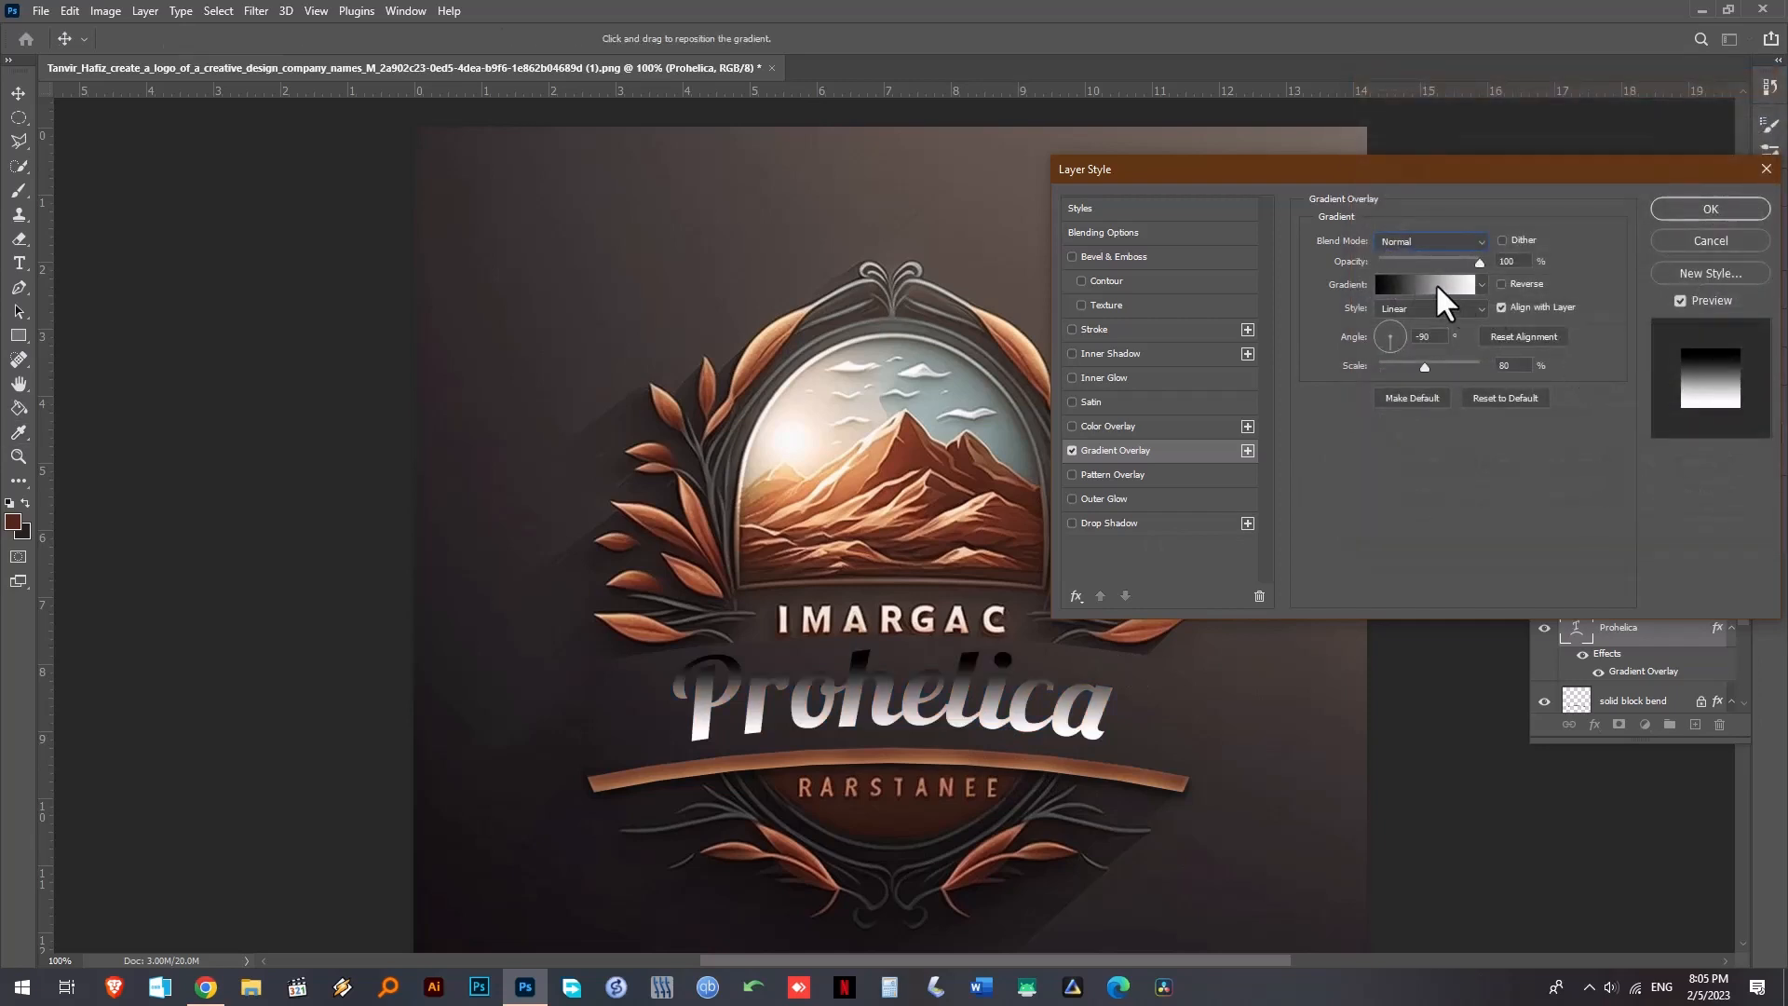
click(1425, 283)
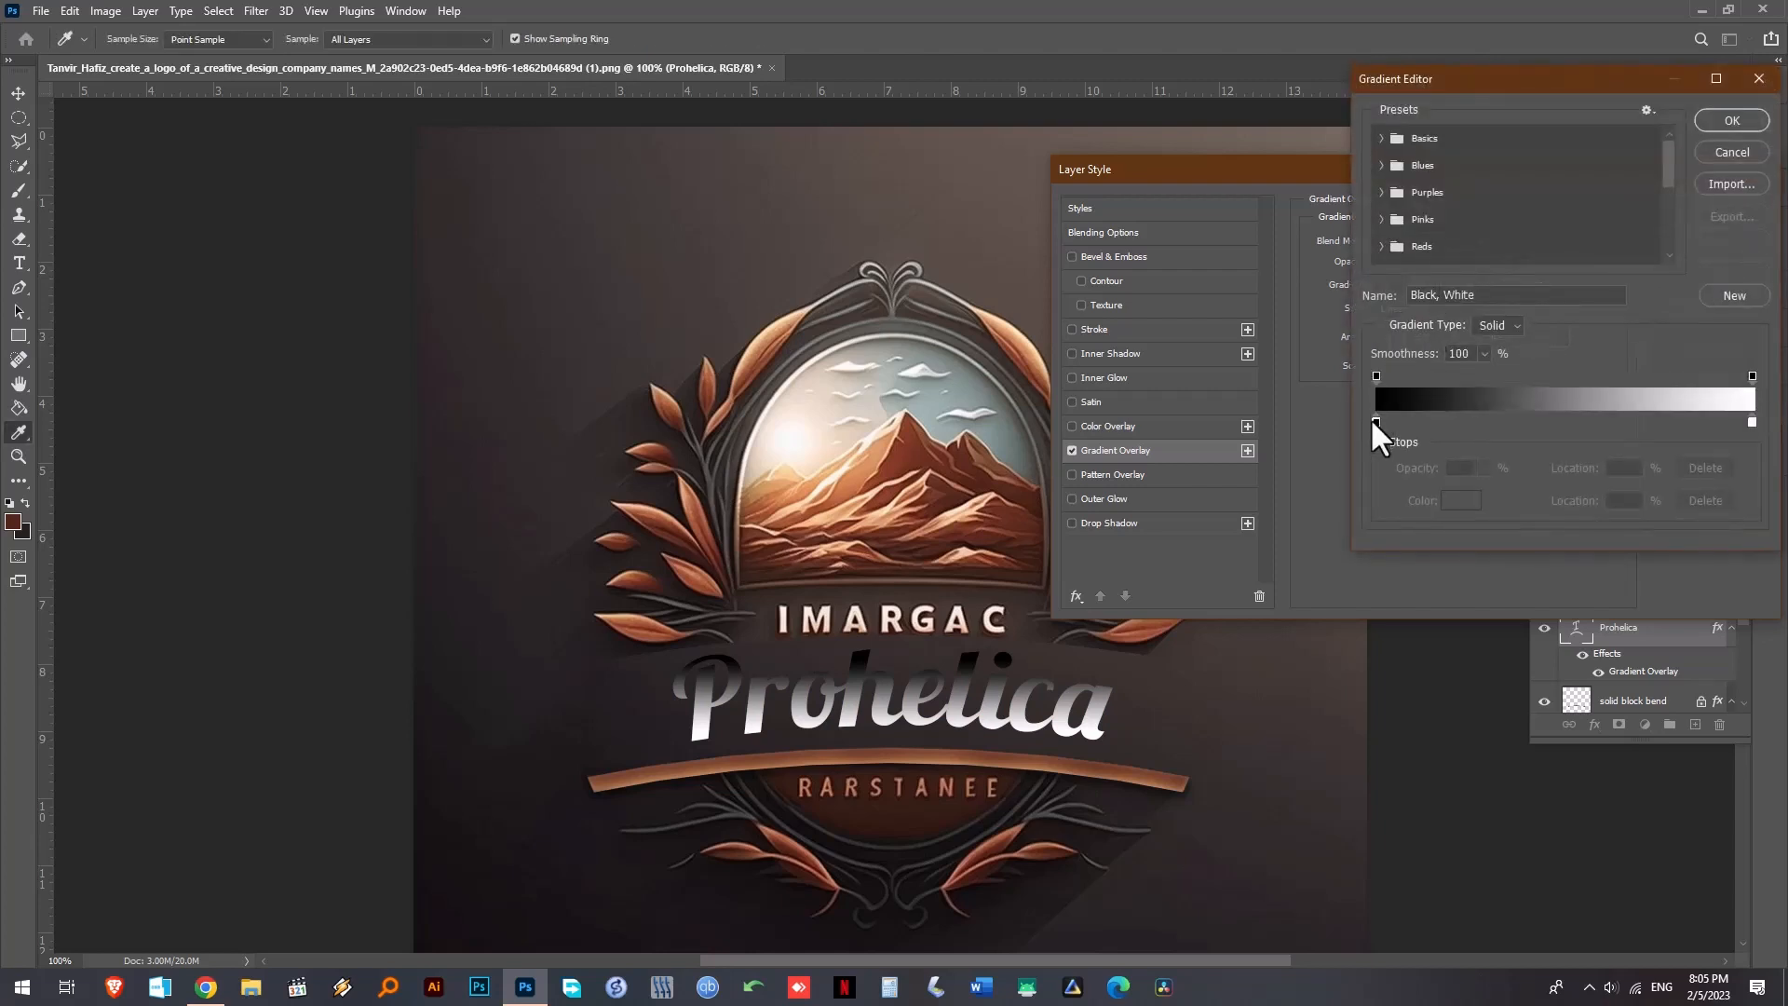
click(1376, 423)
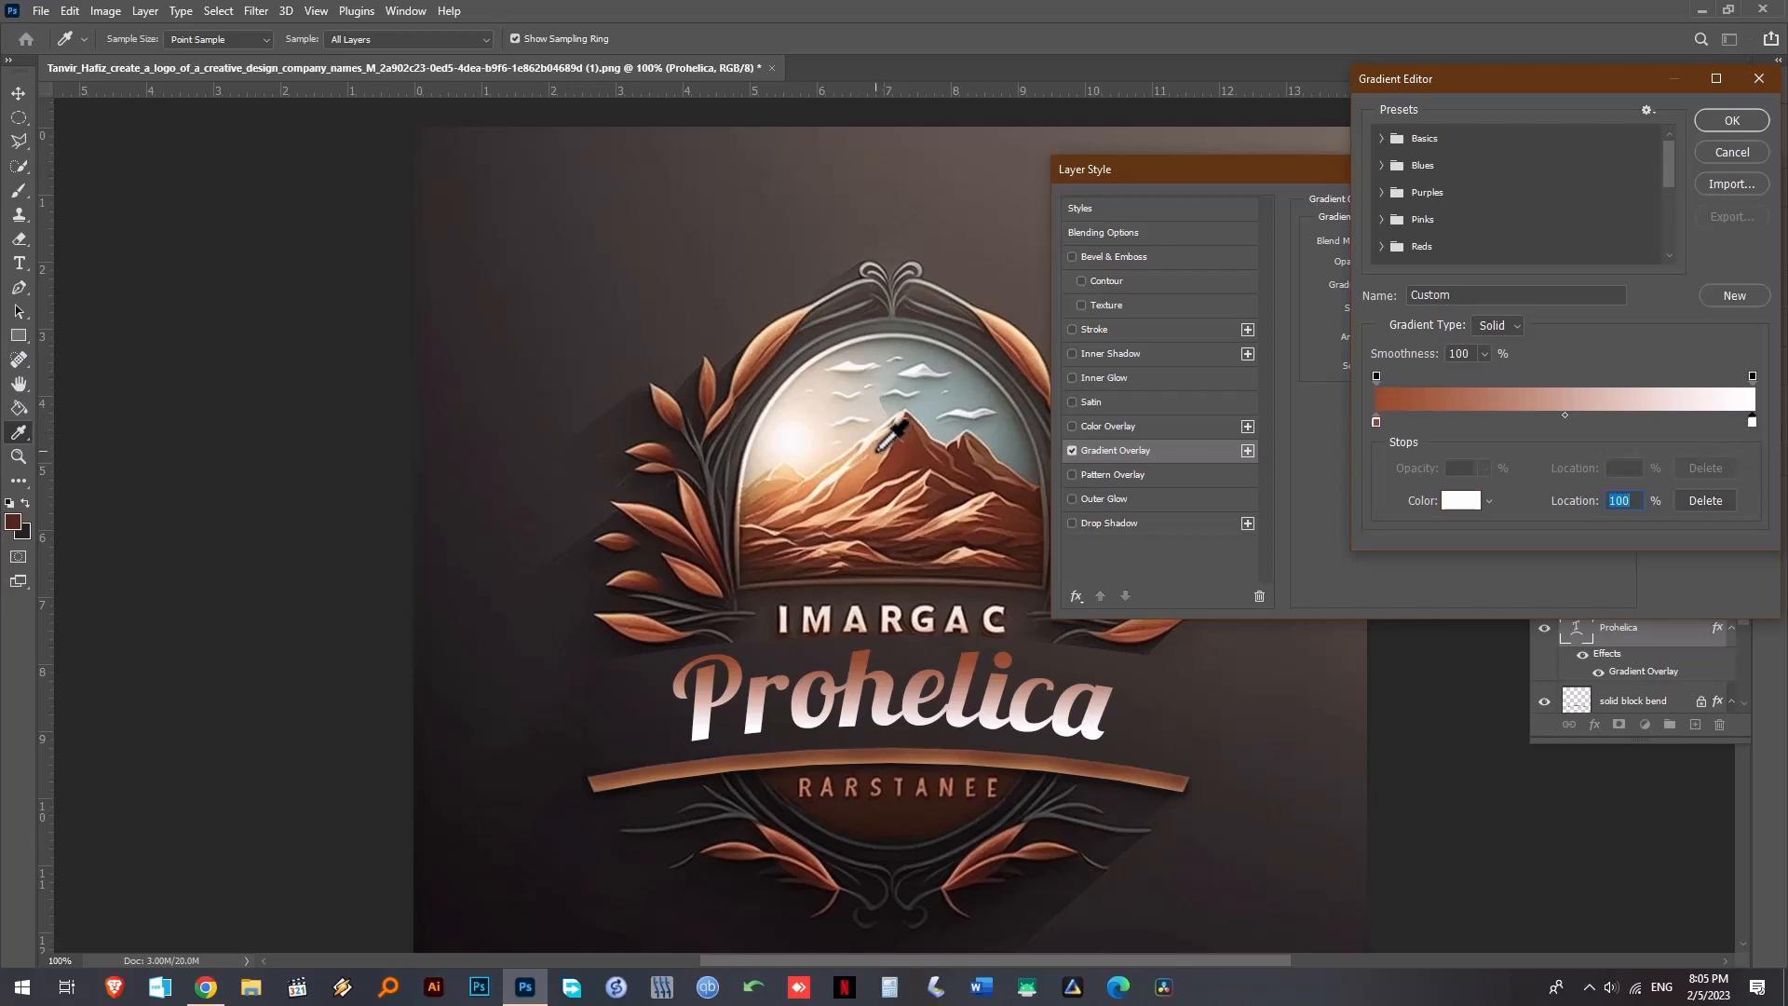
click(1731, 119)
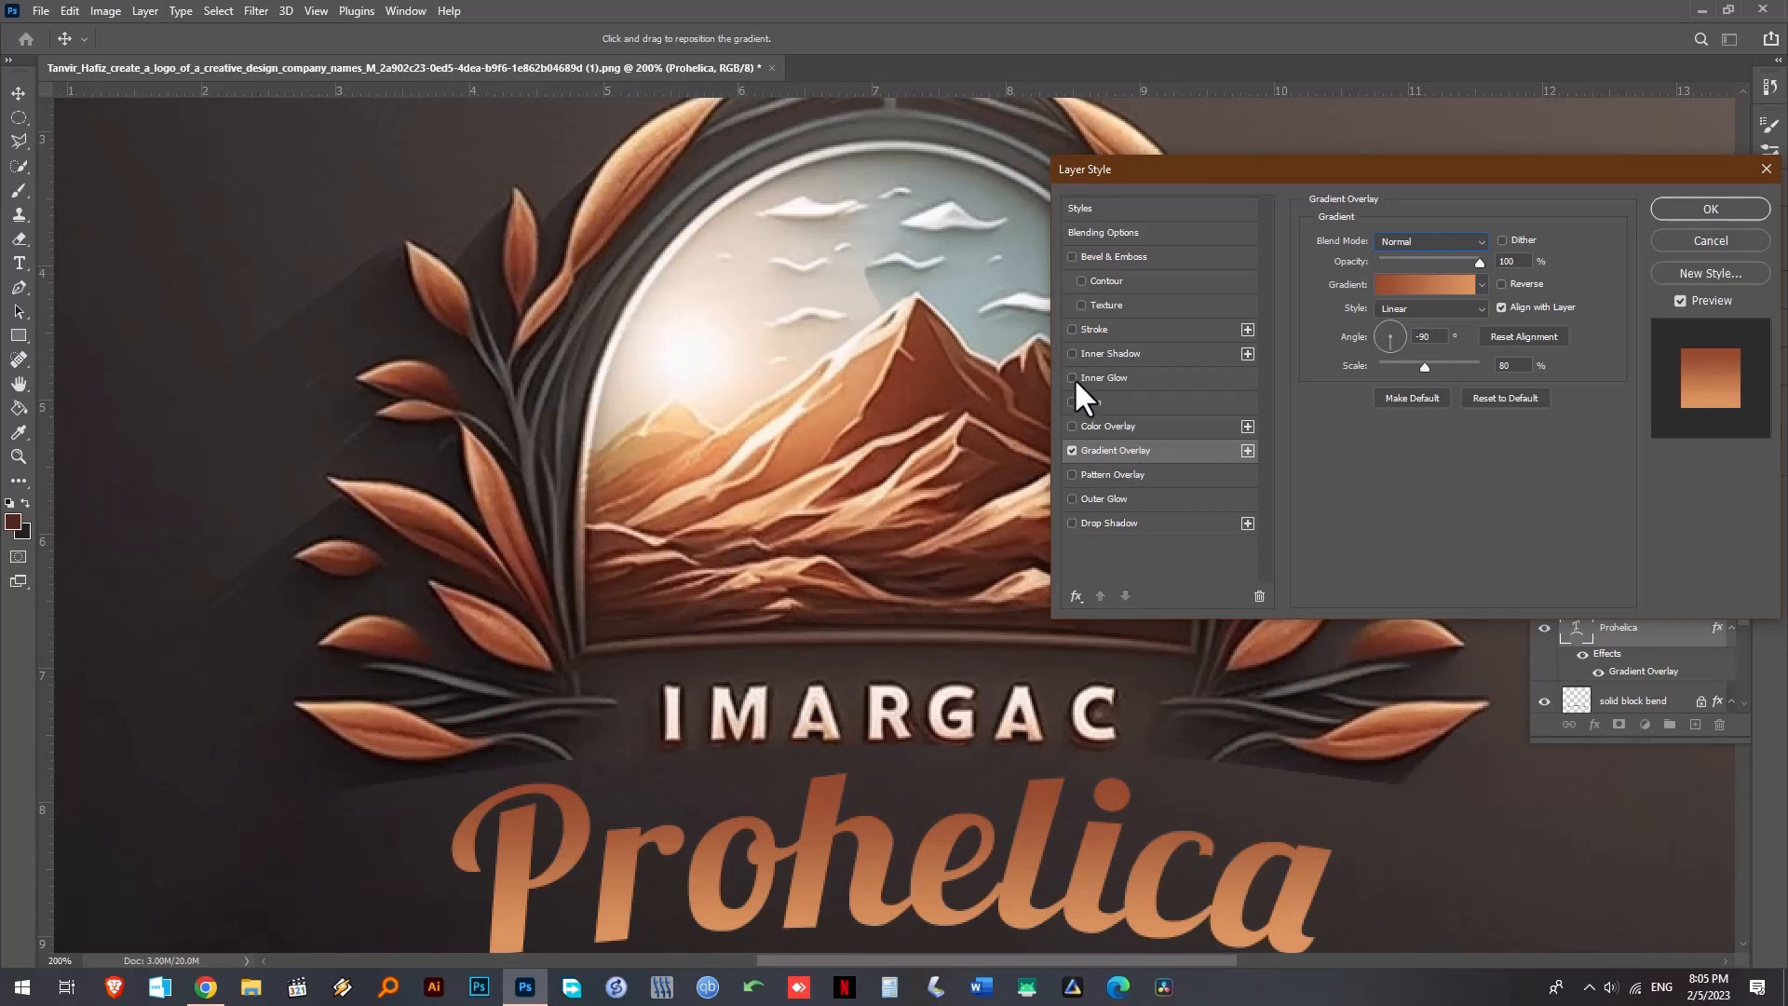
- Enable an Inner Glow on Prohelica with a peach colour and raised opacity
click(1071, 378)
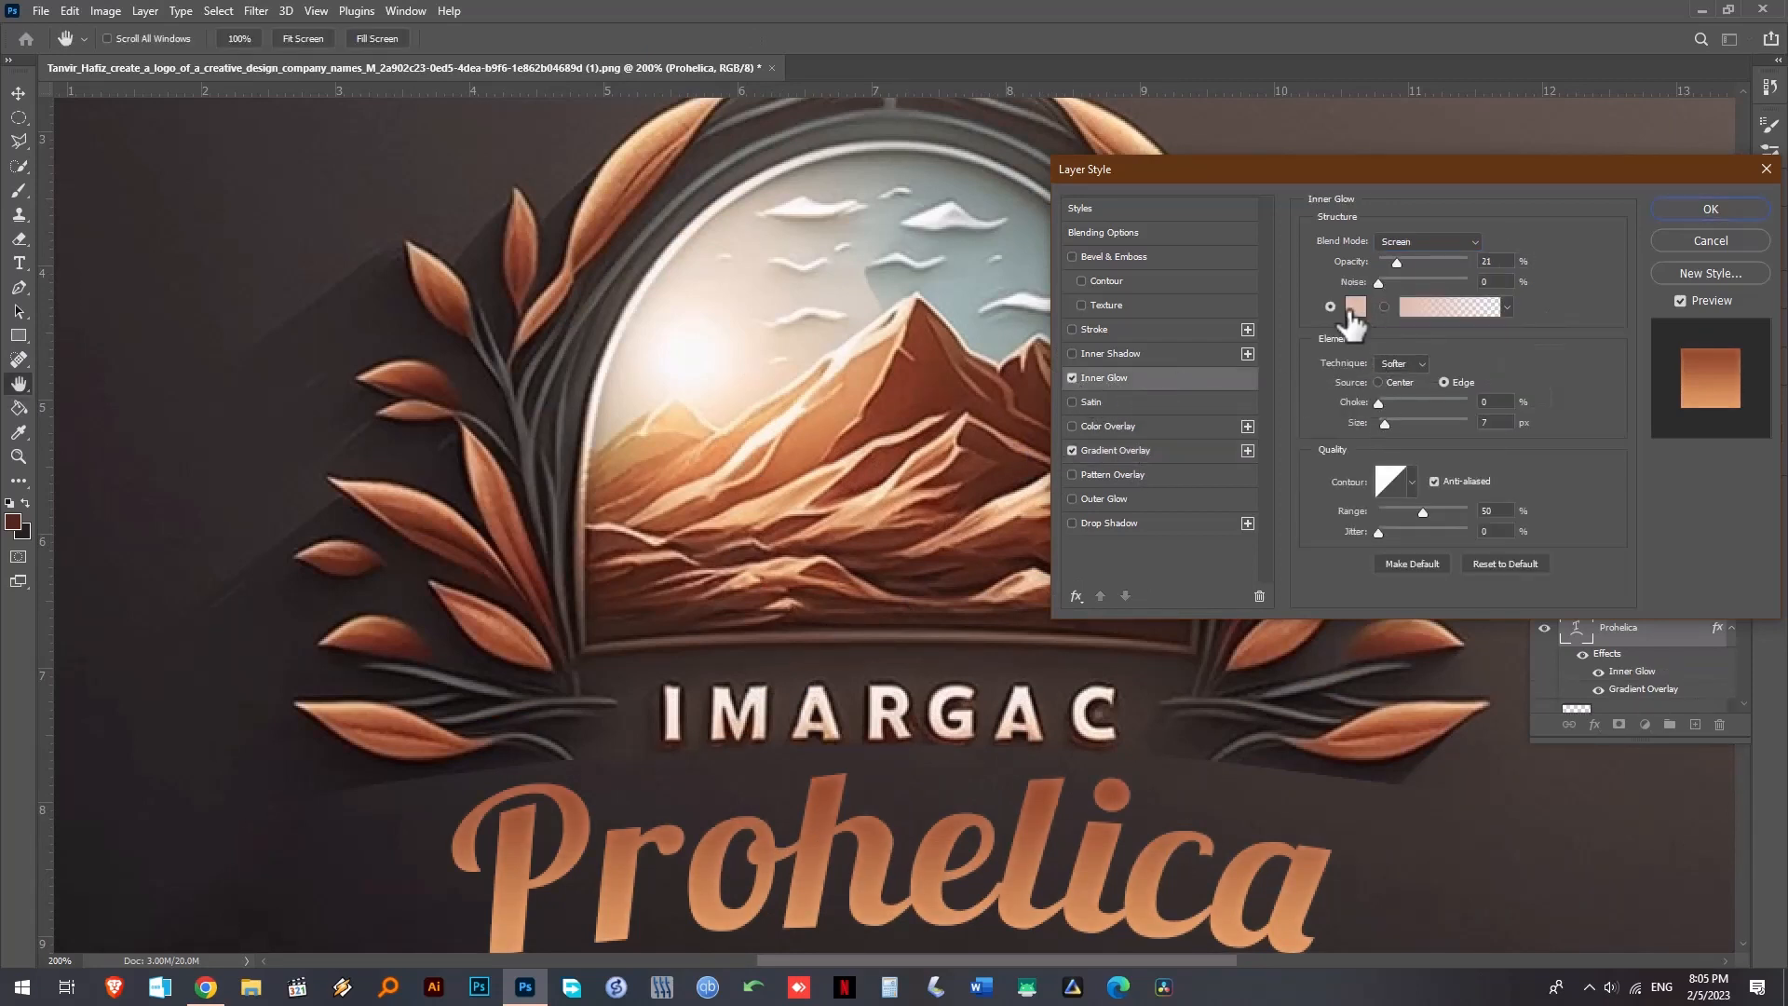
click(1354, 306)
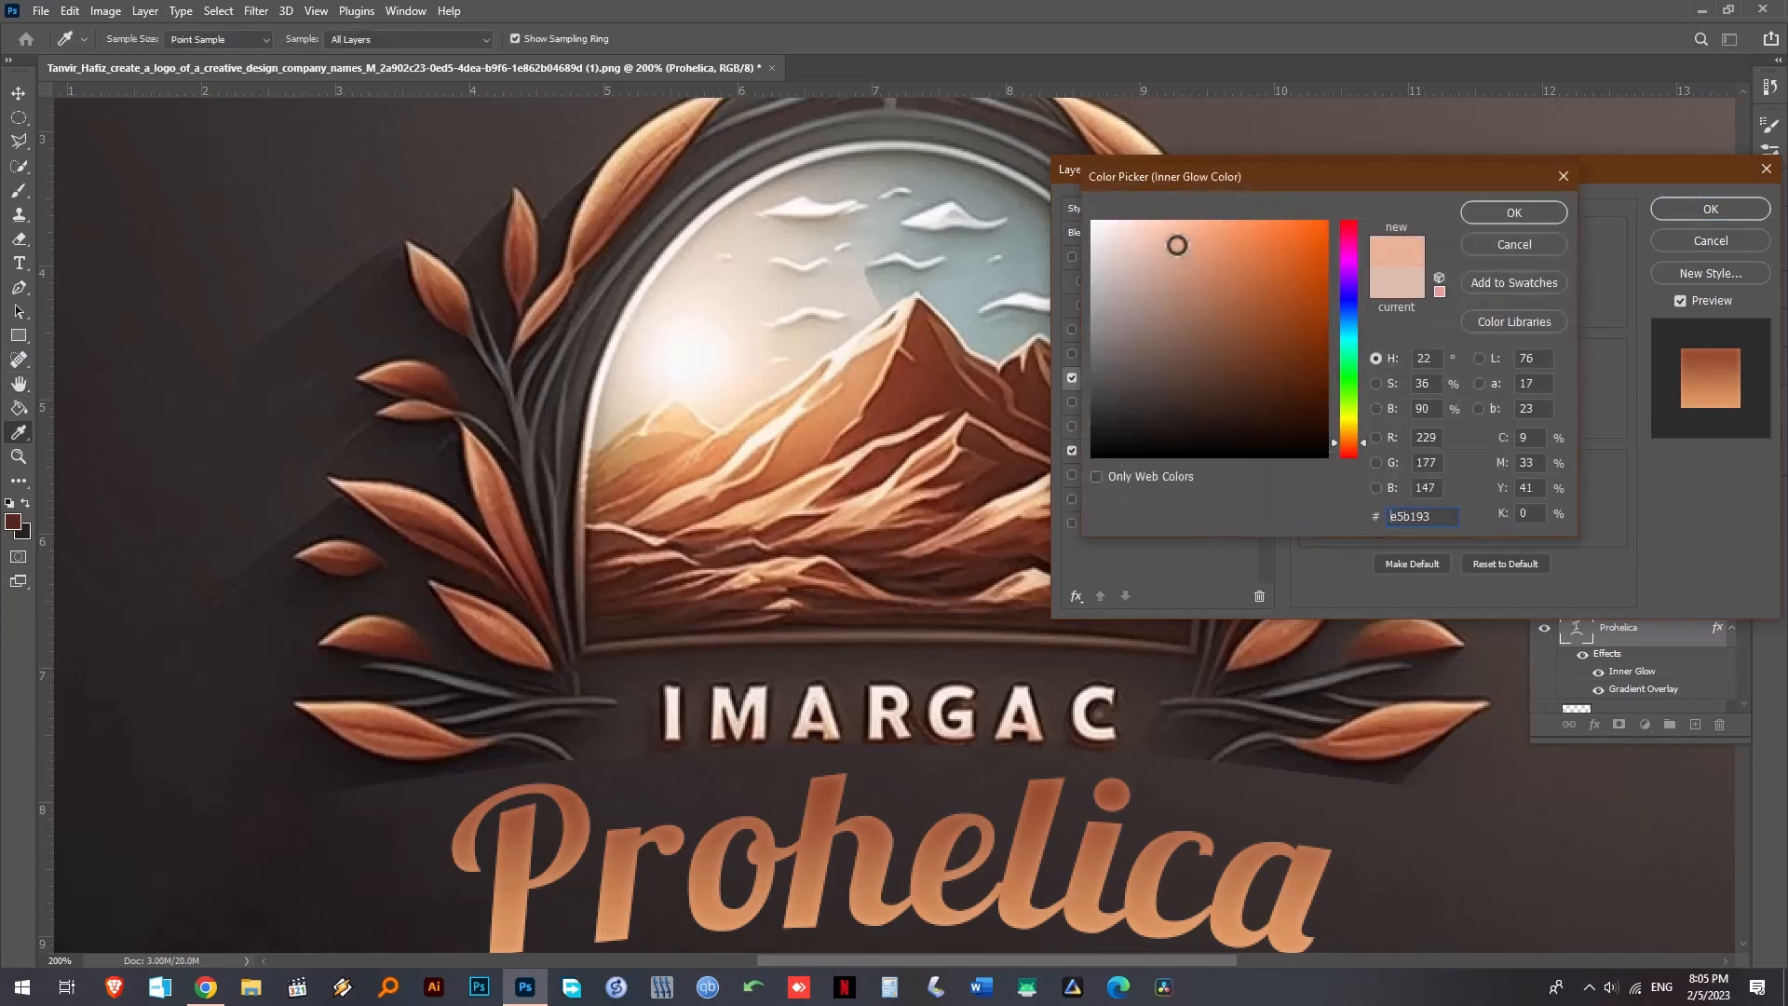
click(1512, 213)
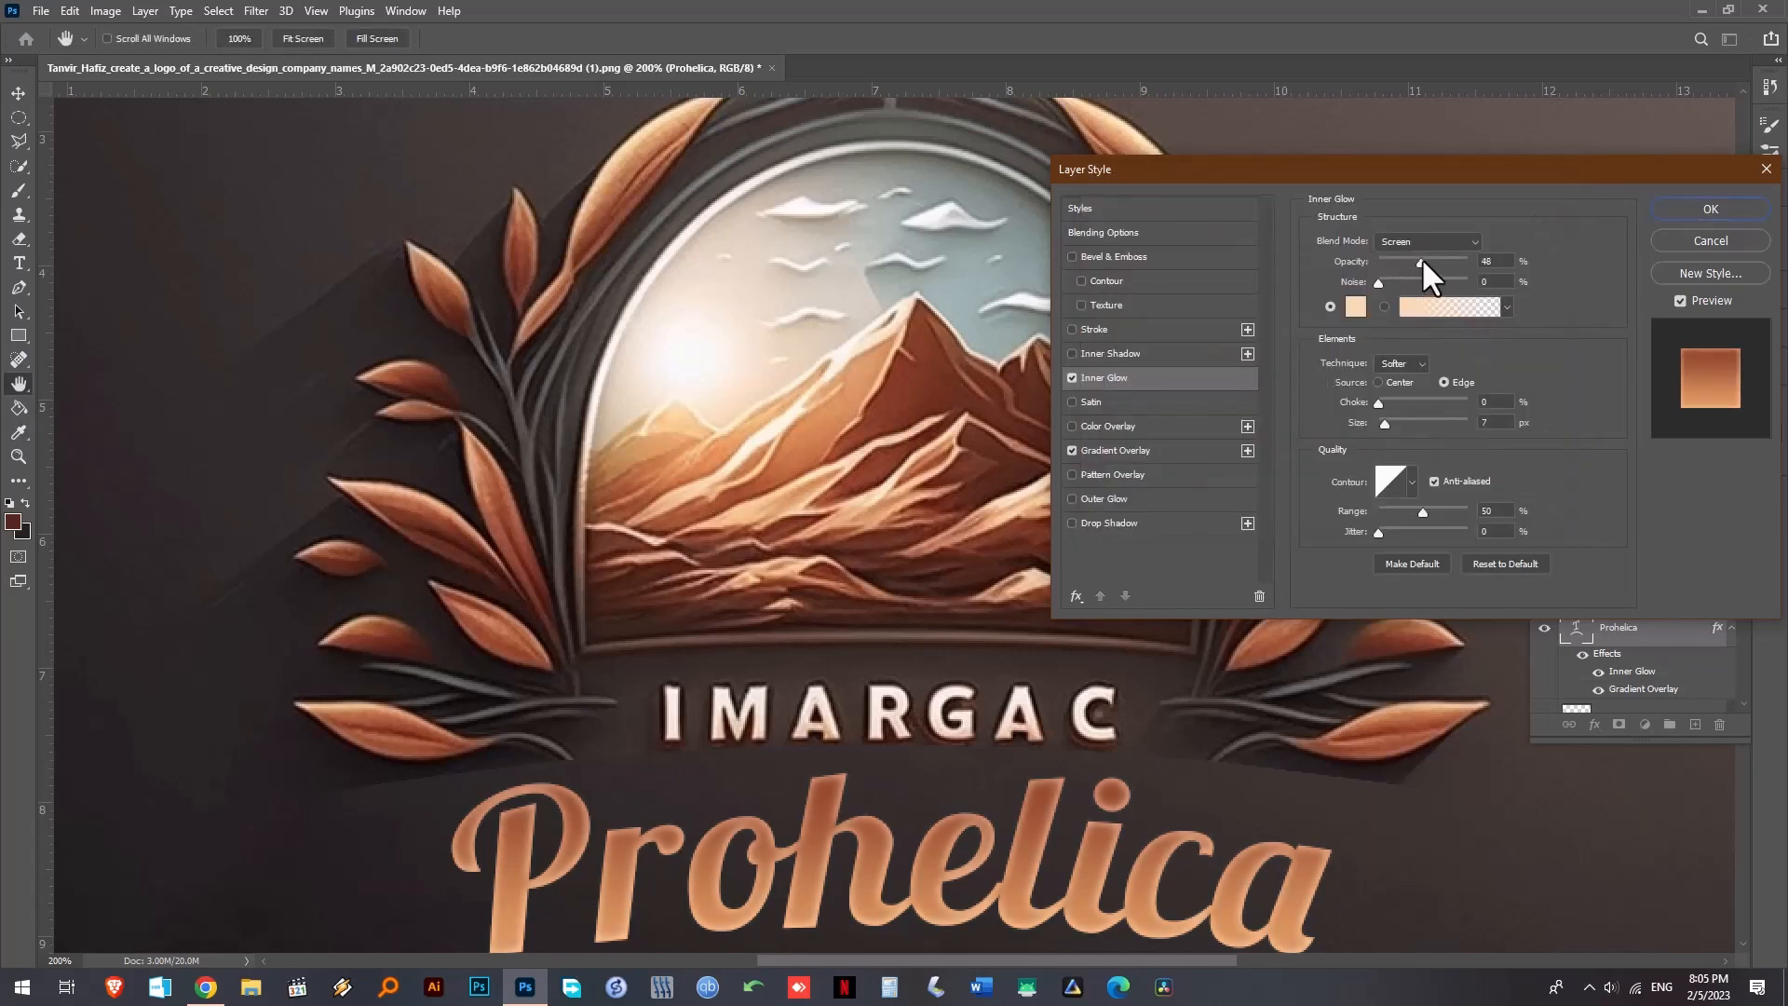
click(1708, 208)
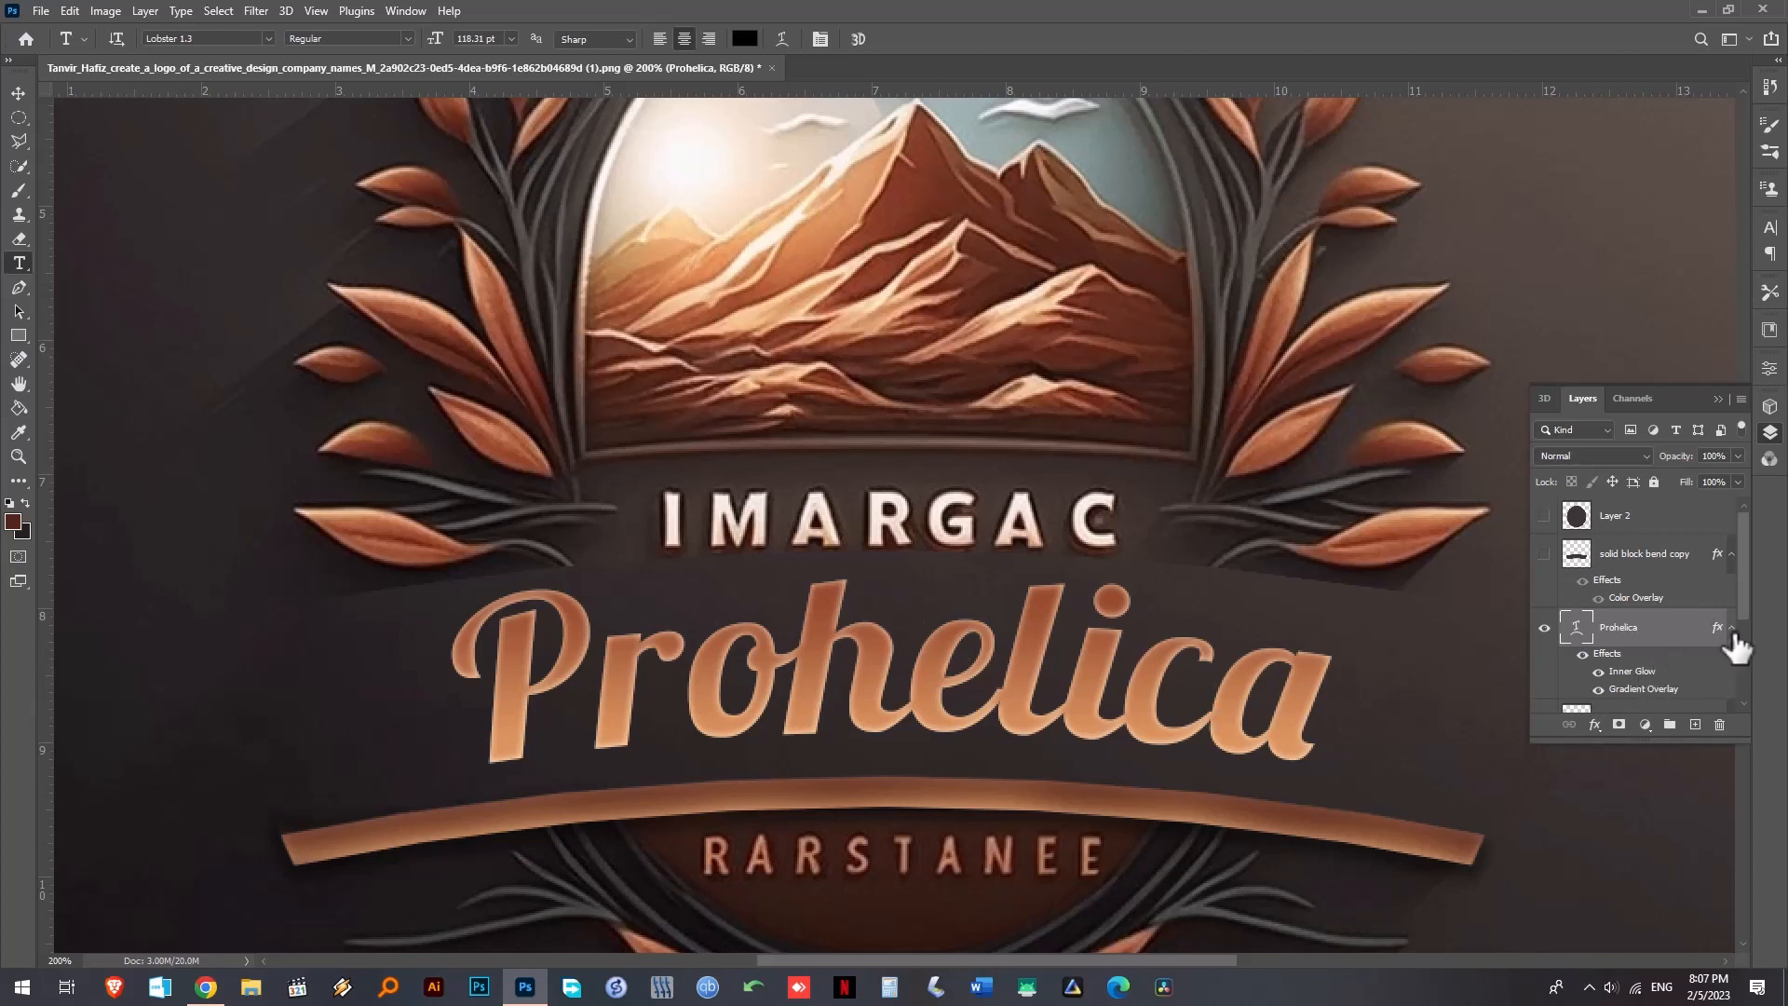
- Duplicate the Prohelica layer into Prohelica copy and Prohelica copy 2 and select a copy for editing
scroll(down, 3)
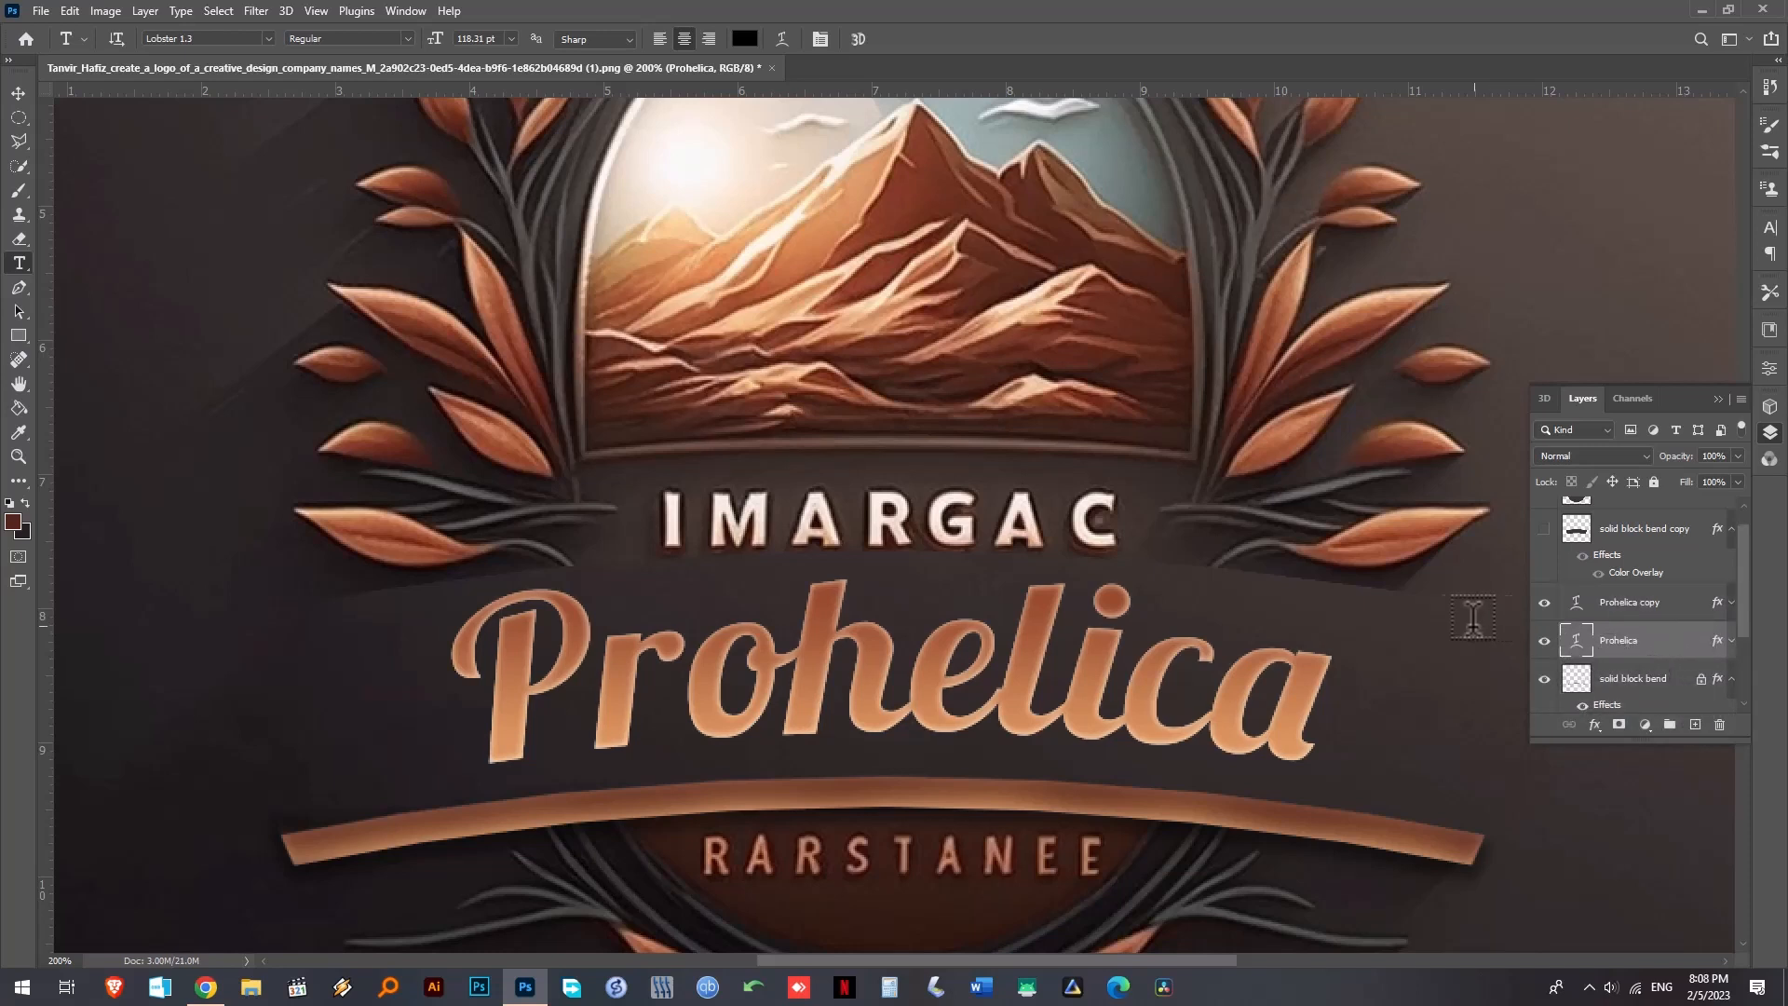
mouse_move(19, 93)
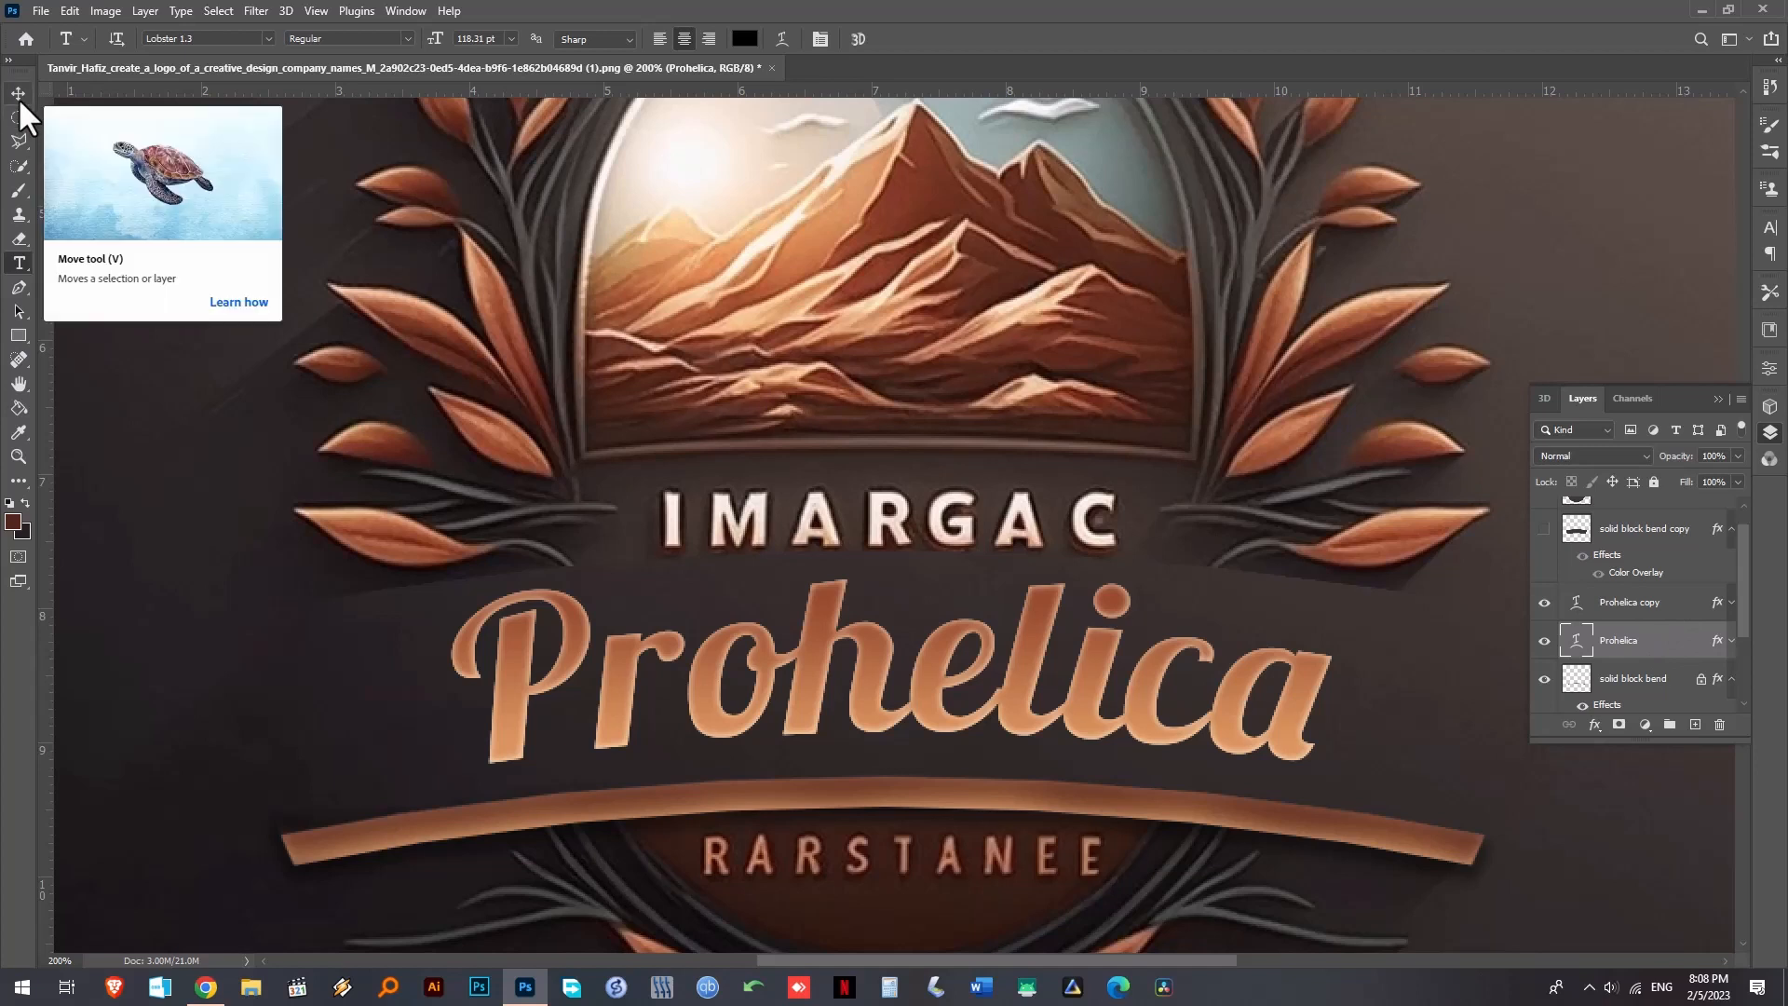
click(19, 93)
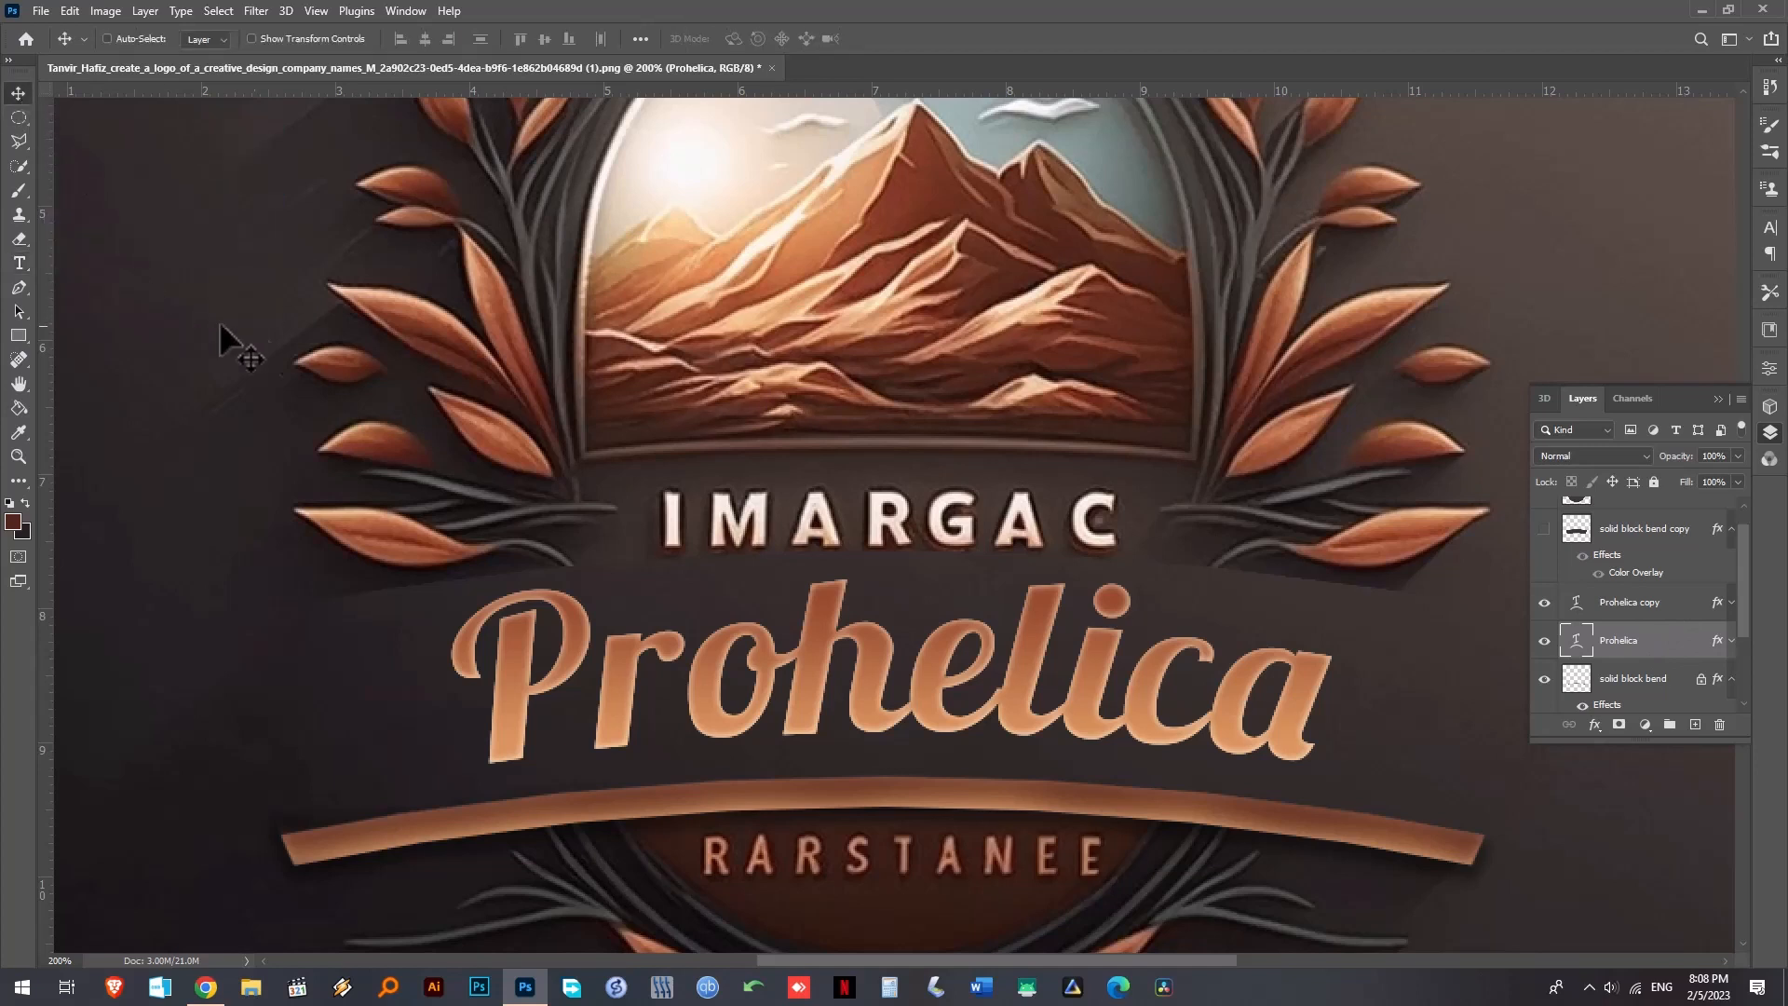
mouse_move(283, 356)
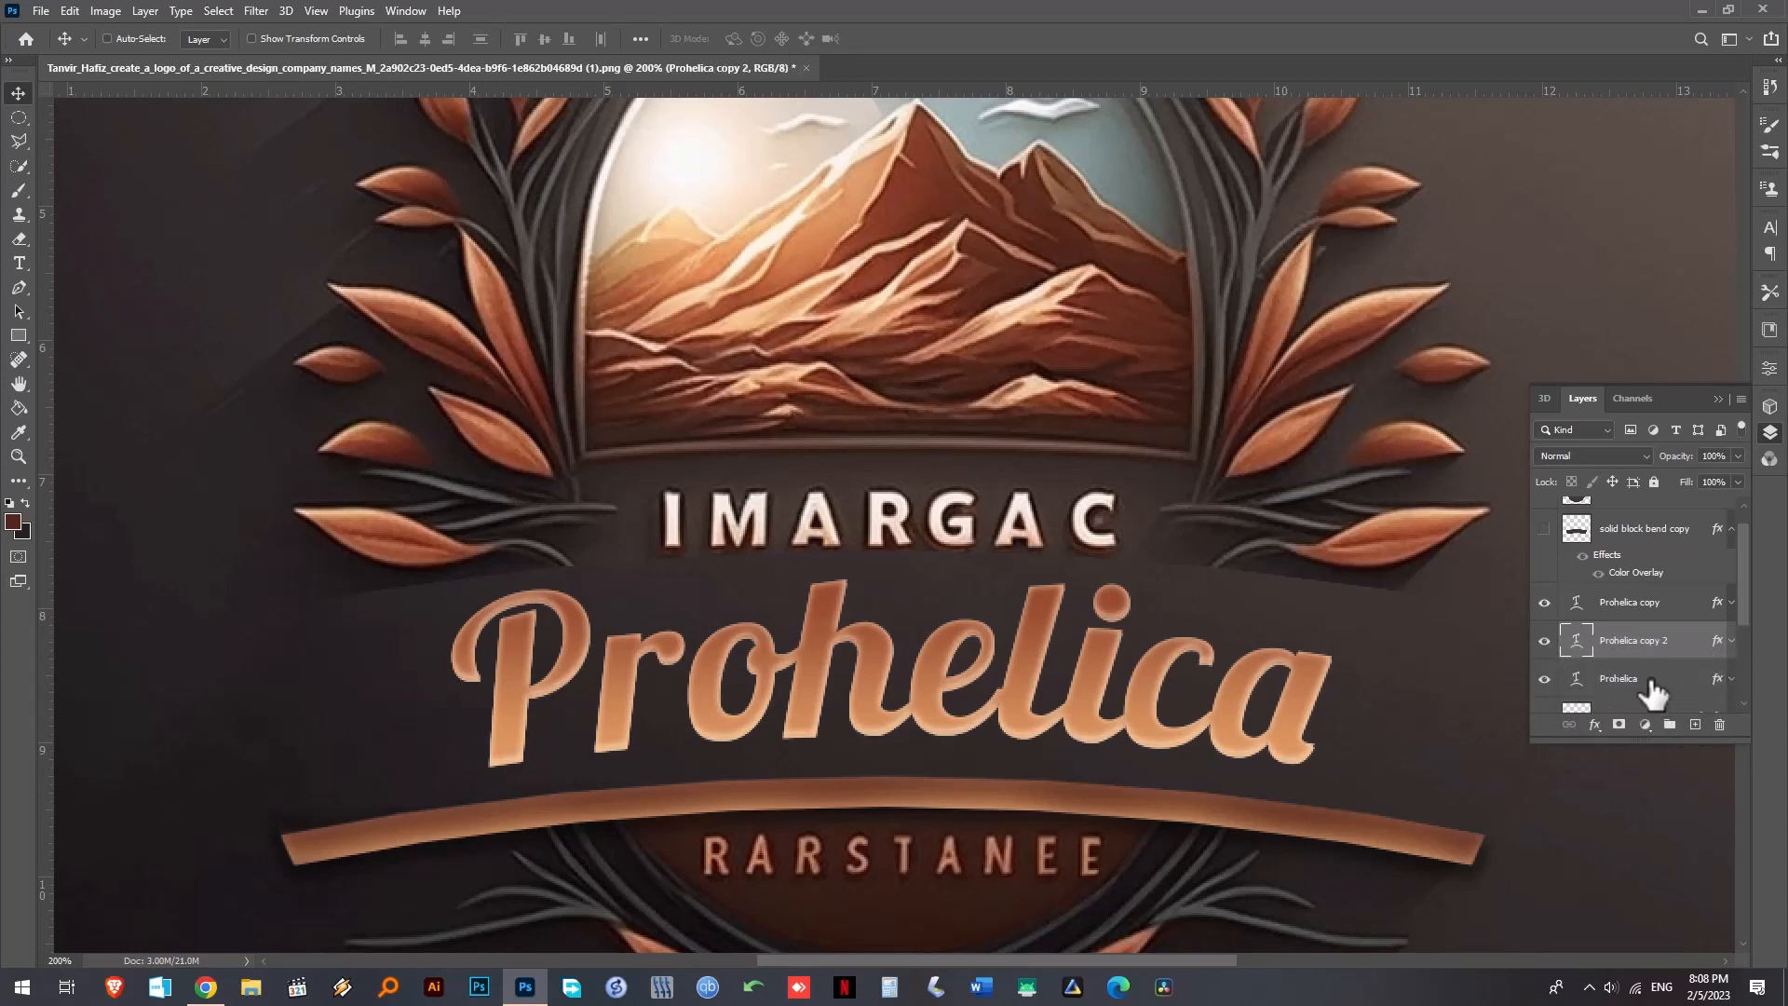
click(1618, 678)
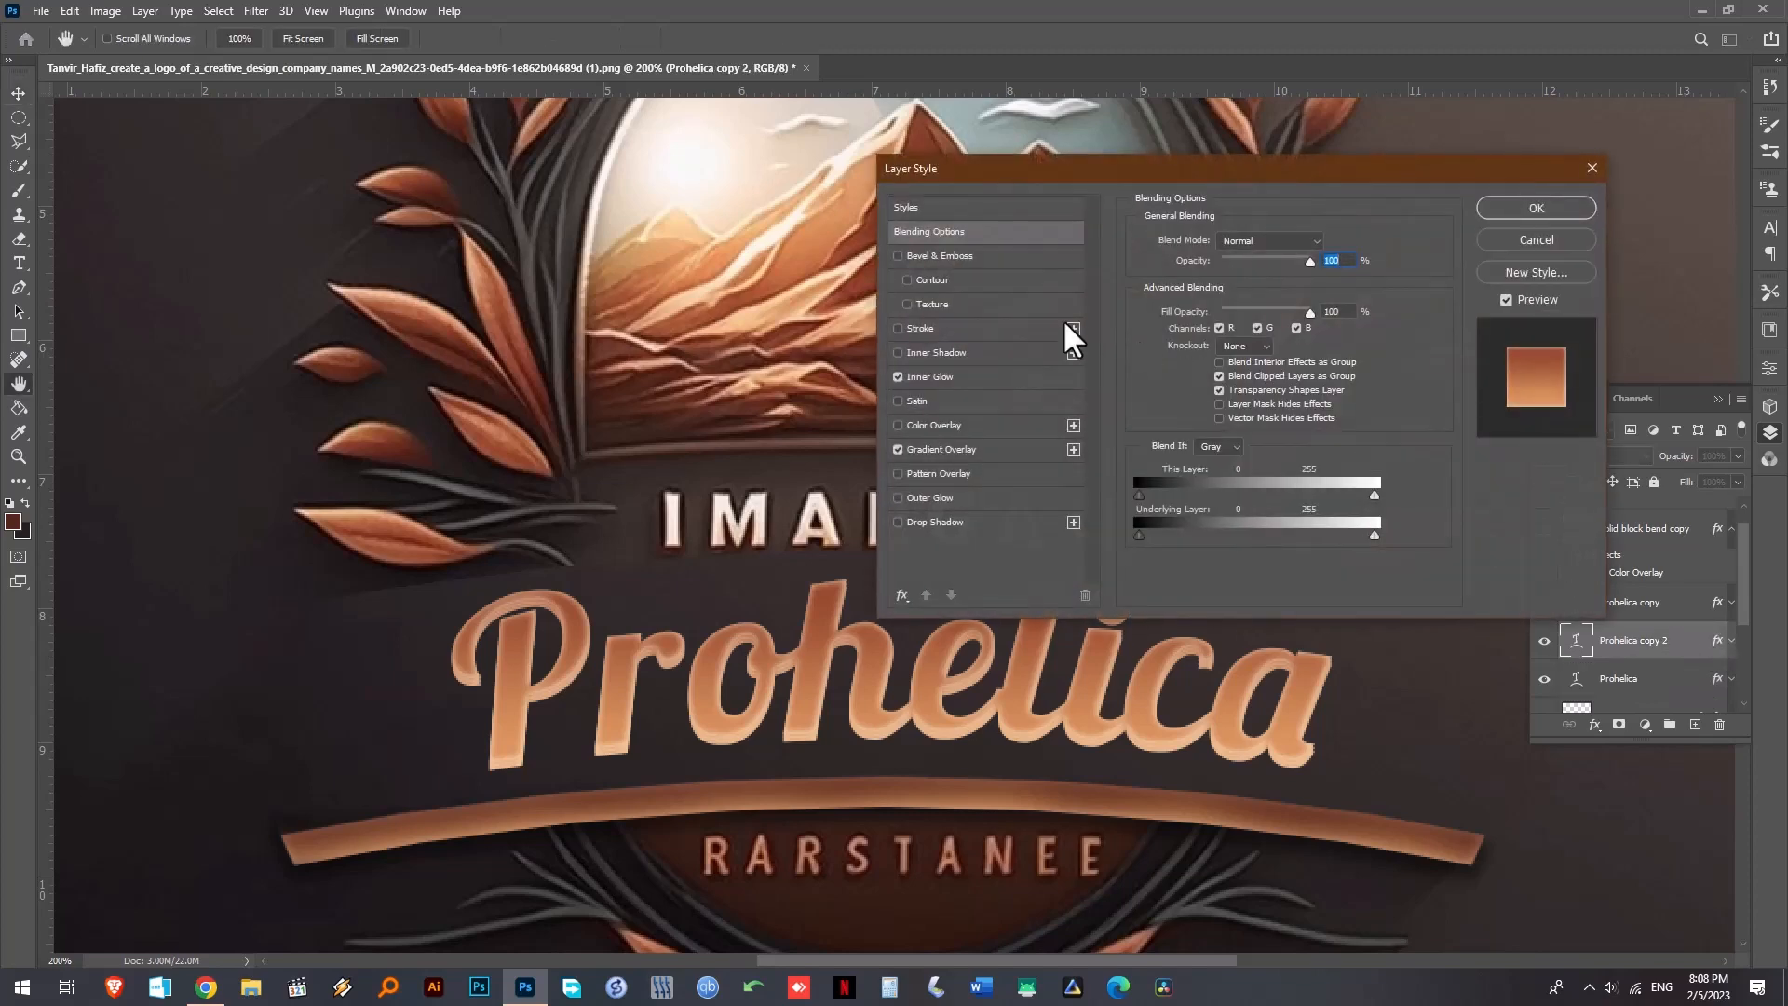
- Turn off Inner Glow on Prohelica copy 2 and the original Prohelica layer, keeping their gradient overlays
click(898, 376)
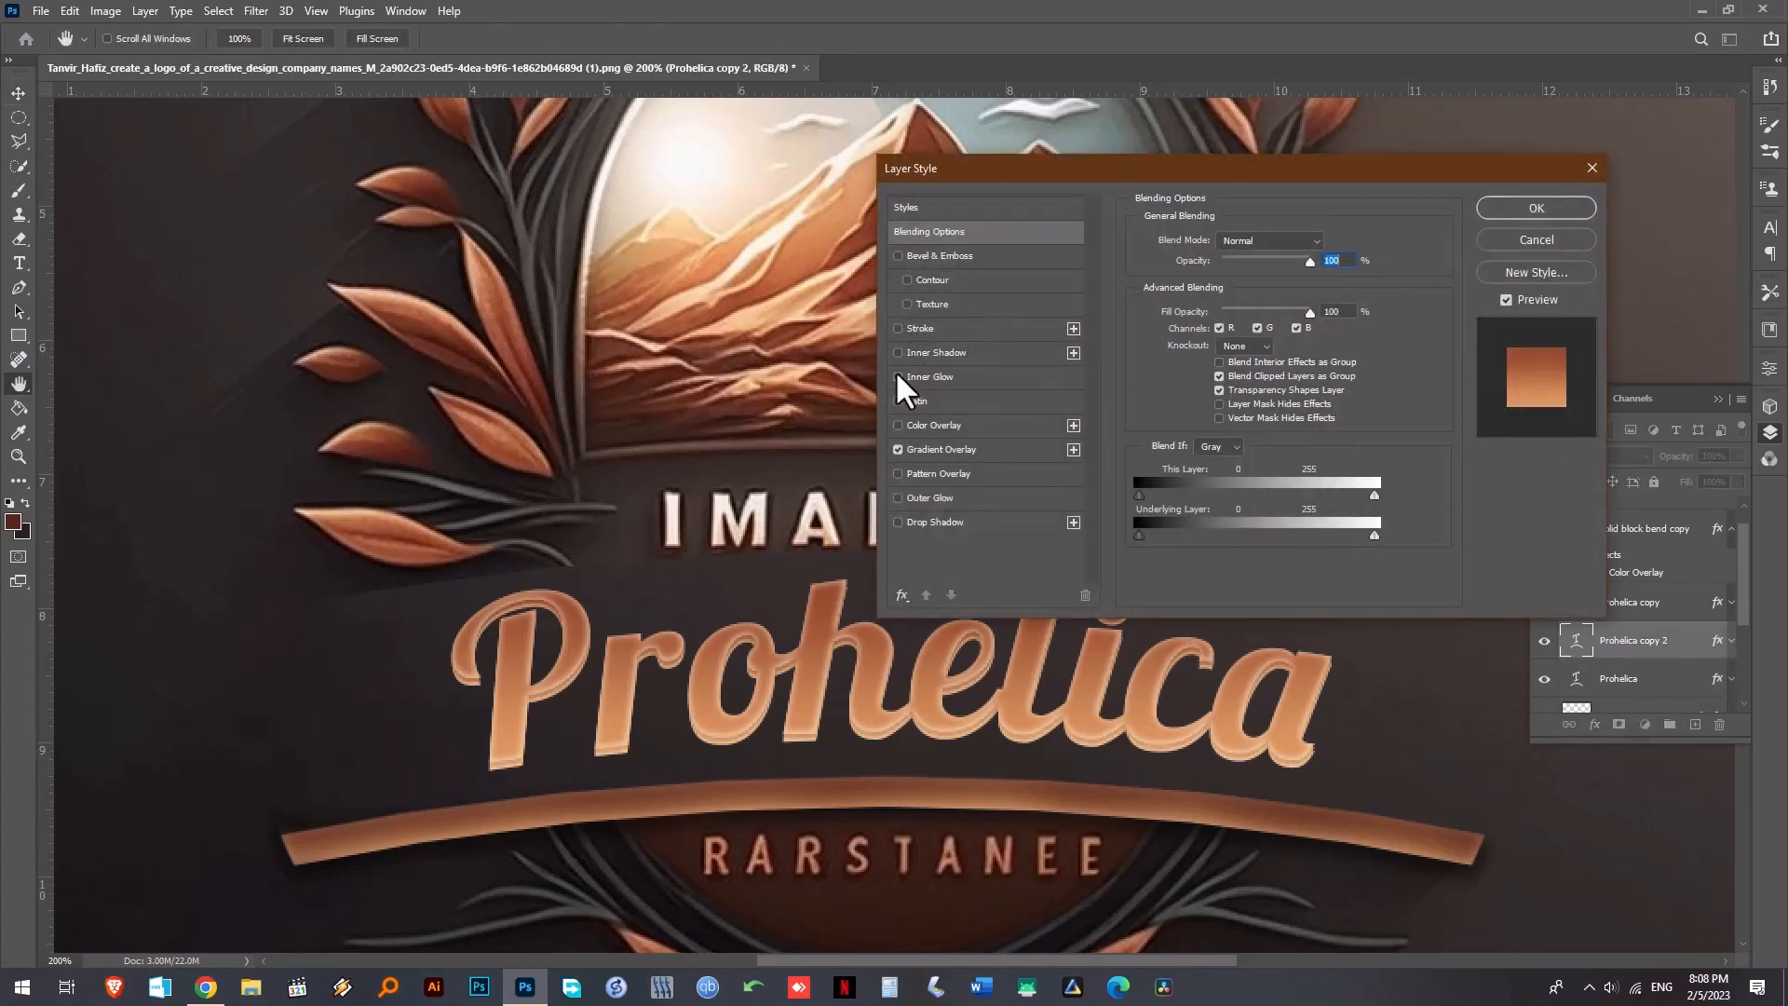
click(1533, 206)
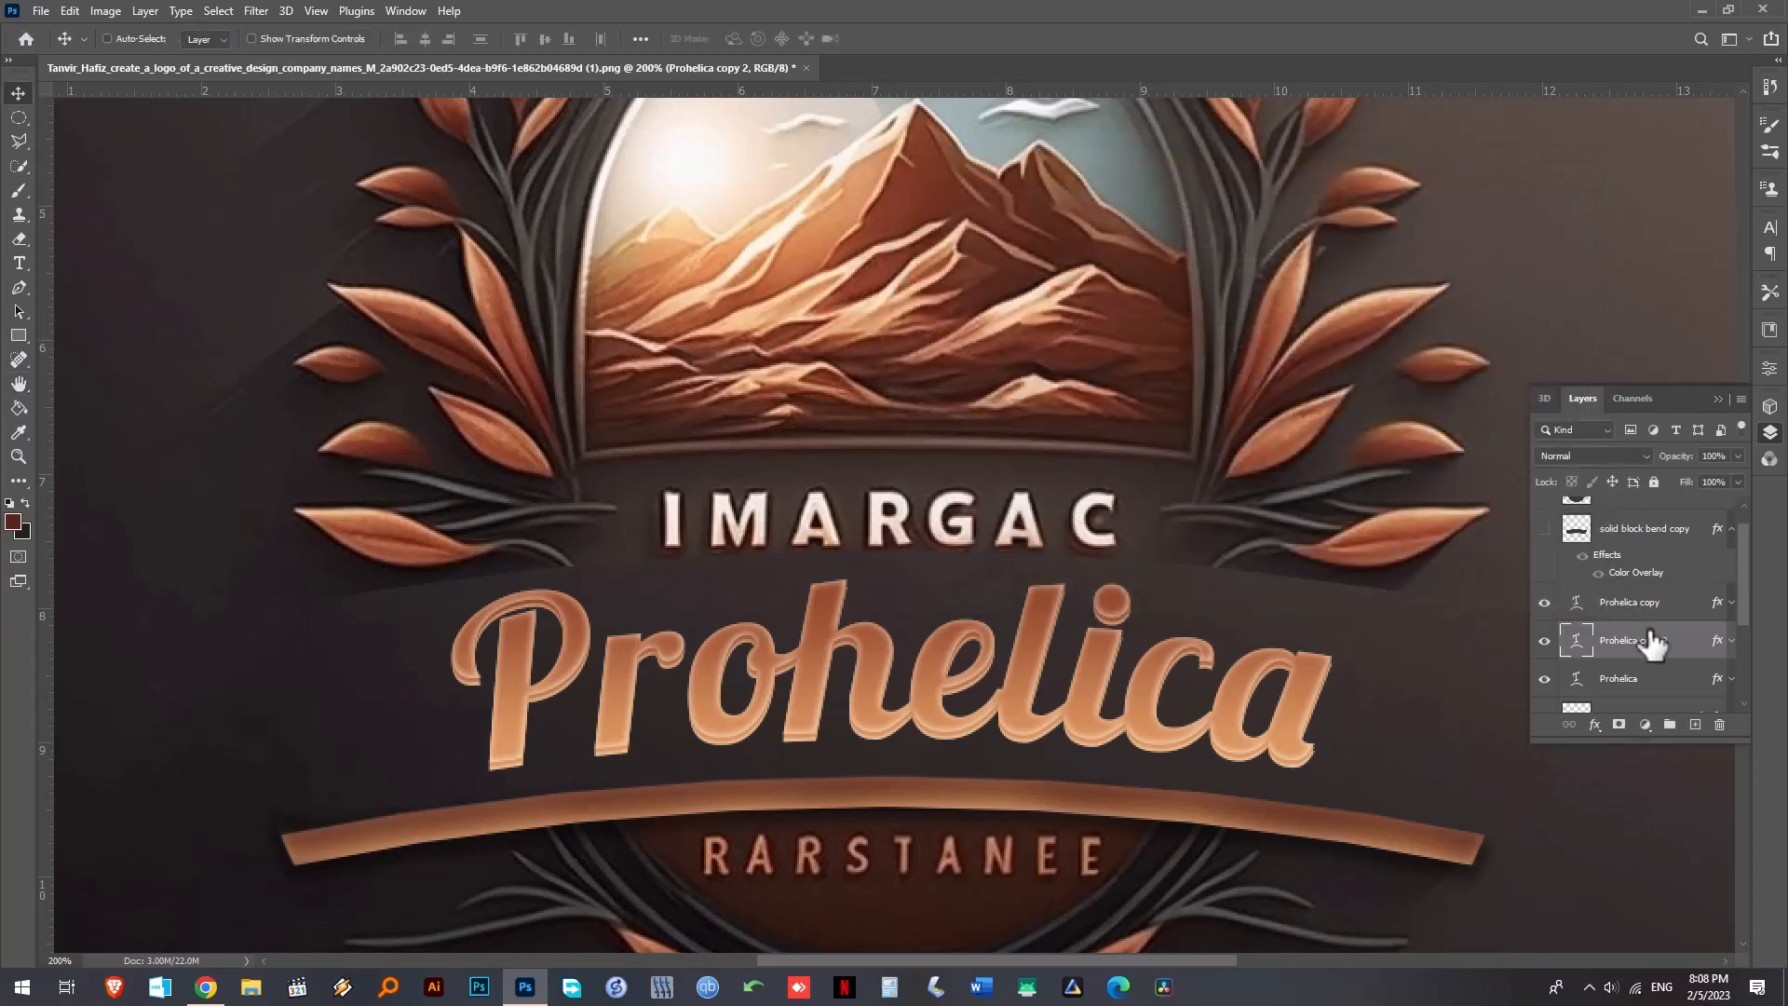
click(1632, 639)
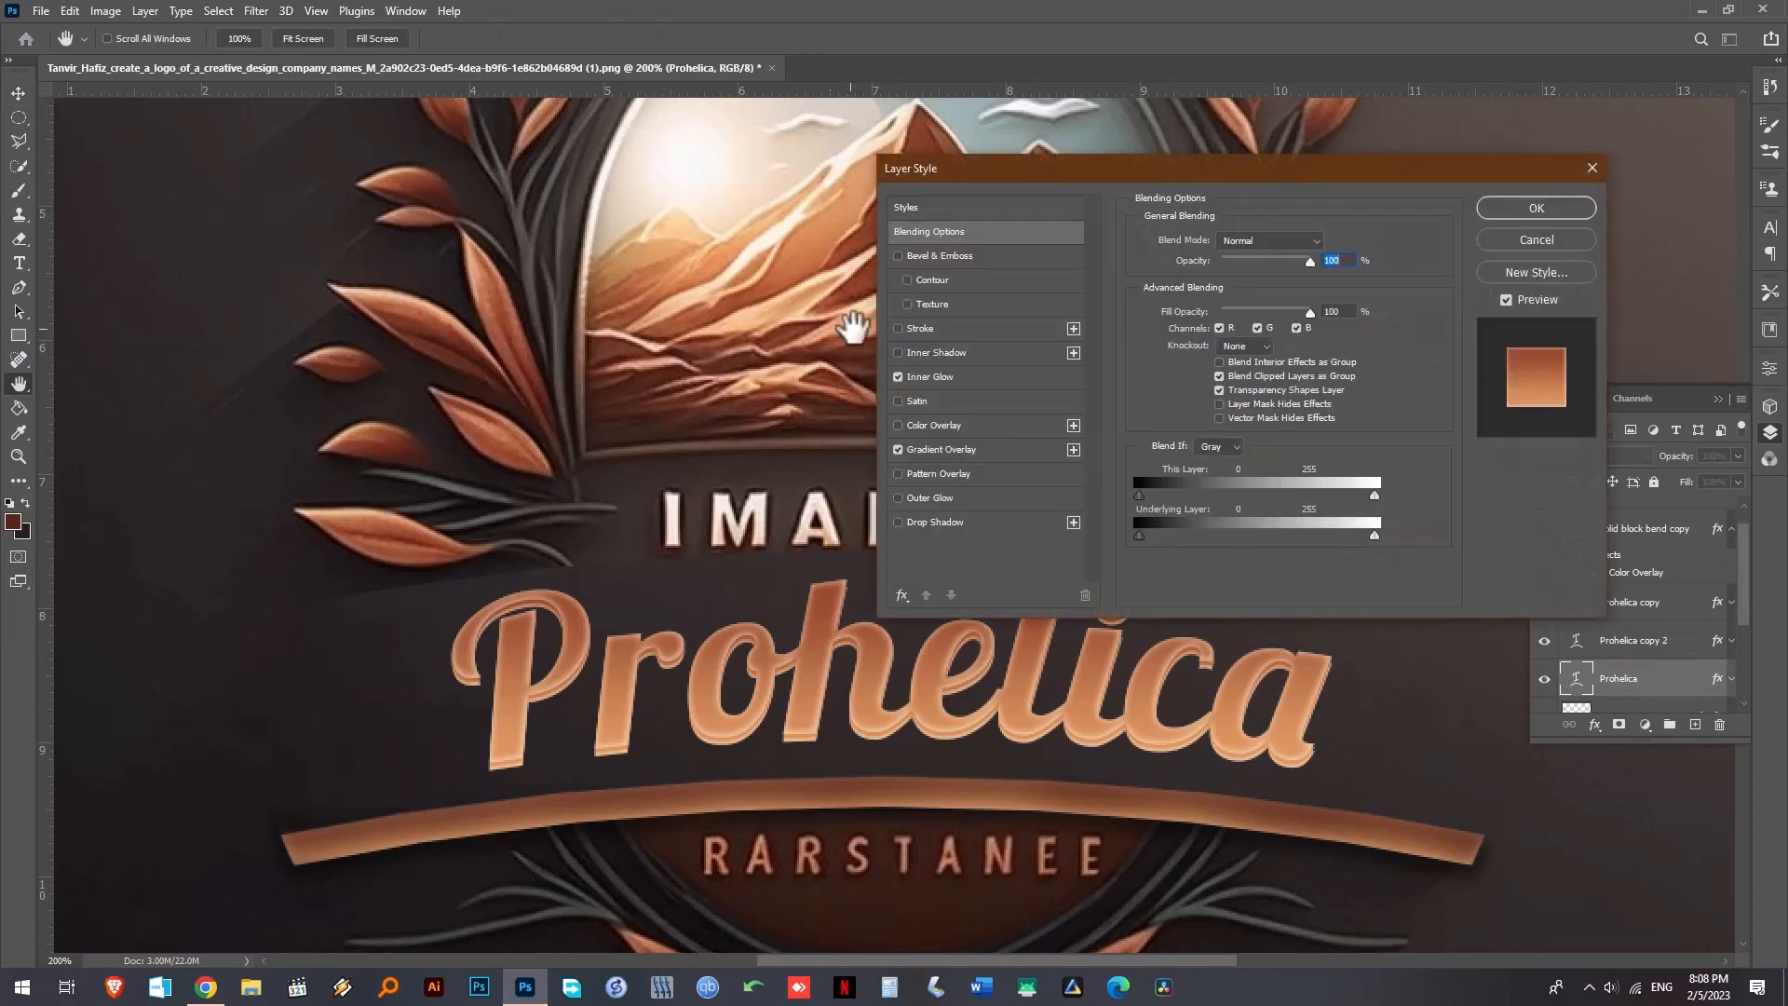
click(898, 376)
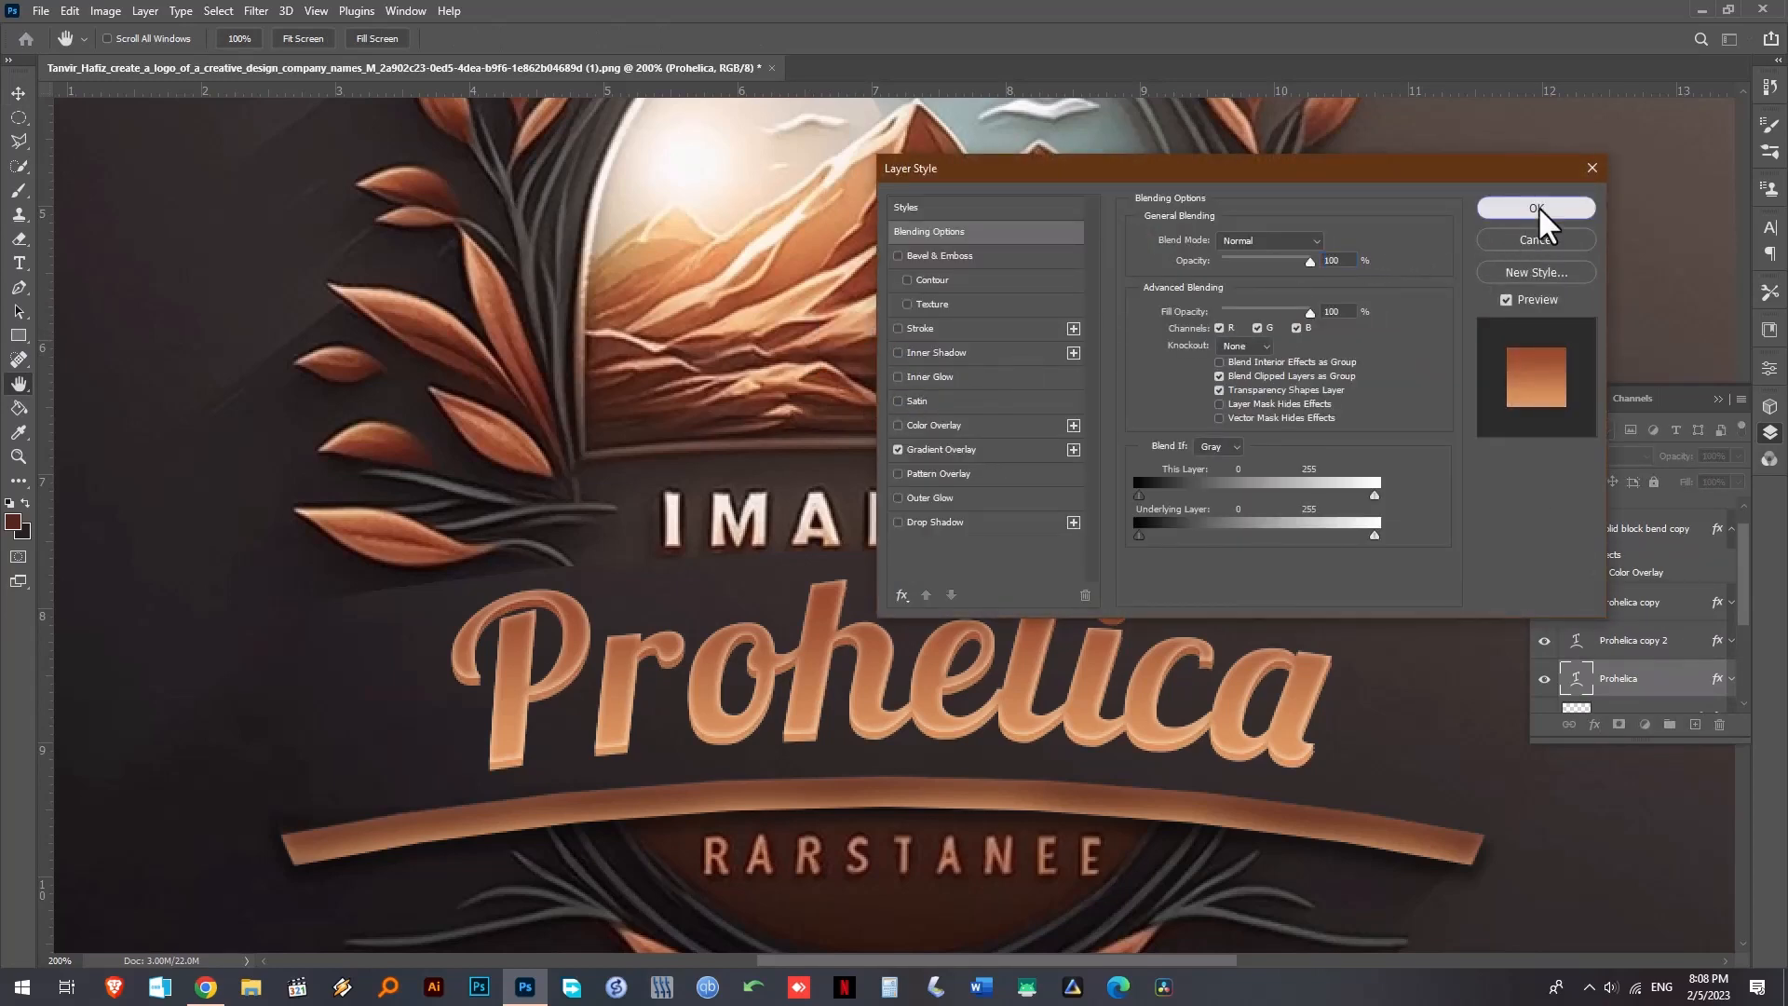
click(1536, 207)
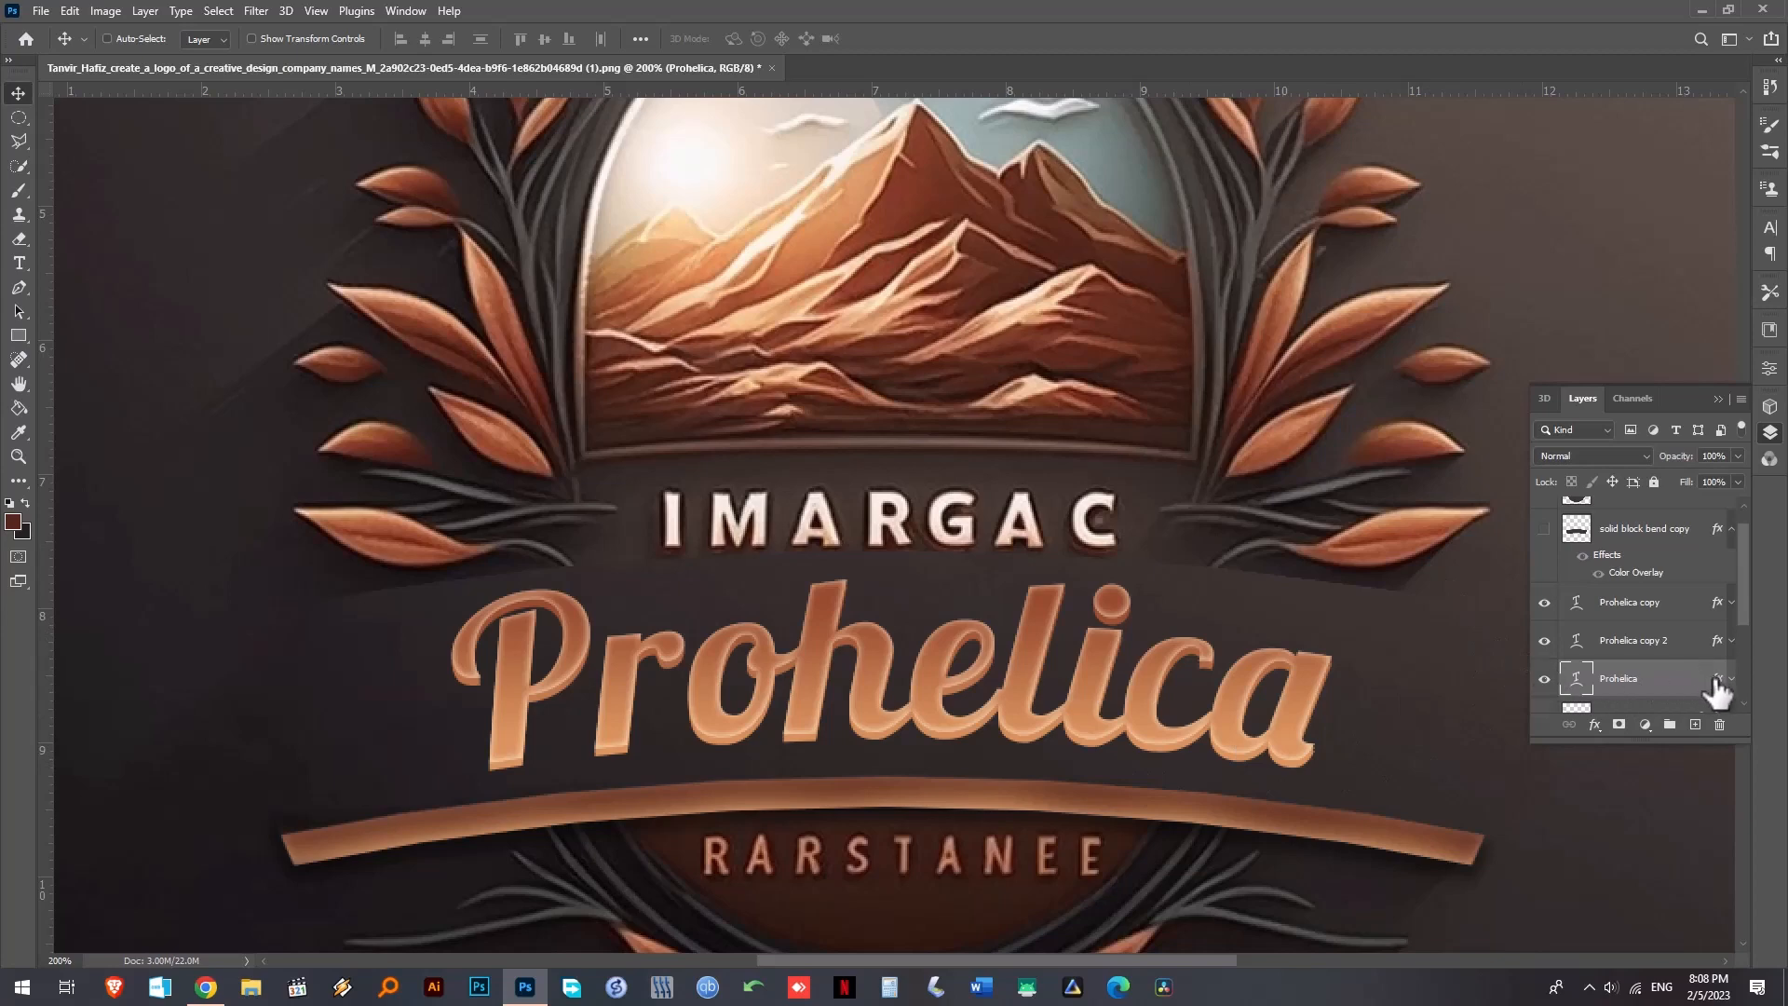
double_click(1619, 678)
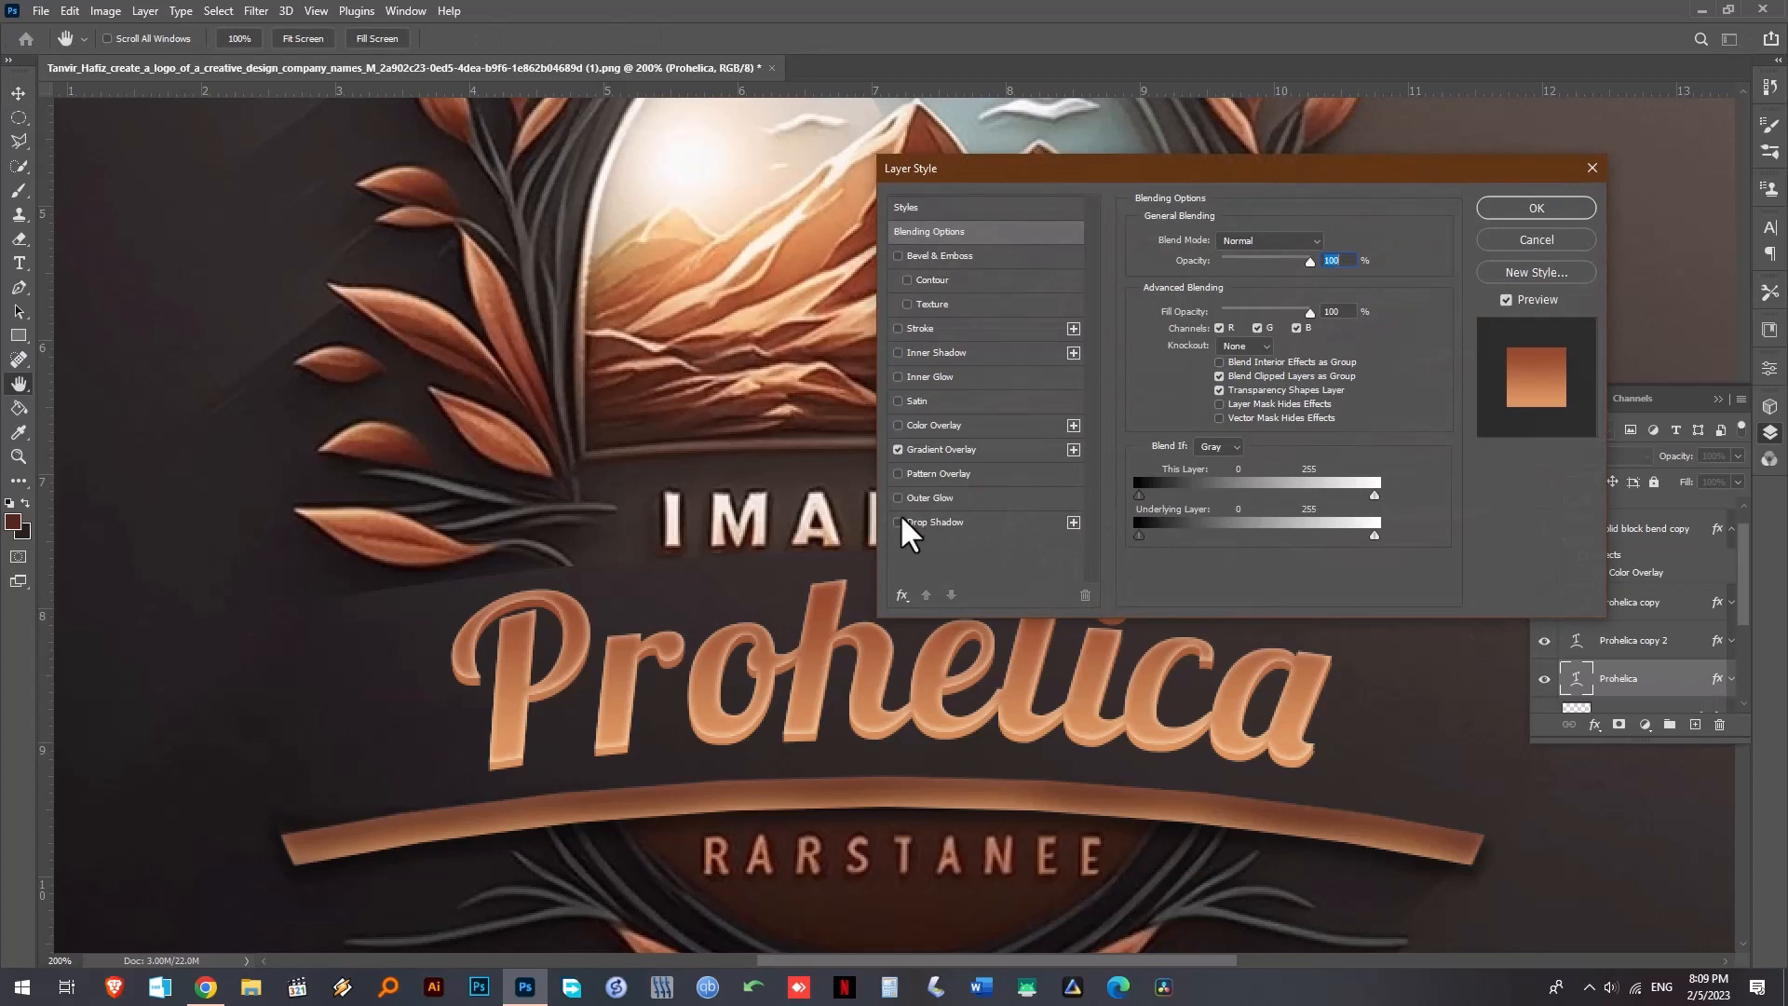
click(1535, 207)
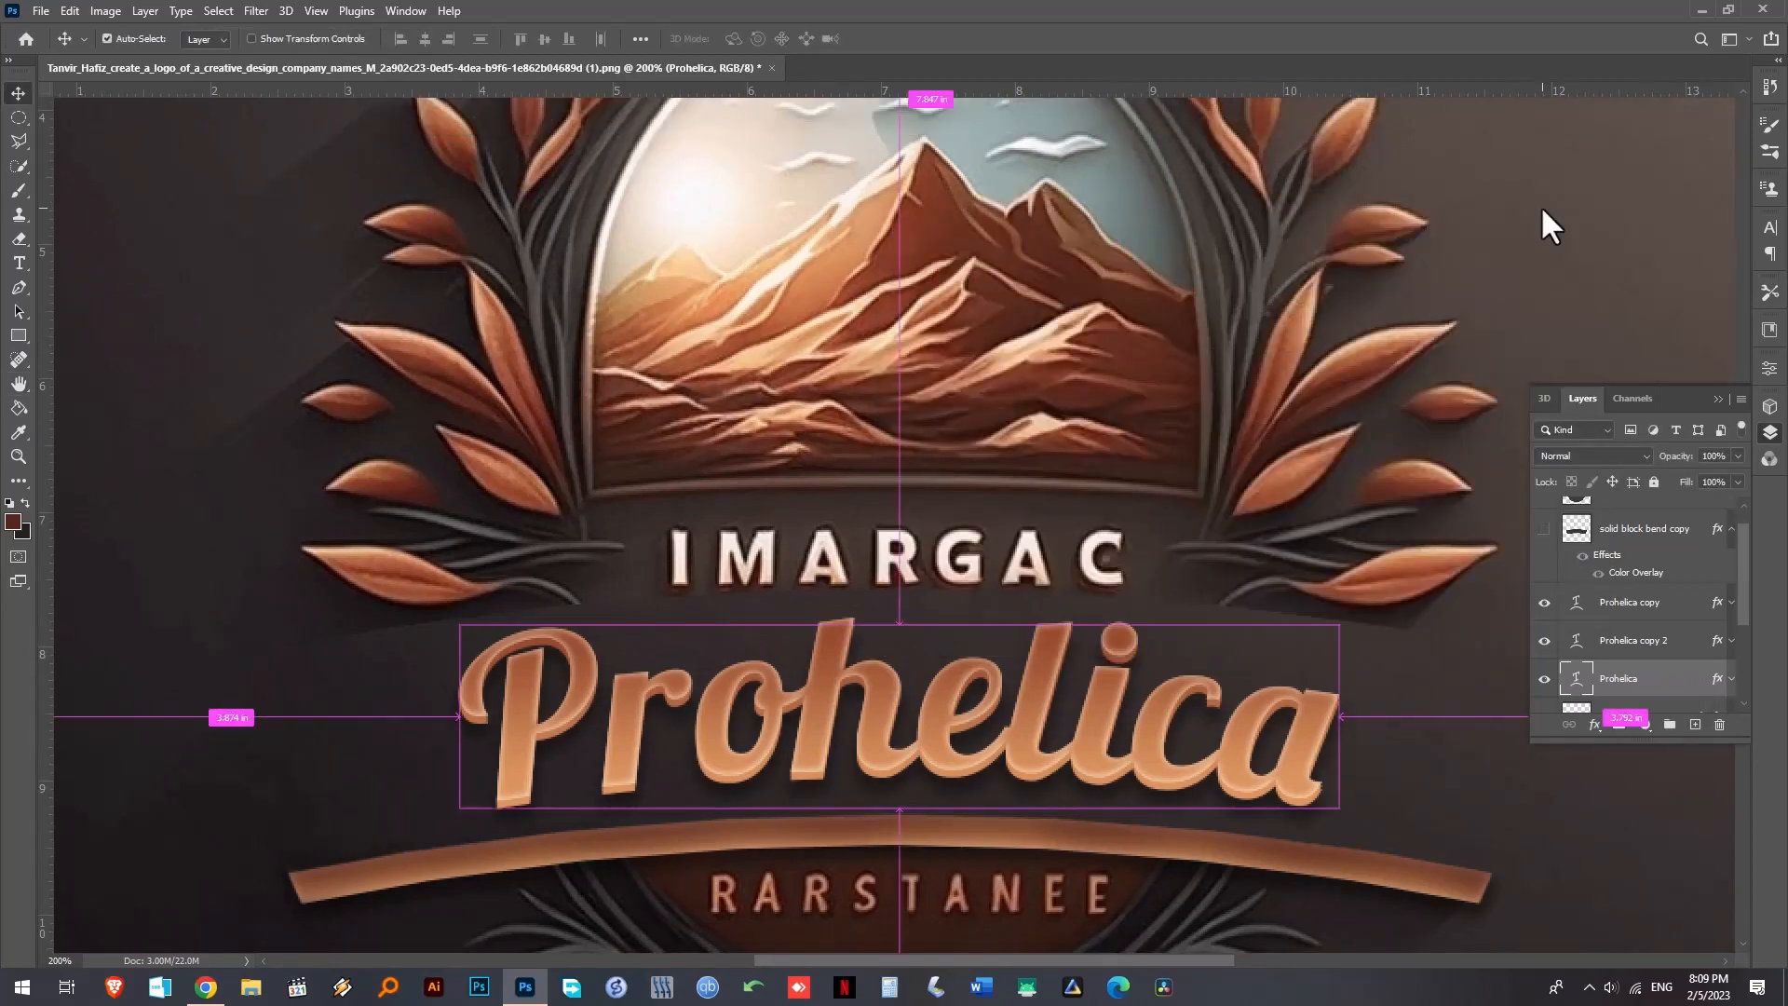
key(ctrl+0)
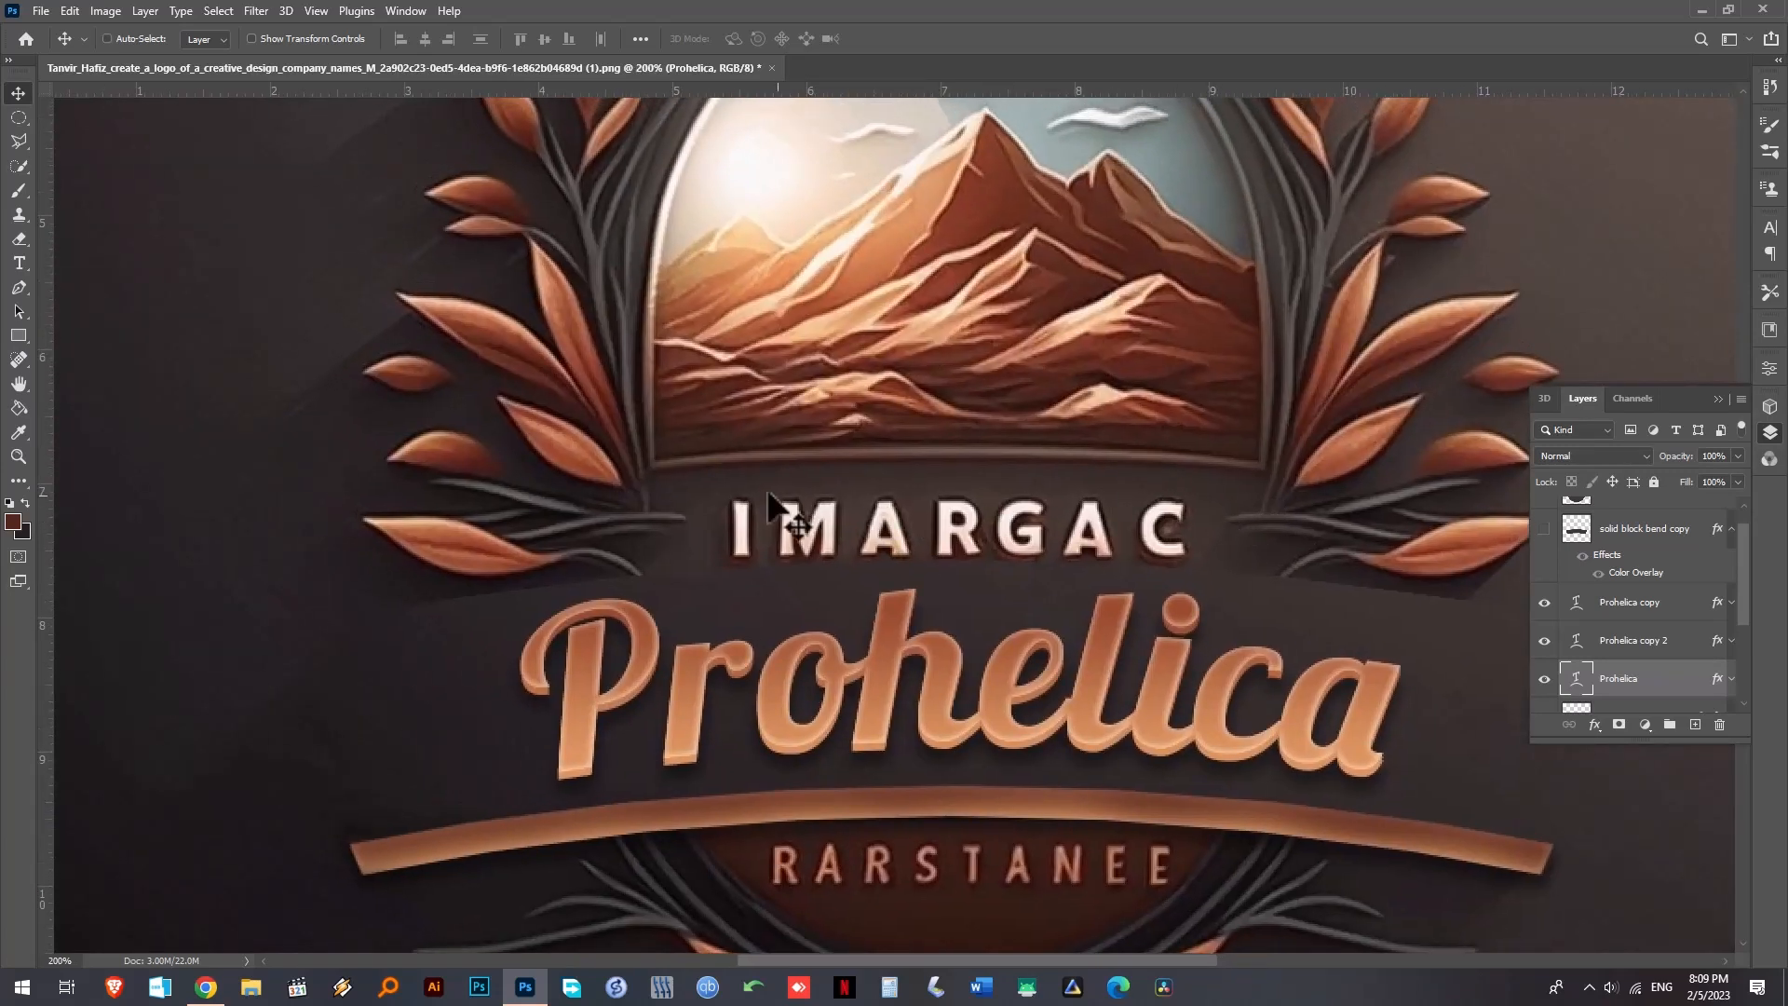
mouse_move(951, 570)
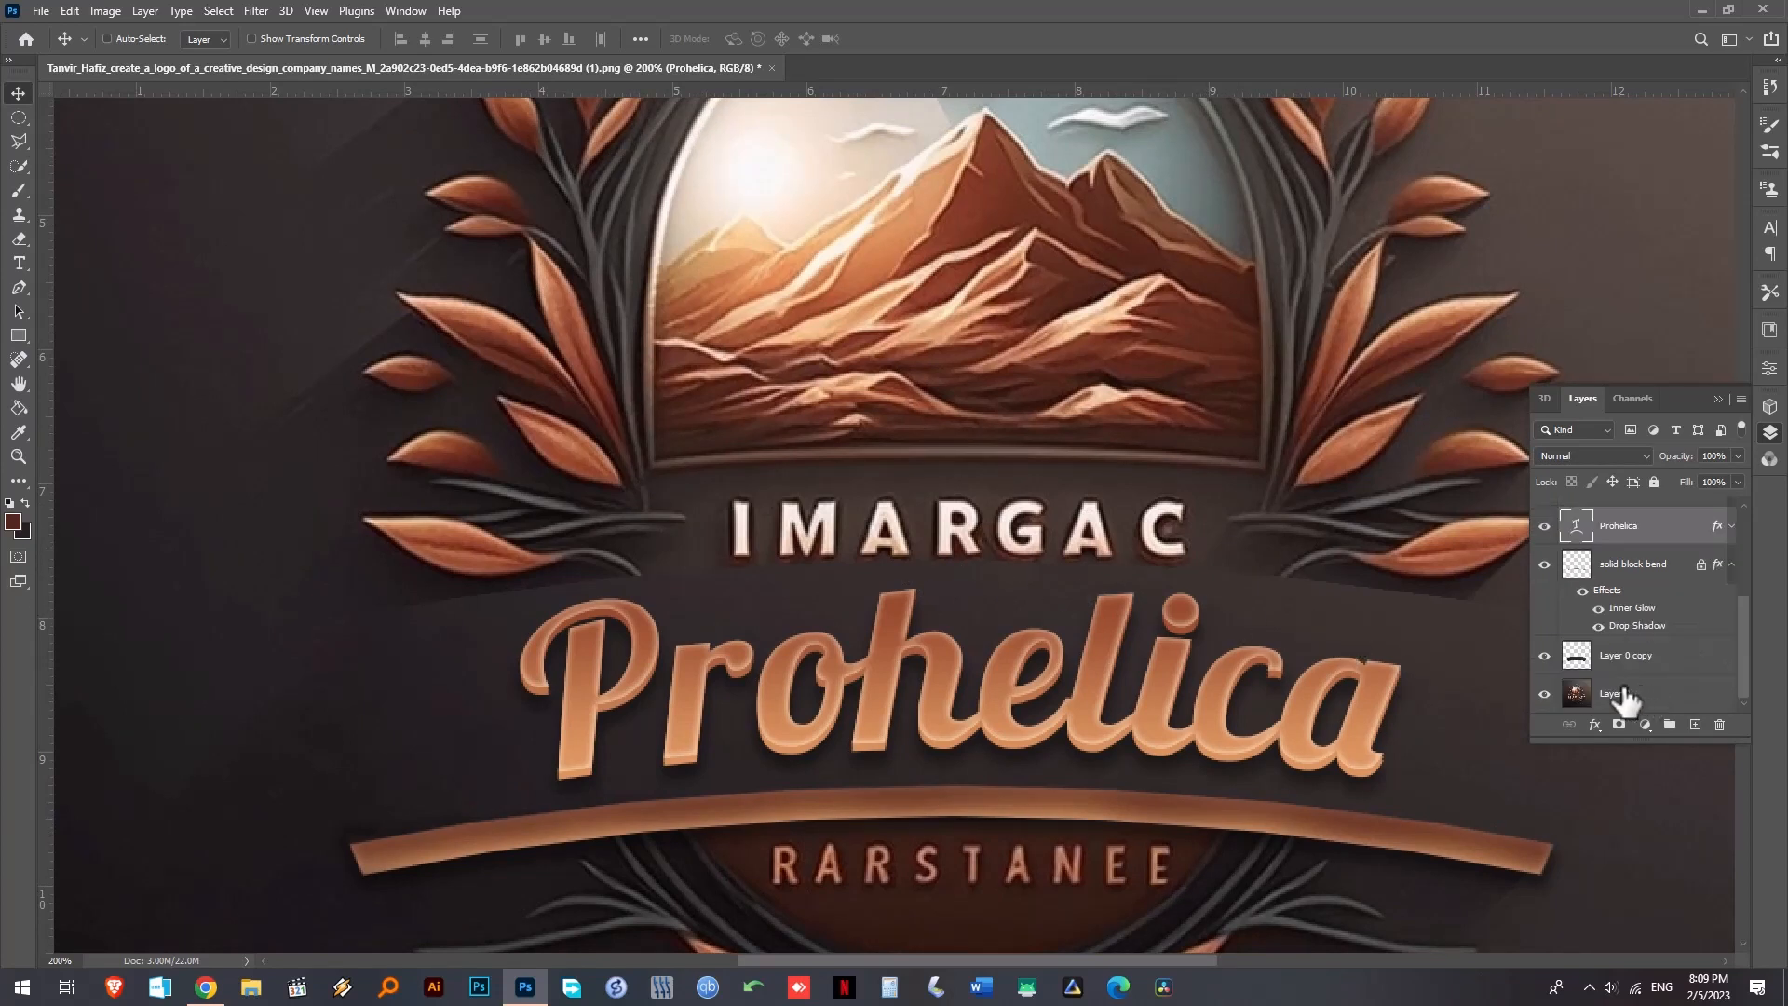
- Erase the IMARGAC lettering on the base layer with a Content-Aware Fill output to a new layer
click(1613, 693)
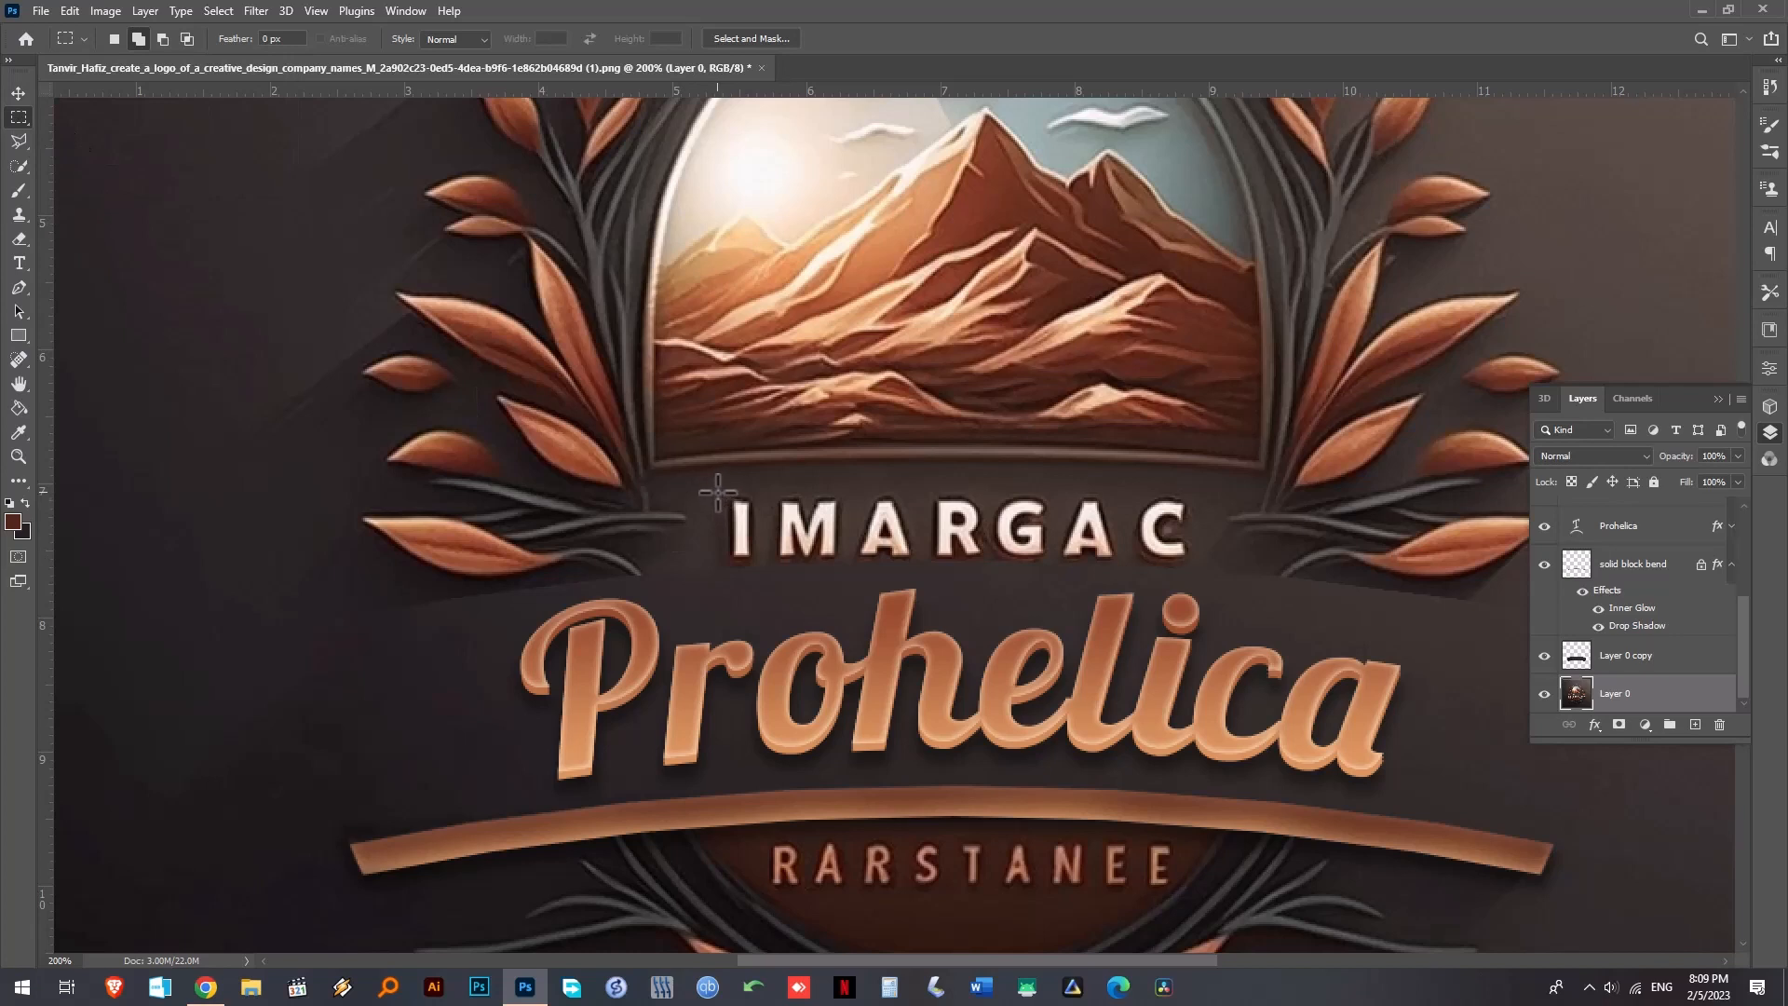
drag(714, 490, 1192, 565)
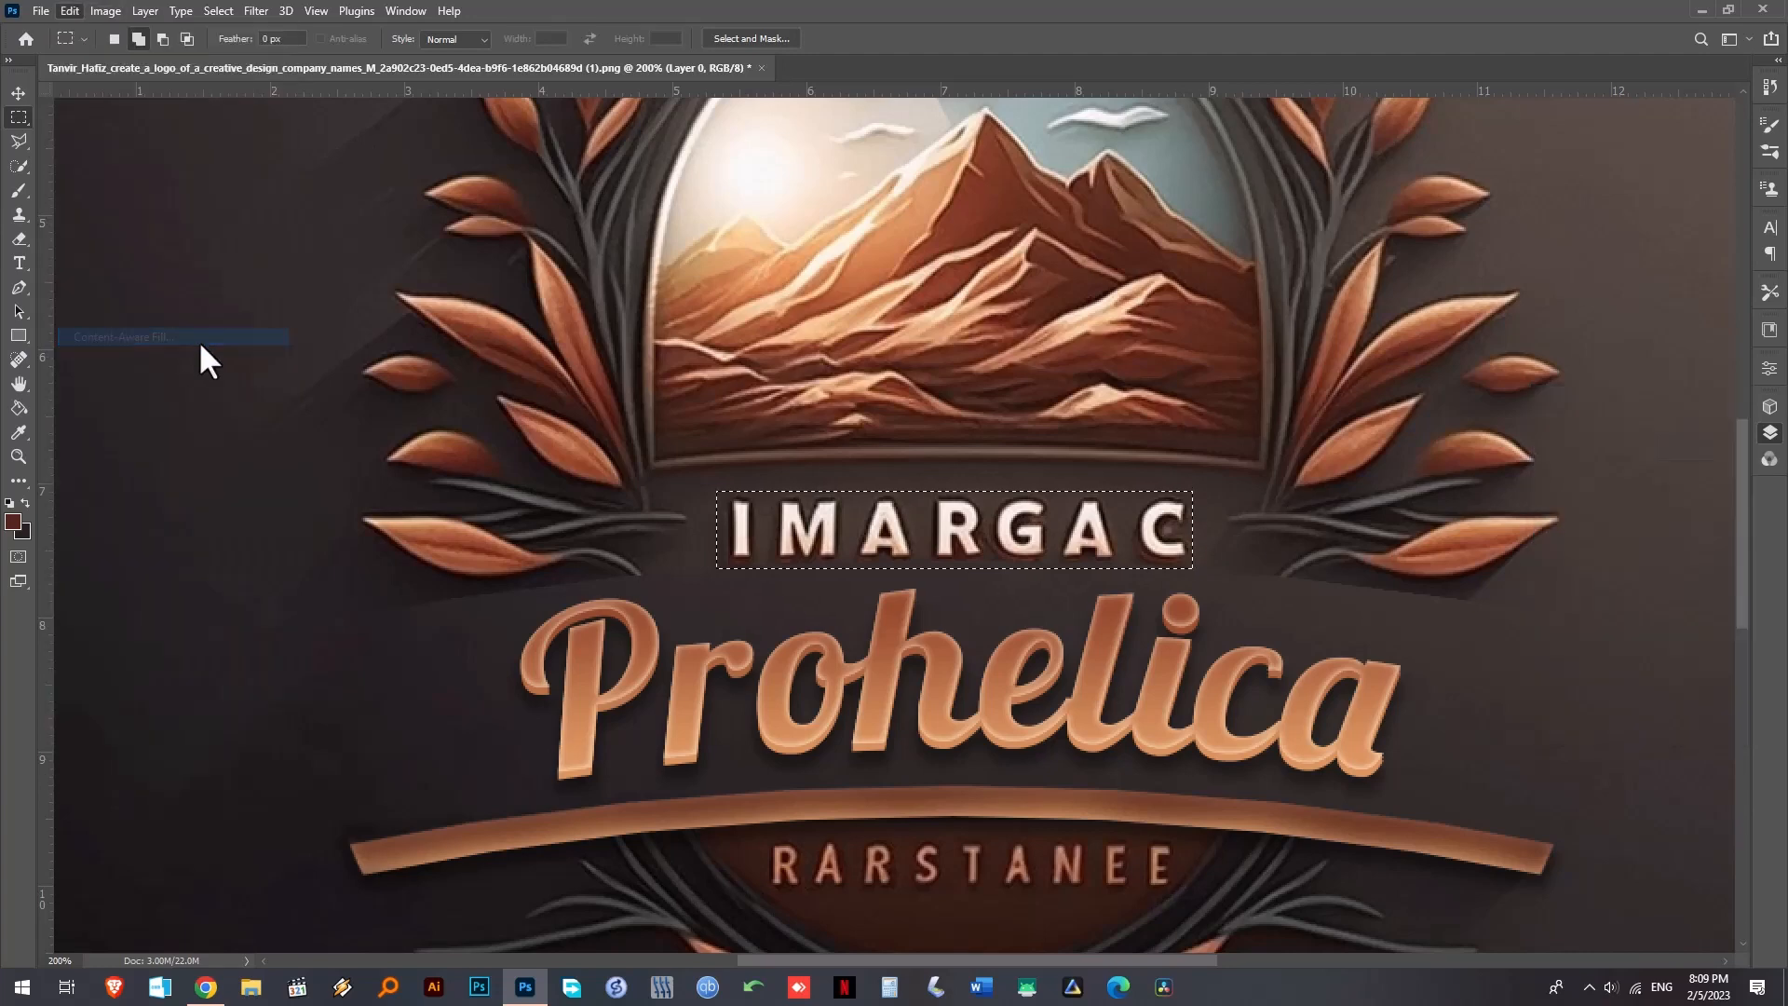
click(123, 338)
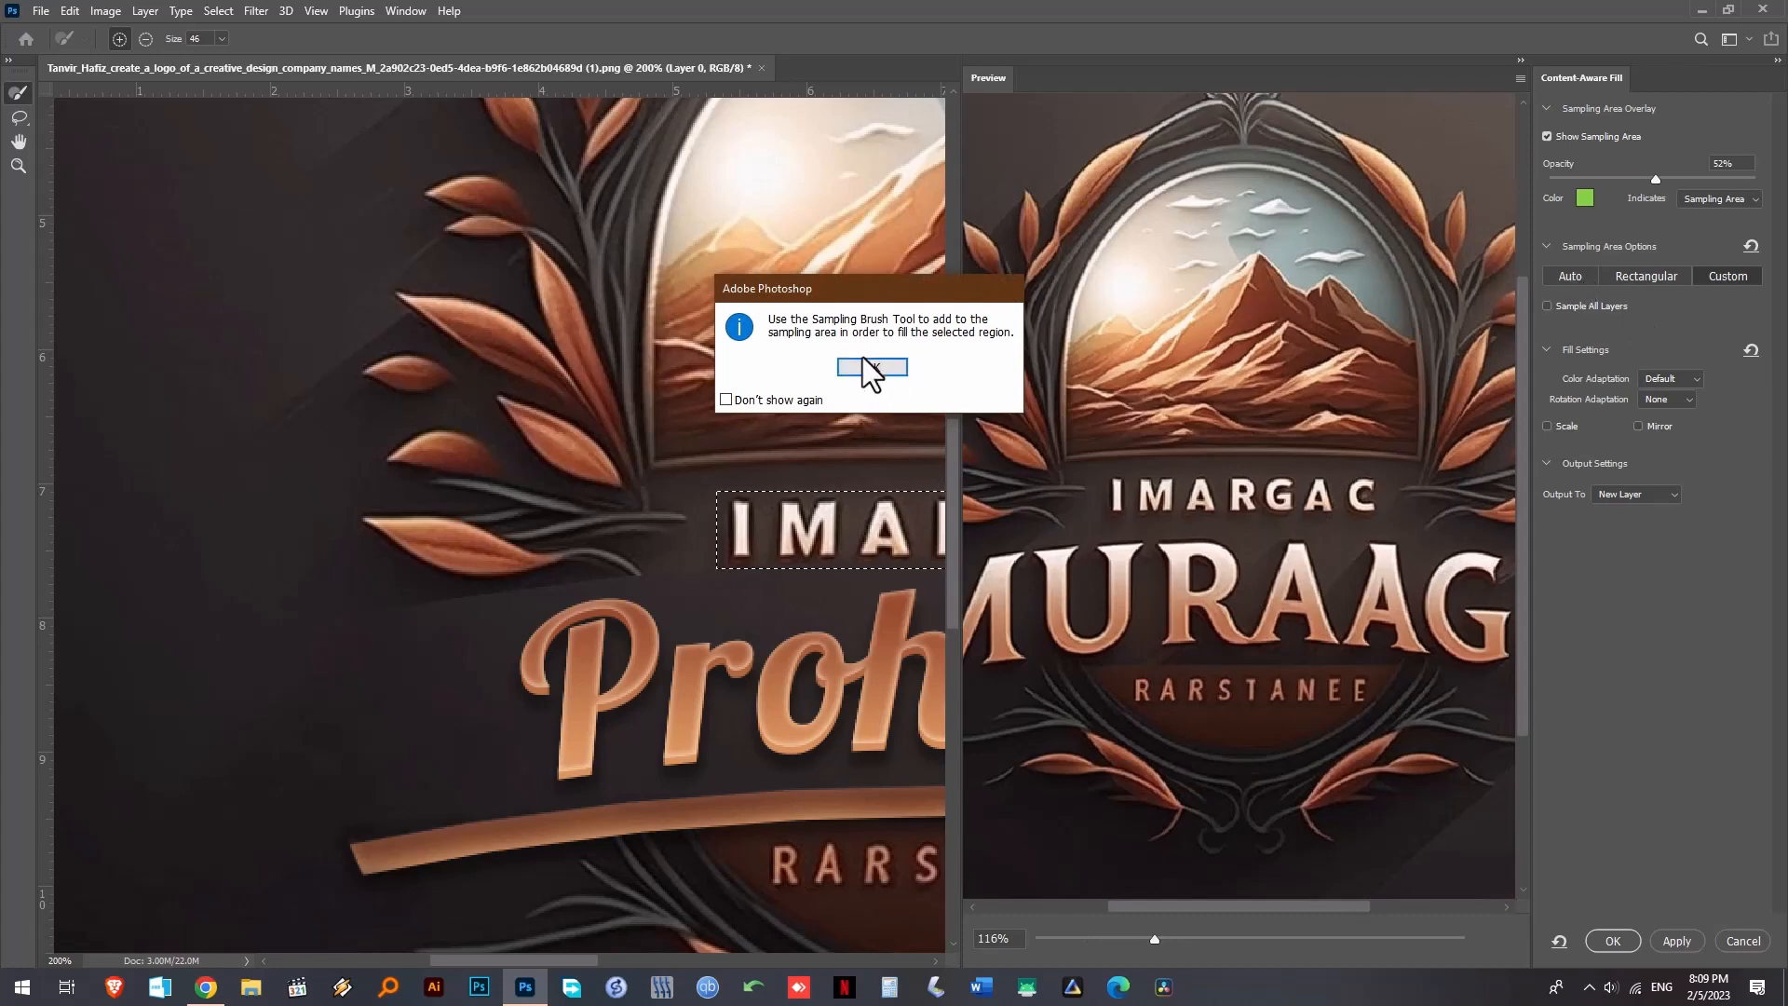
click(872, 368)
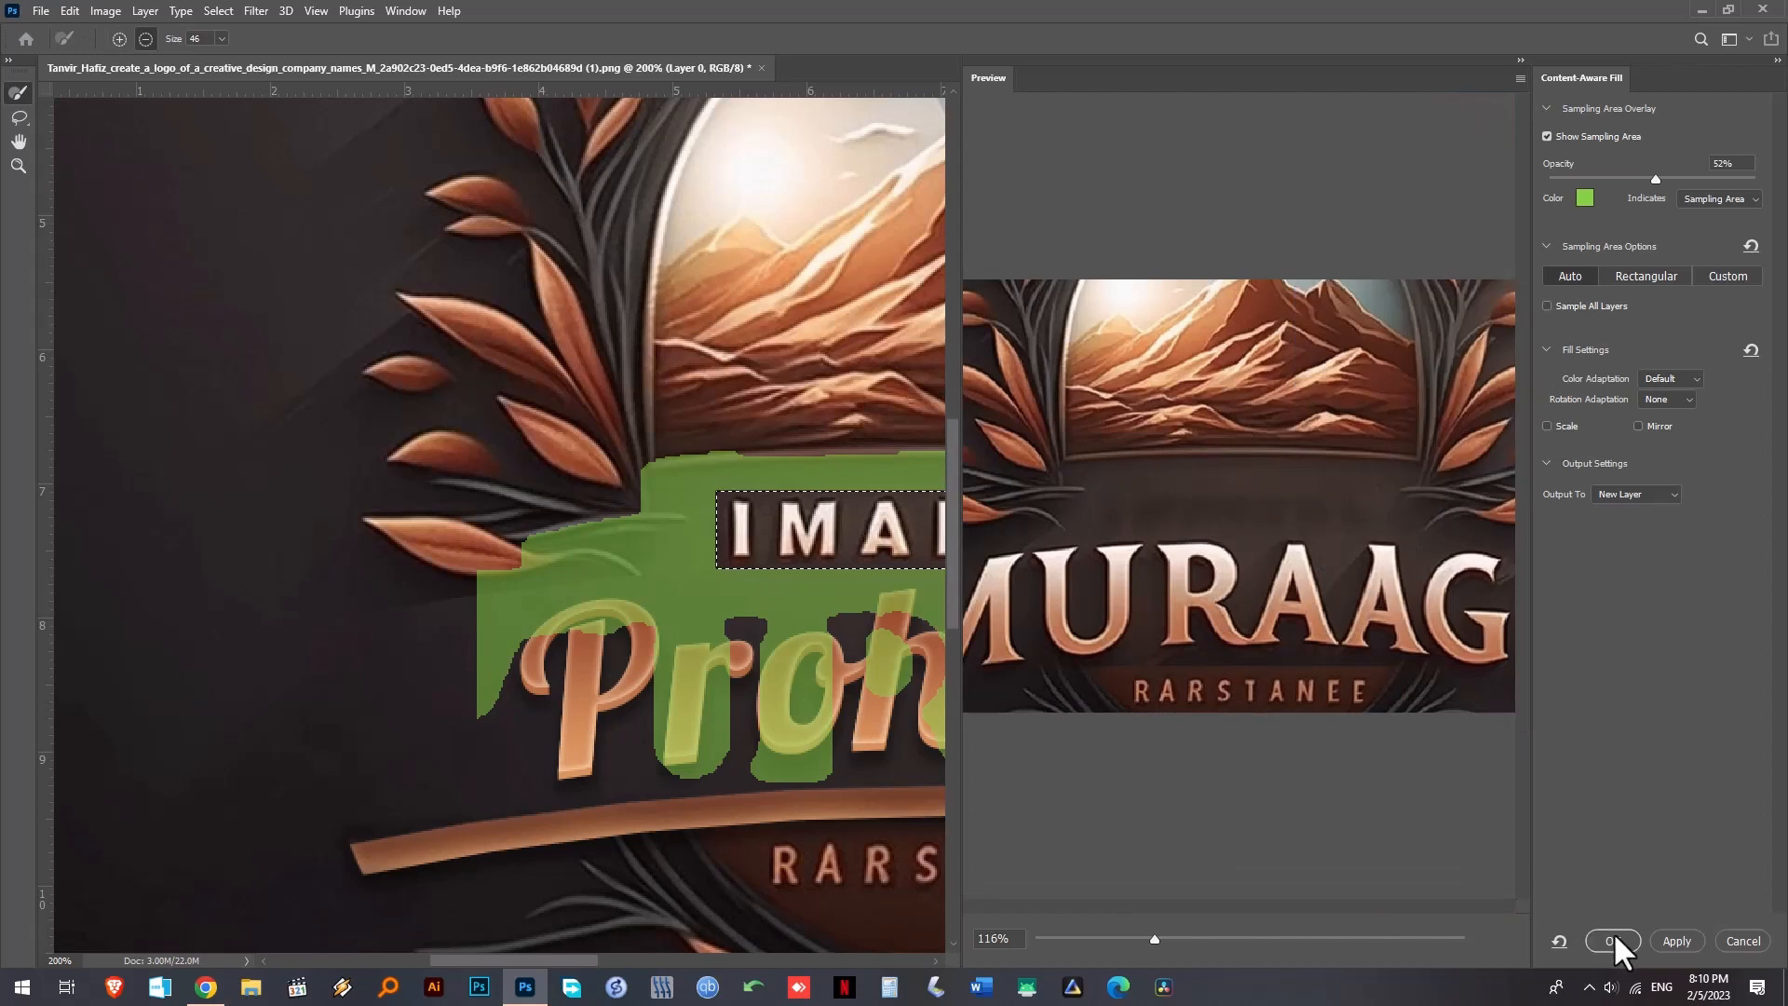
click(1612, 940)
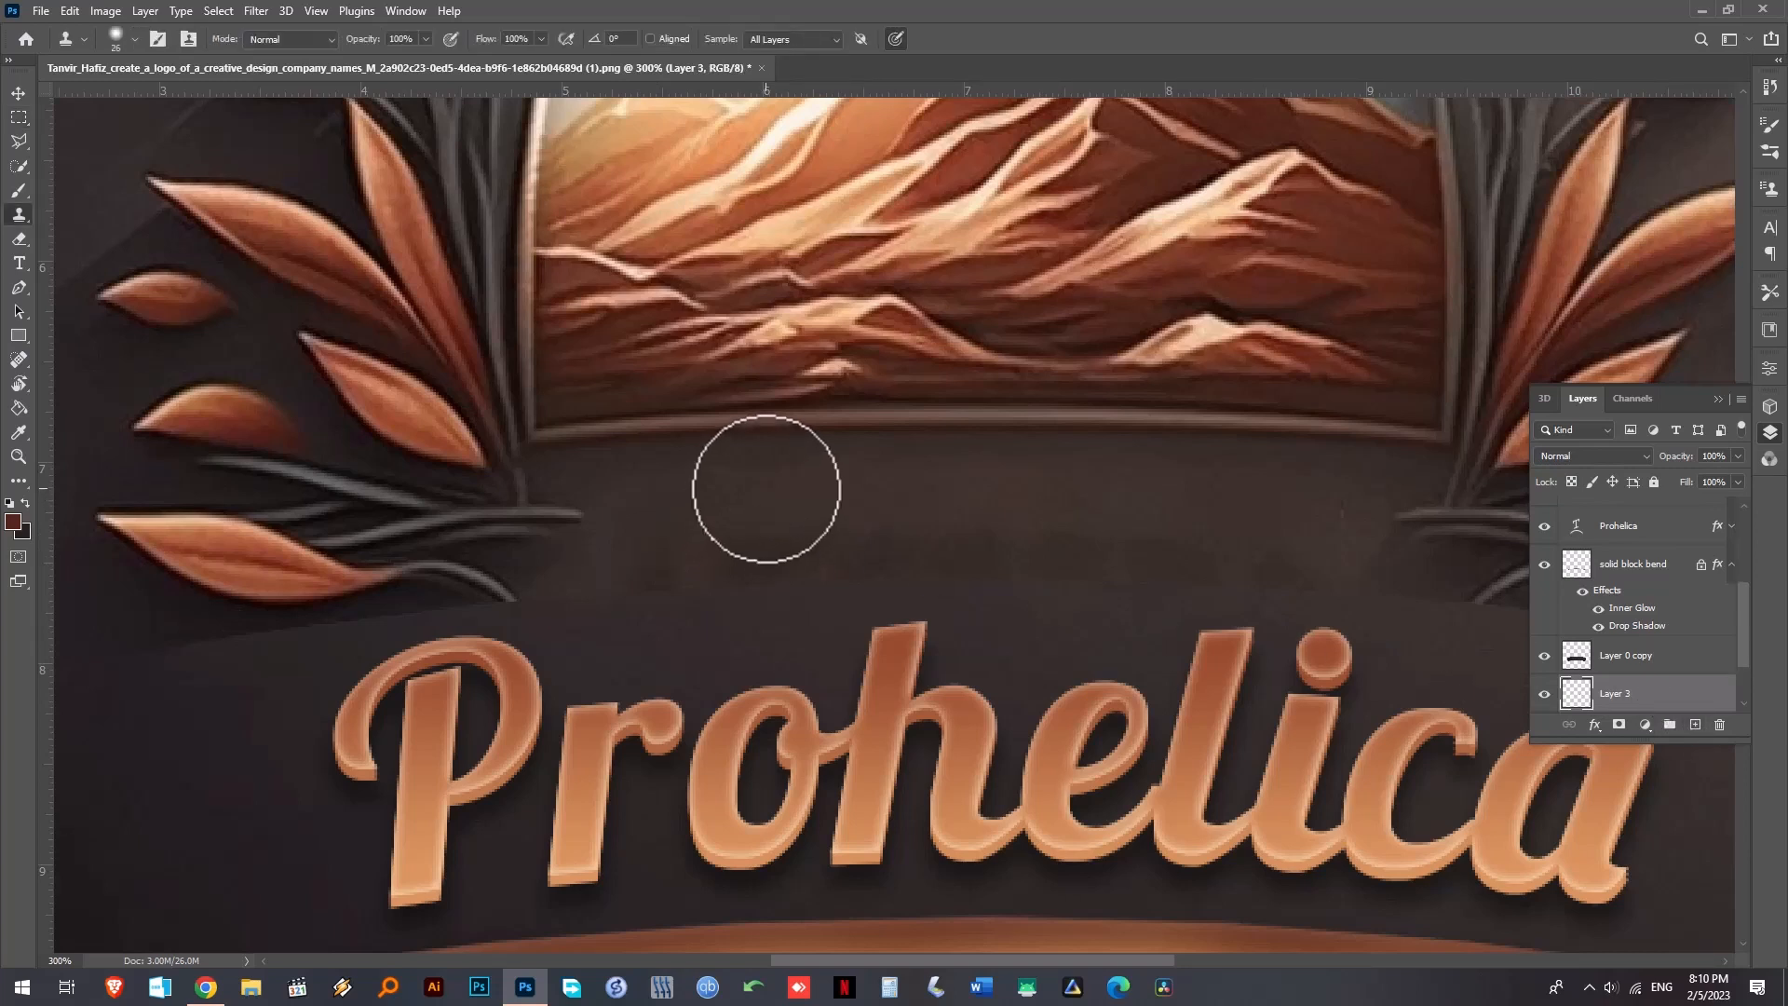
mouse_move(751, 486)
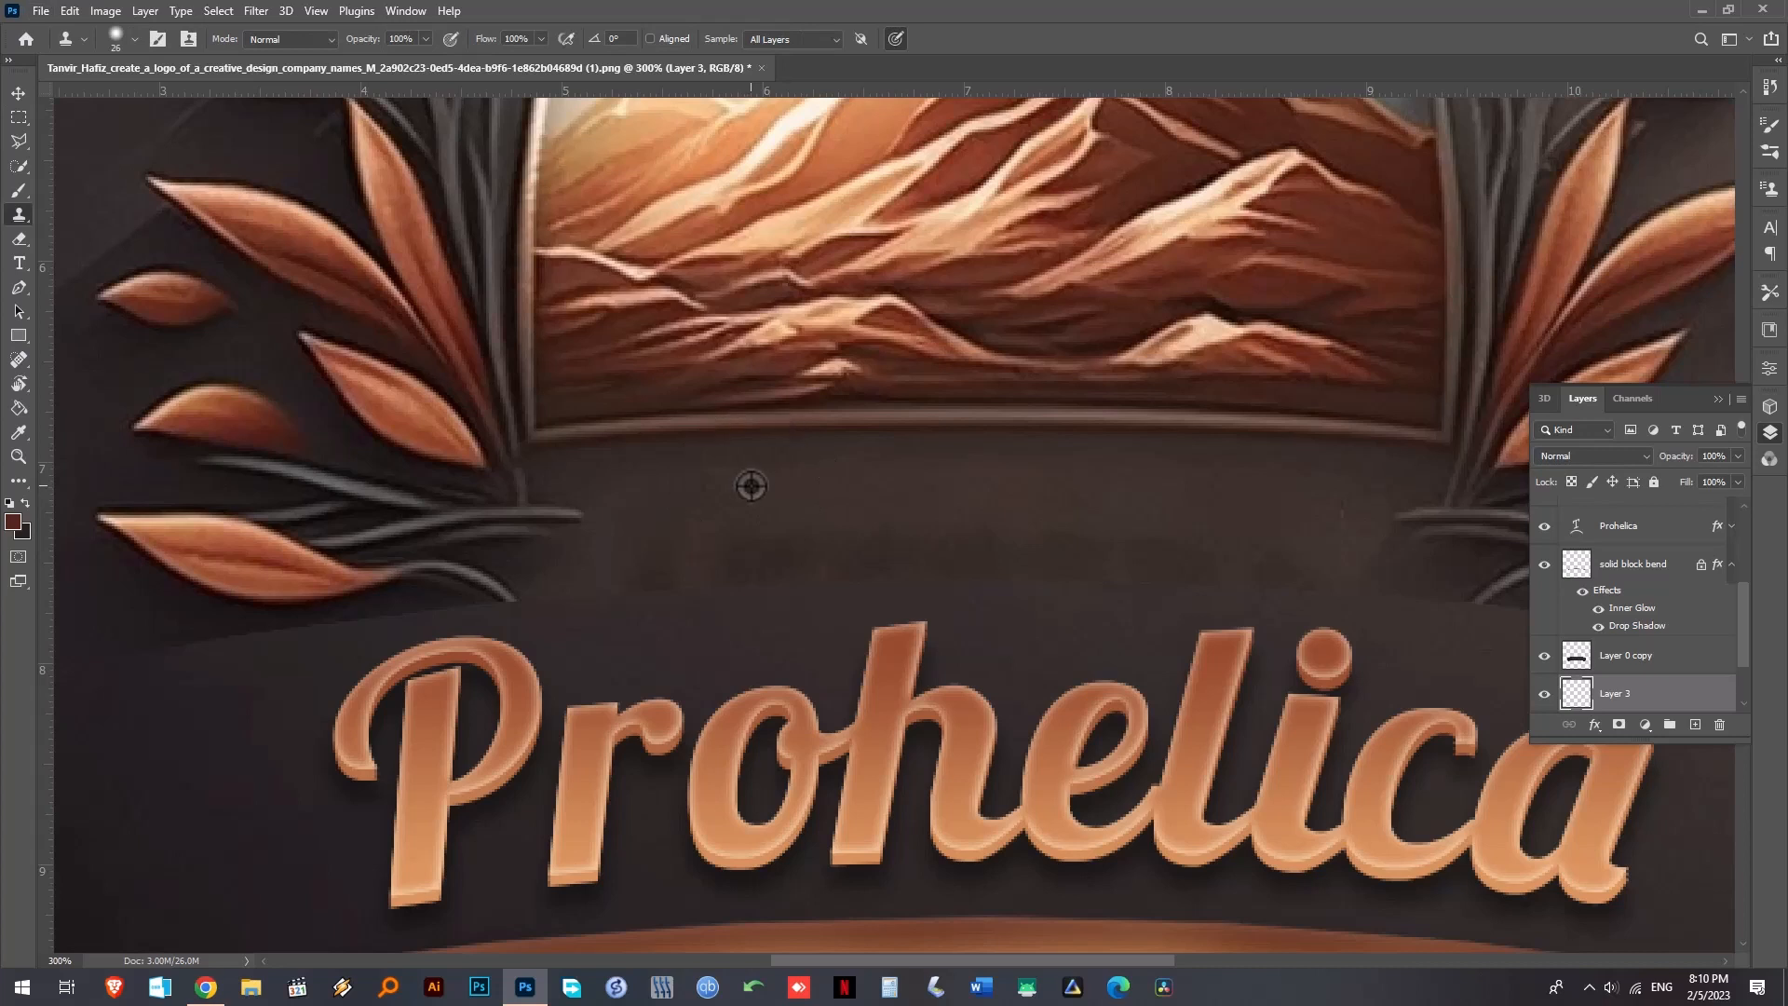
mouse_move(840, 490)
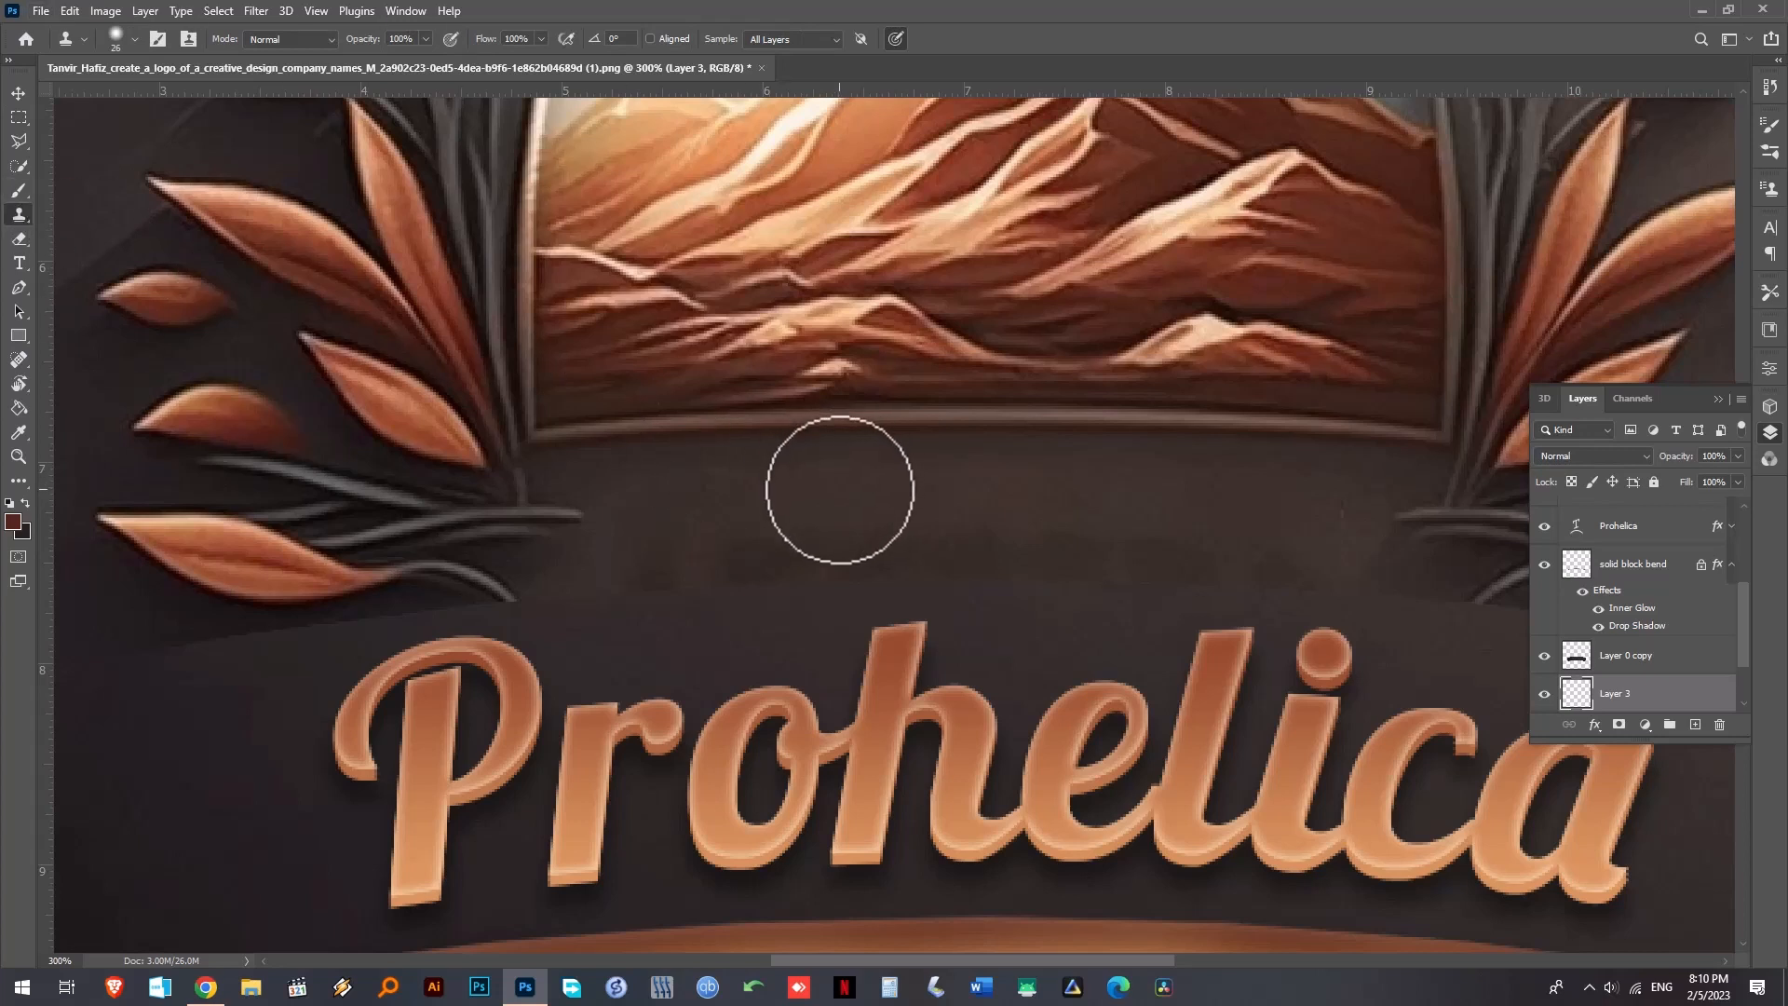
mouse_move(660, 515)
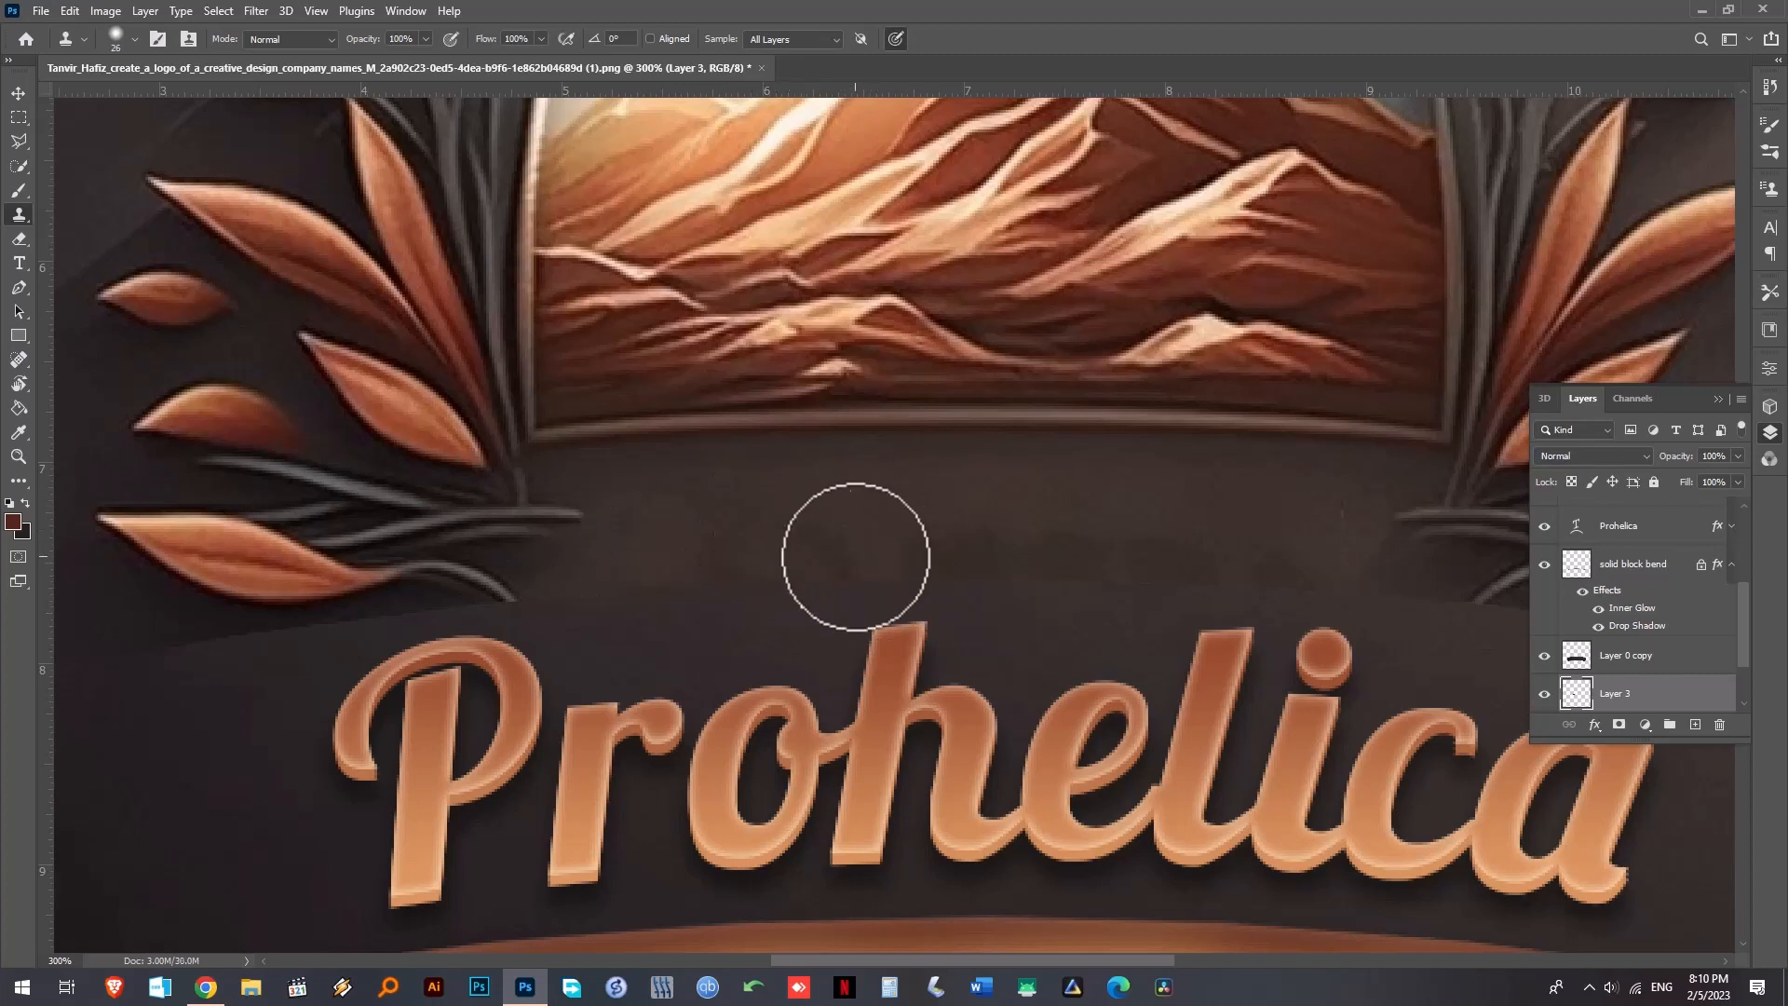
mouse_move(1039, 484)
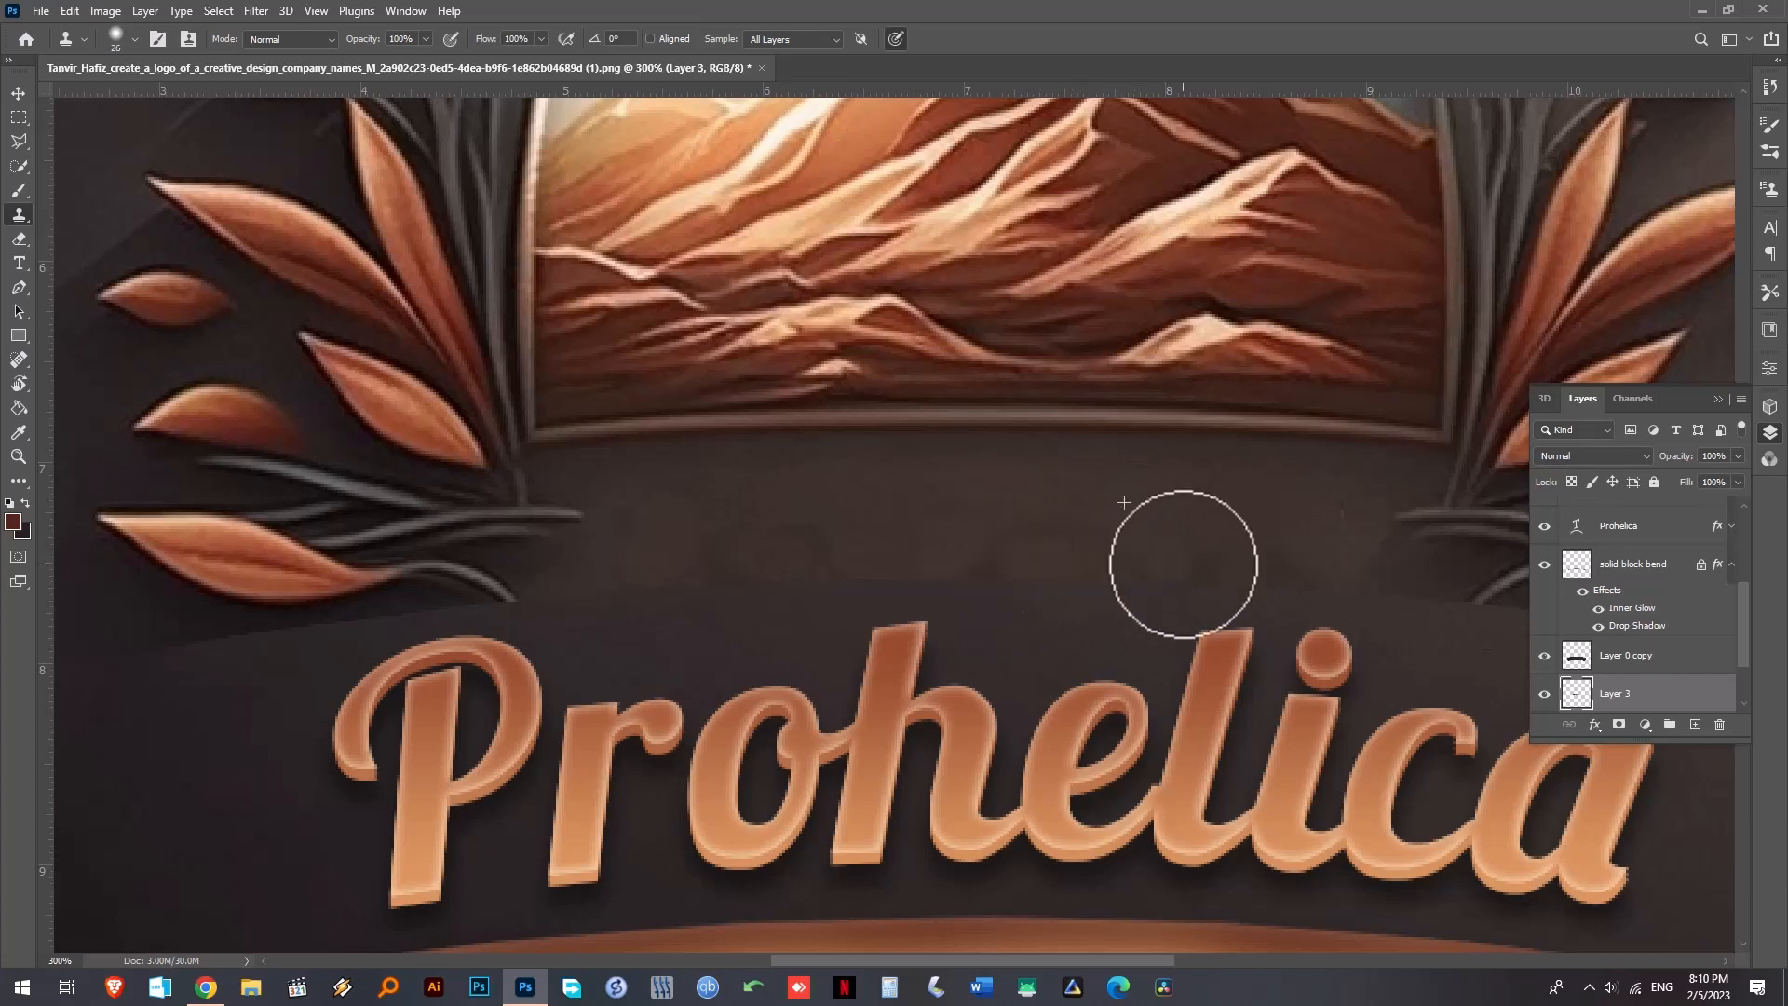
mouse_move(1093, 472)
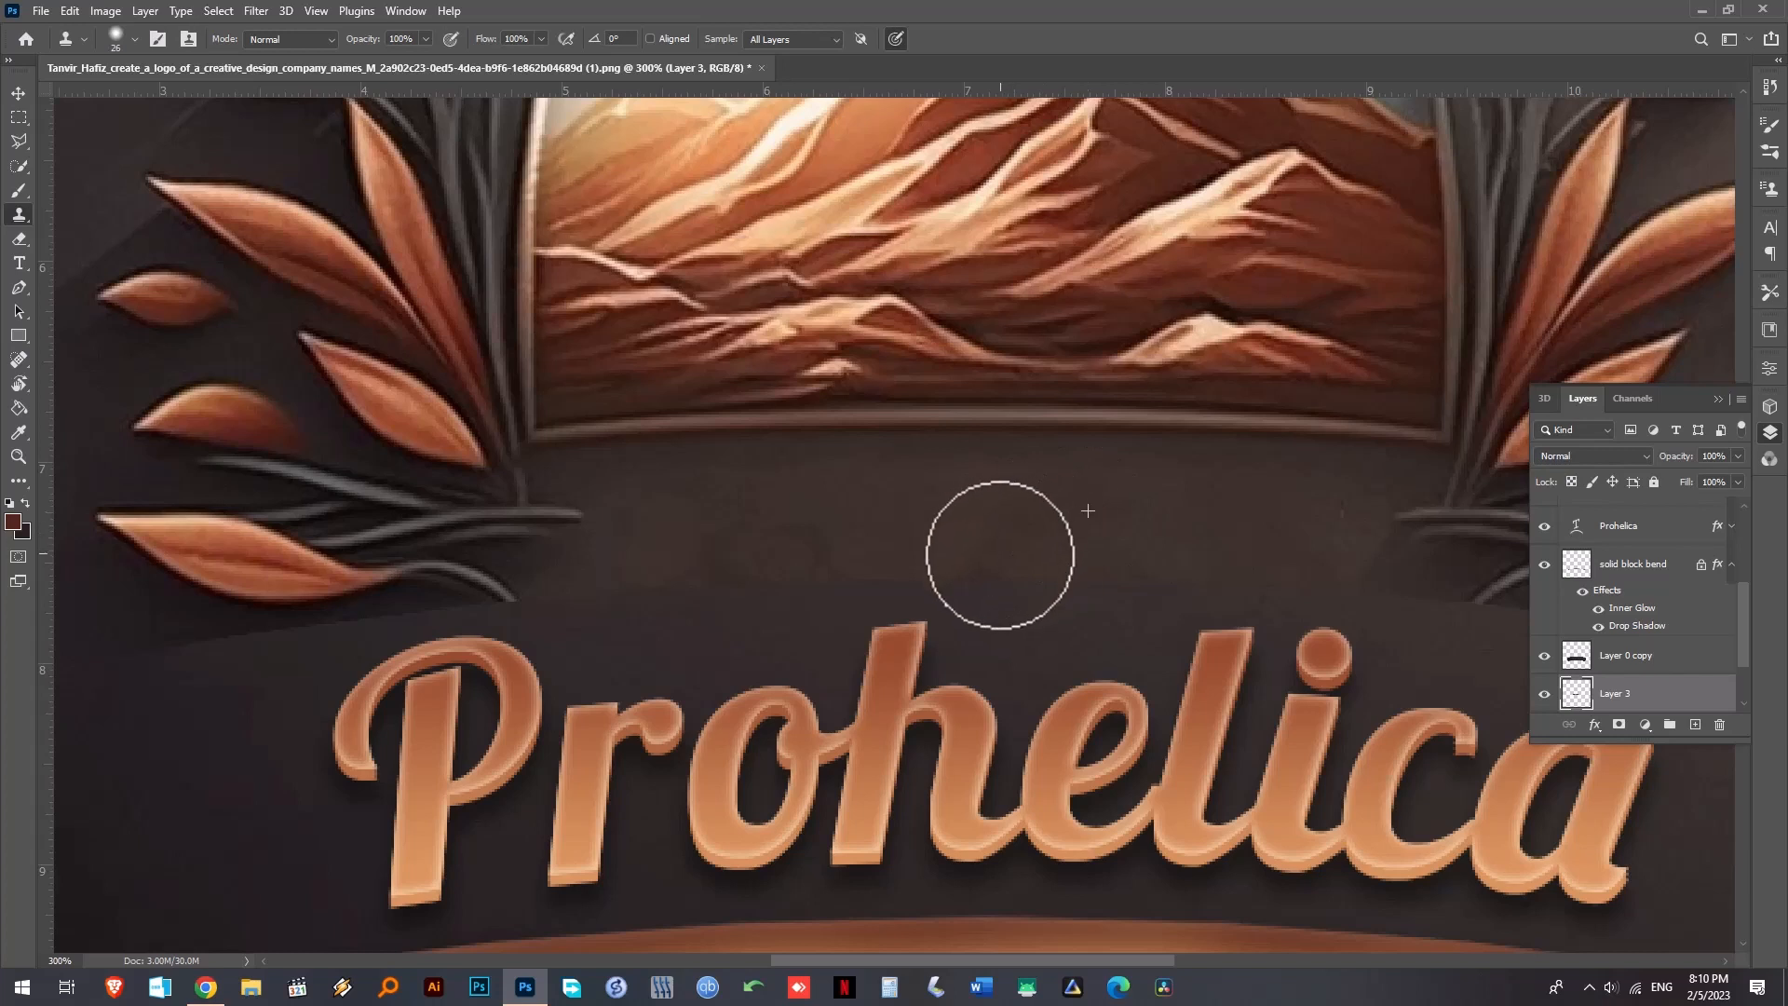
mouse_move(799, 505)
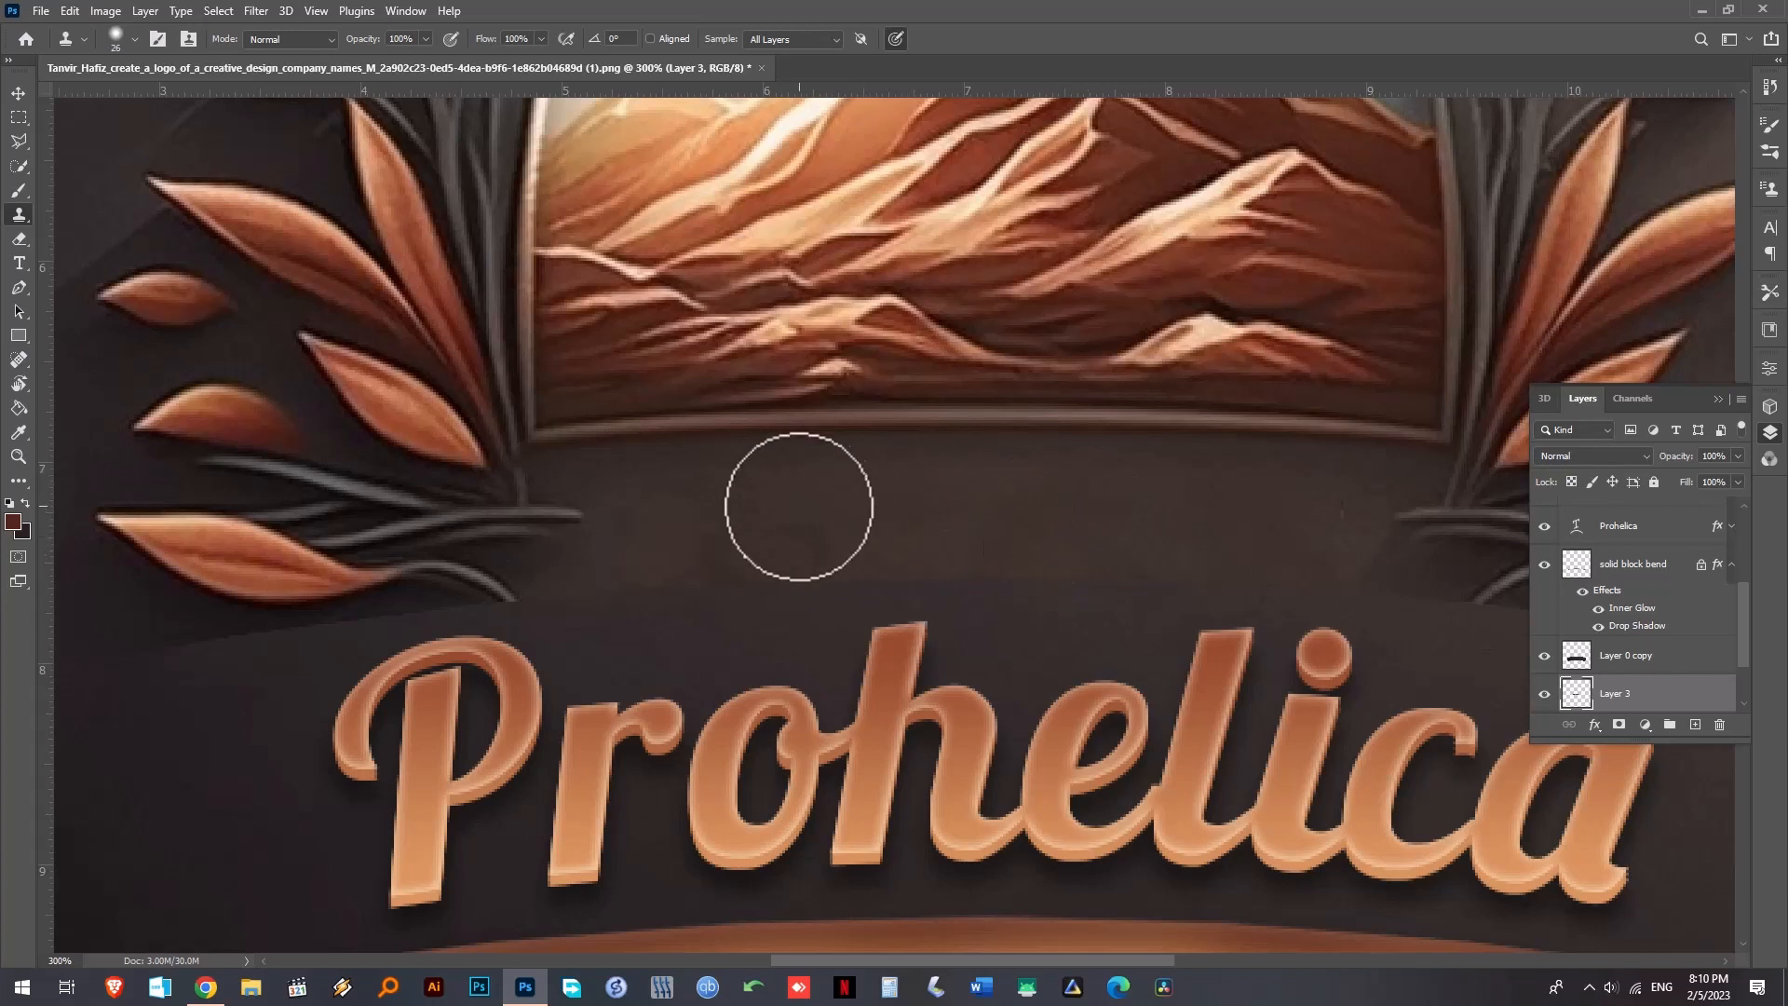
mouse_move(731, 548)
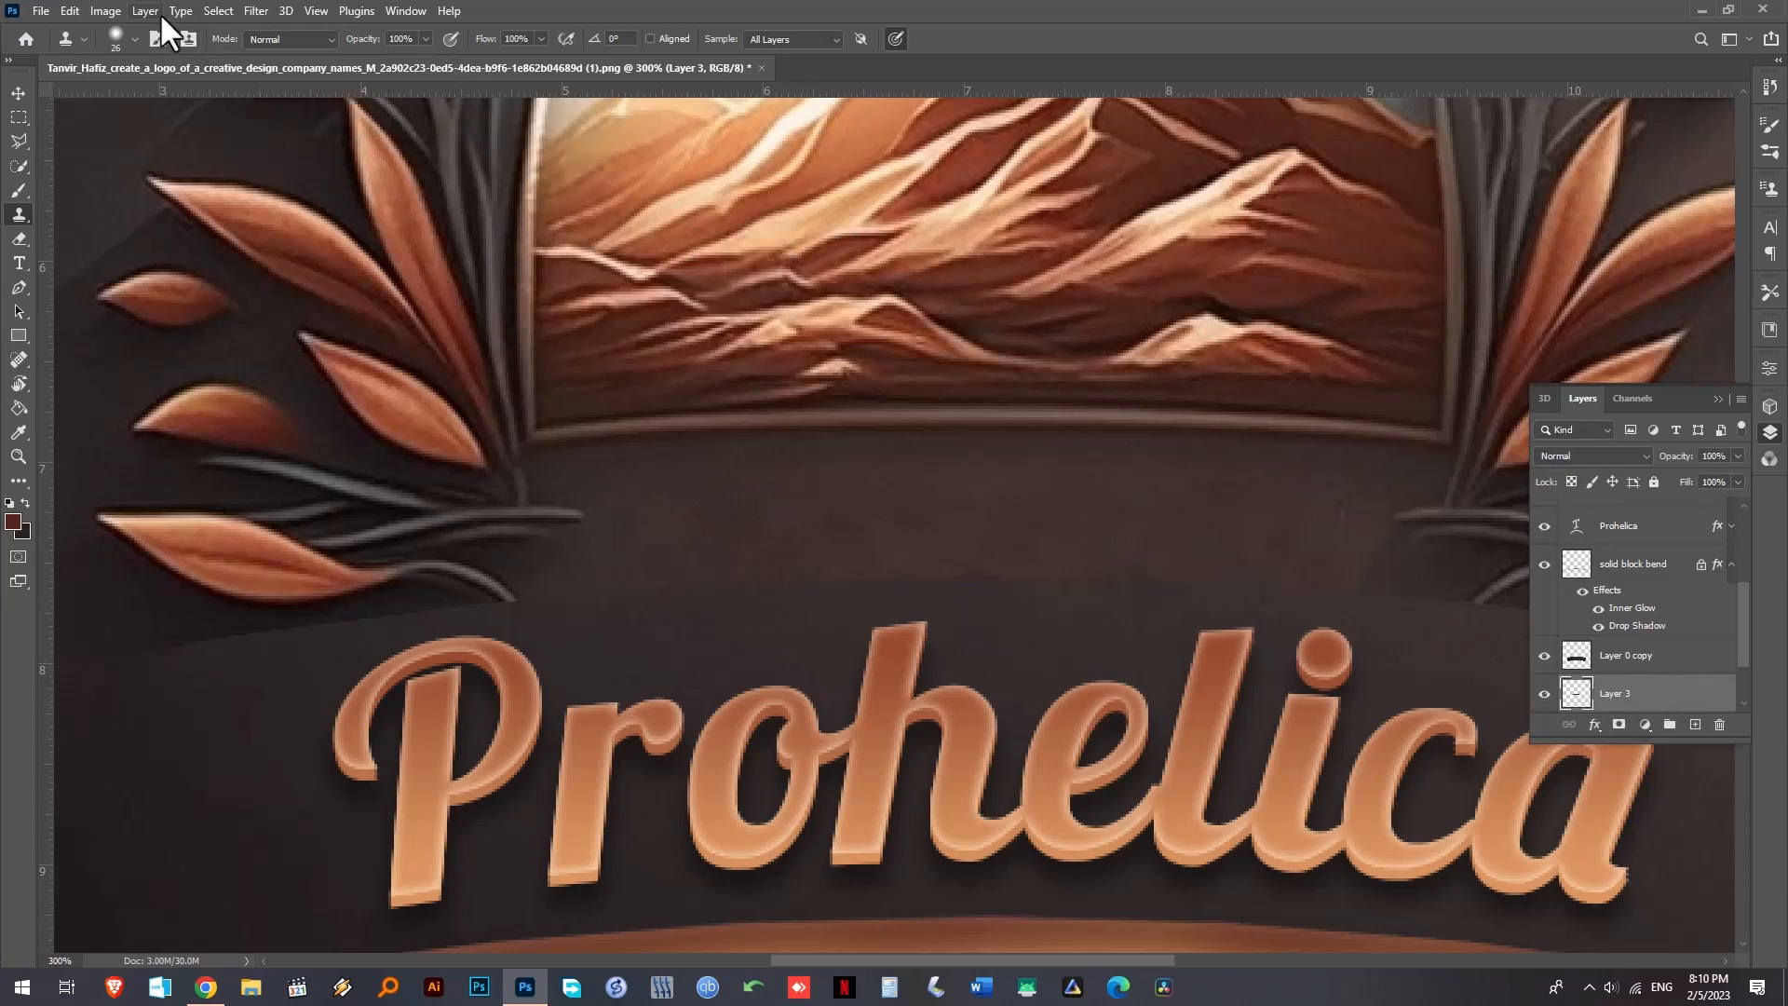
- Apply a Gaussian Blur of about 7.6 pixels to the cleaned-up patch
click(255, 12)
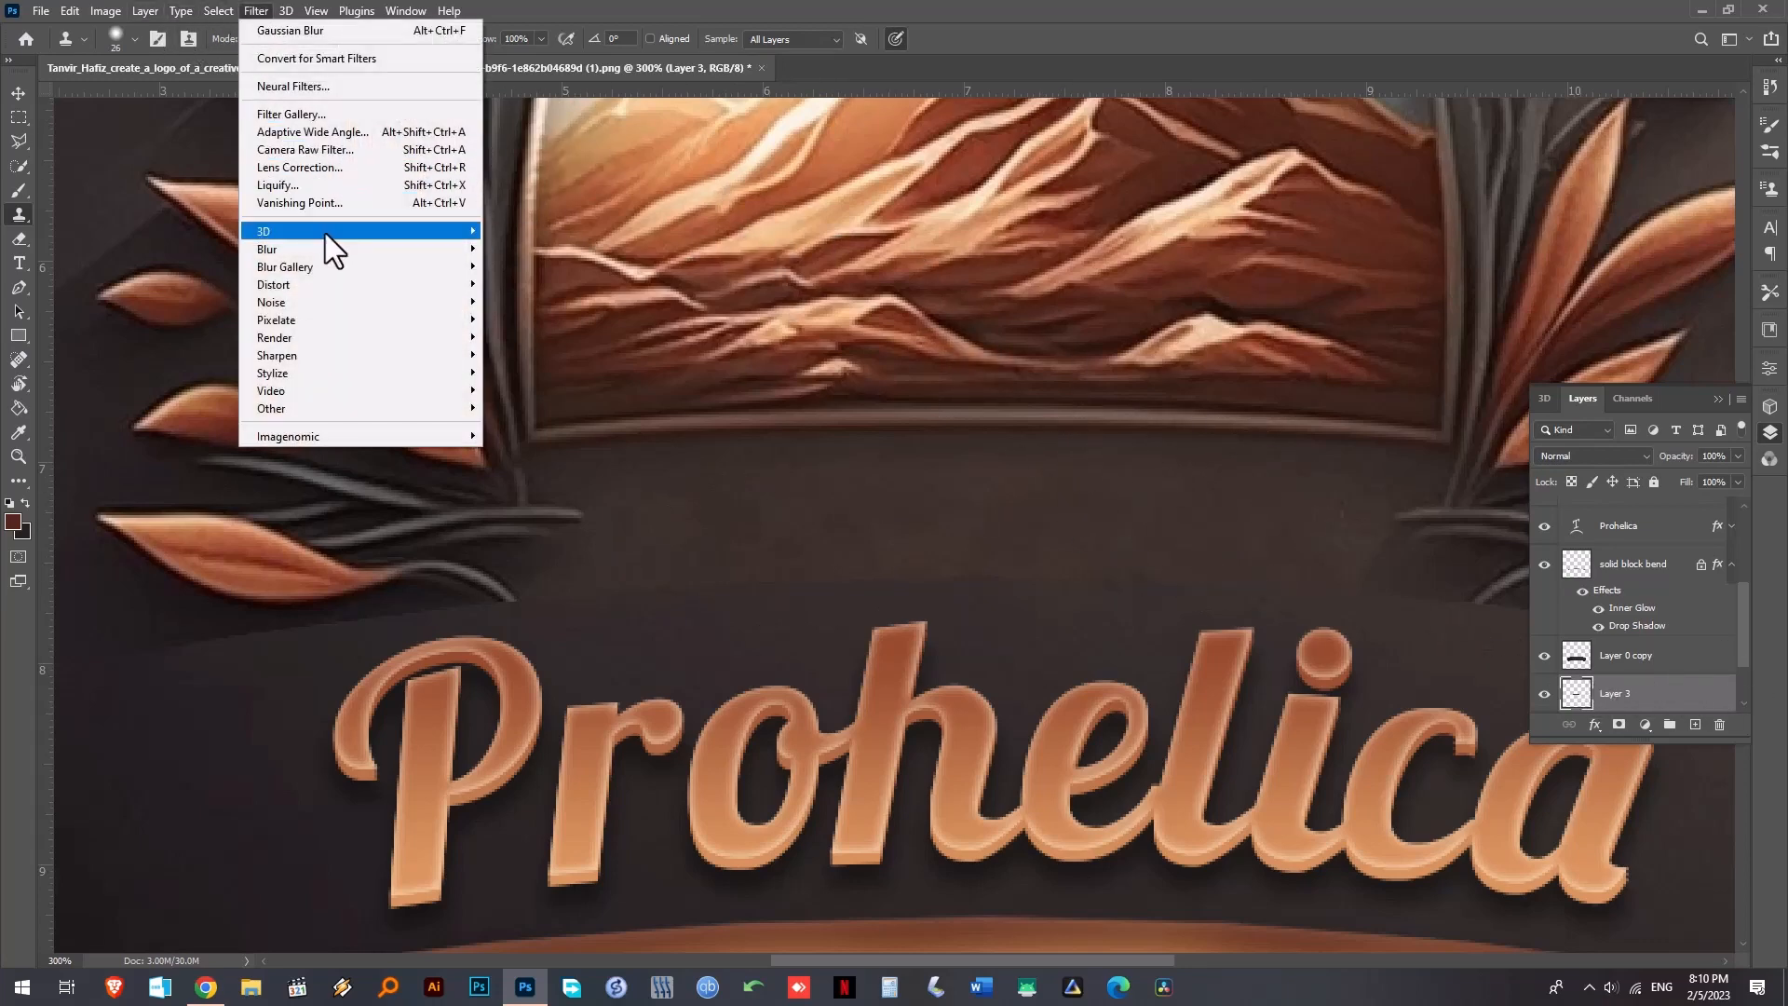
click(289, 31)
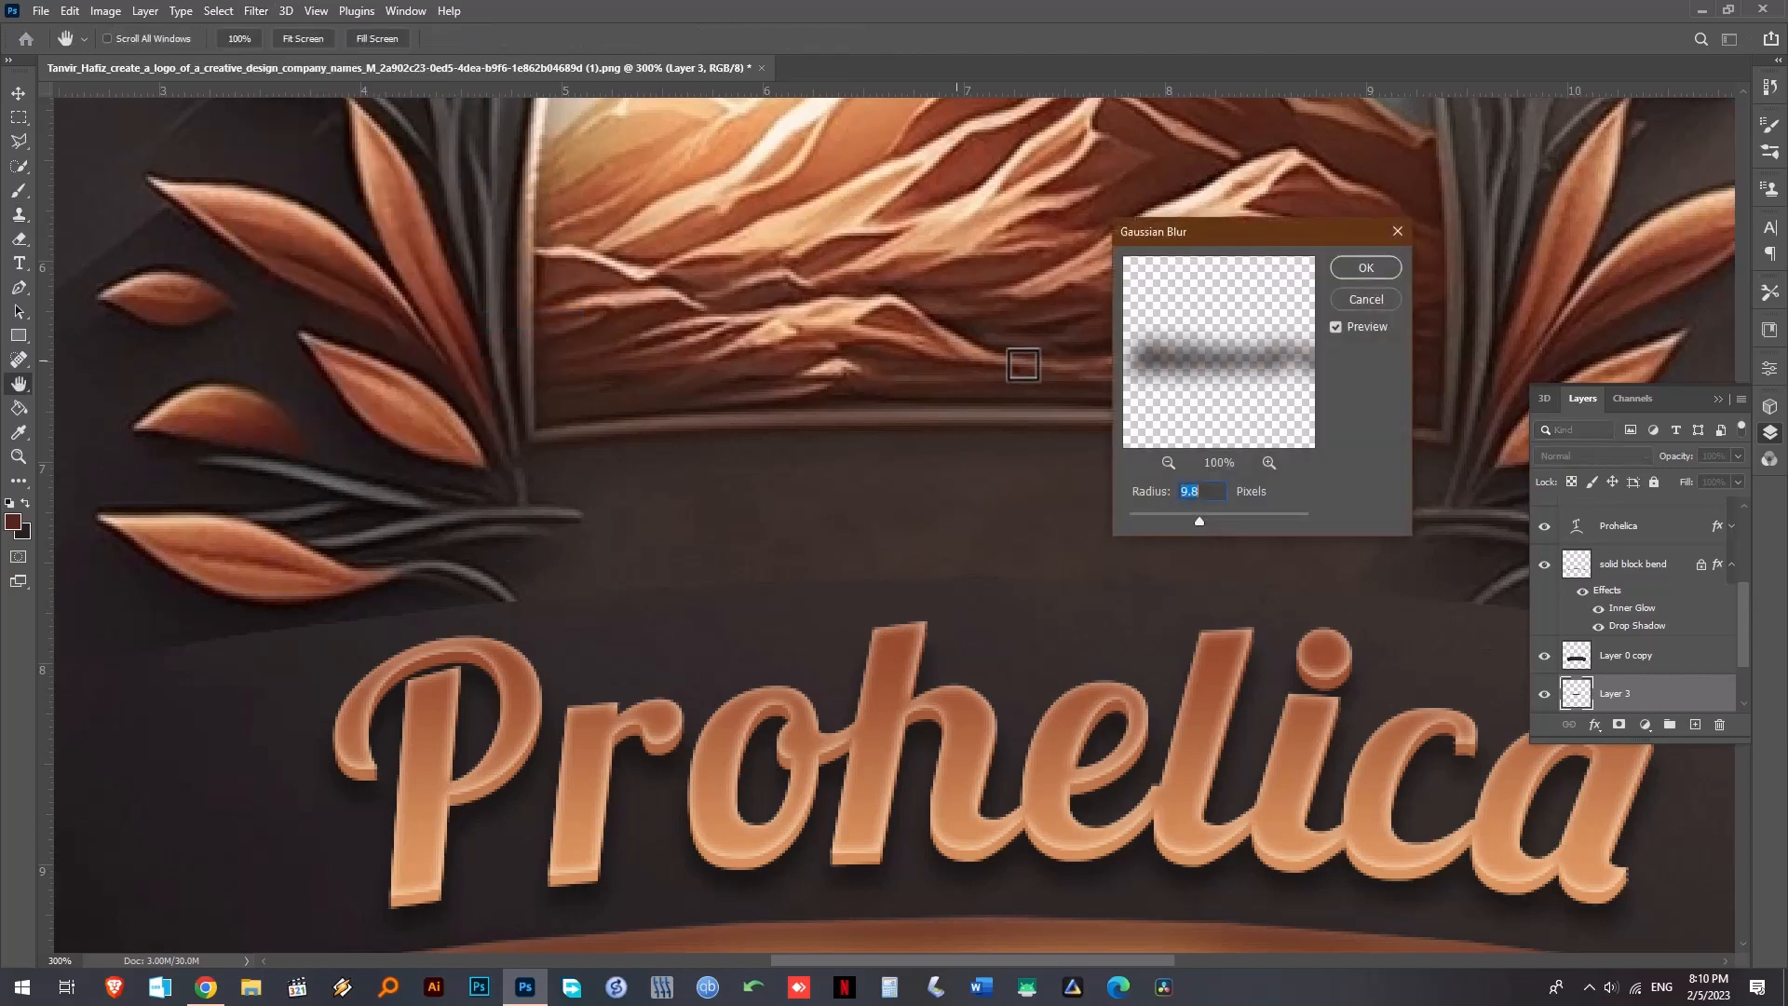
drag(1198, 522, 1190, 521)
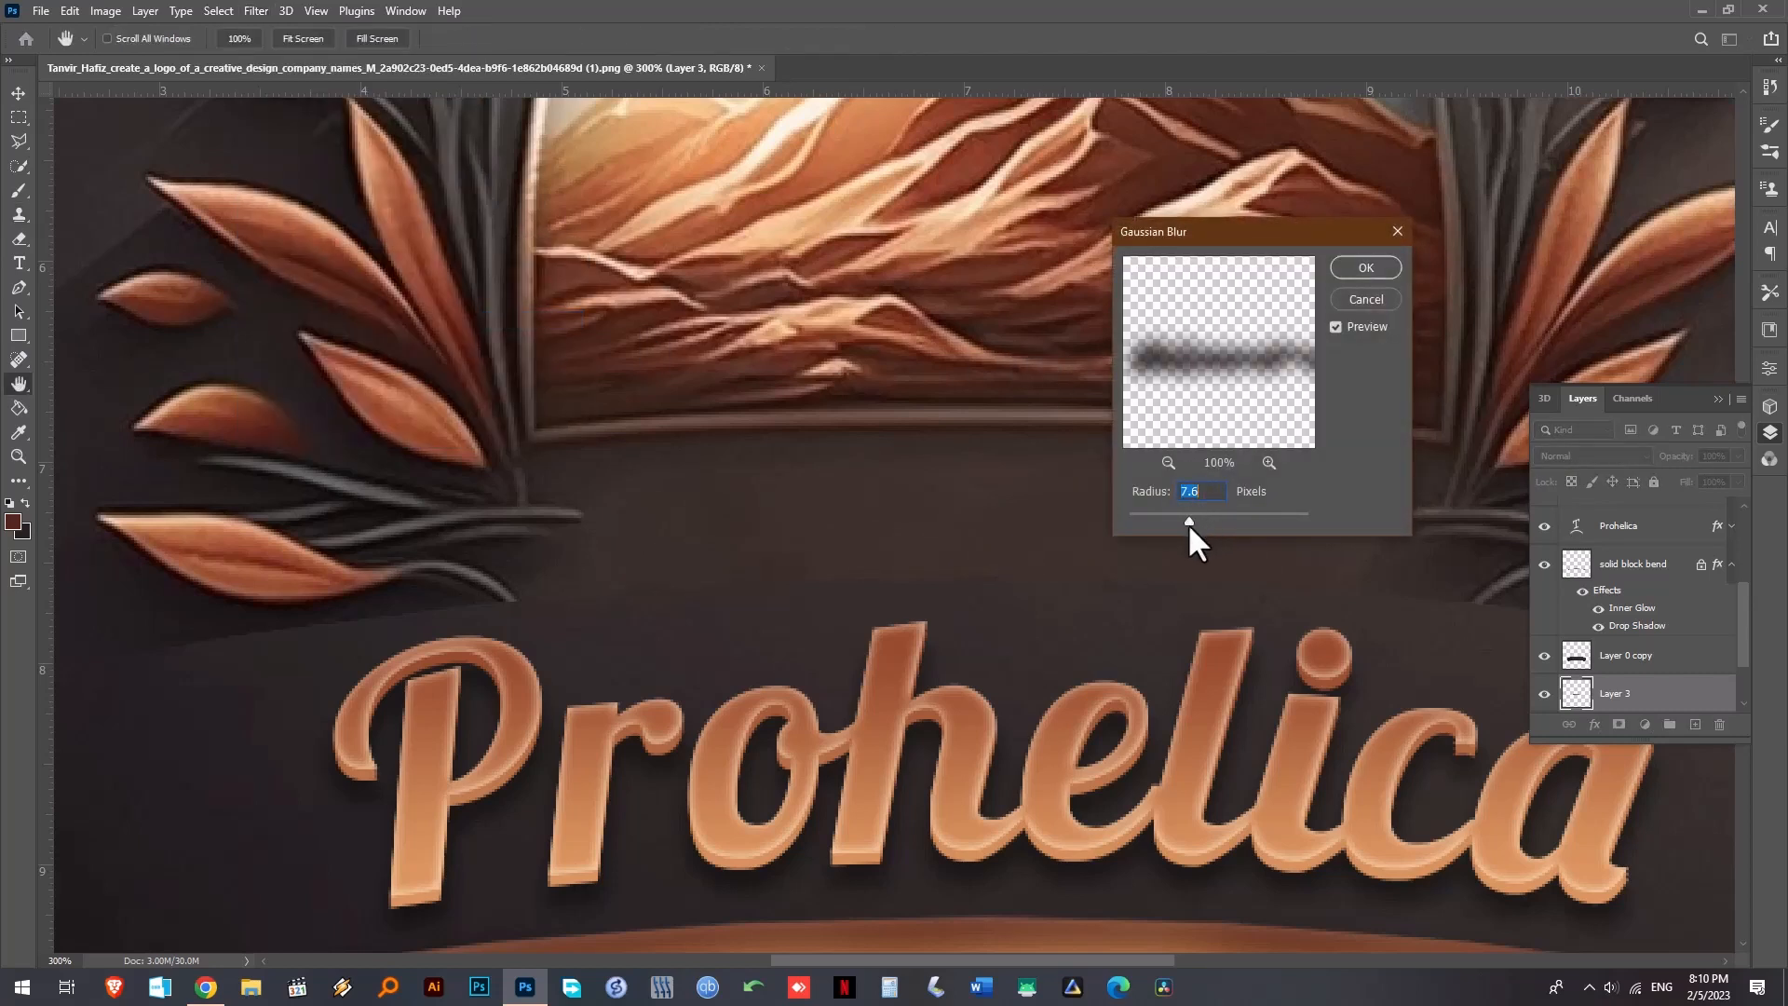
click(1365, 267)
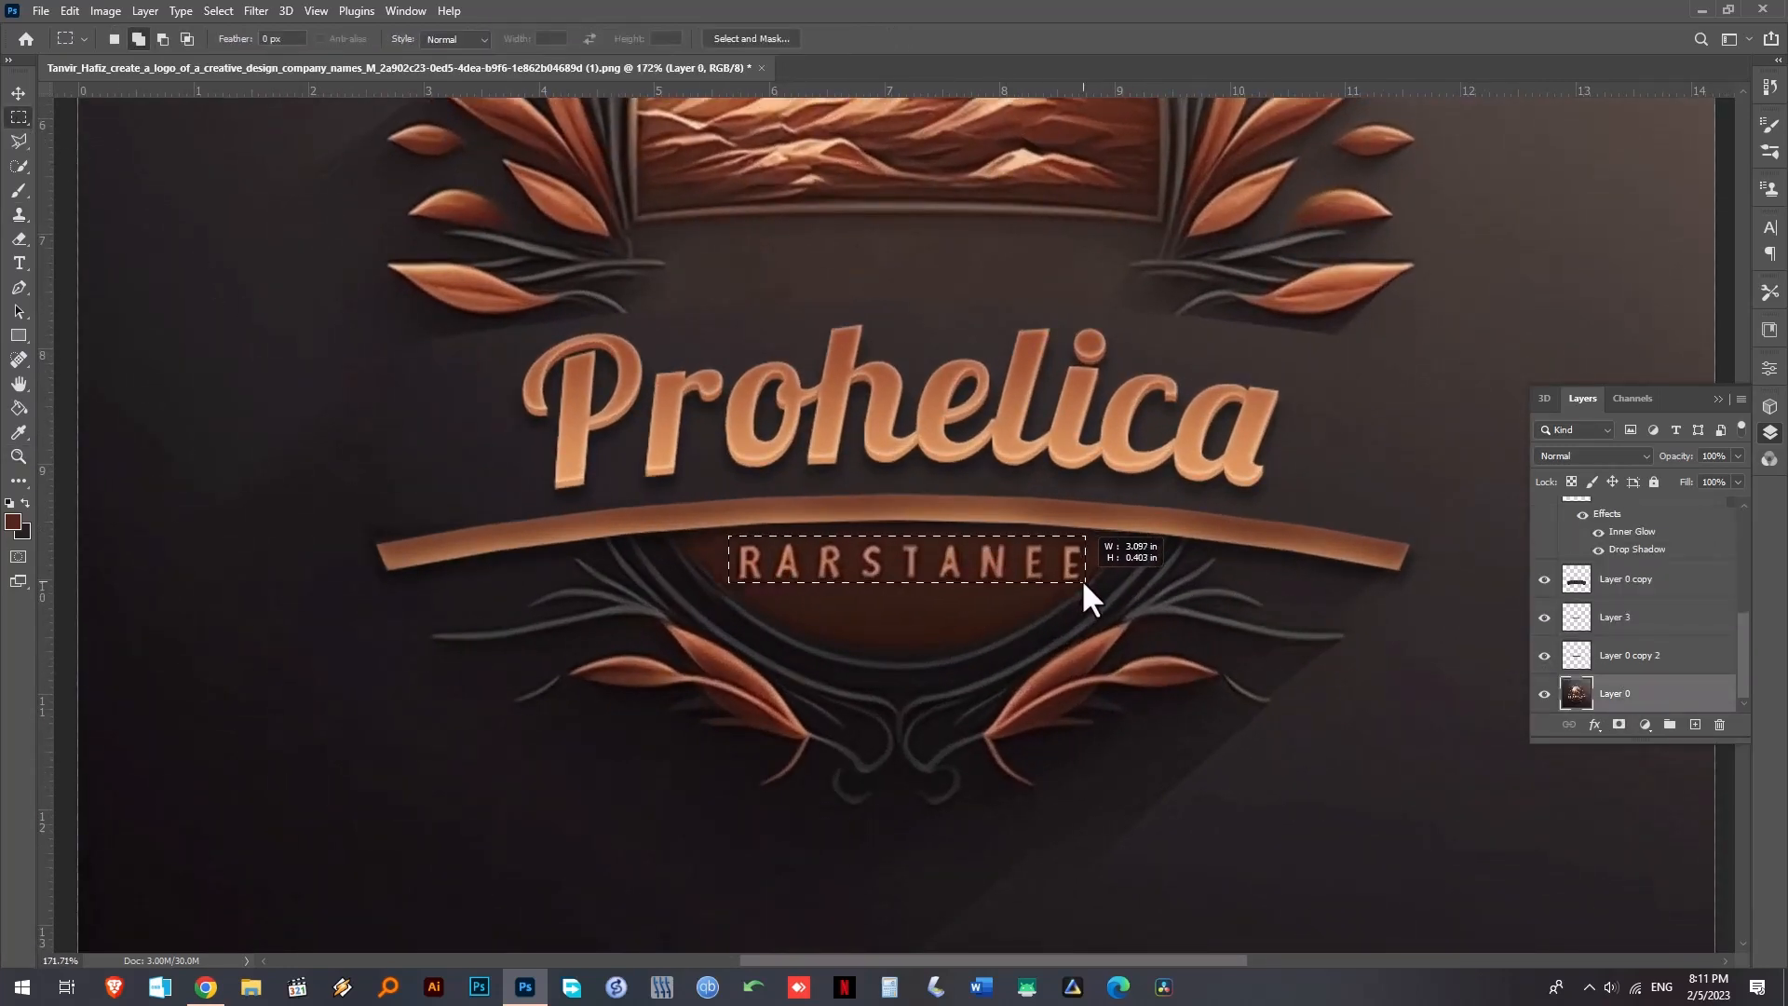
- Remove the RARSTANEE lettering with Edit > Content-Aware Fill output to a new layer
click(69, 11)
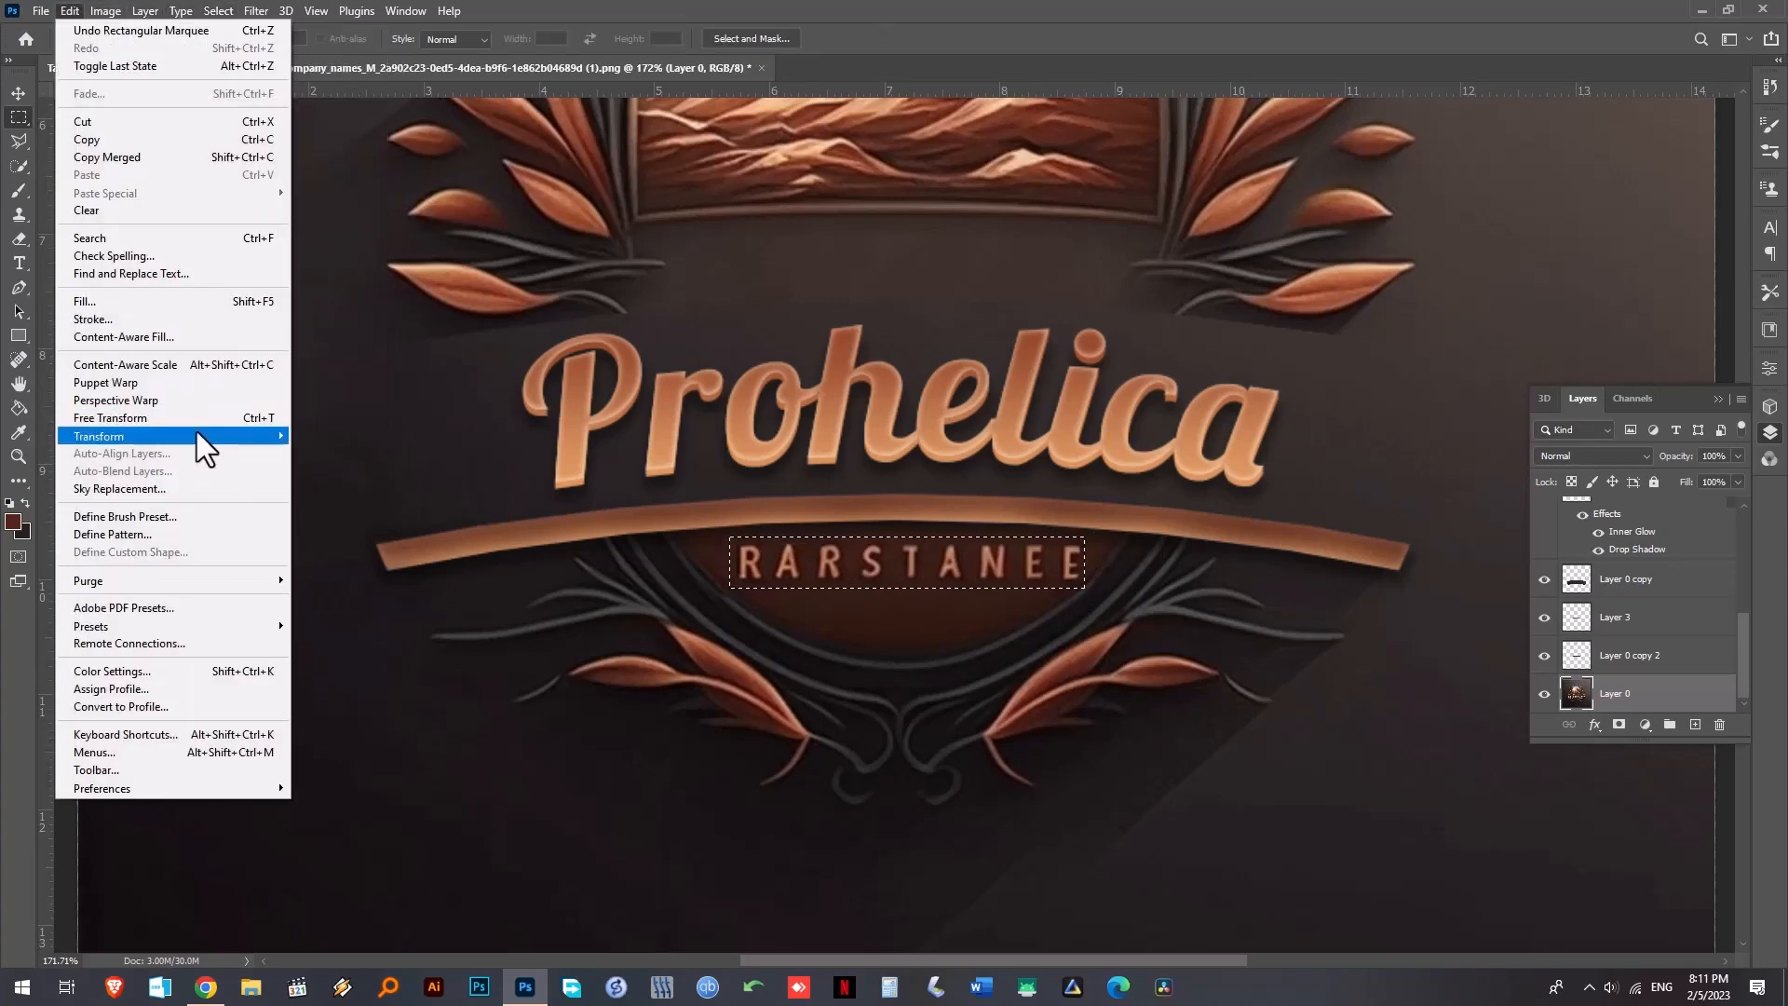
click(123, 337)
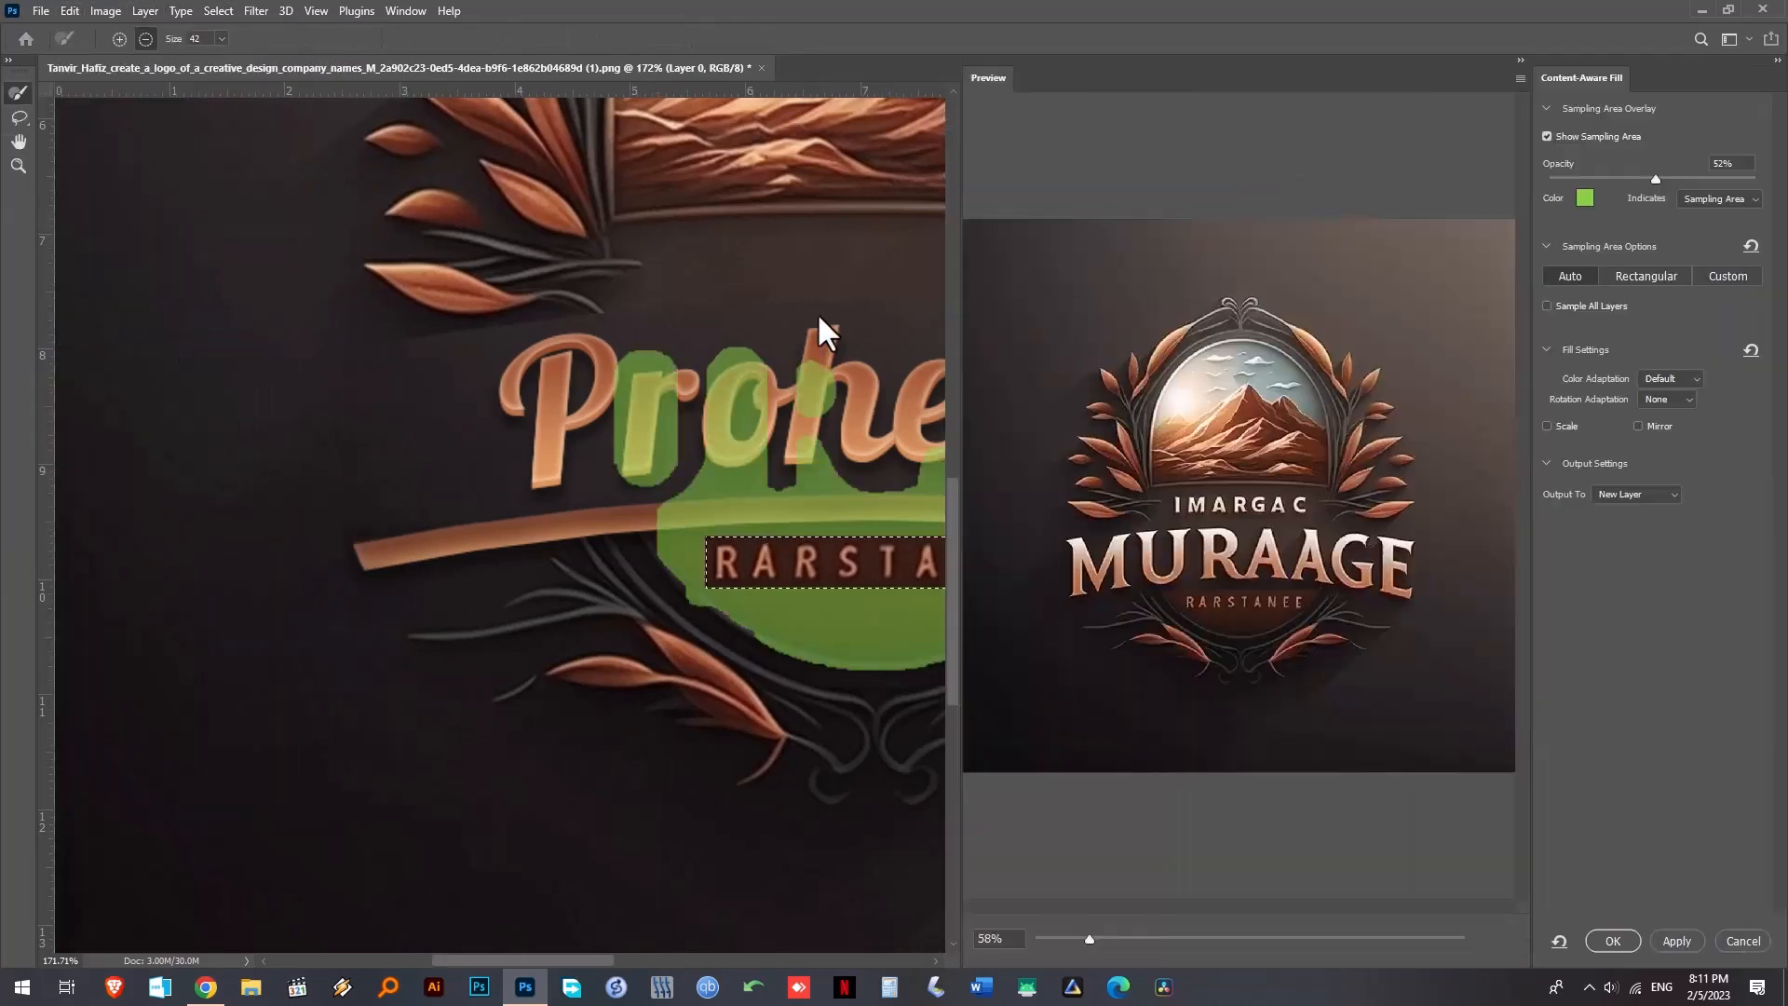
click(1611, 941)
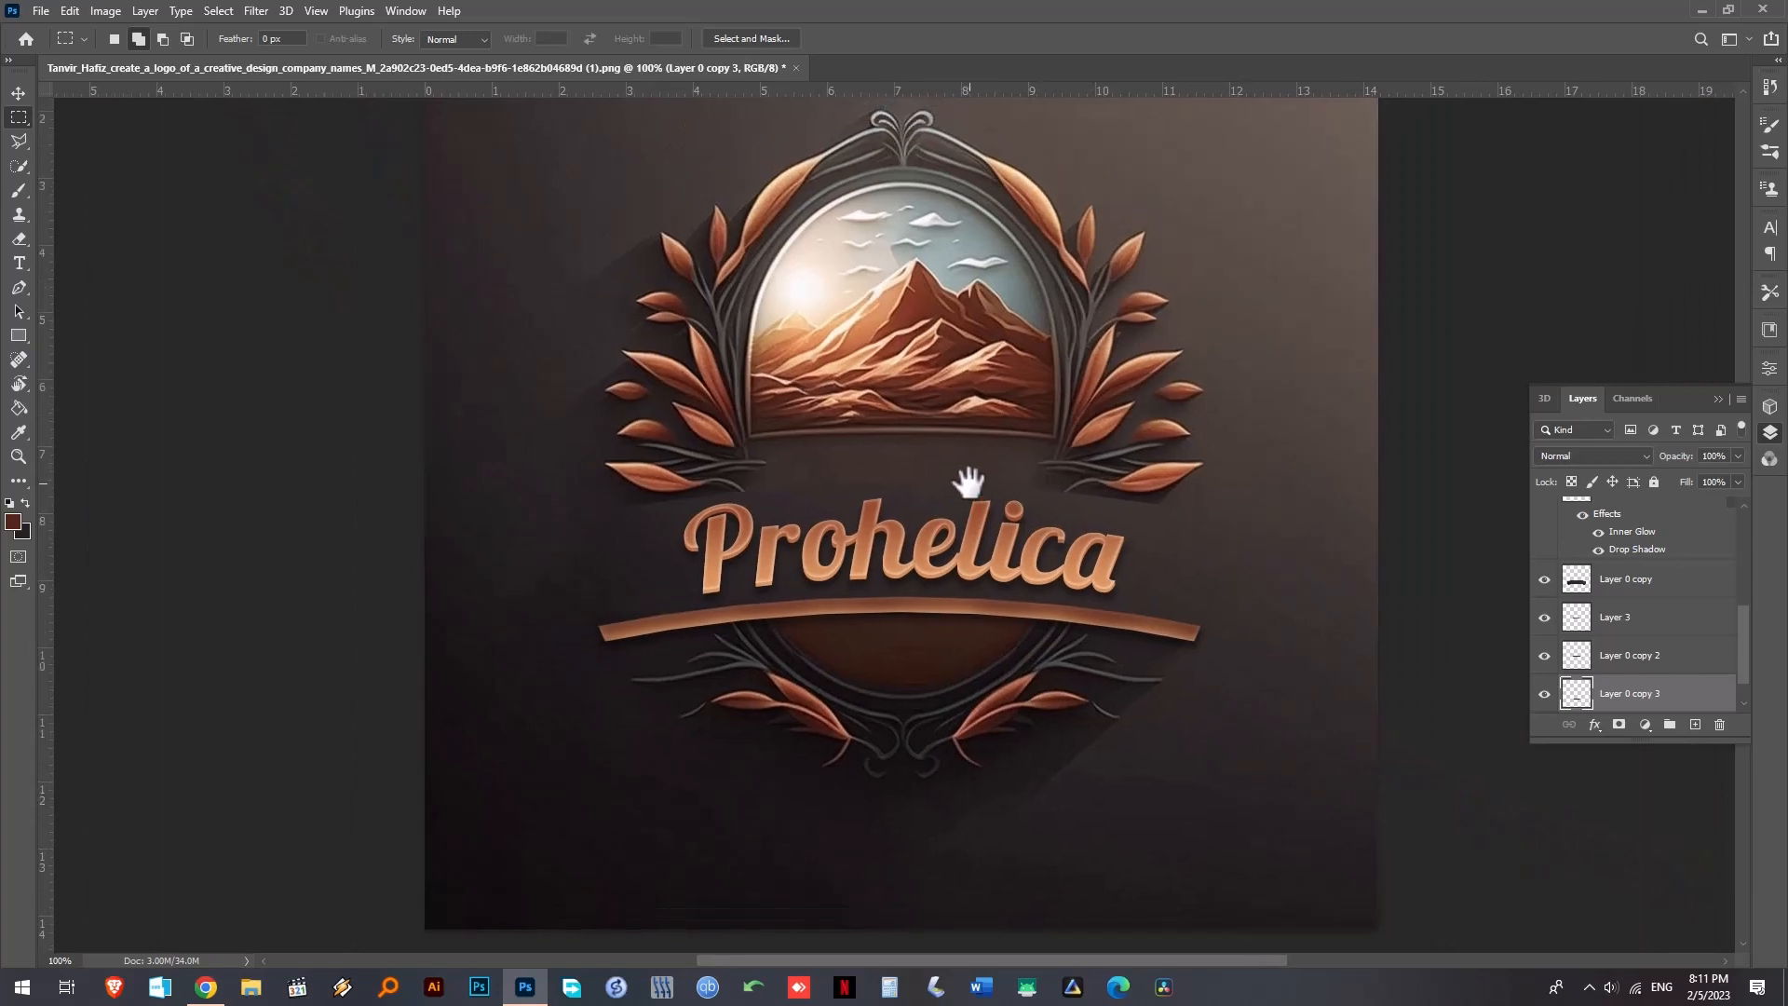
mouse_move(838, 479)
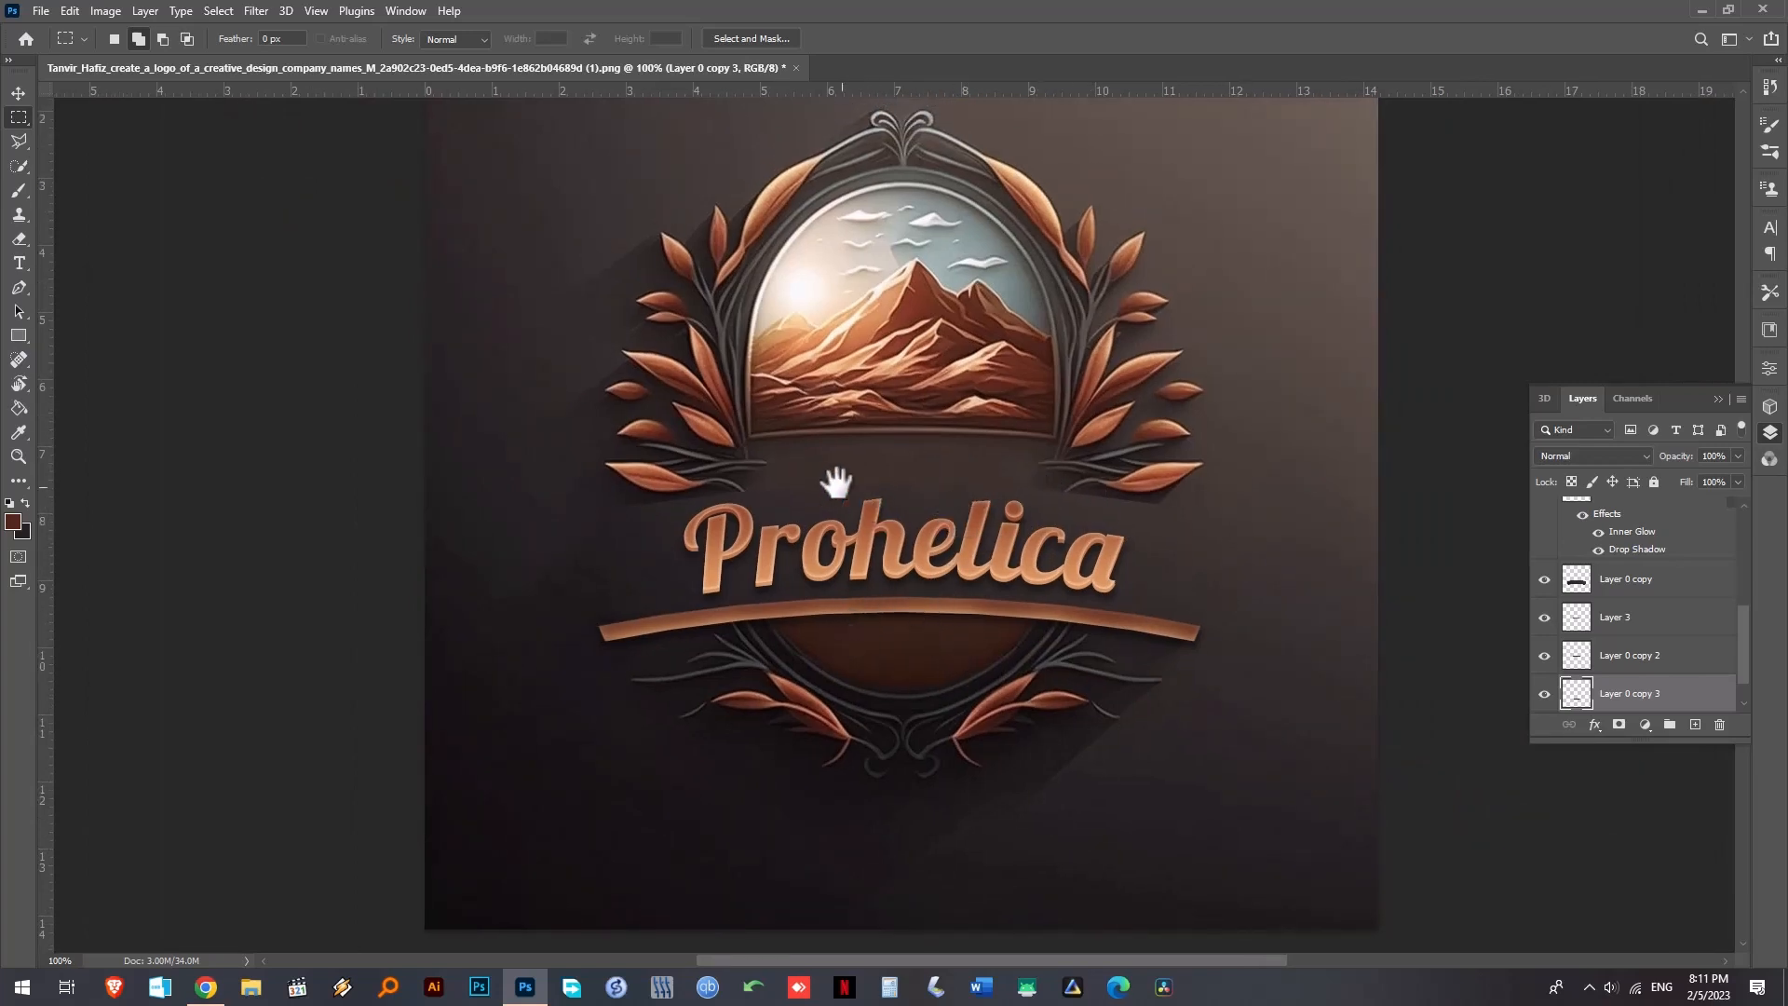
mouse_move(946, 466)
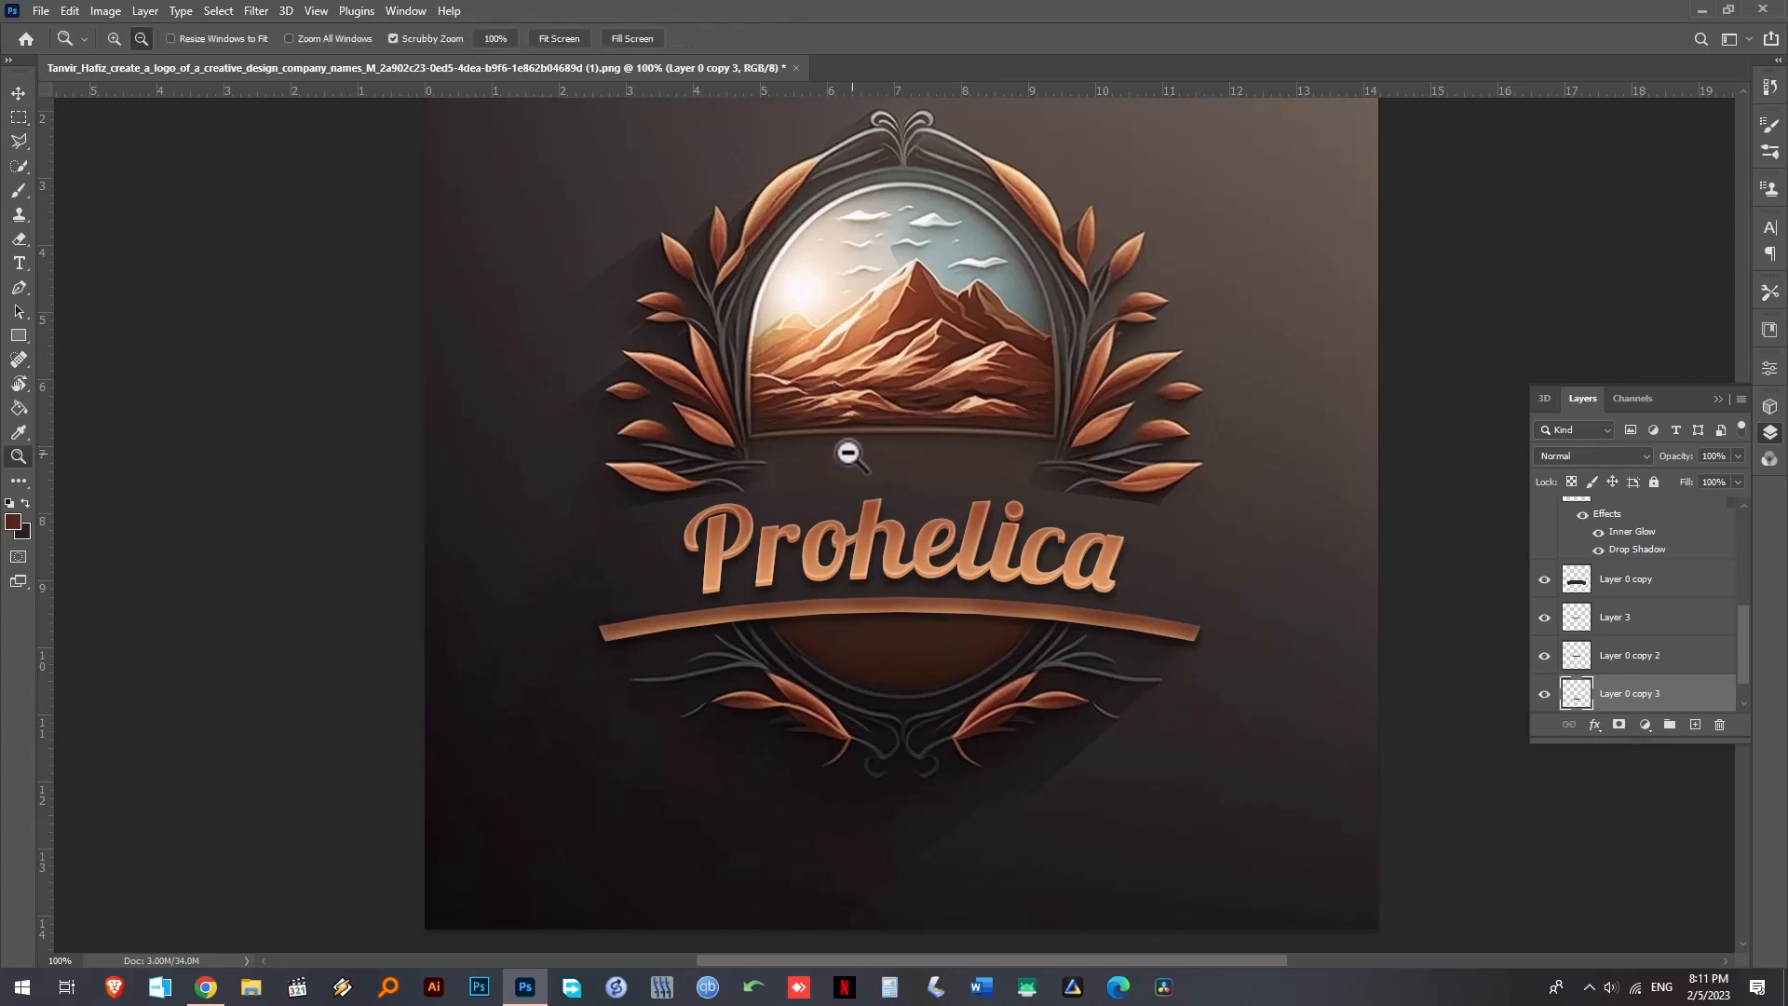
mouse_move(804, 633)
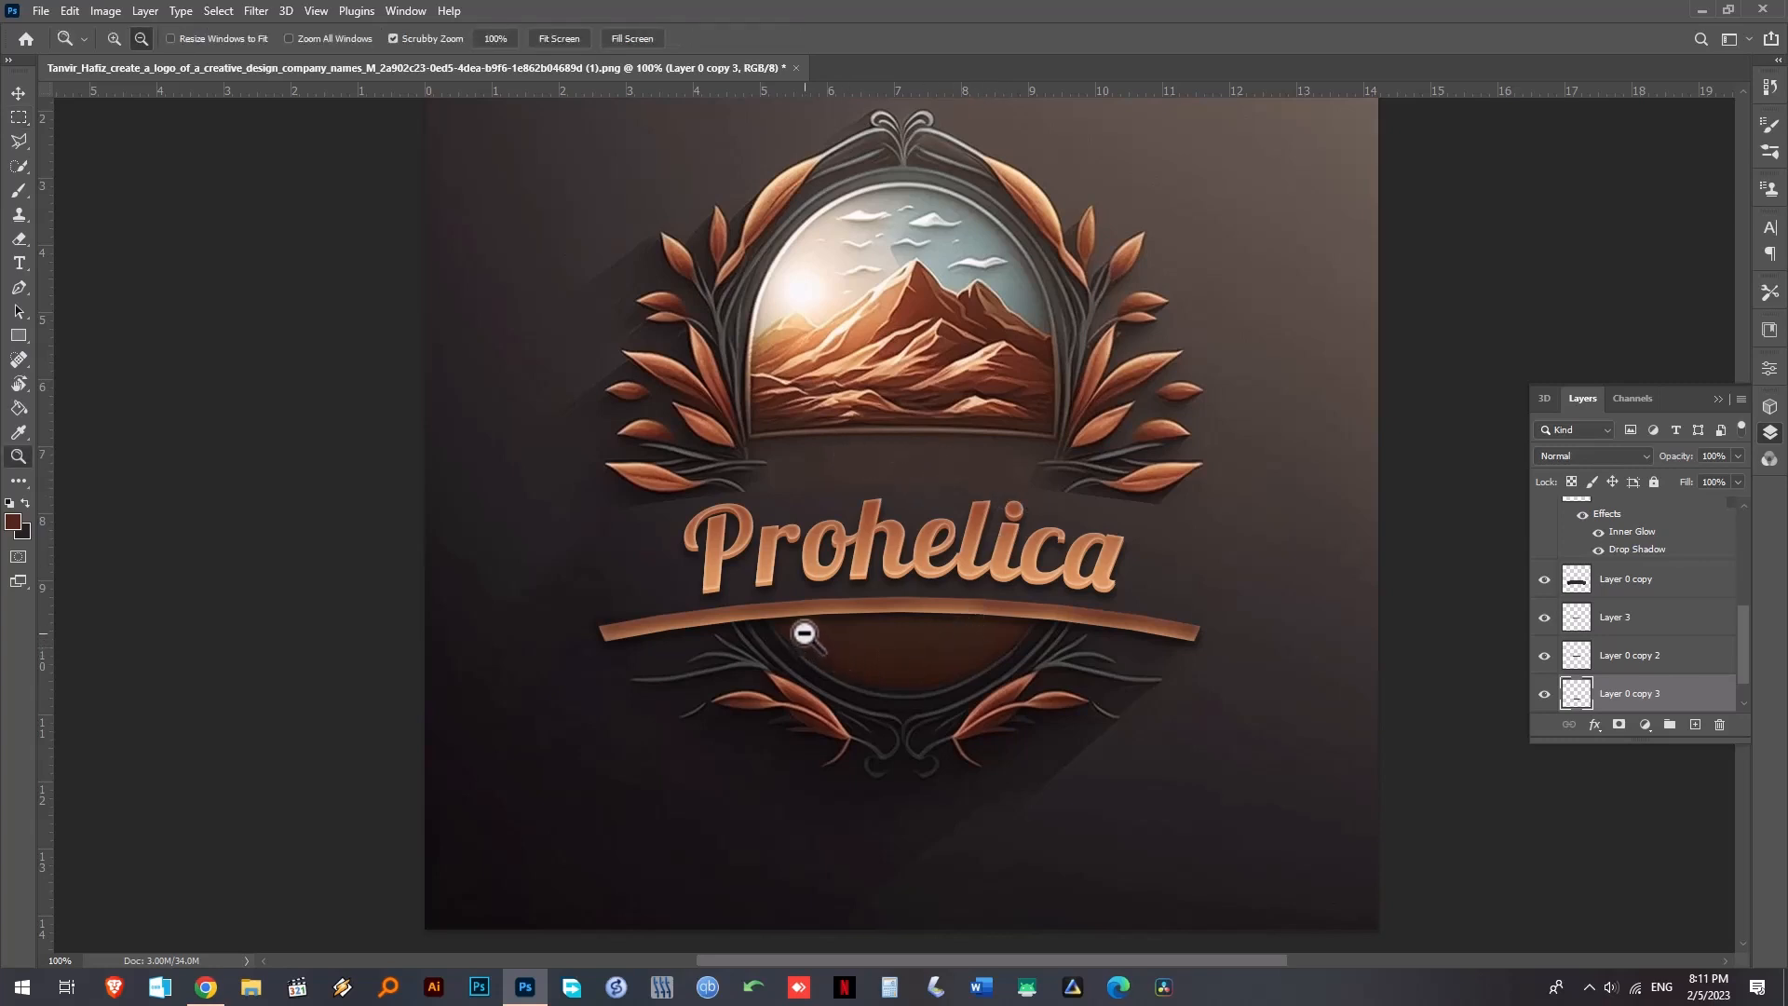
mouse_move(982, 647)
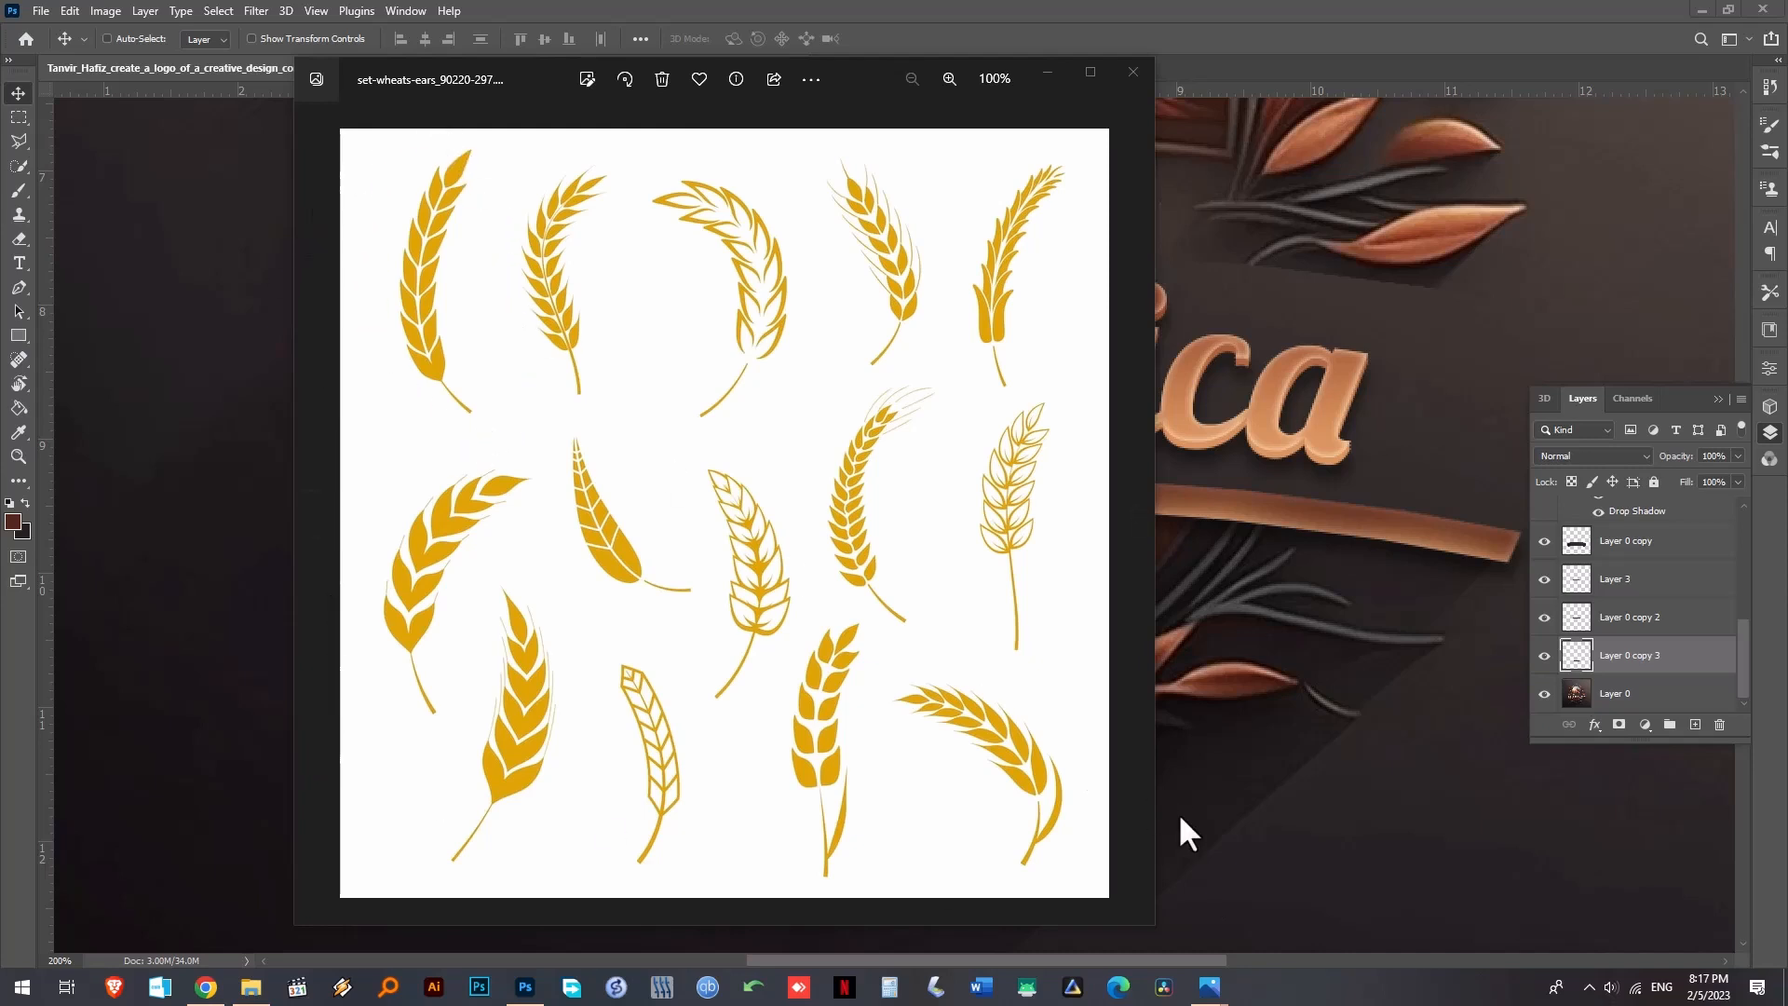
- Open the wheat ears EPS file and switch to the Wheat_003-2 document
click(1131, 73)
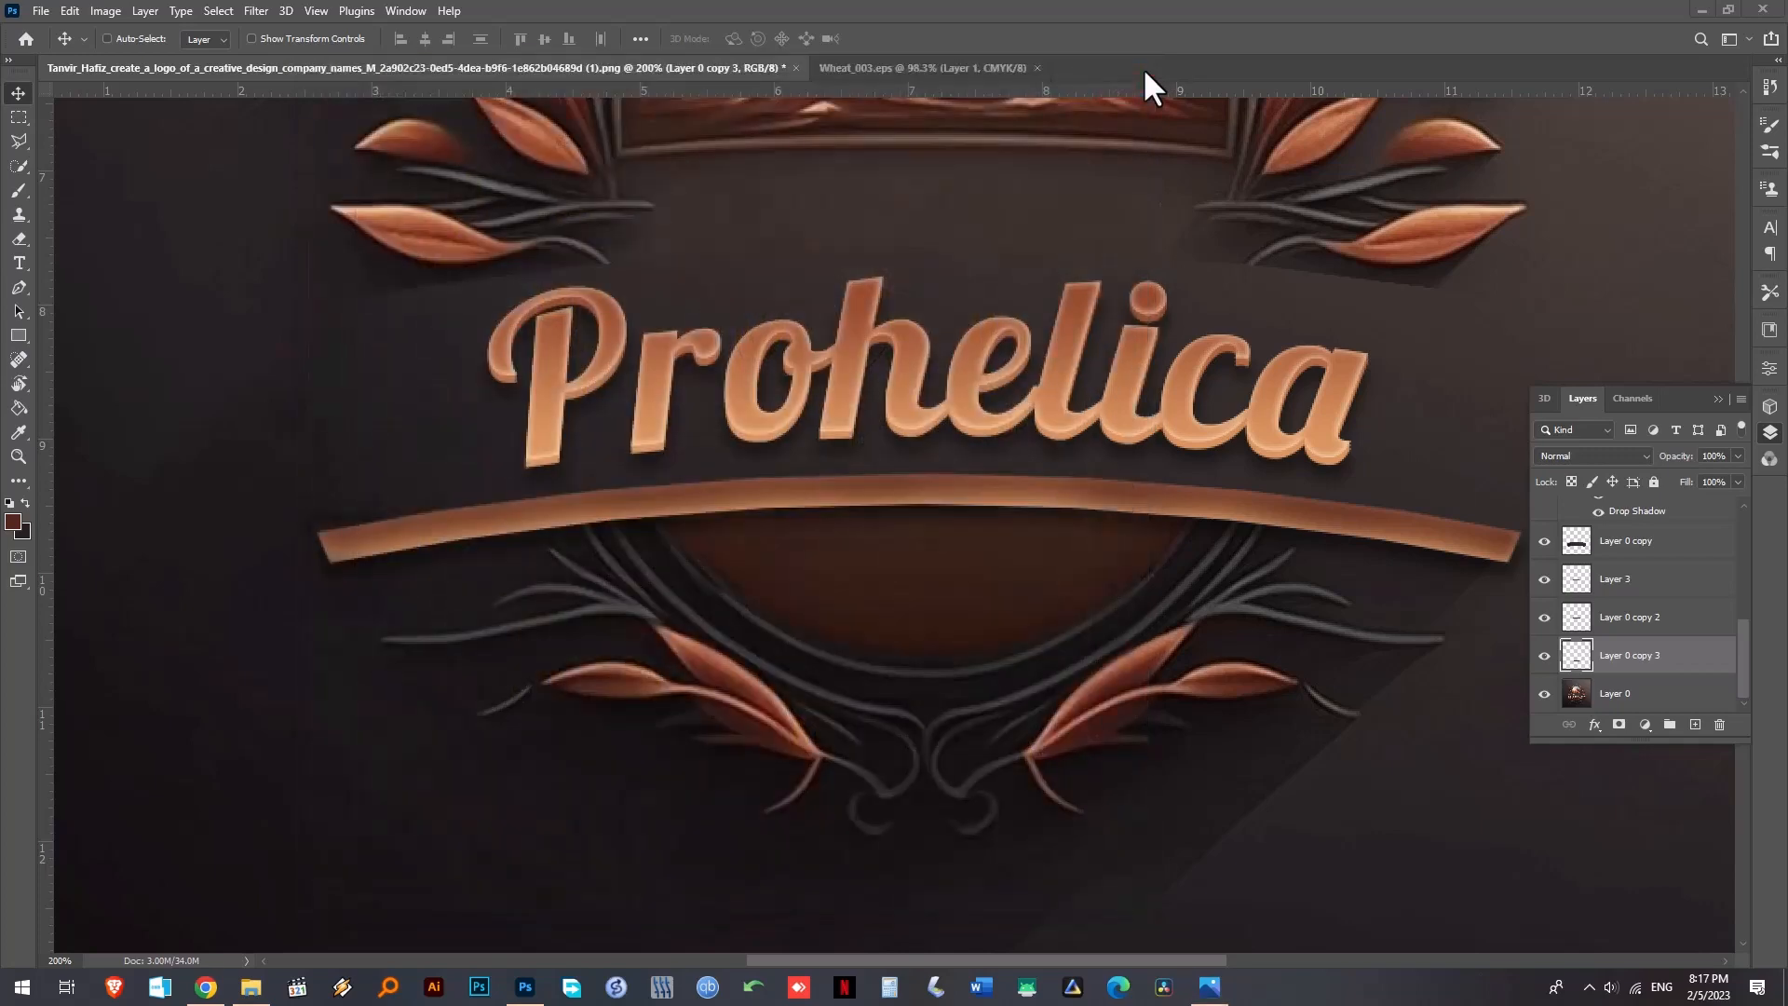
mouse_move(282, 920)
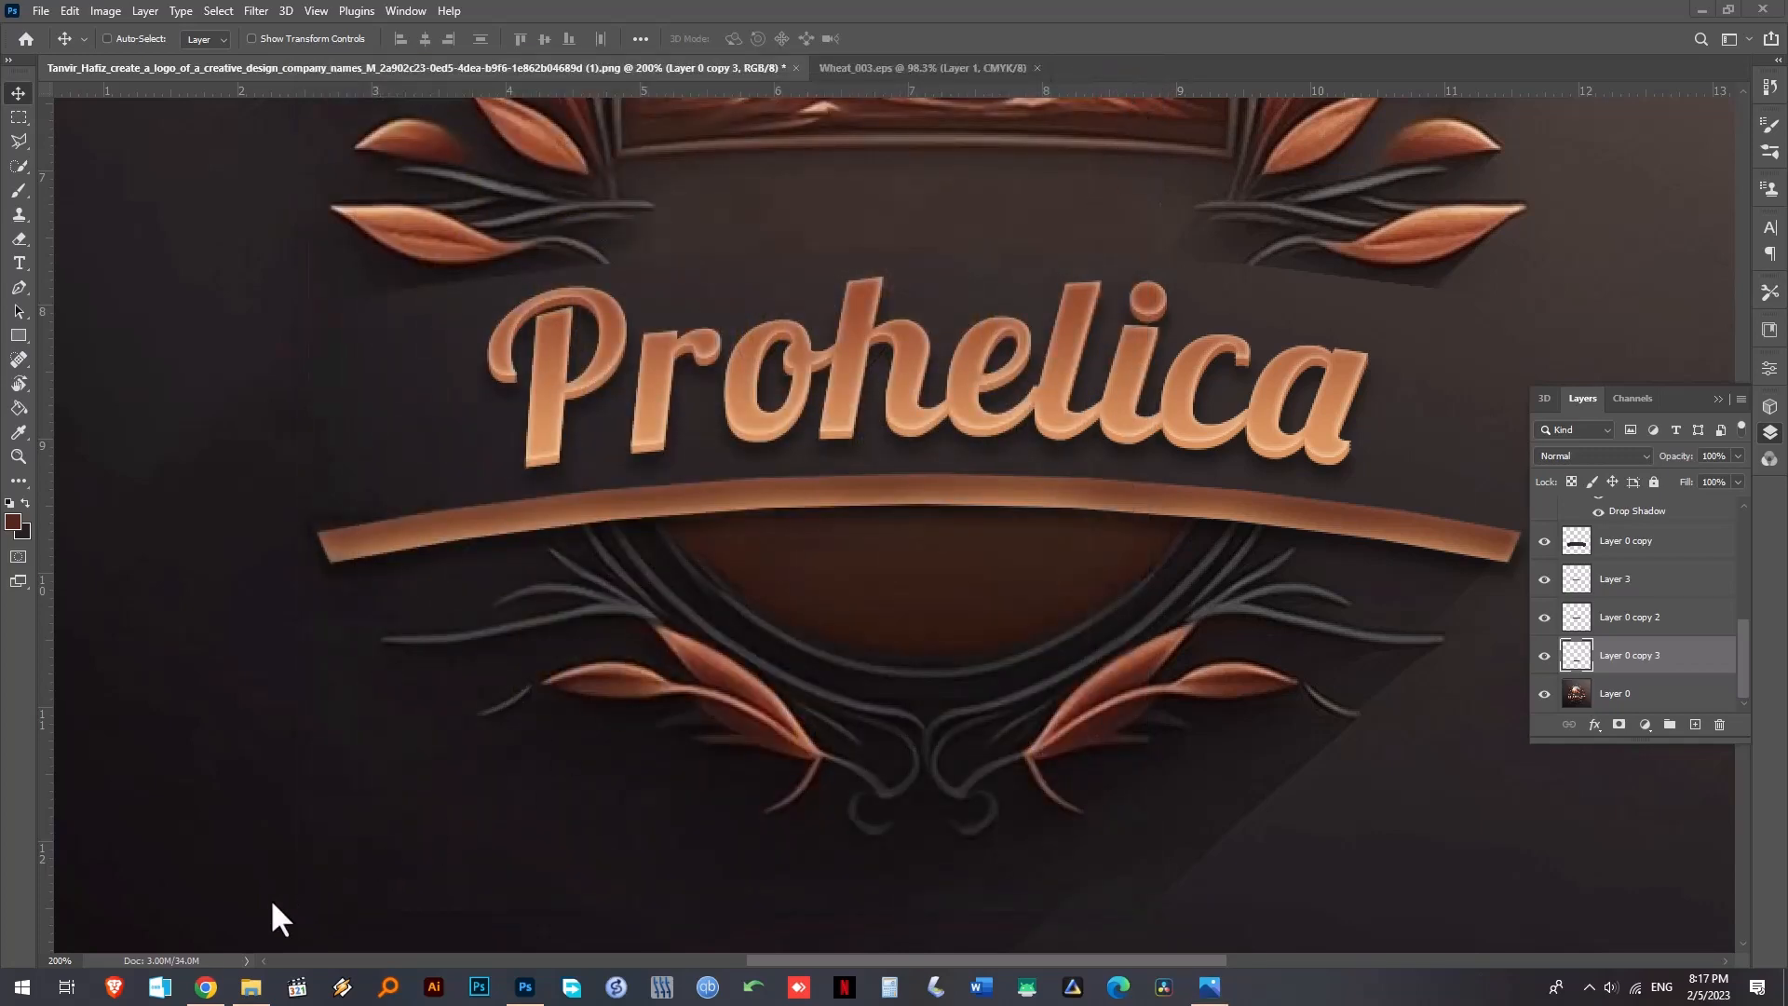
click(249, 987)
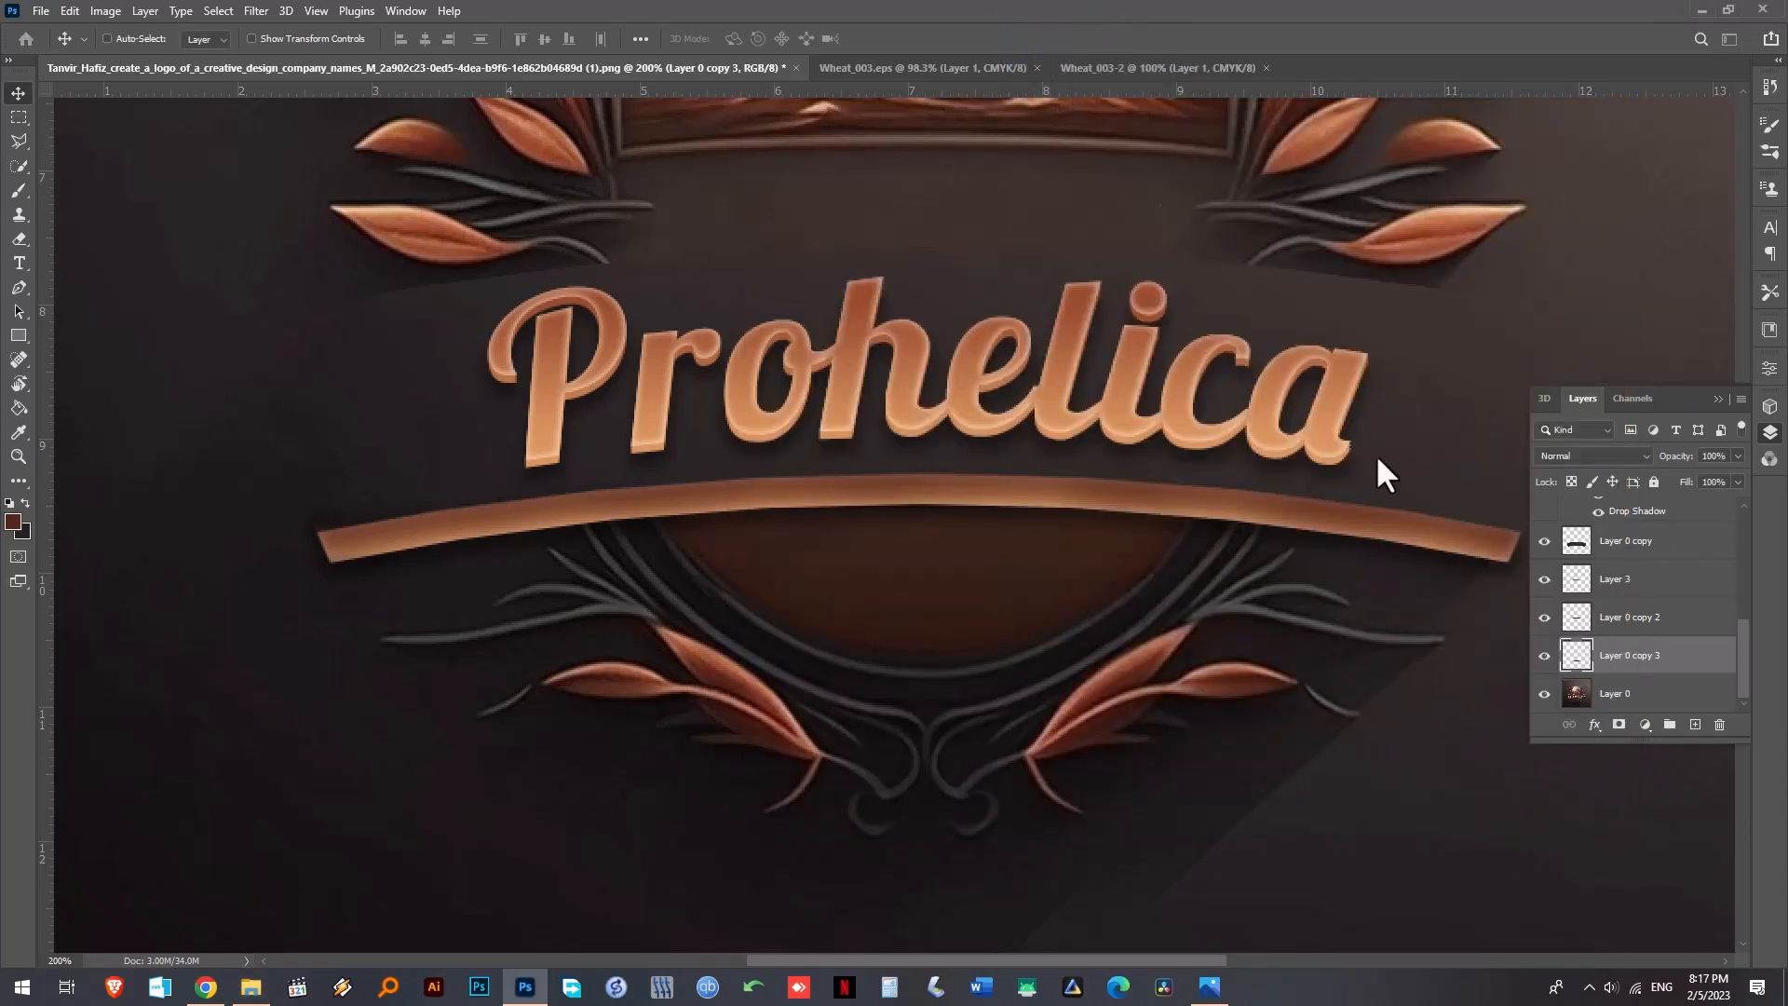
click(1157, 67)
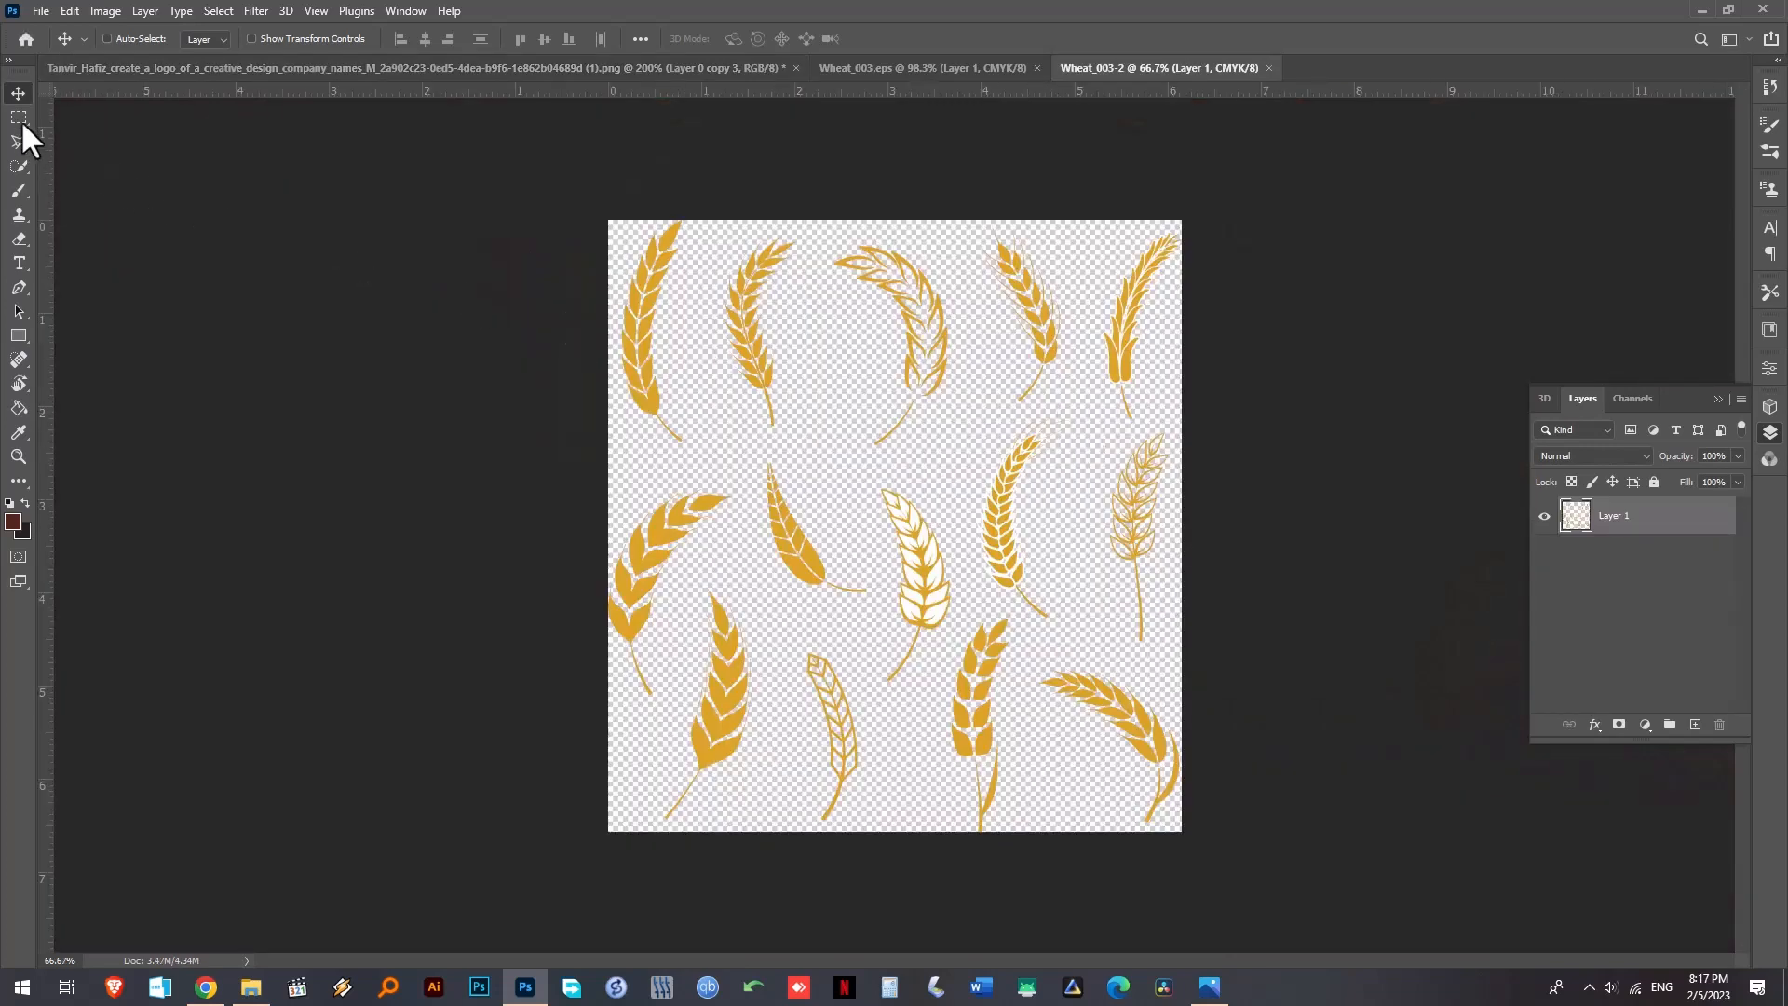
- Copy one wheat ear to a new layer, shrink it to about half and rotate it to curve under the banner
drag(611, 221, 714, 450)
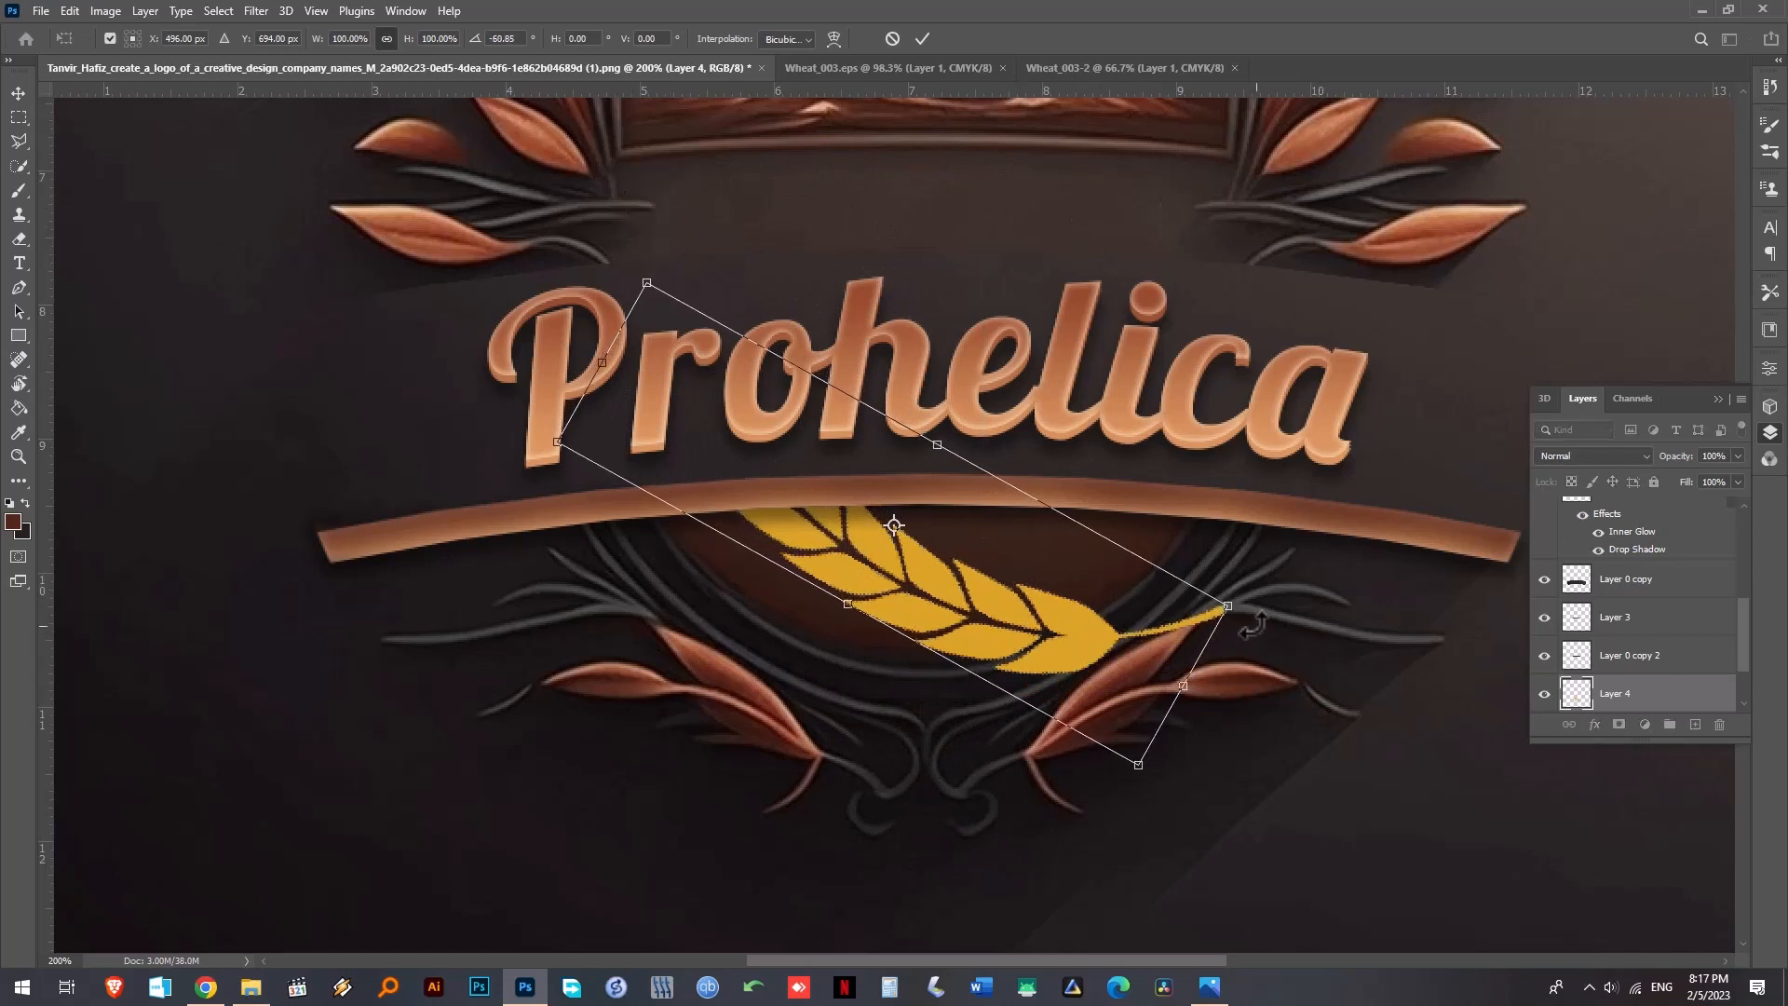
drag(1226, 608, 920, 531)
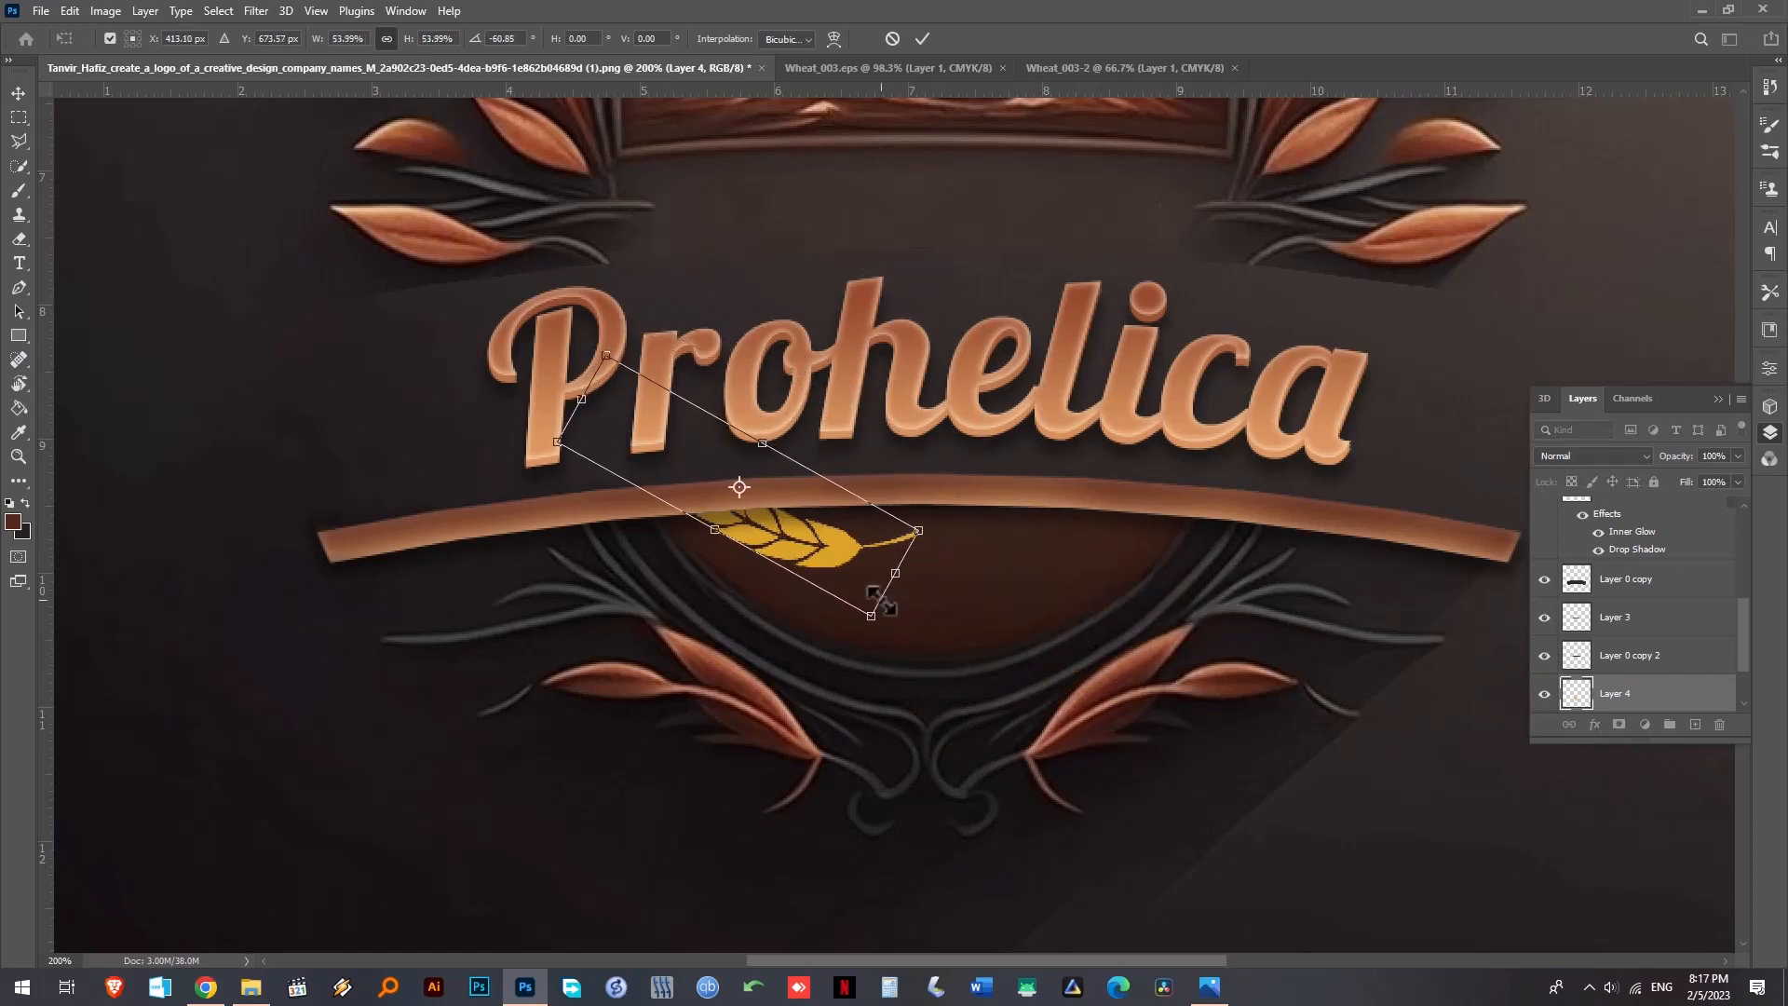
drag(739, 486, 862, 593)
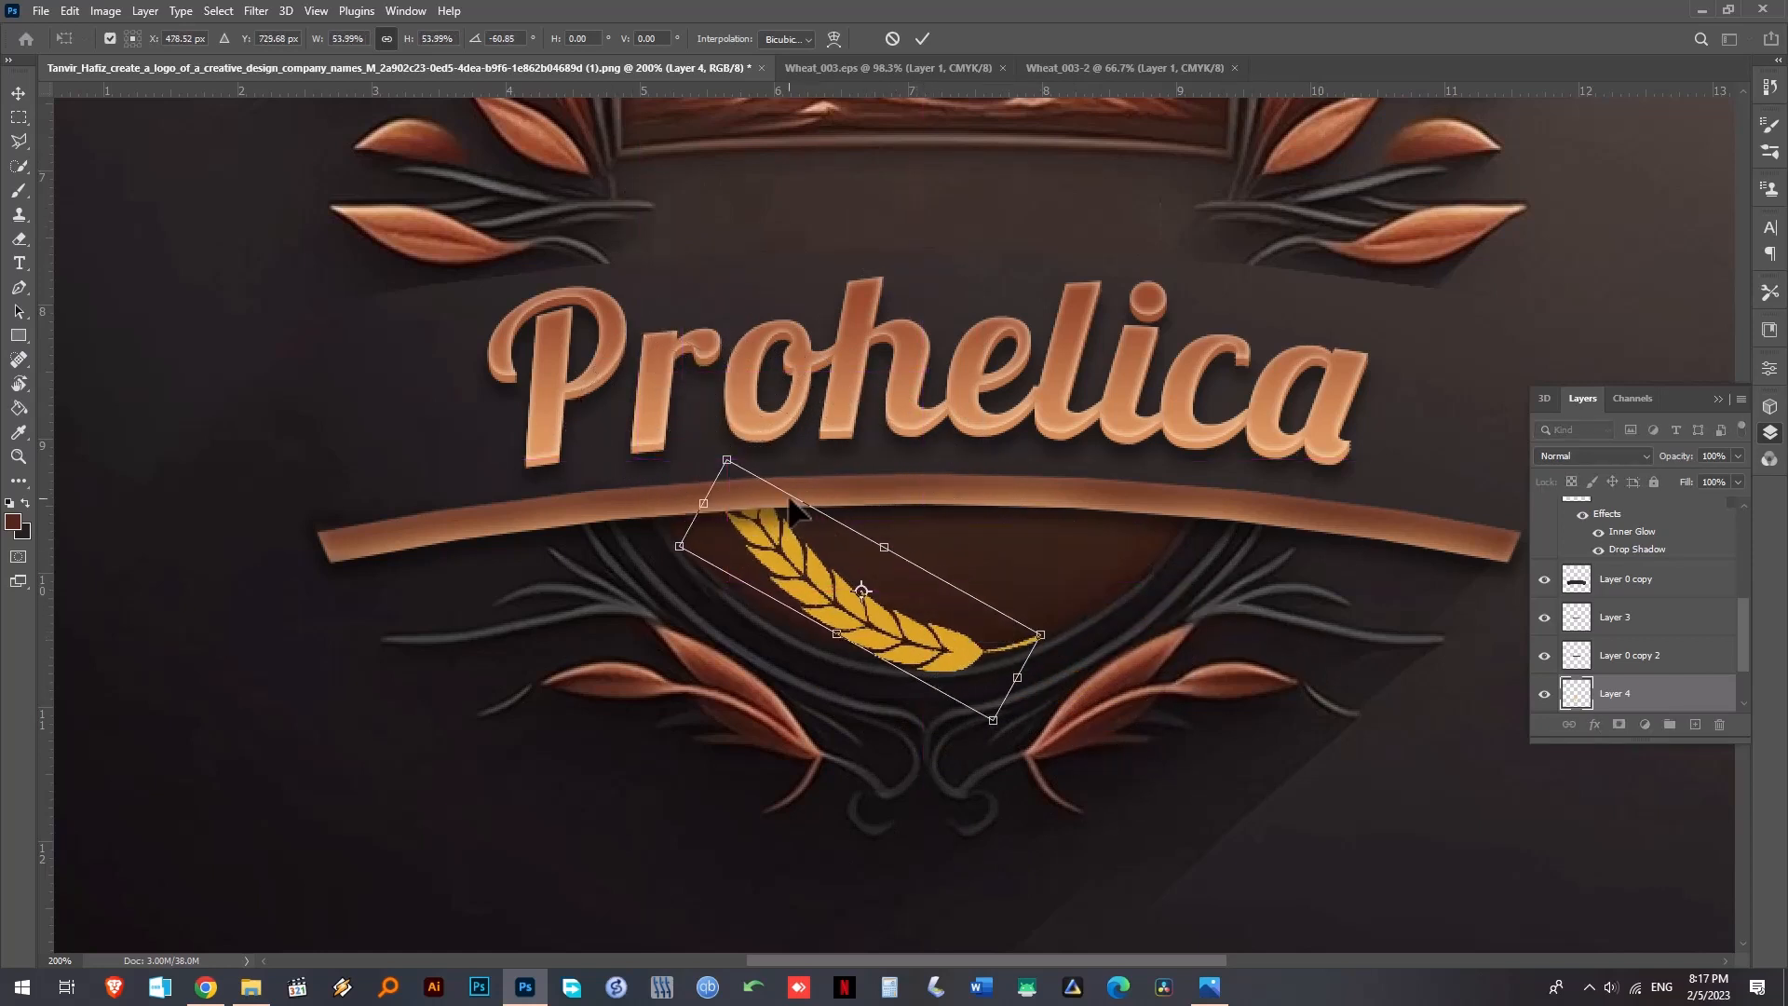
drag(728, 461, 775, 510)
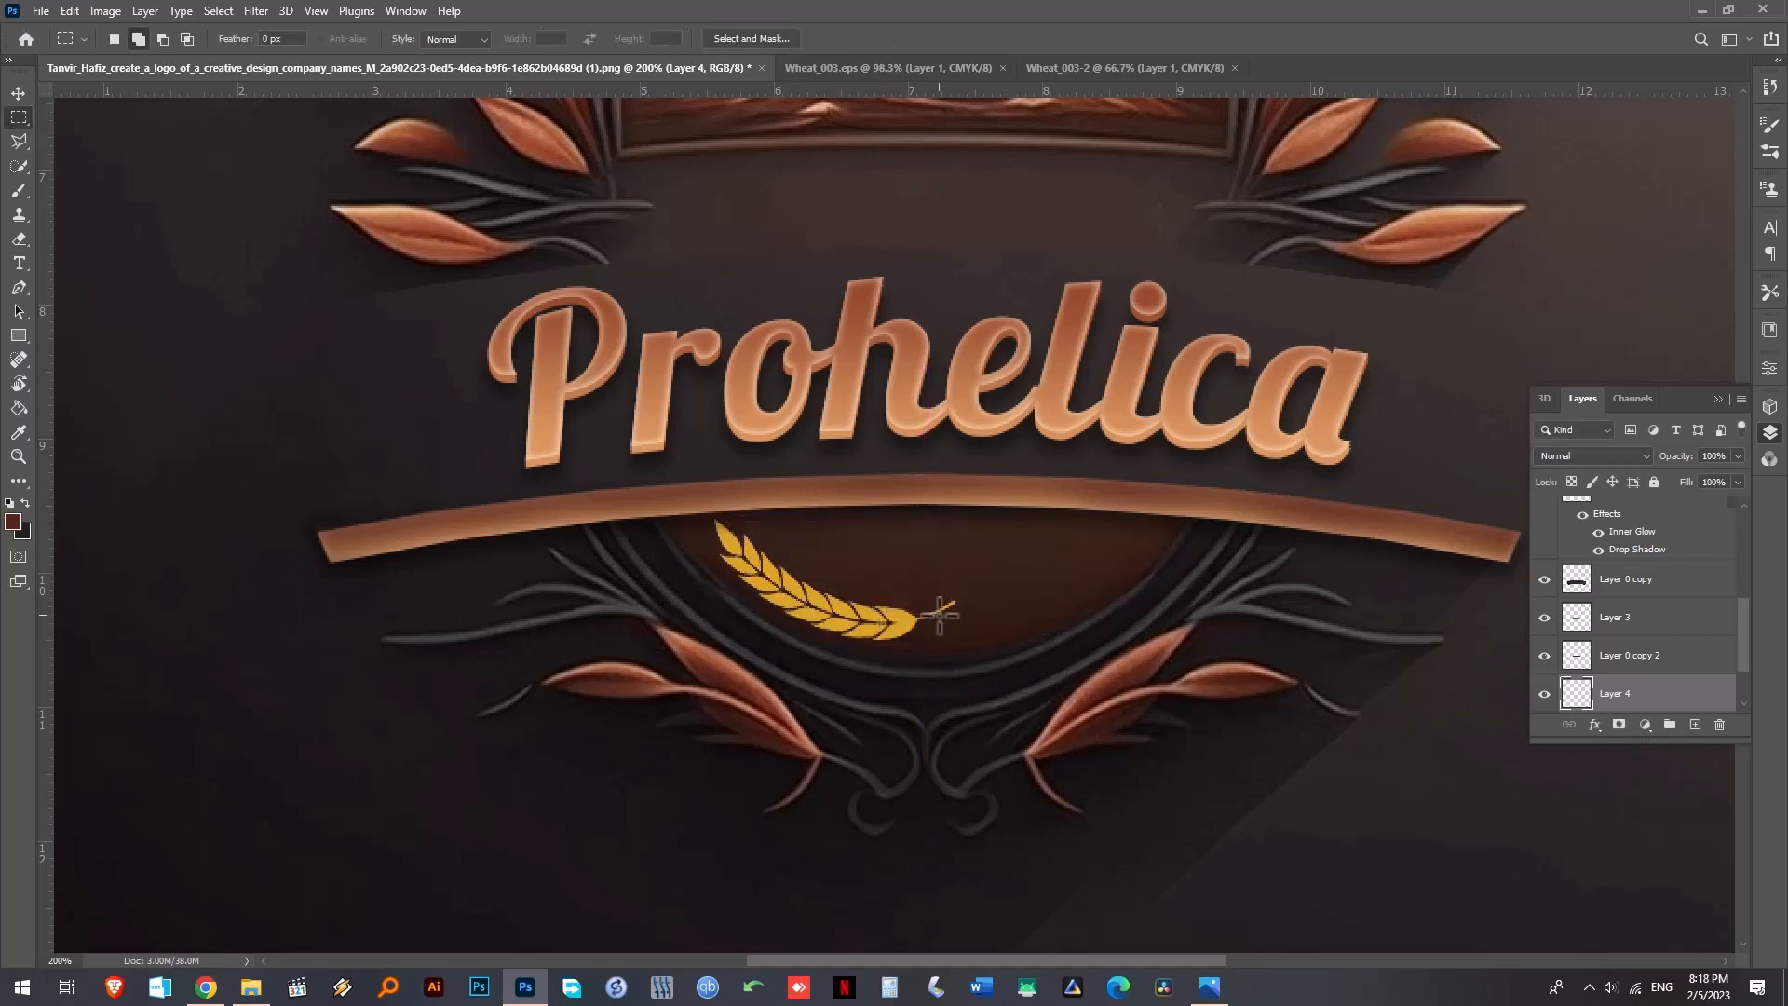
- Commit the sprig, Alt-drag a duplicate to the right and flip it horizontally into a mirrored laurel
click(19, 93)
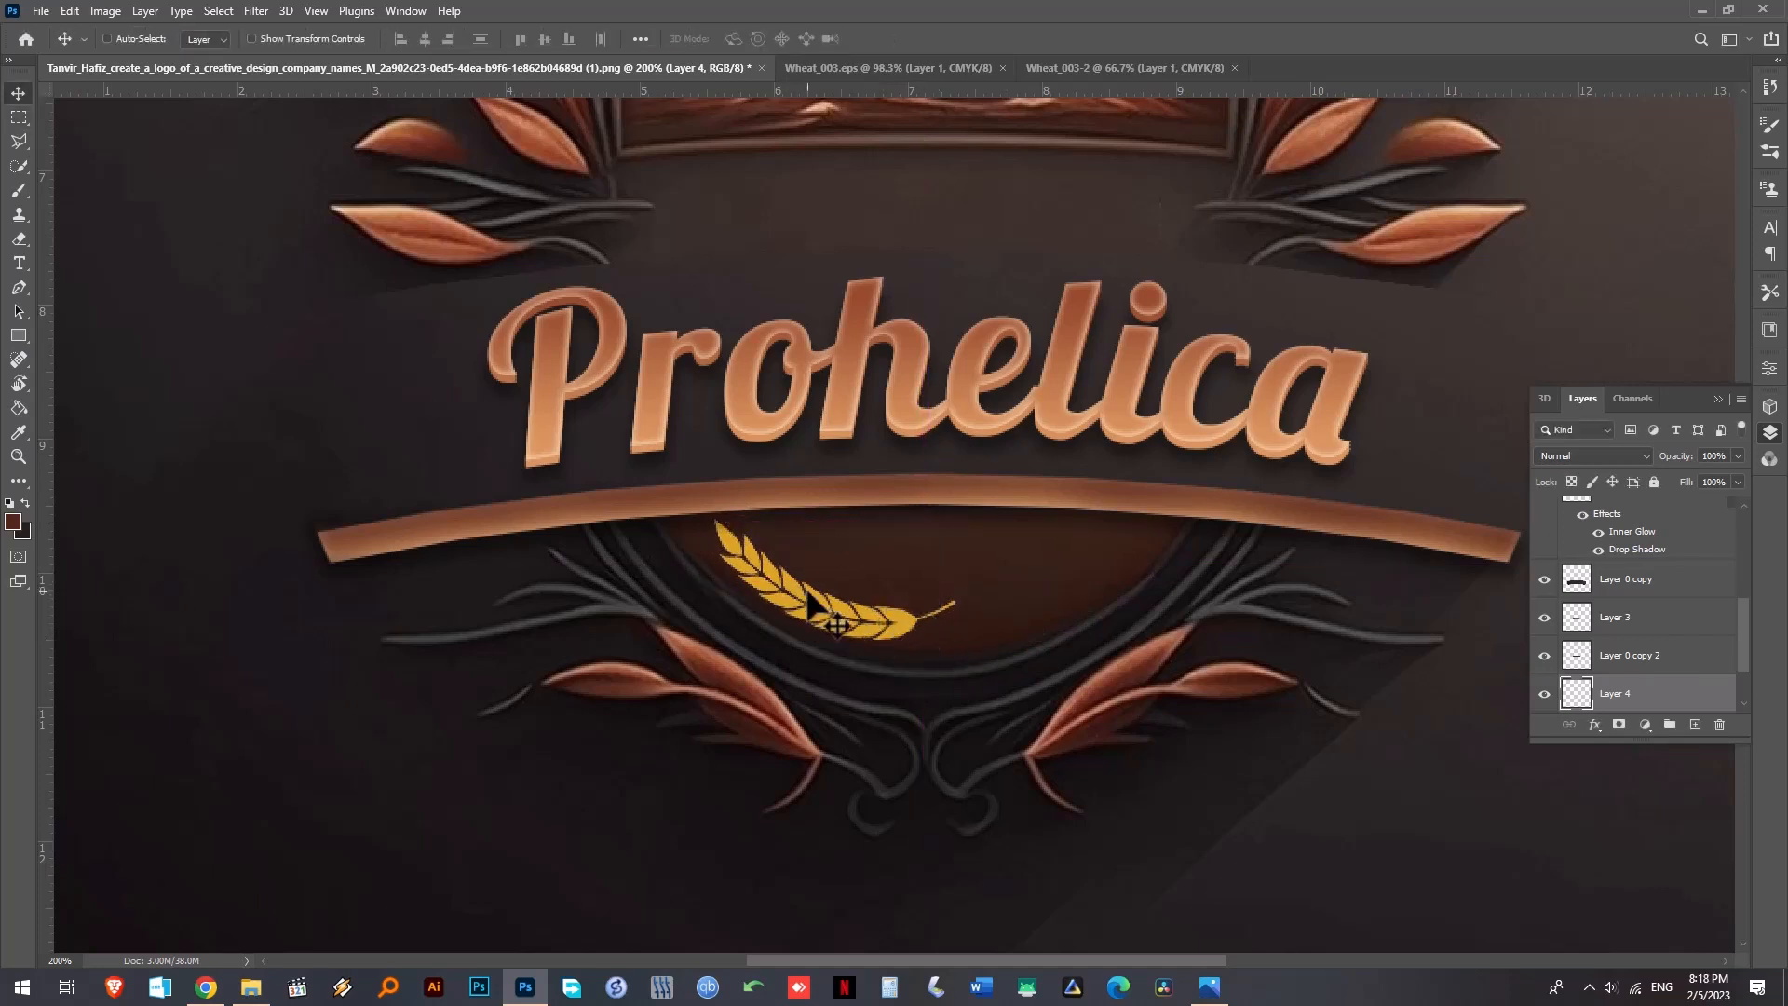
drag(833, 616, 1021, 617)
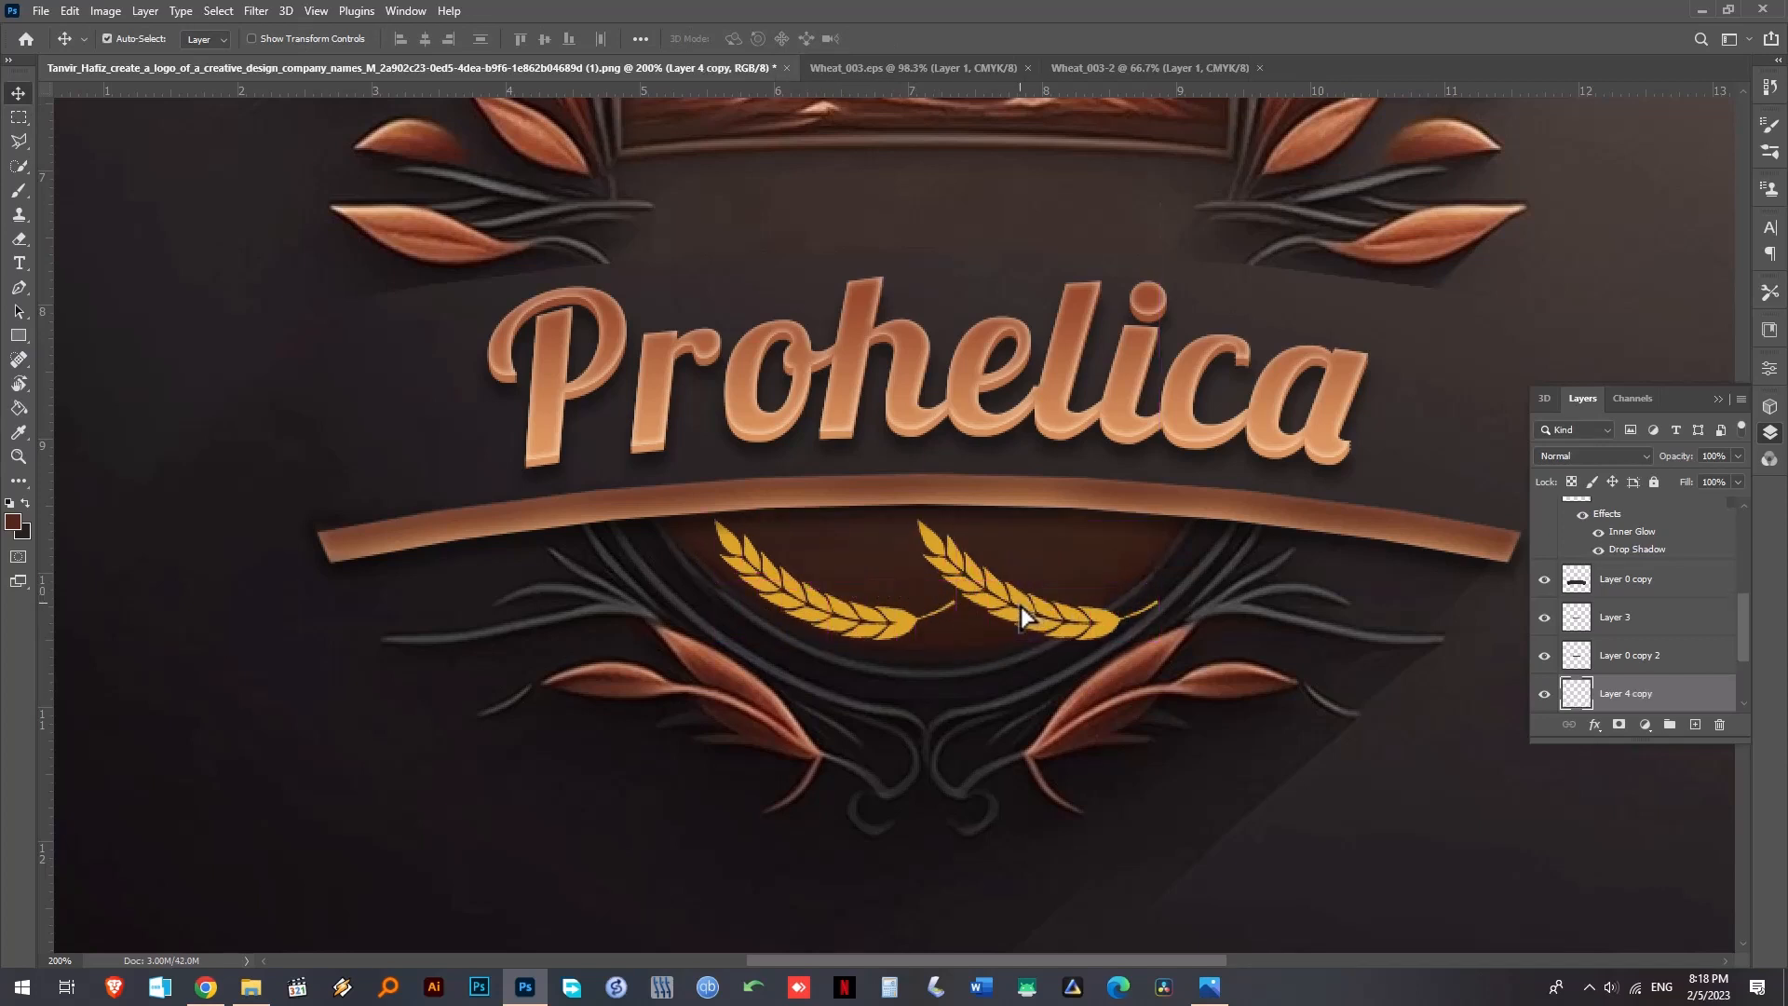
key(ctrl+t)
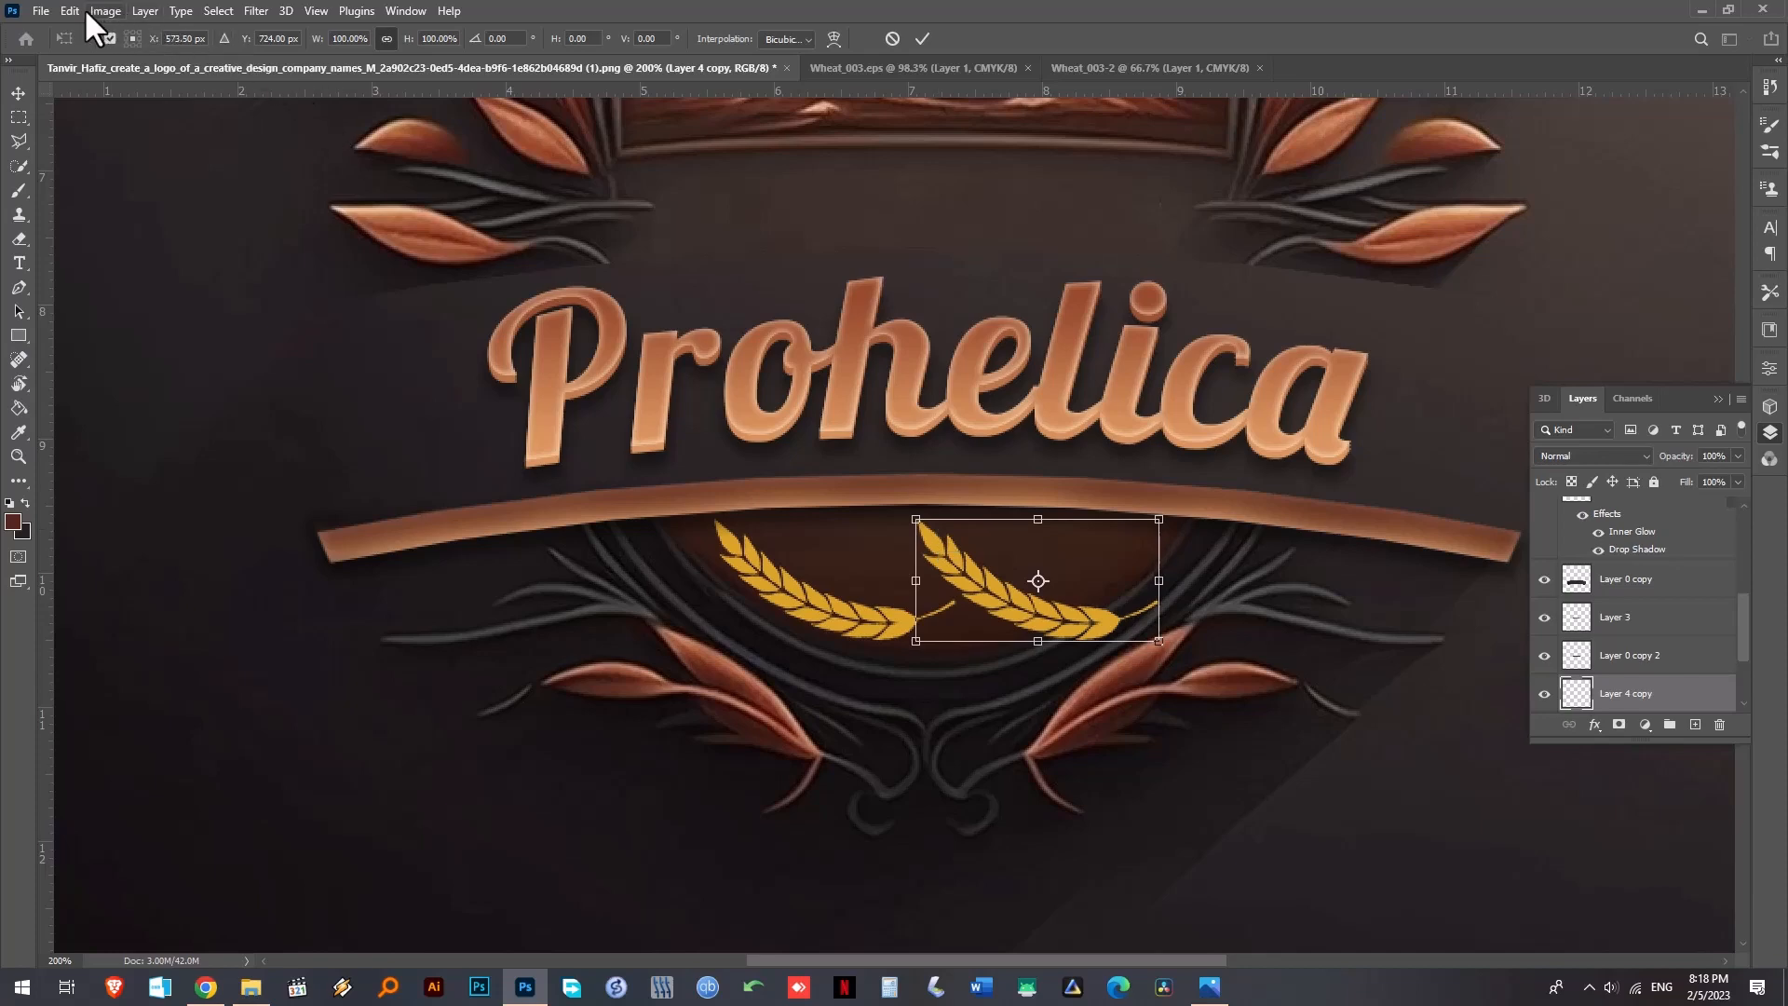
click(69, 11)
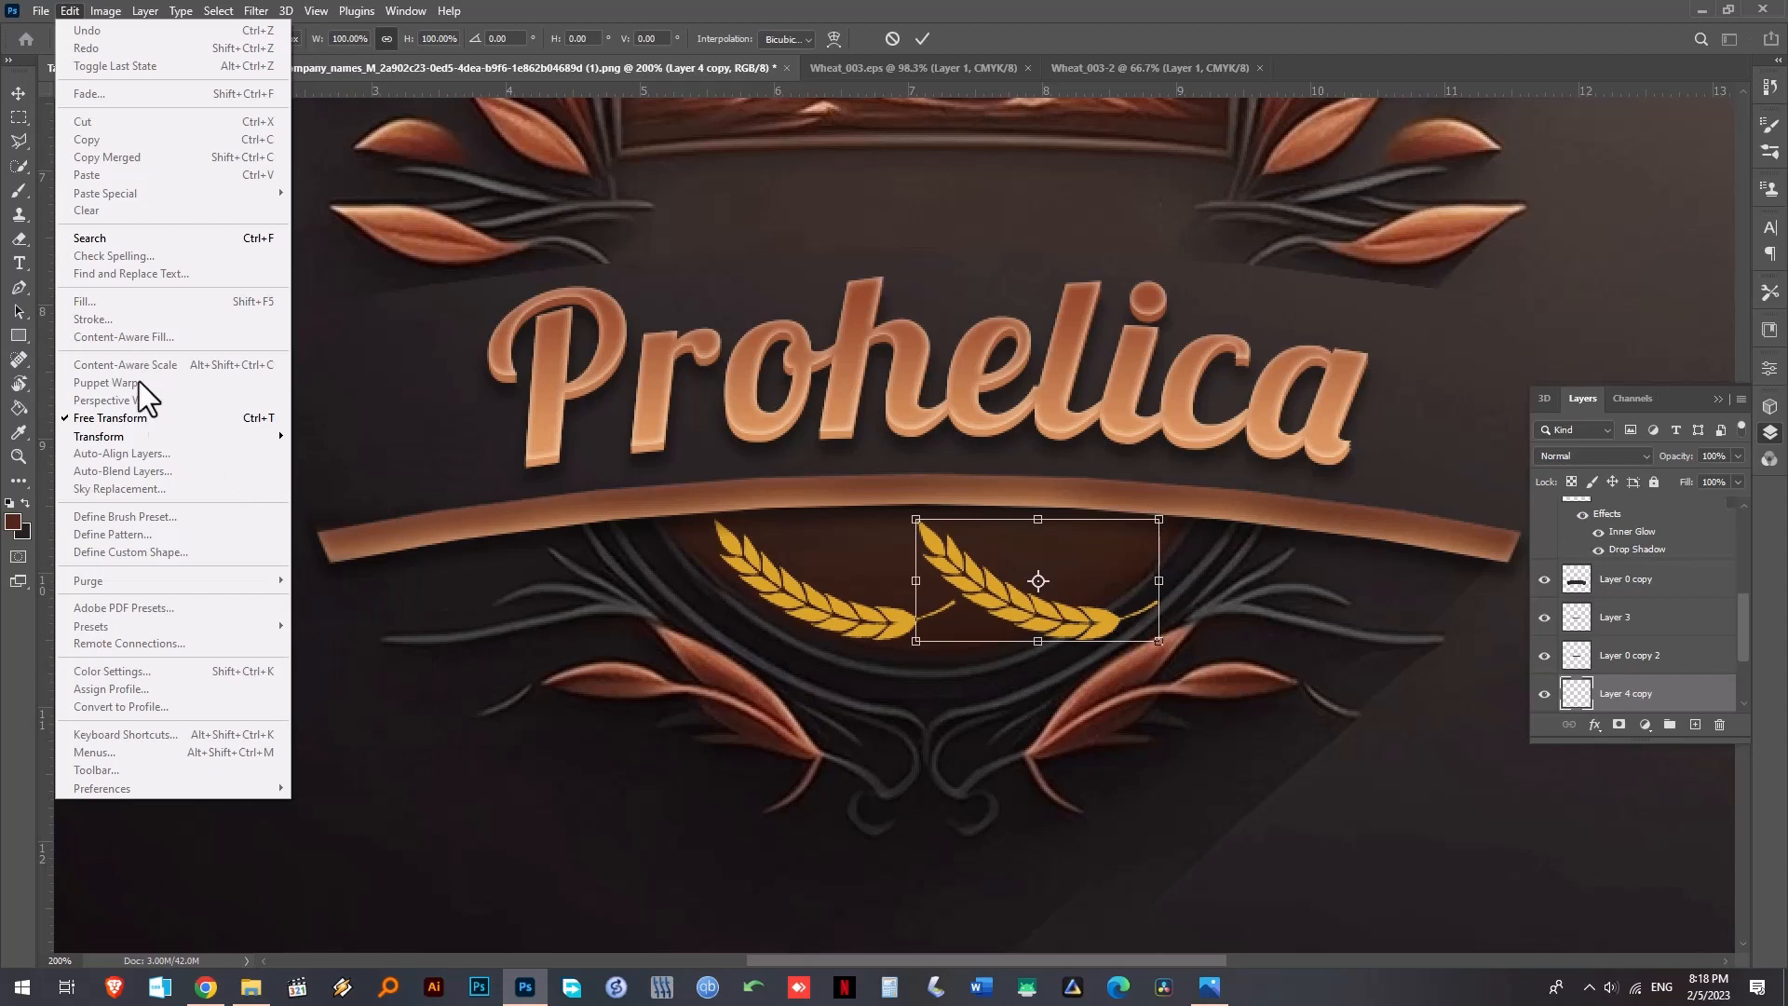
mouse_move(99, 436)
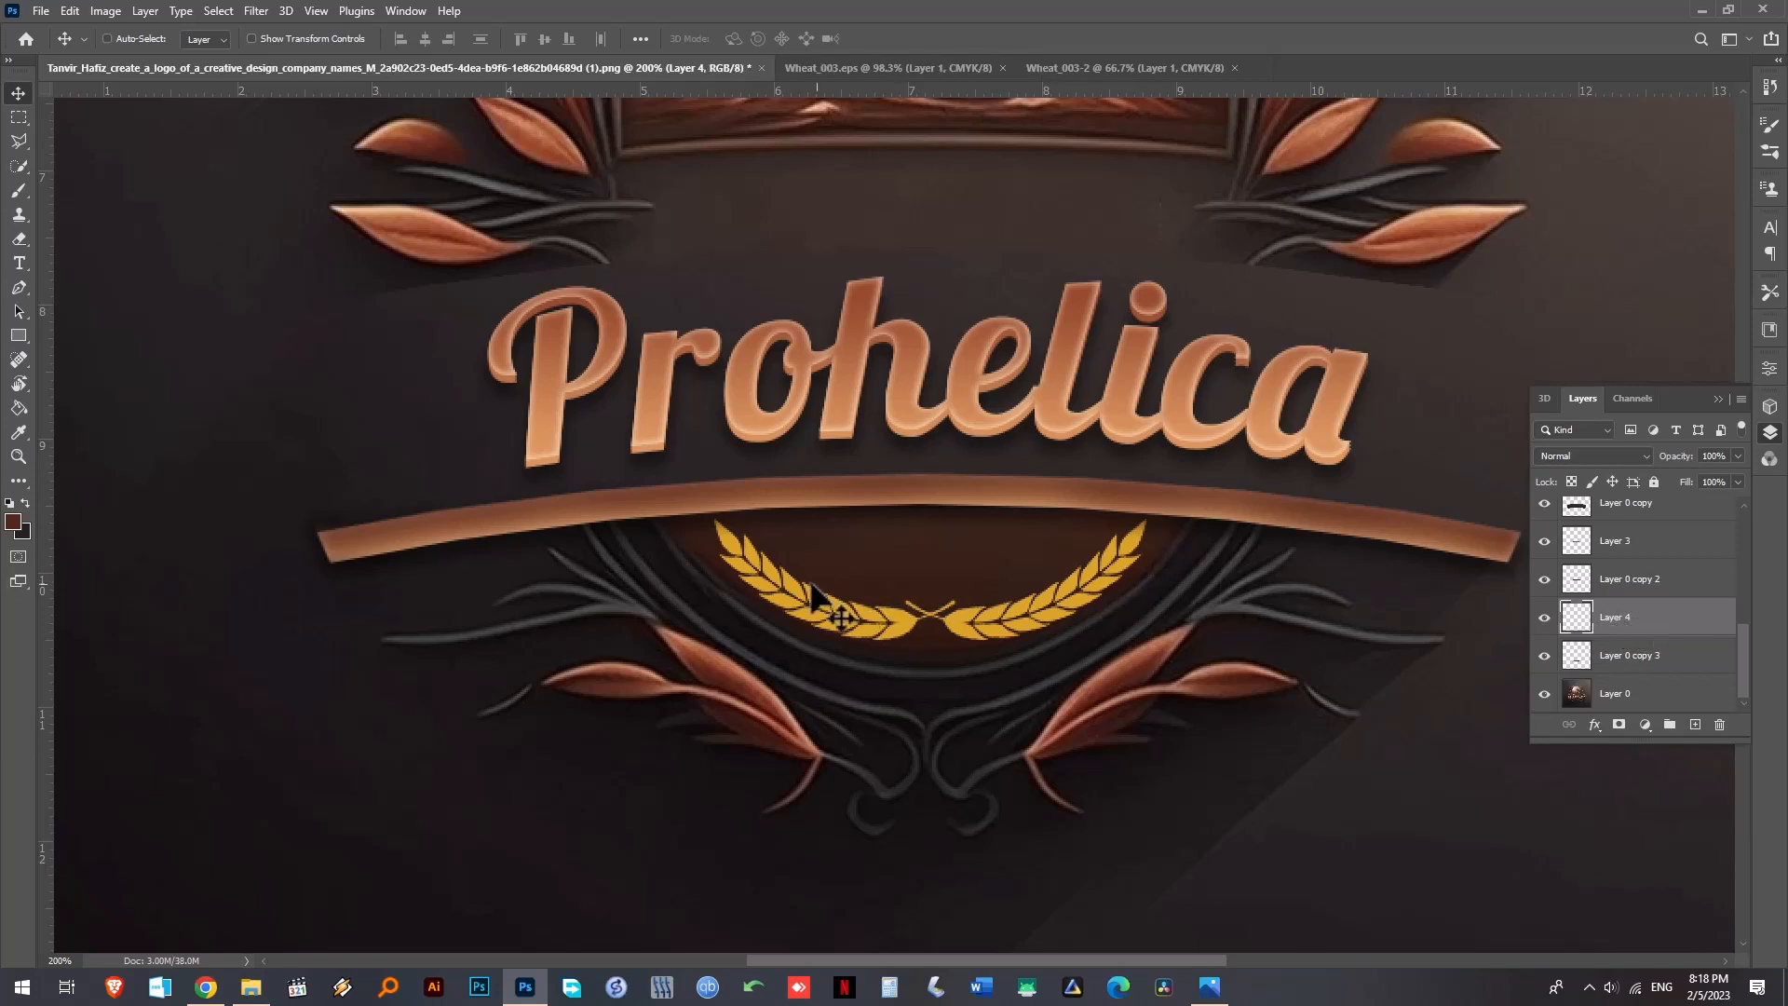
mouse_move(866, 331)
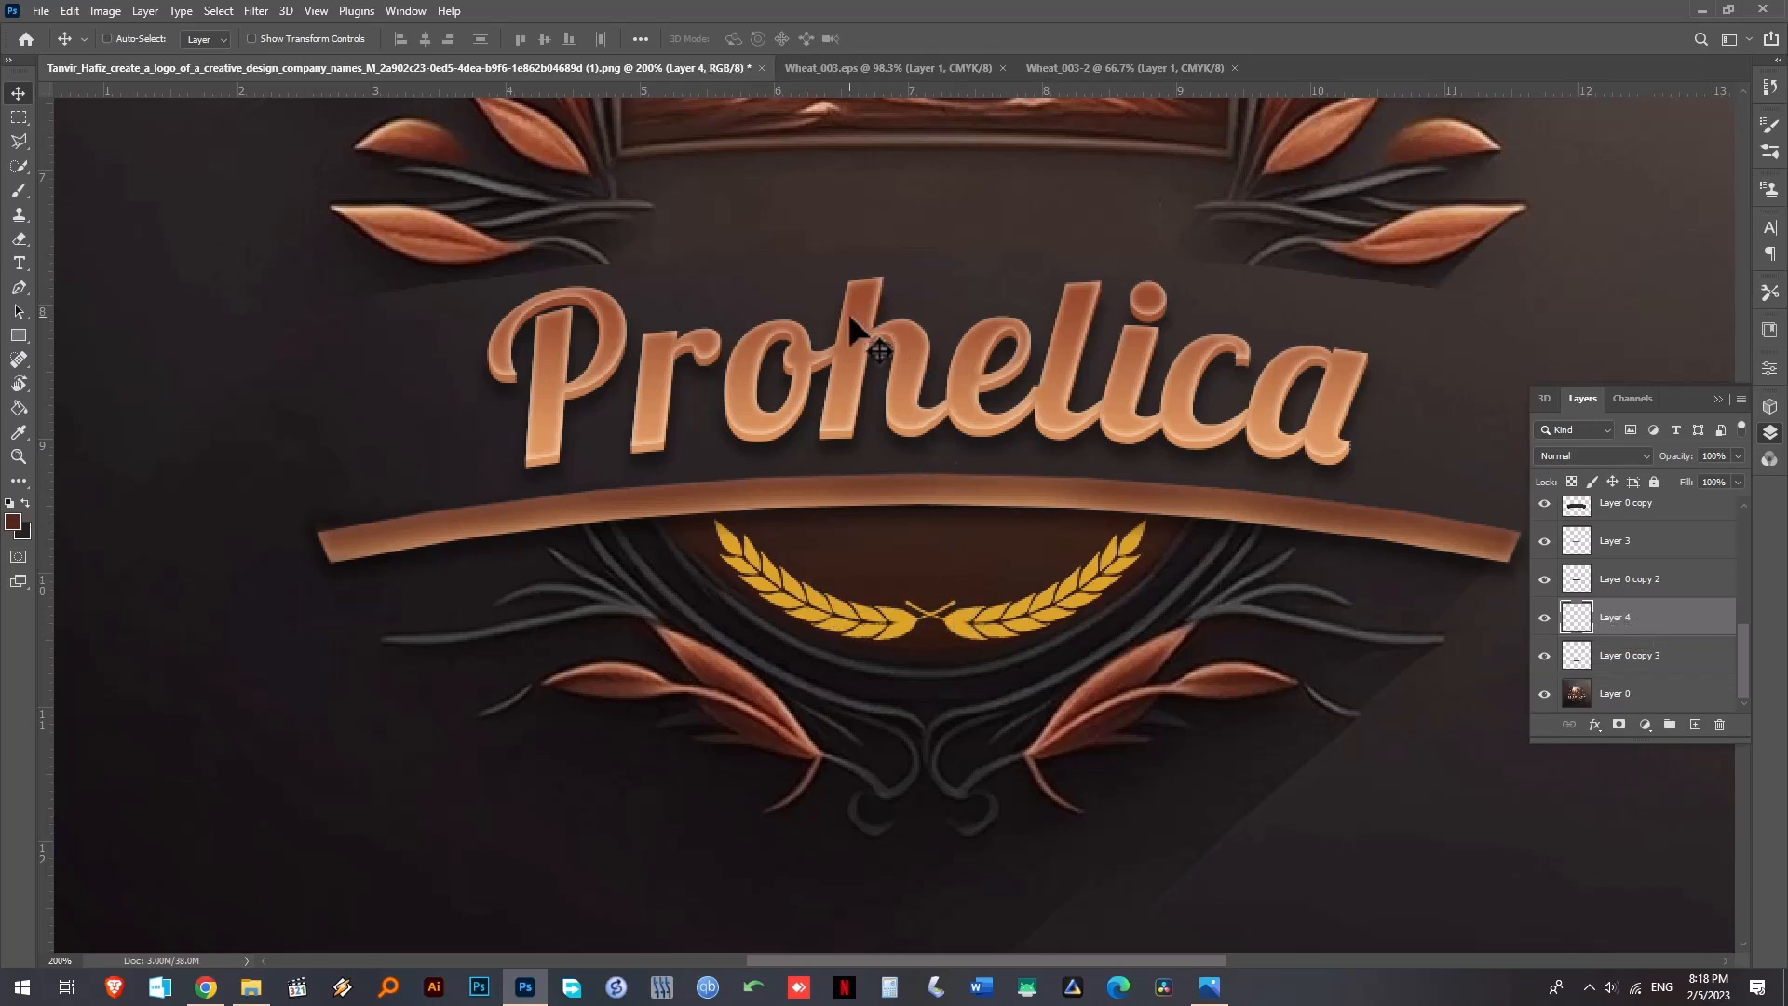
mouse_move(930, 409)
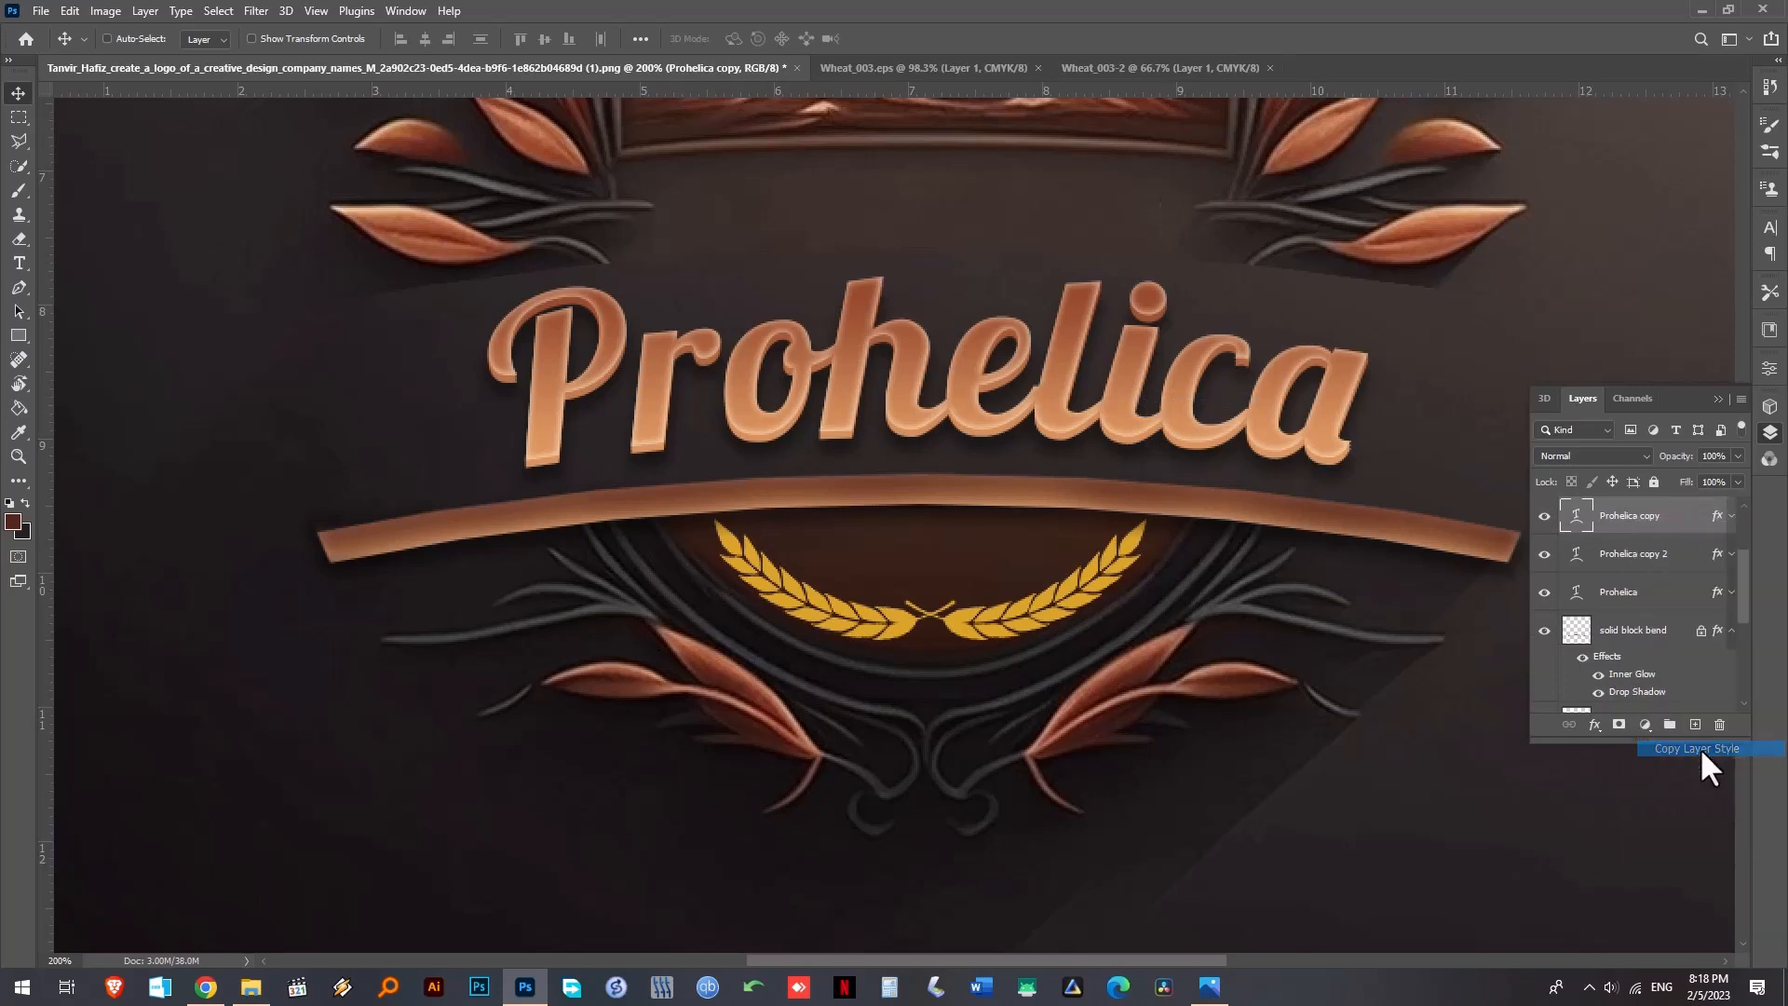
- Copy the title's copper layer style, rename the wheat layer 'What' and paste the style onto it
right_click(1107, 598)
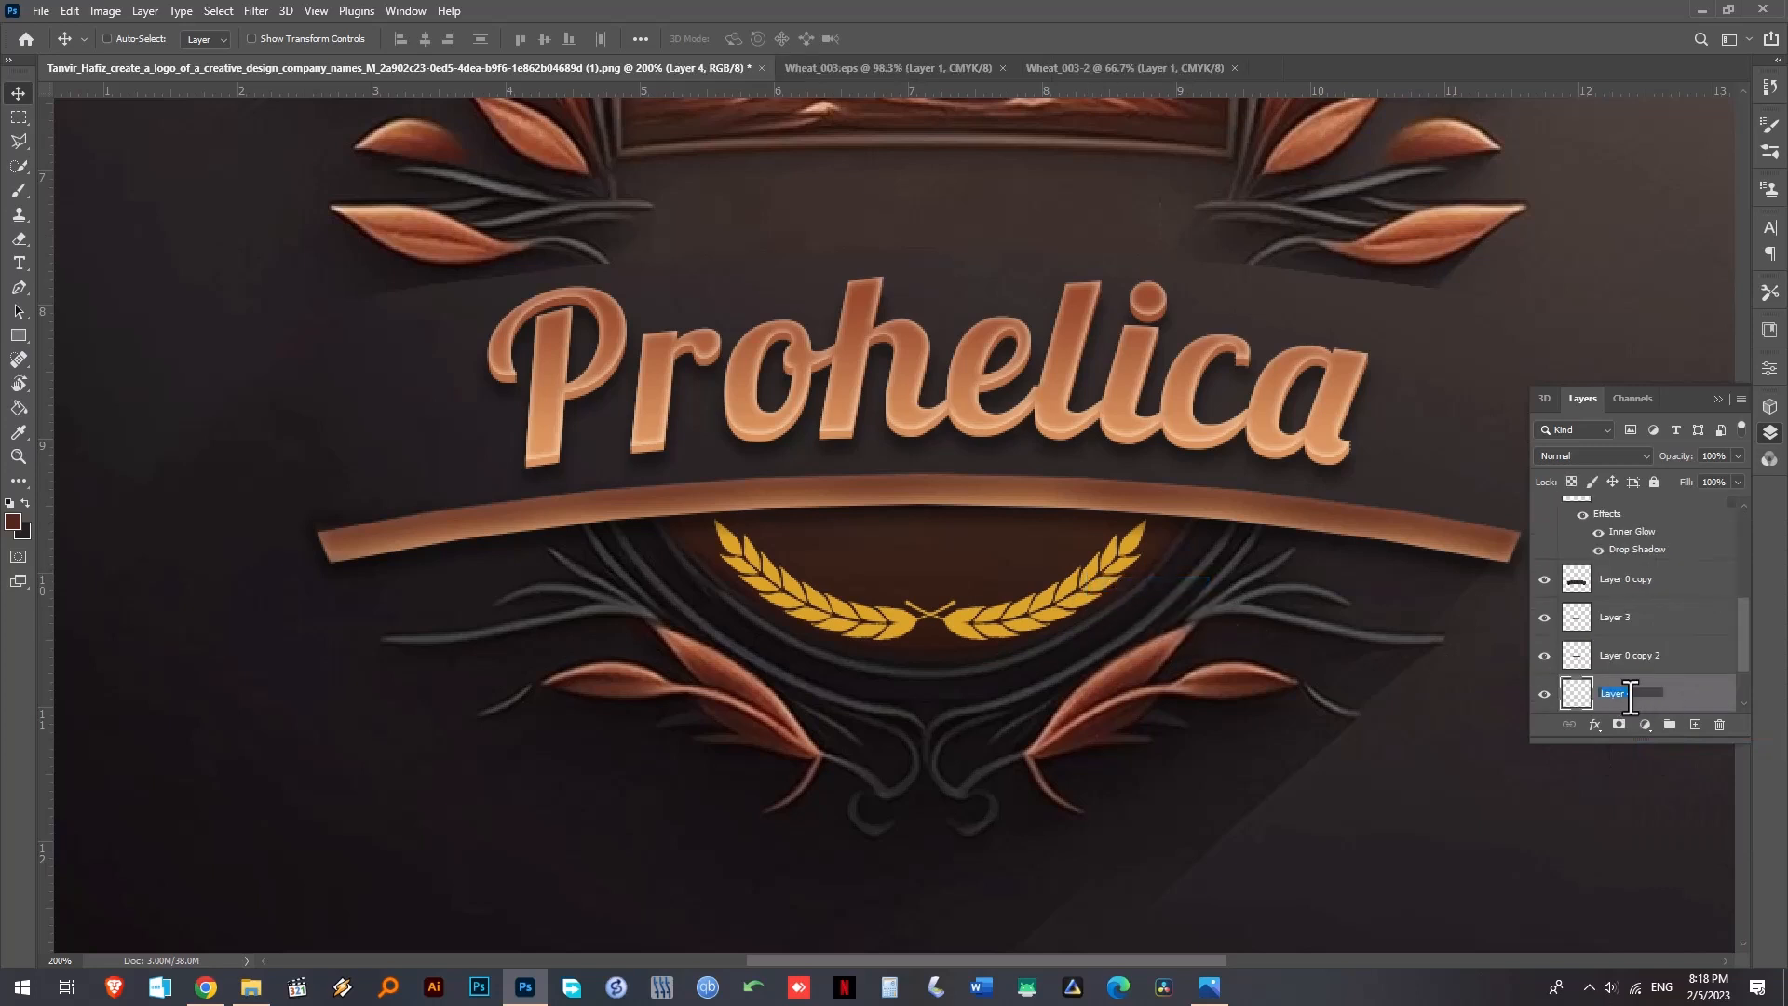
text(What)
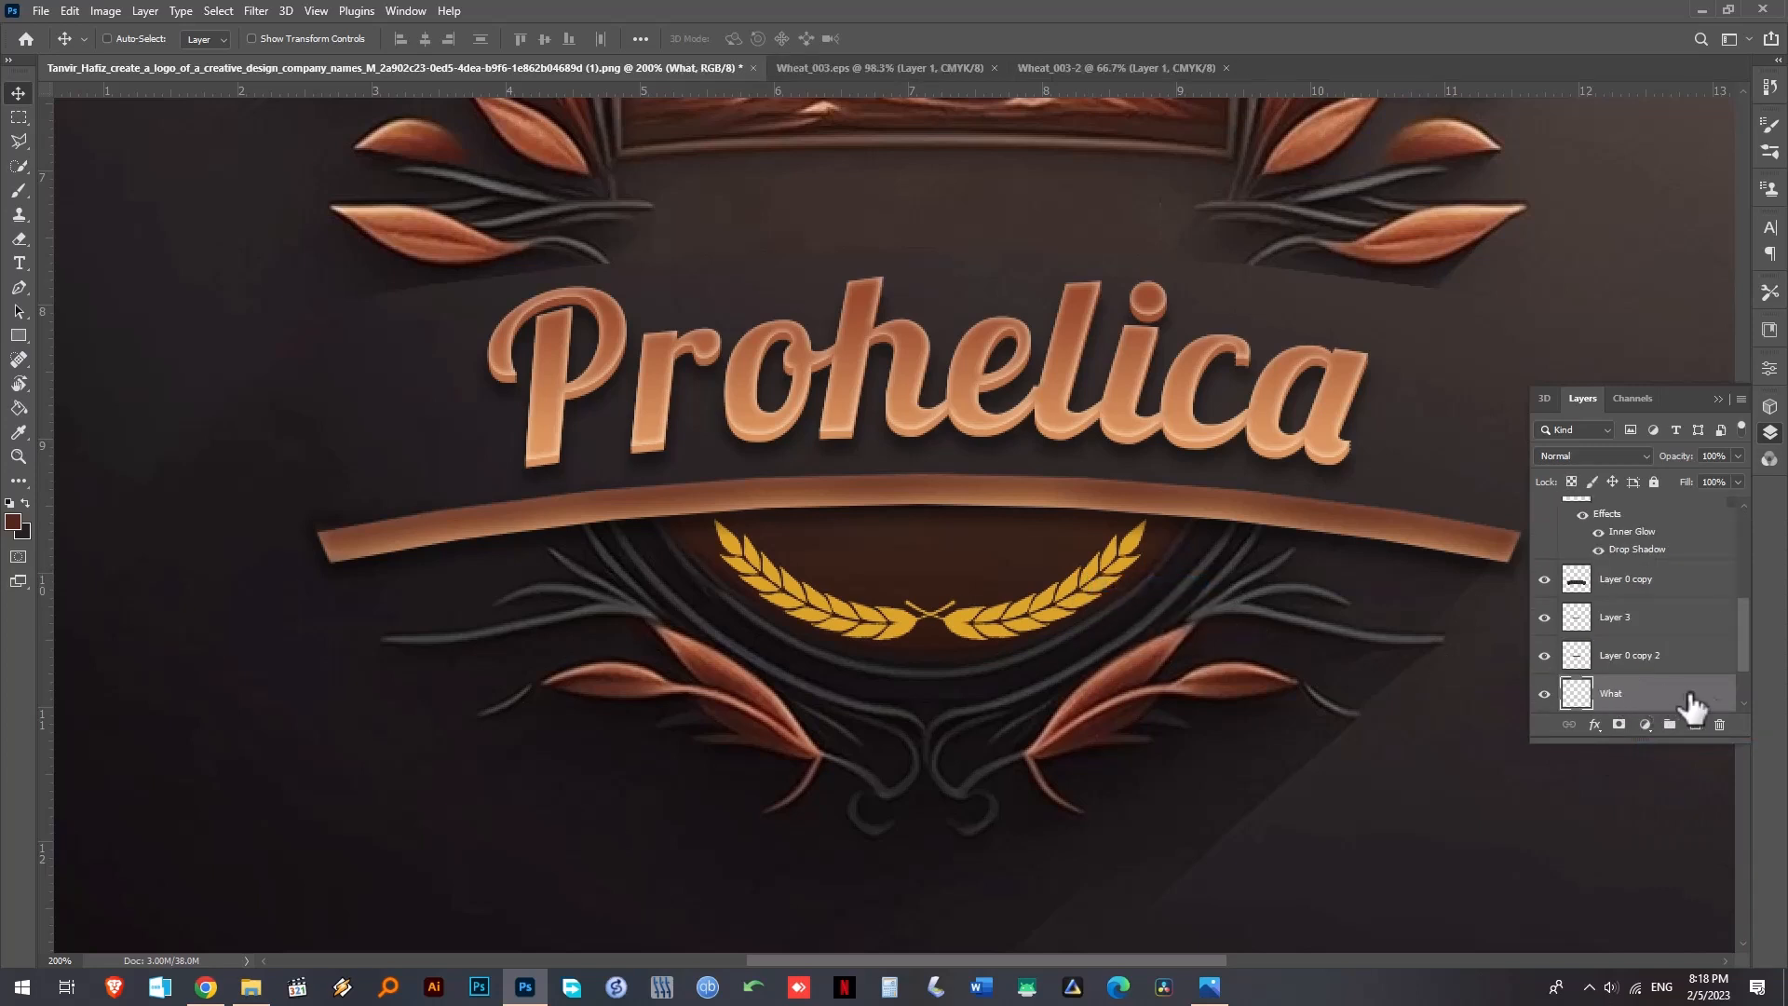
right_click(1612, 693)
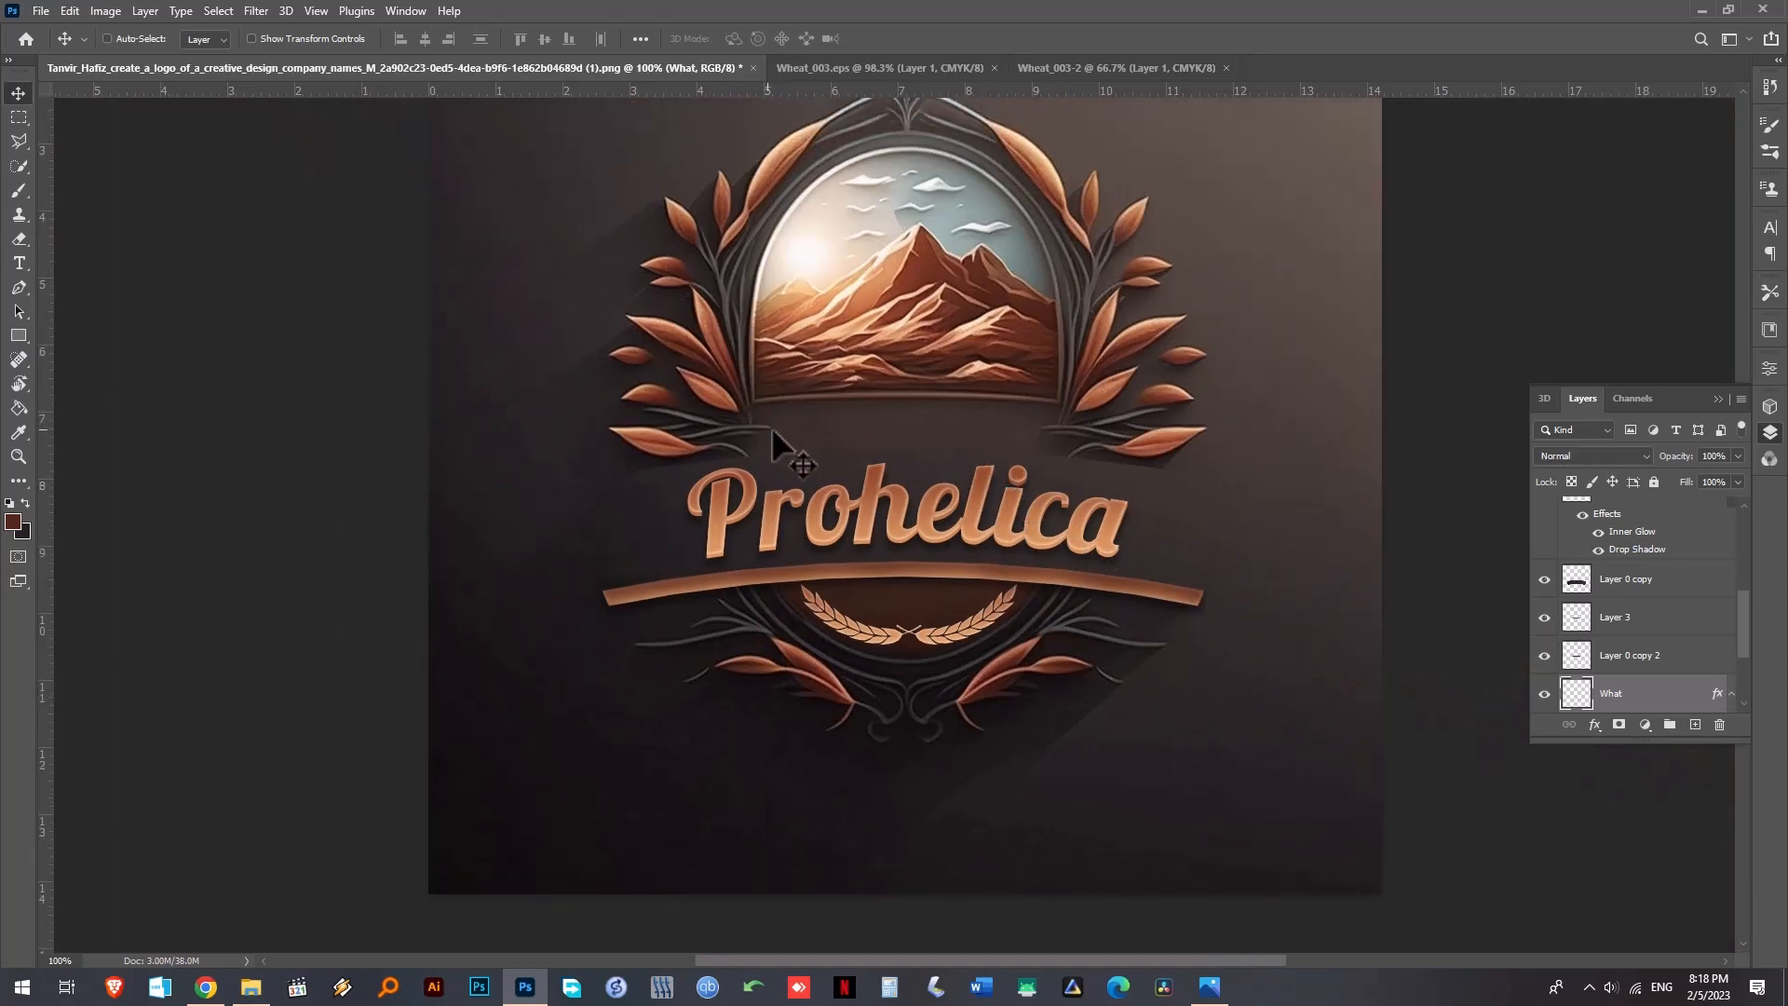
mouse_move(1032, 457)
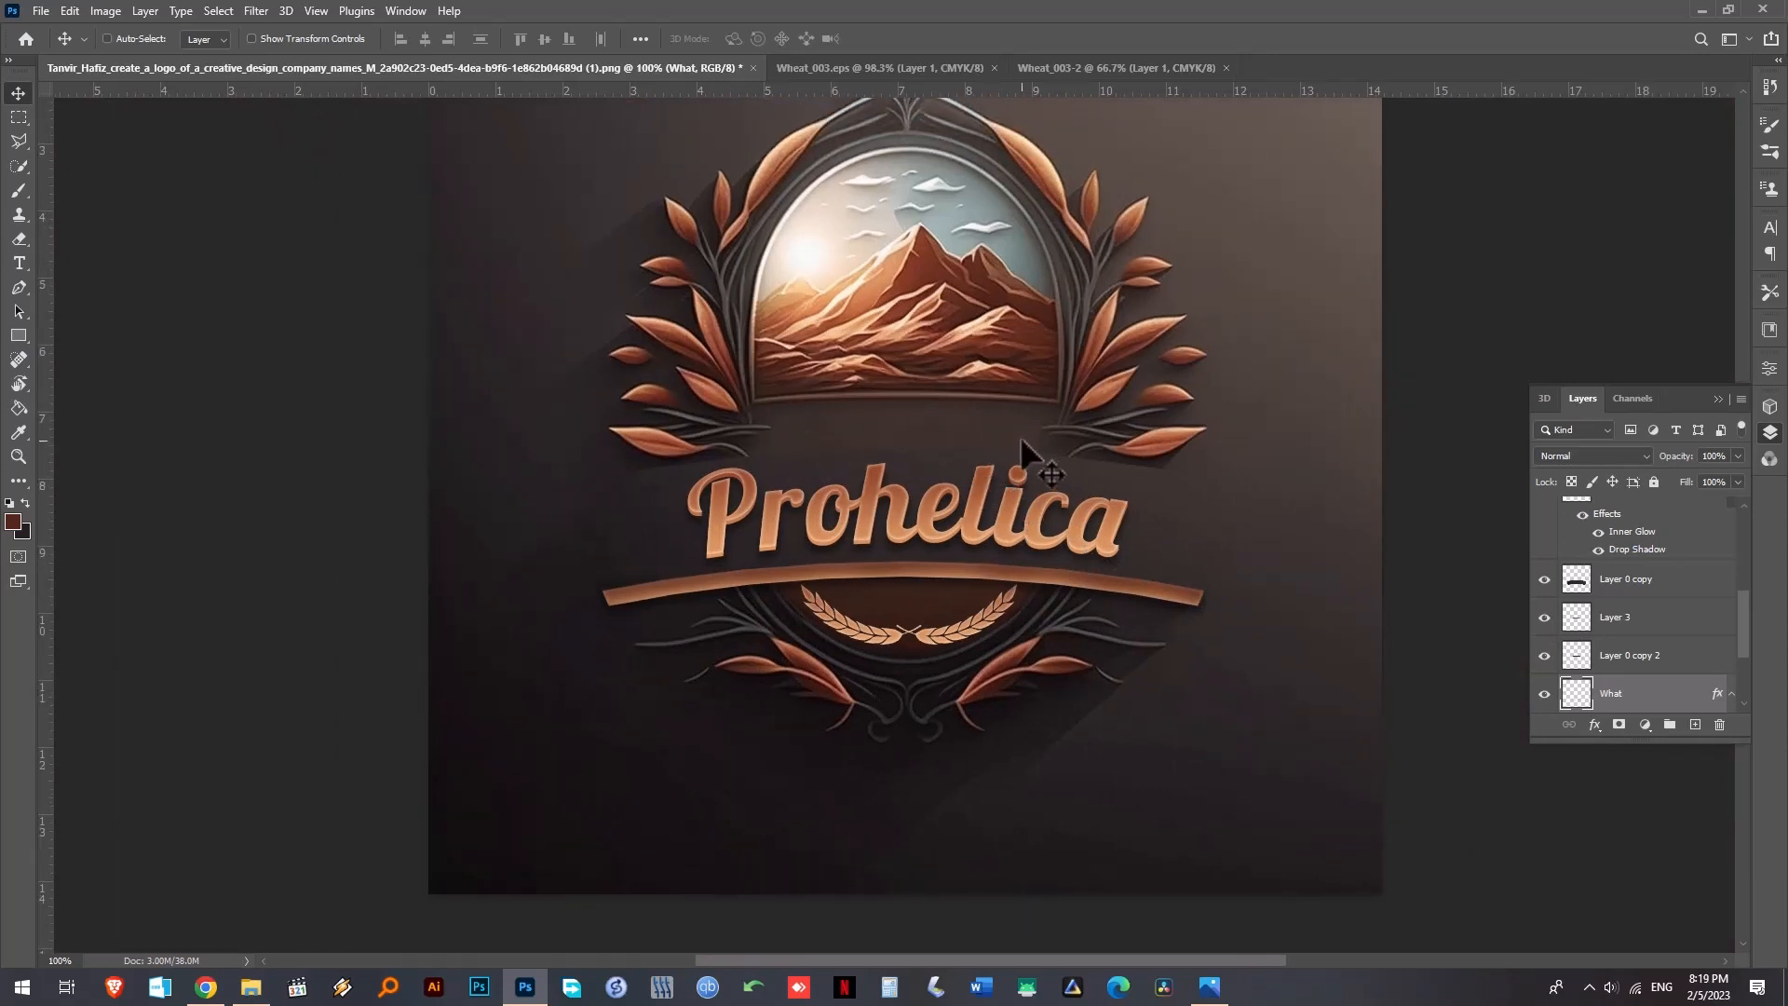
mouse_move(928, 430)
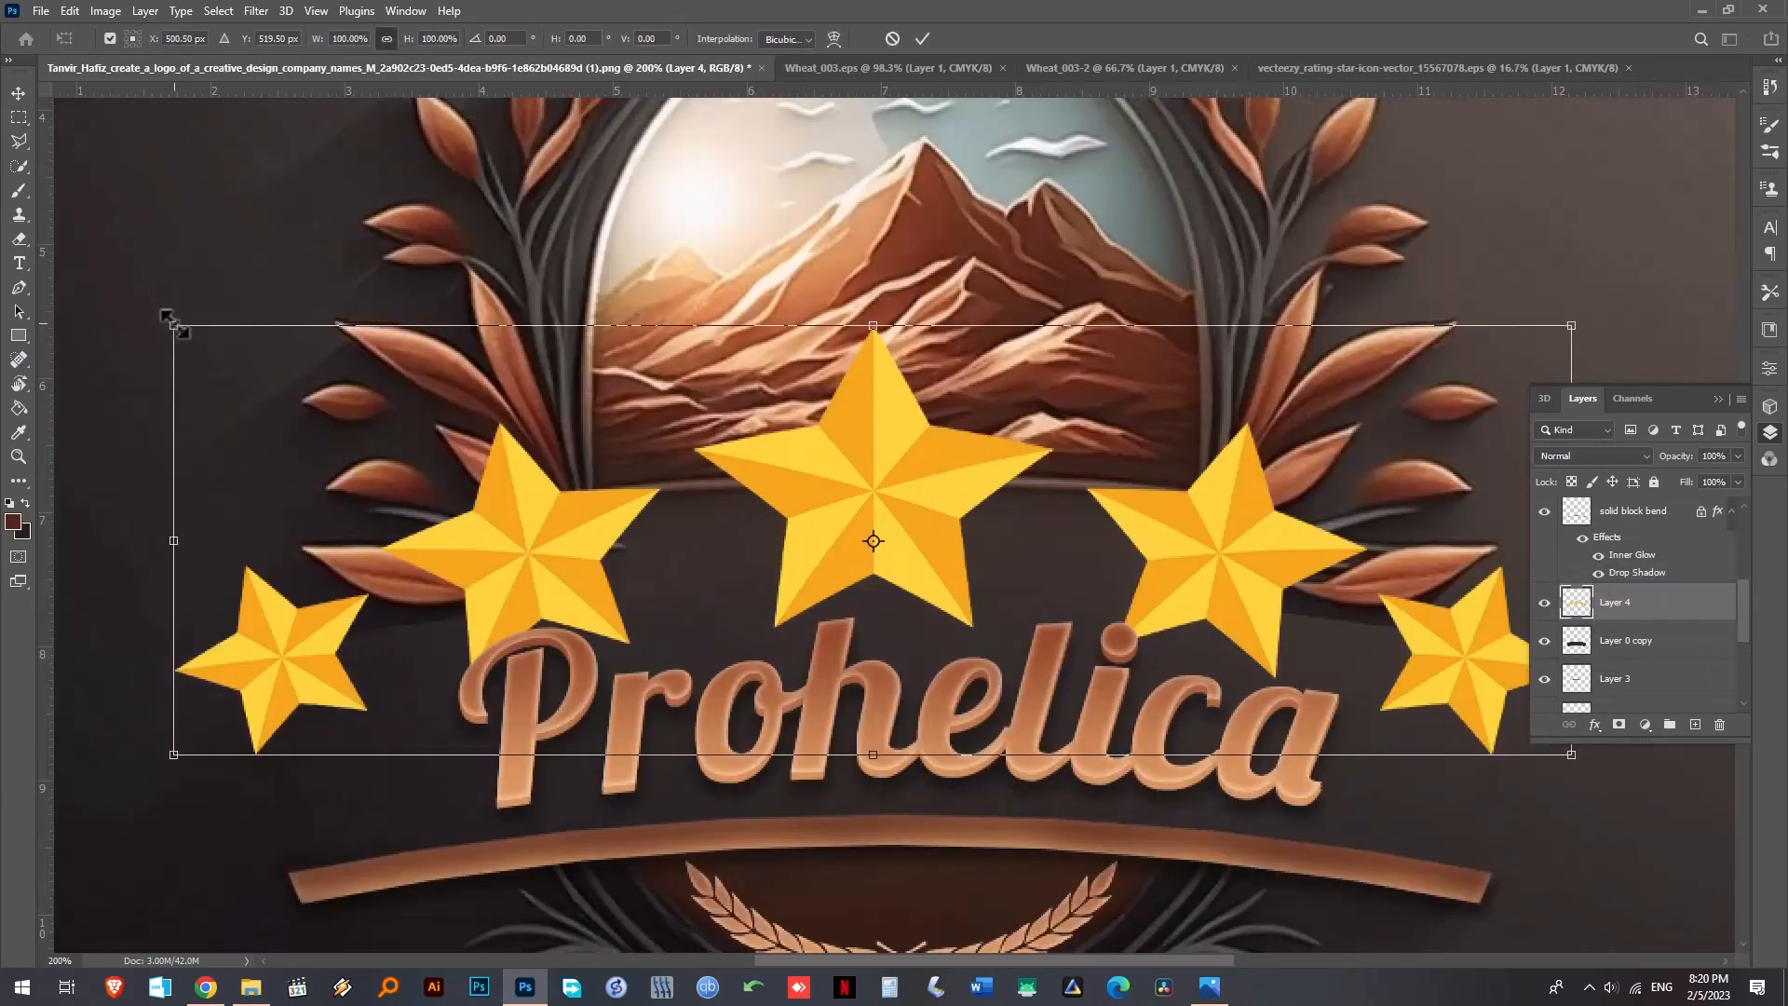
- Scale the five stars down to a small row above the Prohelica title
drag(171, 322, 624, 464)
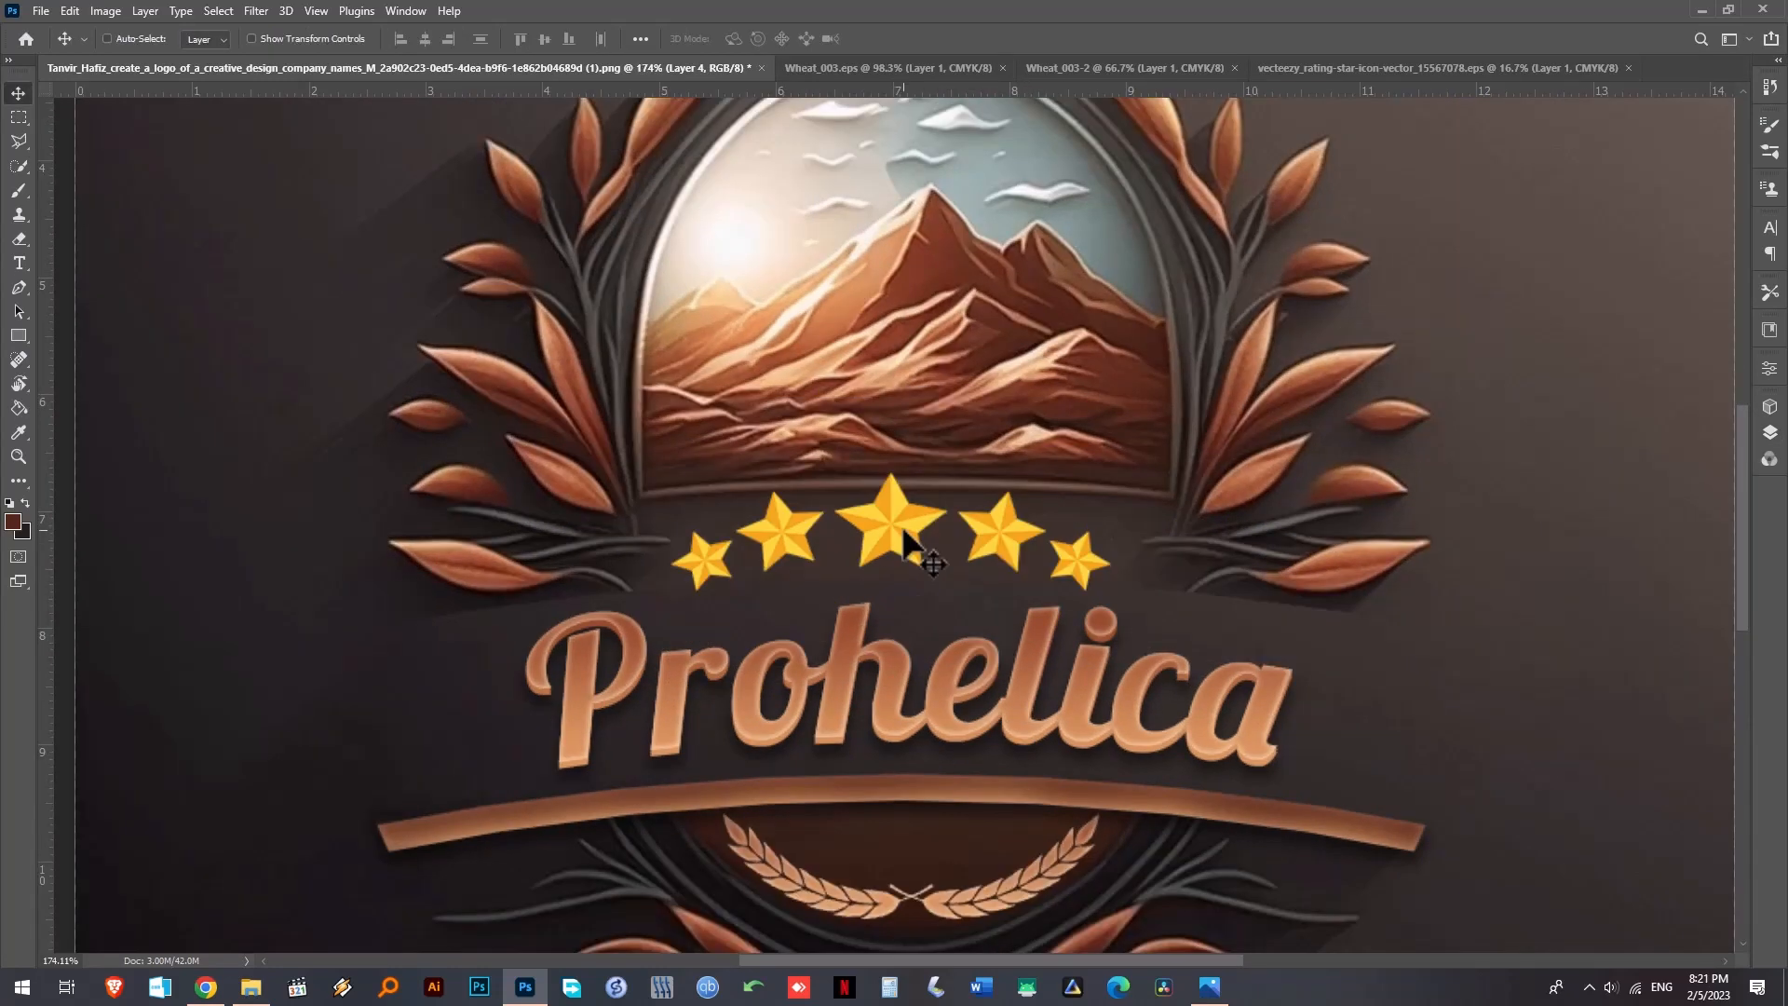
mouse_move(867, 708)
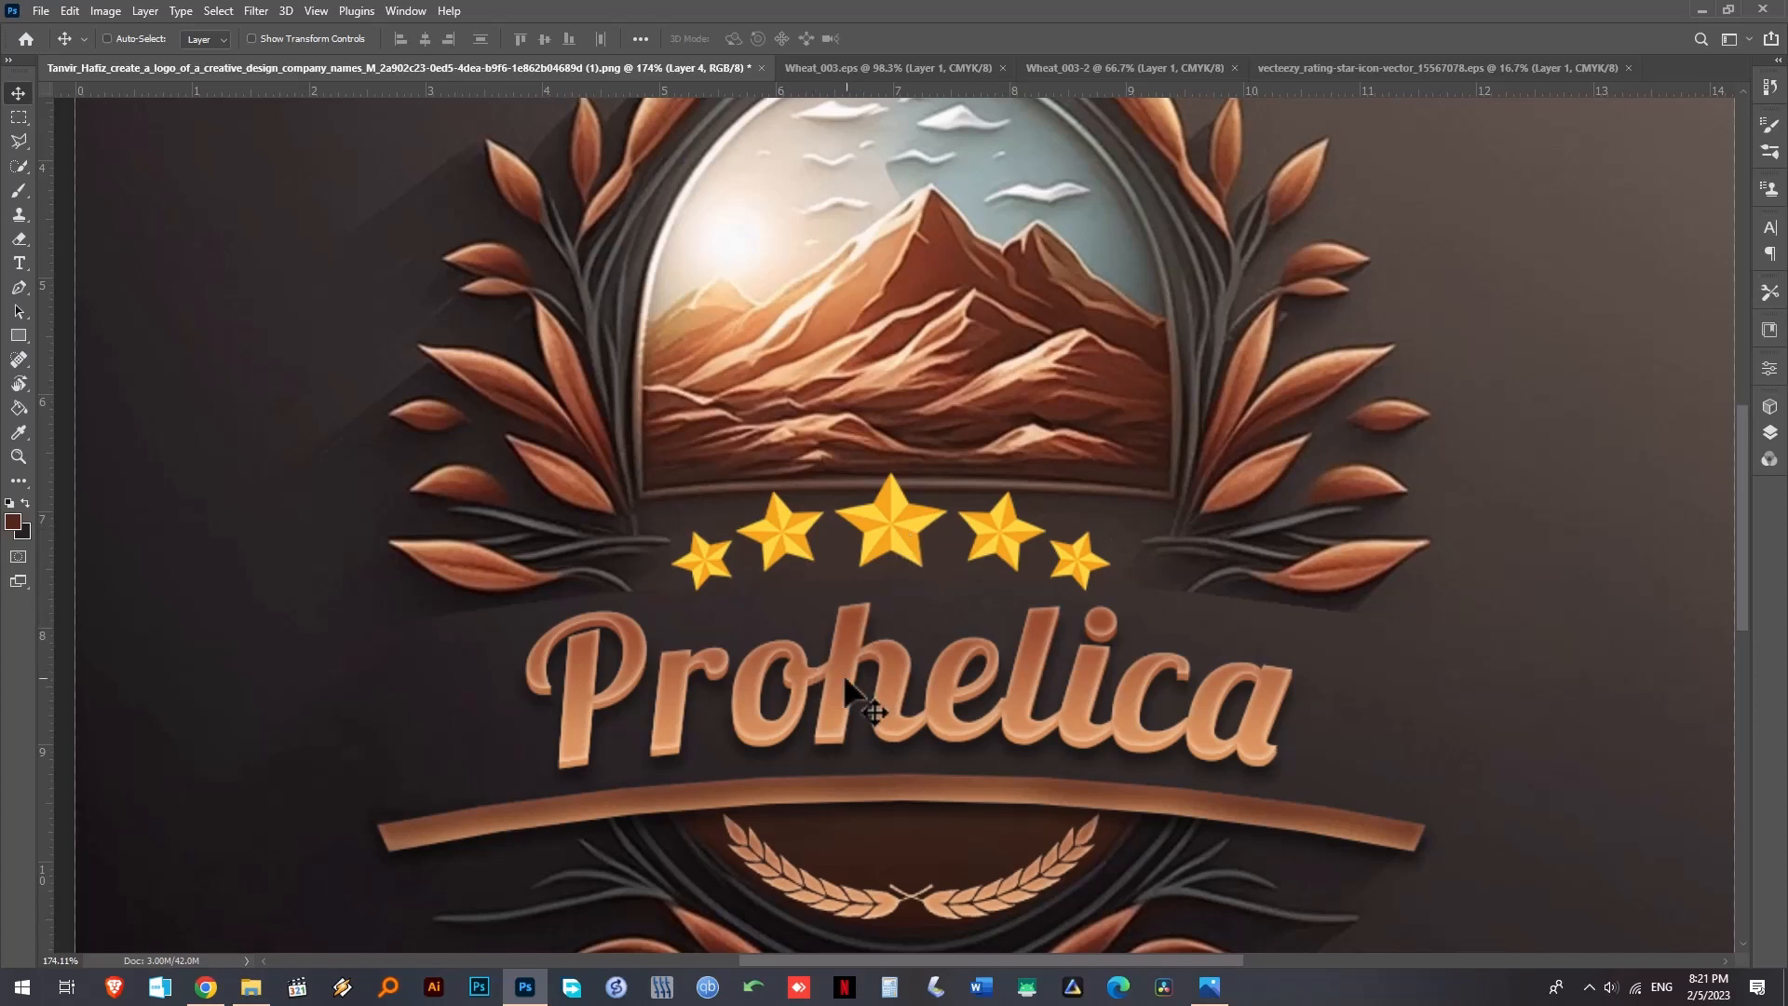
- Paste the copper layer style onto the stars layer and zoom in on the stars
click(1772, 405)
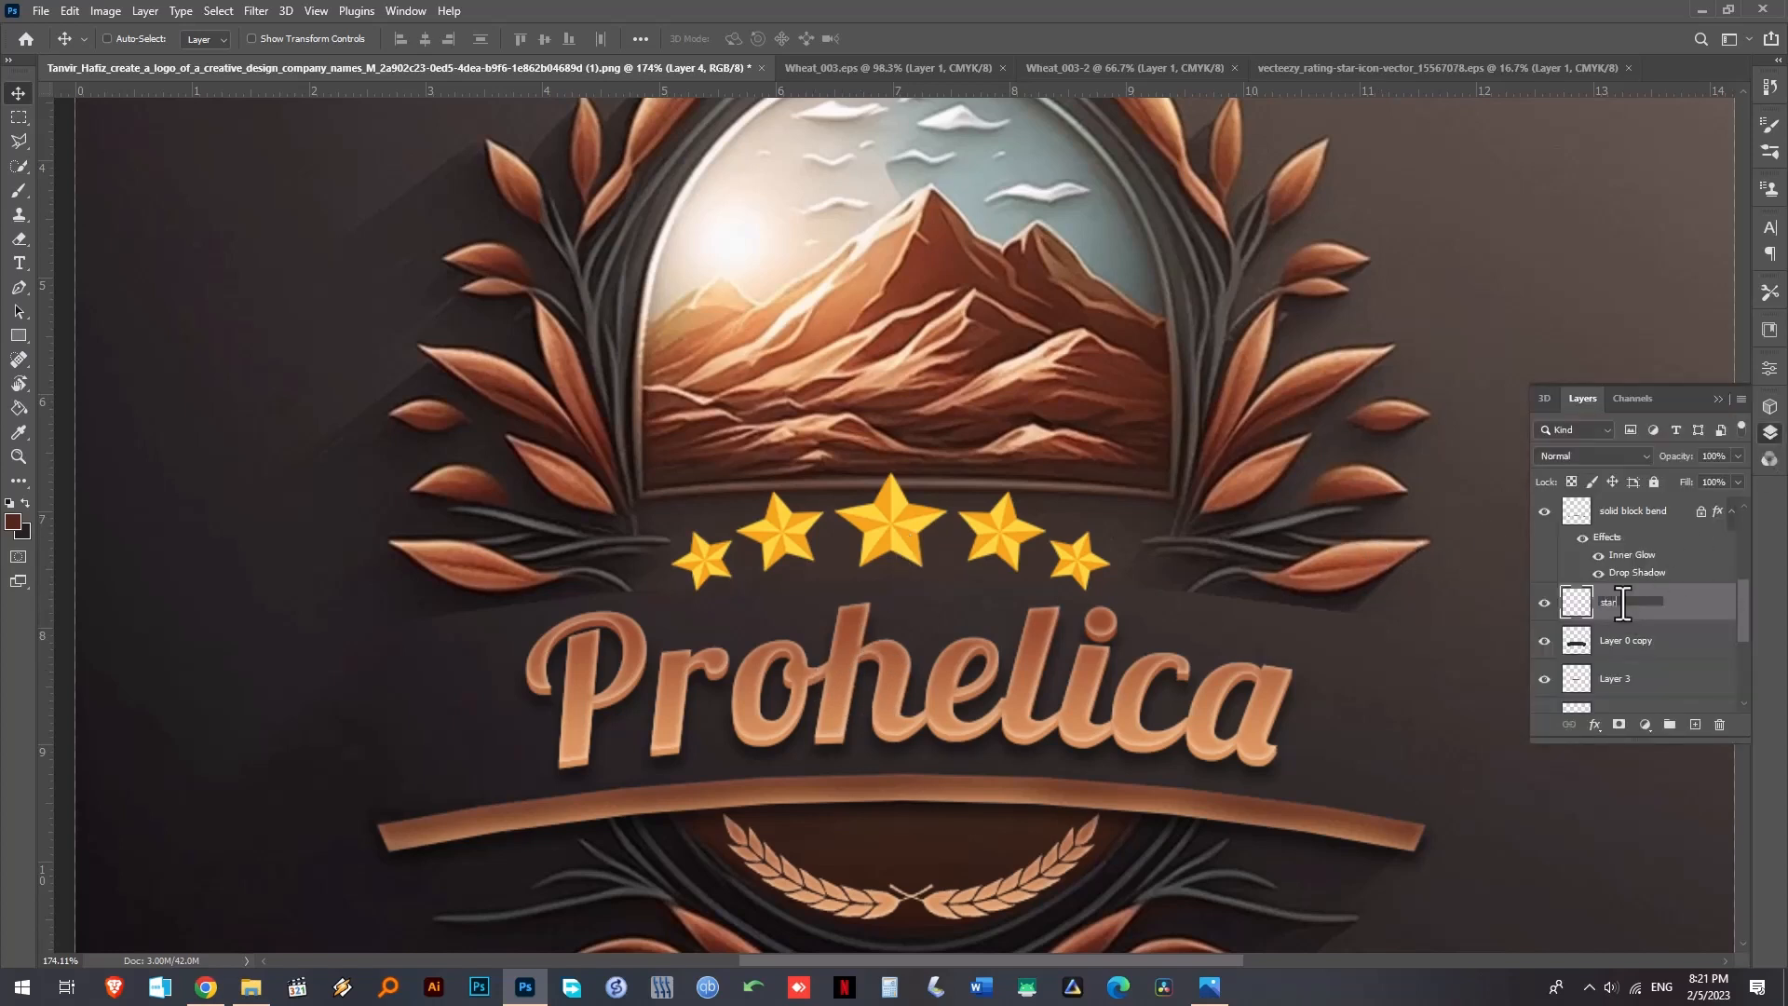
right_click(1609, 602)
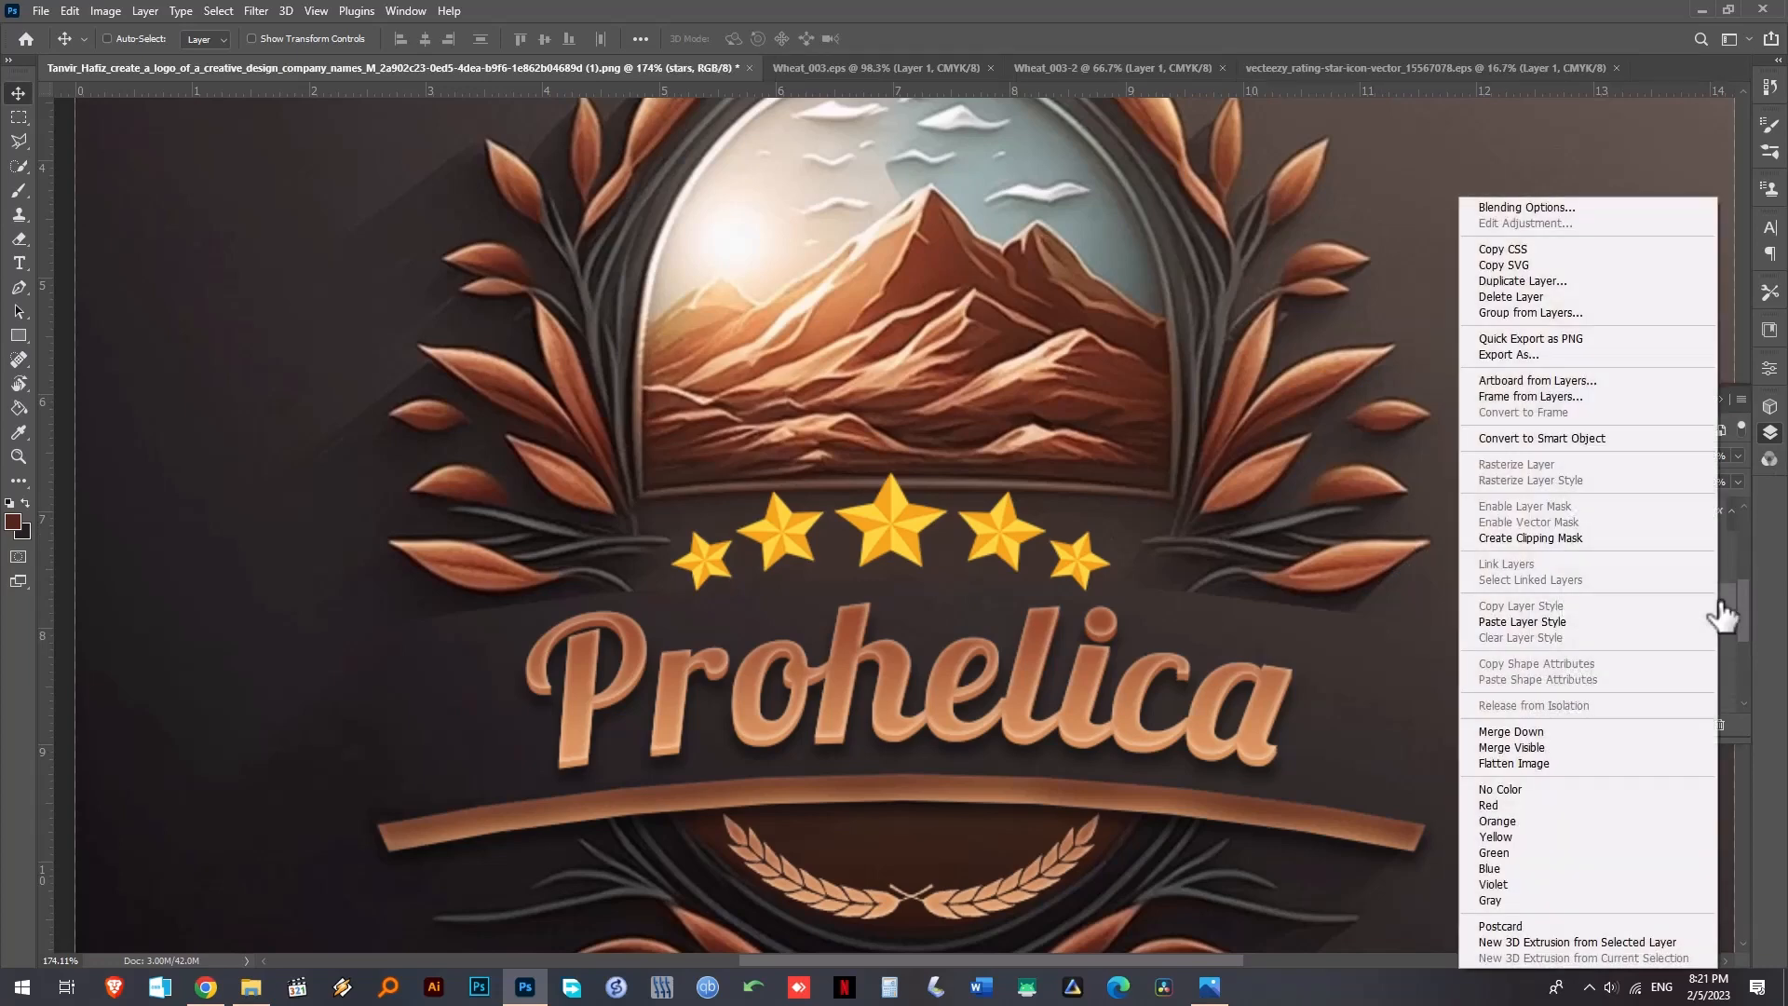
mouse_move(1496, 820)
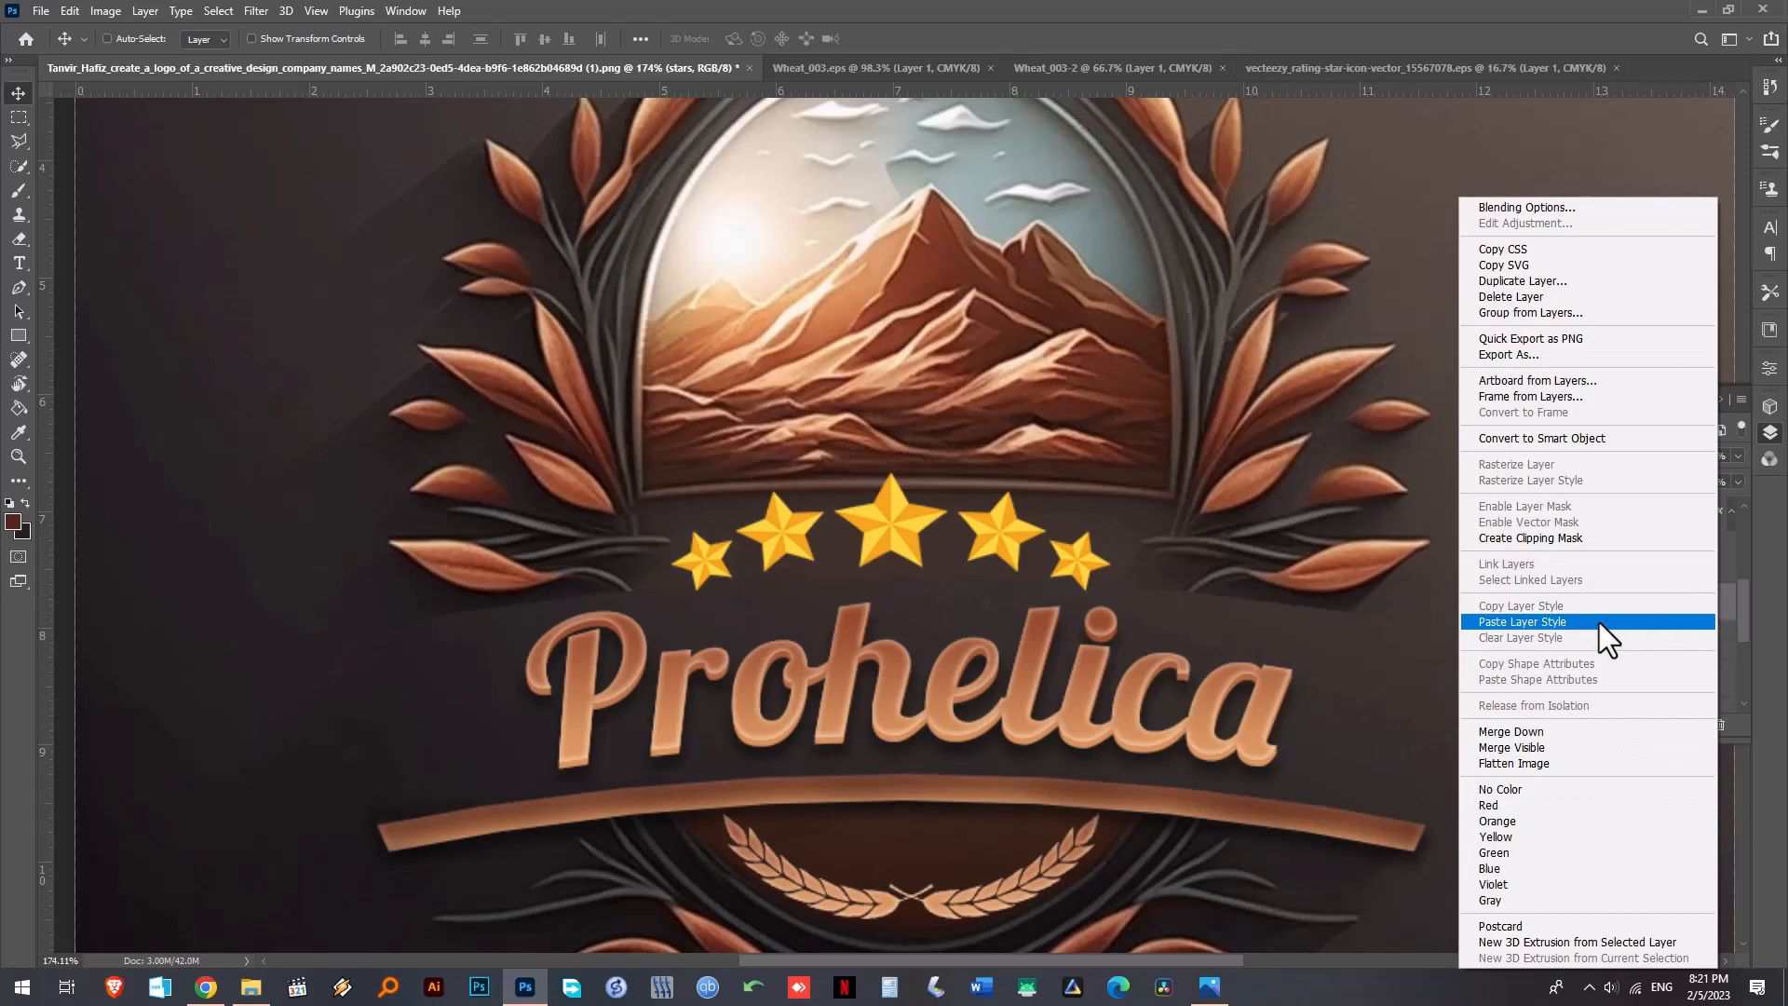
click(1522, 622)
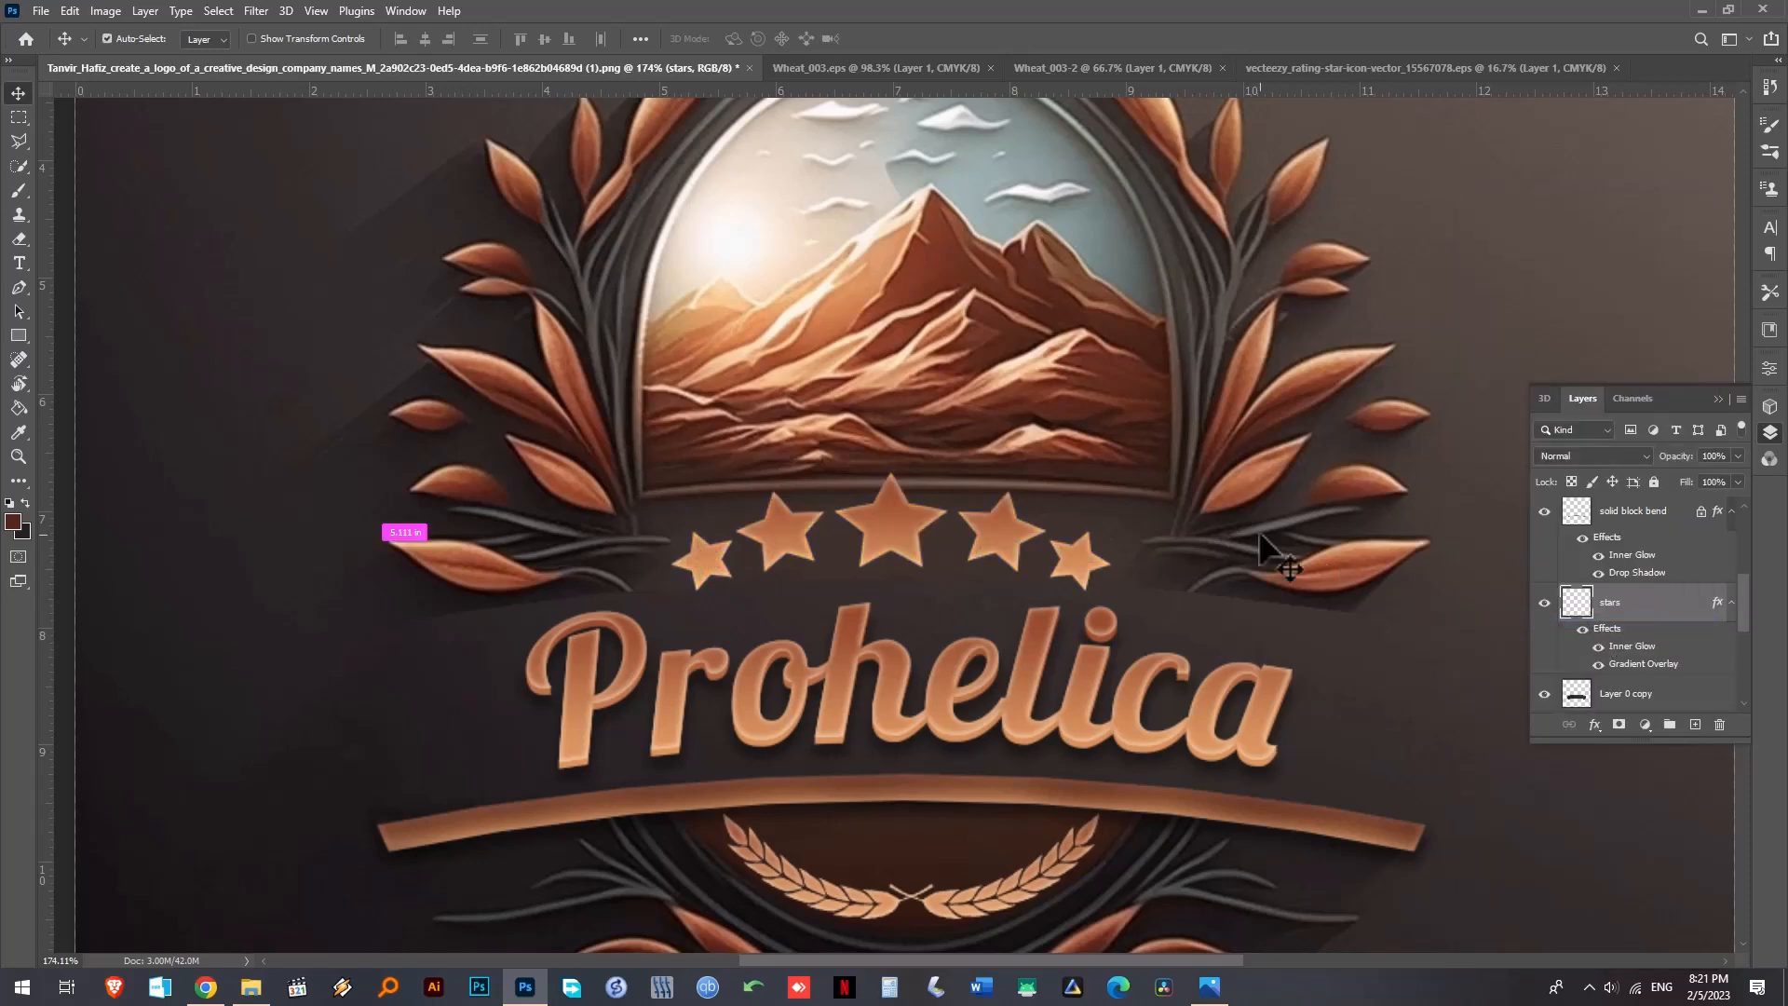
key(ctrl+0)
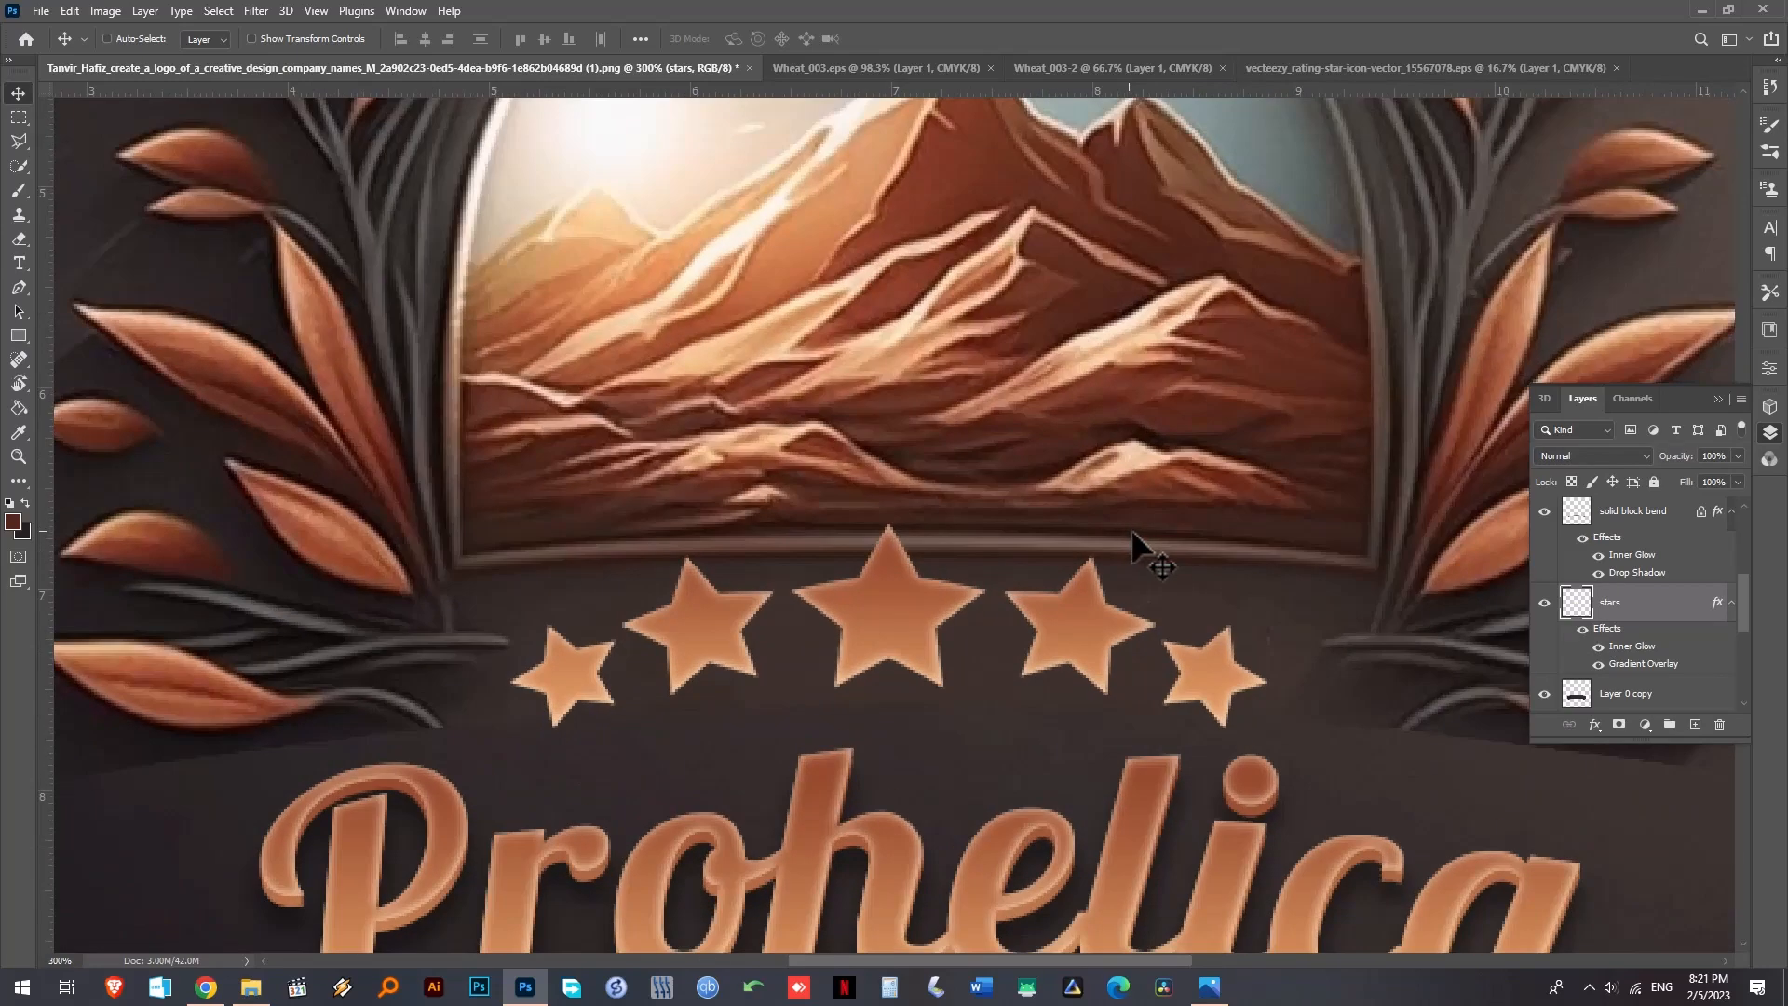
- Add a Drop Shadow effect to the stars layer from the fx list
click(1594, 725)
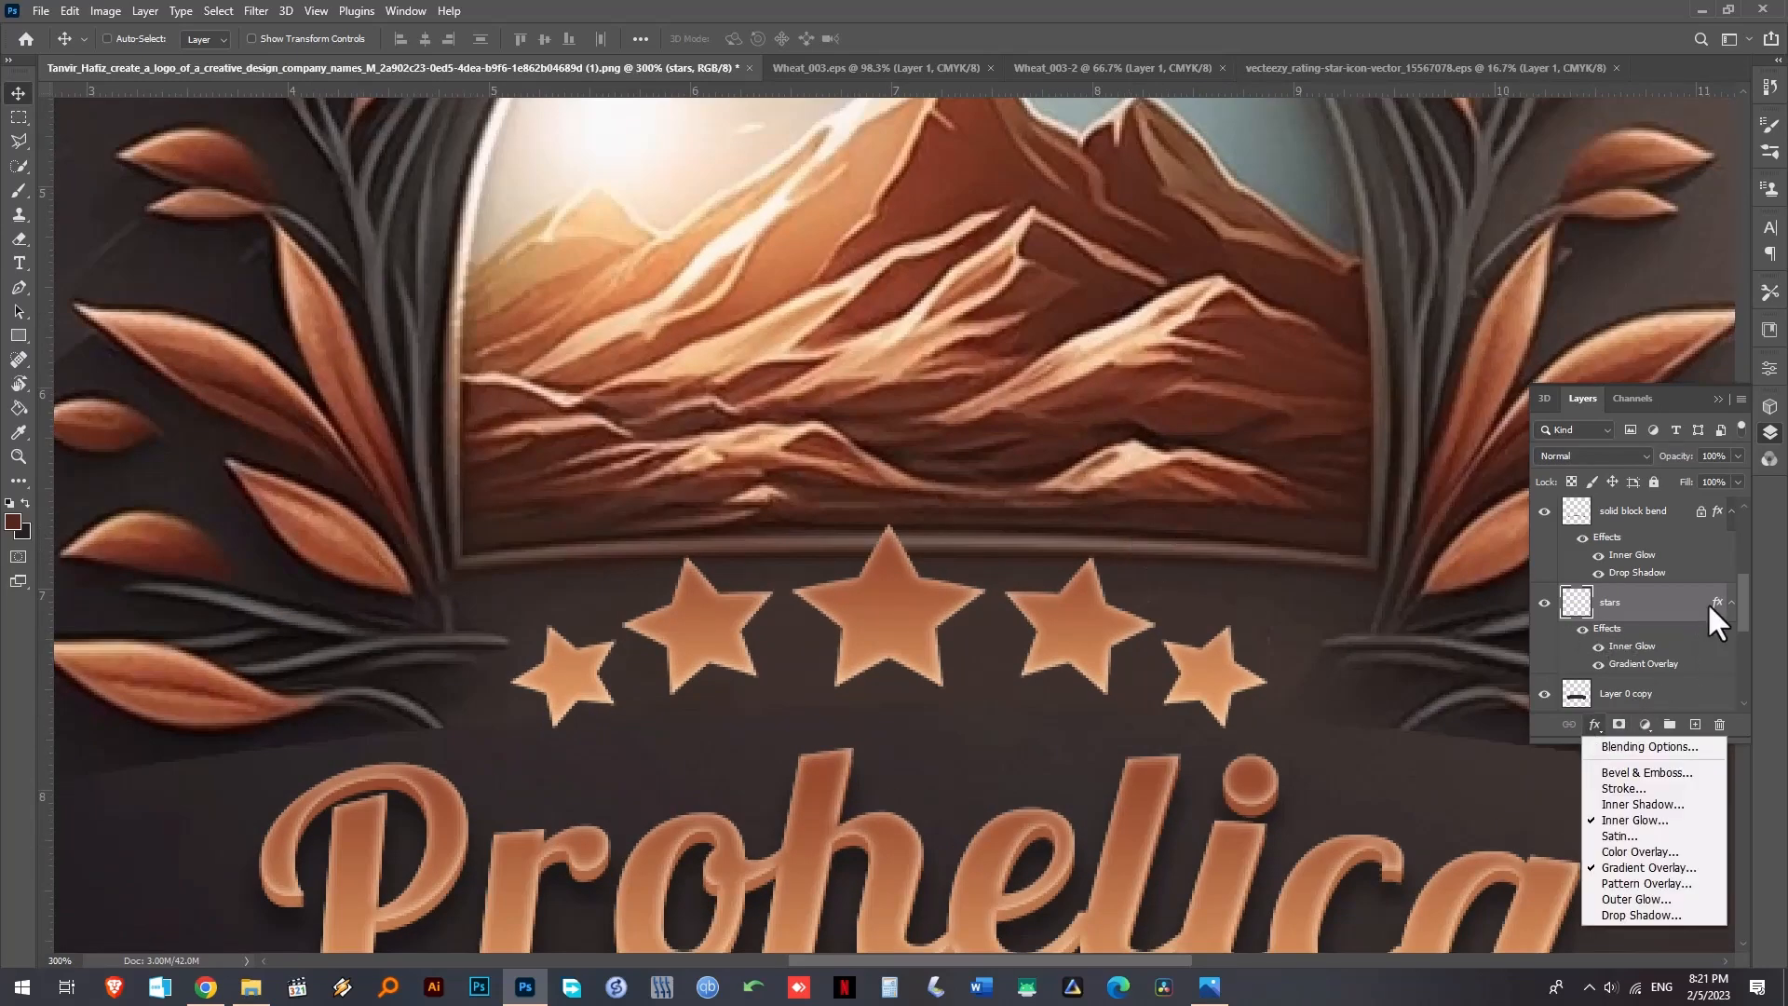
click(1708, 602)
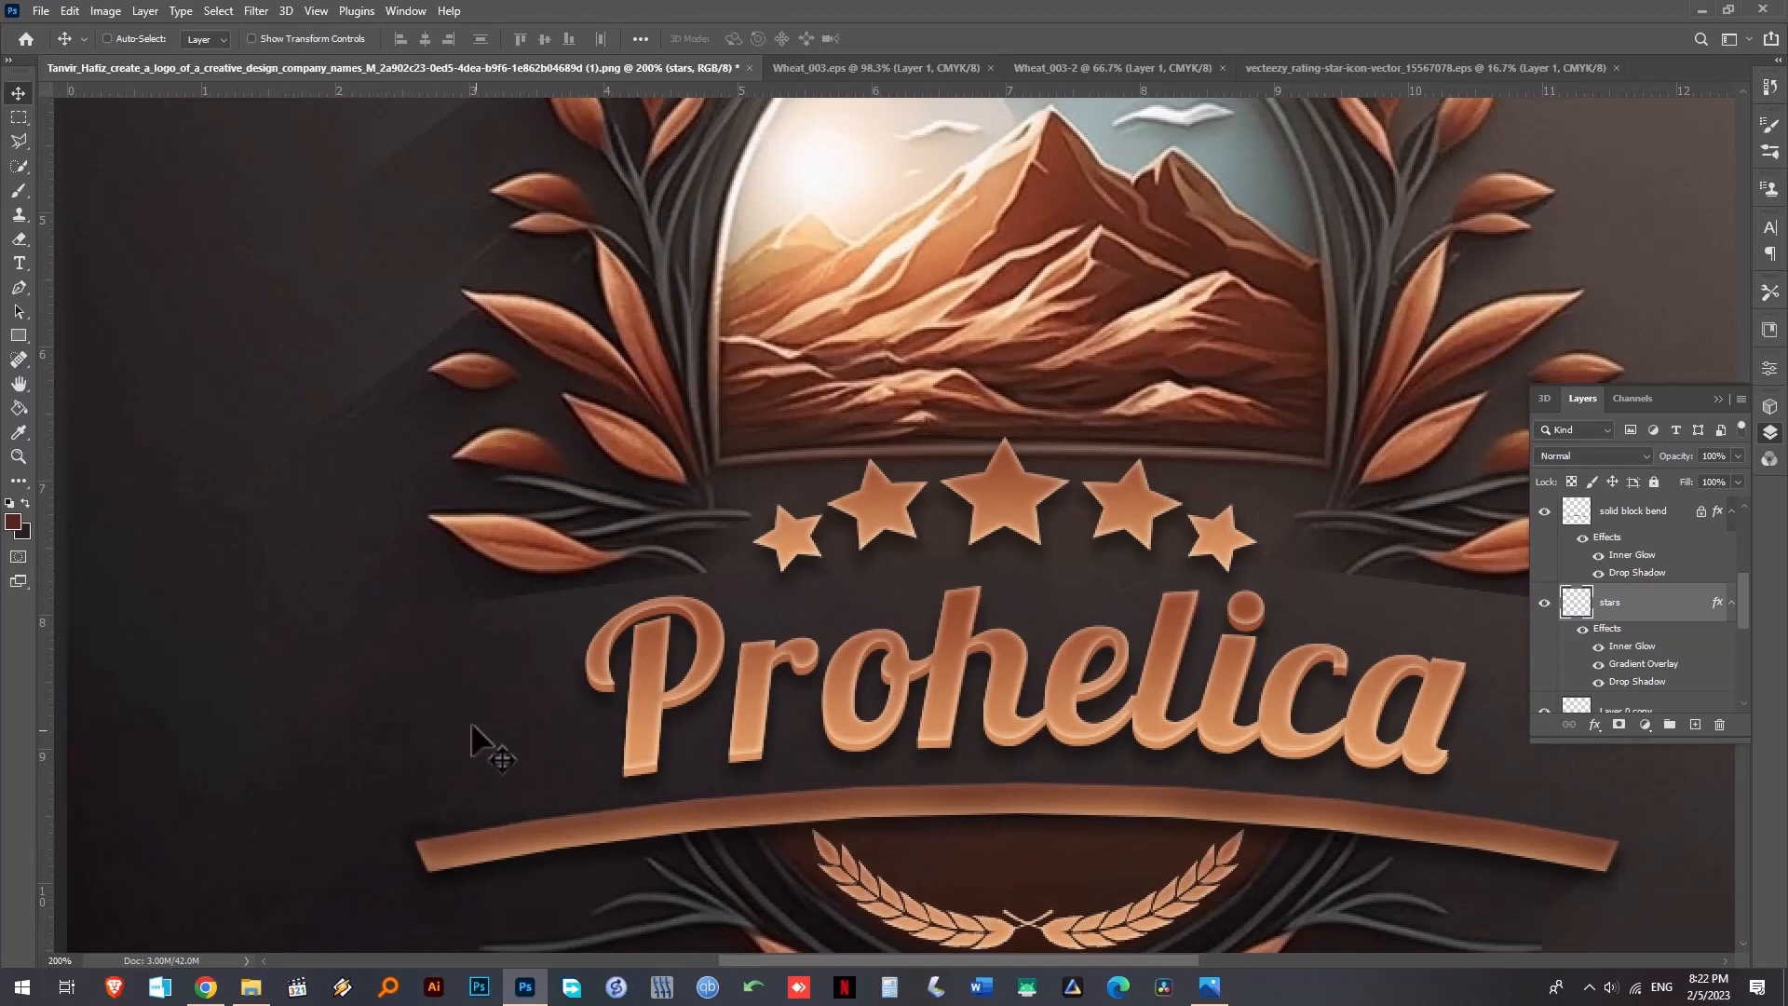
- Pan around the badge to inspect the stars, title, banner and laurel together
drag(479, 741, 935, 540)
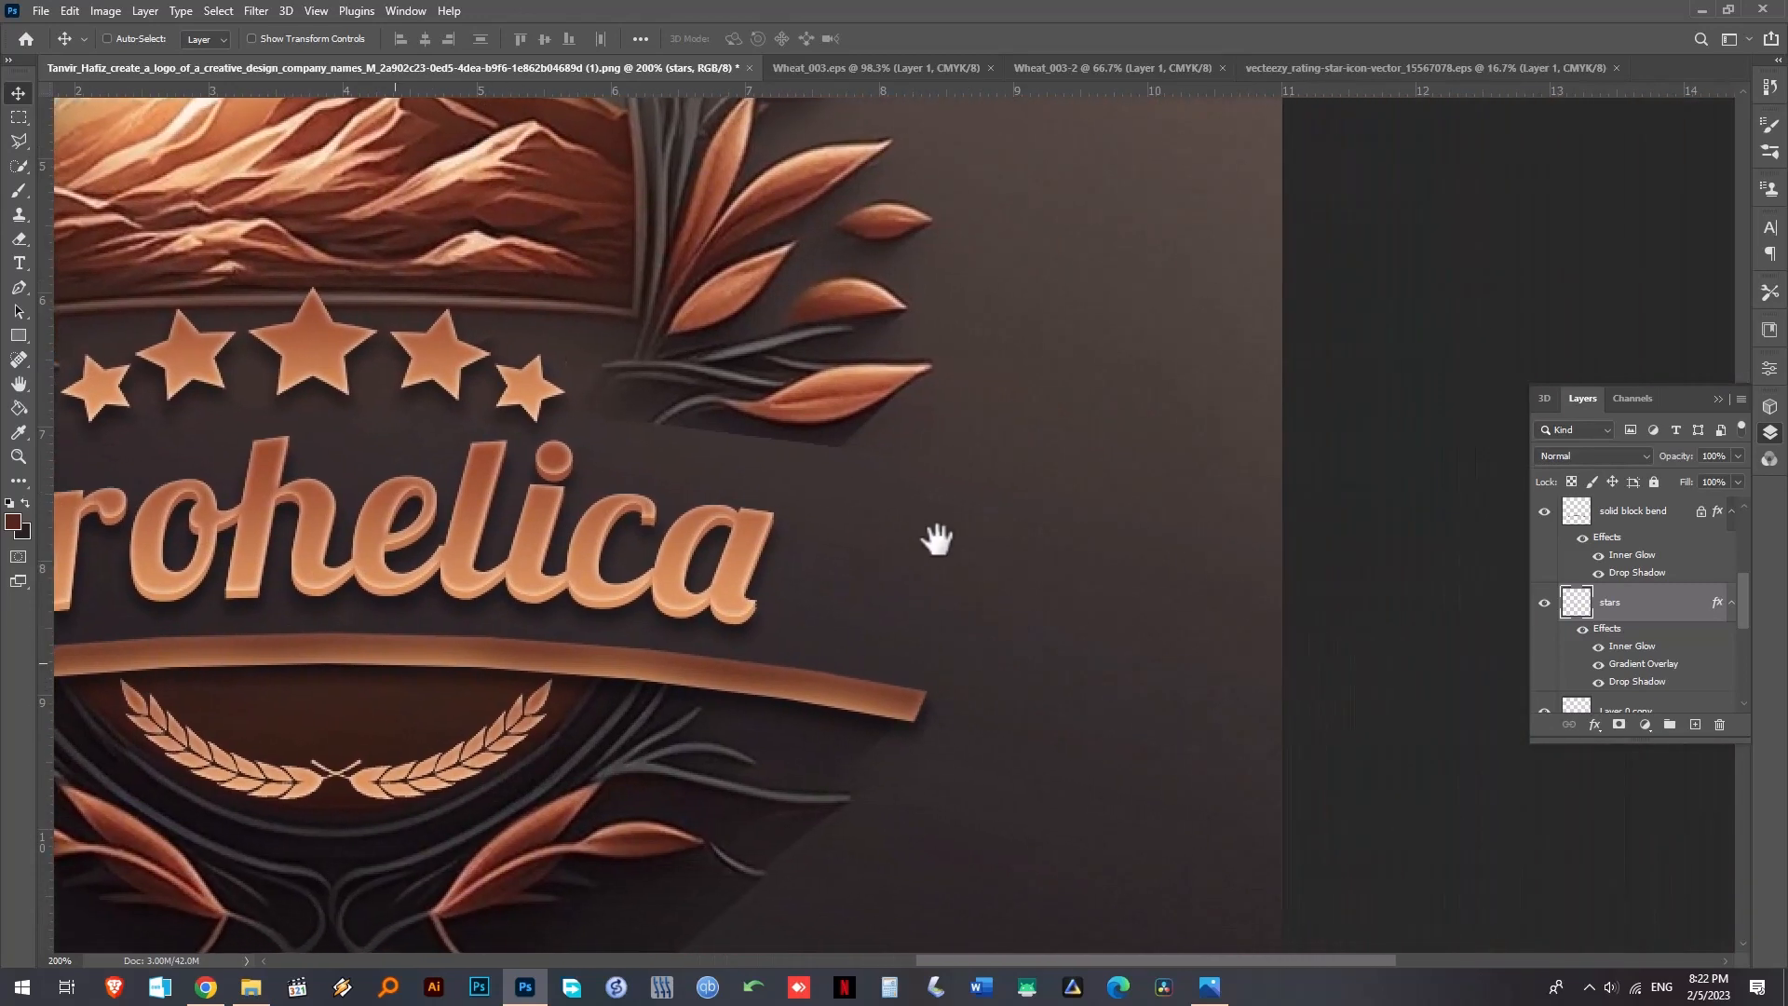
drag(937, 540, 1263, 639)
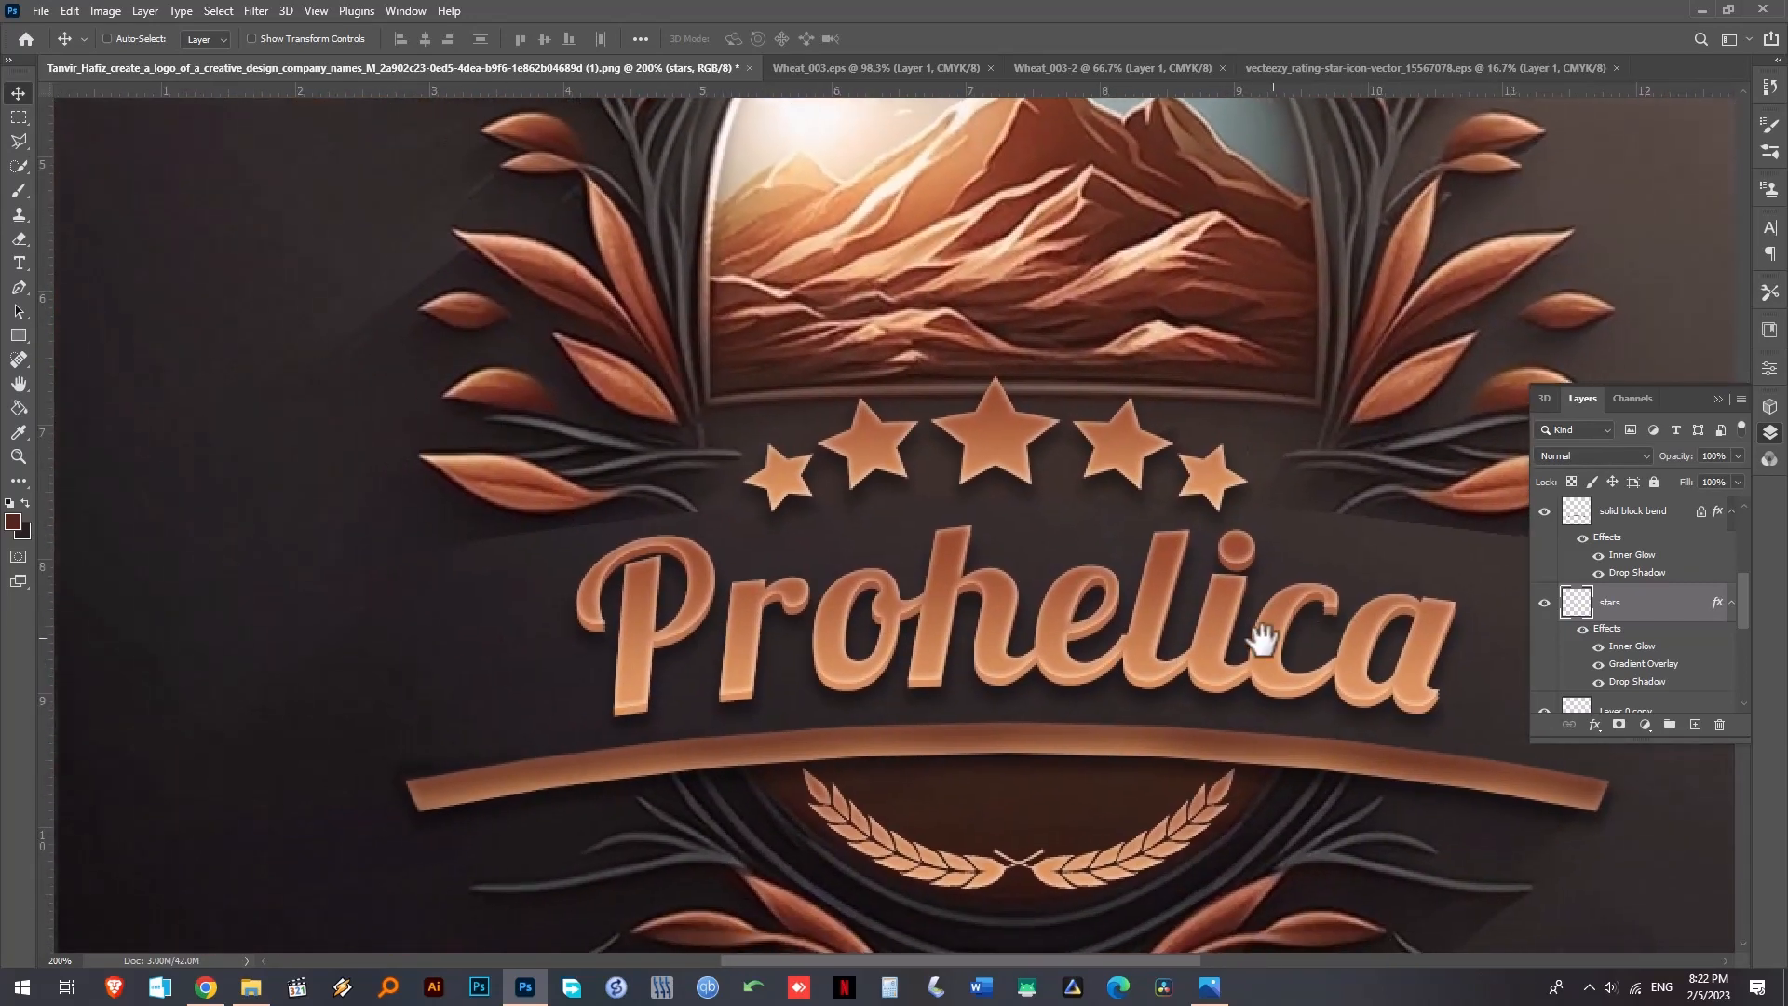
drag(1253, 639, 684, 639)
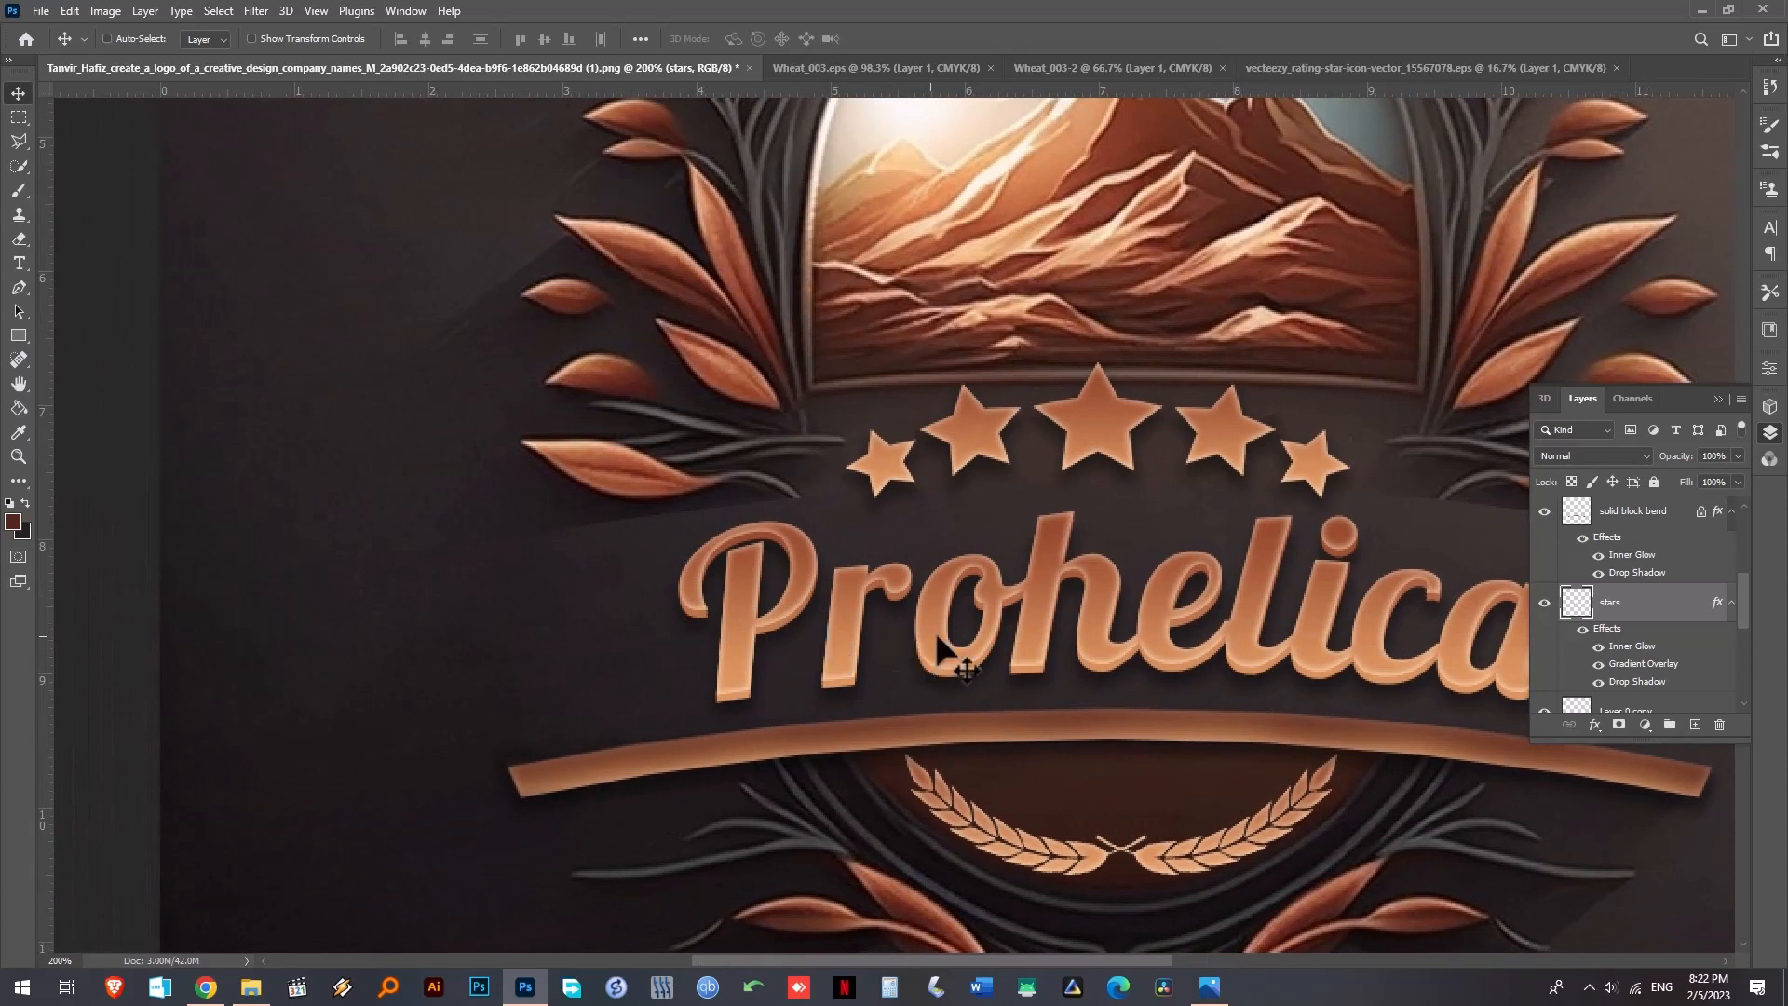
mouse_move(587, 592)
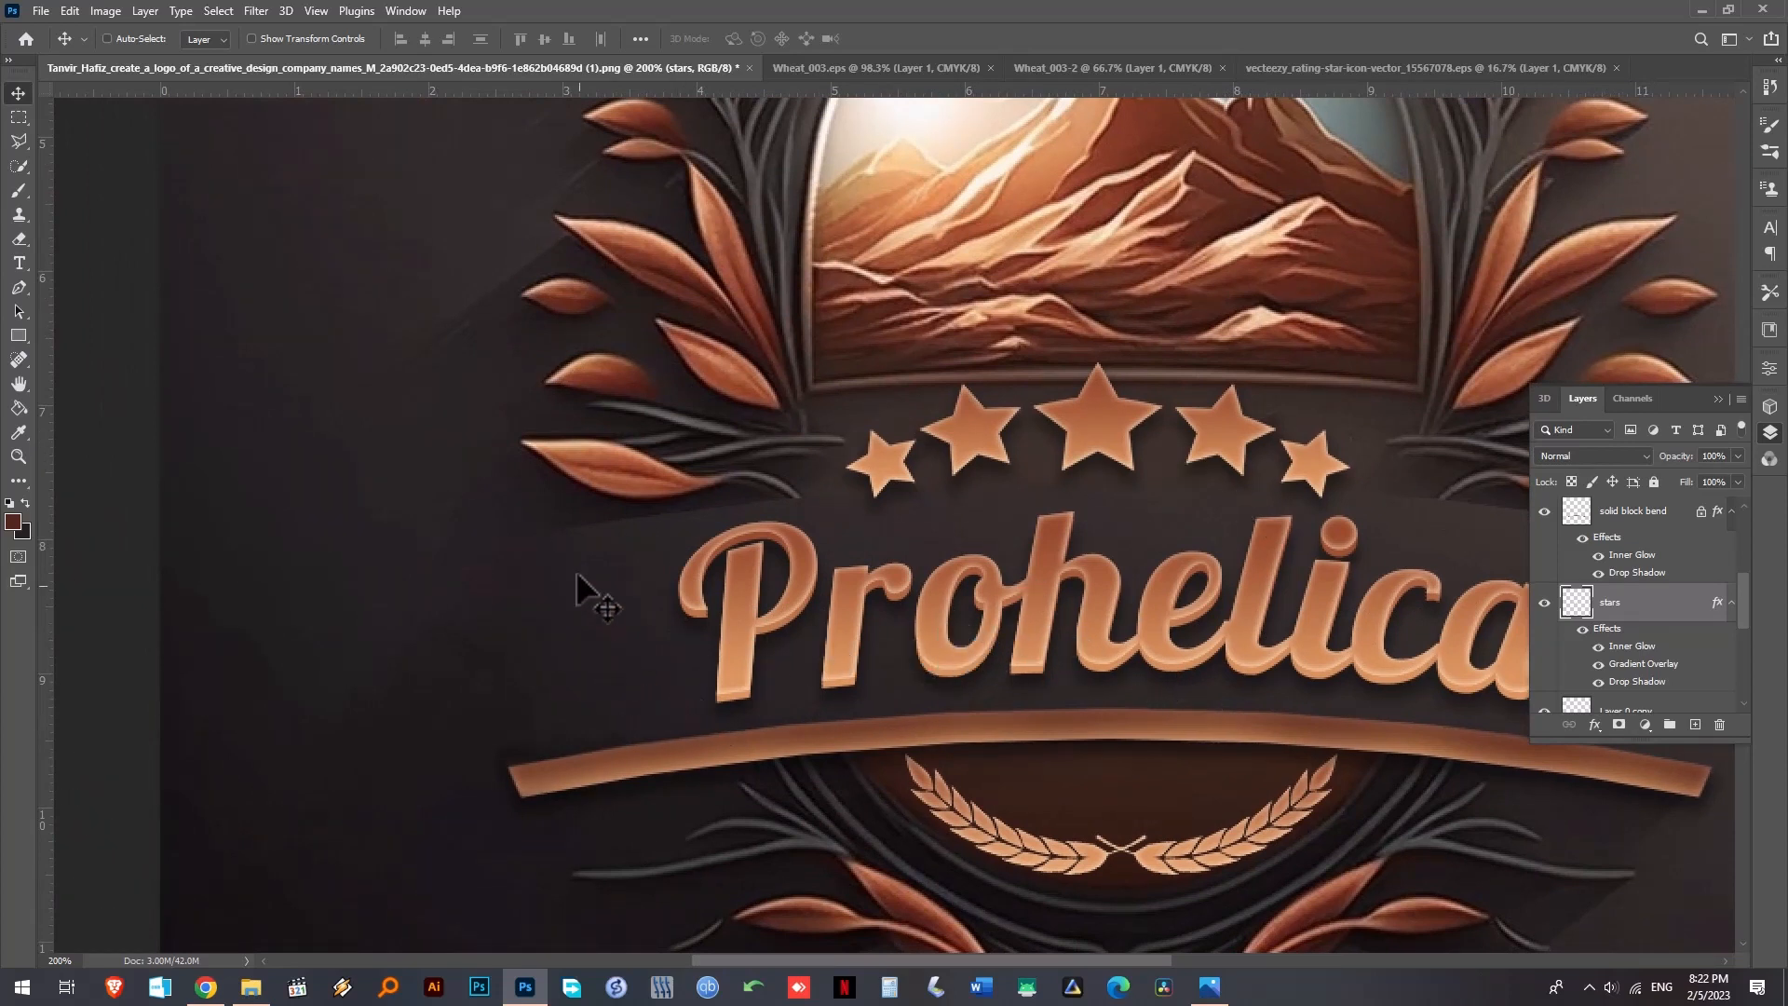